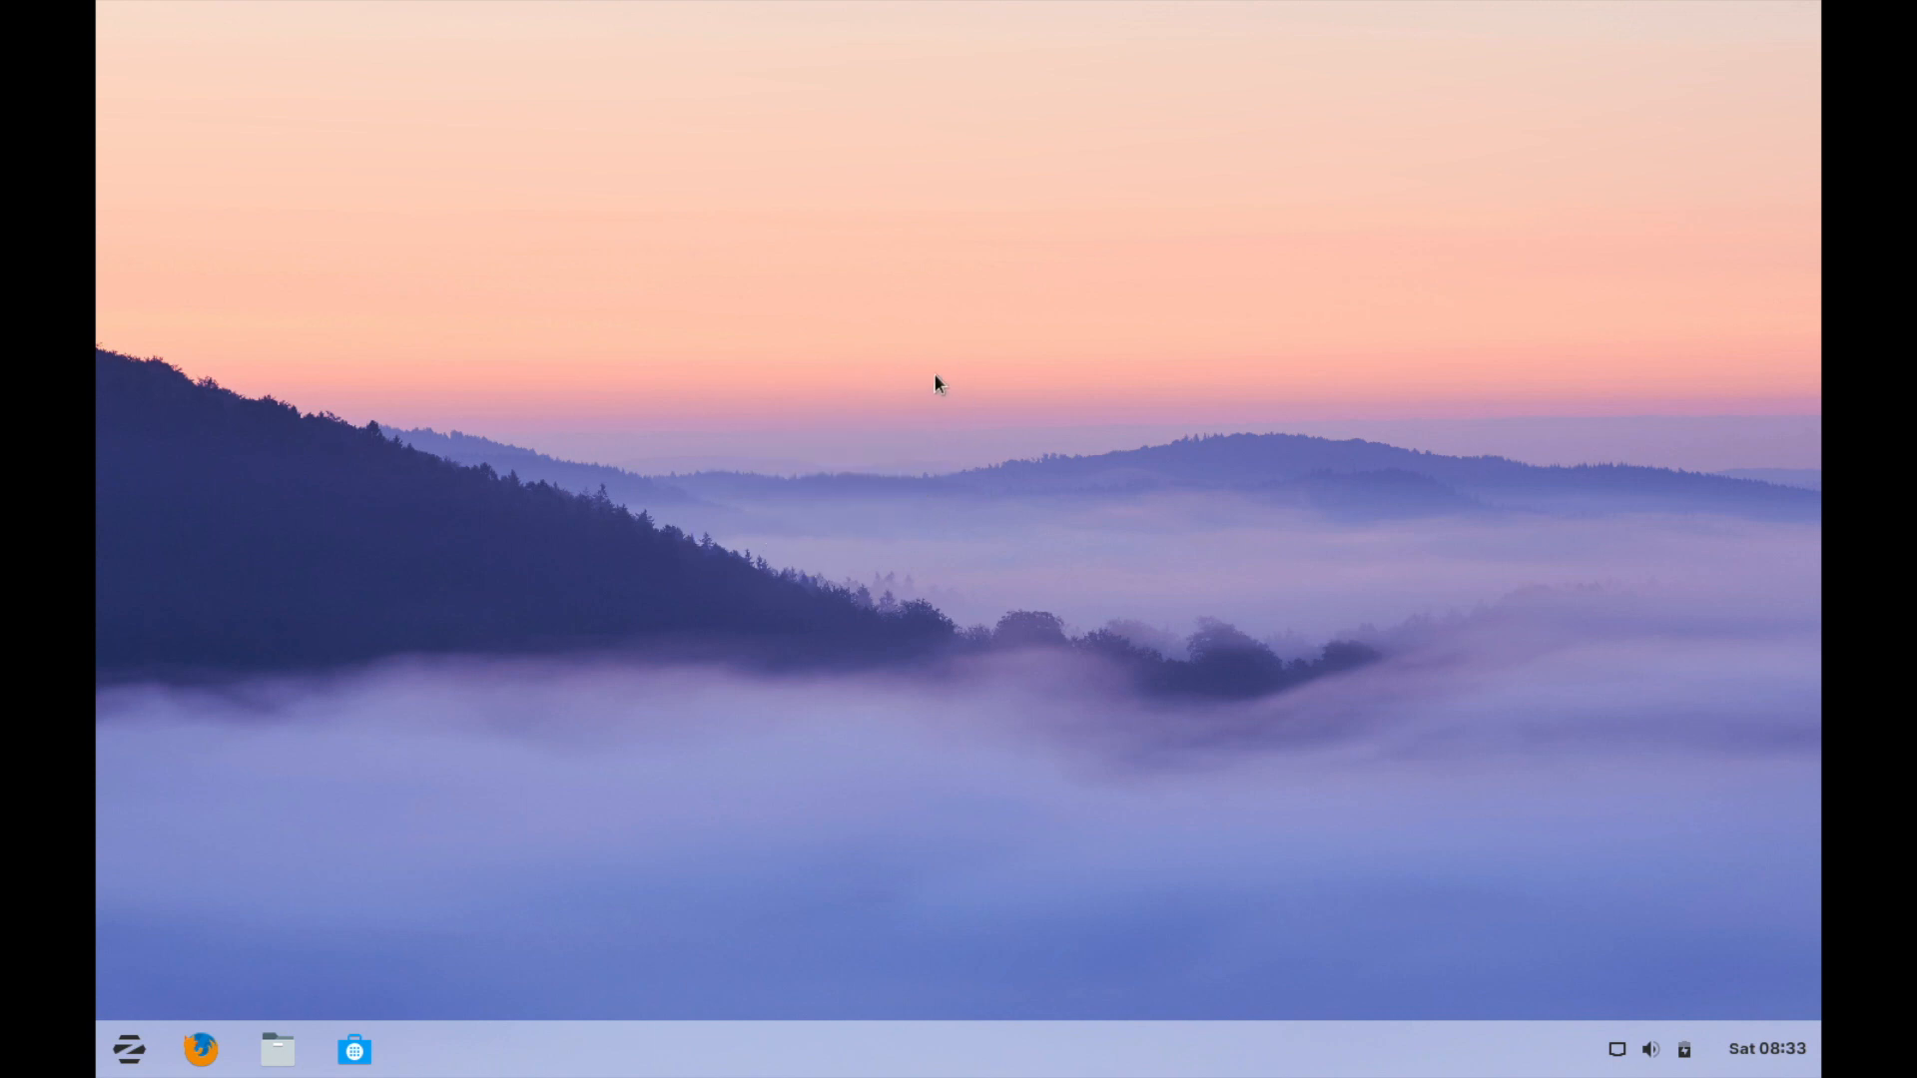
{"action": "mouse_move", "coordinate": [914, 373]}
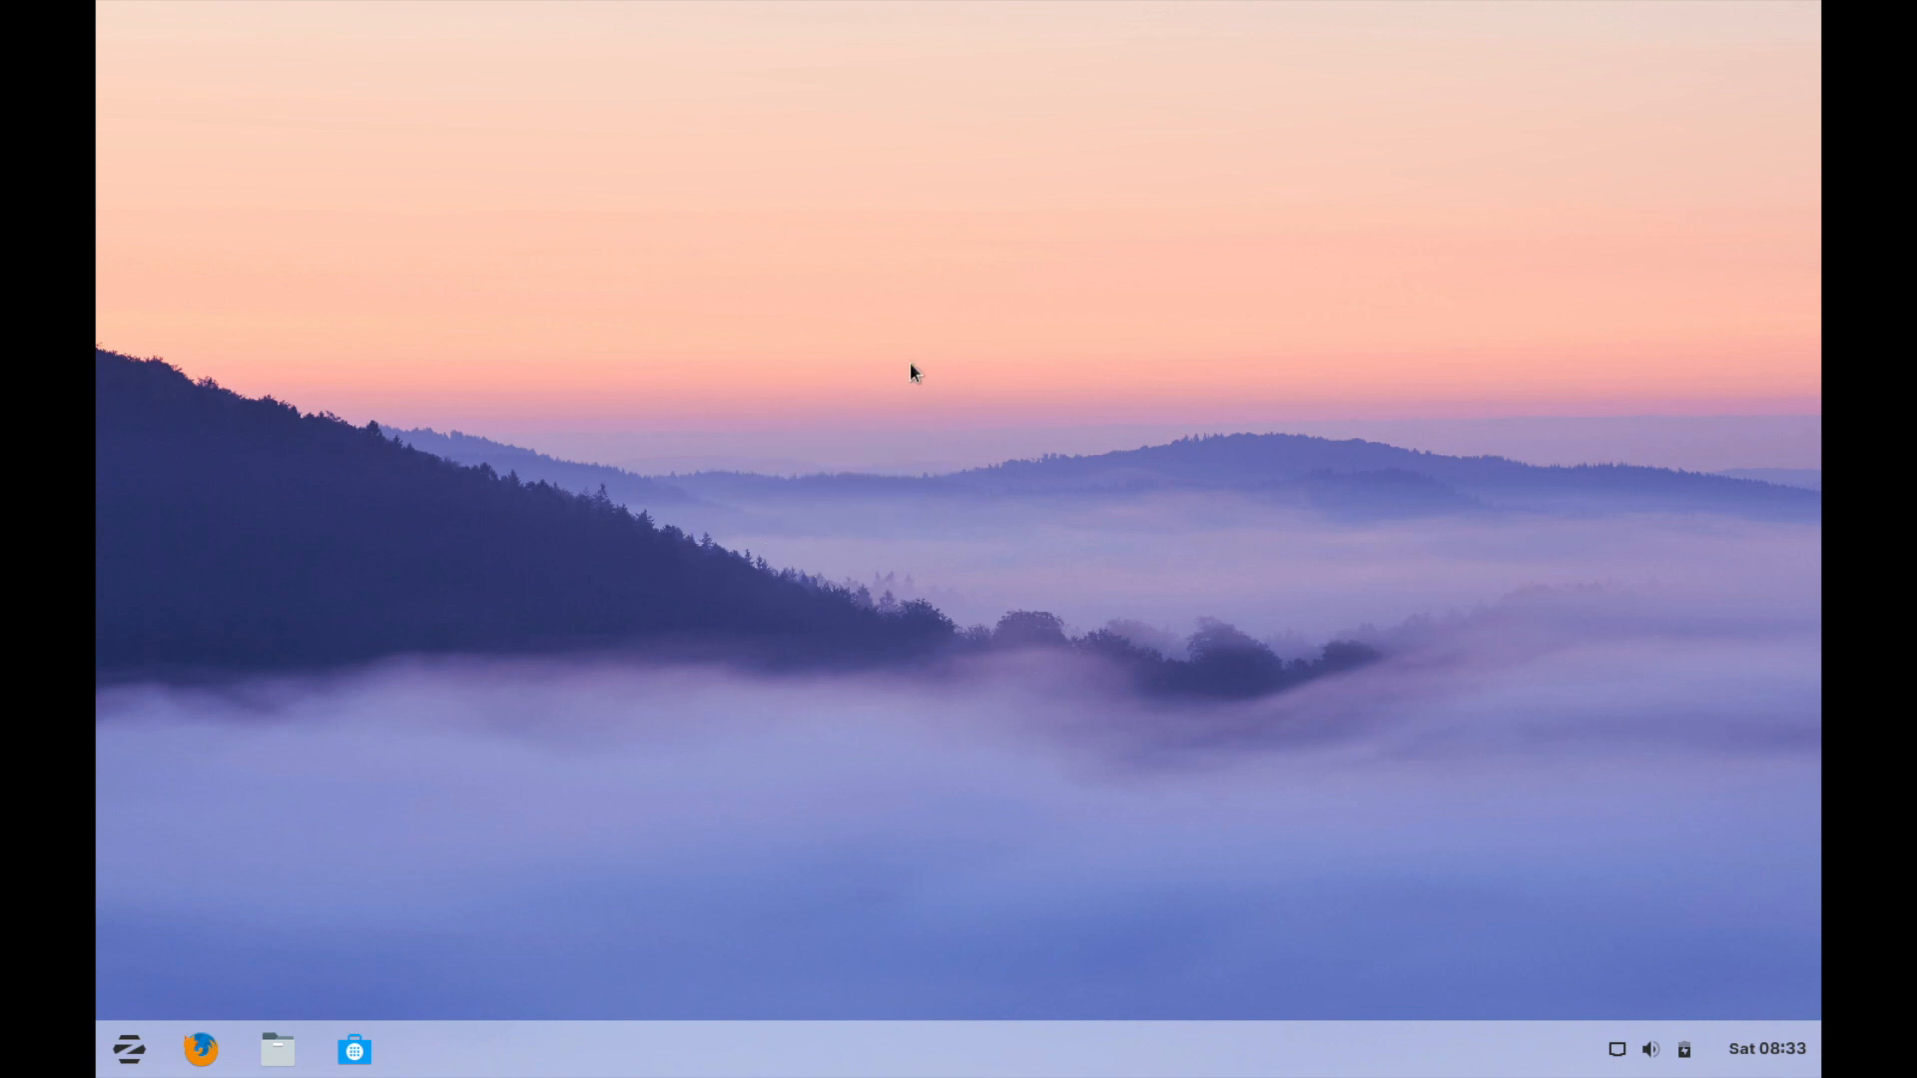
{"action": "mouse_move", "coordinate": [829, 418]}
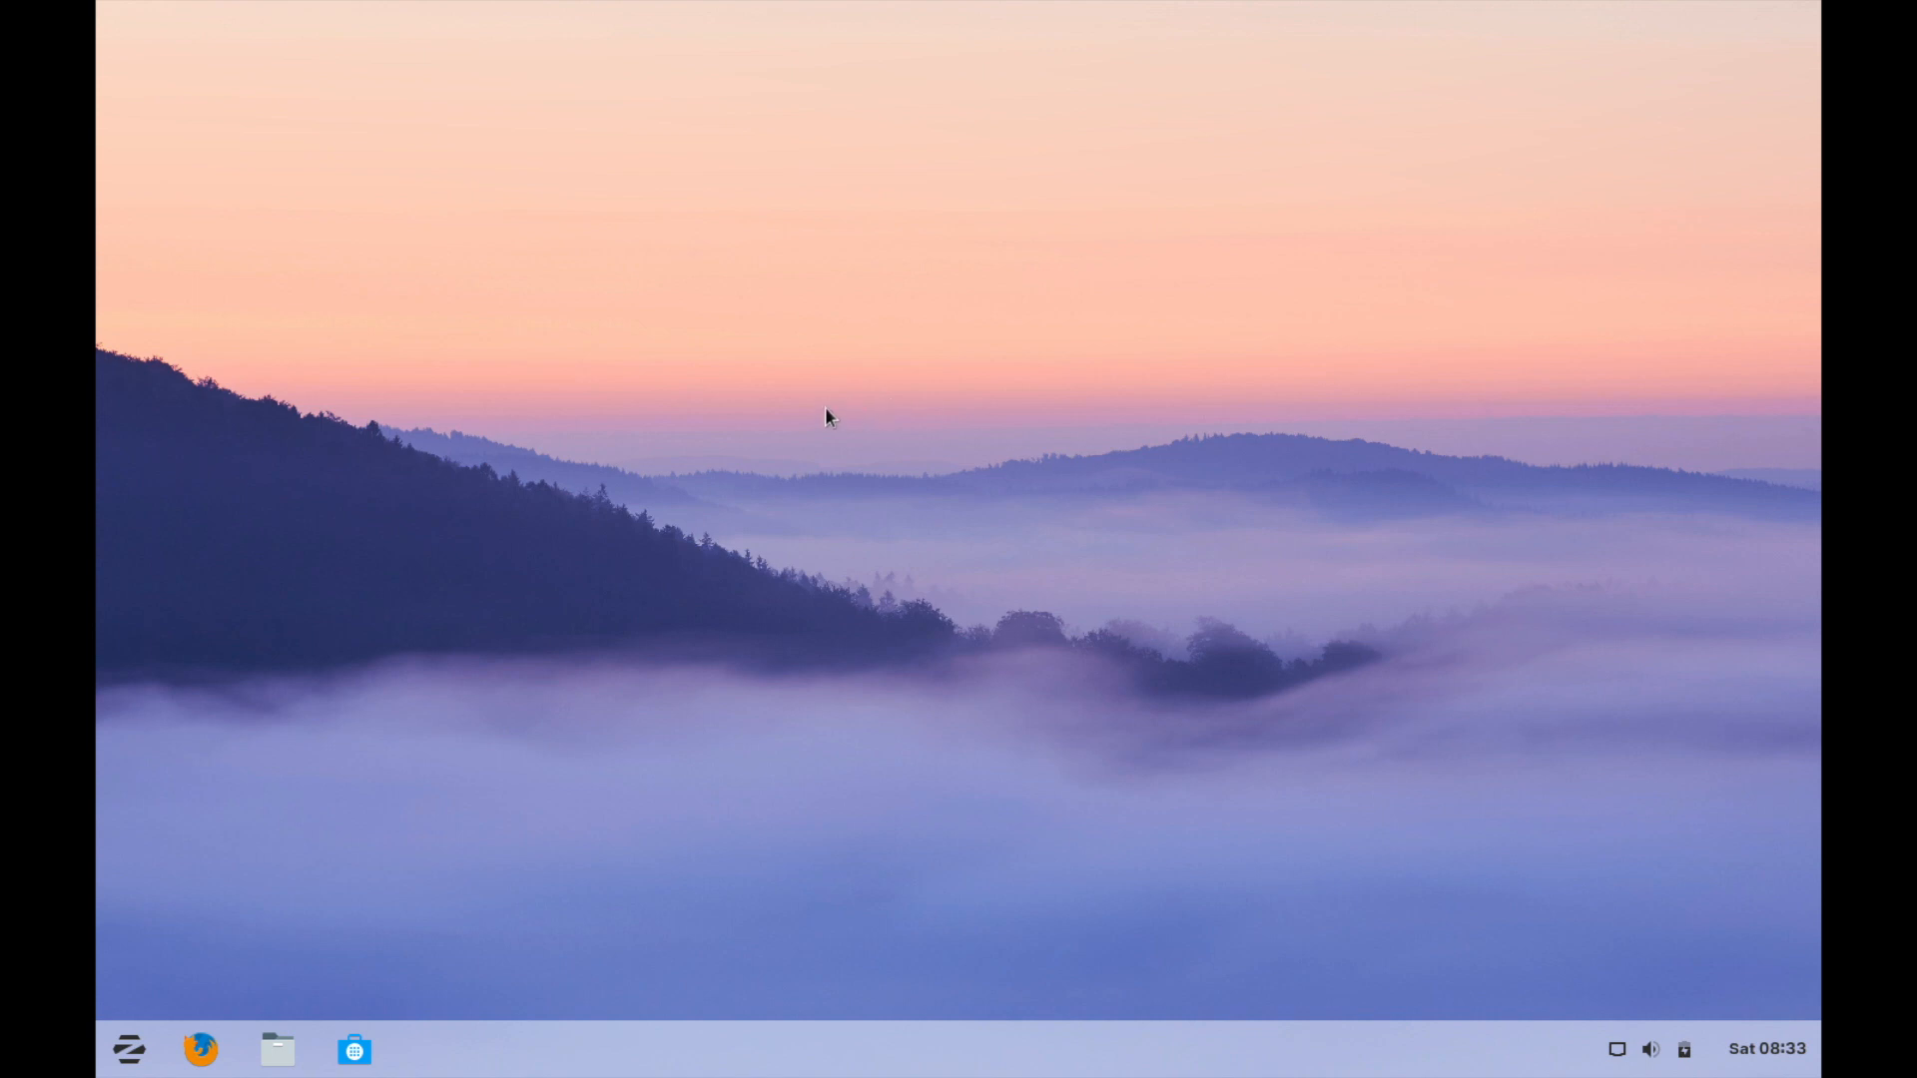
{"action": "mouse_move", "coordinate": [737, 361]}
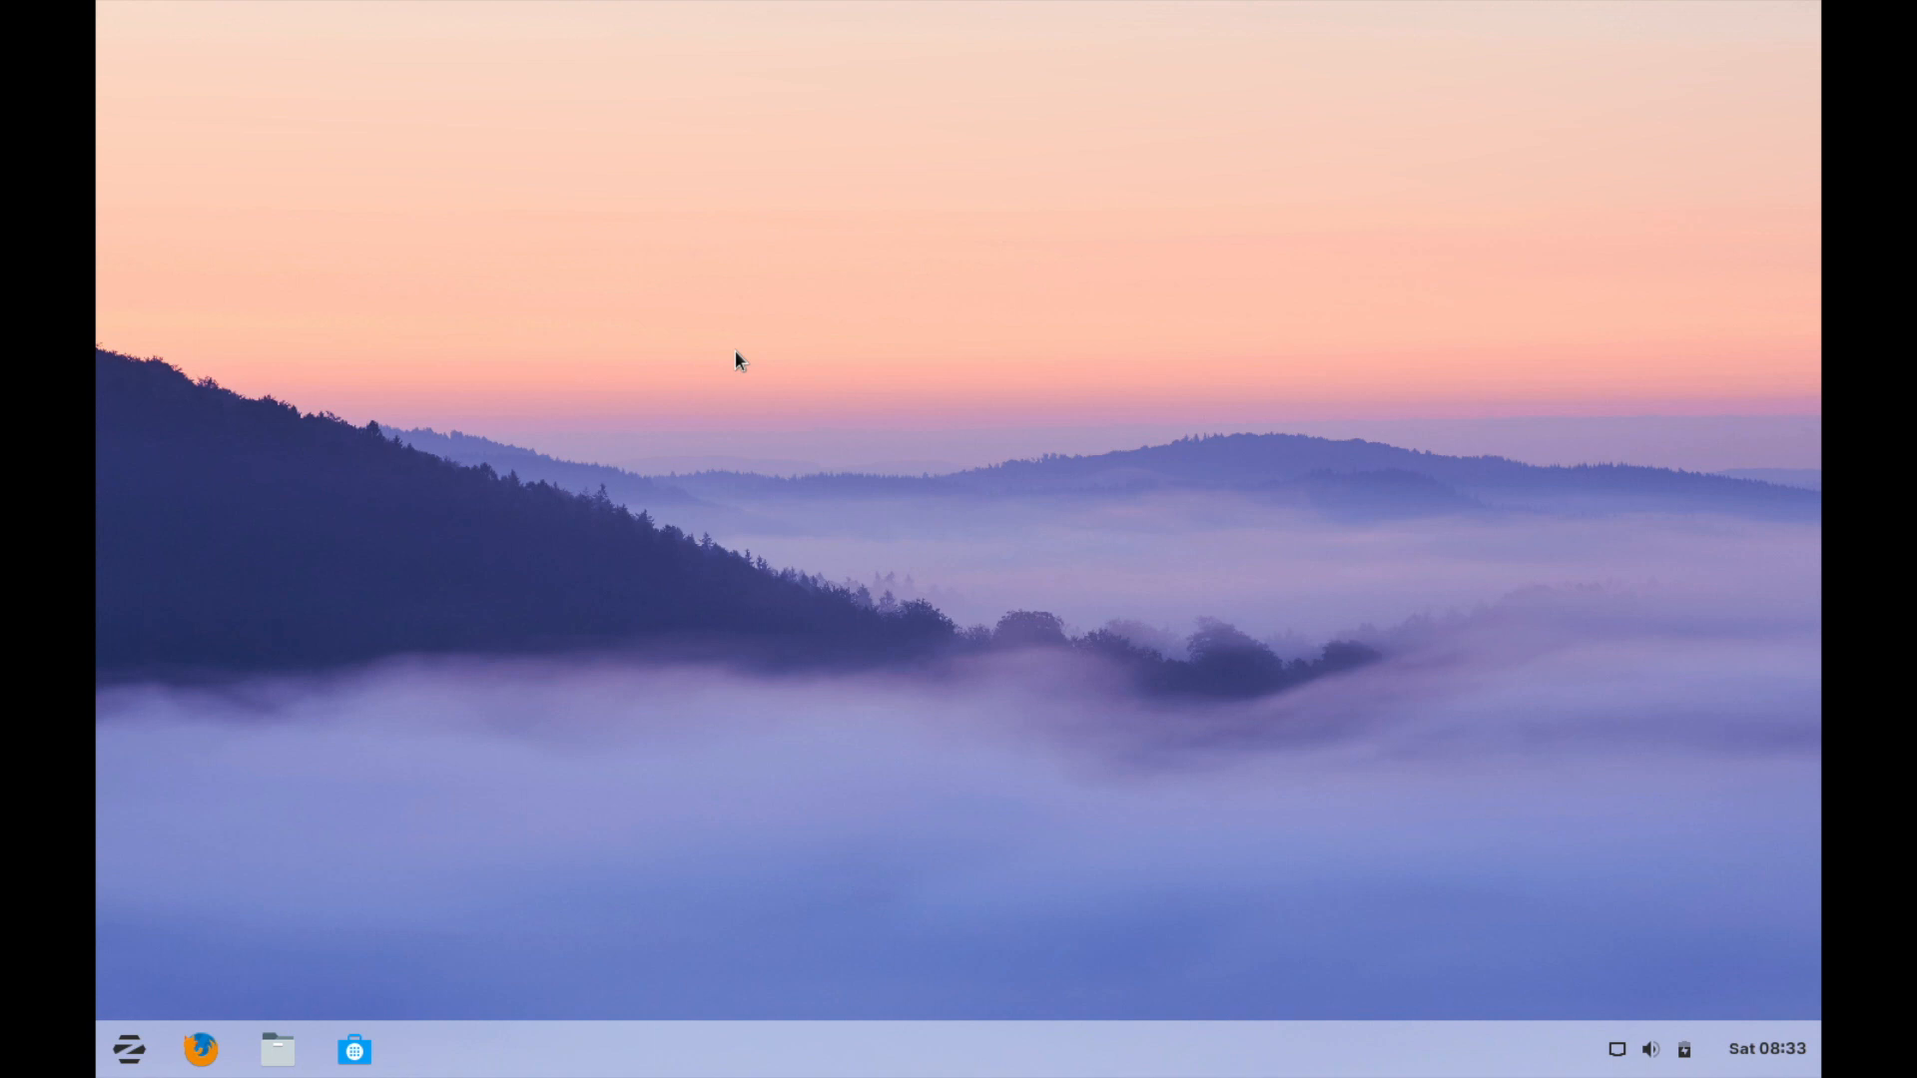
{"action": "mouse_move", "coordinate": [1044, 397]}
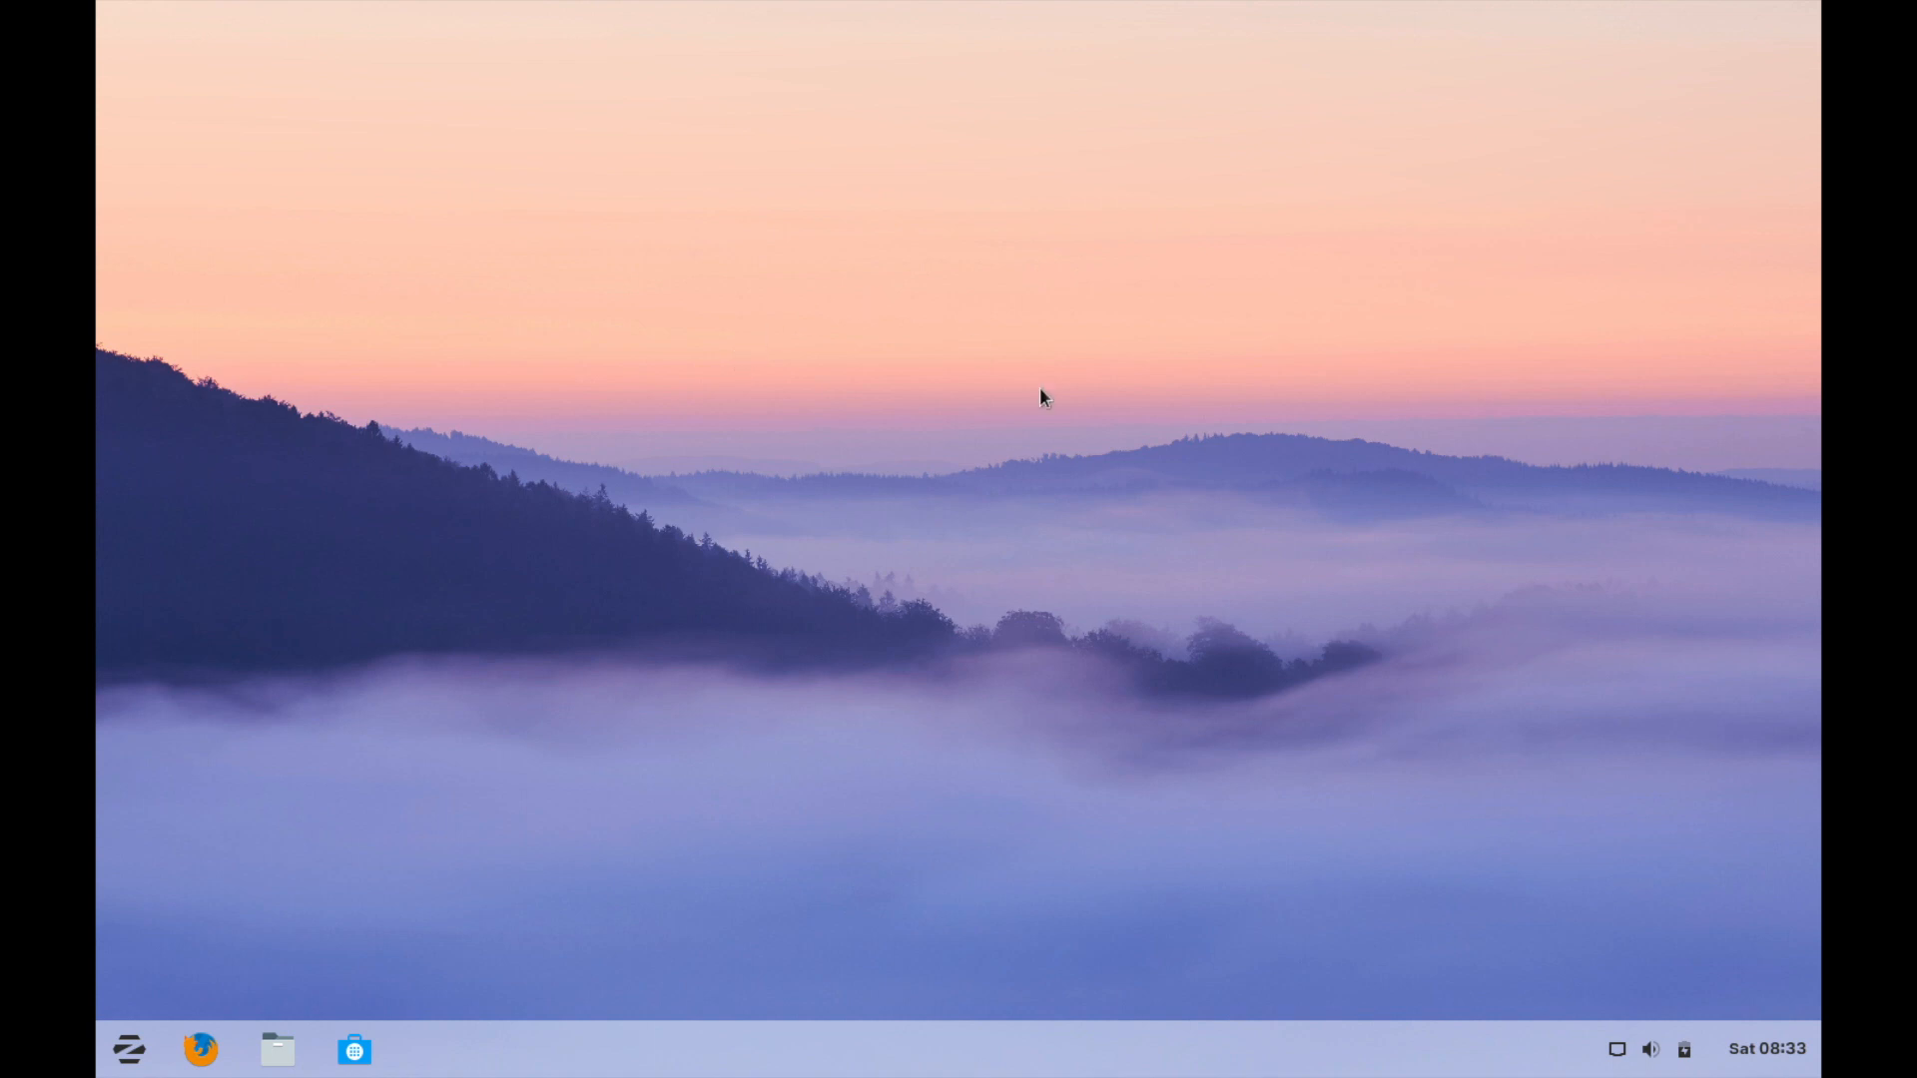
{"action": "mouse_move", "coordinate": [1018, 475]}
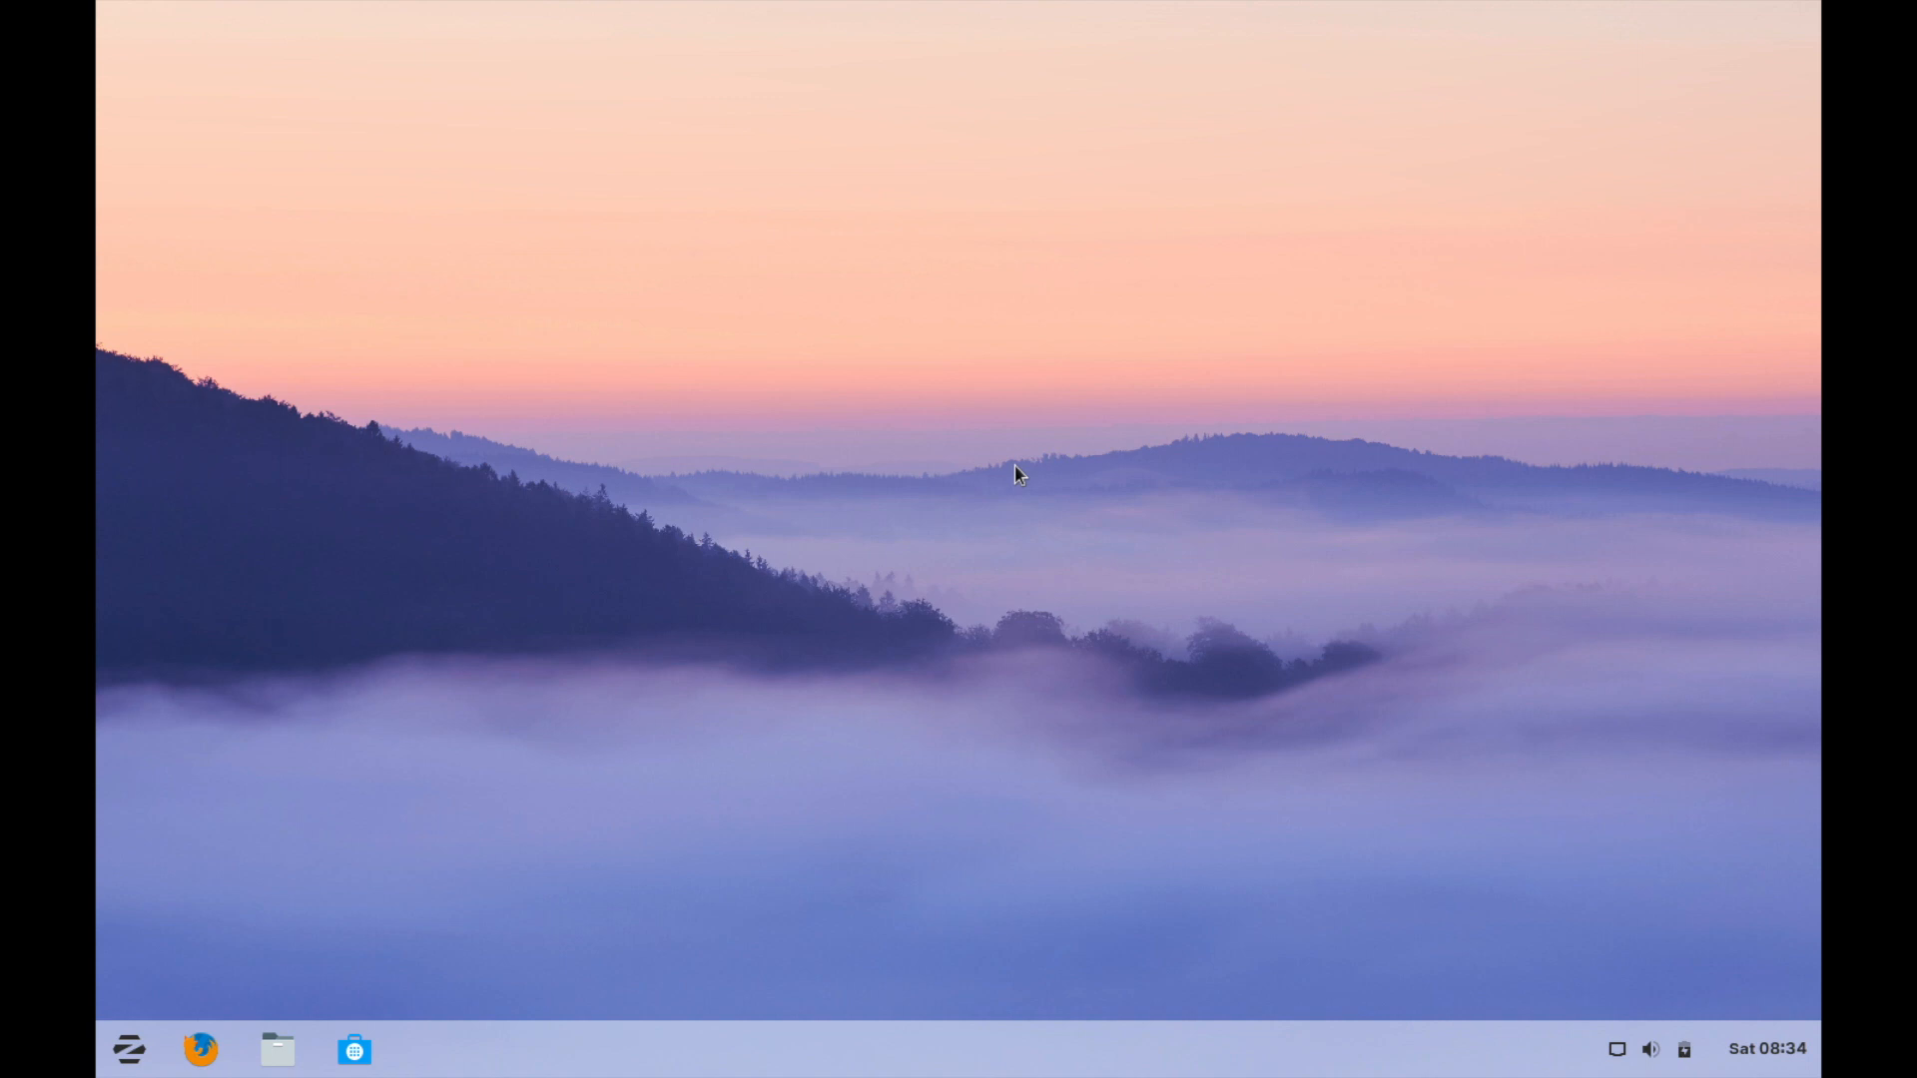
{"action": "mouse_move", "coordinate": [944, 448]}
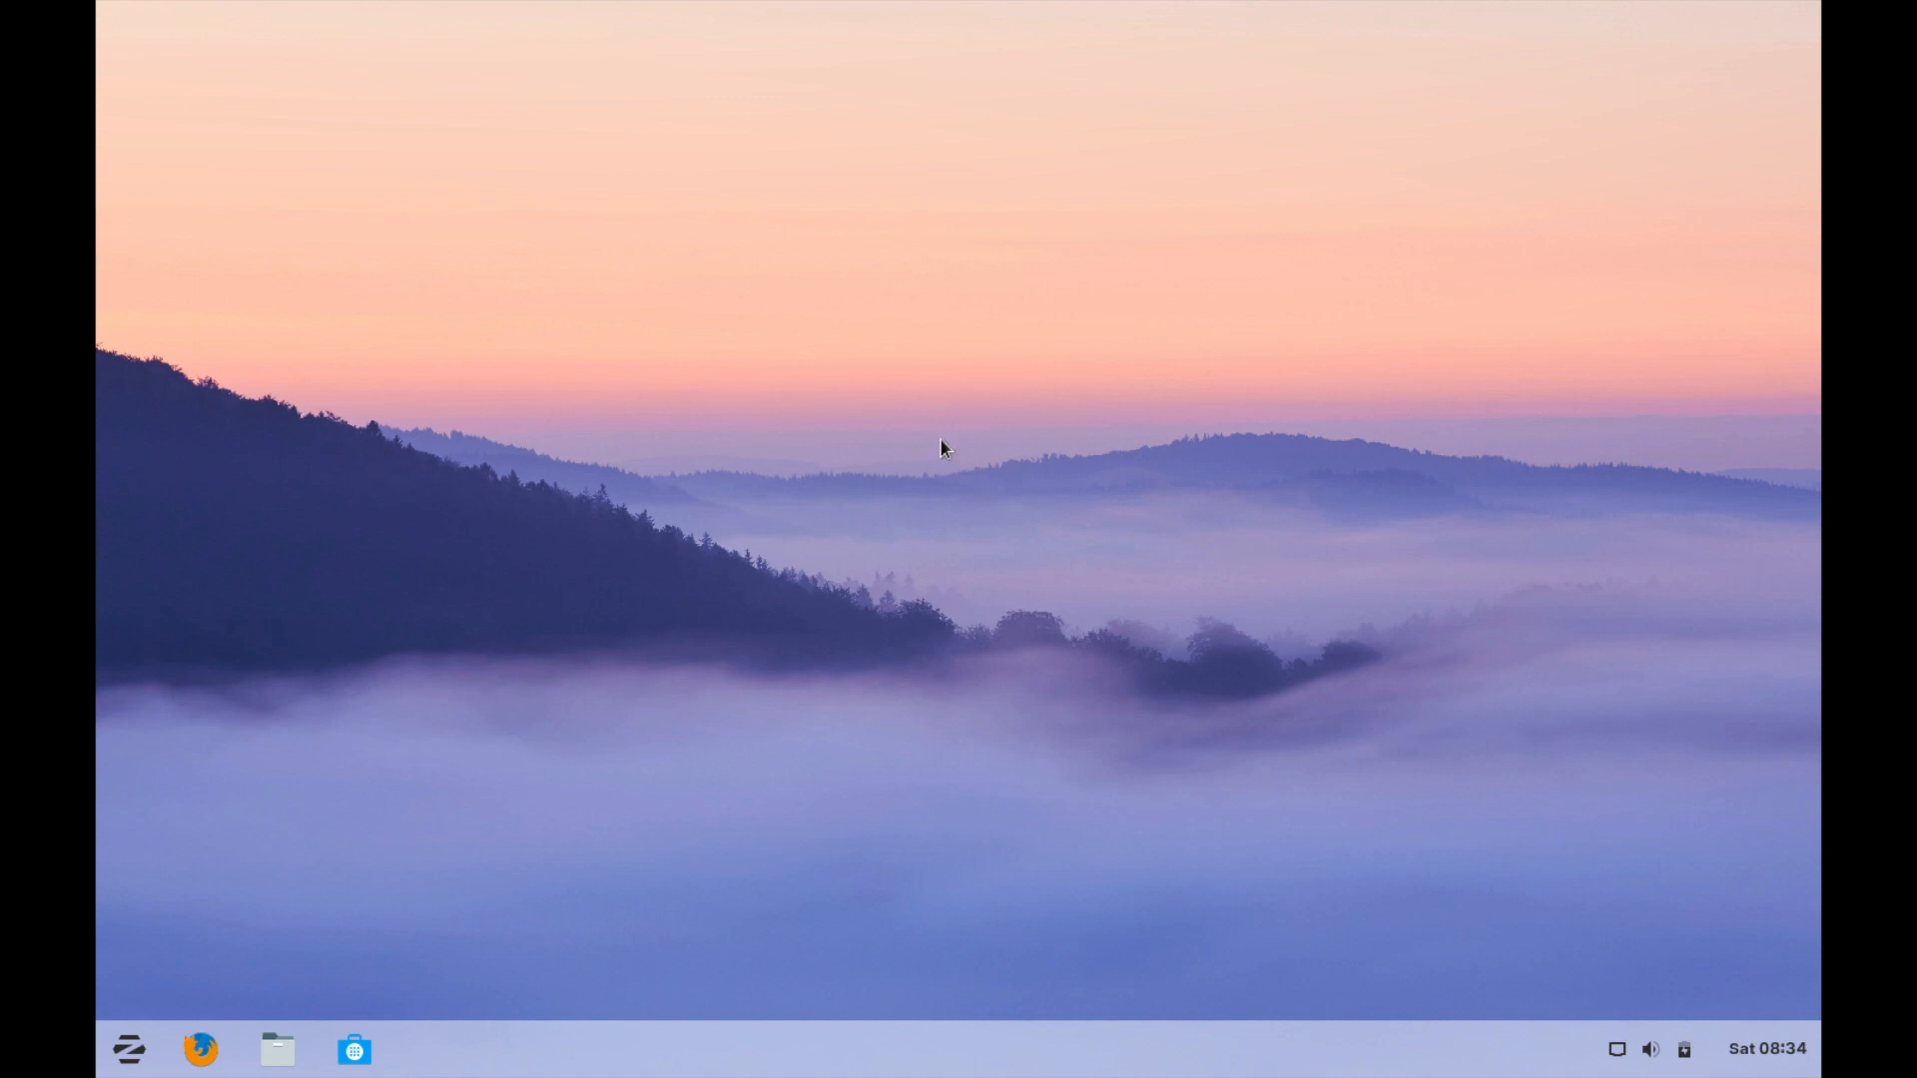
{"action": "mouse_move", "coordinate": [925, 380]}
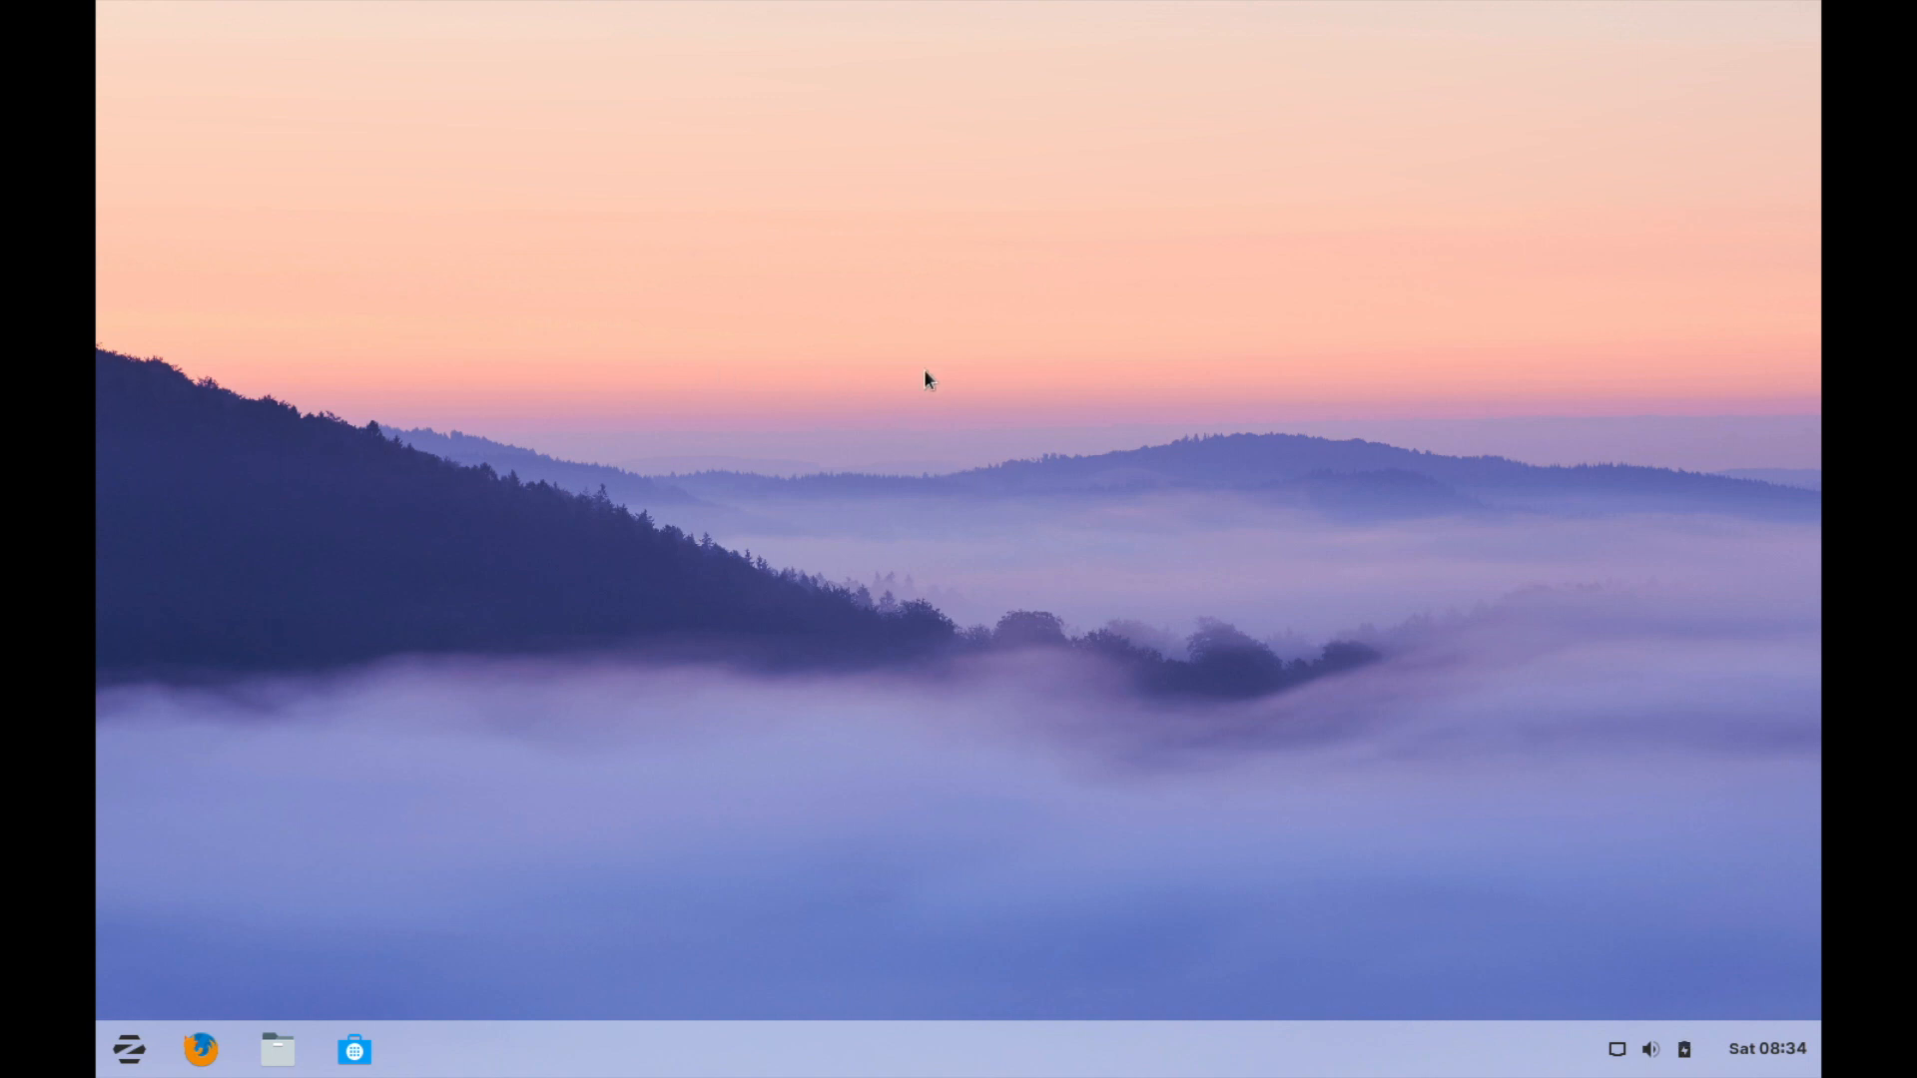
{"action": "mouse_move", "coordinate": [1180, 537]}
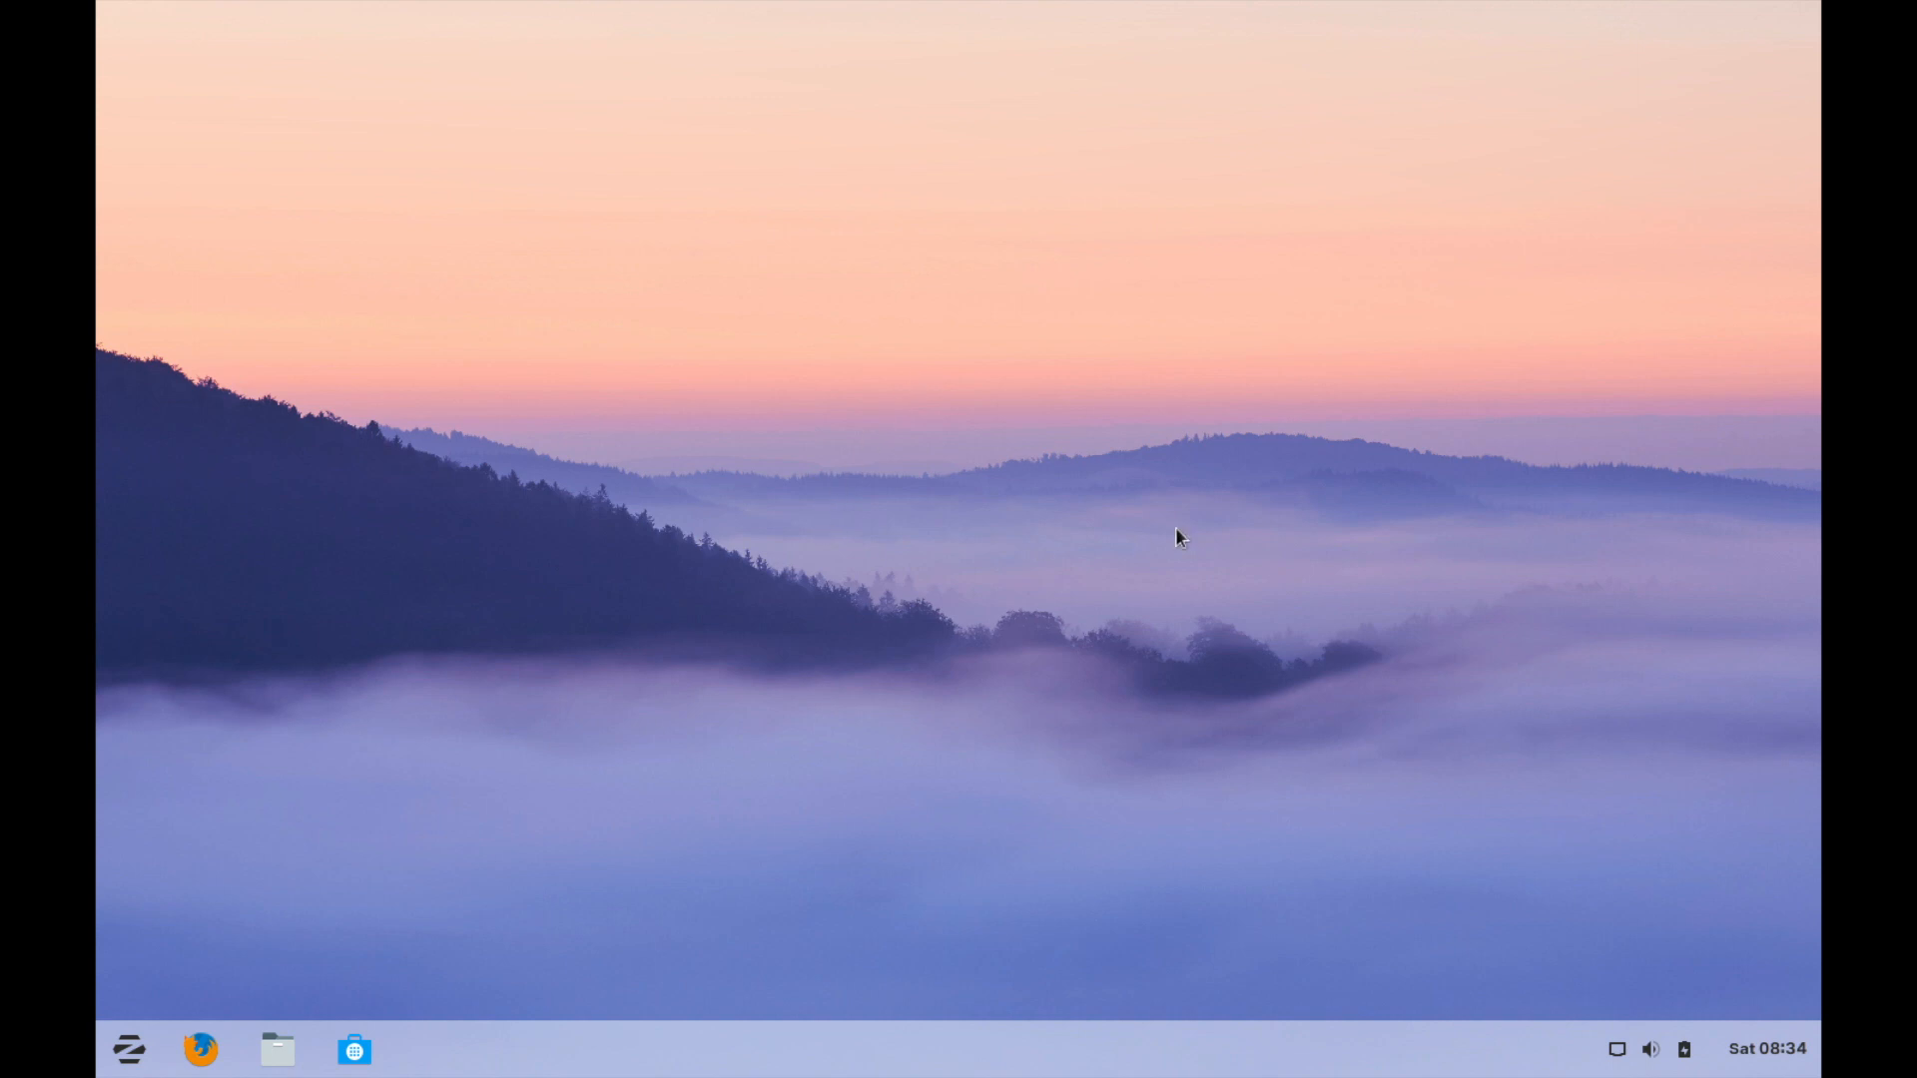
{"action": "mouse_move", "coordinate": [1098, 458]}
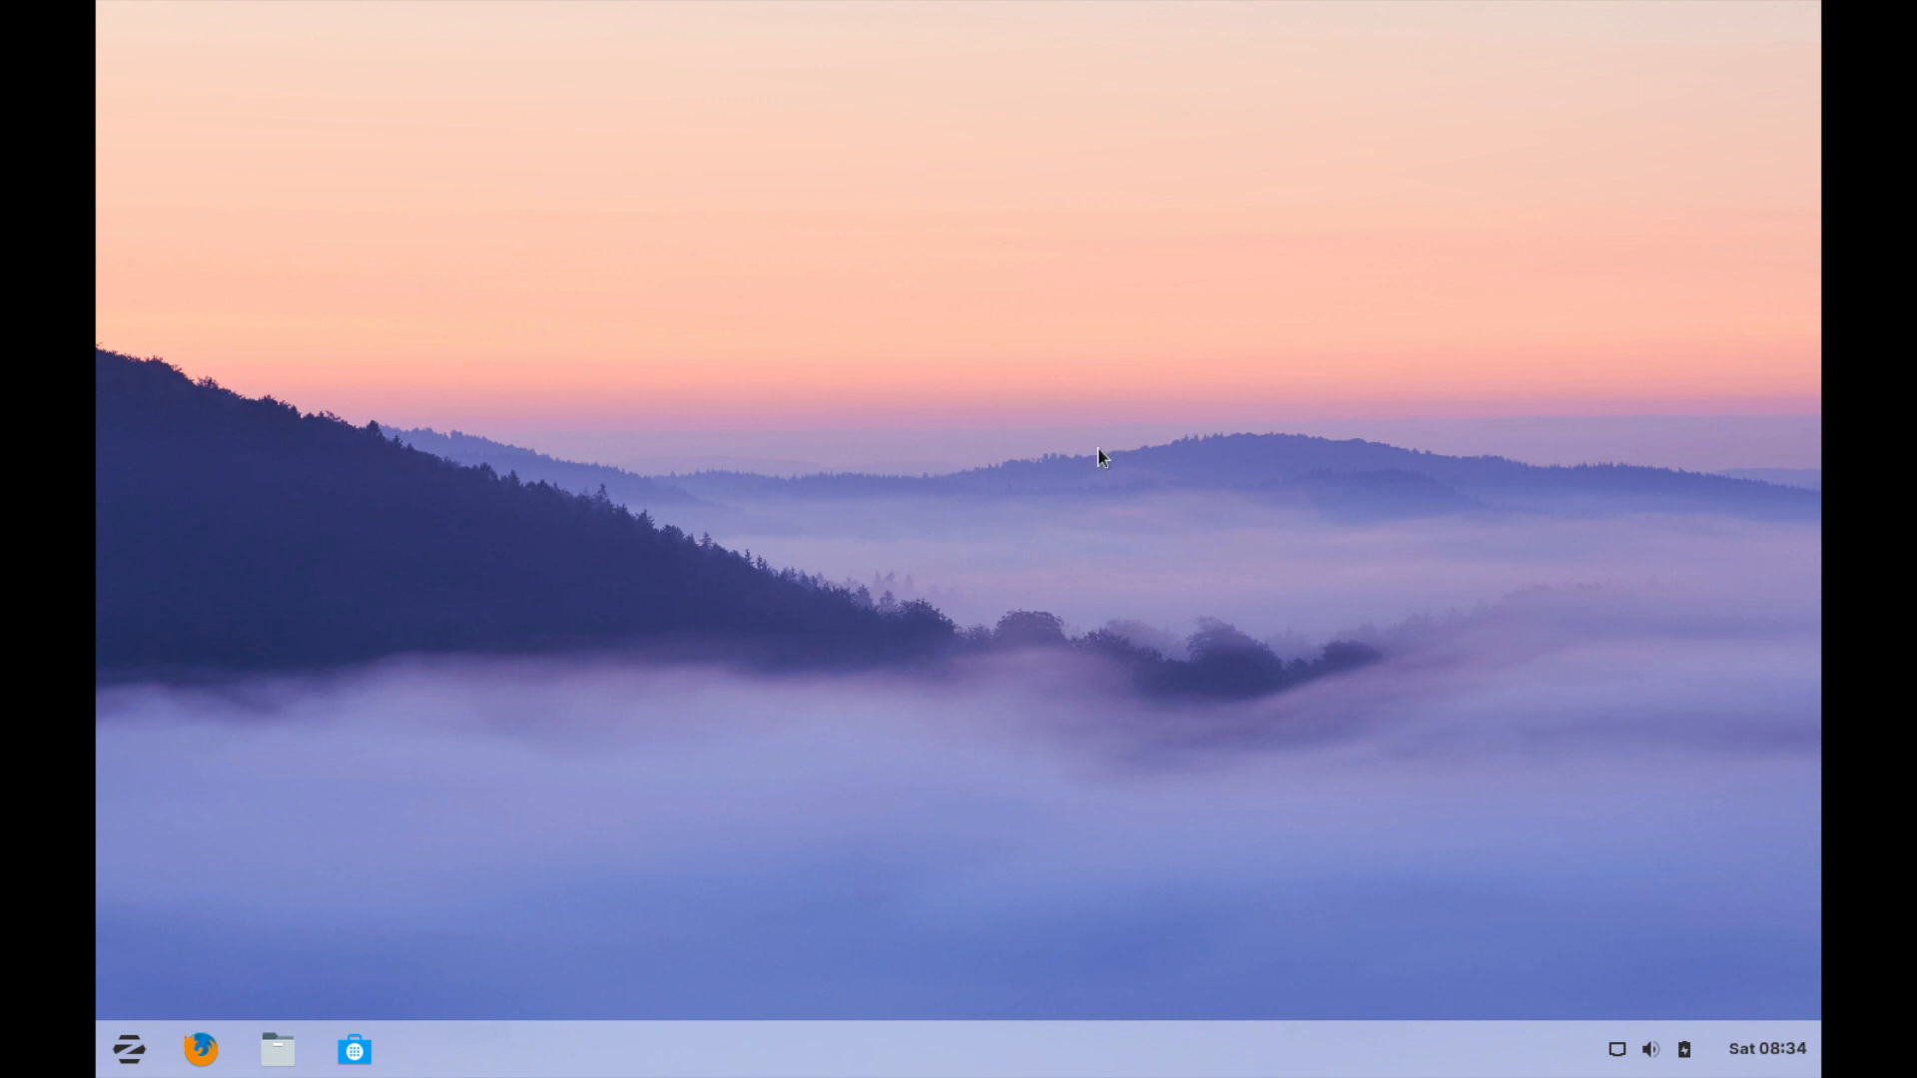
{"action": "mouse_move", "coordinate": [900, 483]}
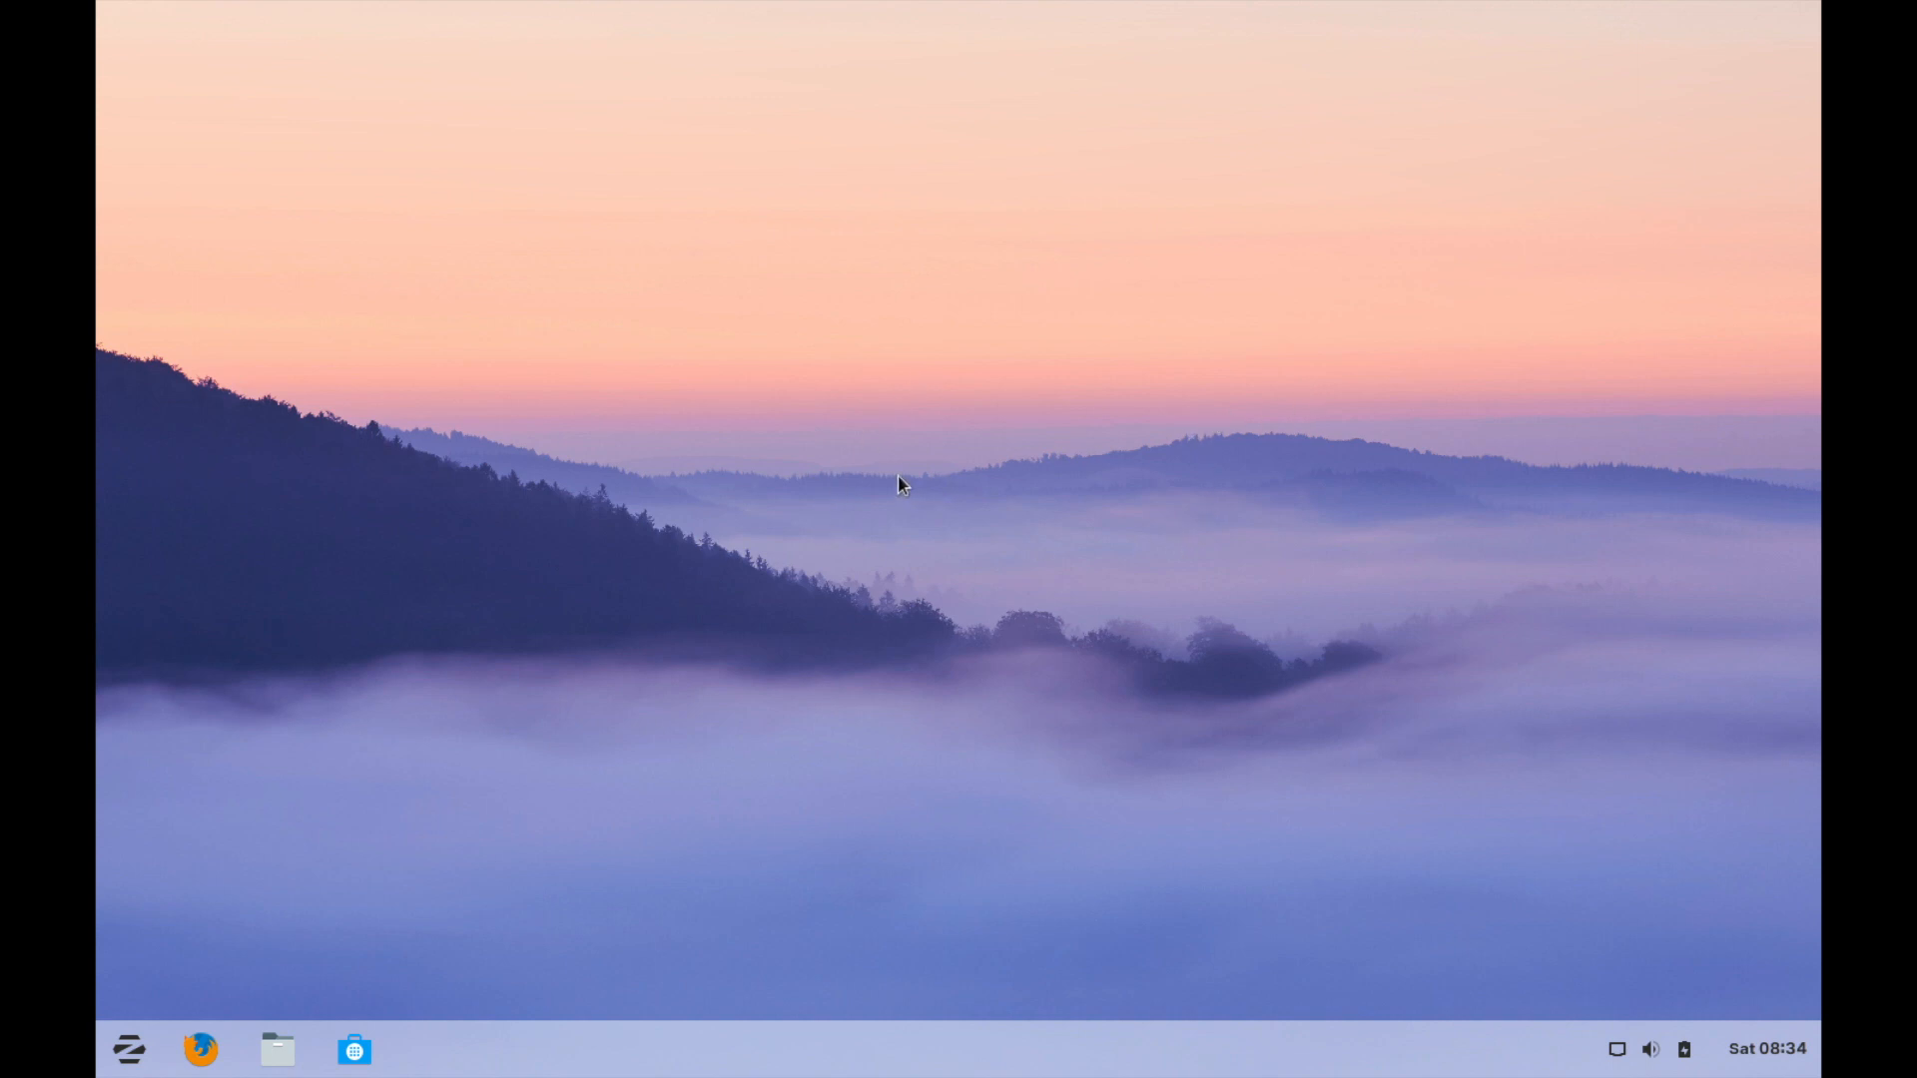
{"action": "mouse_move", "coordinate": [955, 445]}
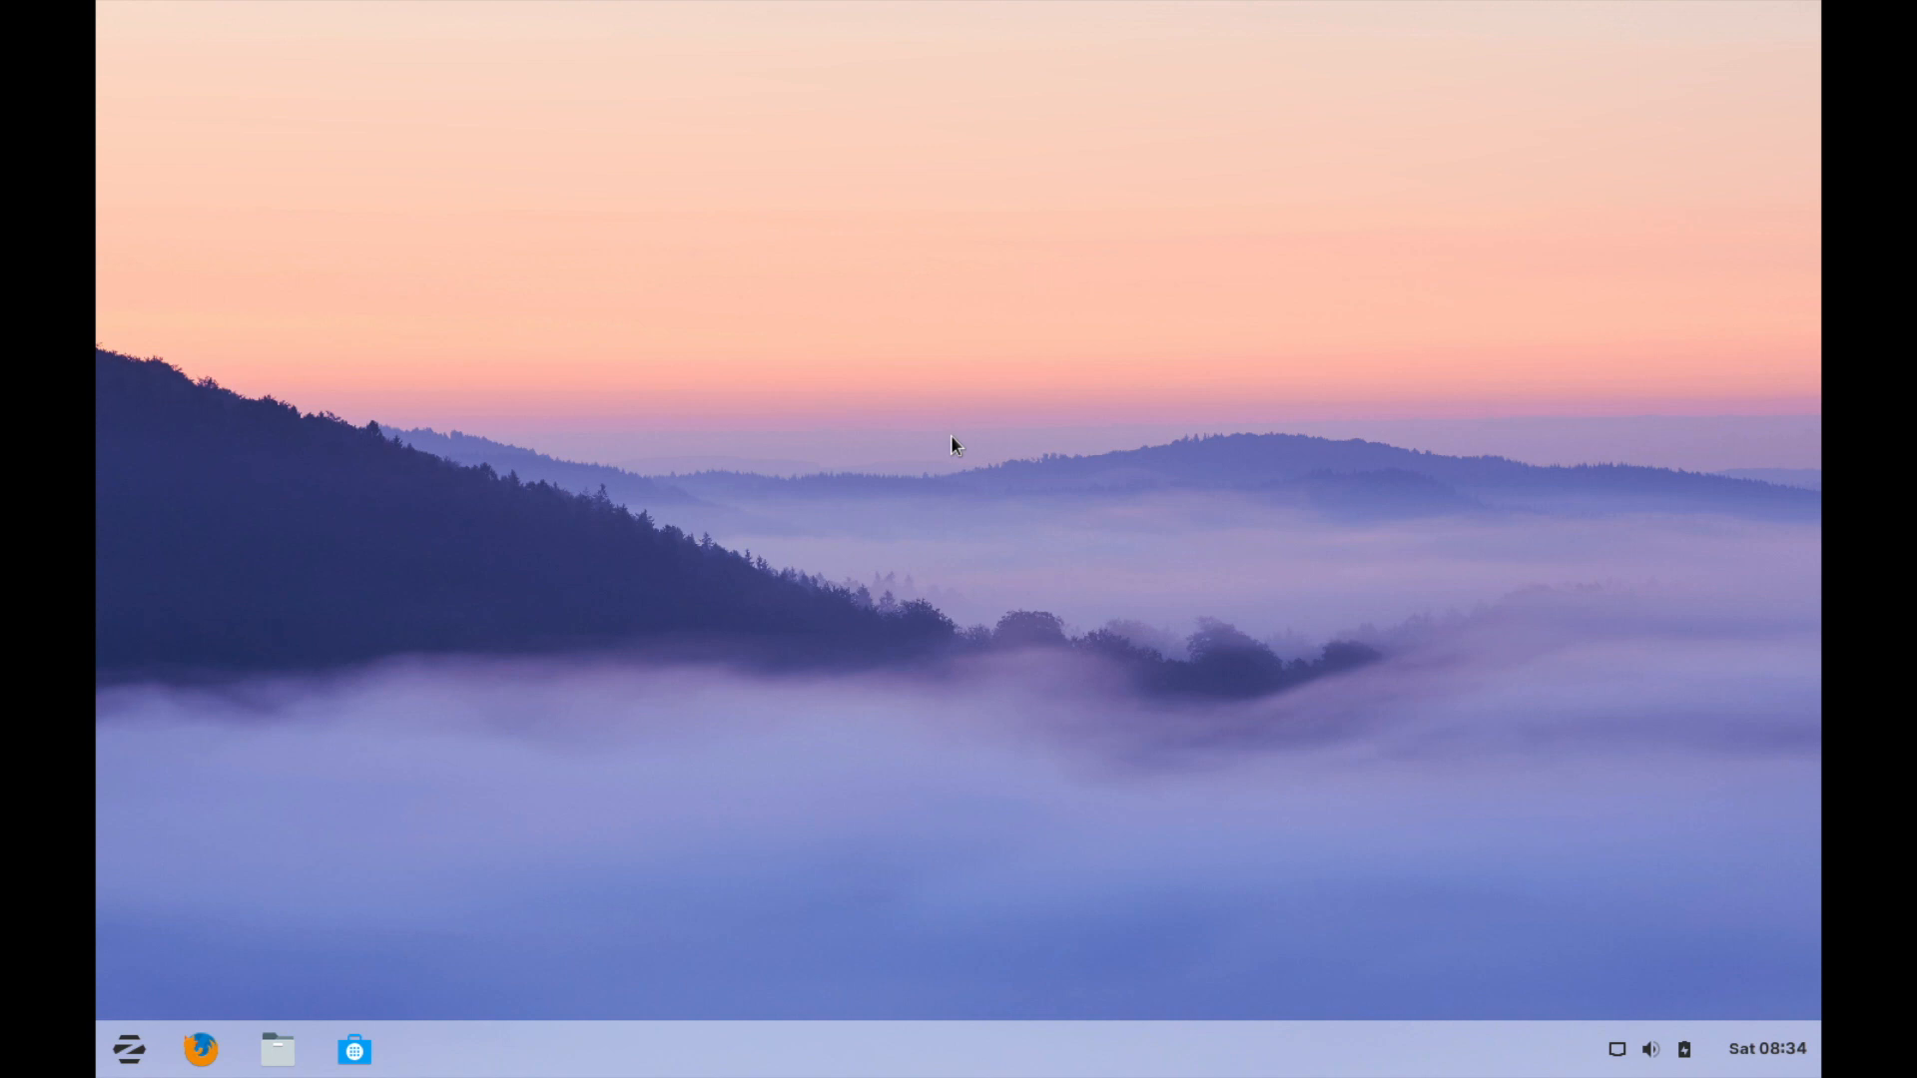
{"action": "mouse_move", "coordinate": [925, 437]}
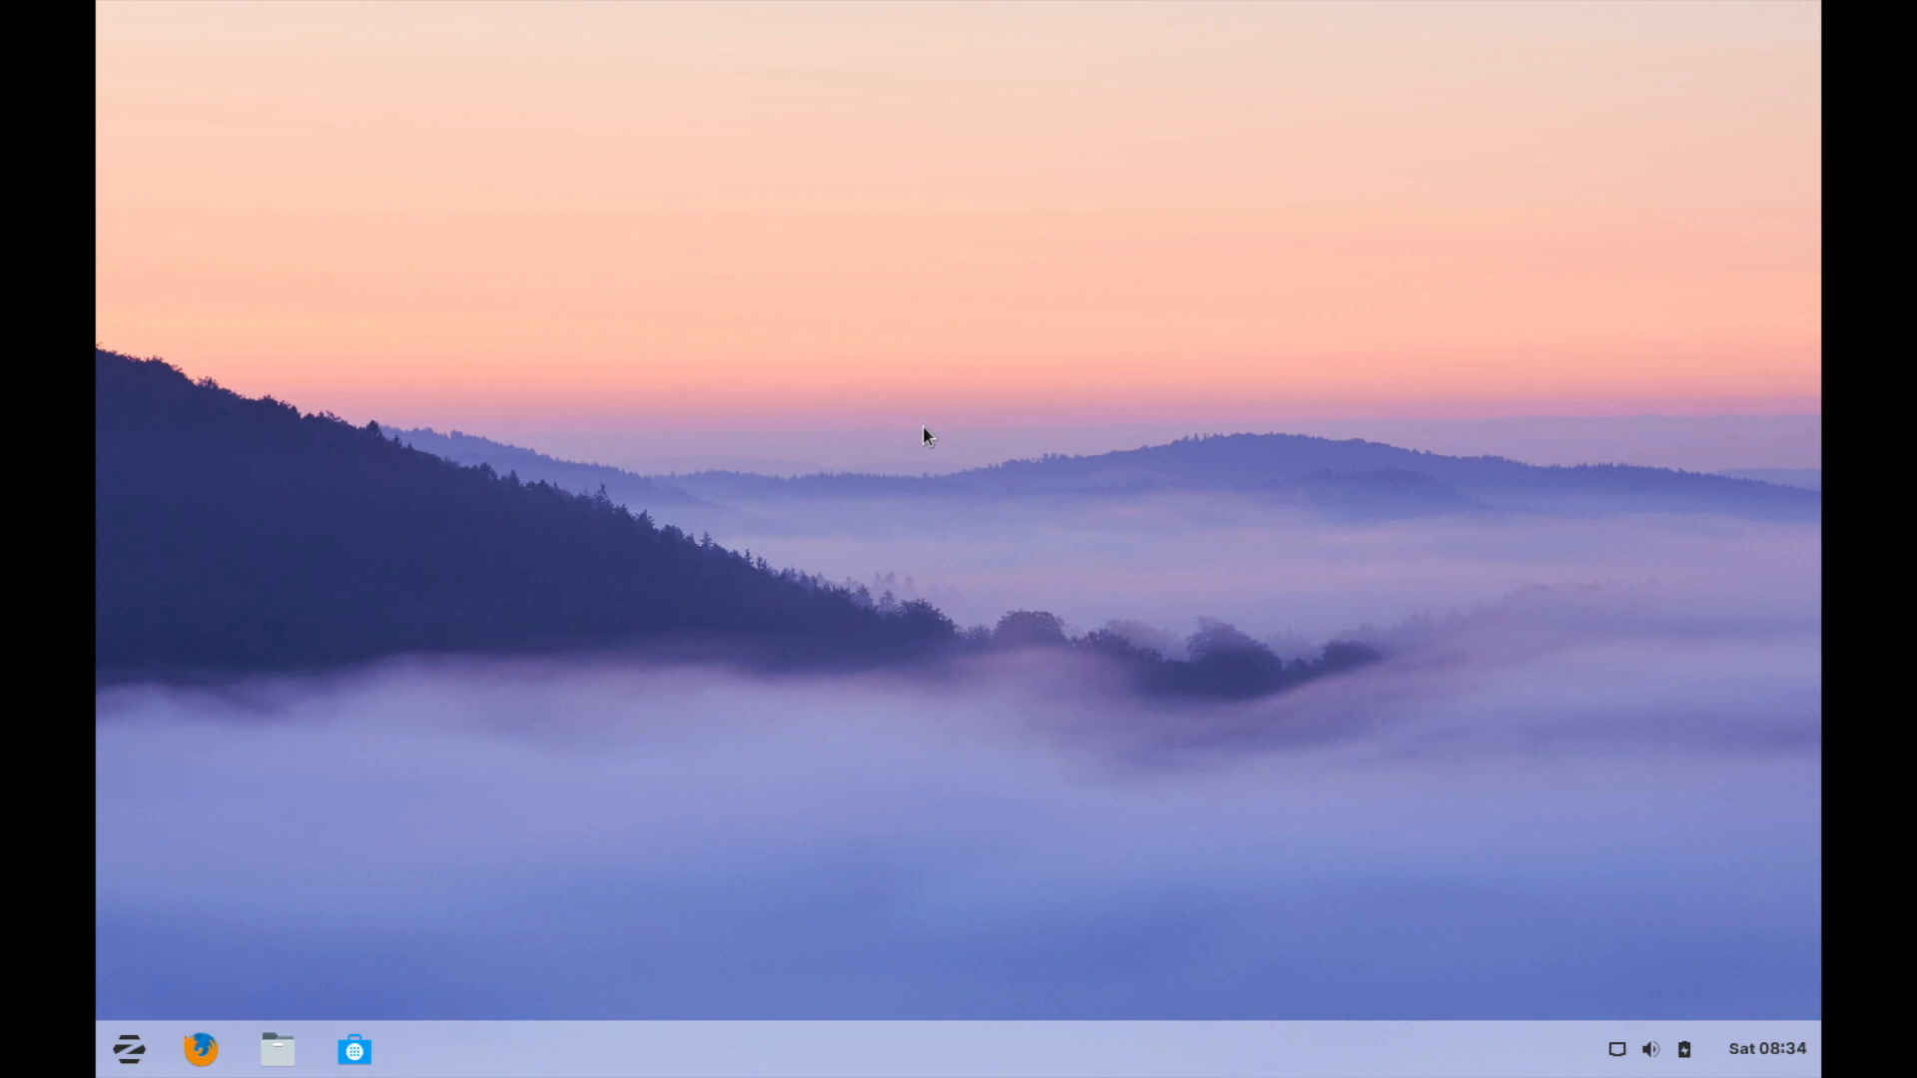
{"action": "mouse_move", "coordinate": [883, 444]}
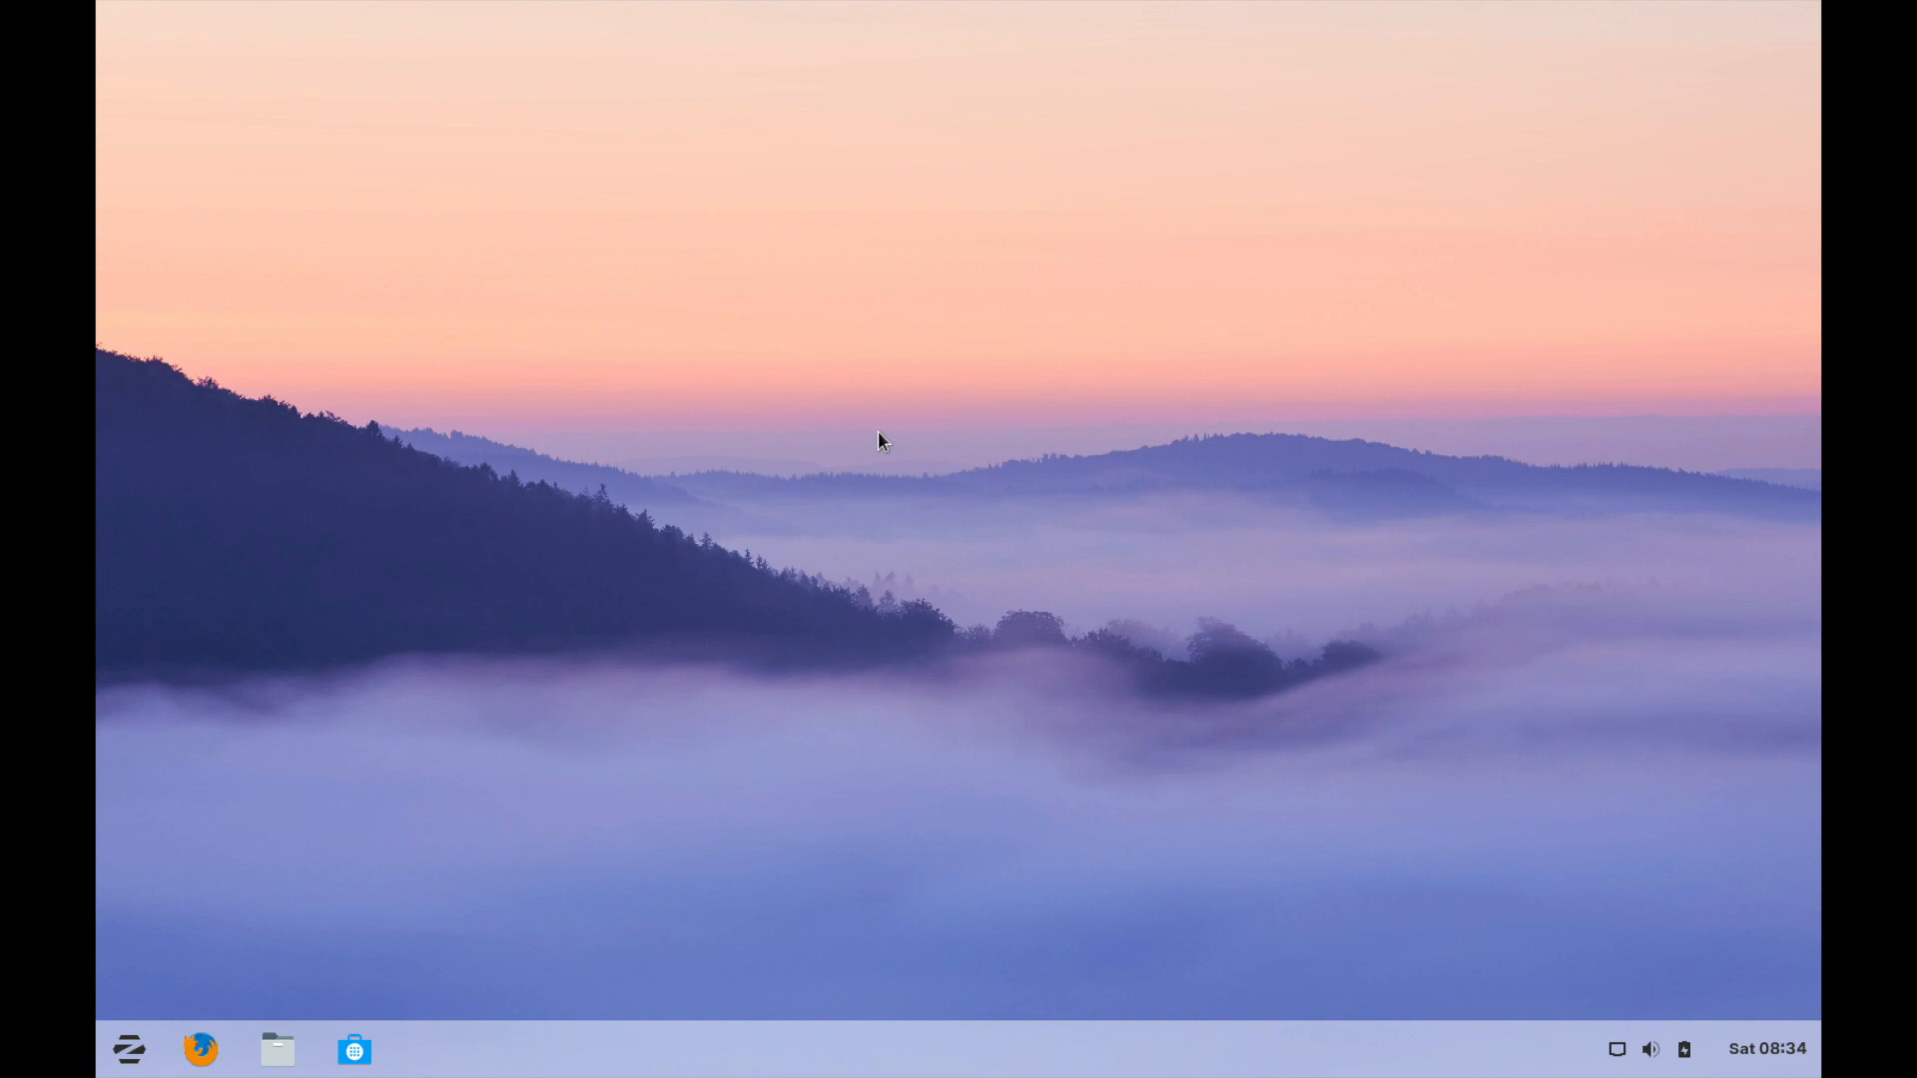
{"action": "mouse_move", "coordinate": [890, 429]}
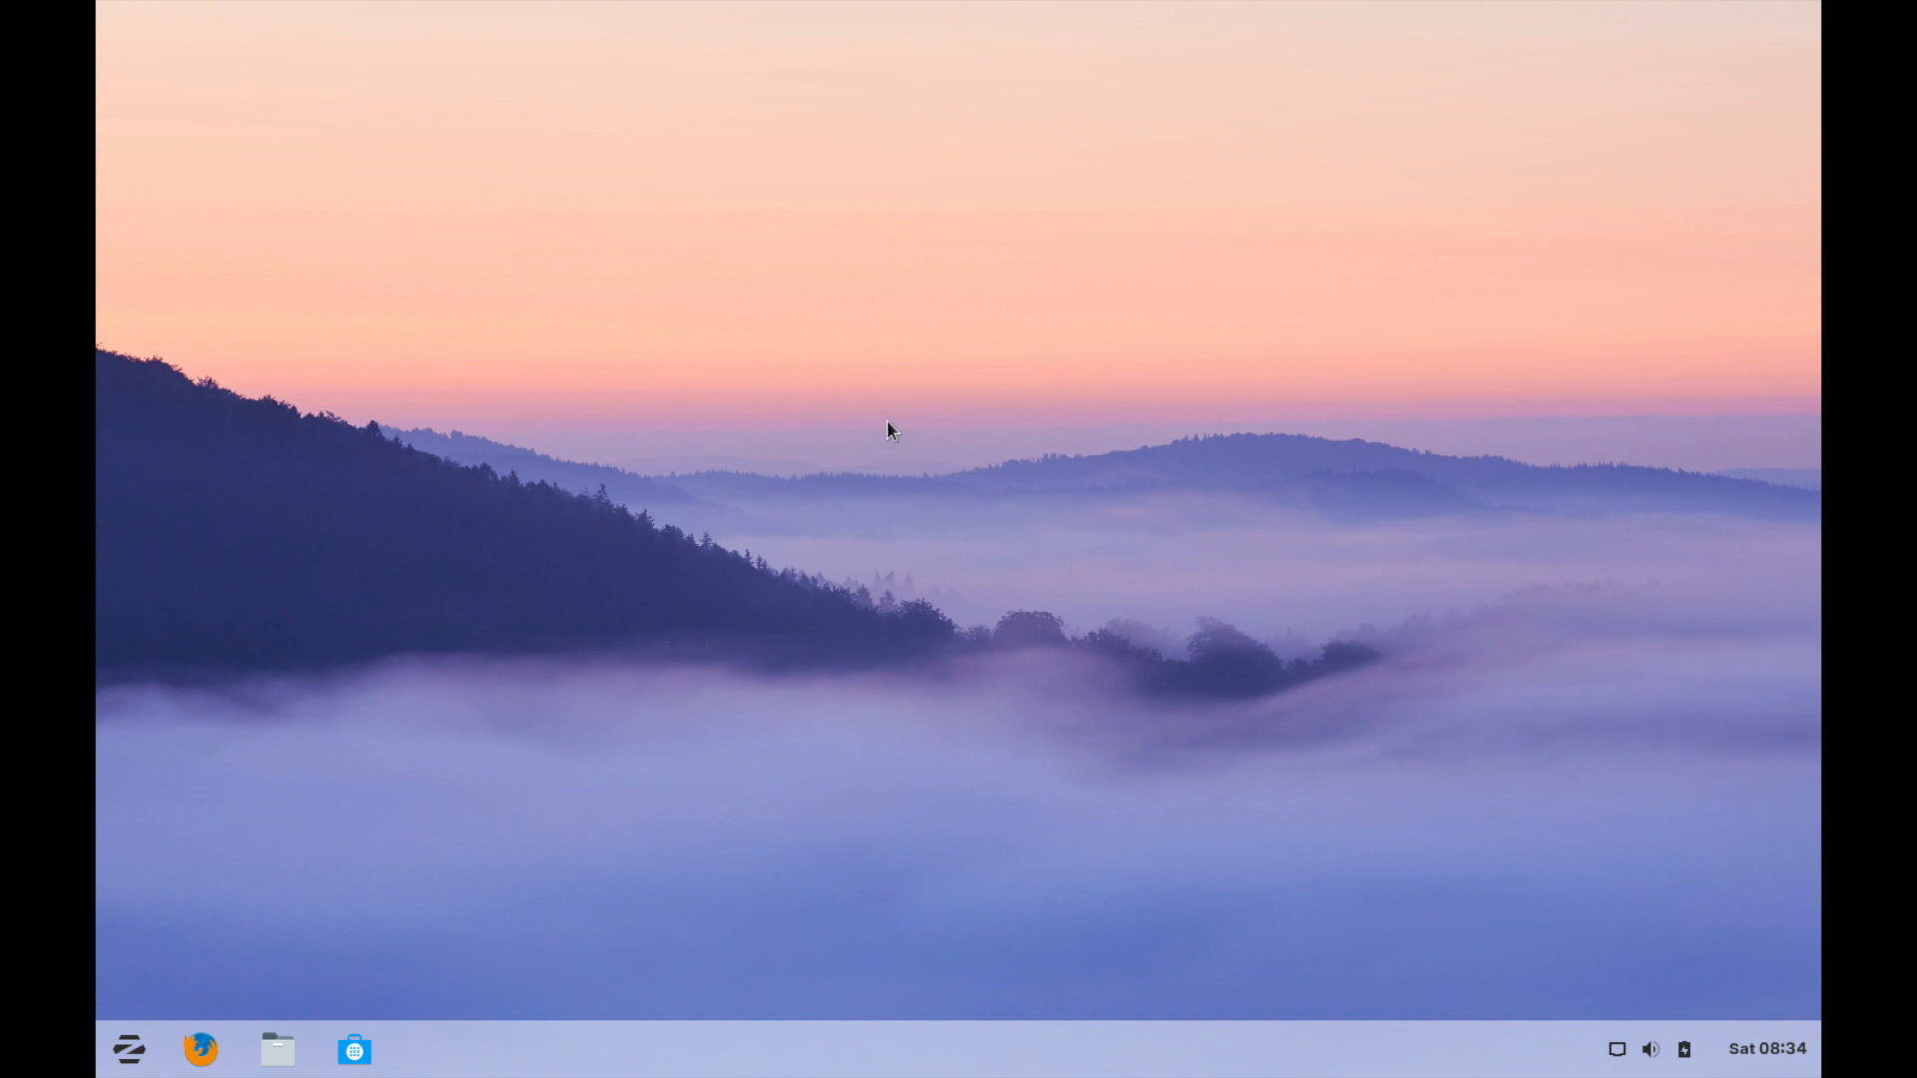
{"action": "mouse_move", "coordinate": [958, 465]}
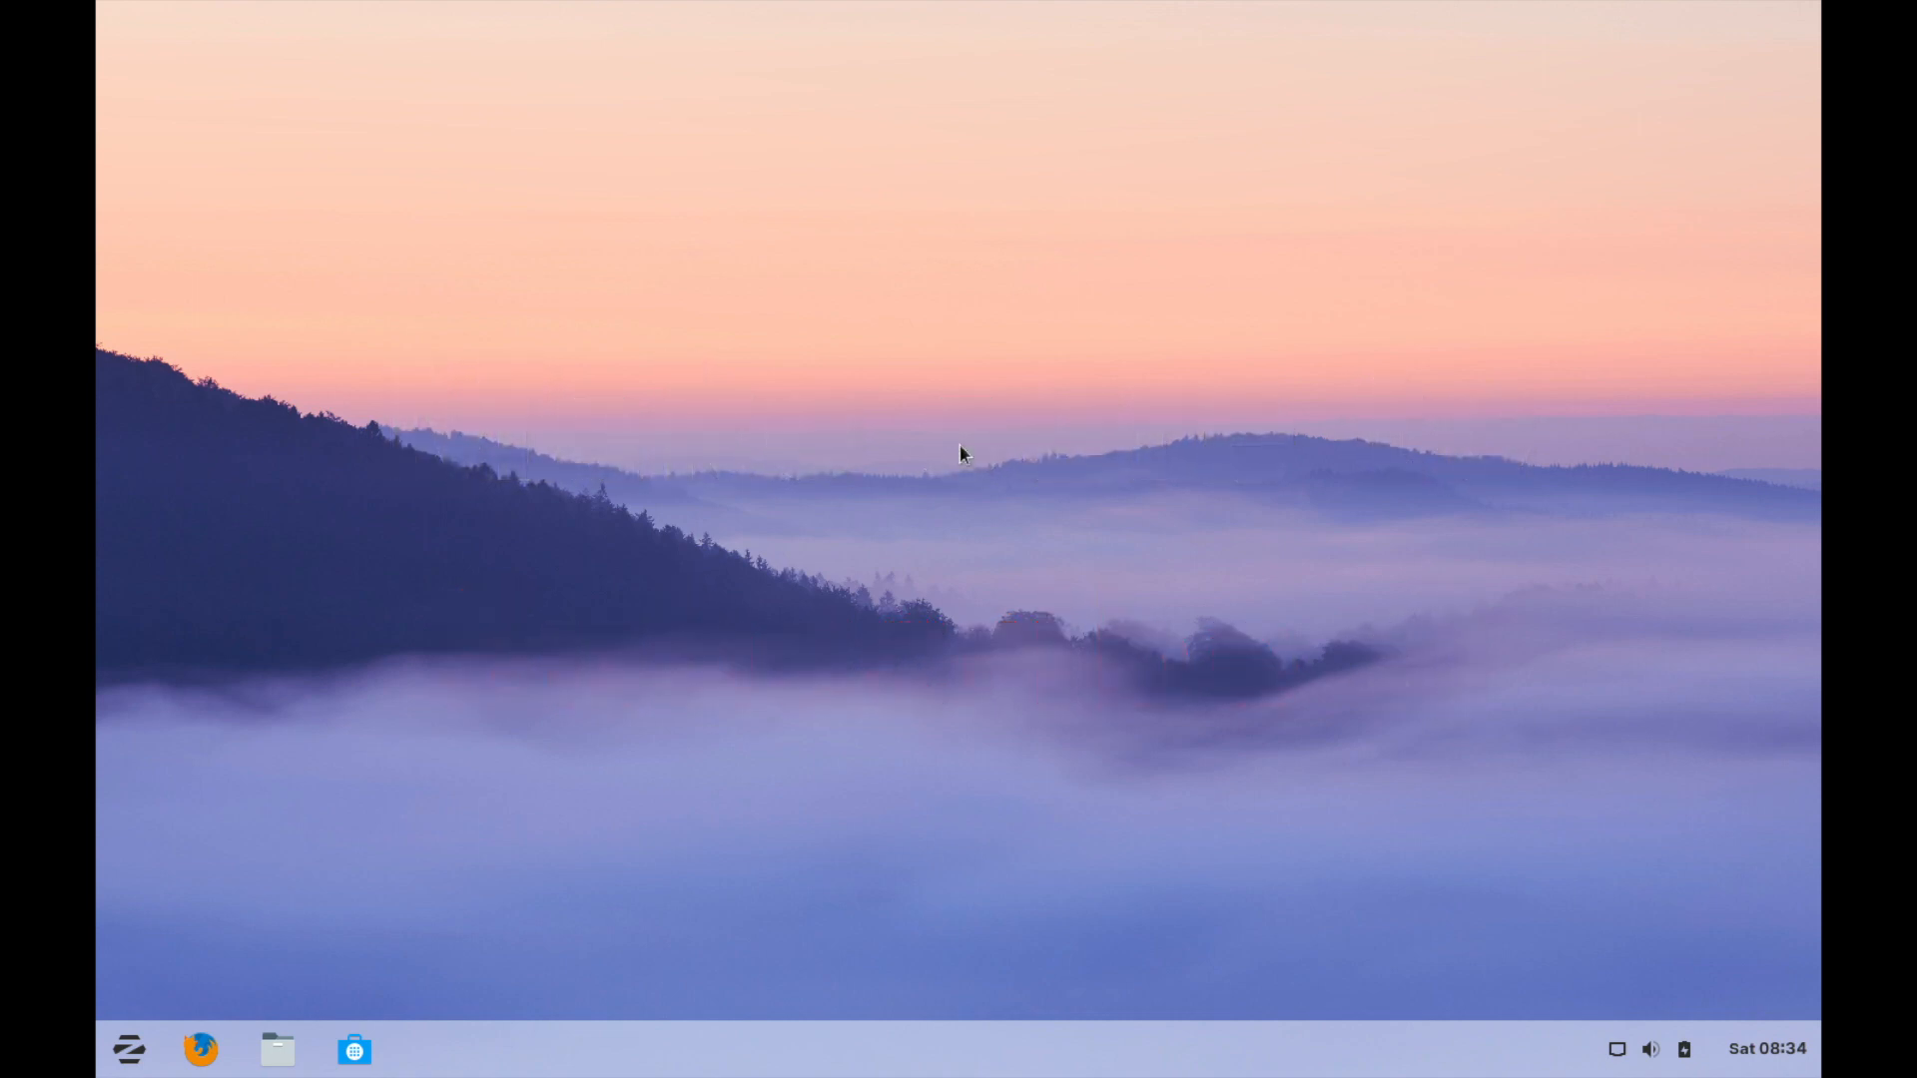
{"action": "mouse_move", "coordinate": [758, 966]}
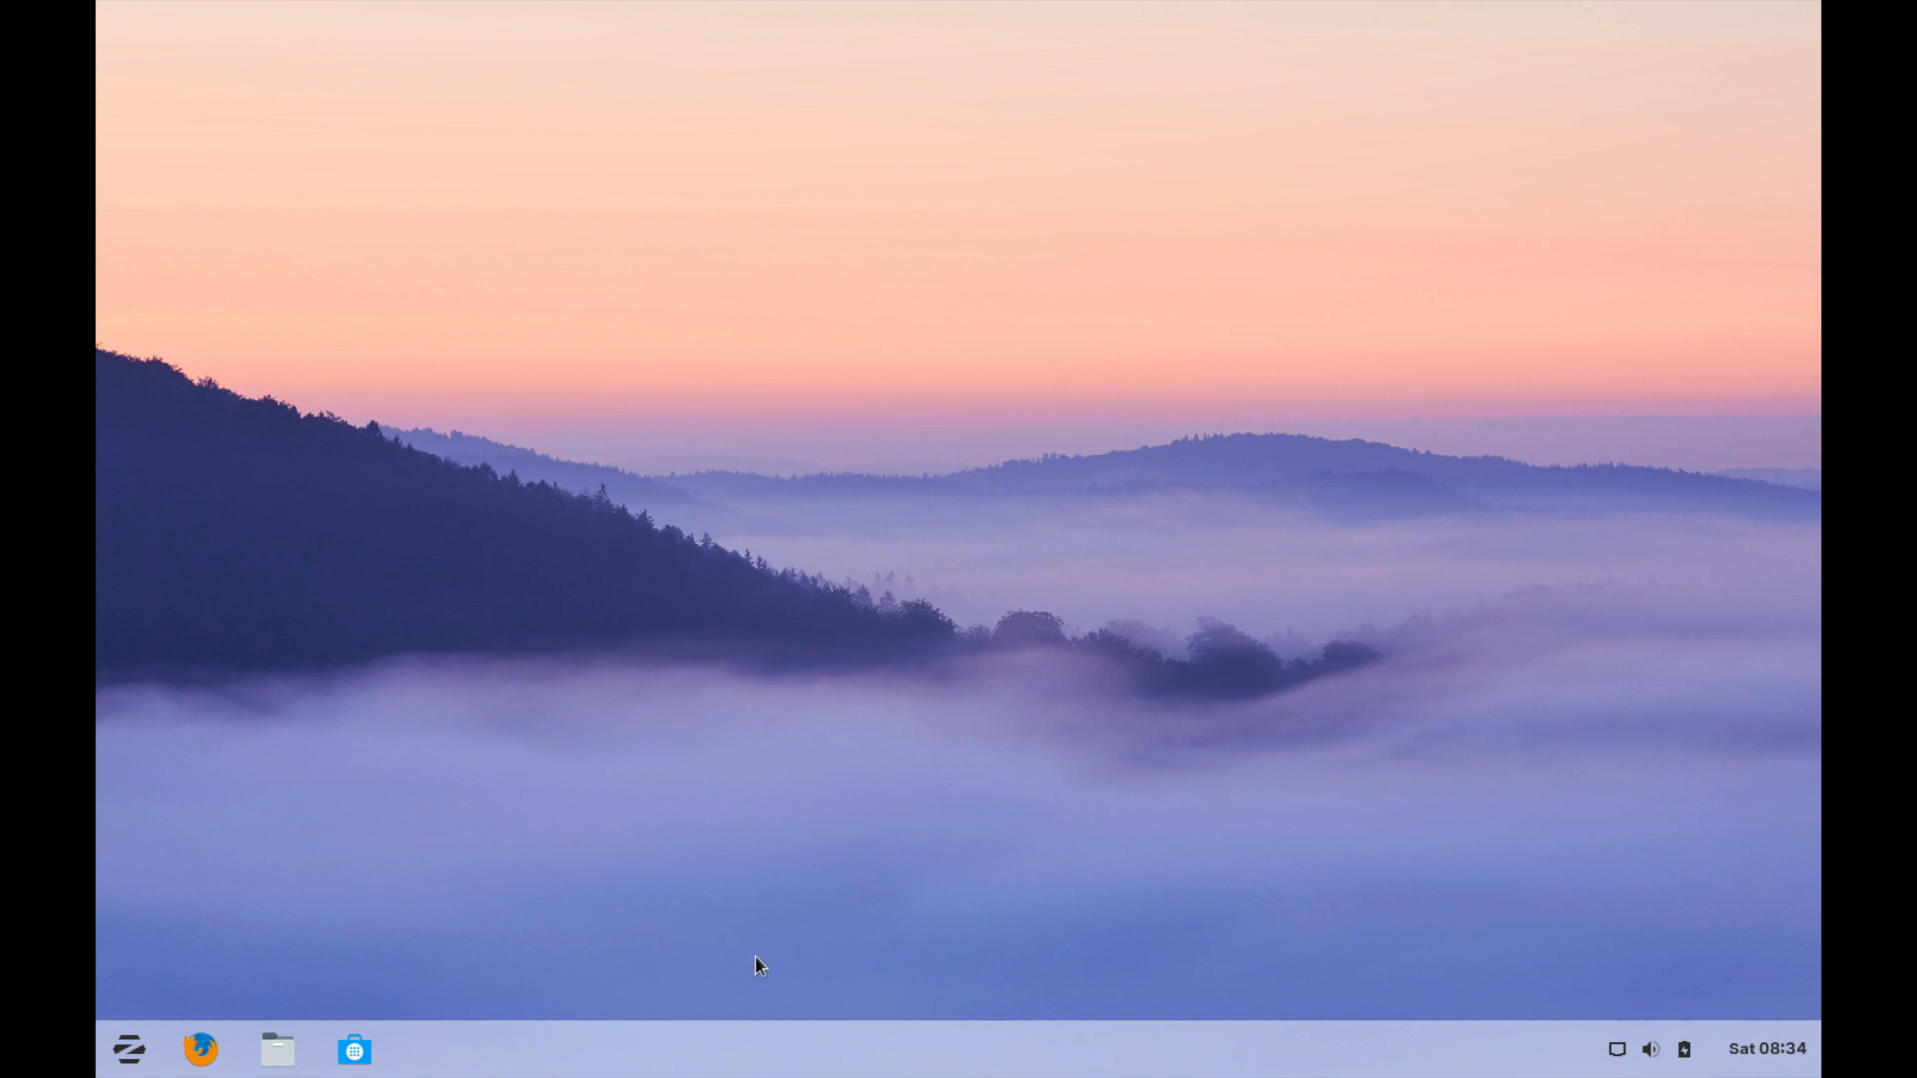
{"action": "mouse_move", "coordinate": [1006, 1048]}
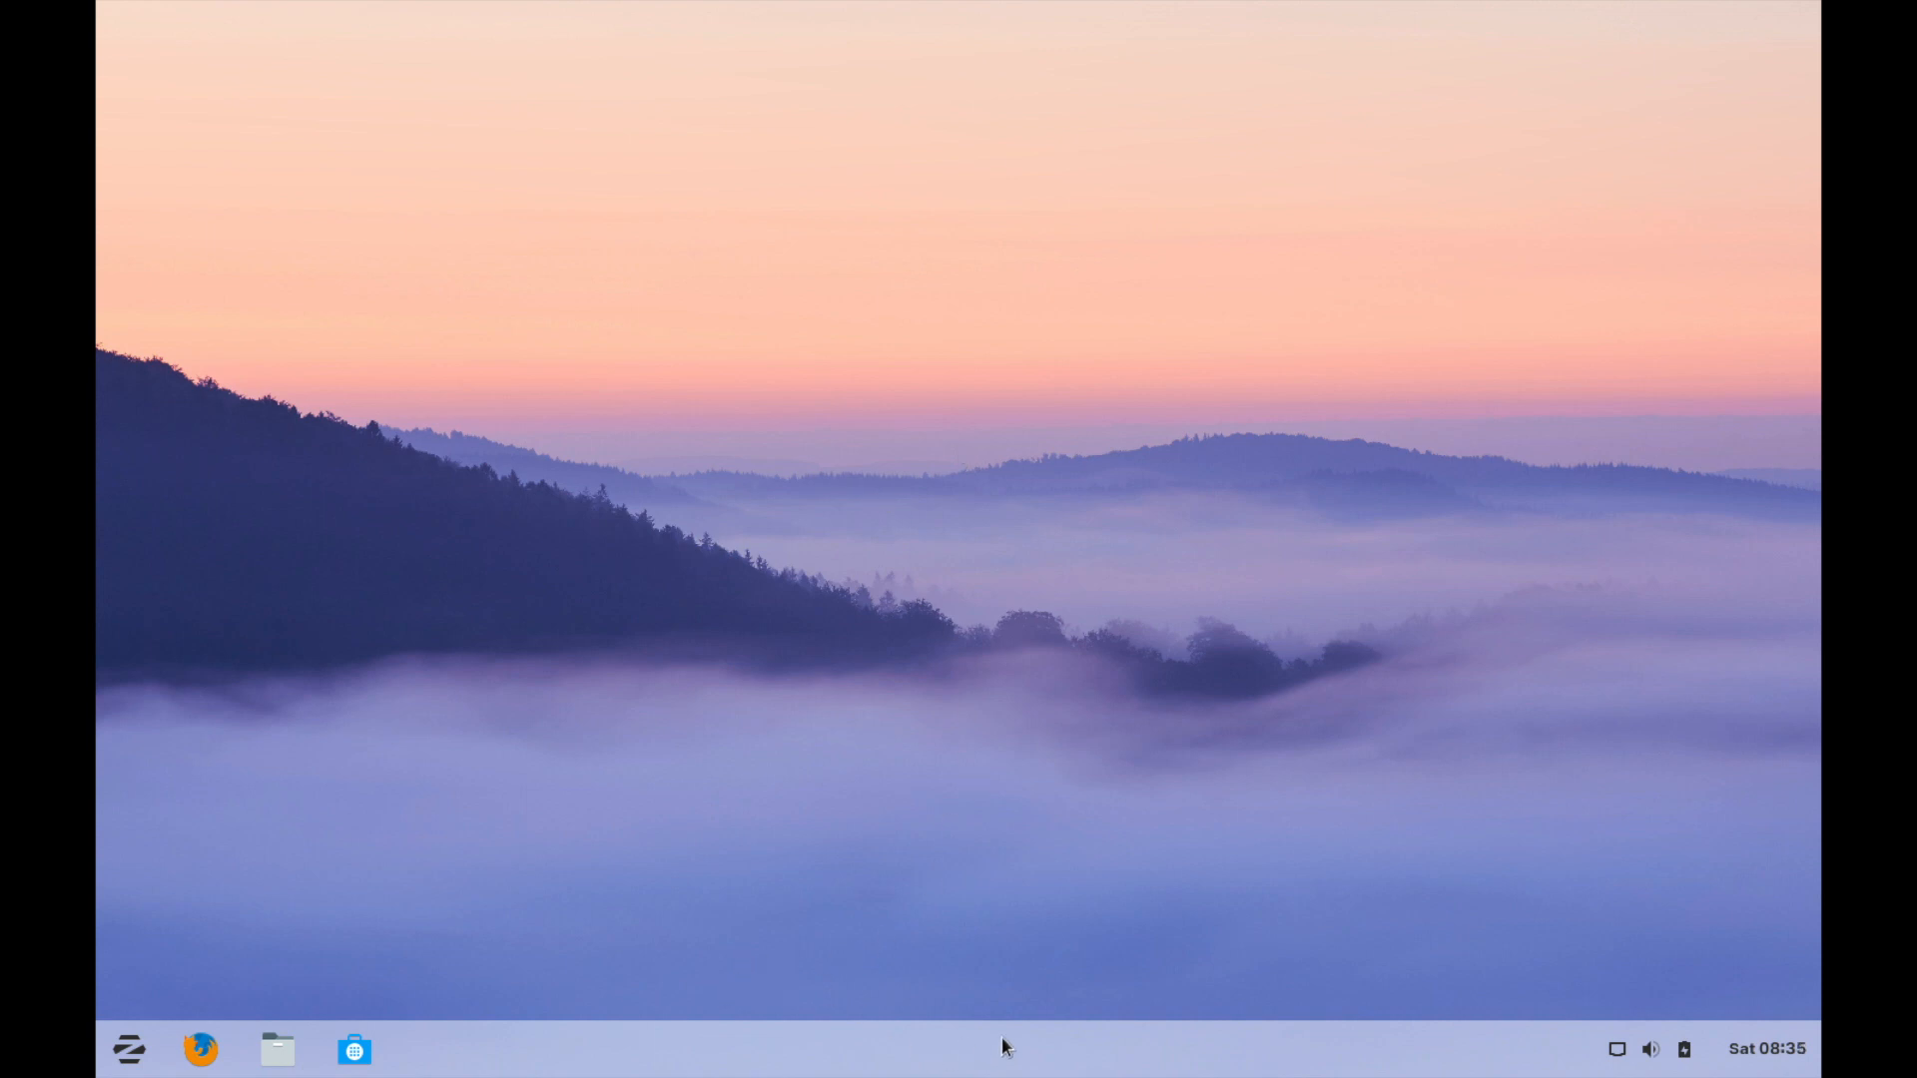
{"action": "mouse_move", "coordinate": [1626, 962]}
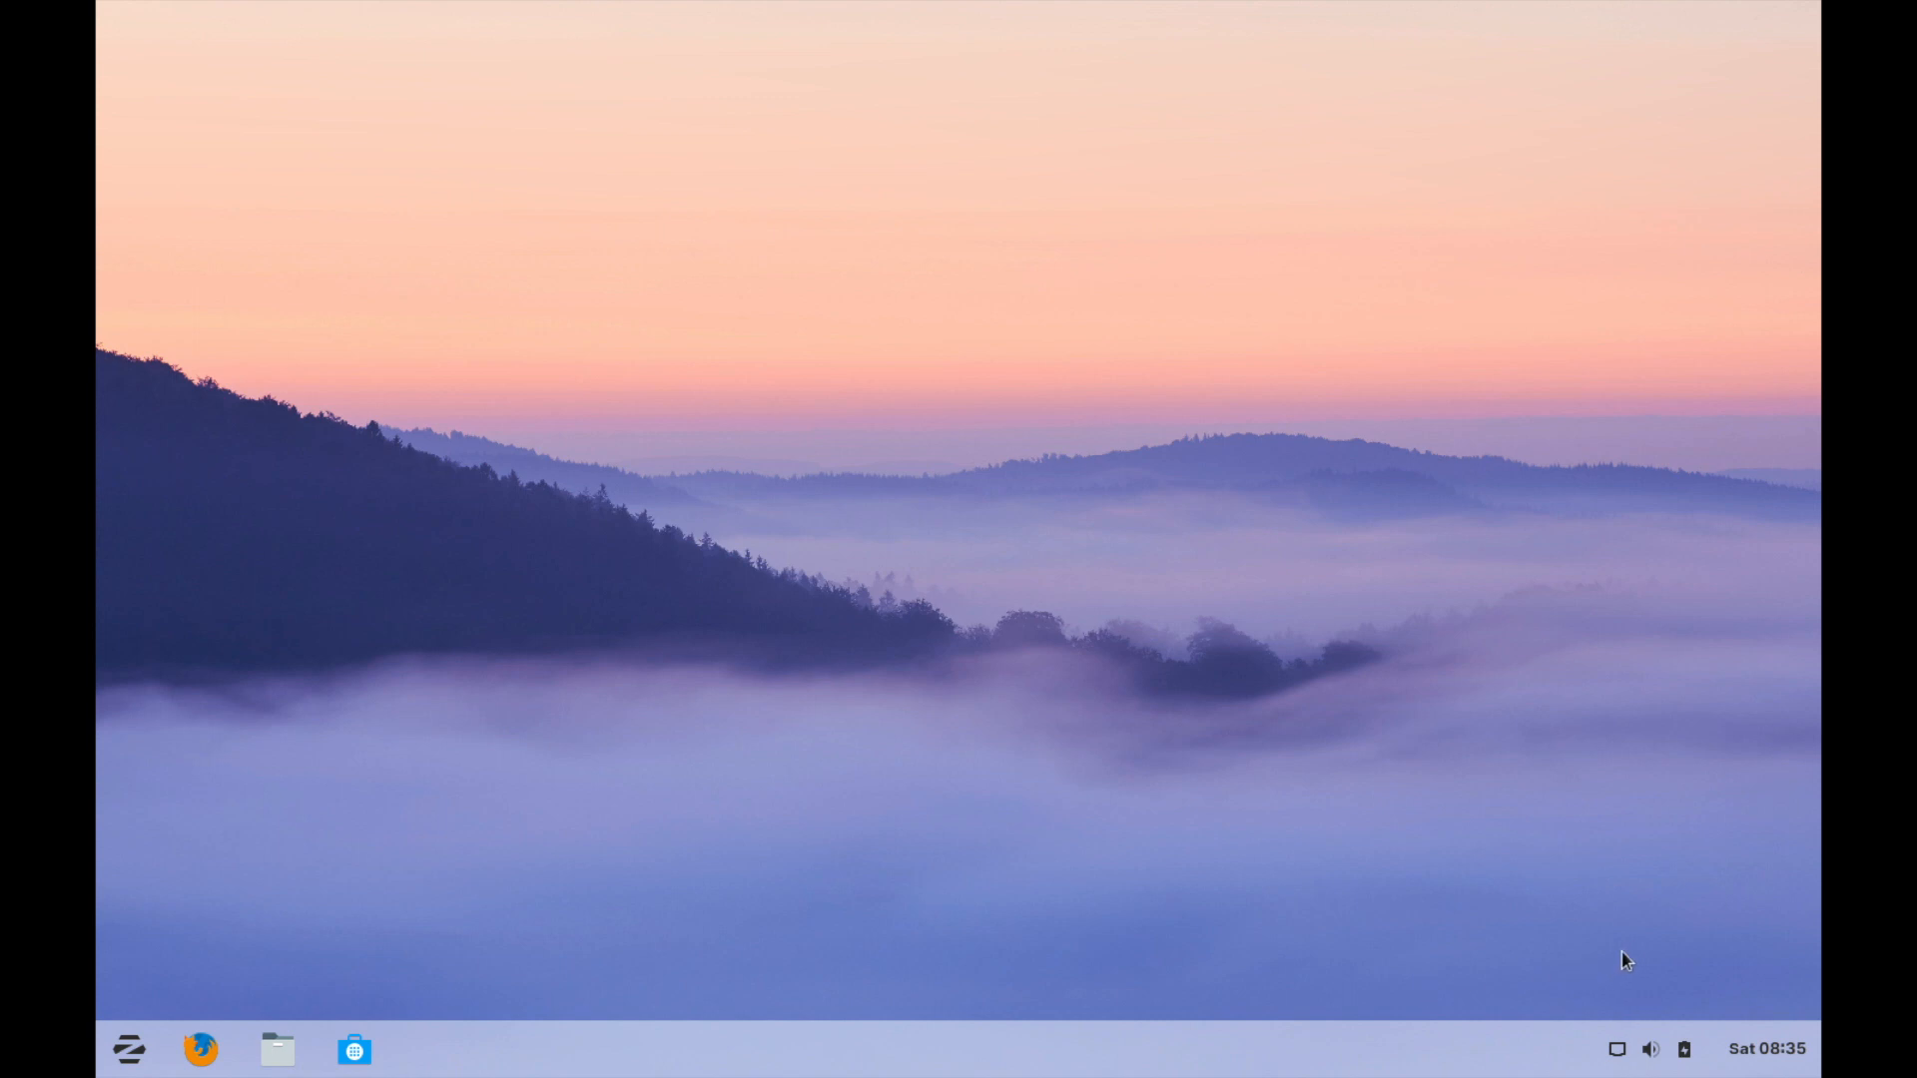
{"action": "mouse_move", "coordinate": [1192, 669]}
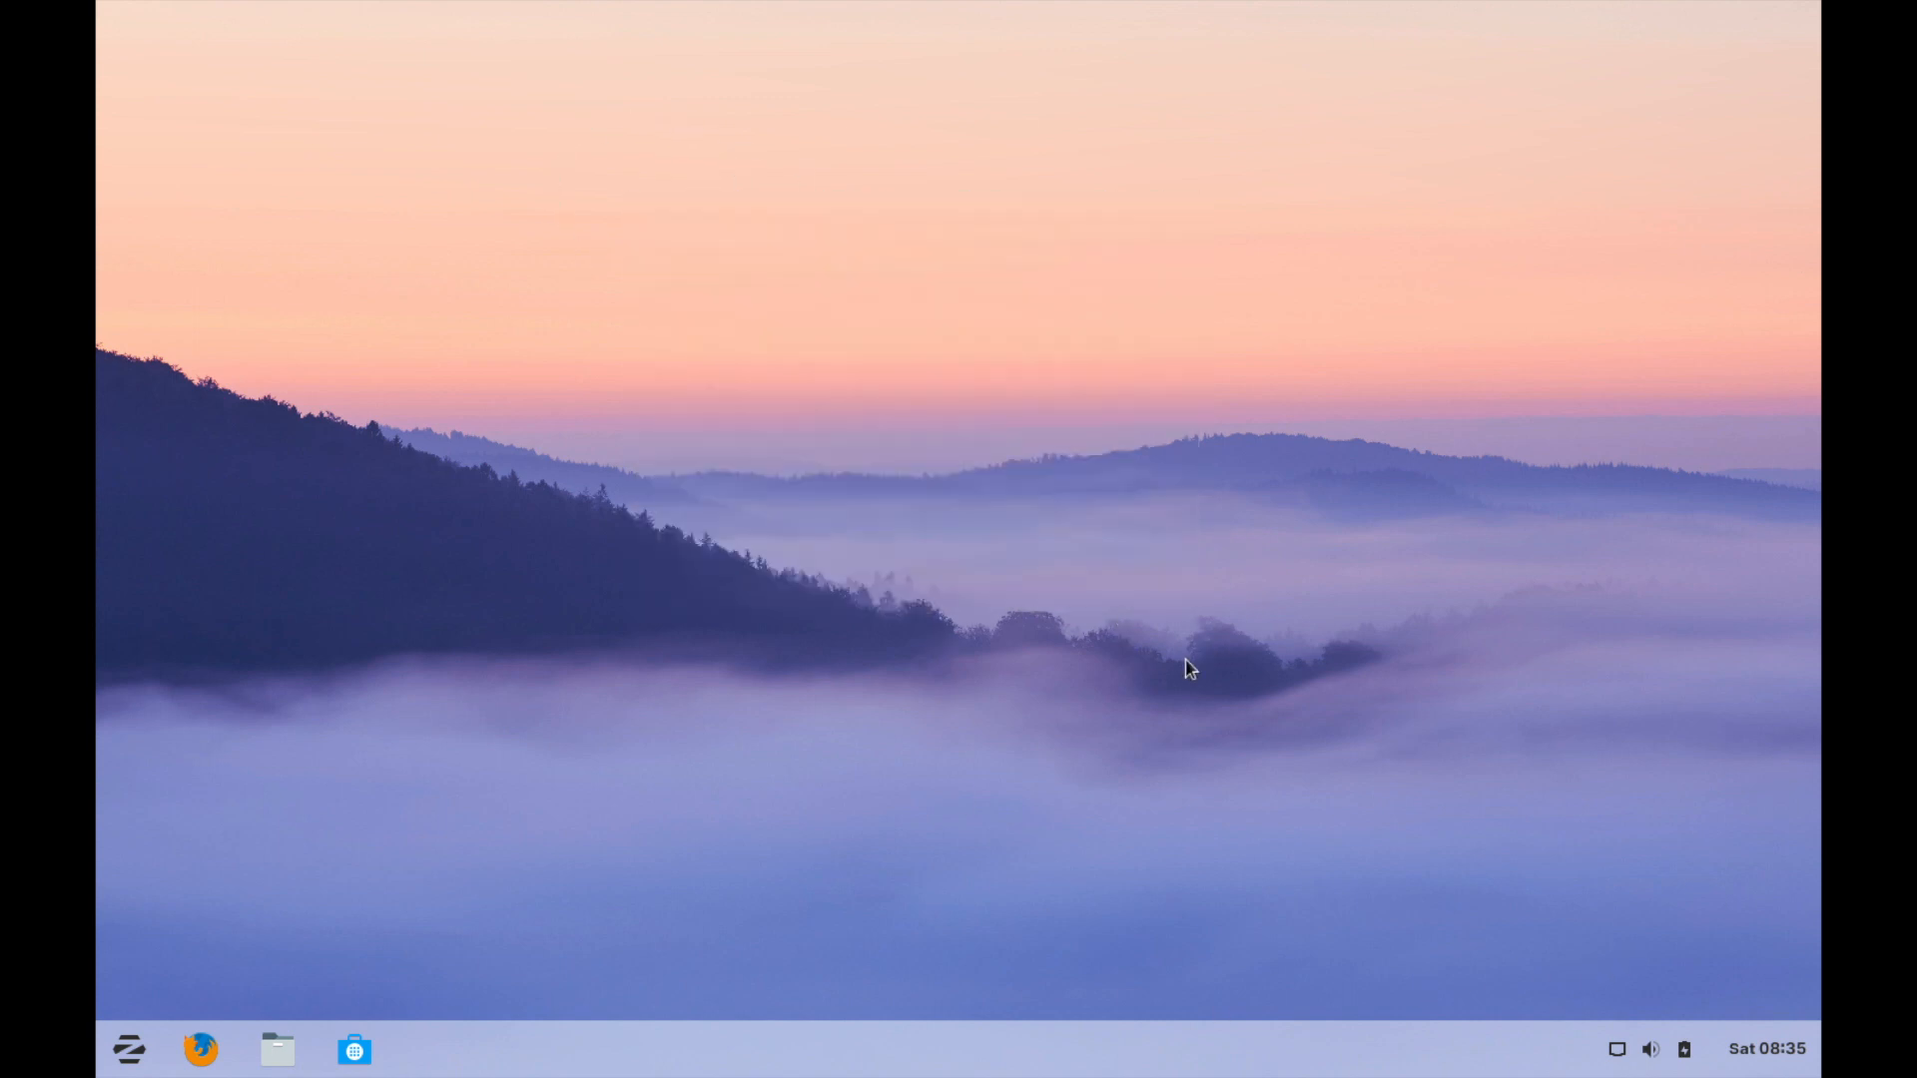
{"action": "mouse_move", "coordinate": [1276, 581]}
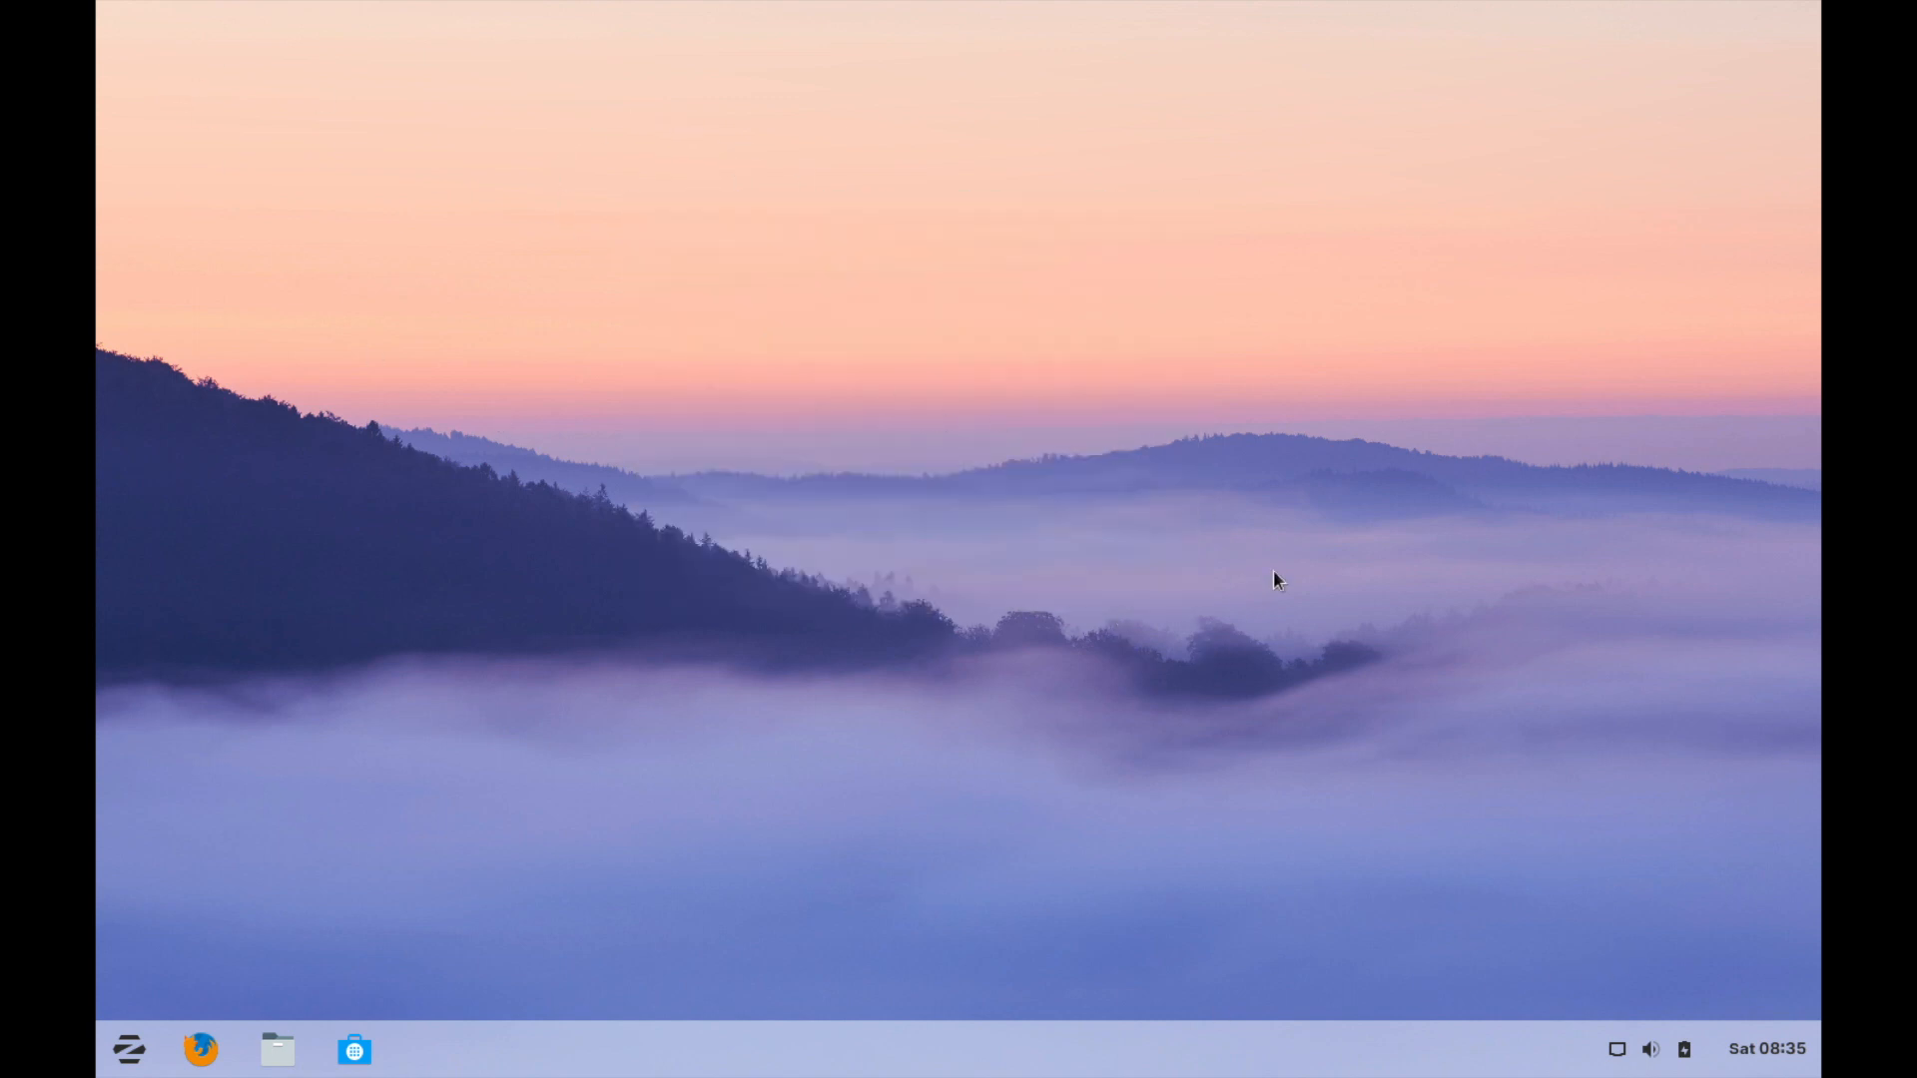
{"action": "mouse_move", "coordinate": [1625, 960]}
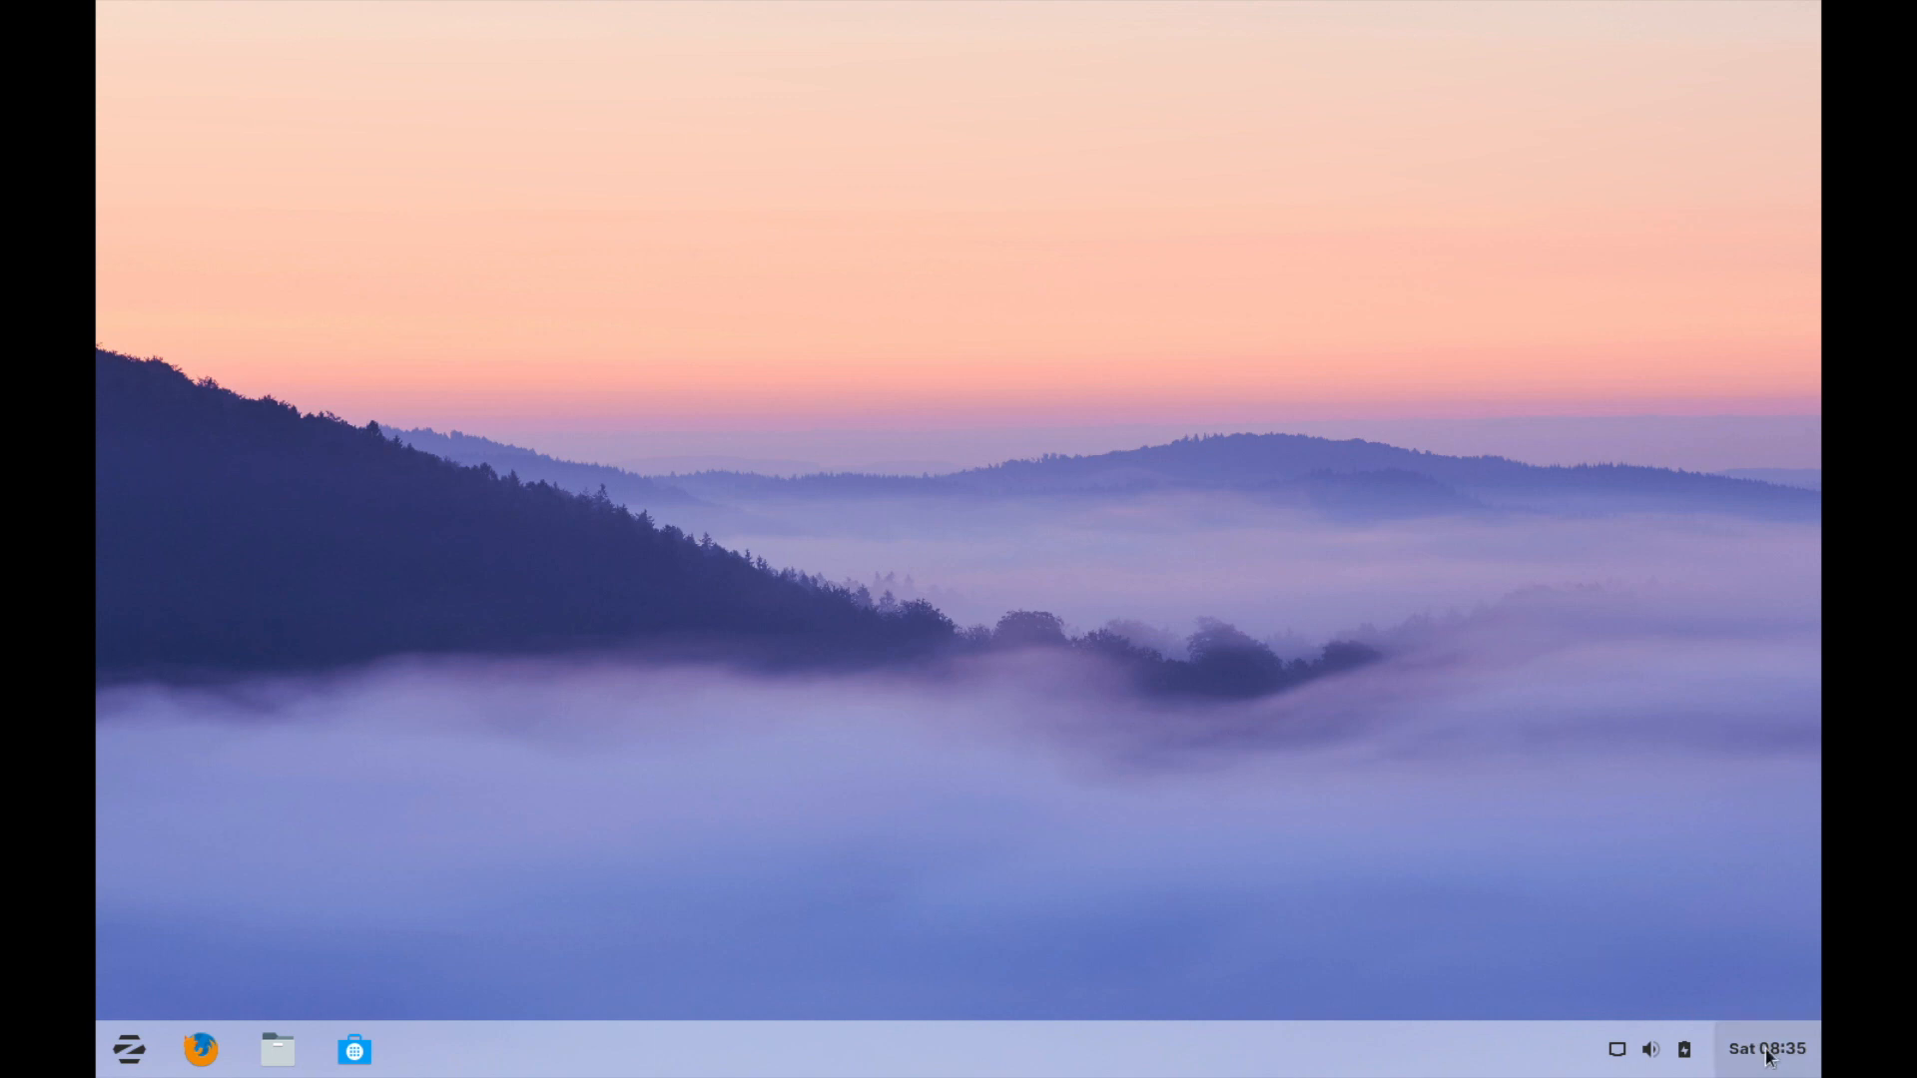
- Show the calendar and notifications popup for November 2019 from the taskbar clock
{"action": "left_click", "coordinate": [1768, 1048]}
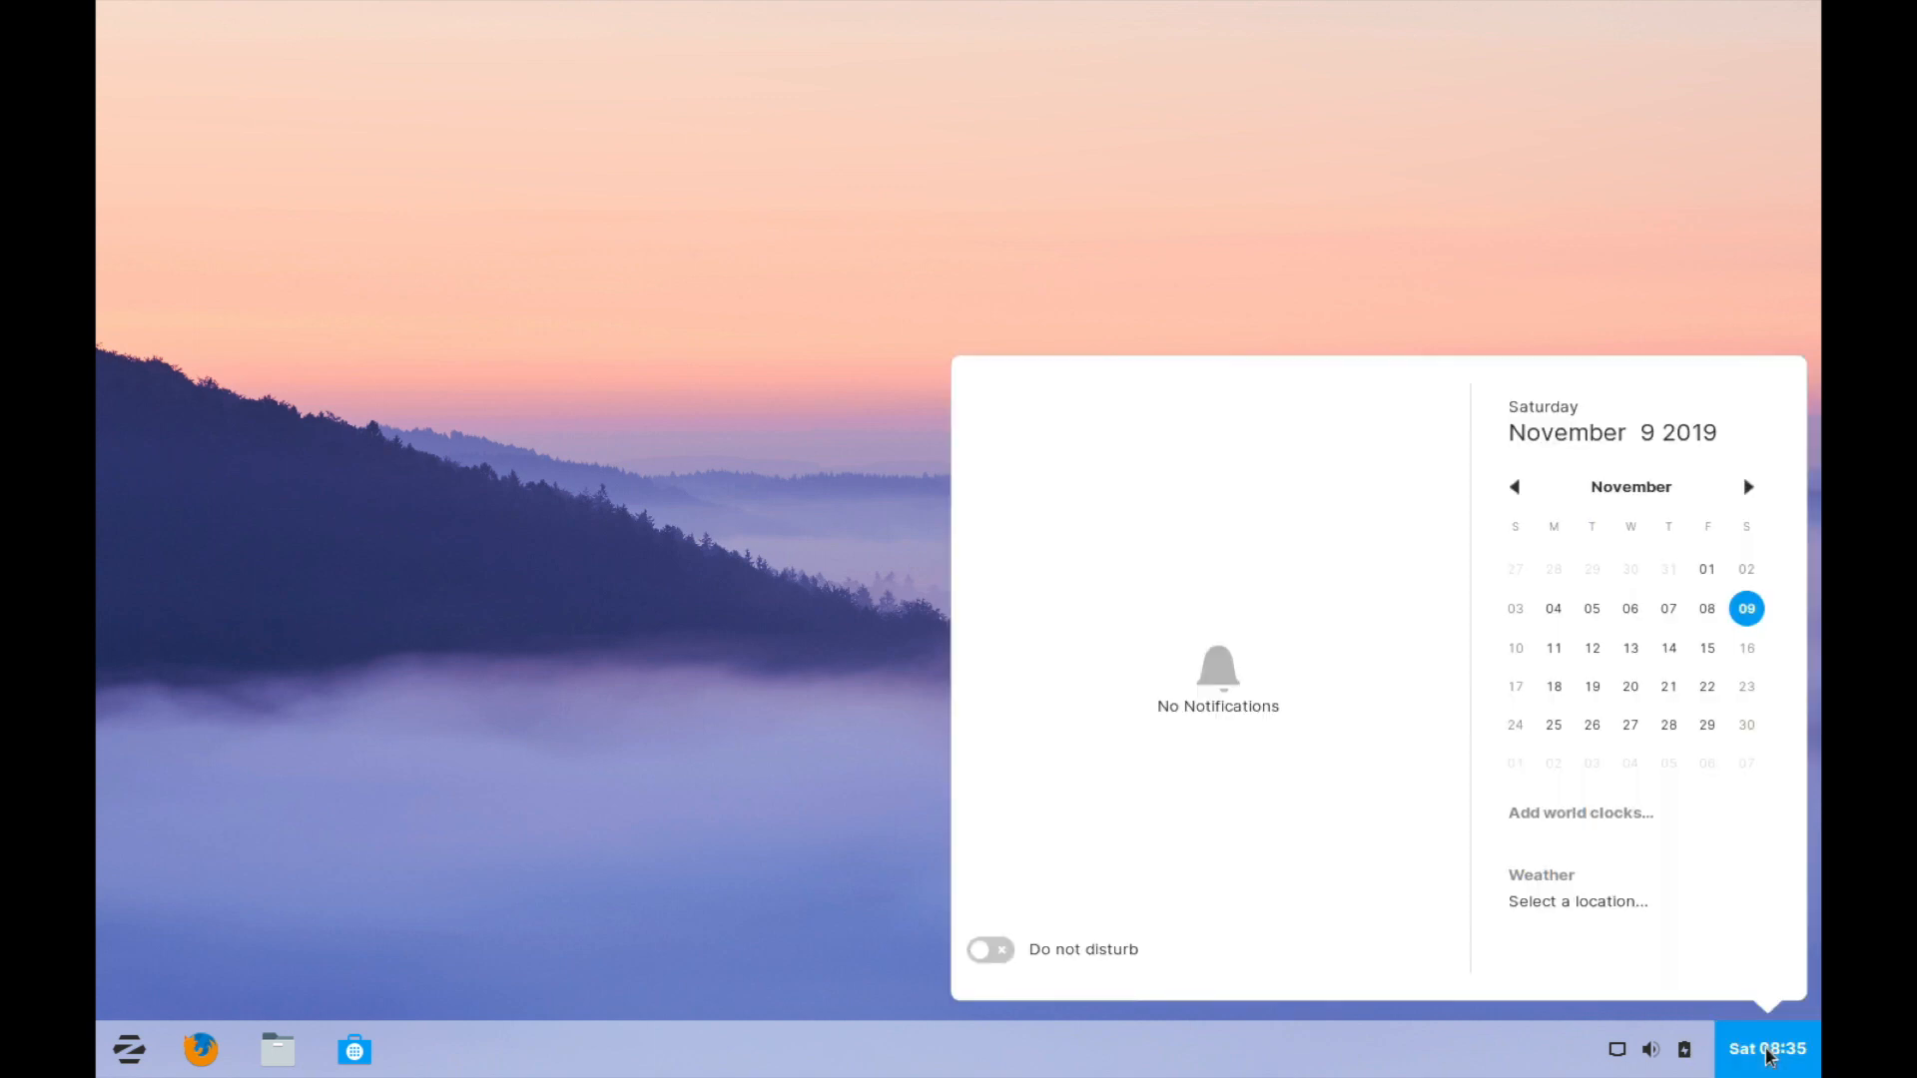
{"action": "mouse_move", "coordinate": [1693, 818]}
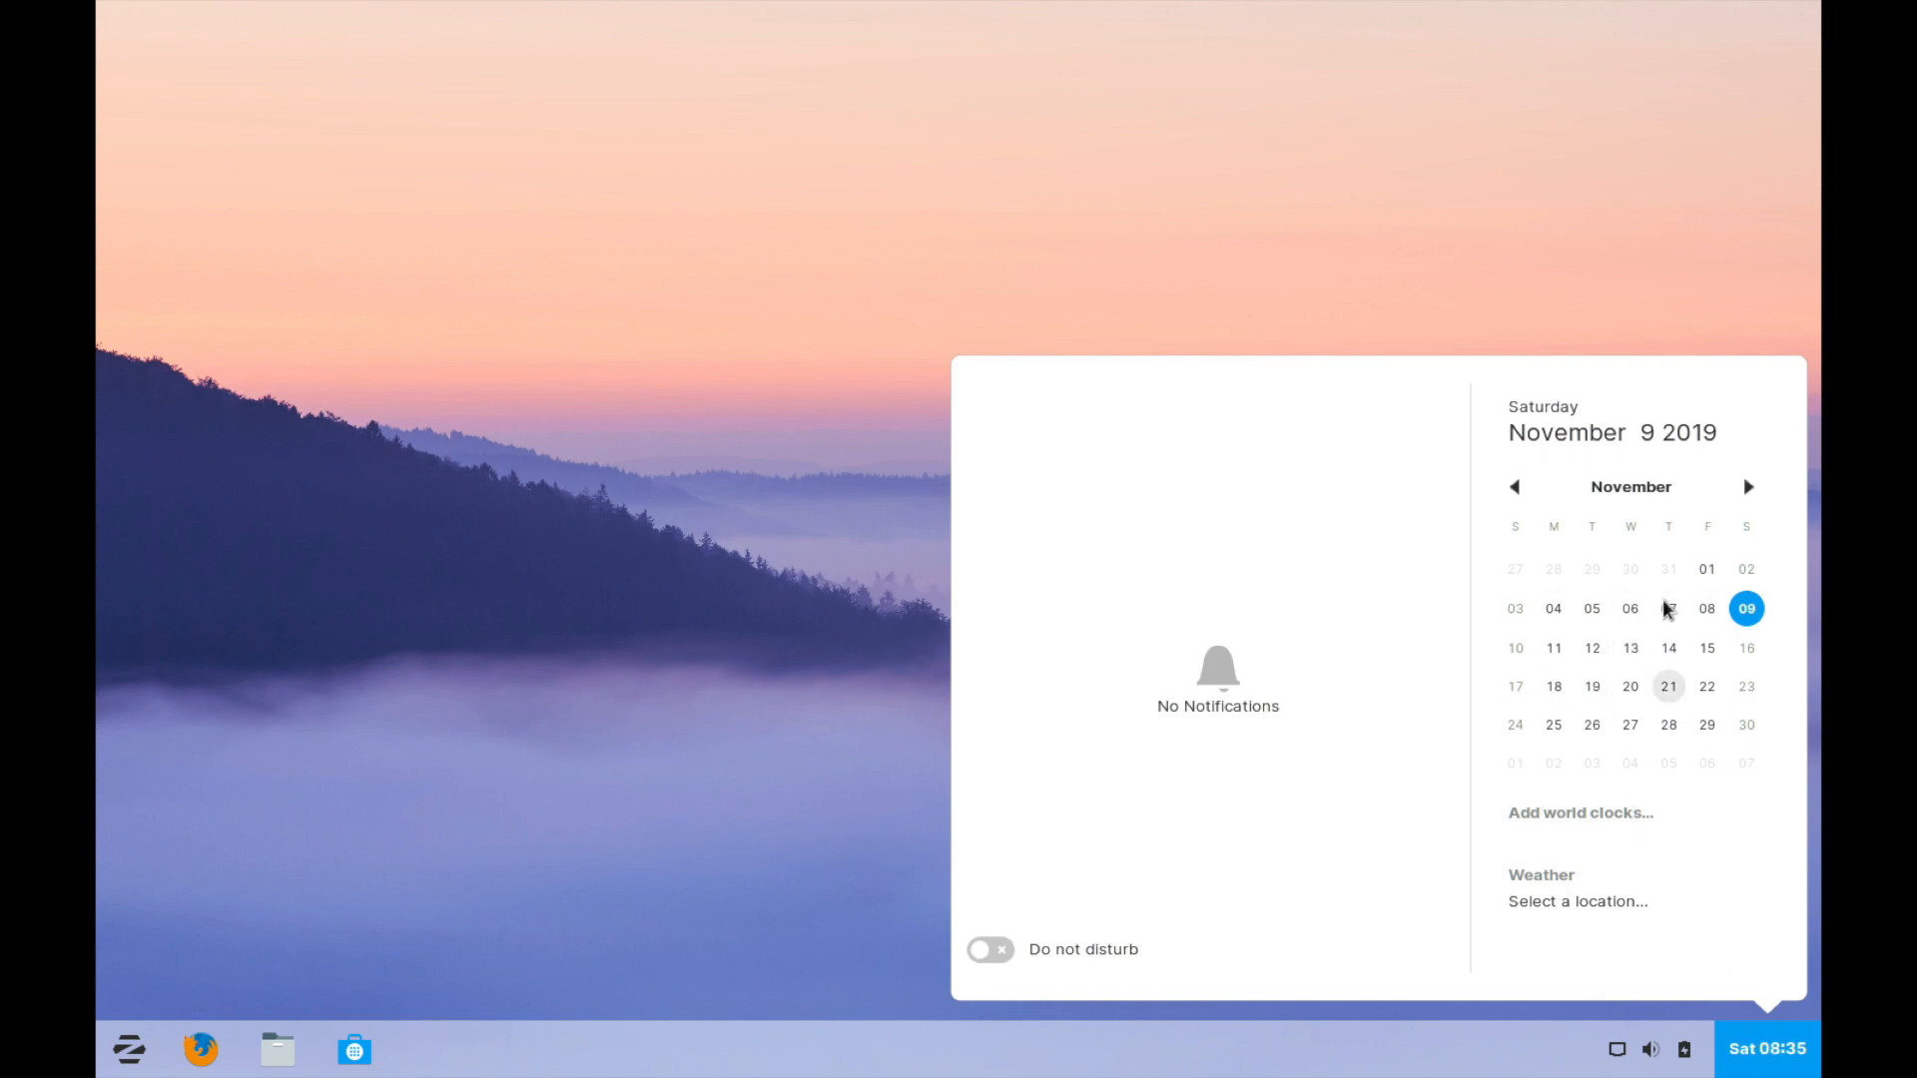
{"action": "mouse_move", "coordinate": [1708, 647]}
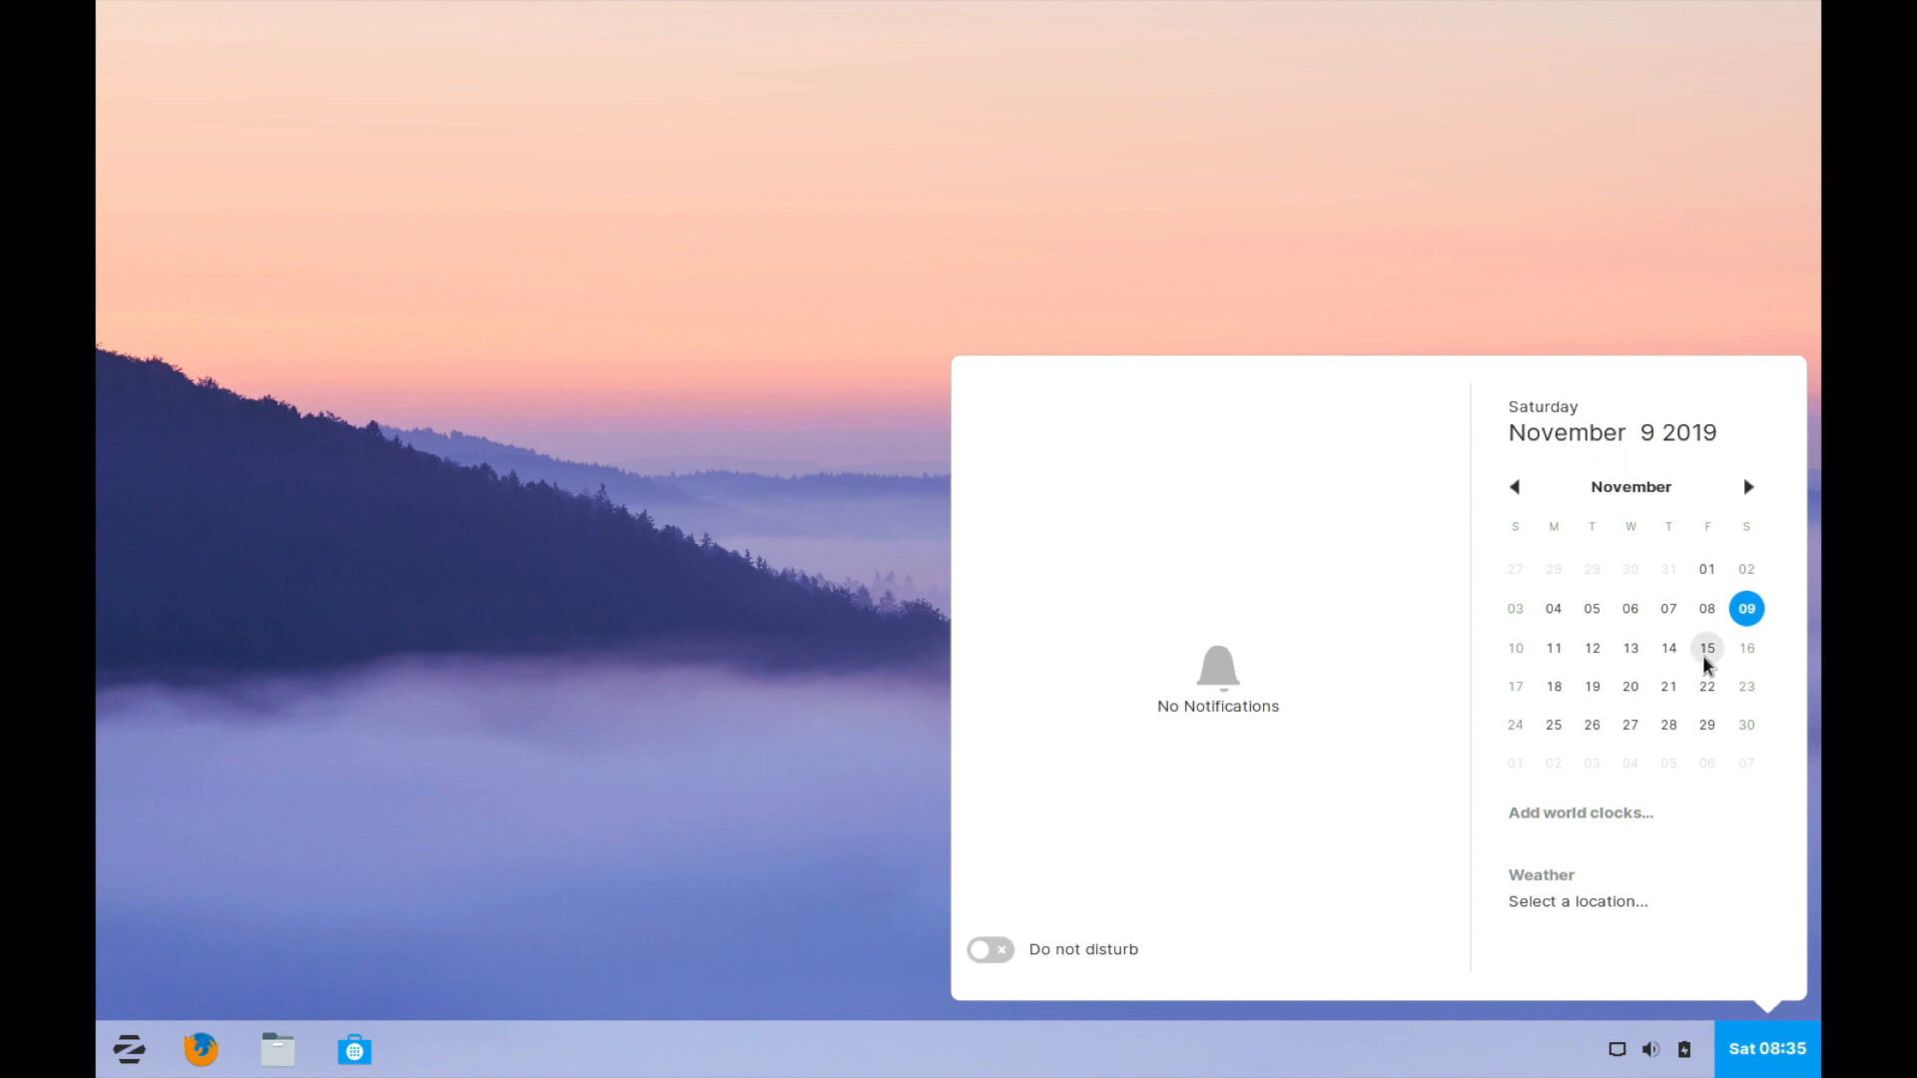
{"action": "mouse_move", "coordinate": [1577, 813]}
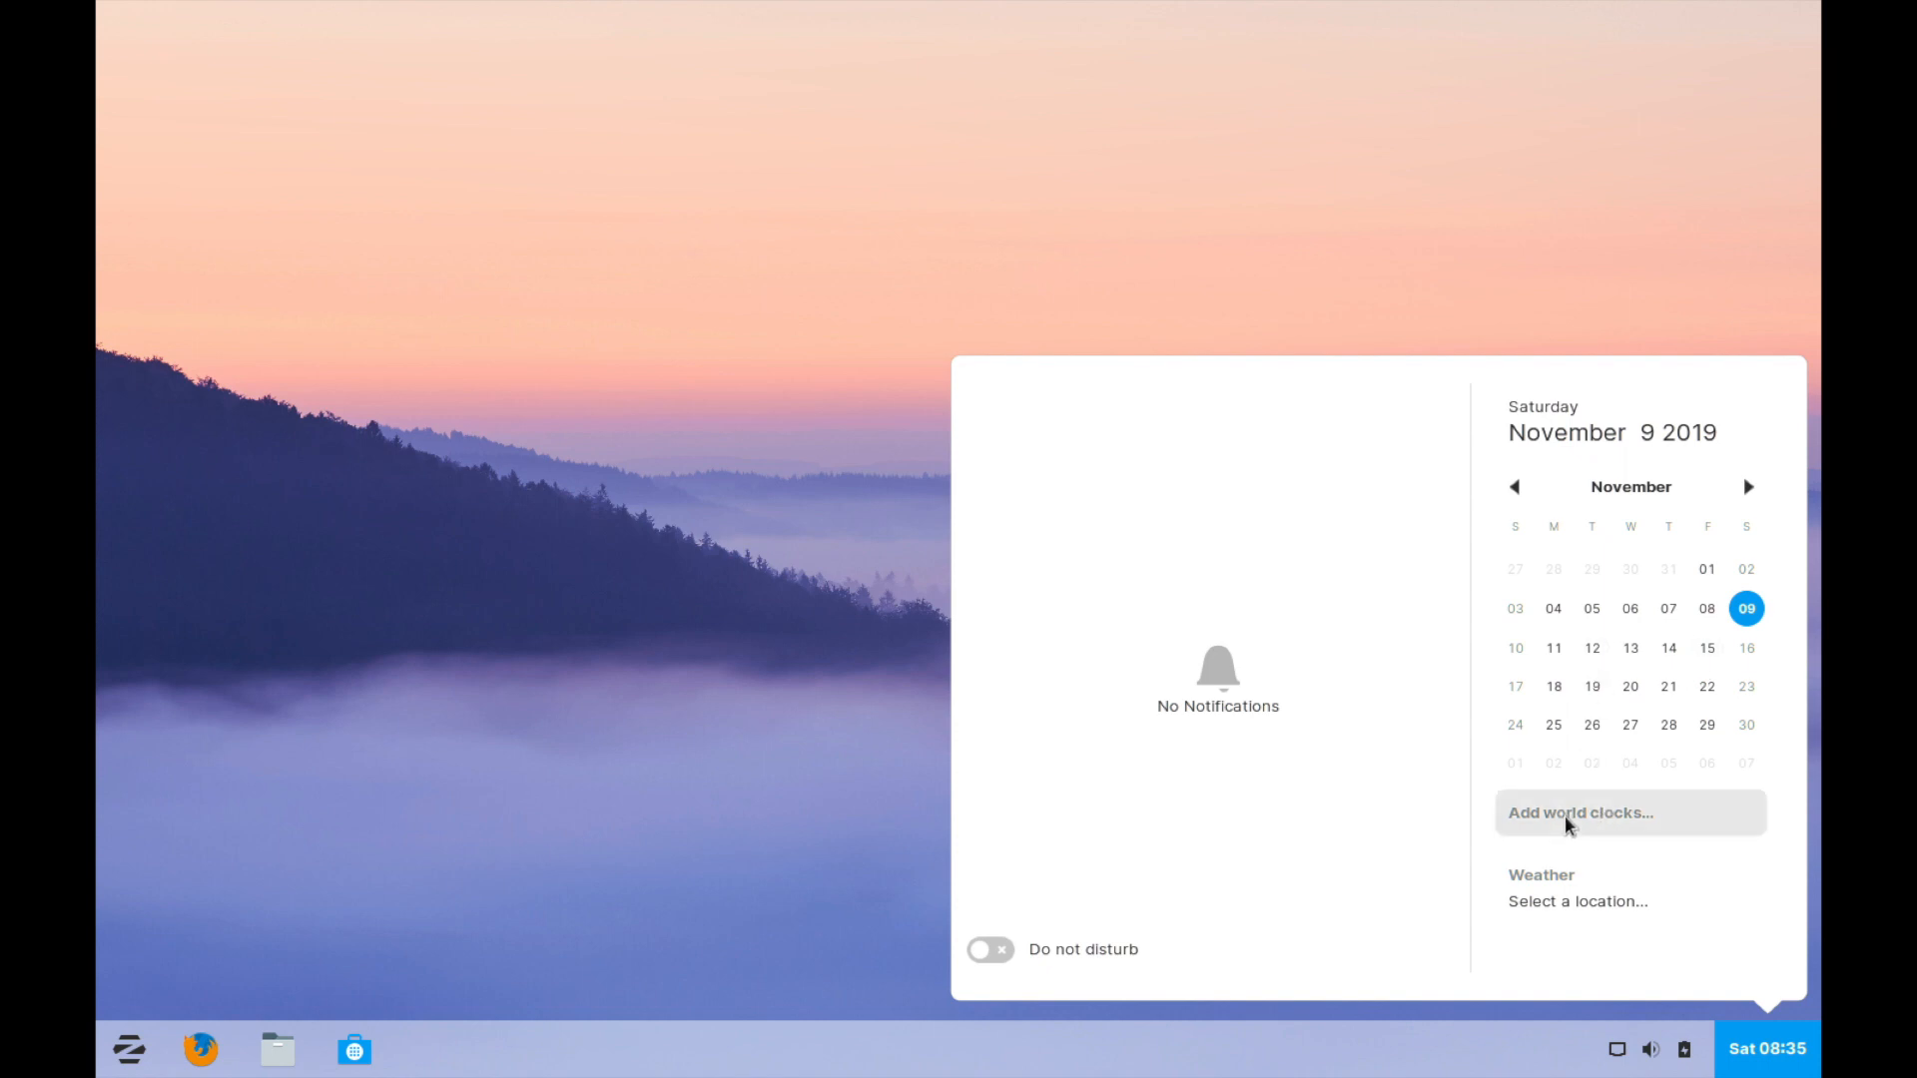
{"action": "mouse_move", "coordinate": [1621, 829]}
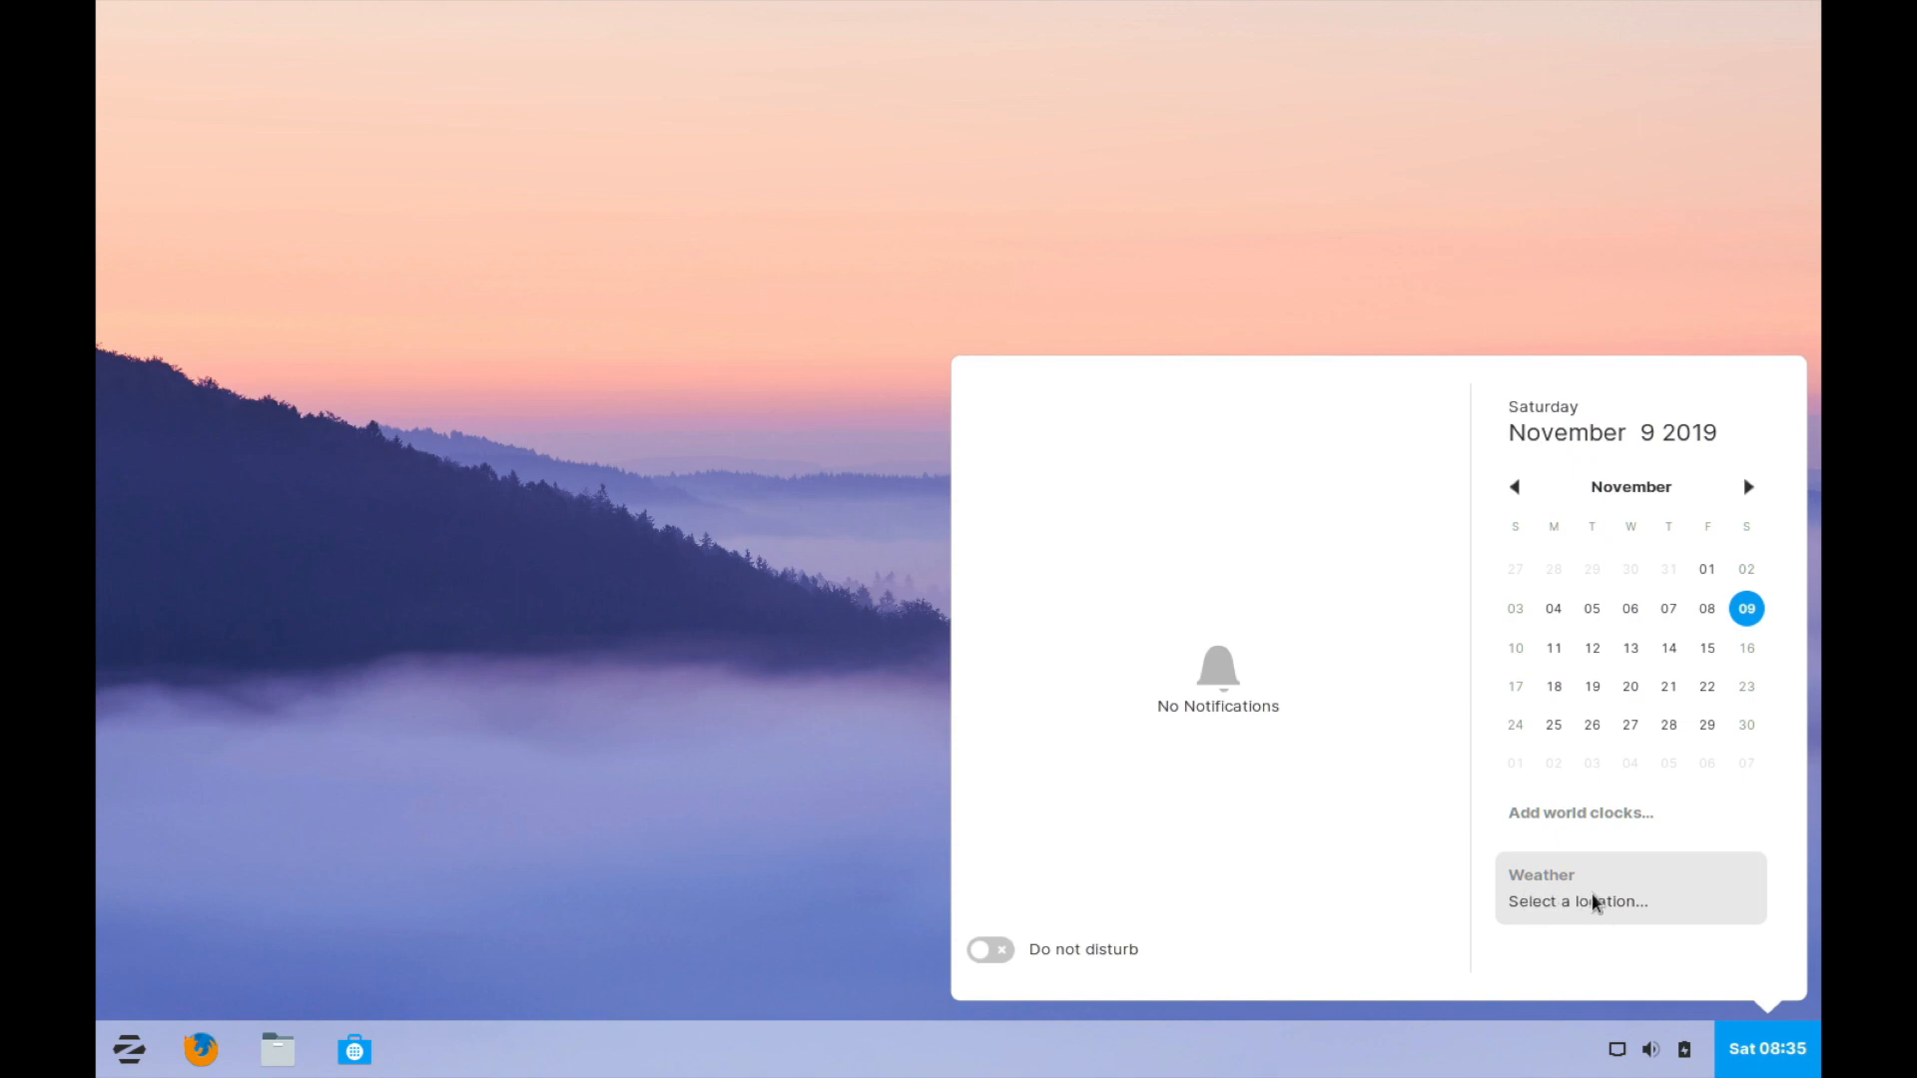
{"action": "mouse_move", "coordinate": [1596, 905]}
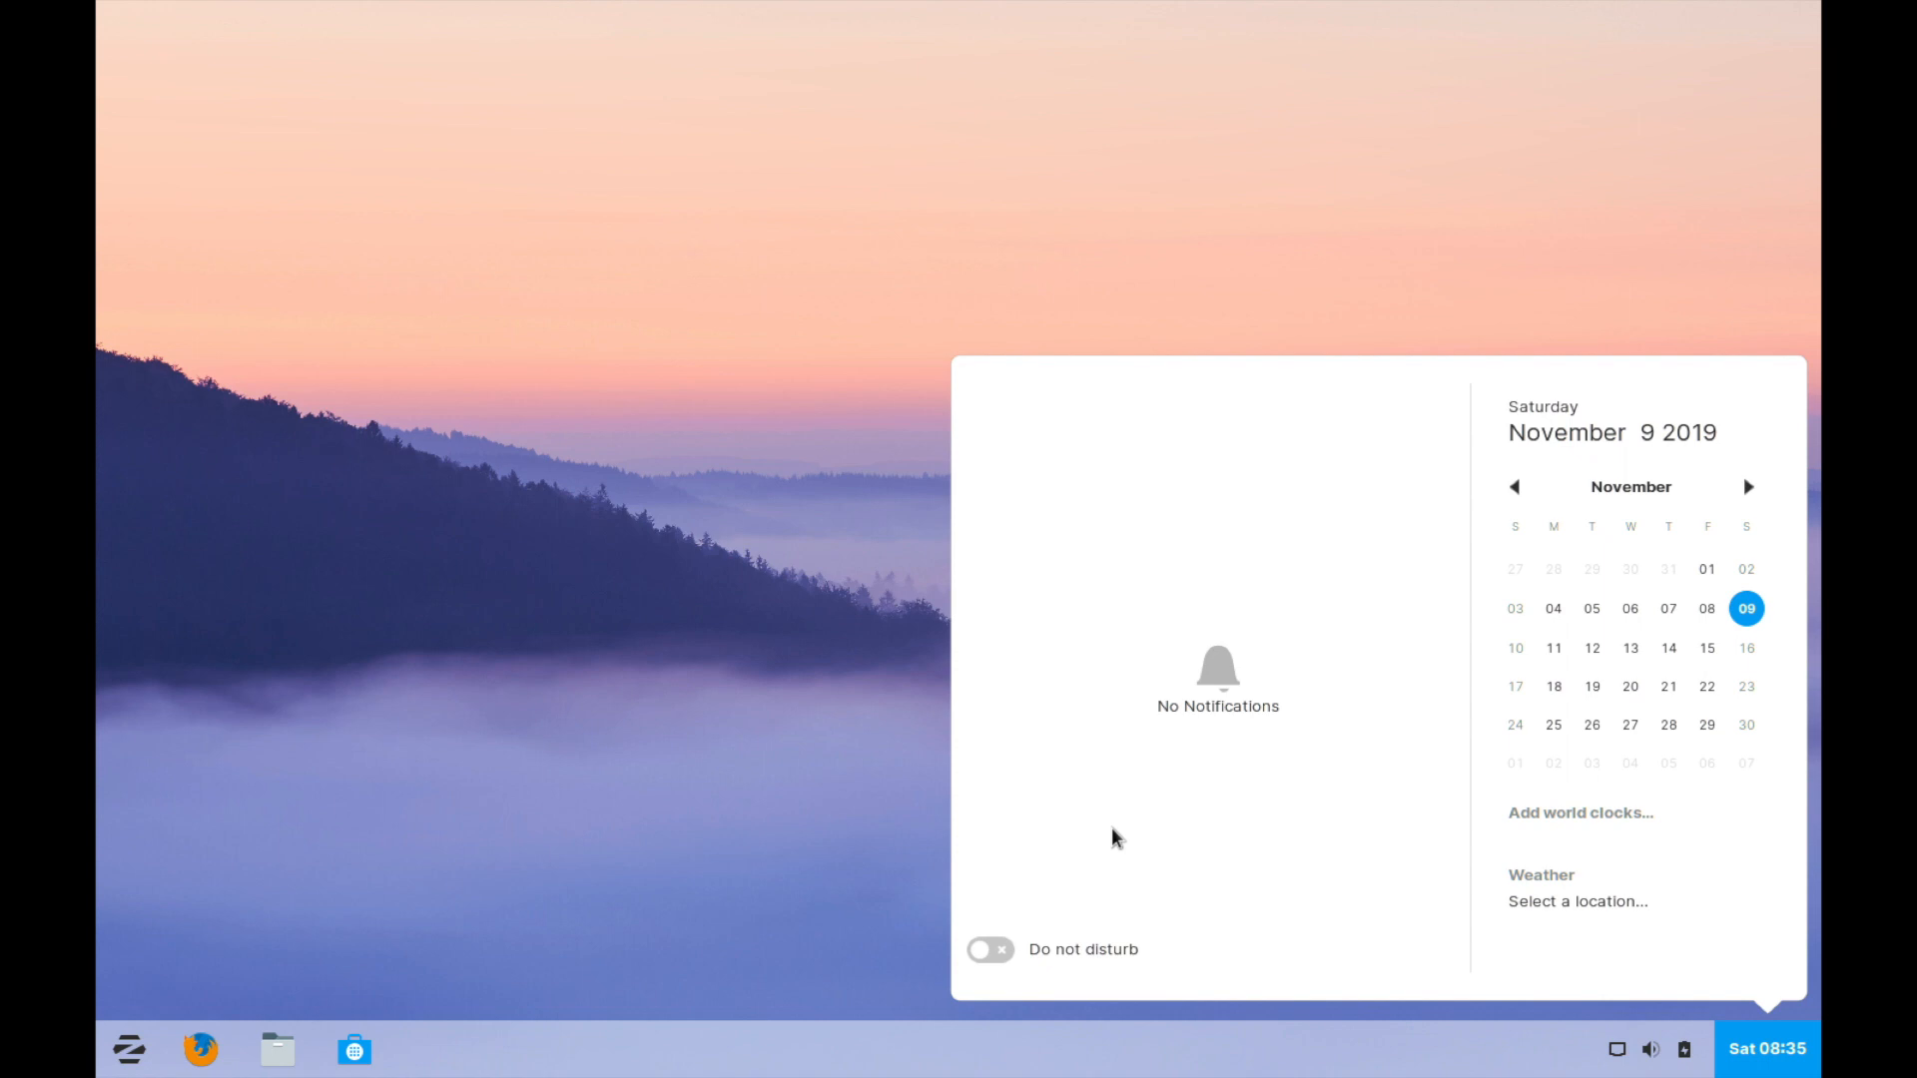
{"action": "mouse_move", "coordinate": [1150, 770]}
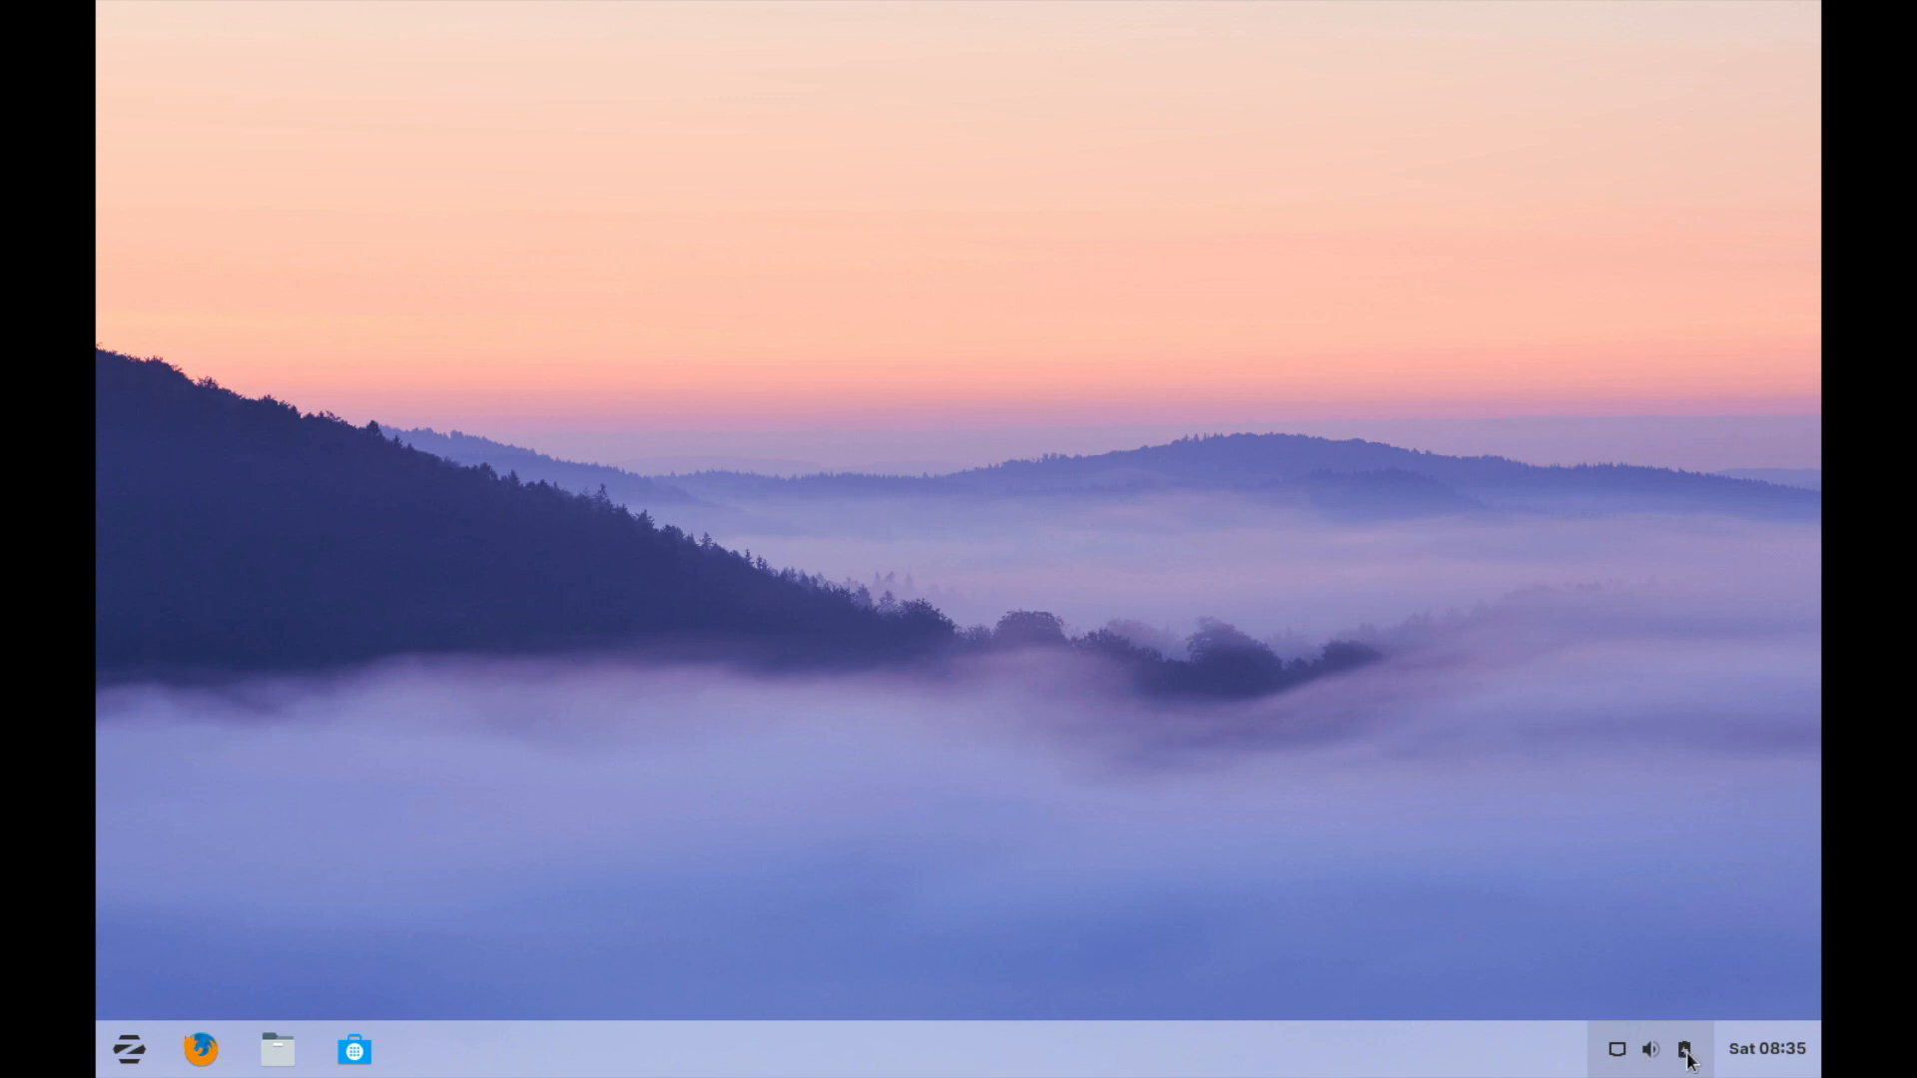
{"action": "mouse_move", "coordinate": [1660, 1063]}
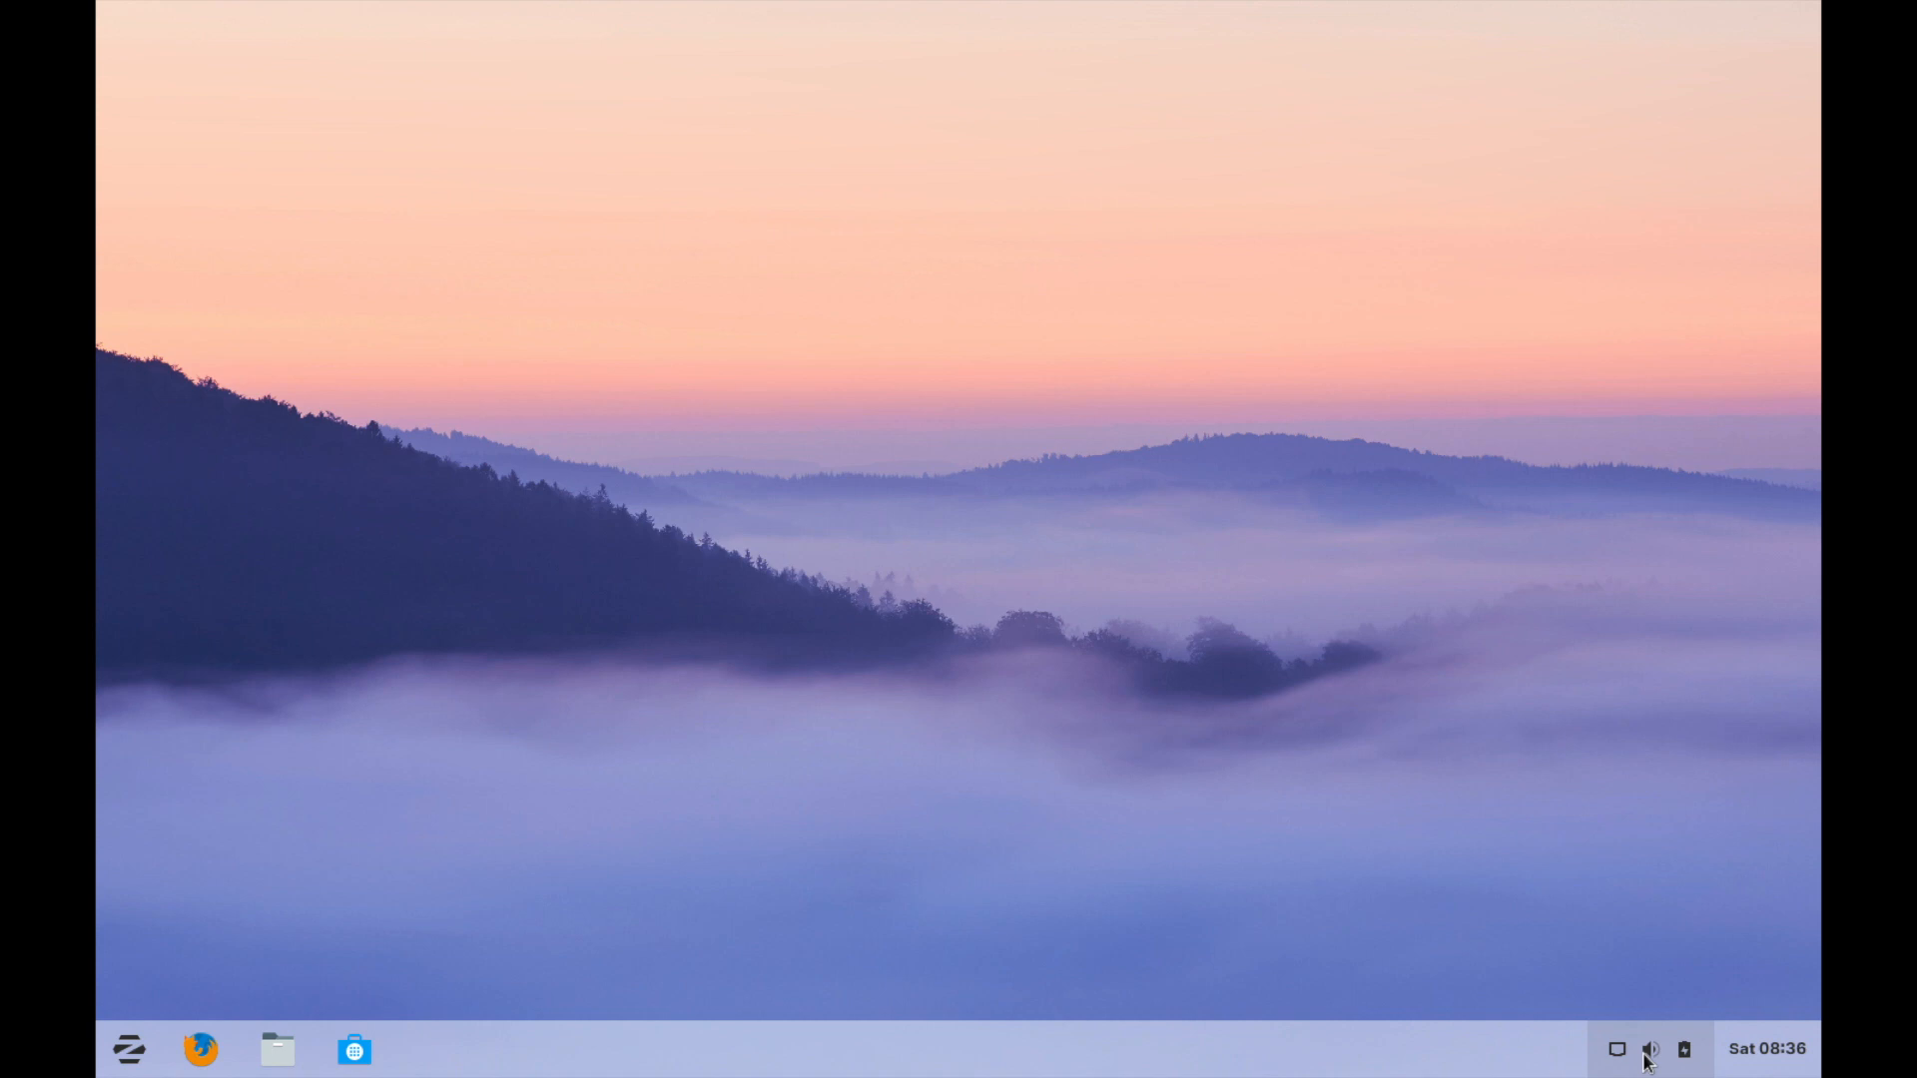
{"action": "left_click", "coordinate": [1650, 1048]}
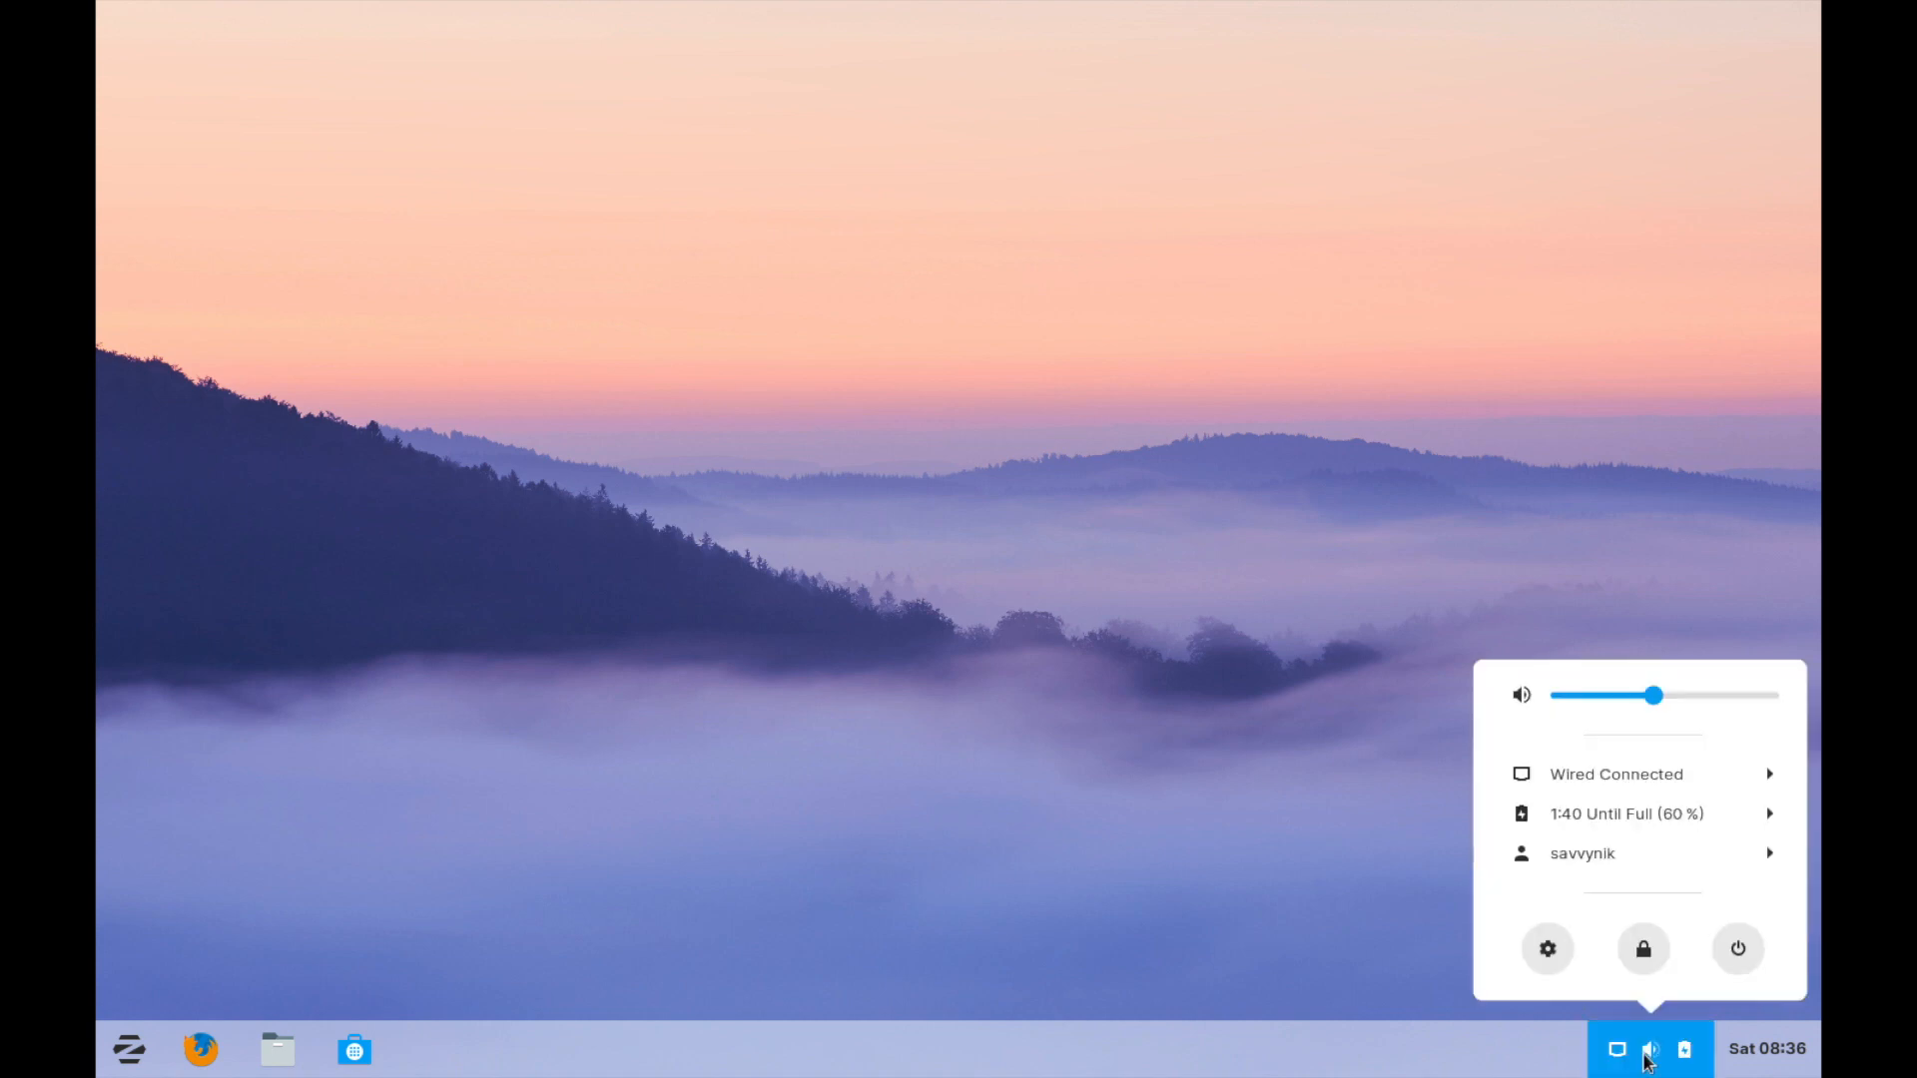
{"action": "mouse_move", "coordinate": [1698, 924]}
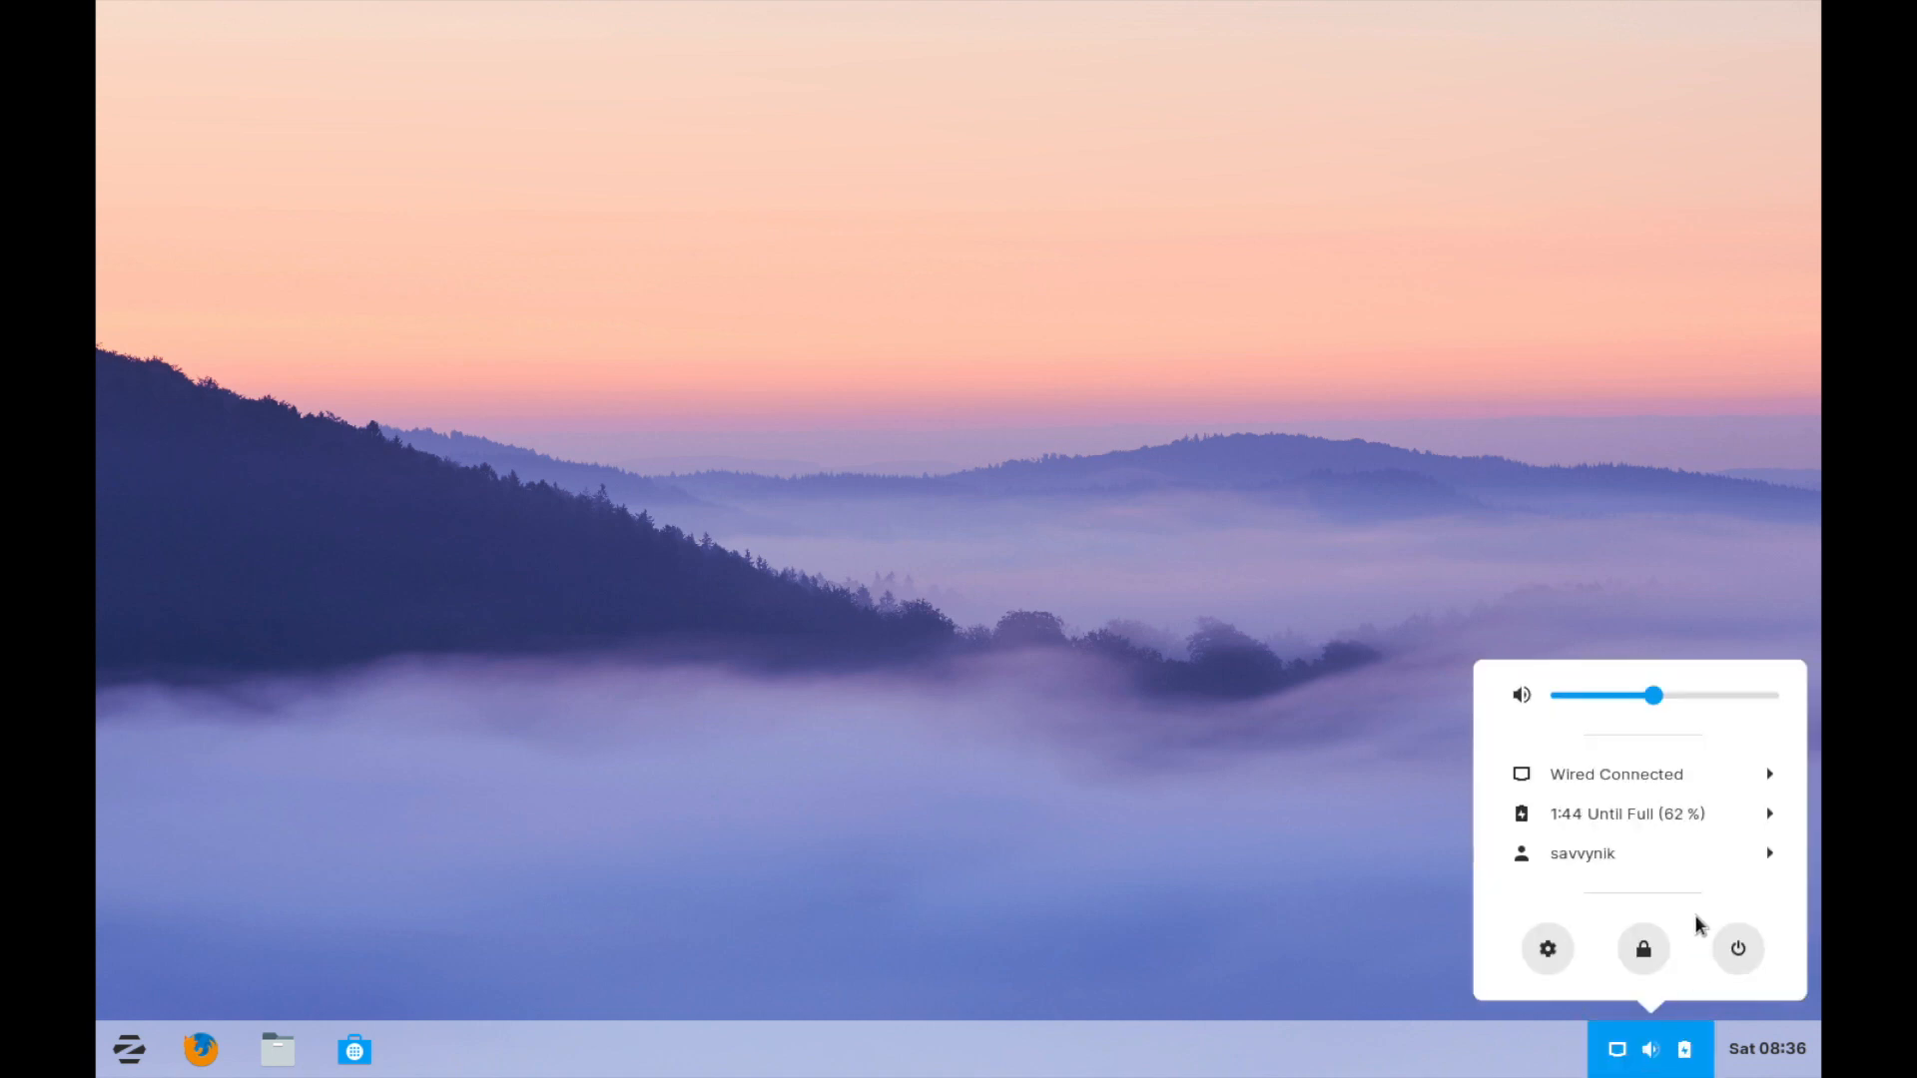
{"action": "mouse_move", "coordinate": [1678, 827]}
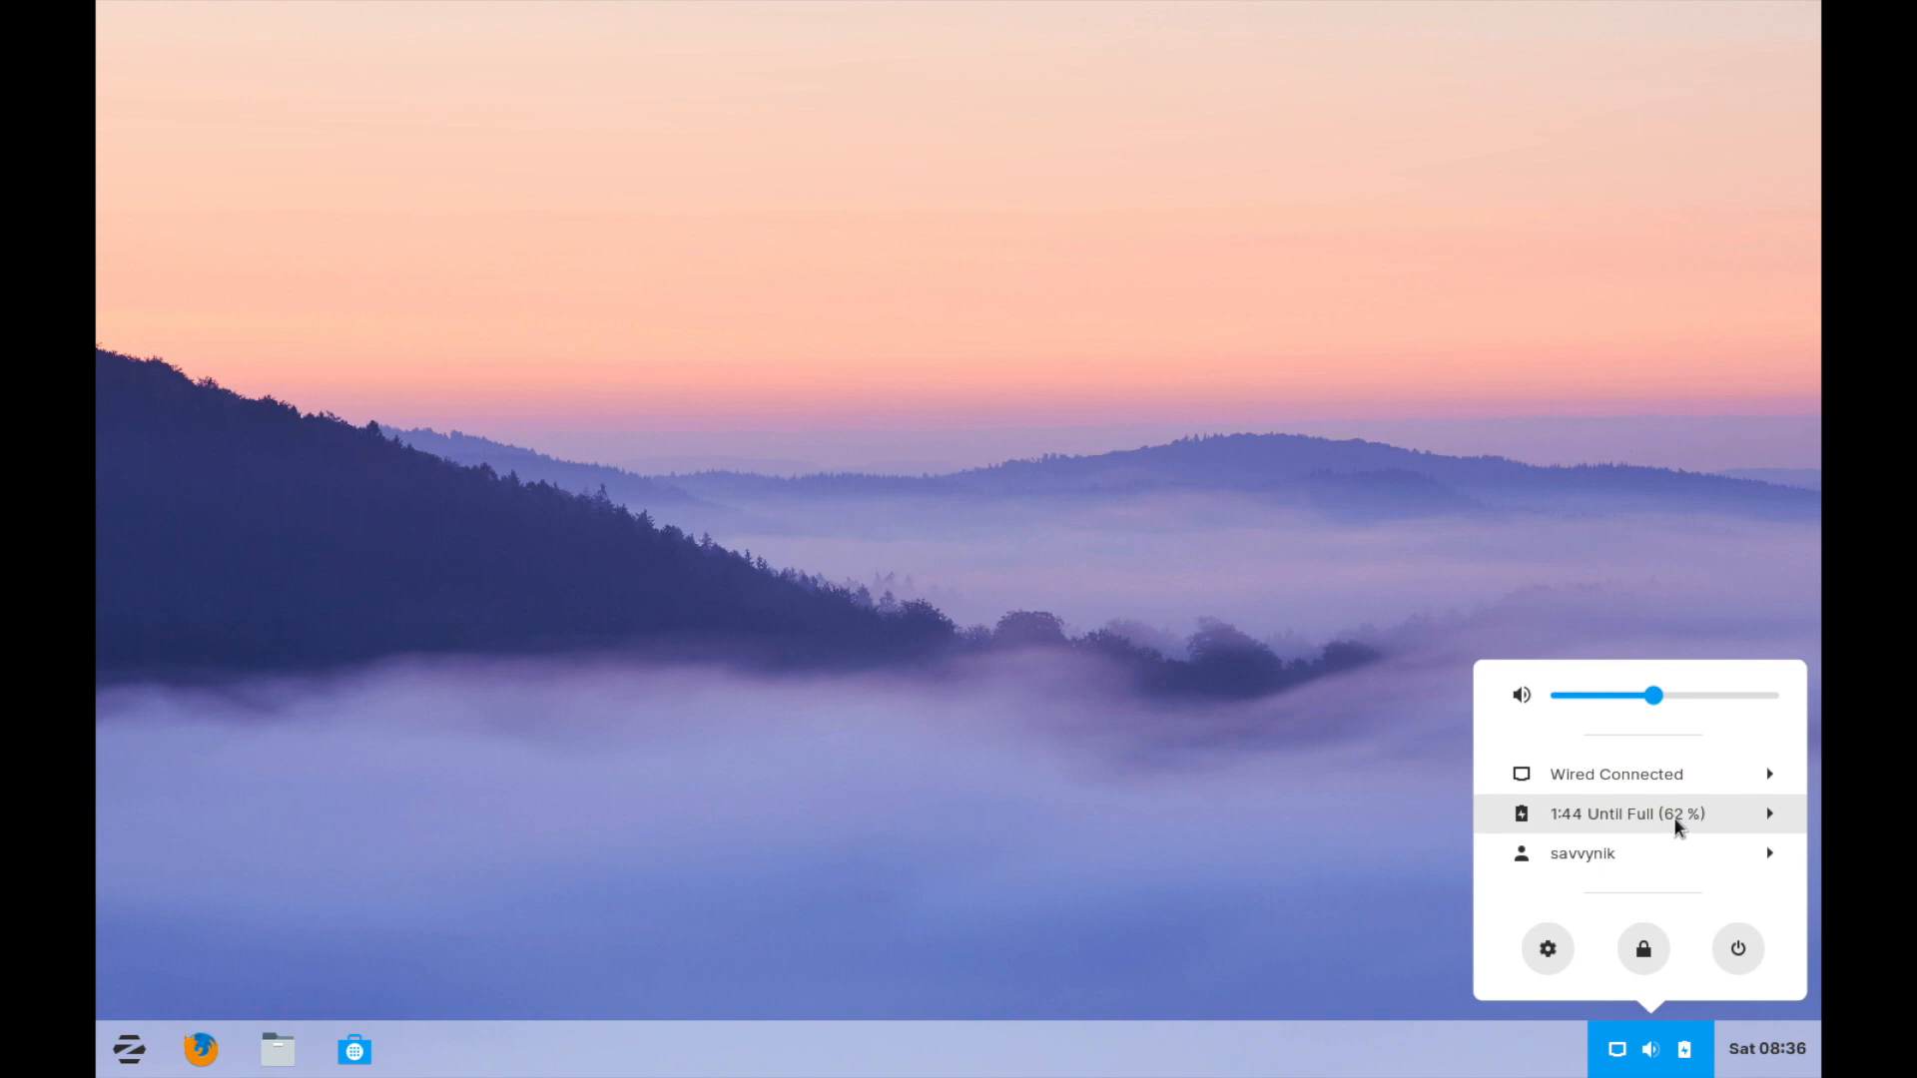
{"action": "mouse_move", "coordinate": [1682, 1048]}
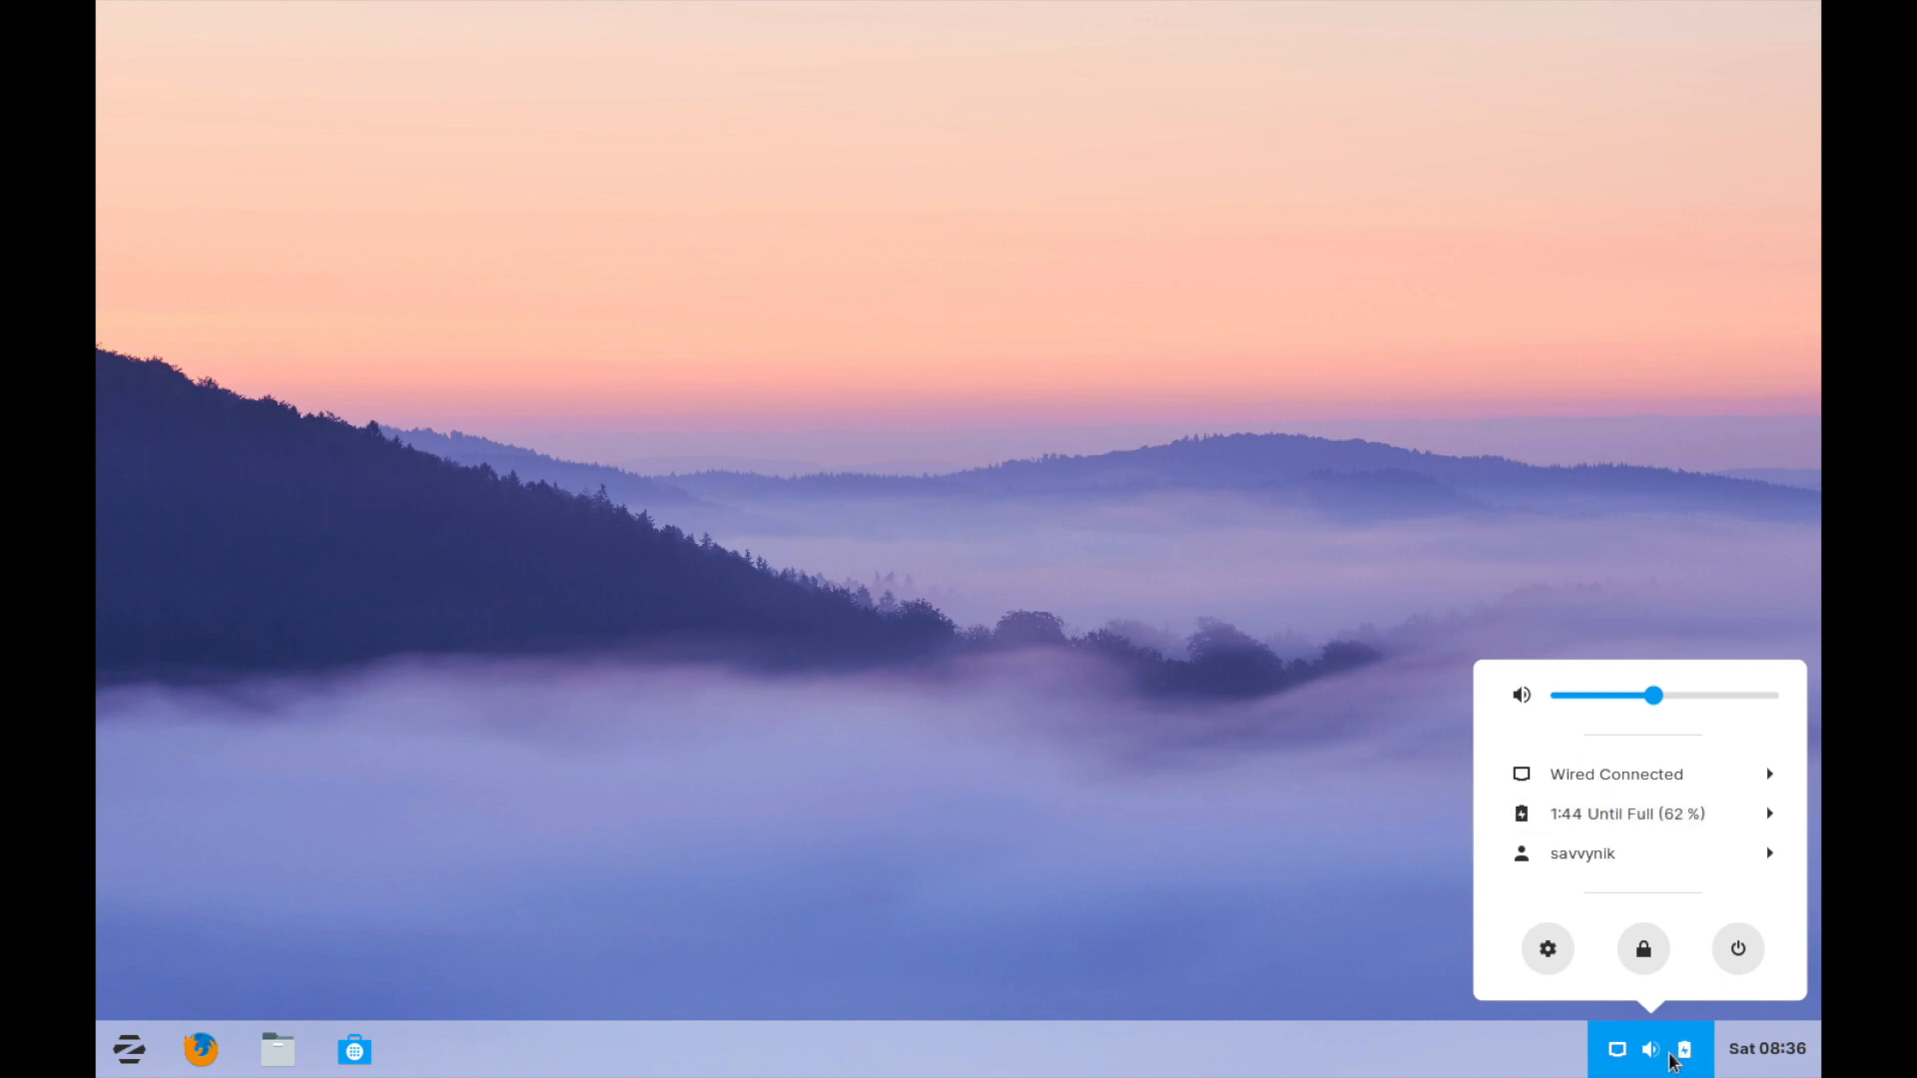
{"action": "mouse_move", "coordinate": [1685, 1055]}
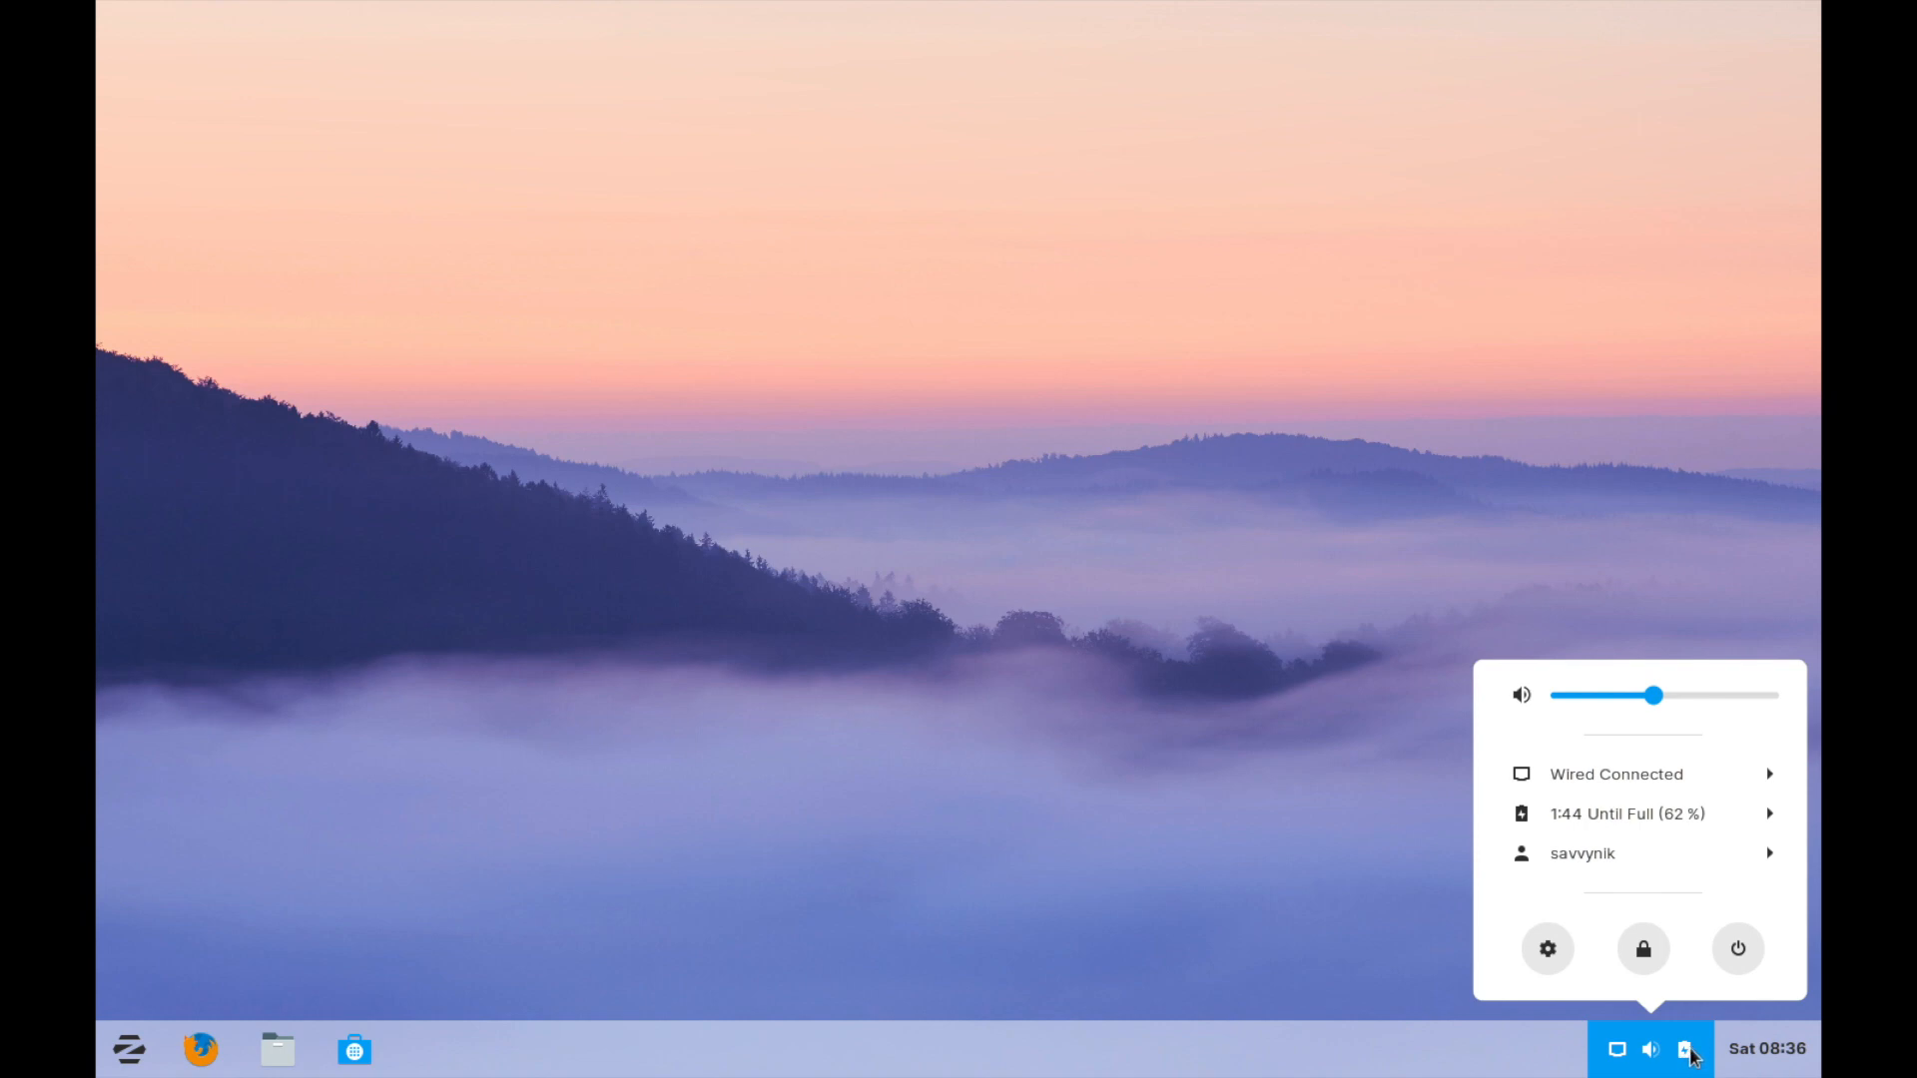
{"action": "mouse_move", "coordinate": [1703, 902]}
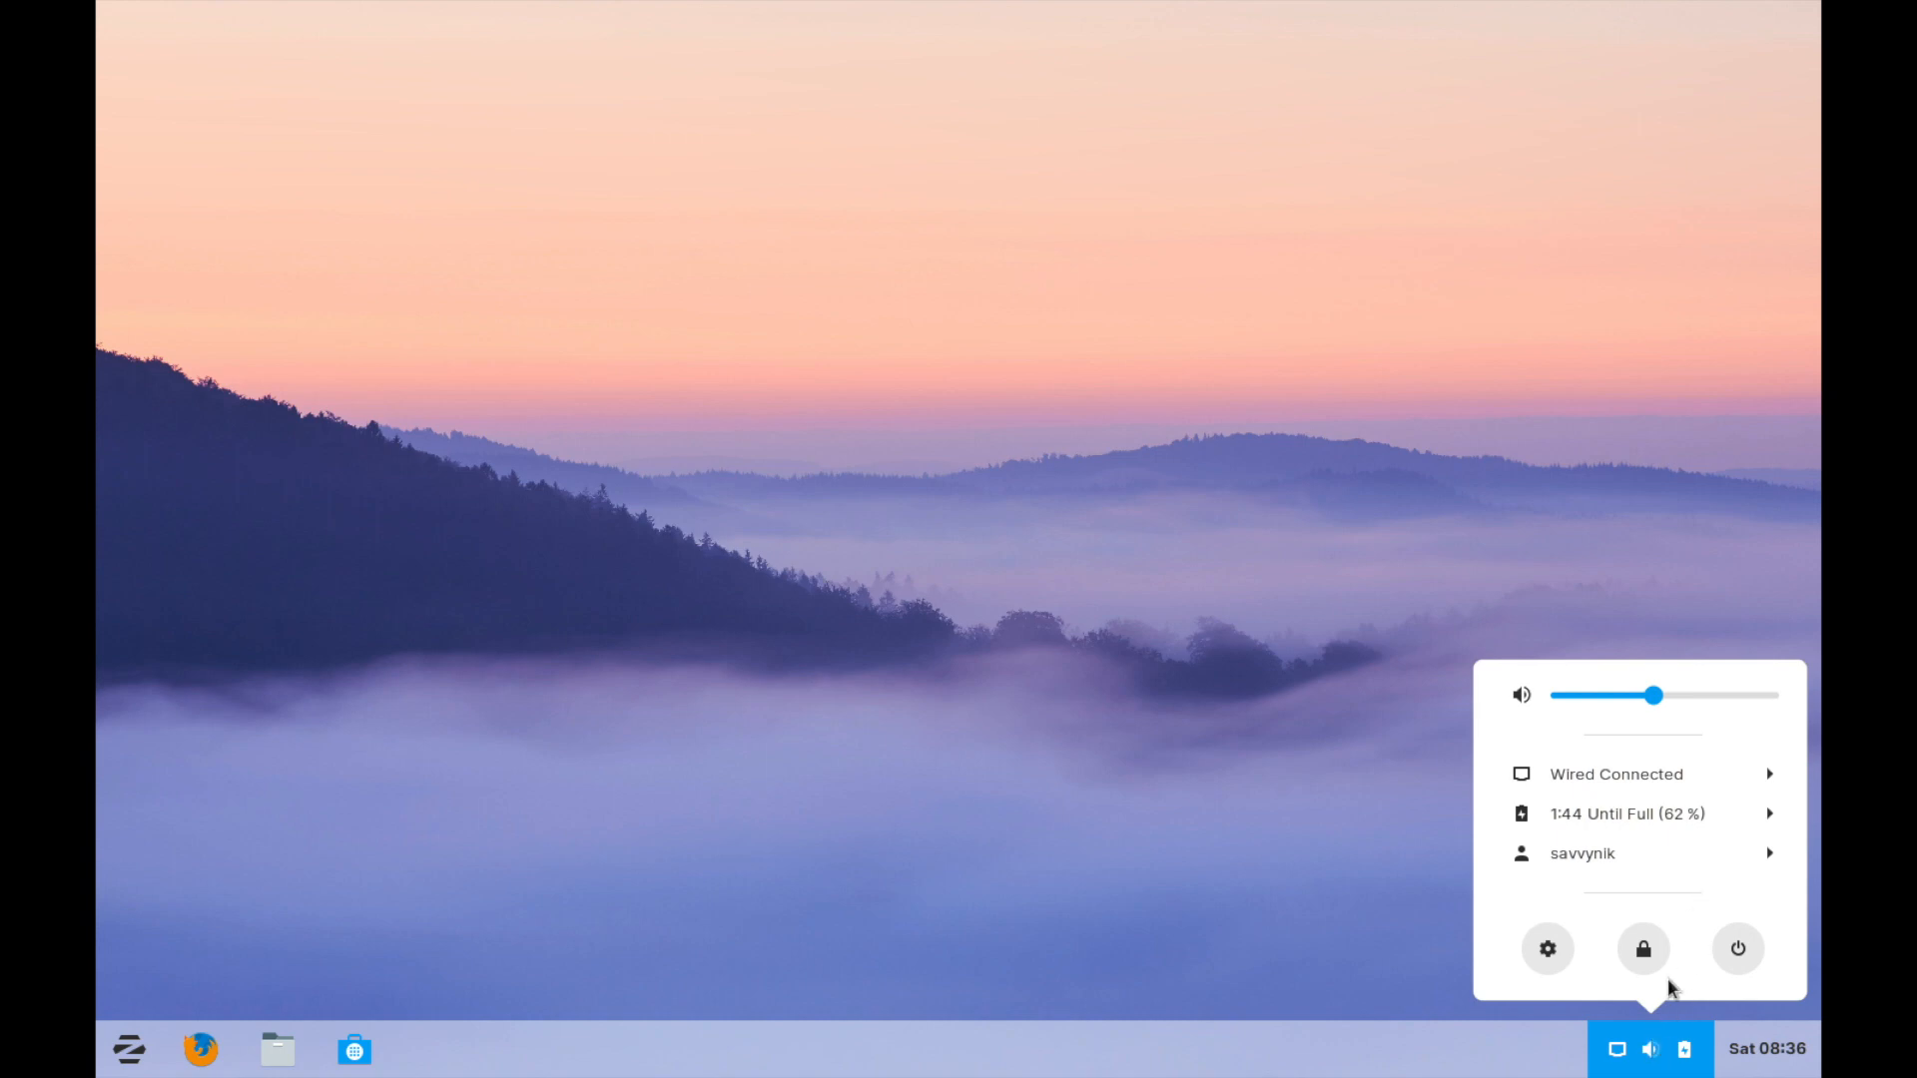
{"action": "mouse_move", "coordinate": [1641, 863]}
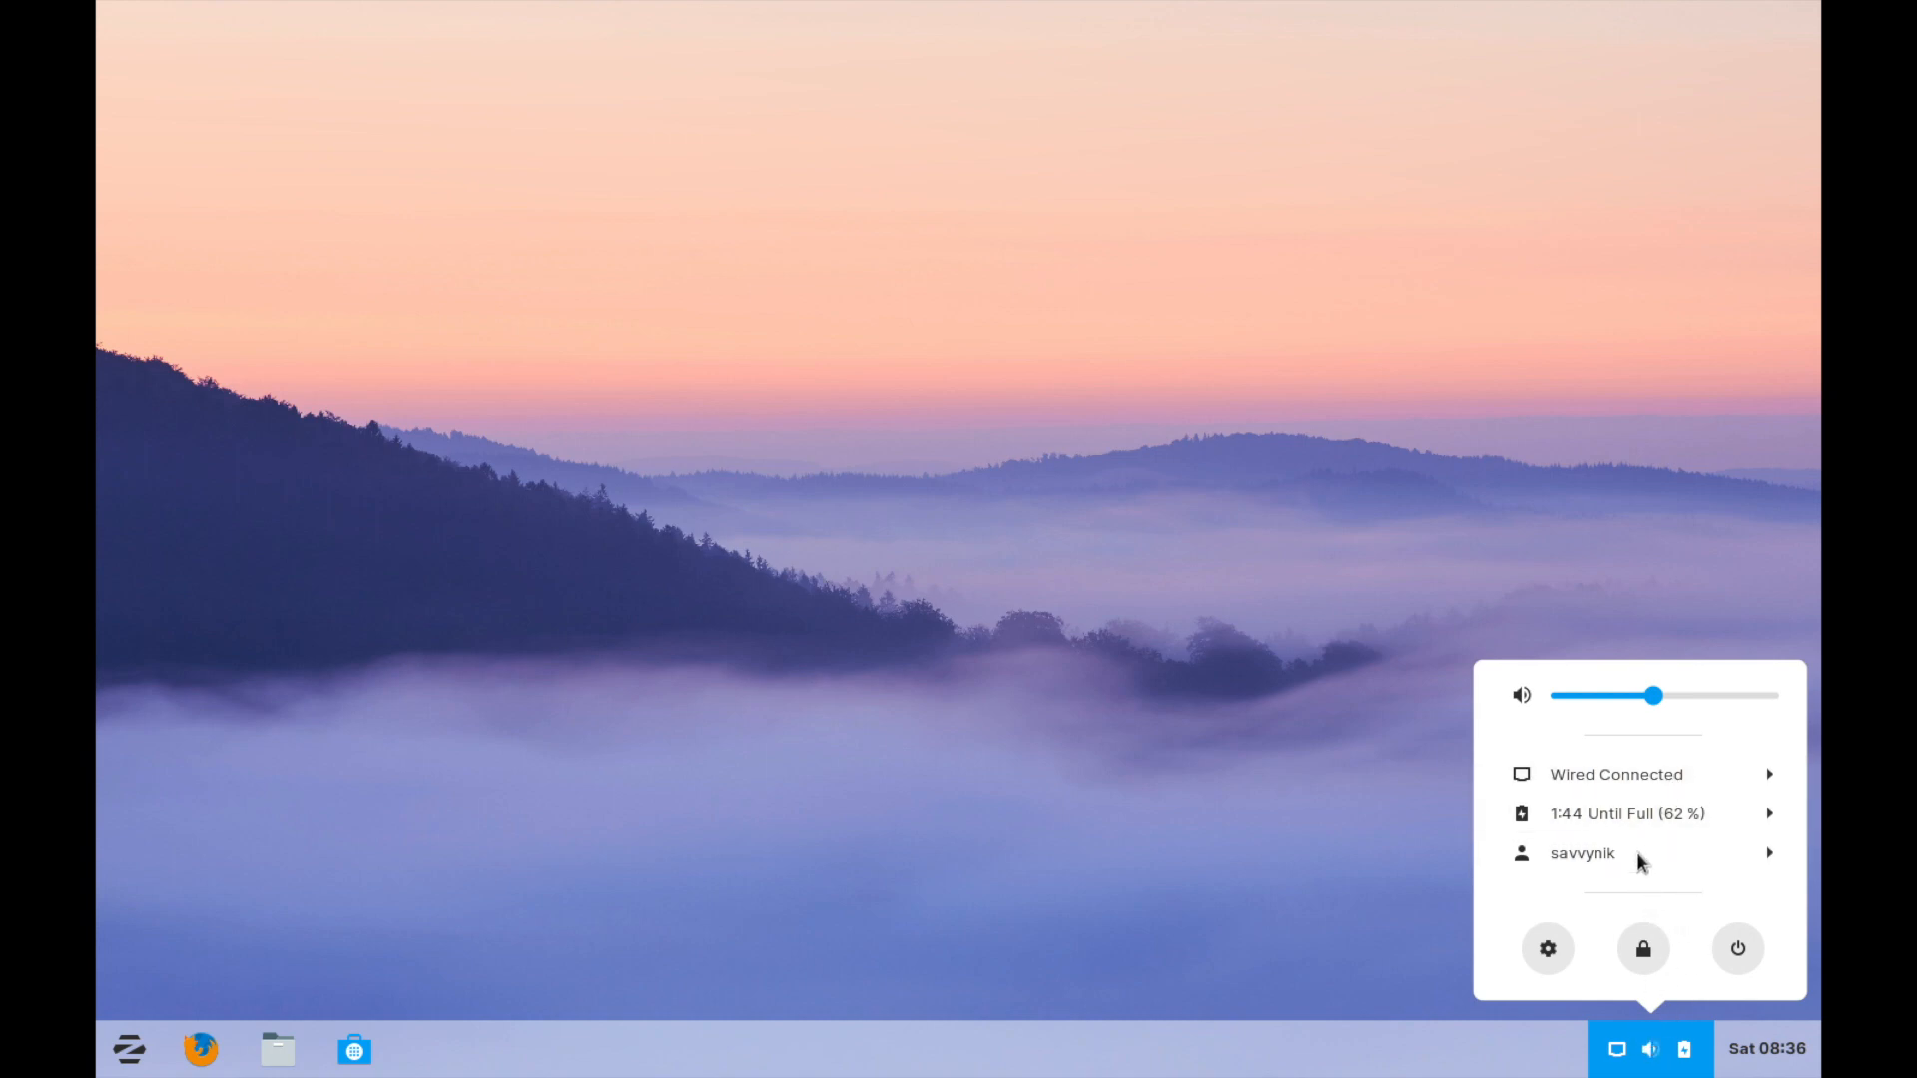
{"action": "mouse_move", "coordinate": [1522, 699]}
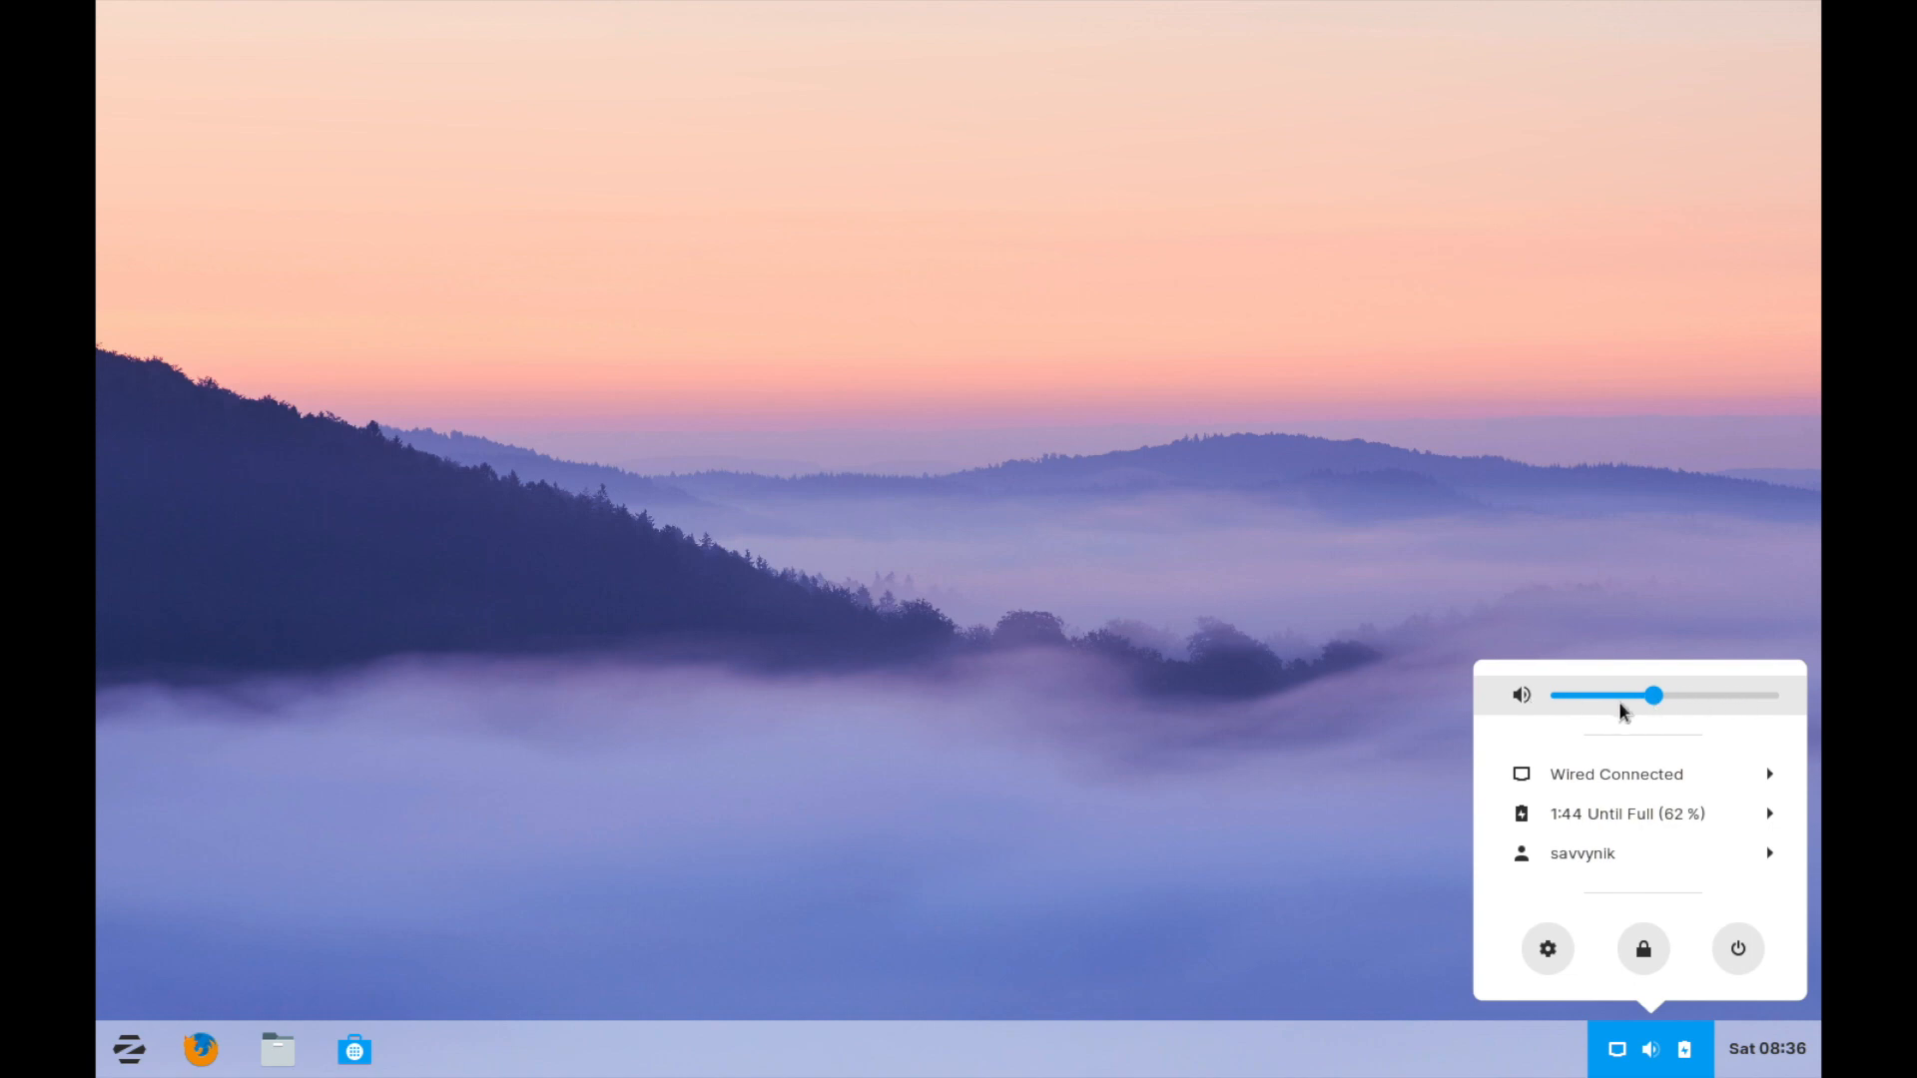
{"action": "mouse_move", "coordinate": [1616, 773]}
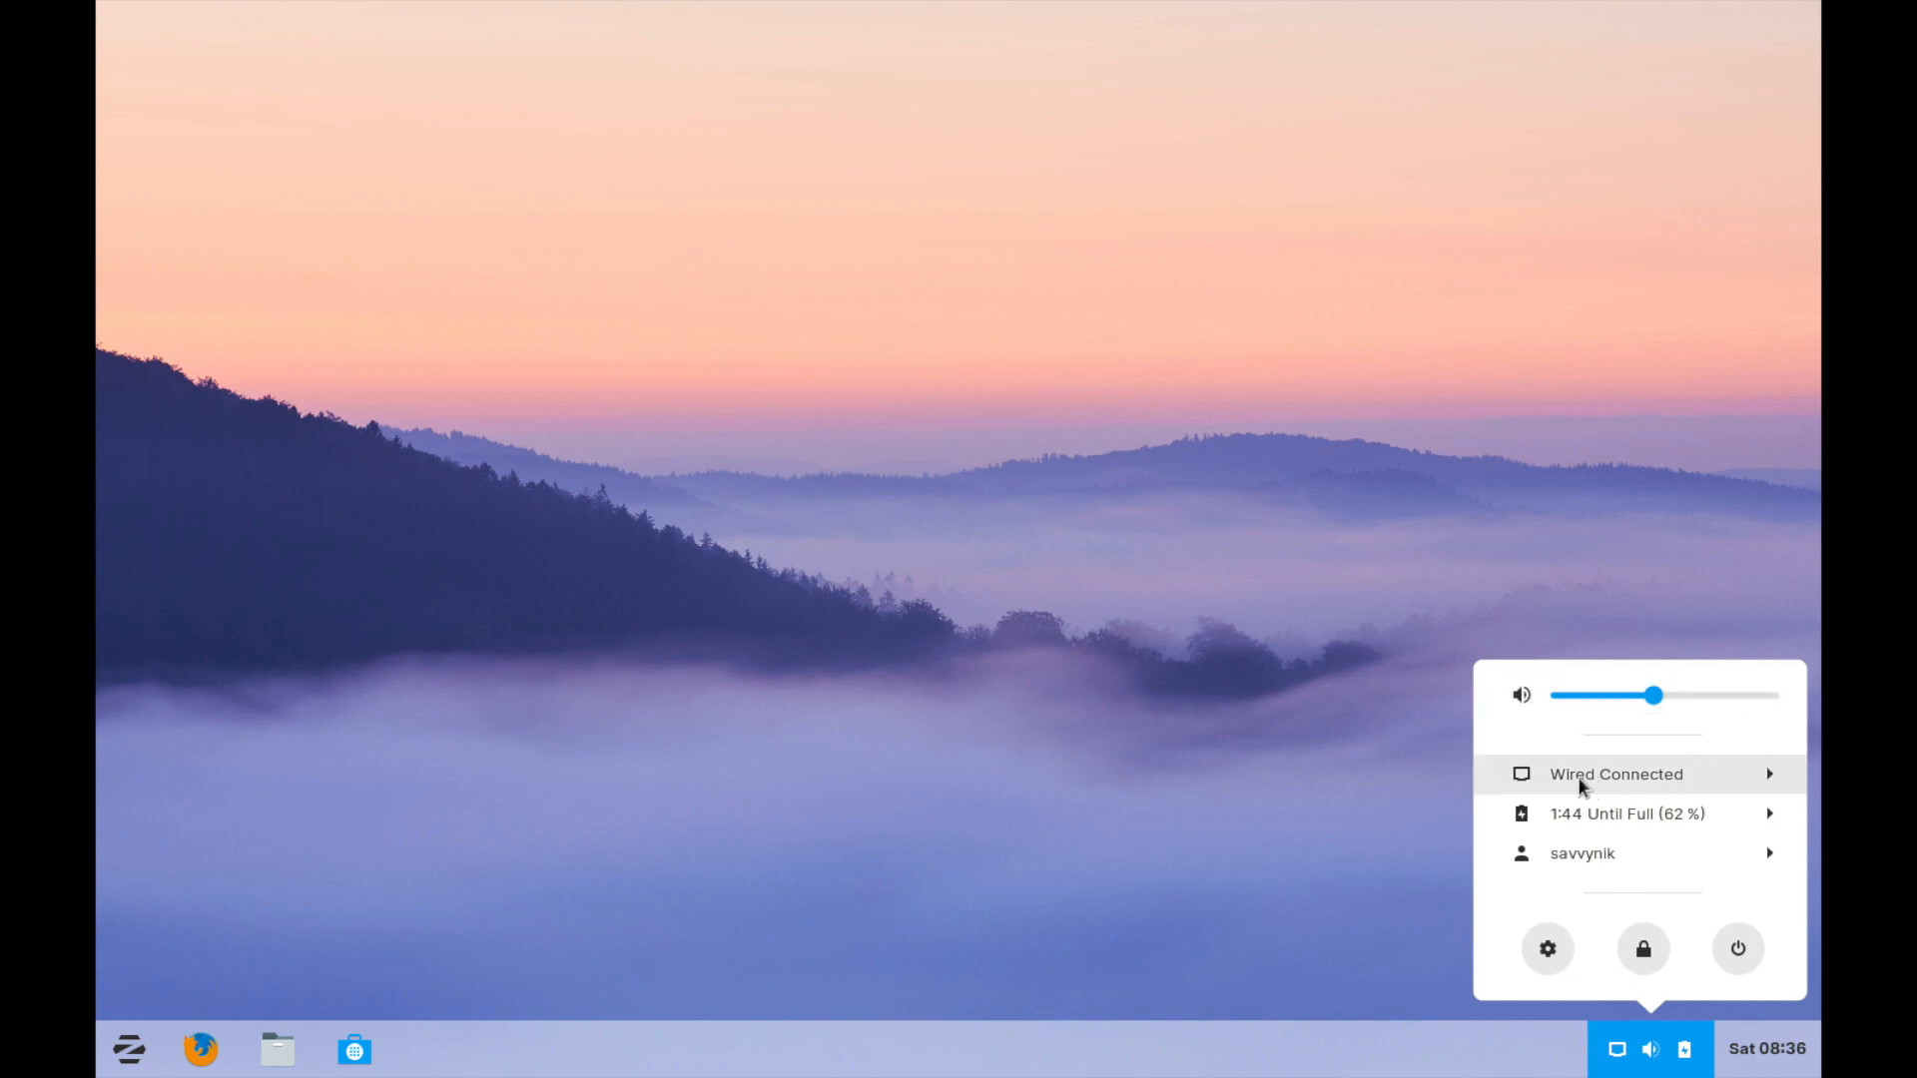
{"action": "mouse_move", "coordinate": [1607, 787]}
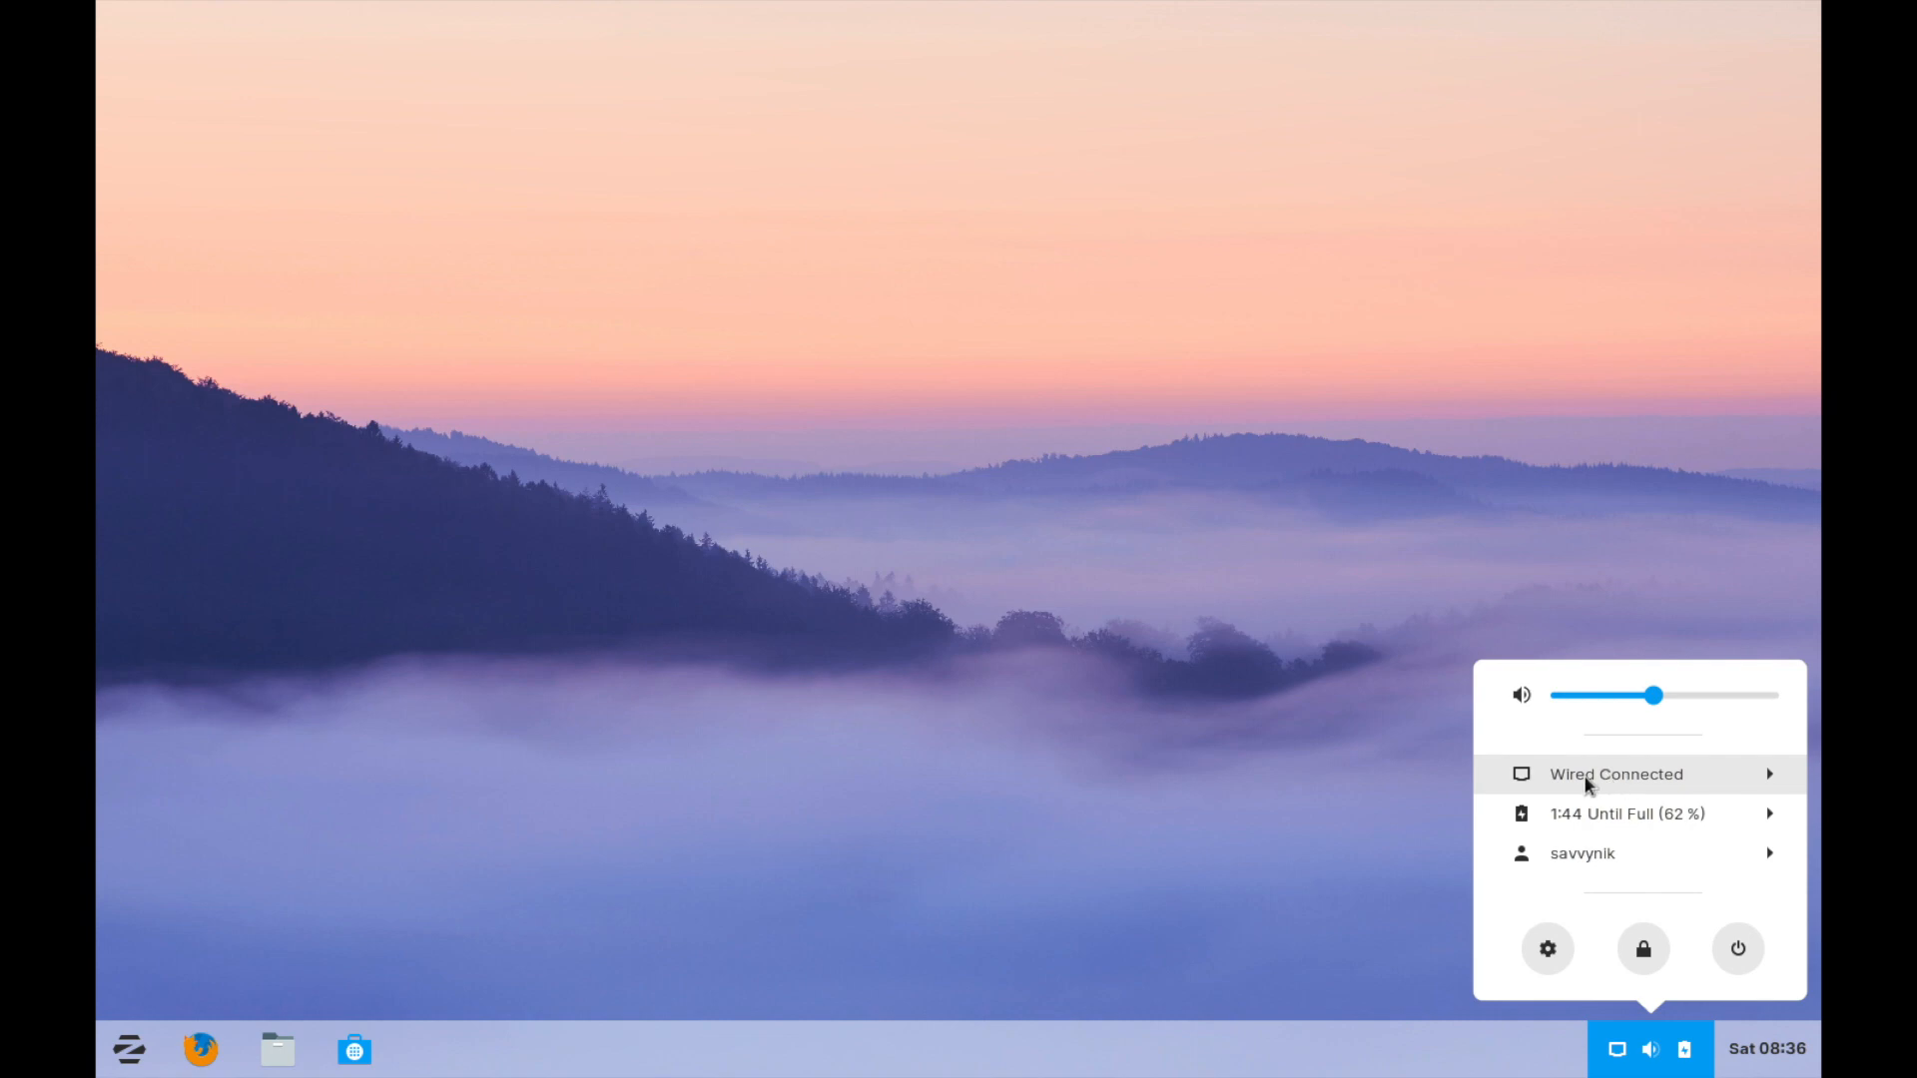
{"action": "mouse_move", "coordinate": [1638, 793]}
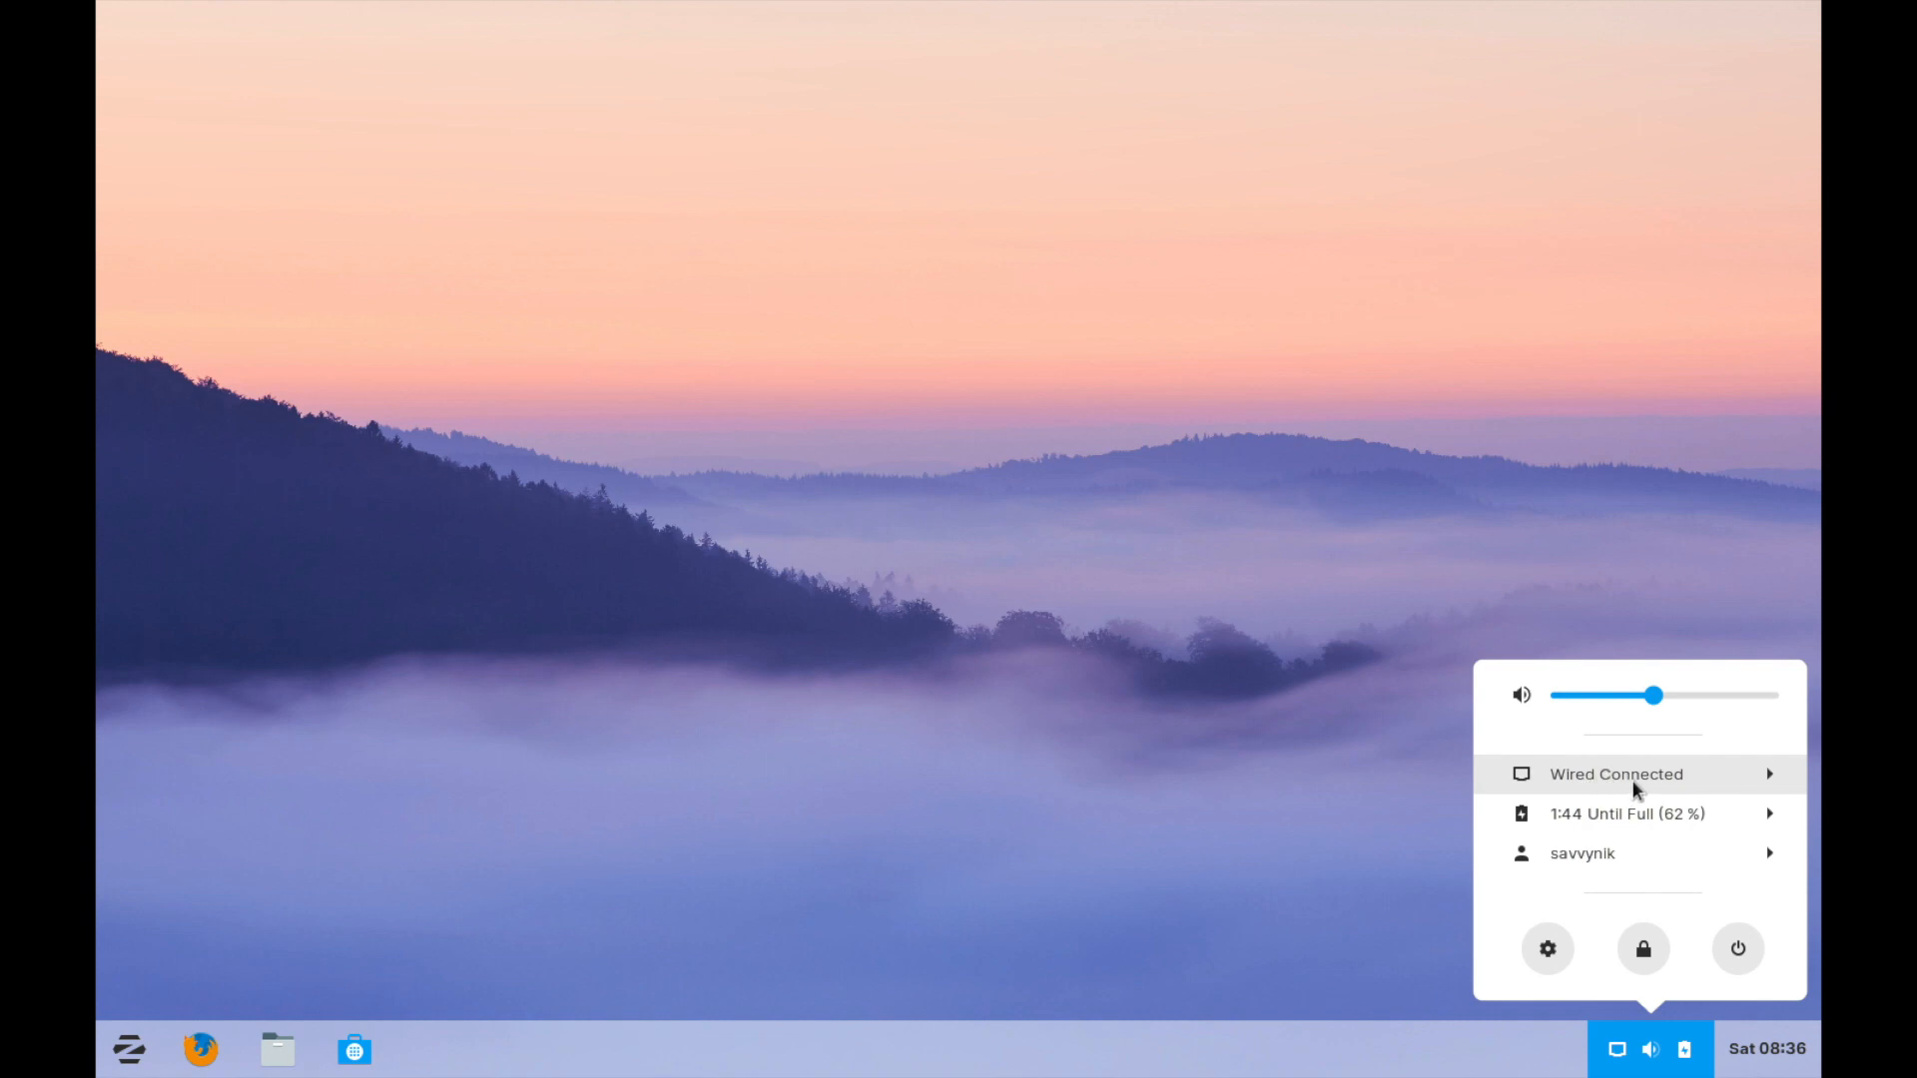
{"action": "left_click", "coordinate": [1615, 775]}
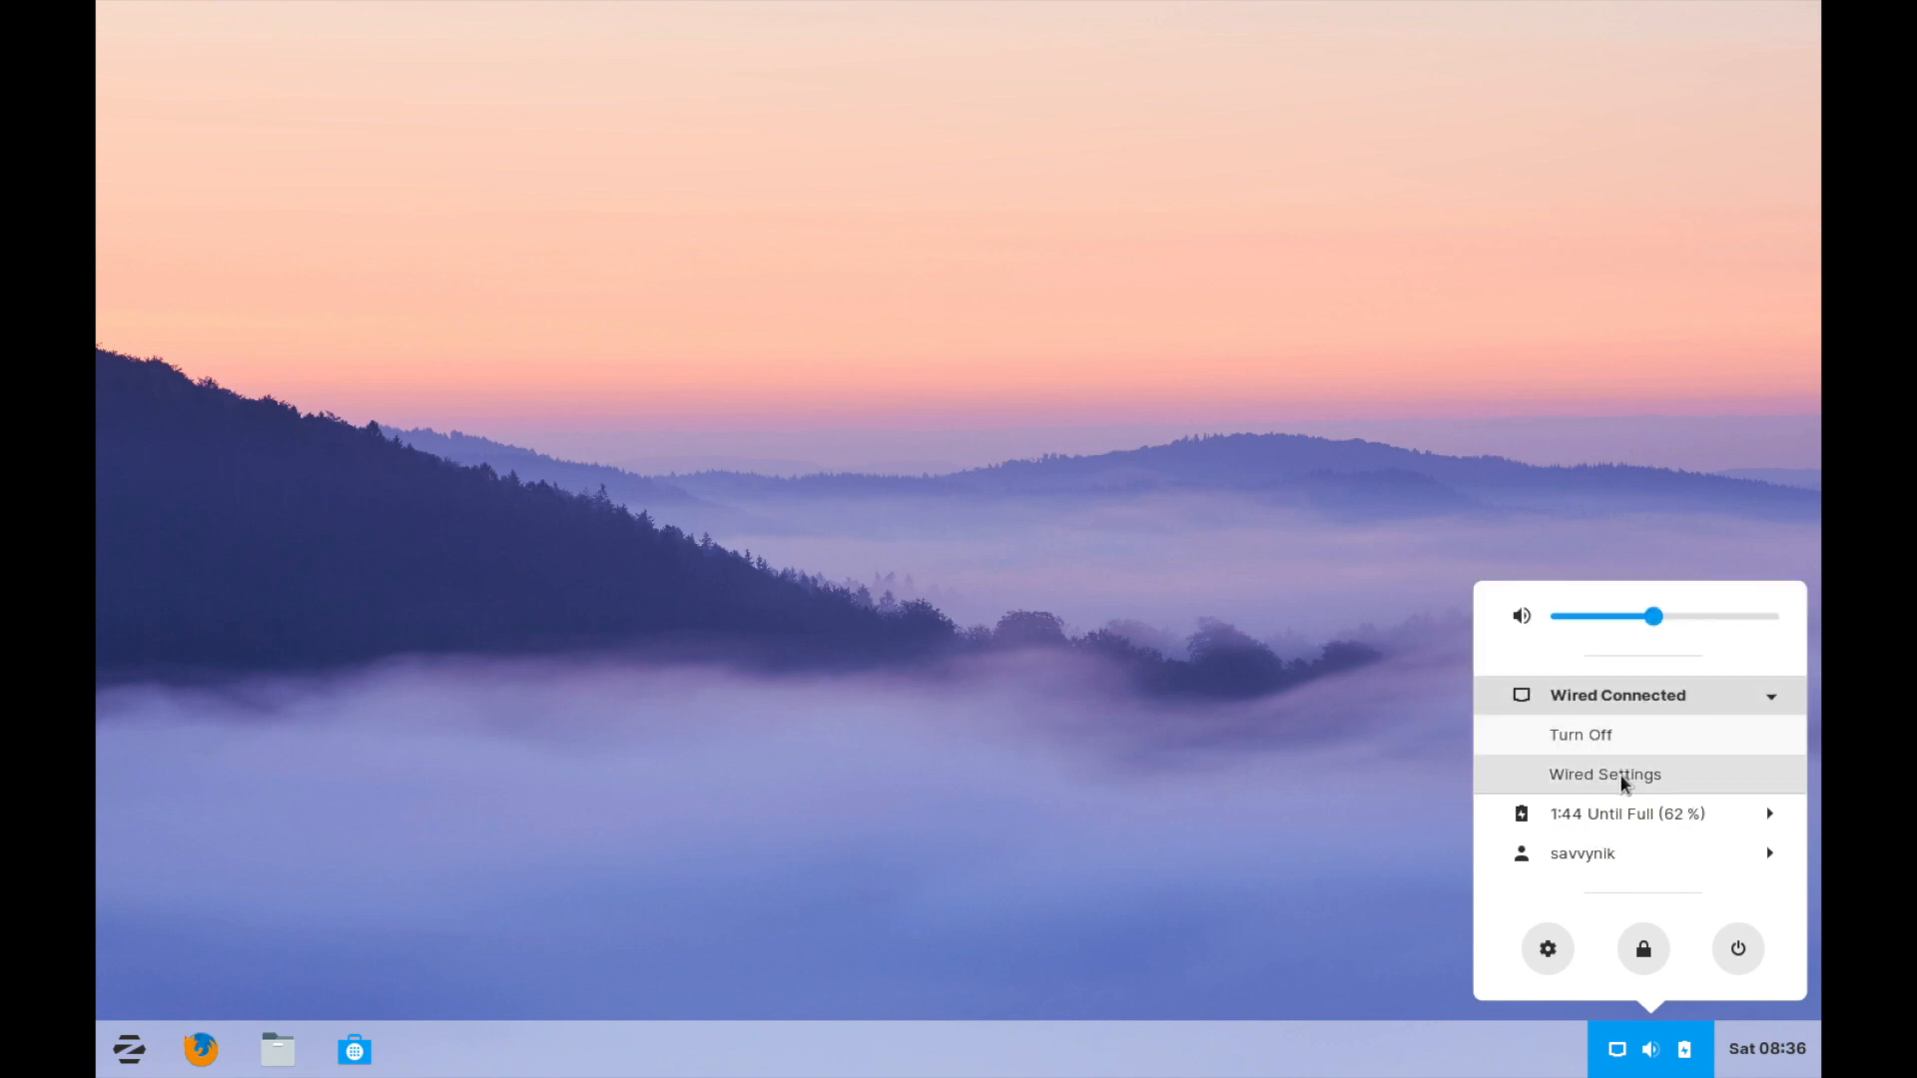
{"action": "mouse_move", "coordinate": [1606, 817]}
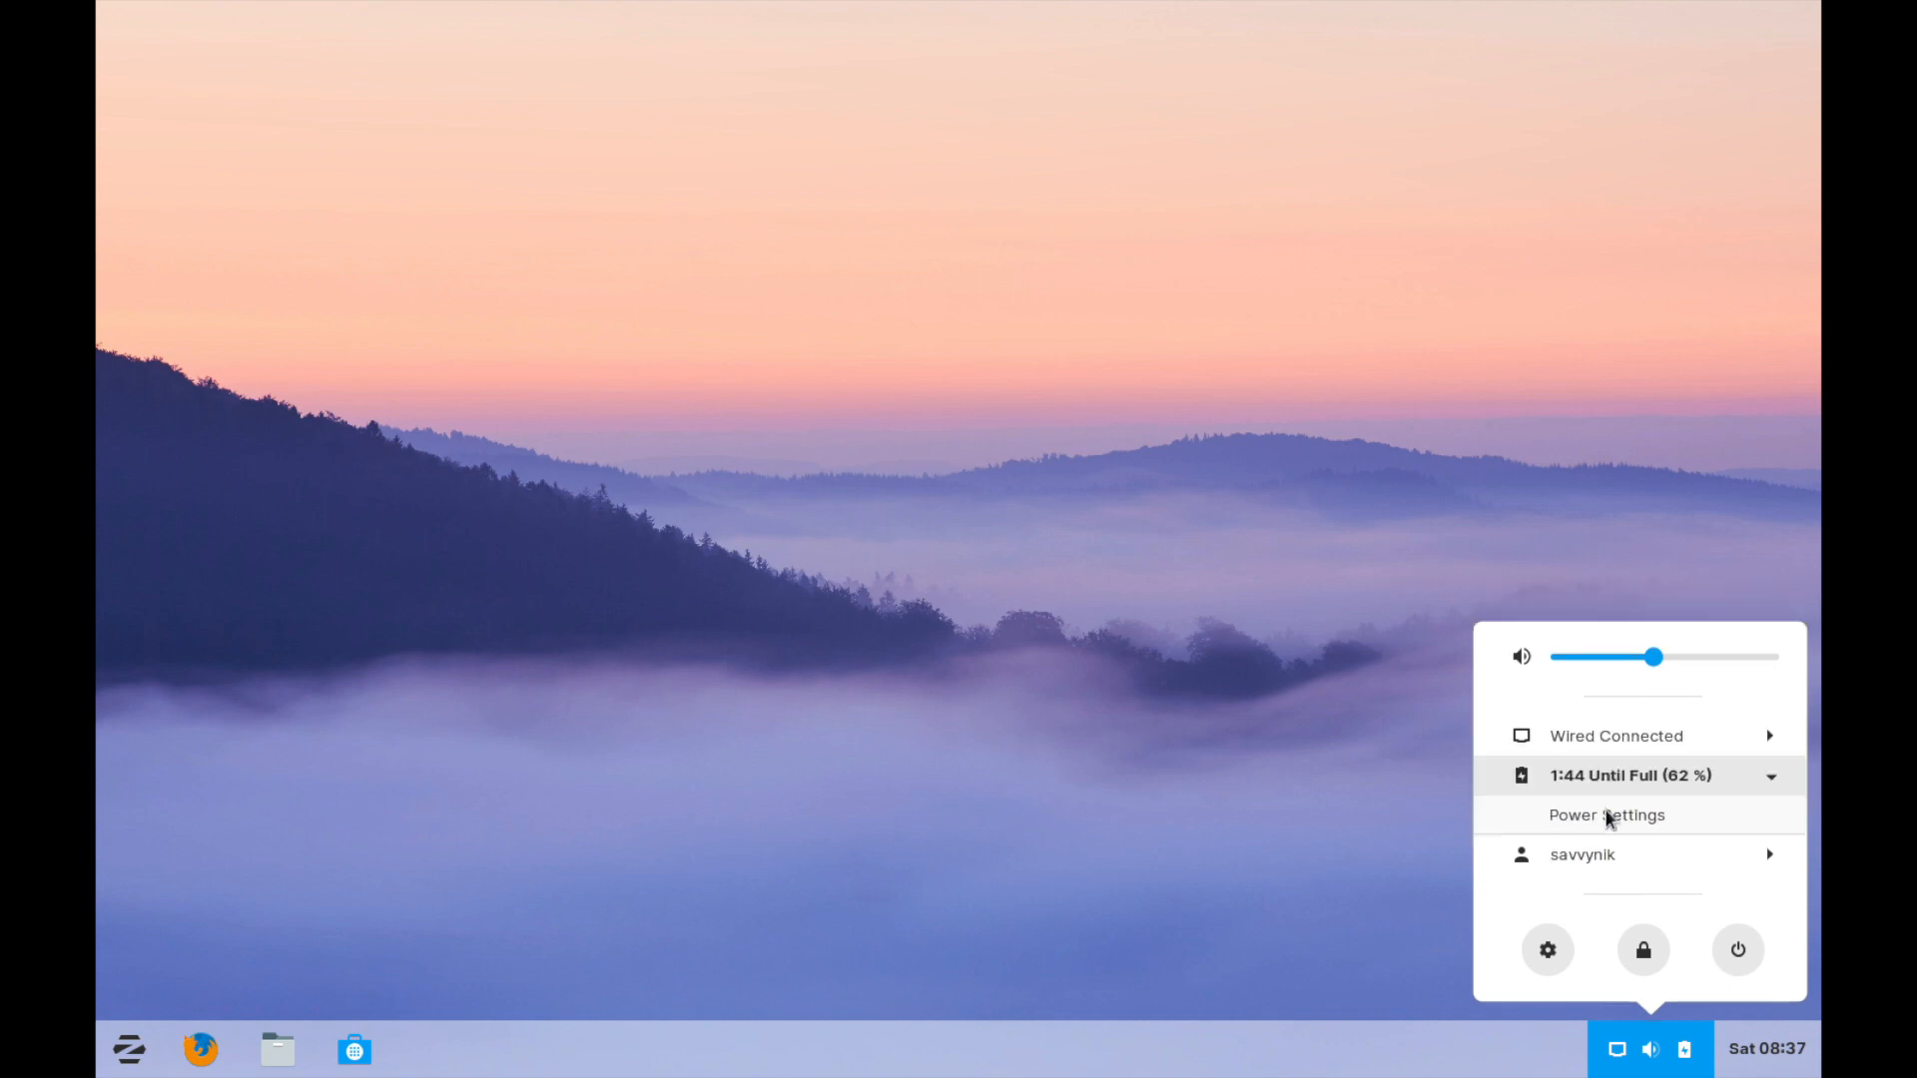
{"action": "mouse_move", "coordinate": [1619, 798]}
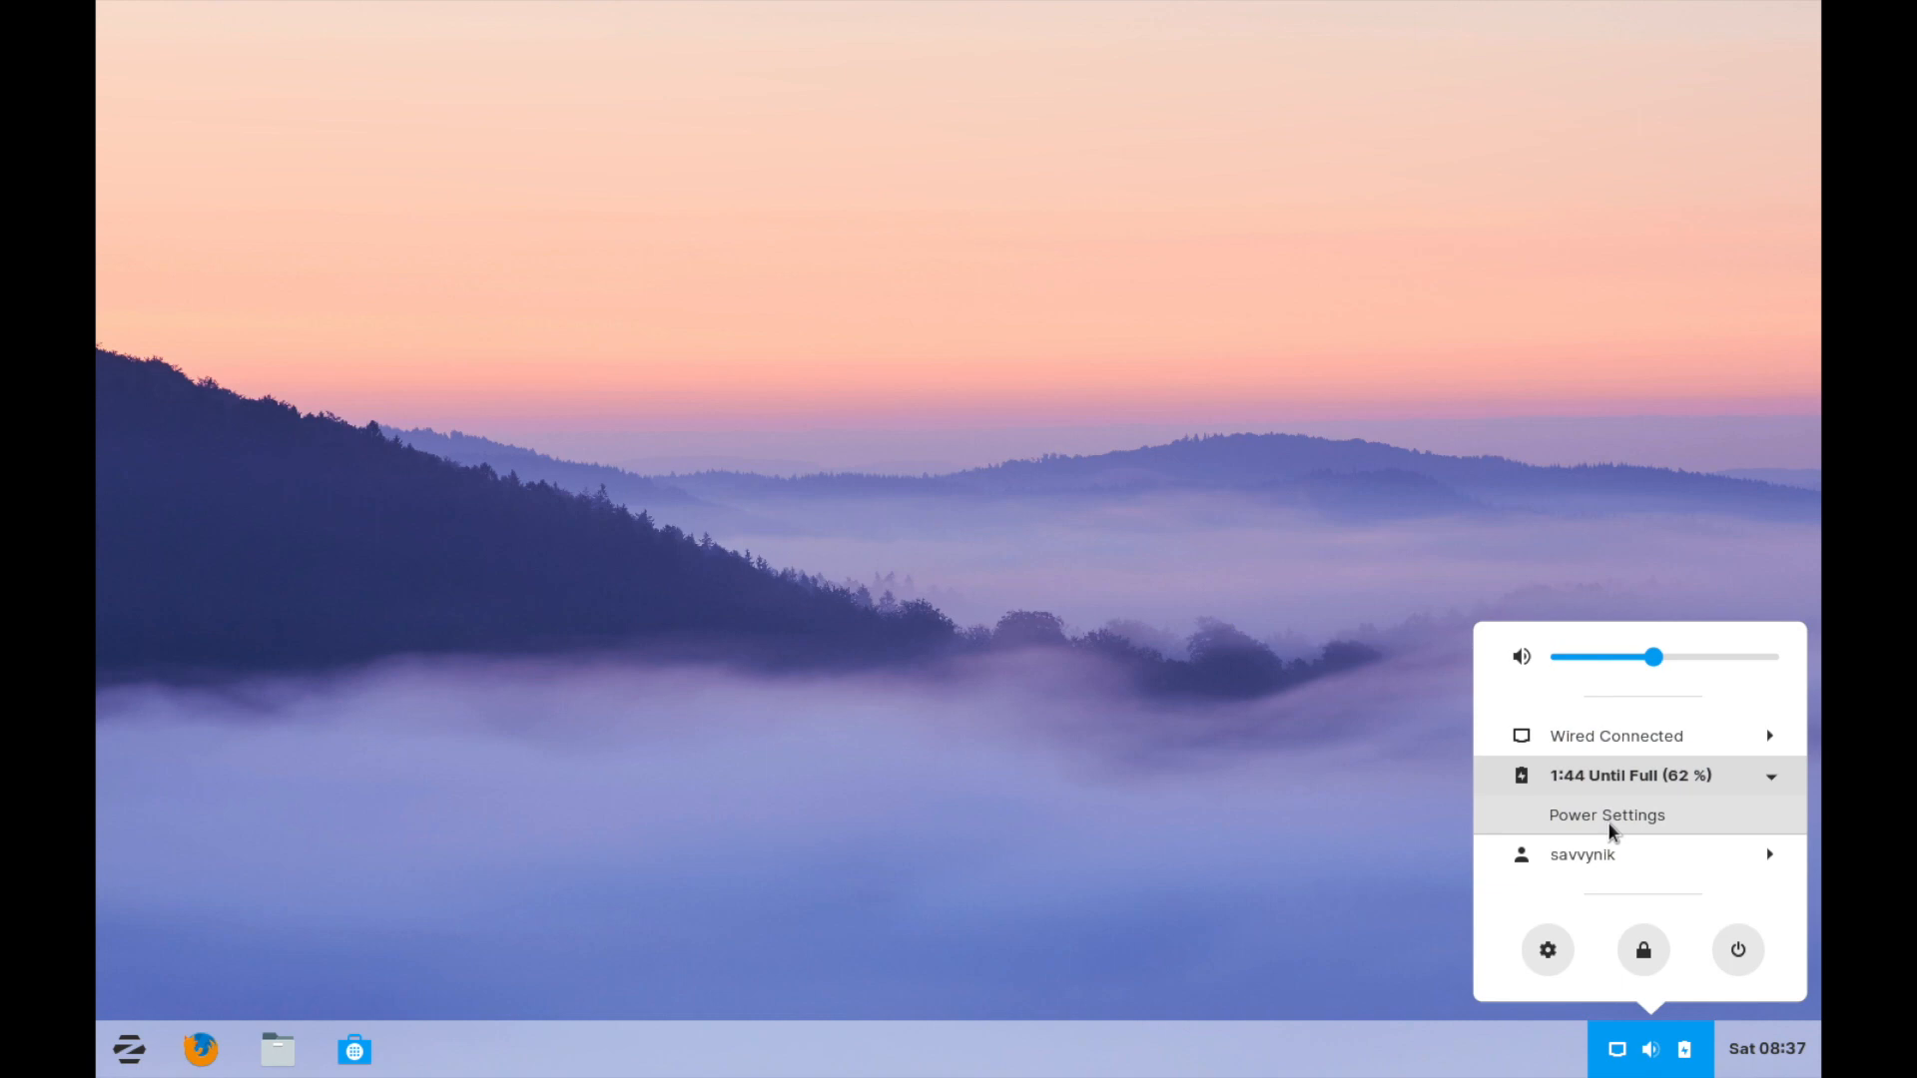
{"action": "mouse_move", "coordinate": [1623, 873]}
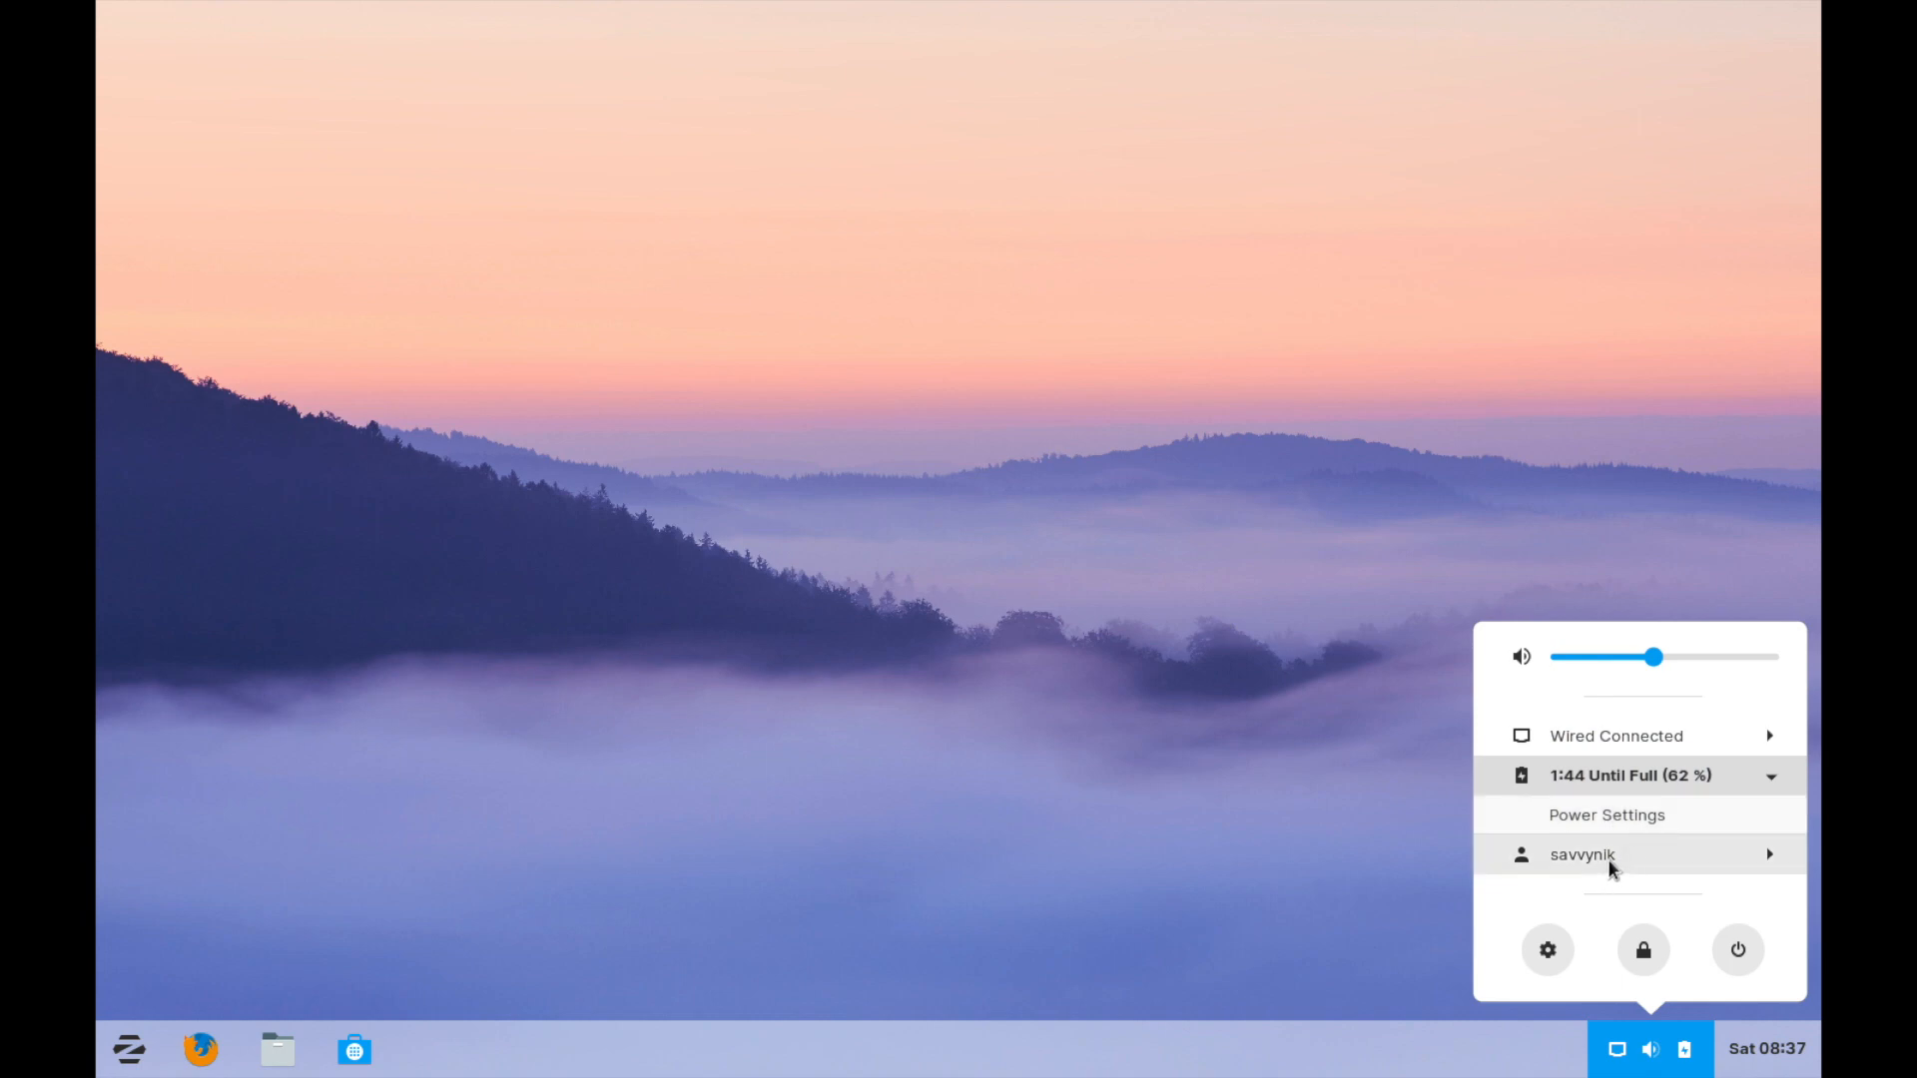
{"action": "left_click", "coordinate": [1582, 852]}
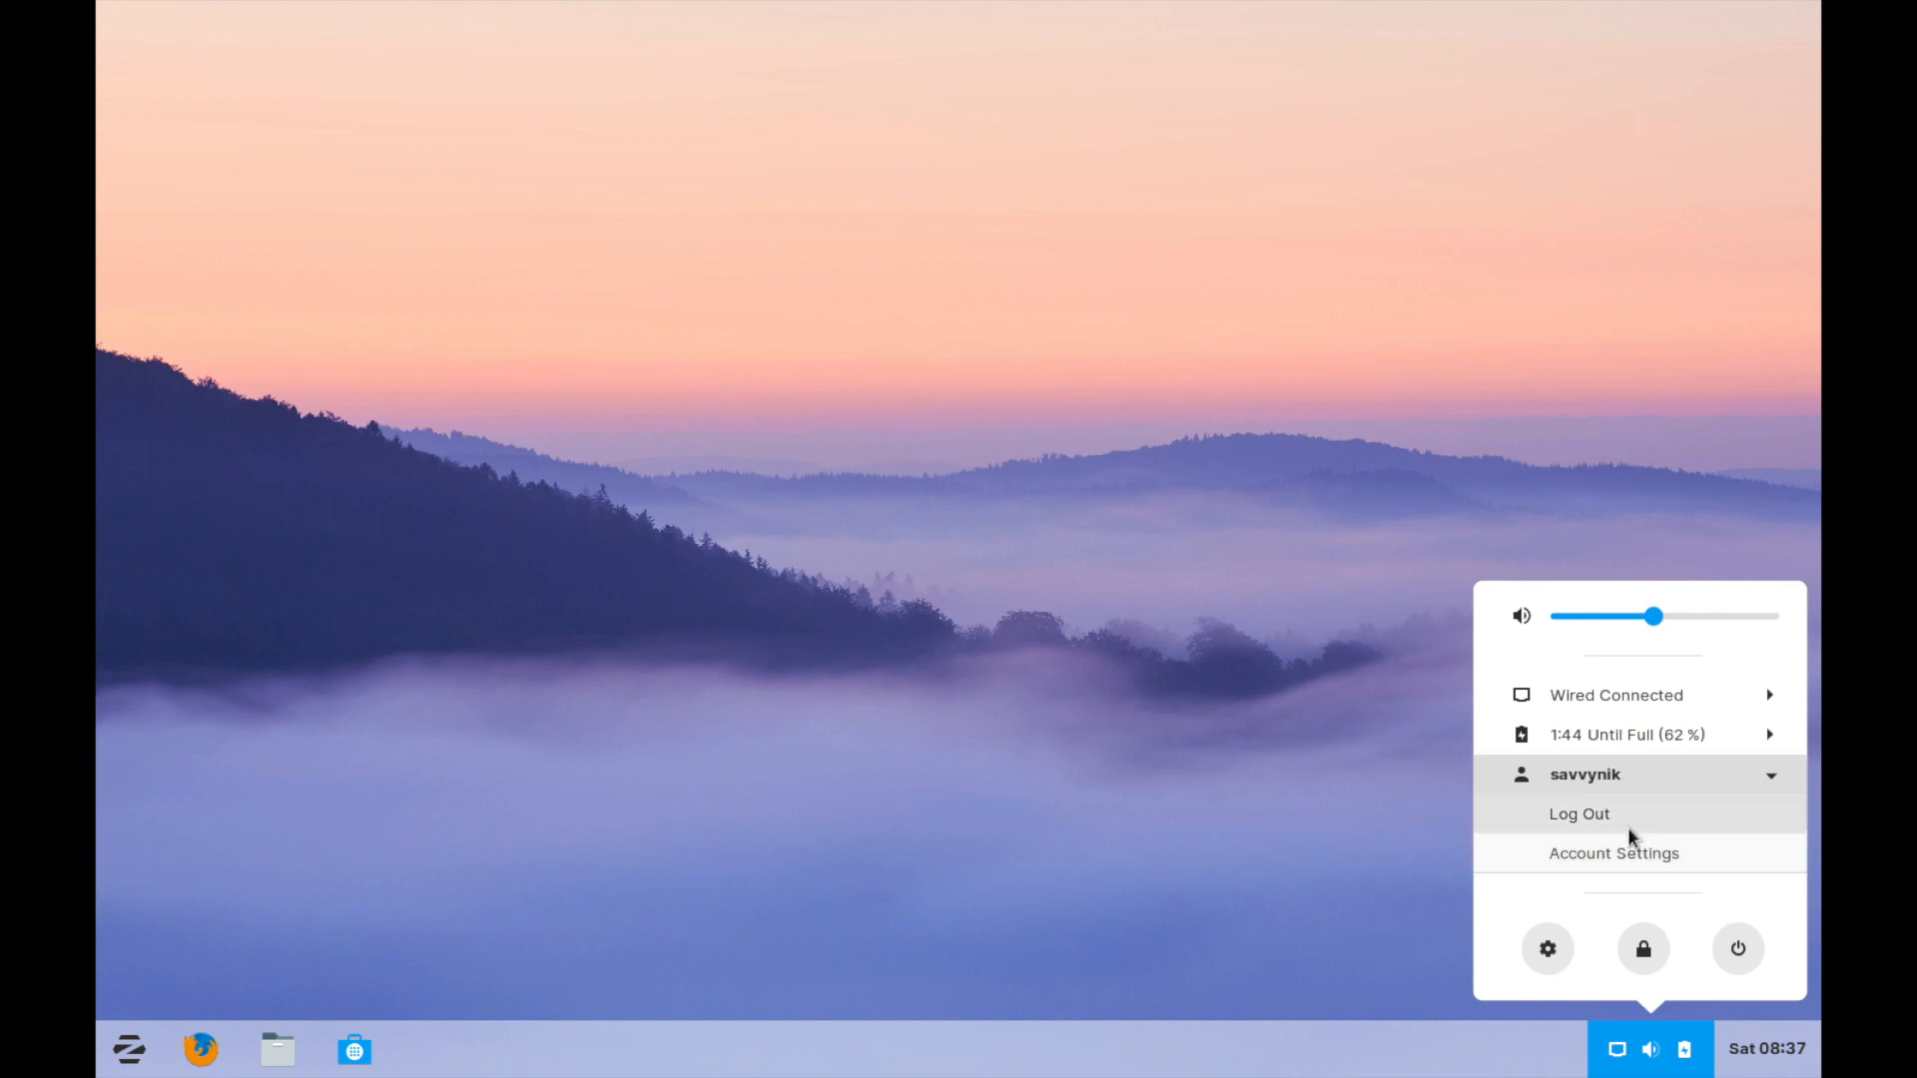
{"action": "mouse_move", "coordinate": [1574, 957]}
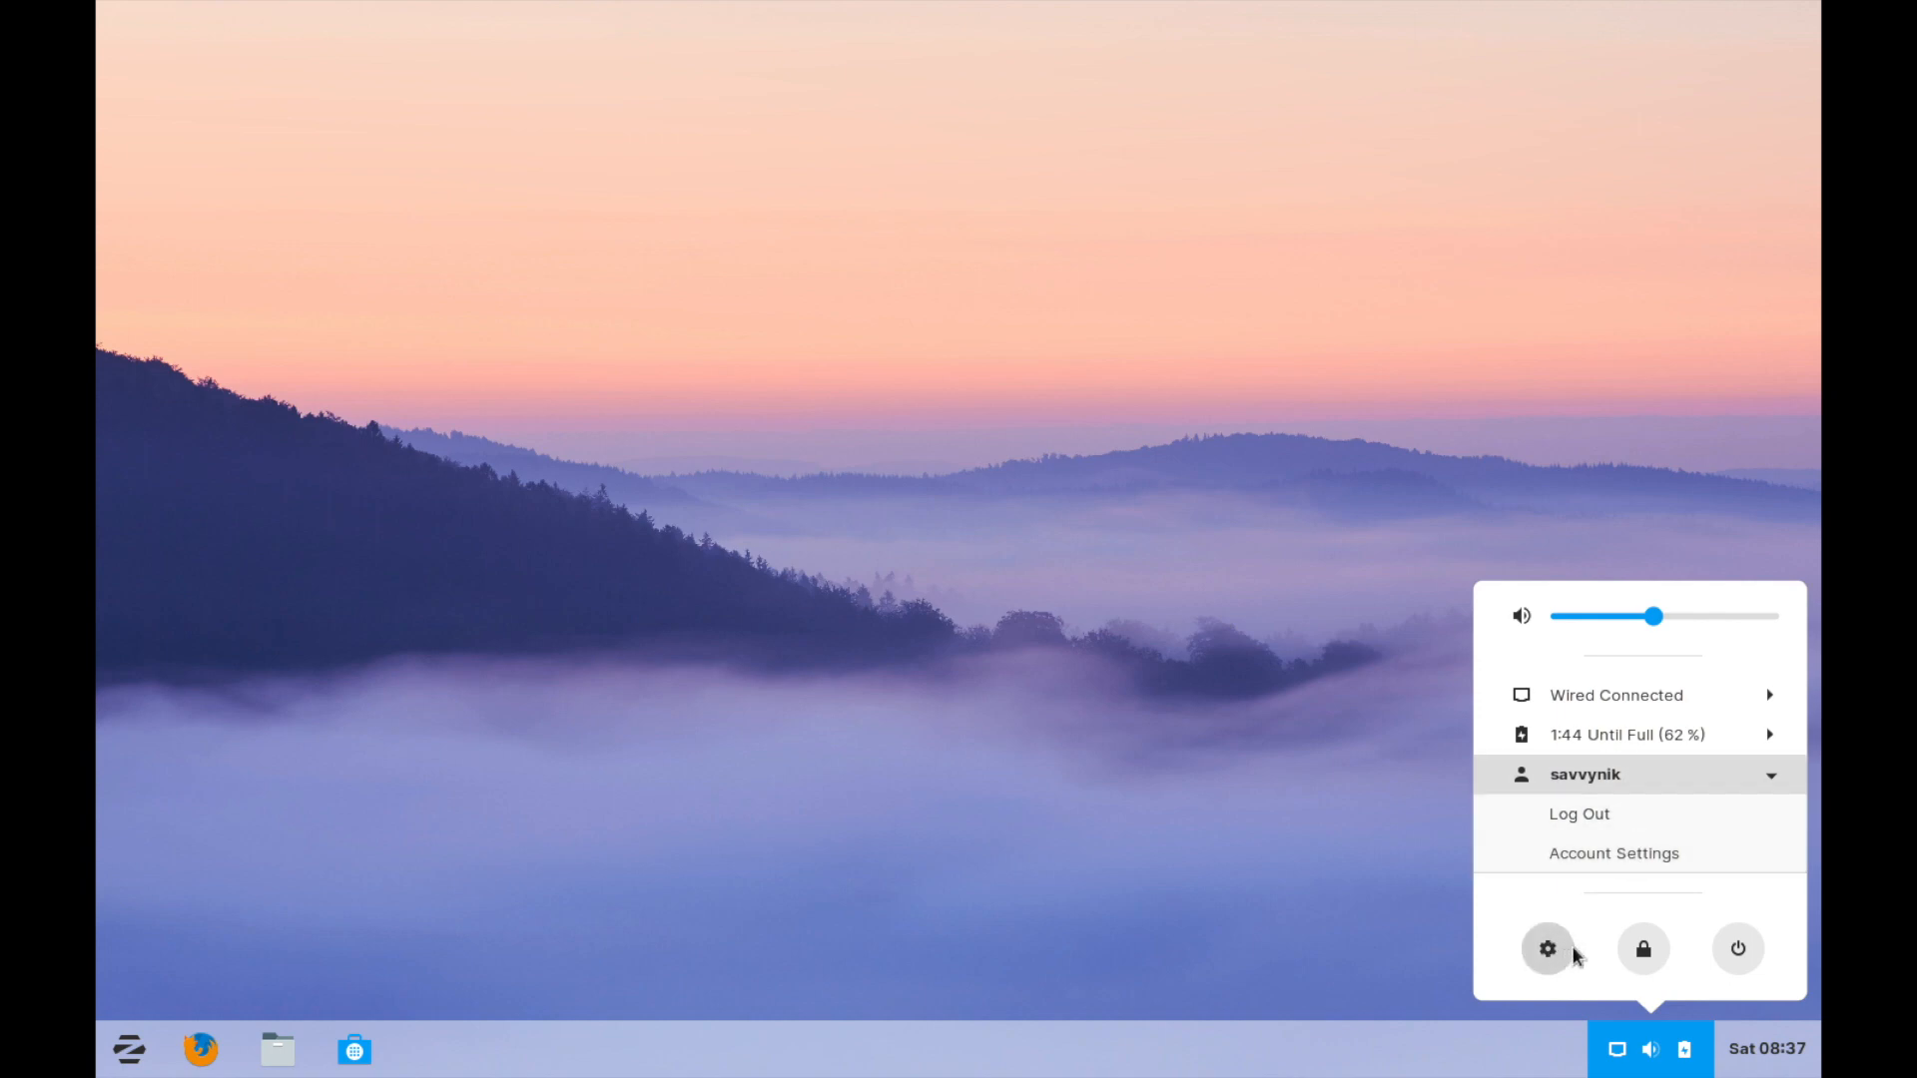
{"action": "mouse_move", "coordinate": [1543, 974]}
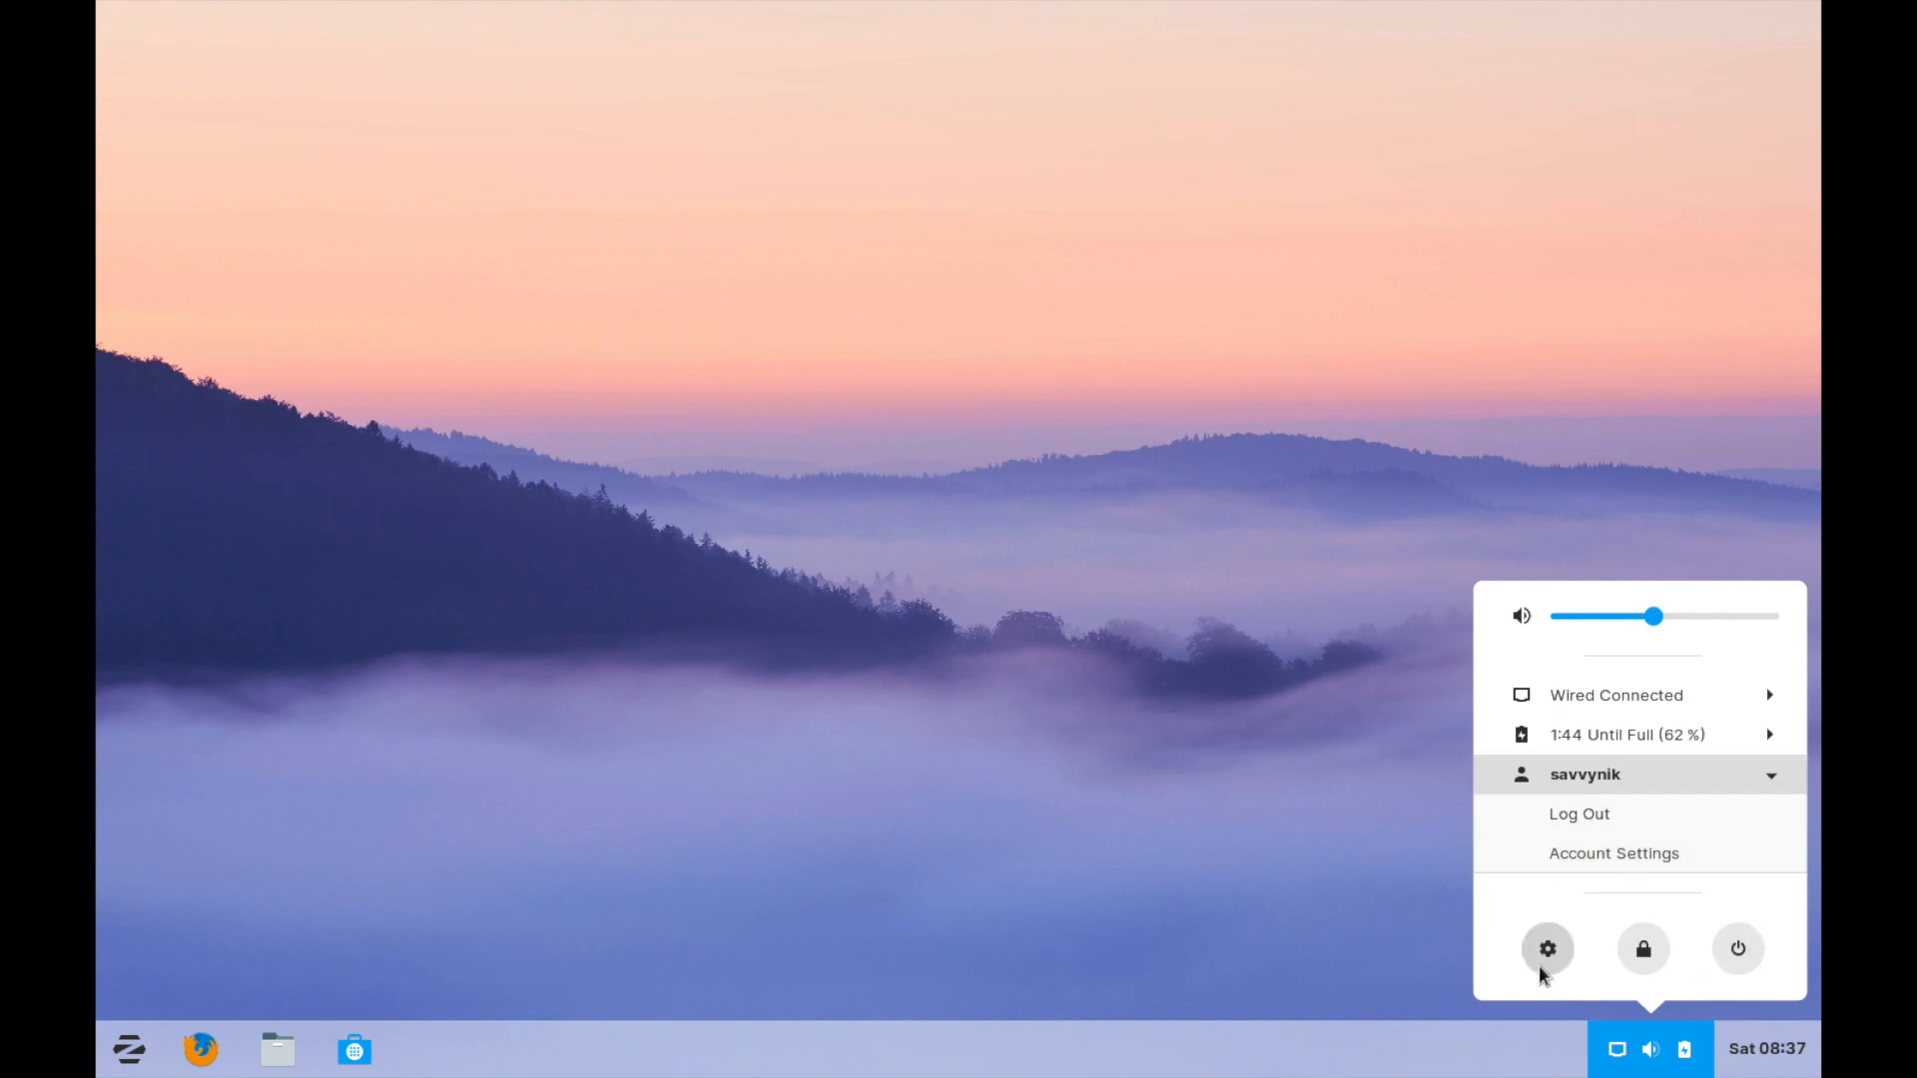
{"action": "mouse_move", "coordinate": [1565, 955]}
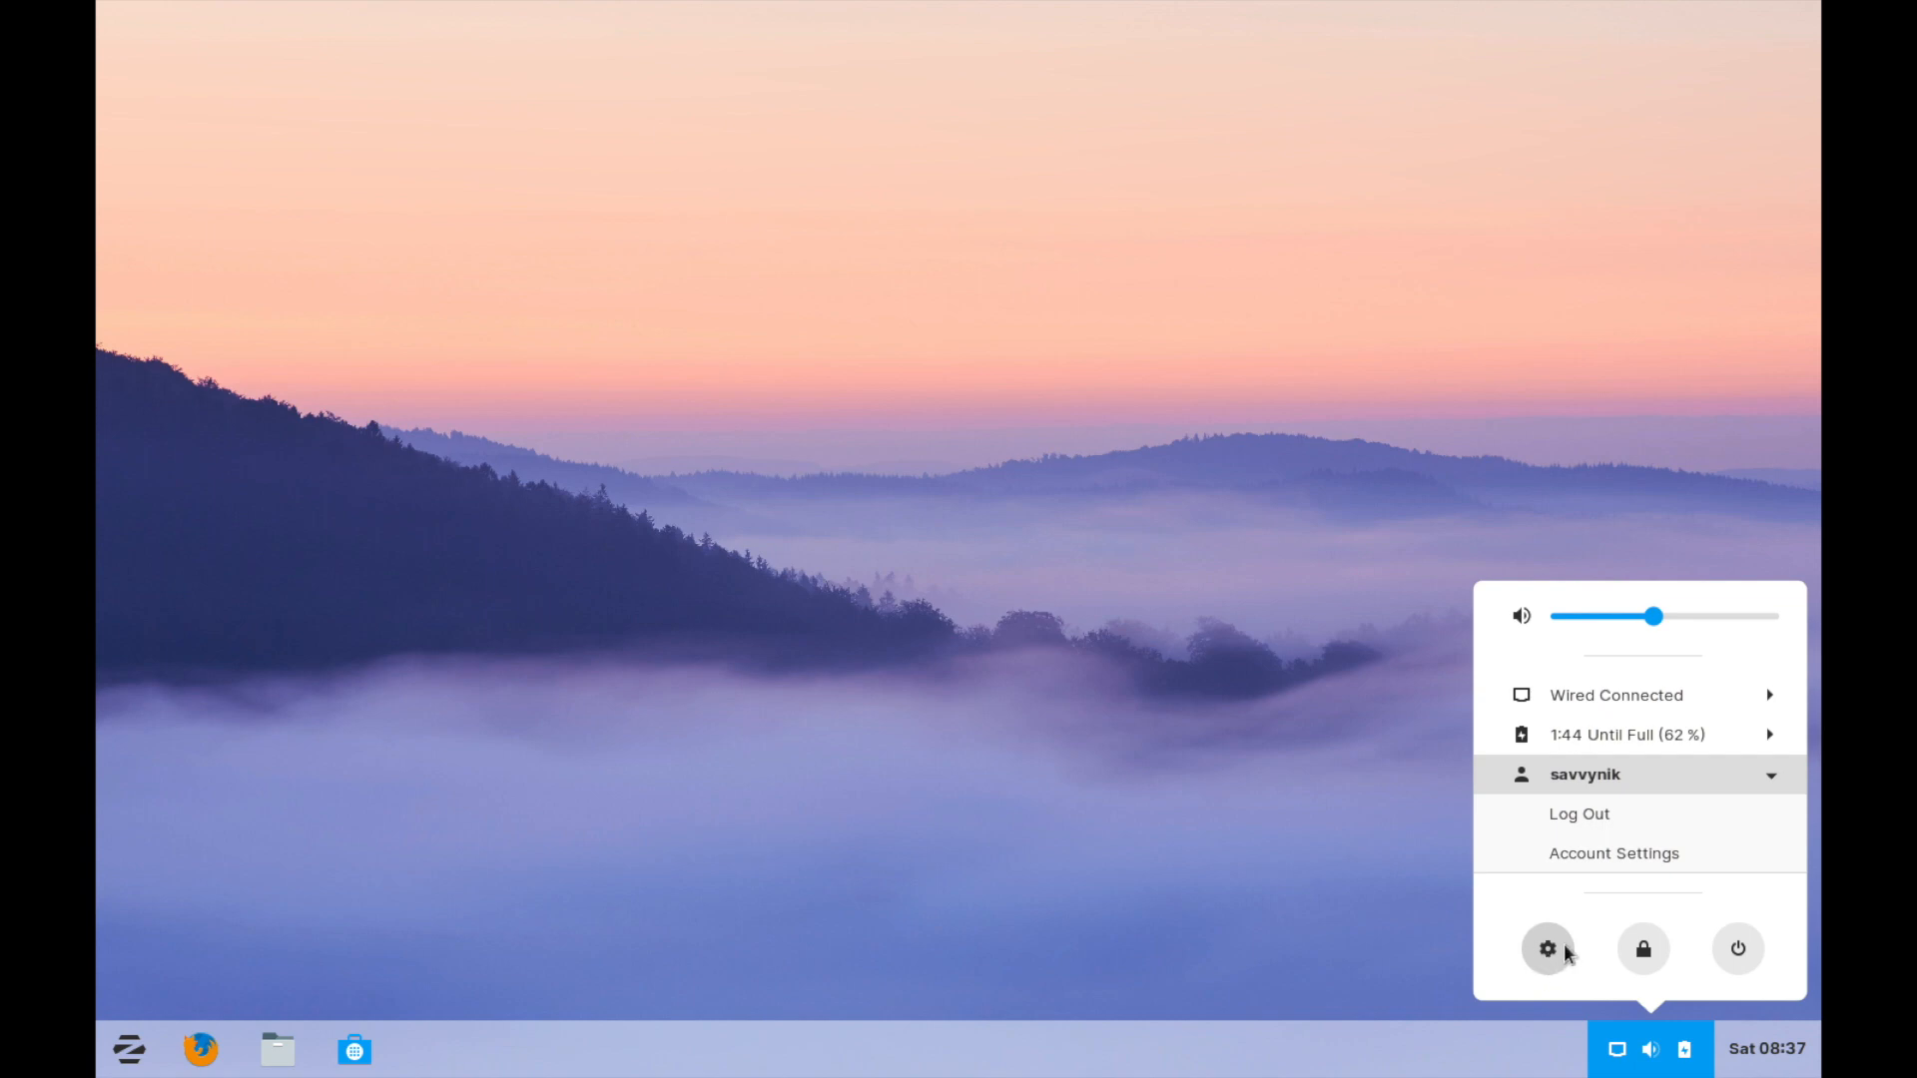
{"action": "mouse_move", "coordinate": [1644, 951]}
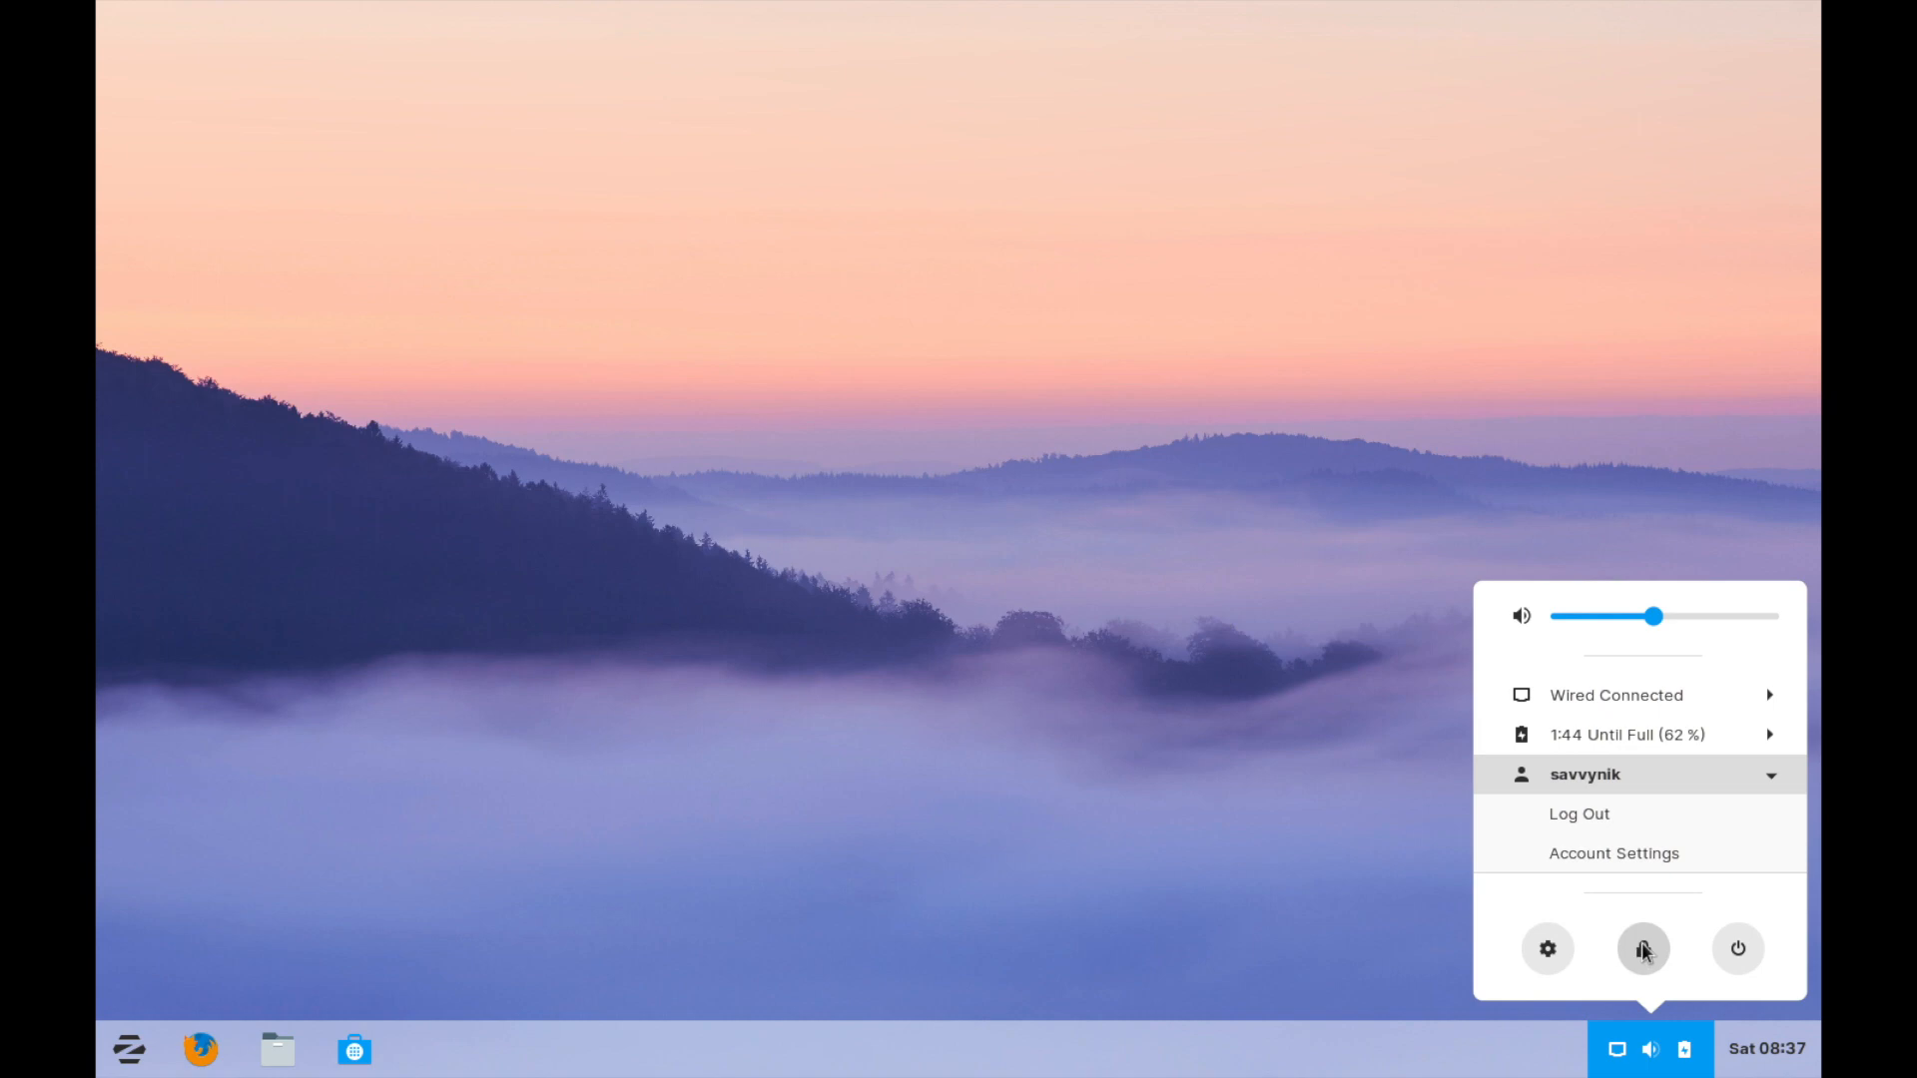
{"action": "mouse_move", "coordinate": [1738, 948]}
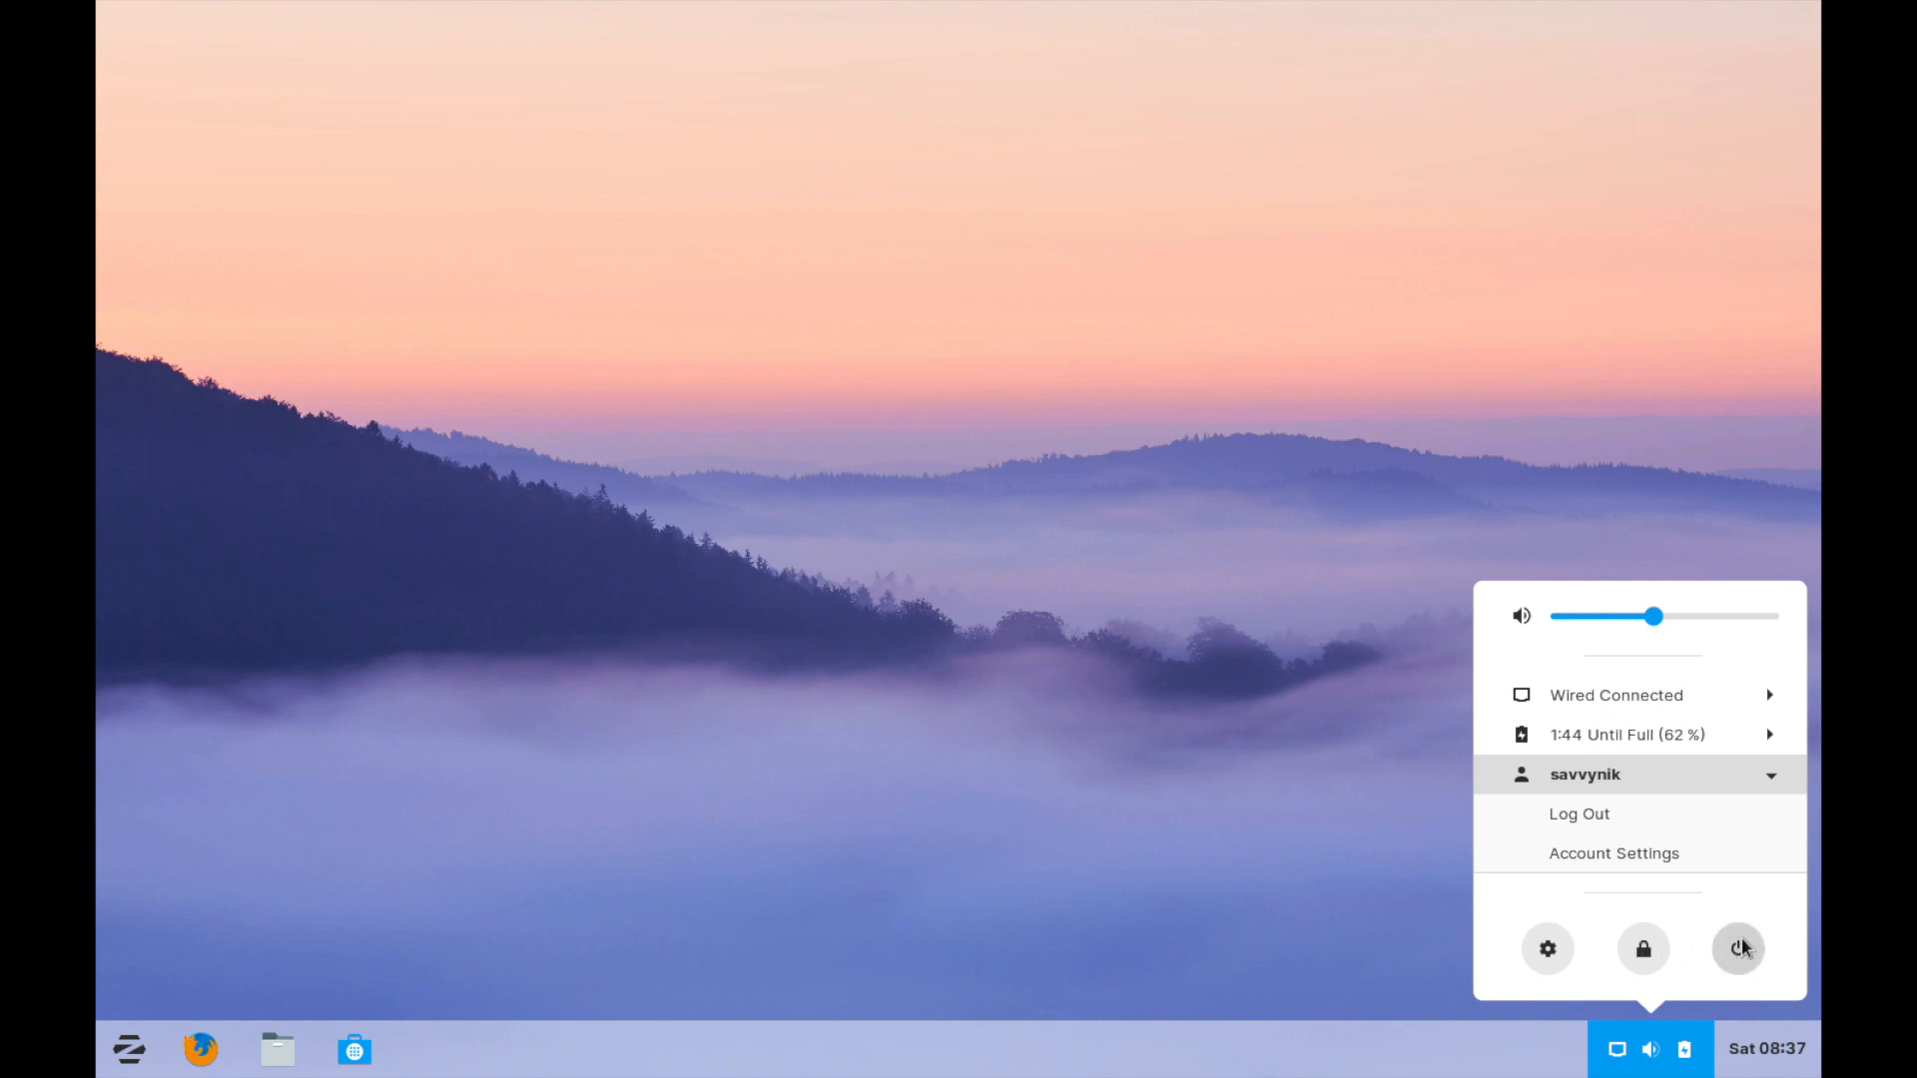
{"action": "mouse_move", "coordinate": [1745, 960]}
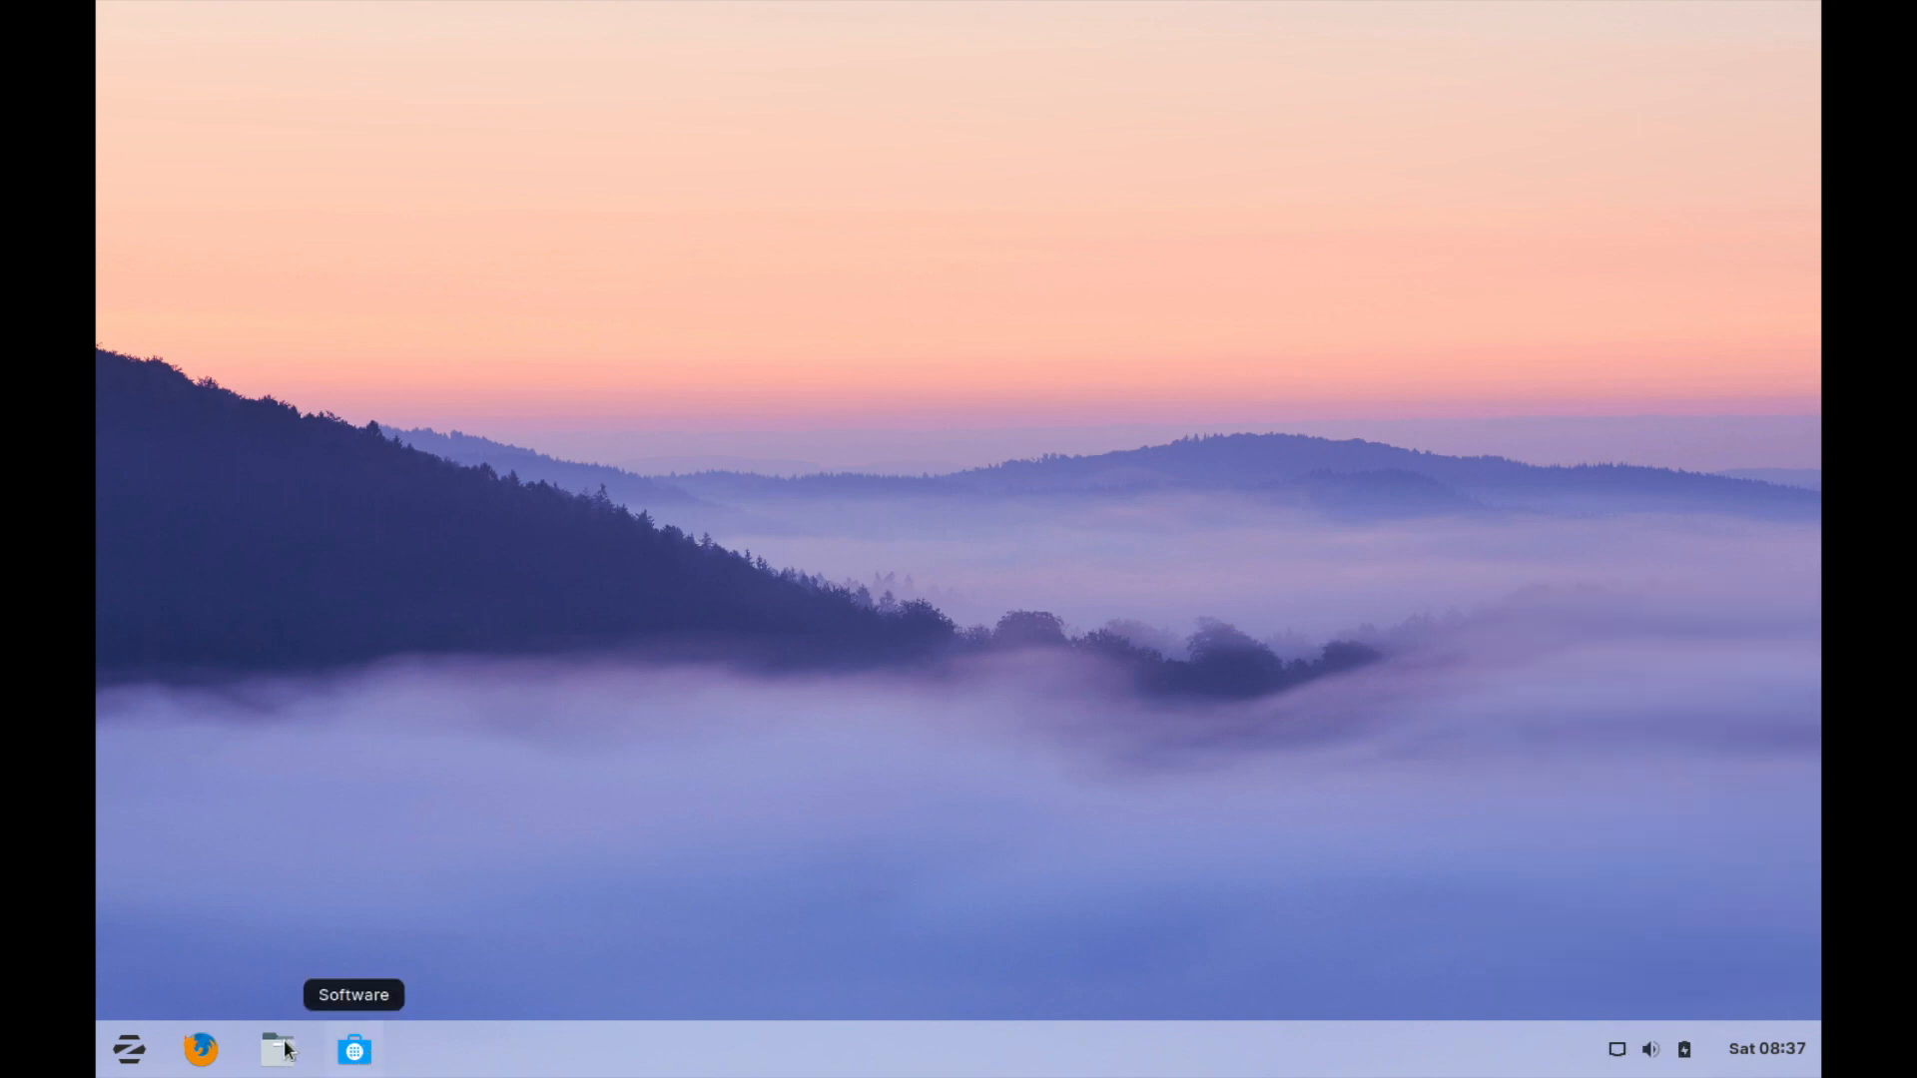
{"action": "mouse_move", "coordinate": [199, 1048]}
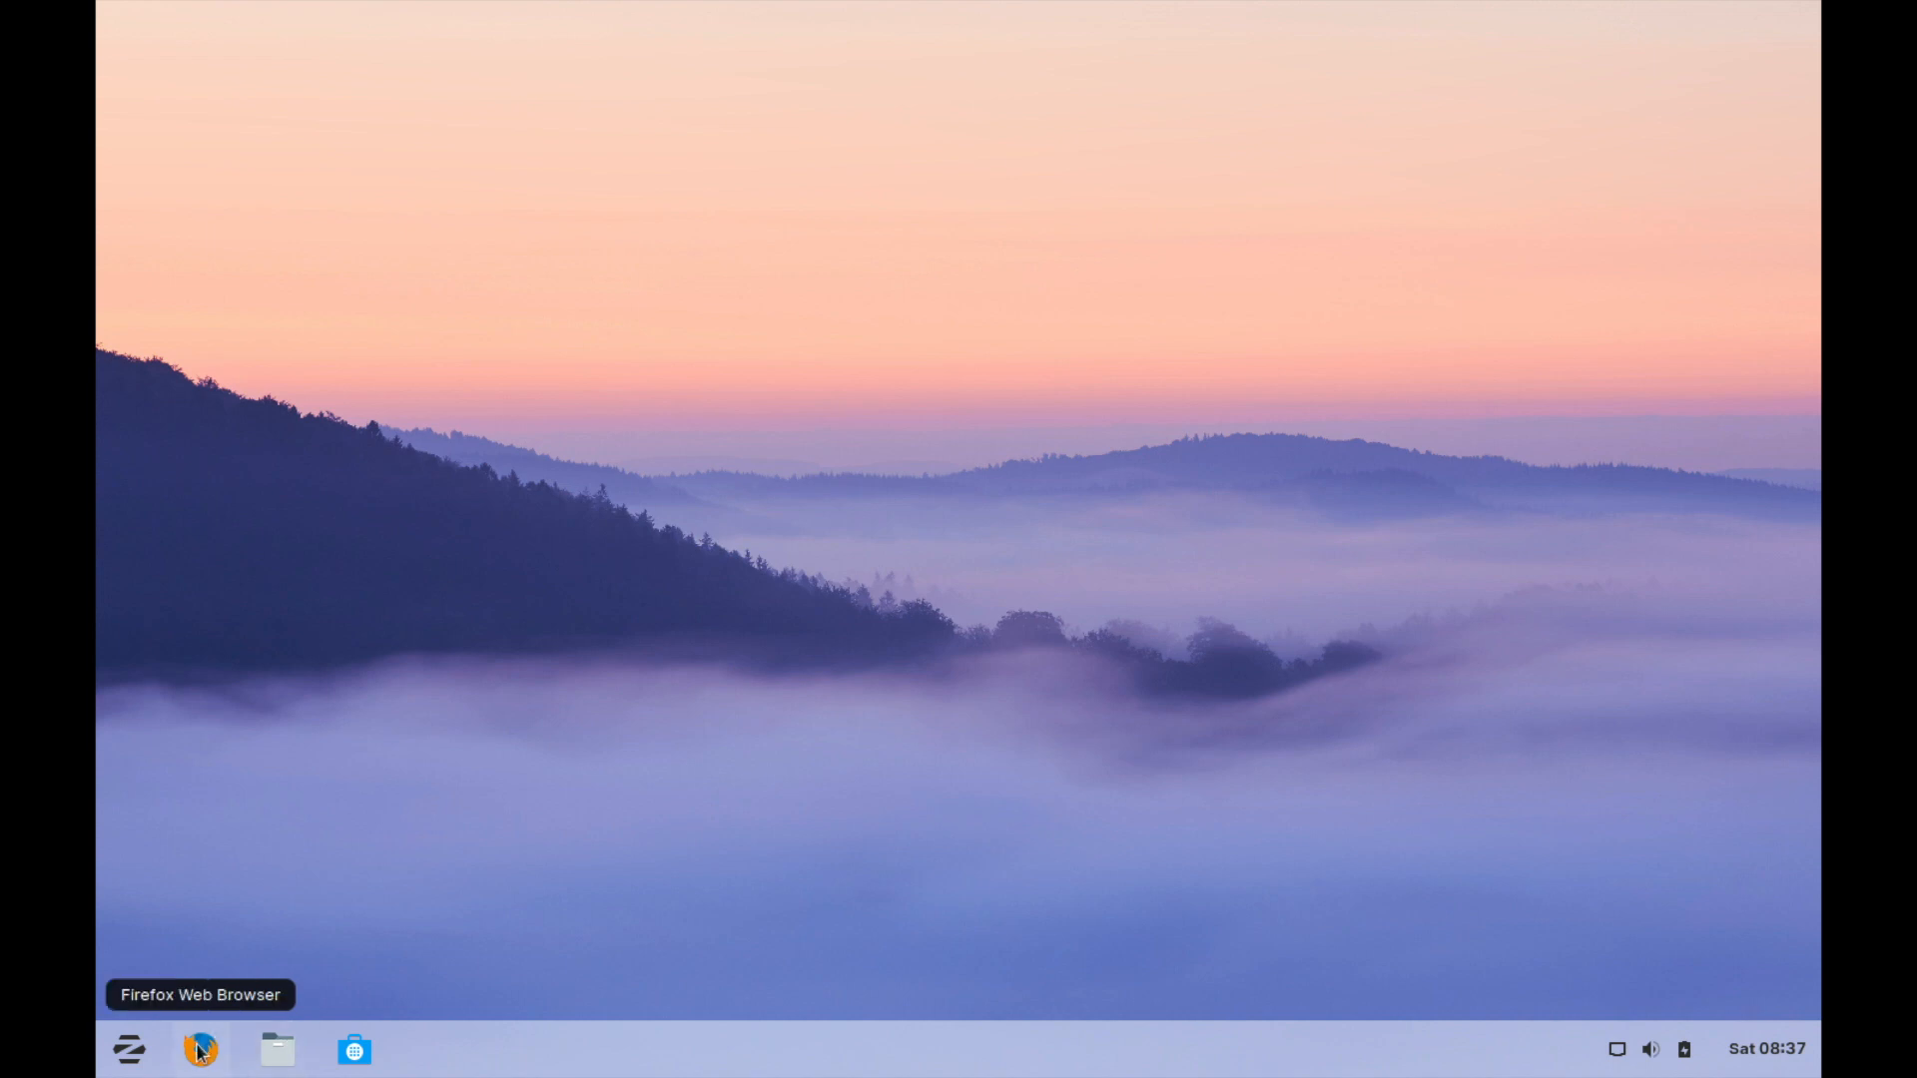
{"action": "mouse_move", "coordinate": [127, 1049]}
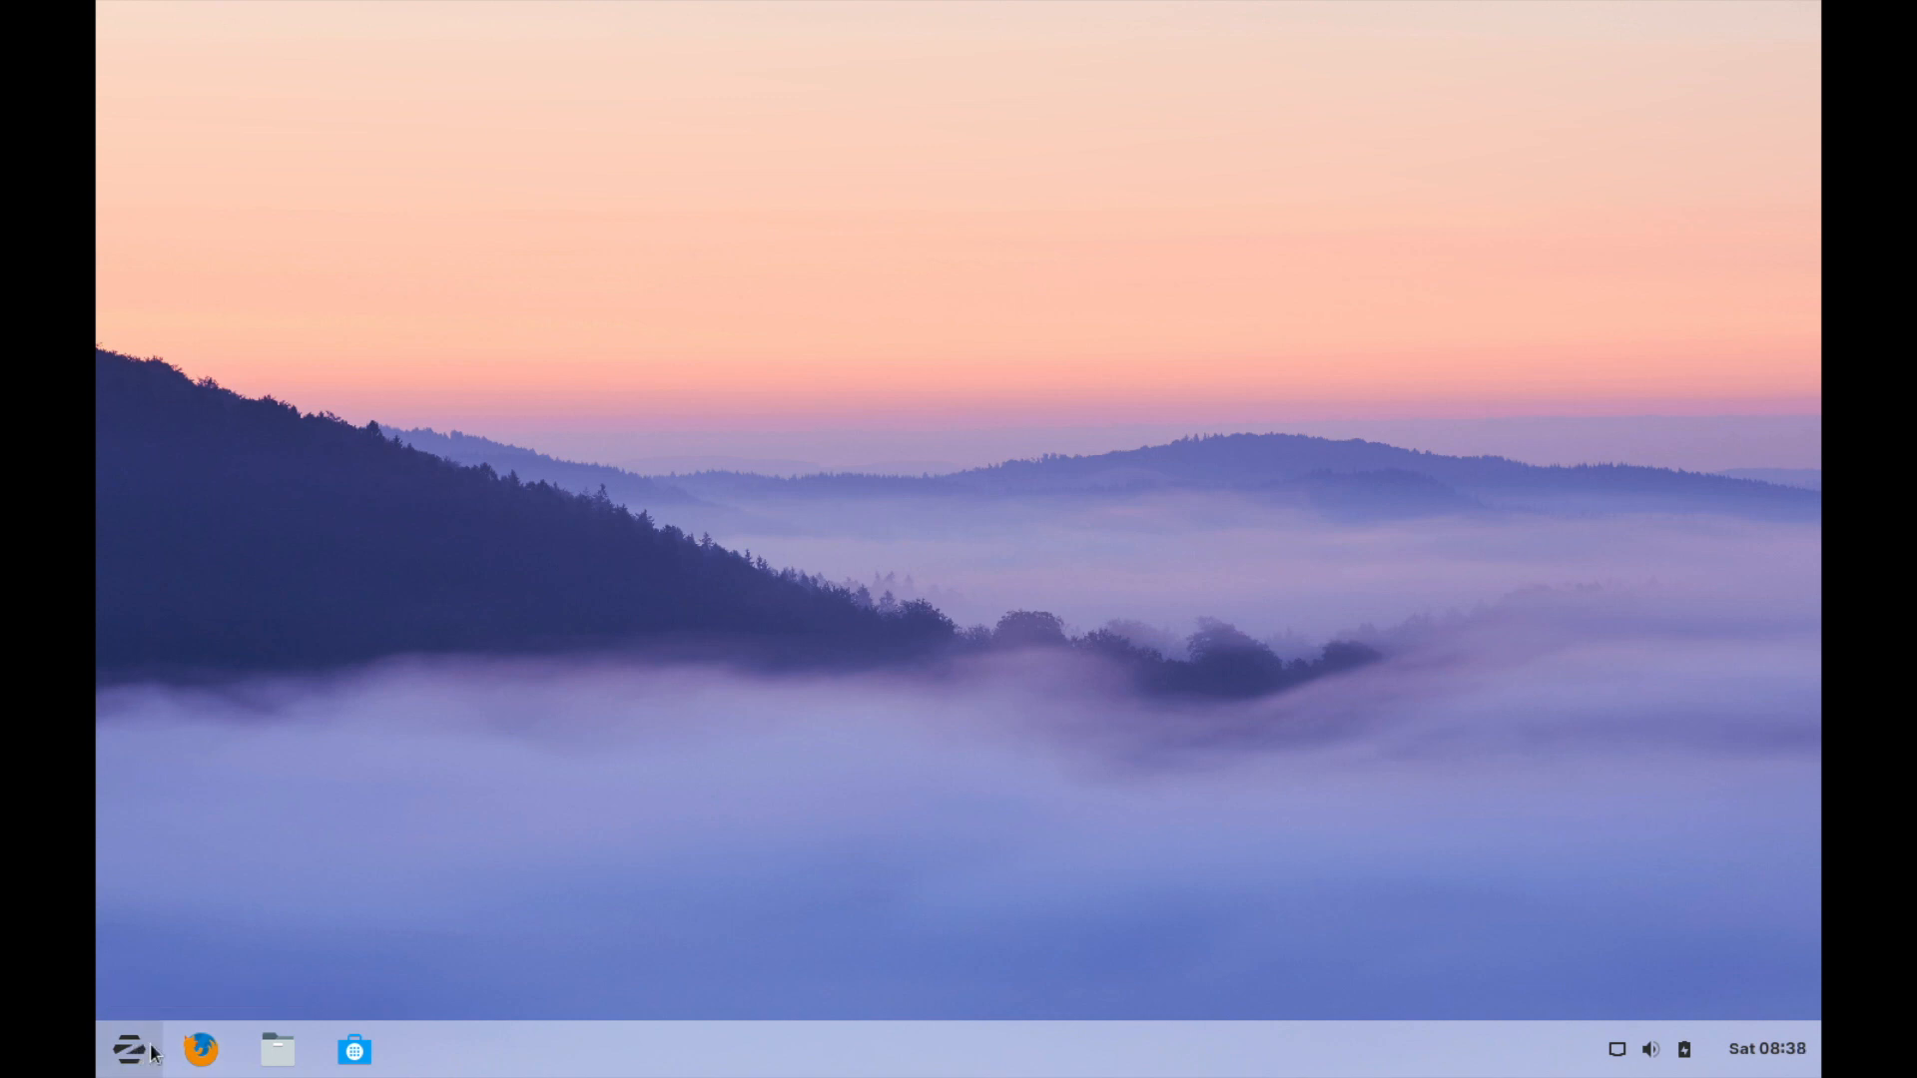
{"action": "mouse_move", "coordinate": [276, 1048]}
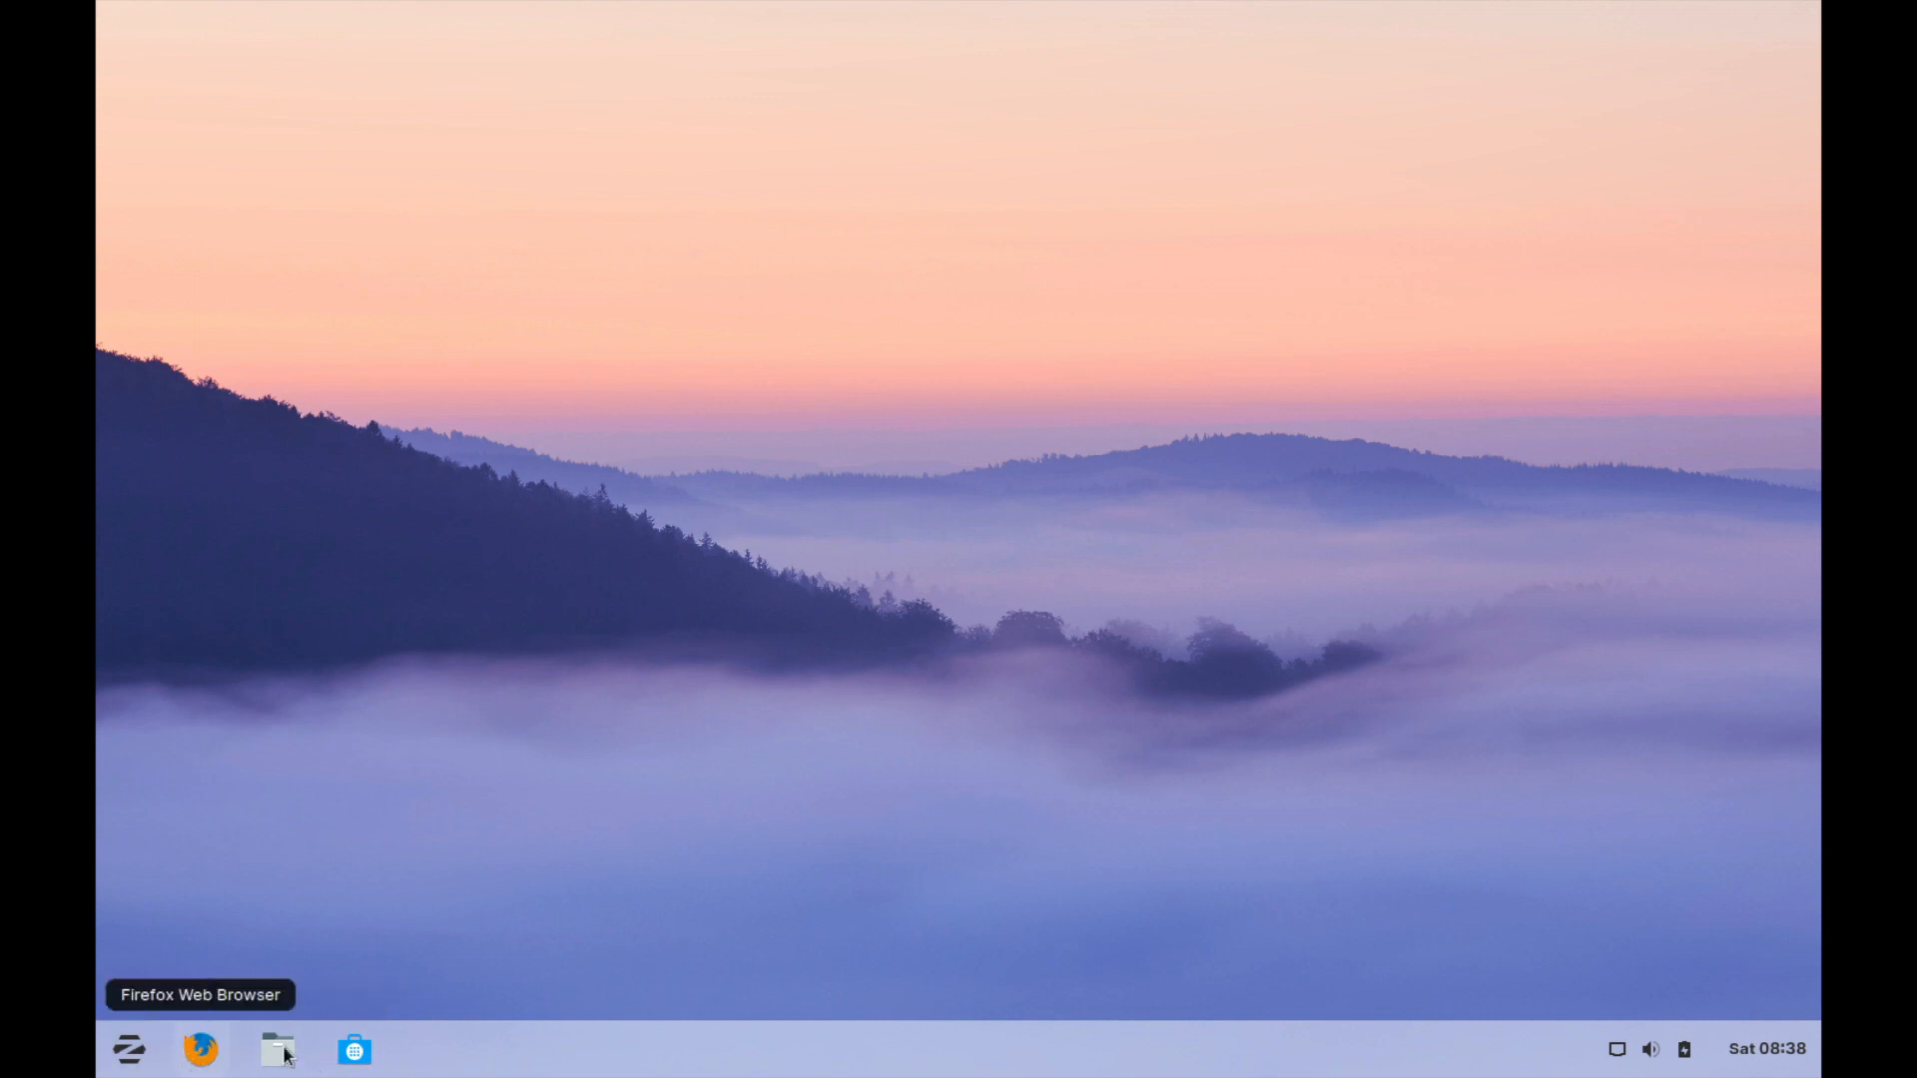
{"action": "mouse_move", "coordinate": [405, 1054]}
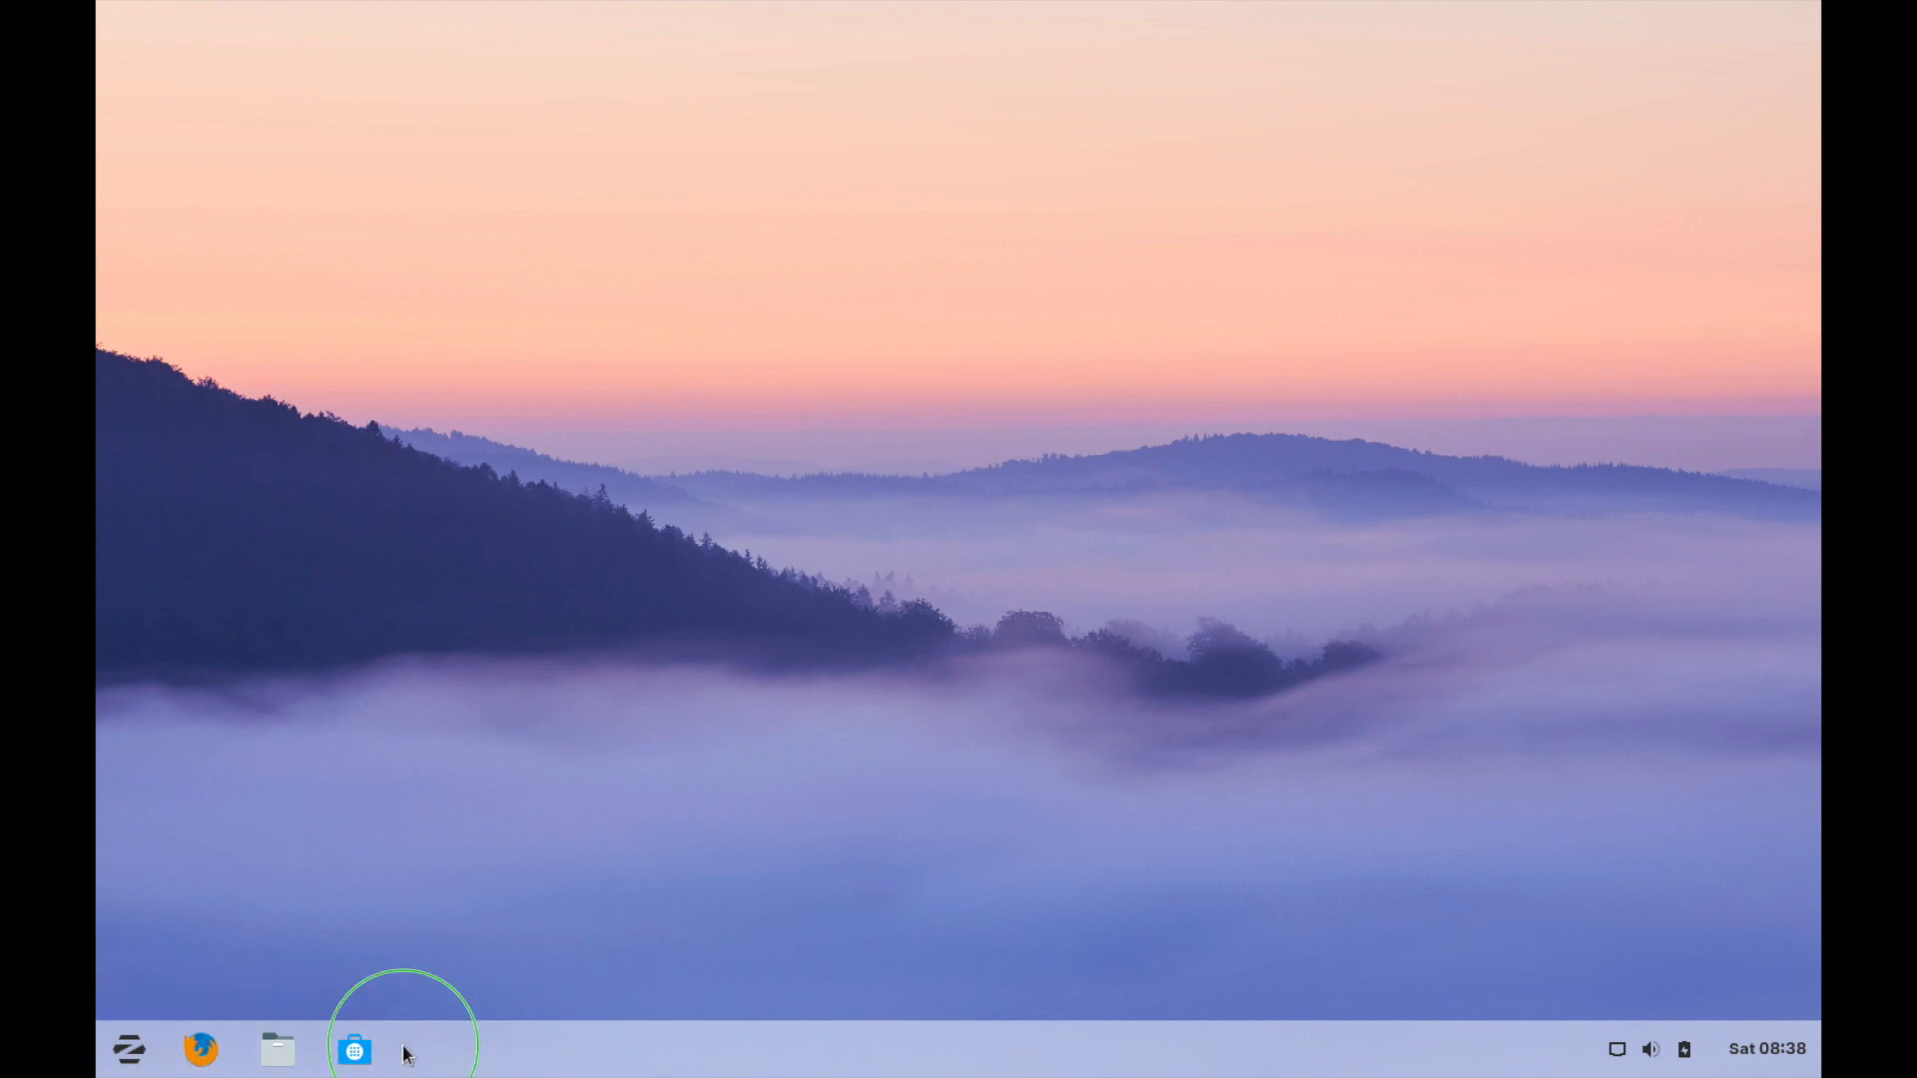
{"action": "mouse_move", "coordinate": [512, 1065]}
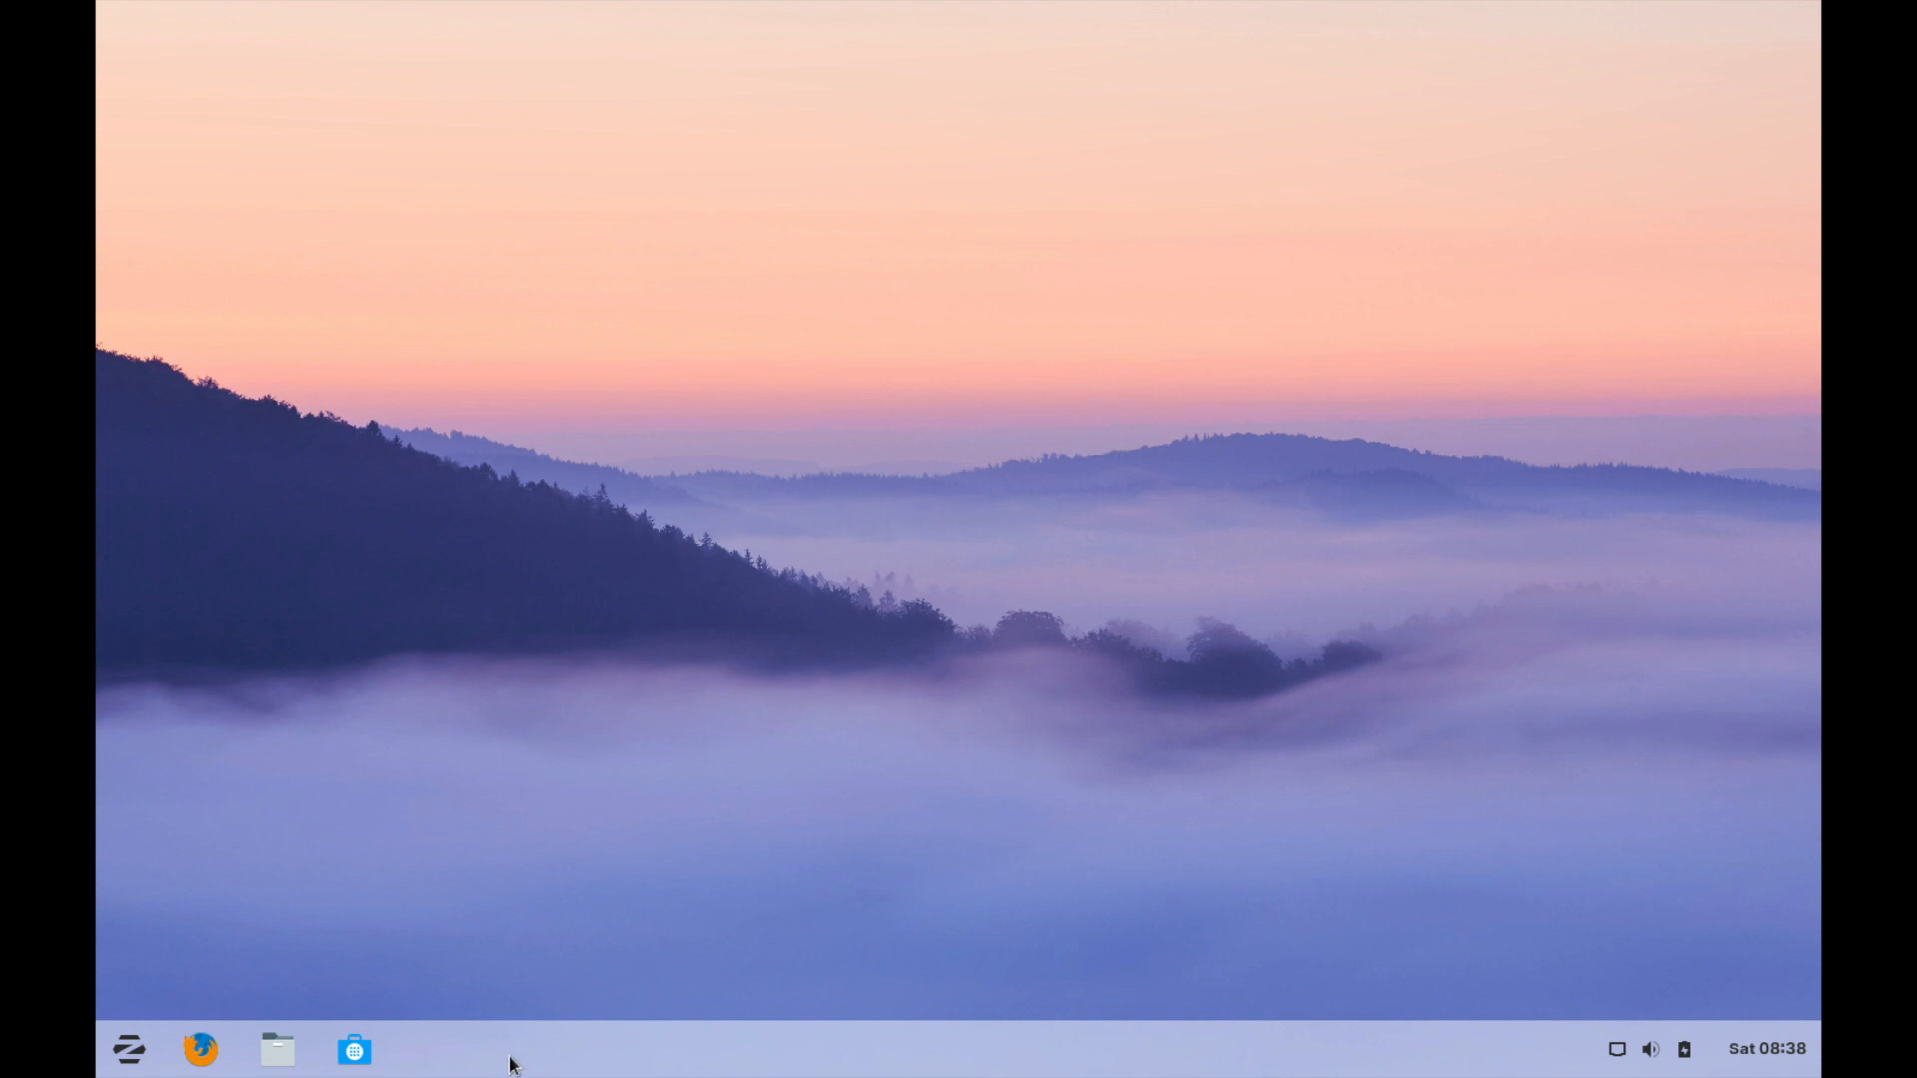
{"action": "mouse_move", "coordinate": [559, 1049]}
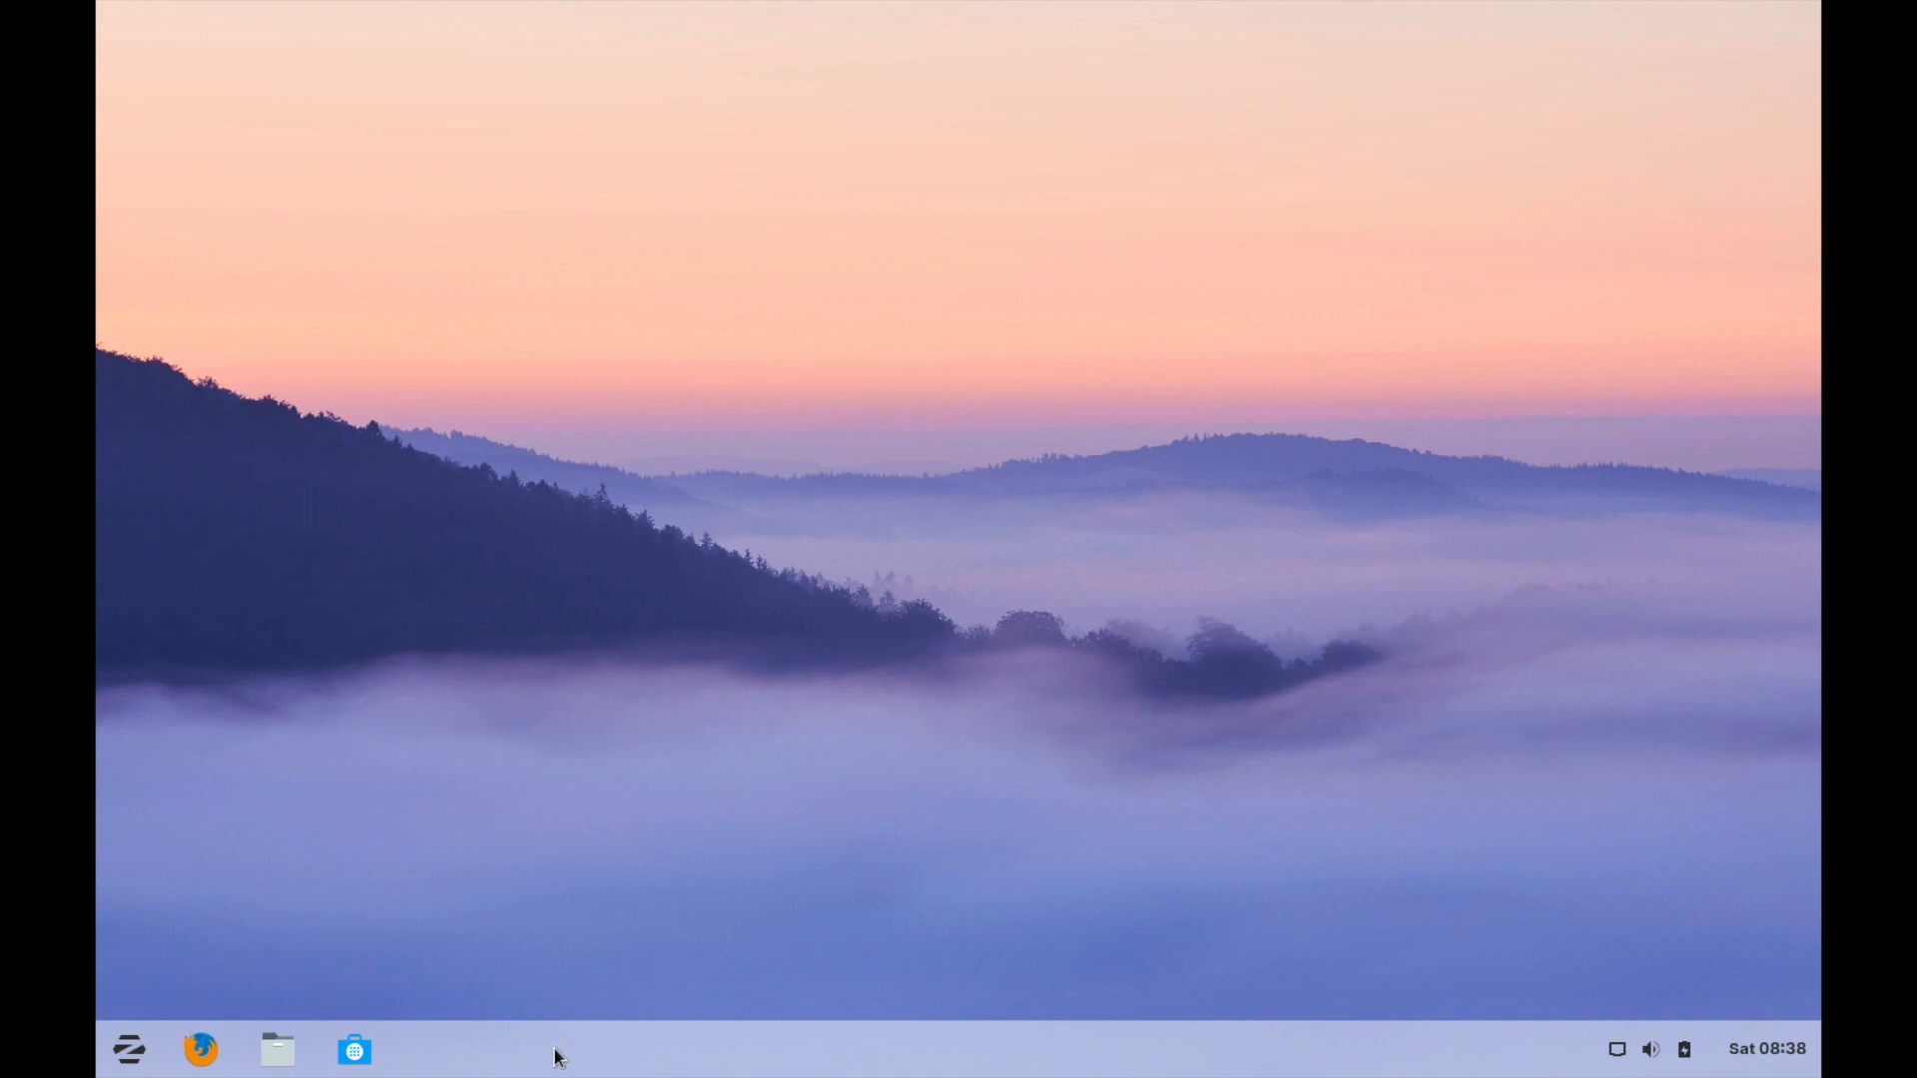
{"action": "mouse_move", "coordinate": [655, 1058]}
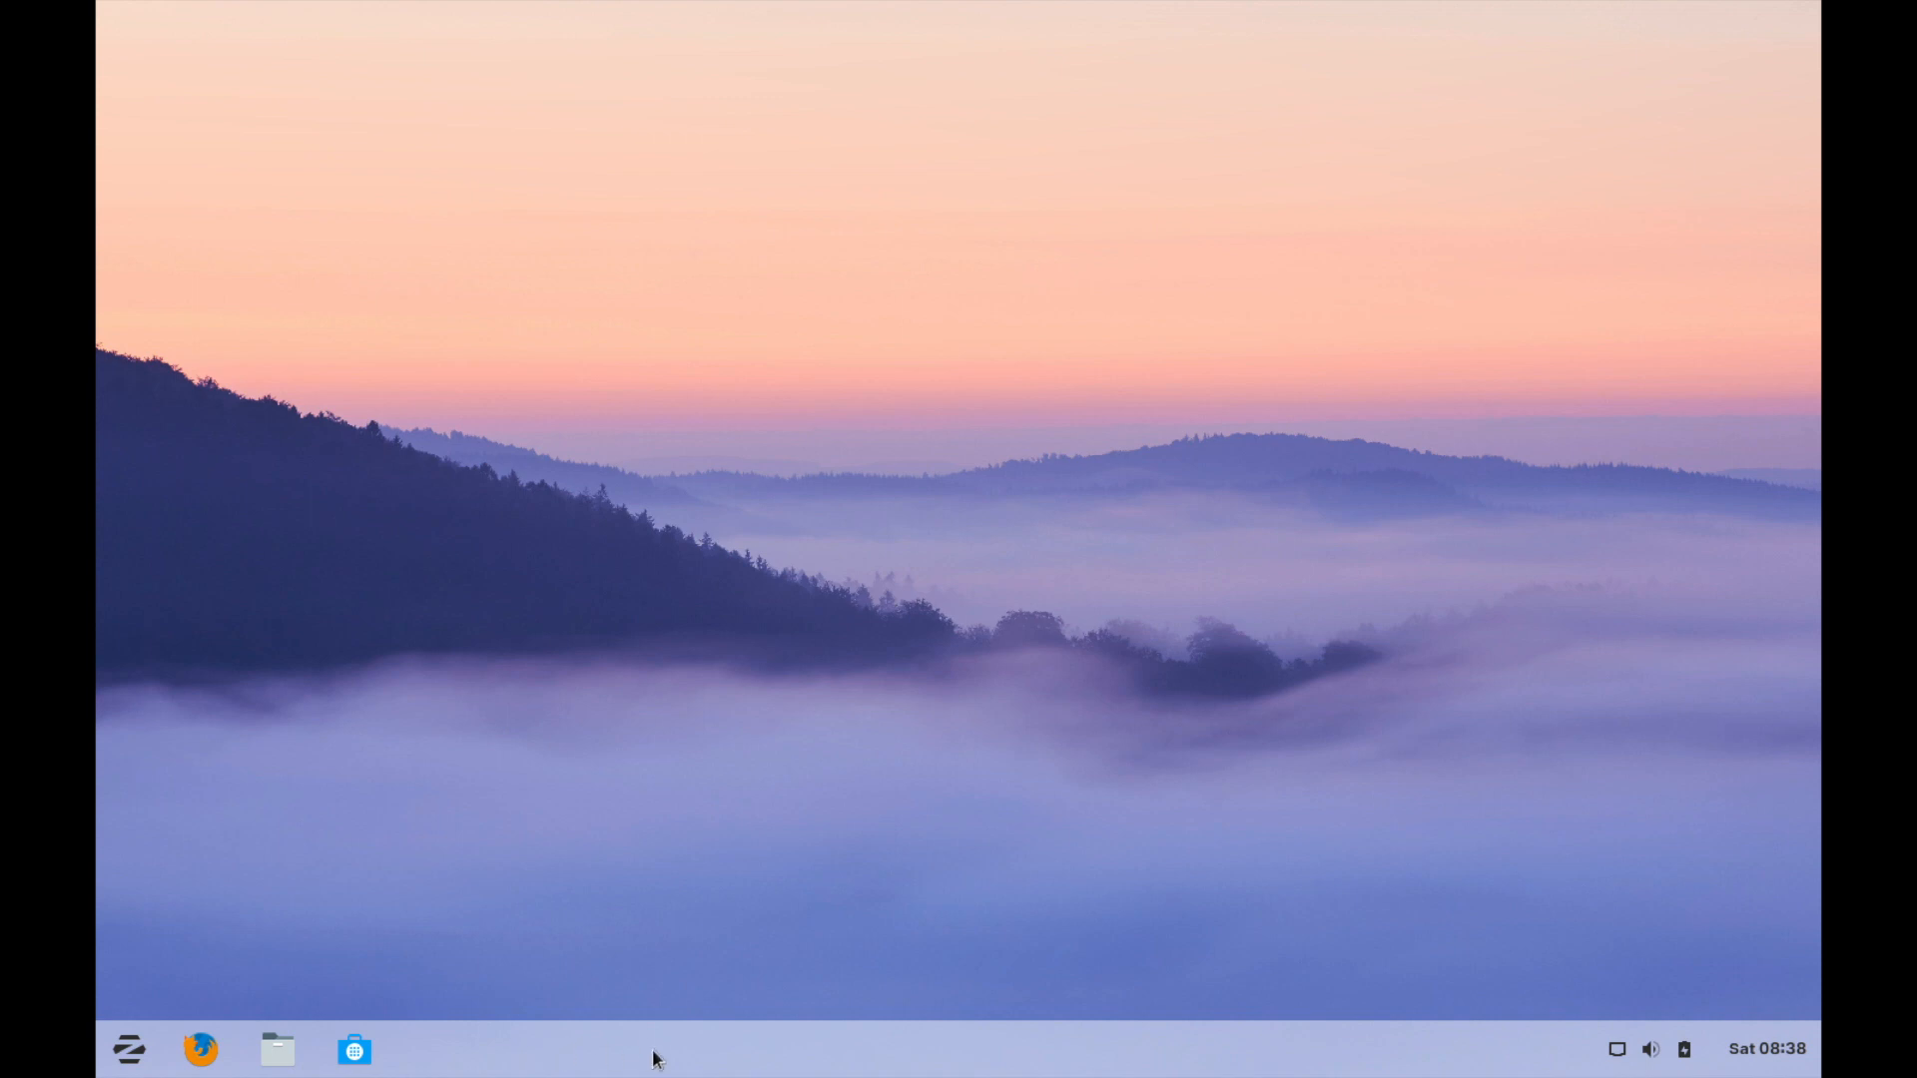
- Bring up the desktop context menu by right-clicking an empty desktop area
{"action": "right_click", "coordinate": [984, 358]}
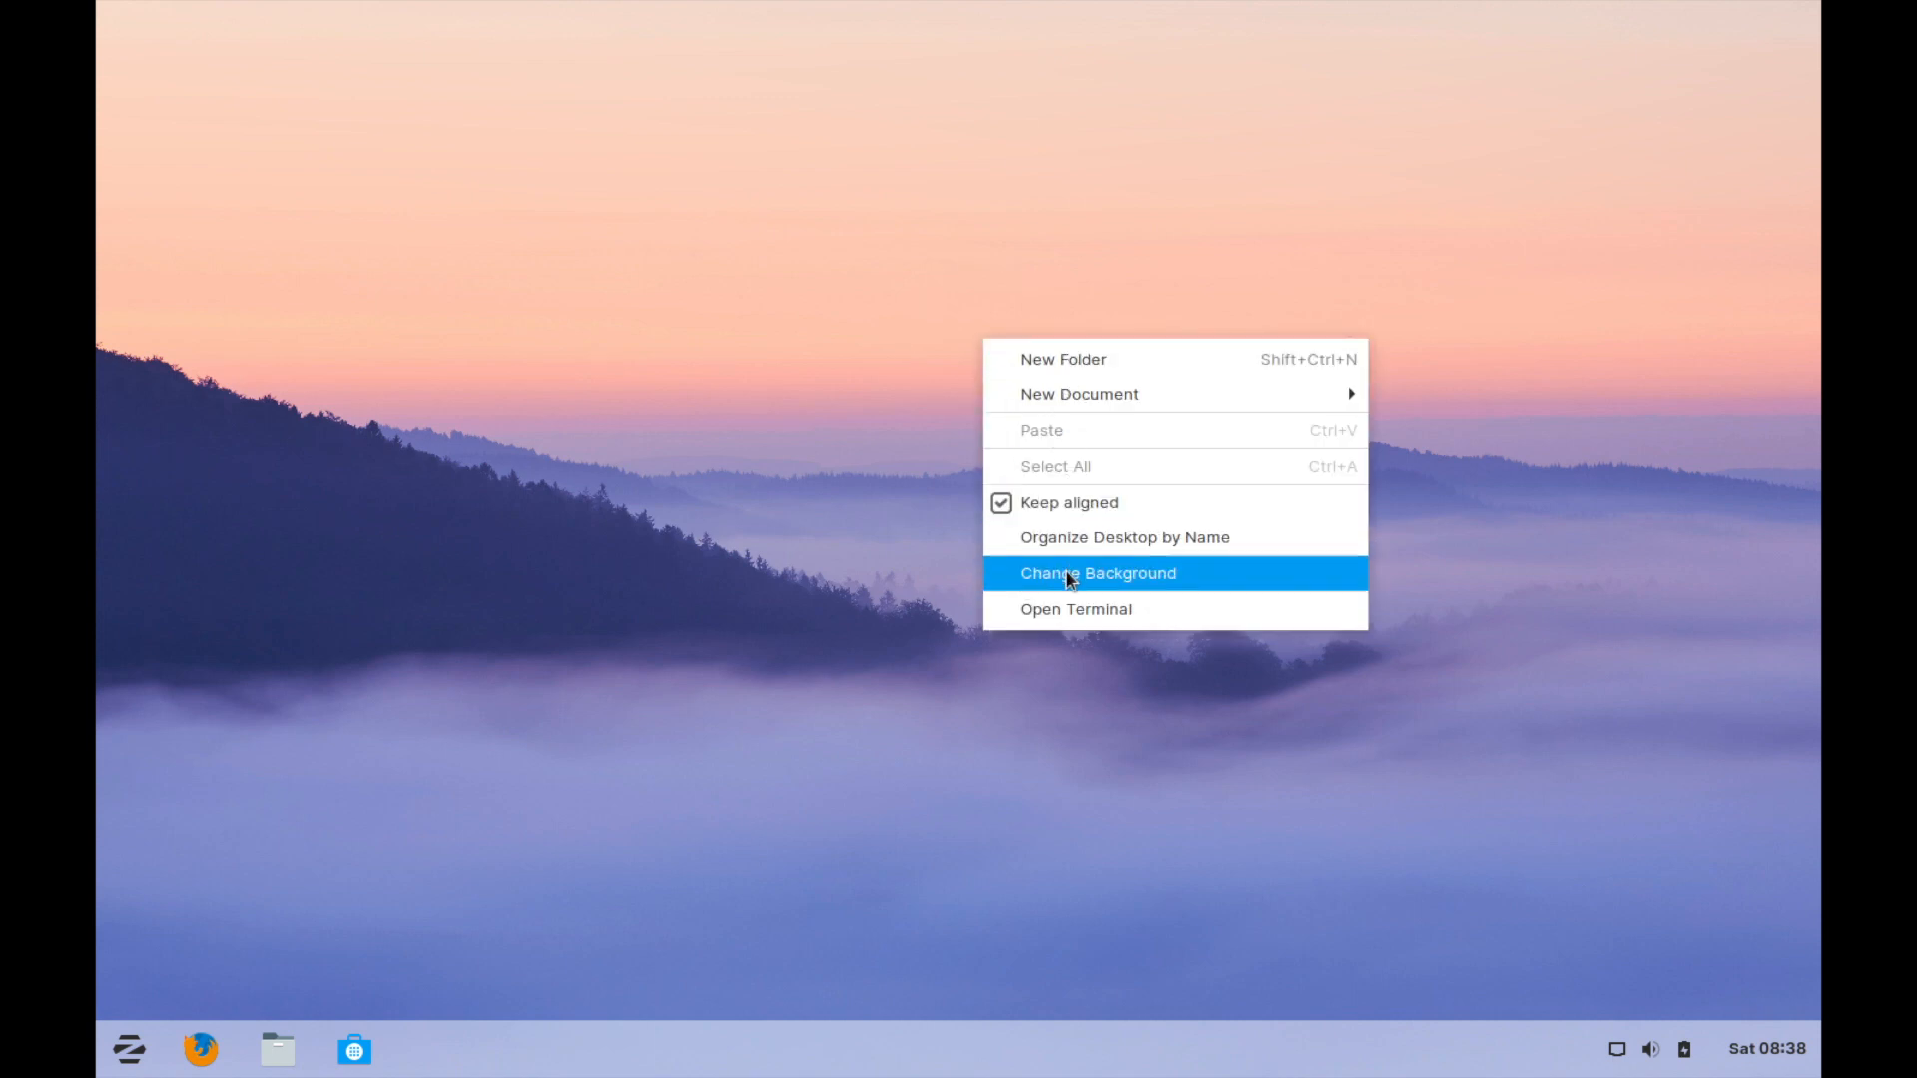
{"action": "mouse_move", "coordinate": [1084, 360]}
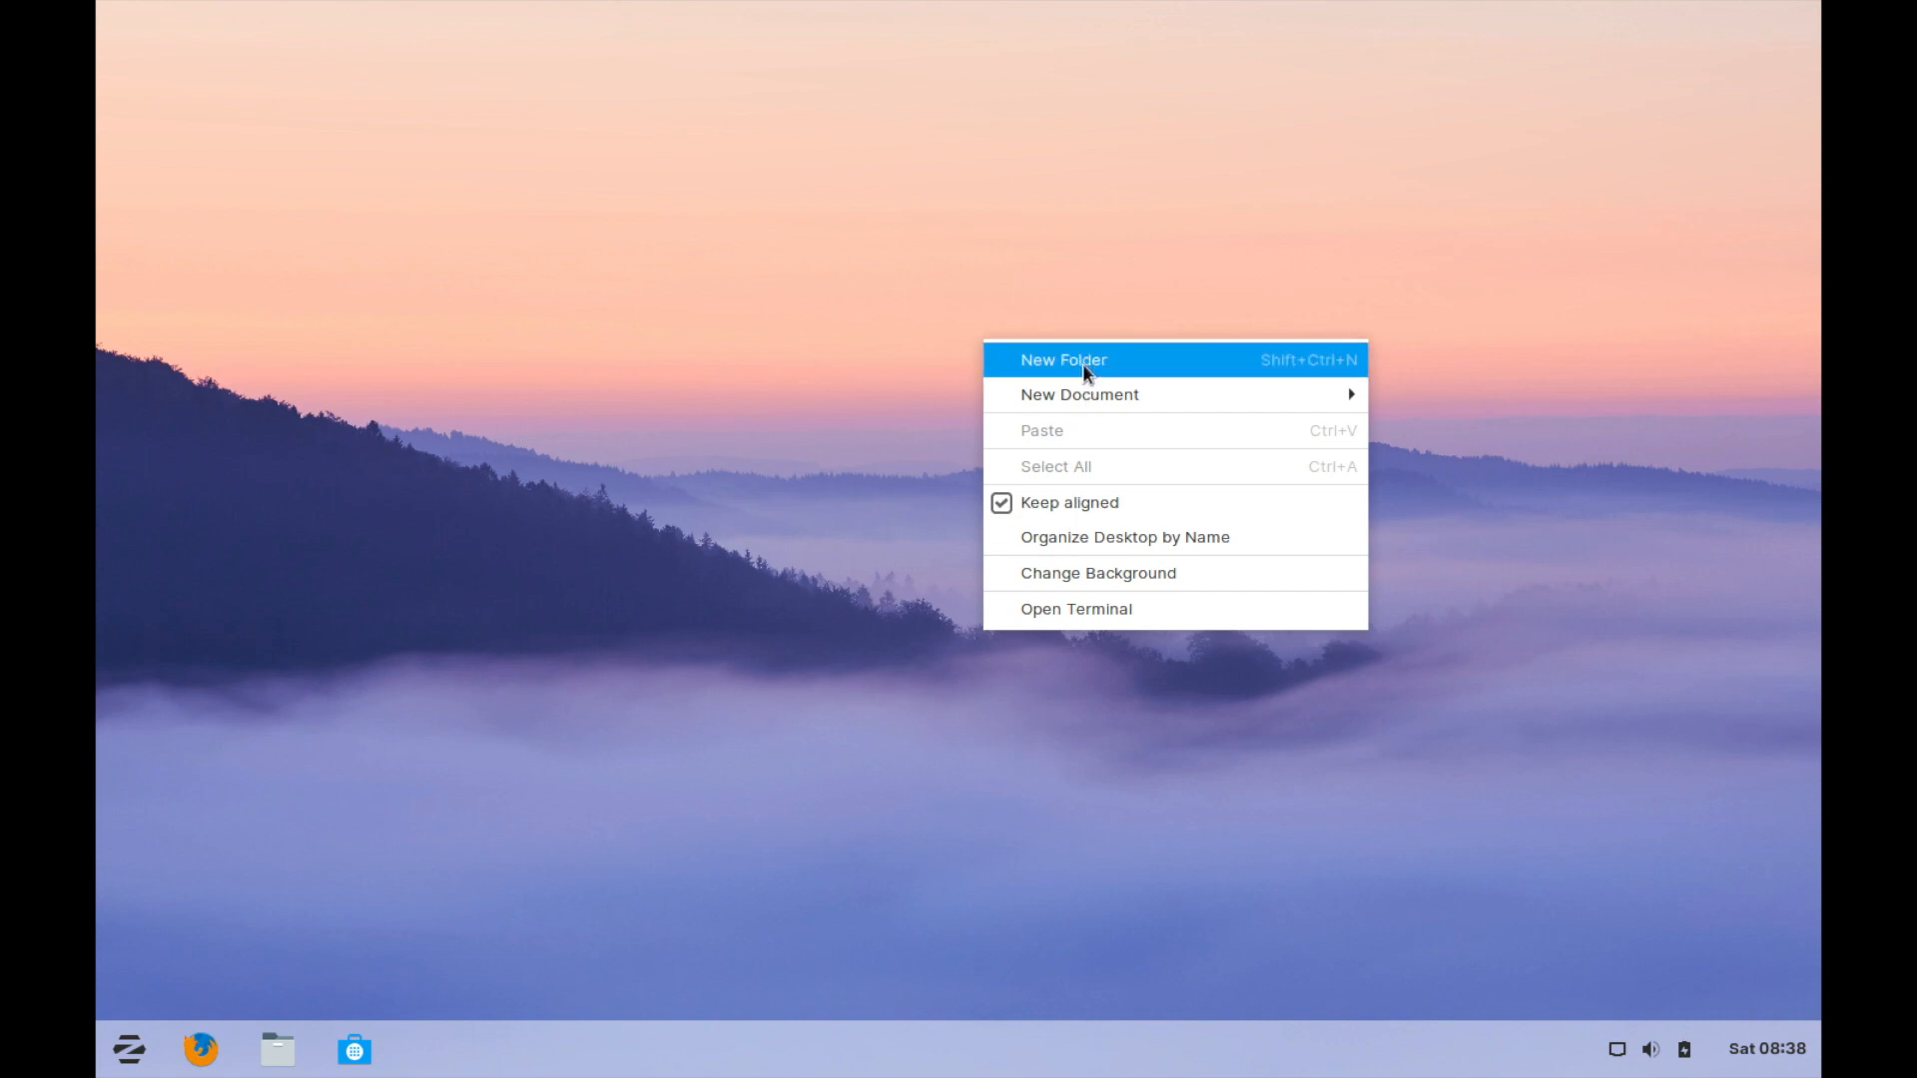
{"action": "mouse_move", "coordinate": [1142, 393]}
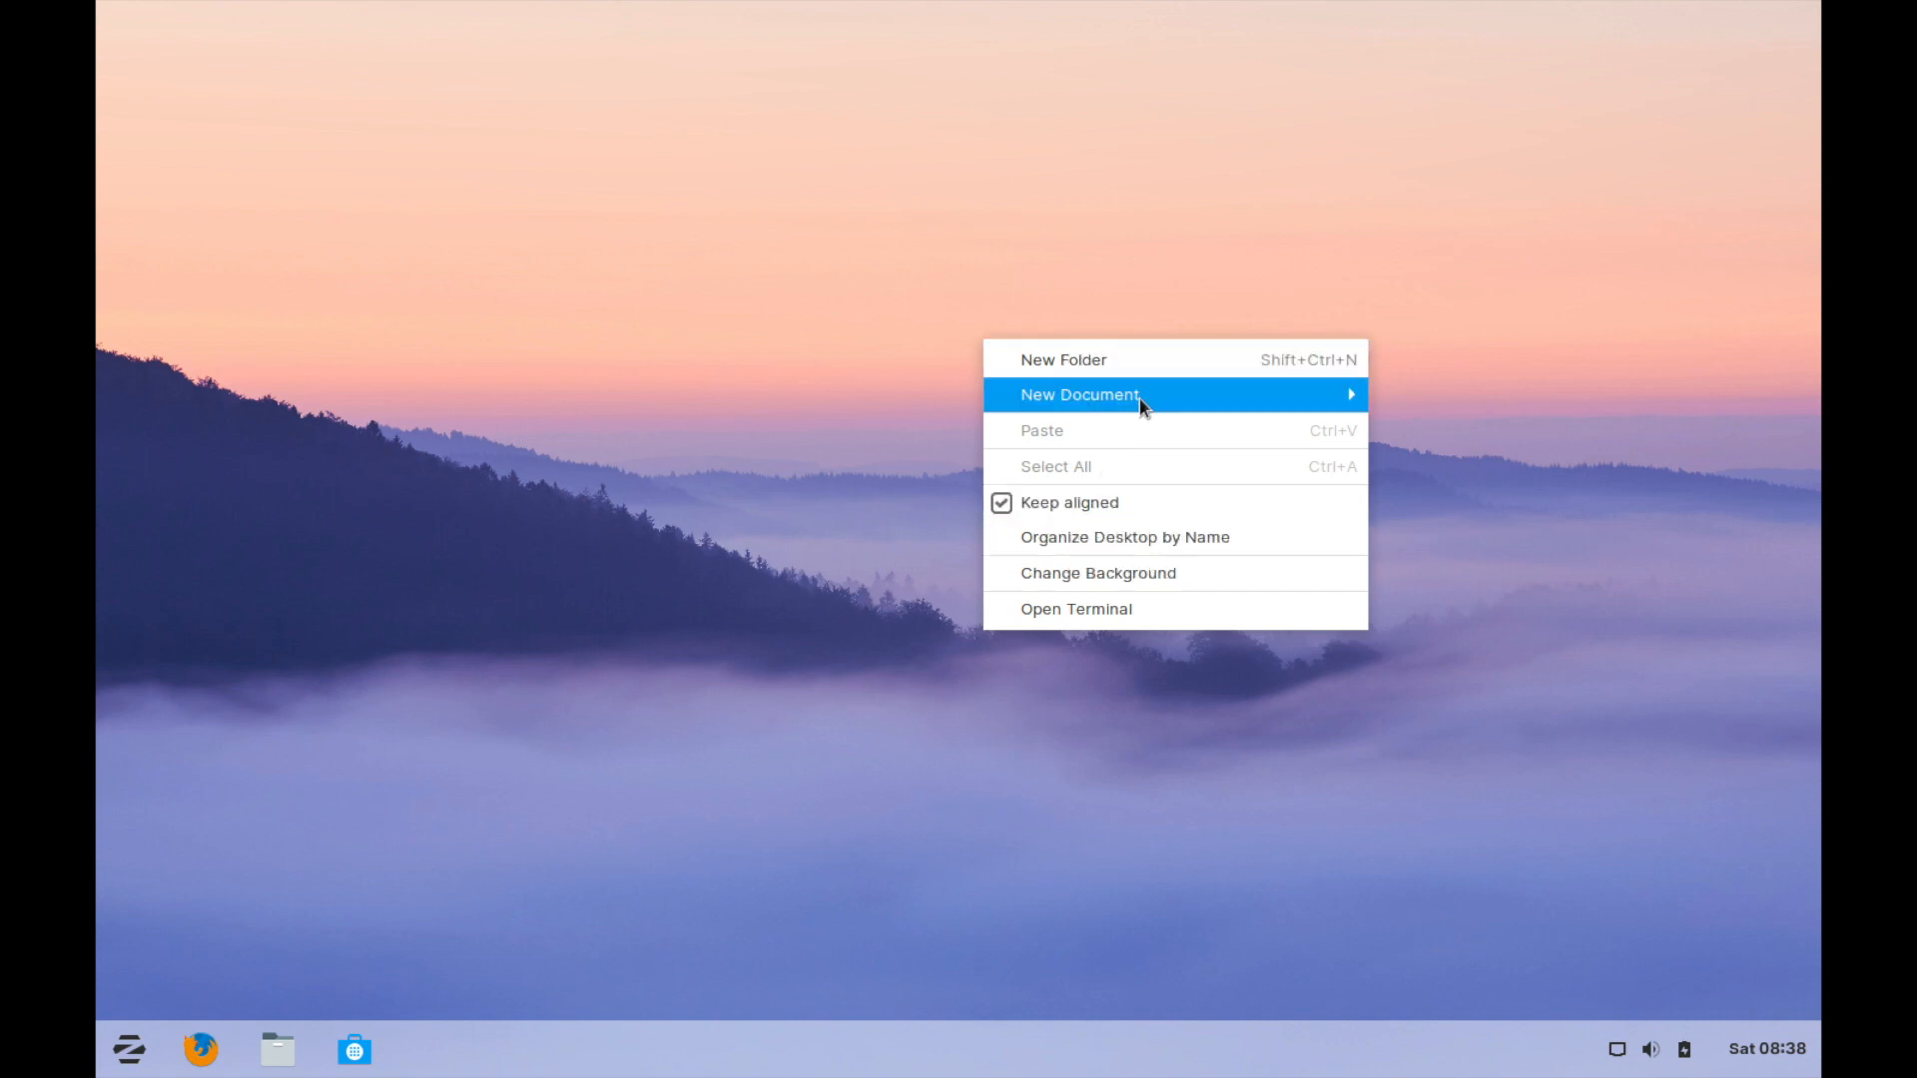
{"action": "mouse_move", "coordinate": [1125, 537]}
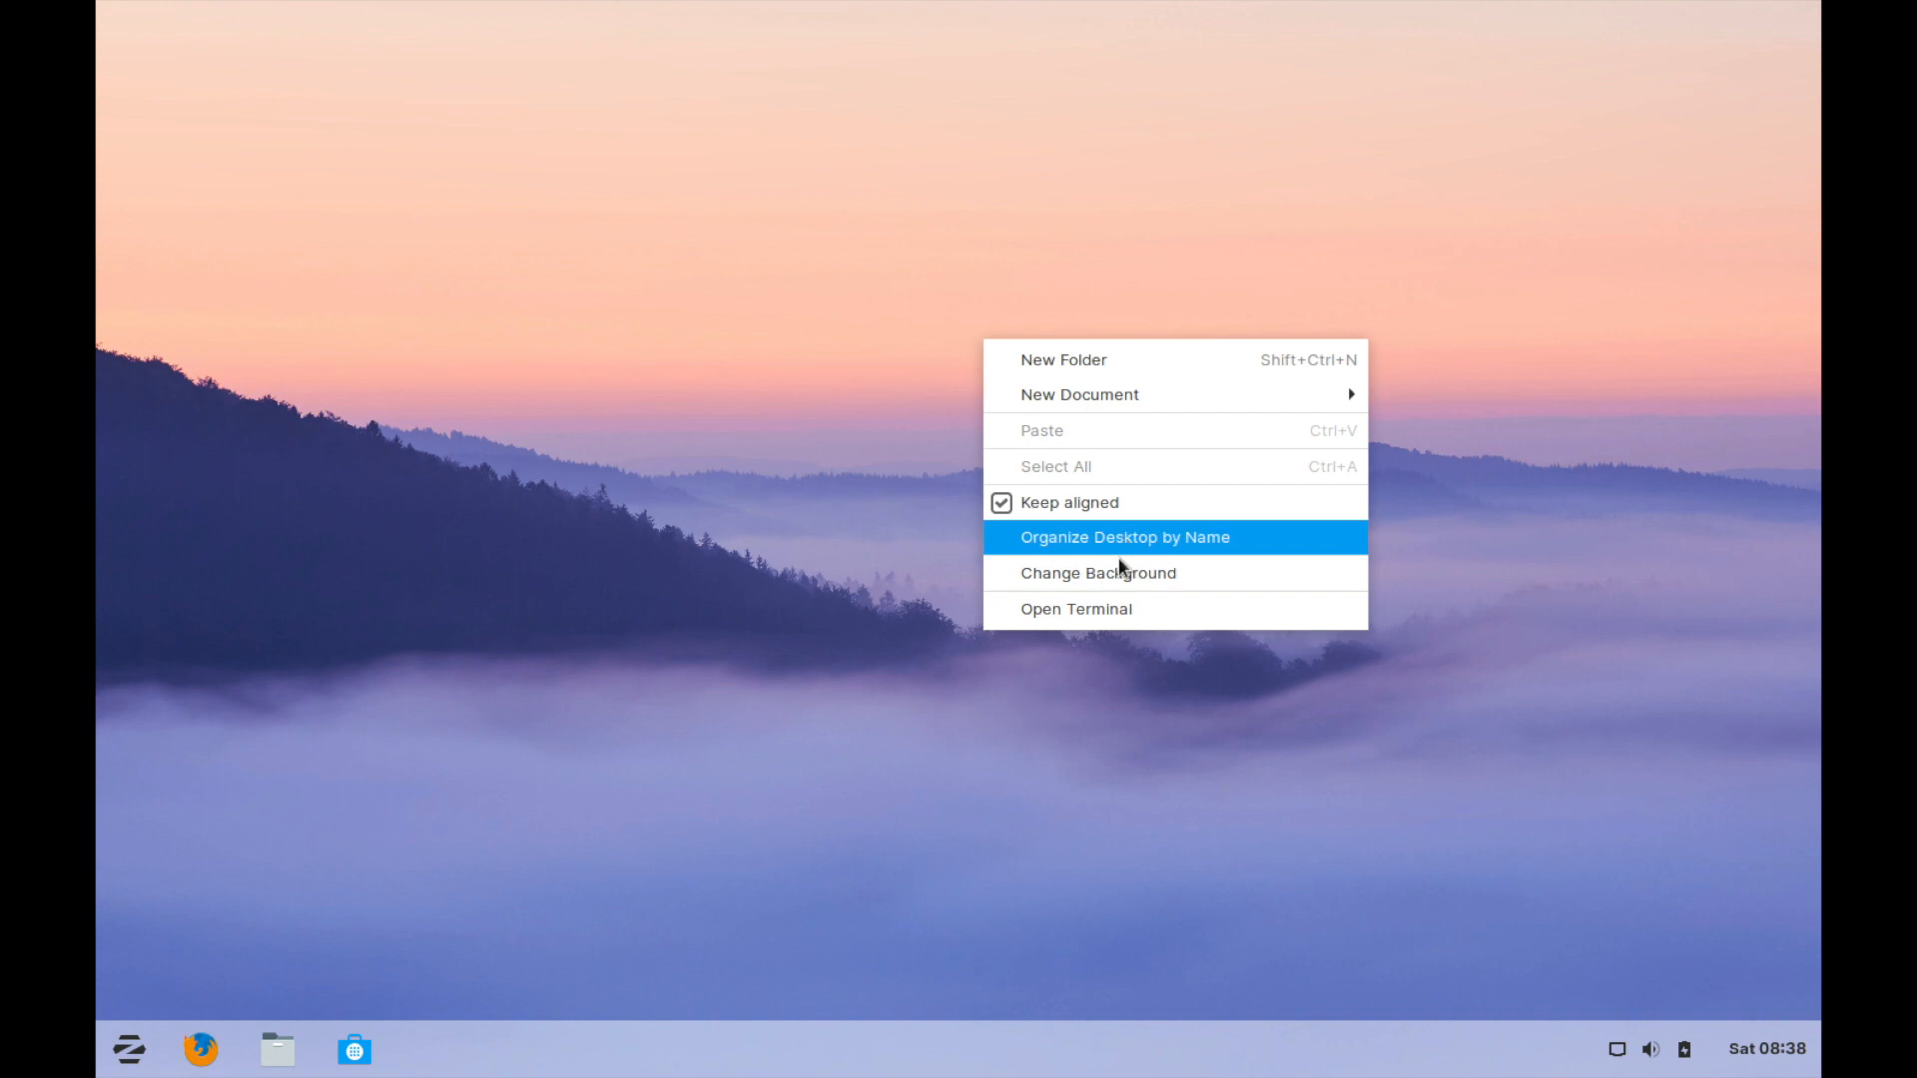
{"action": "mouse_move", "coordinate": [1113, 573]}
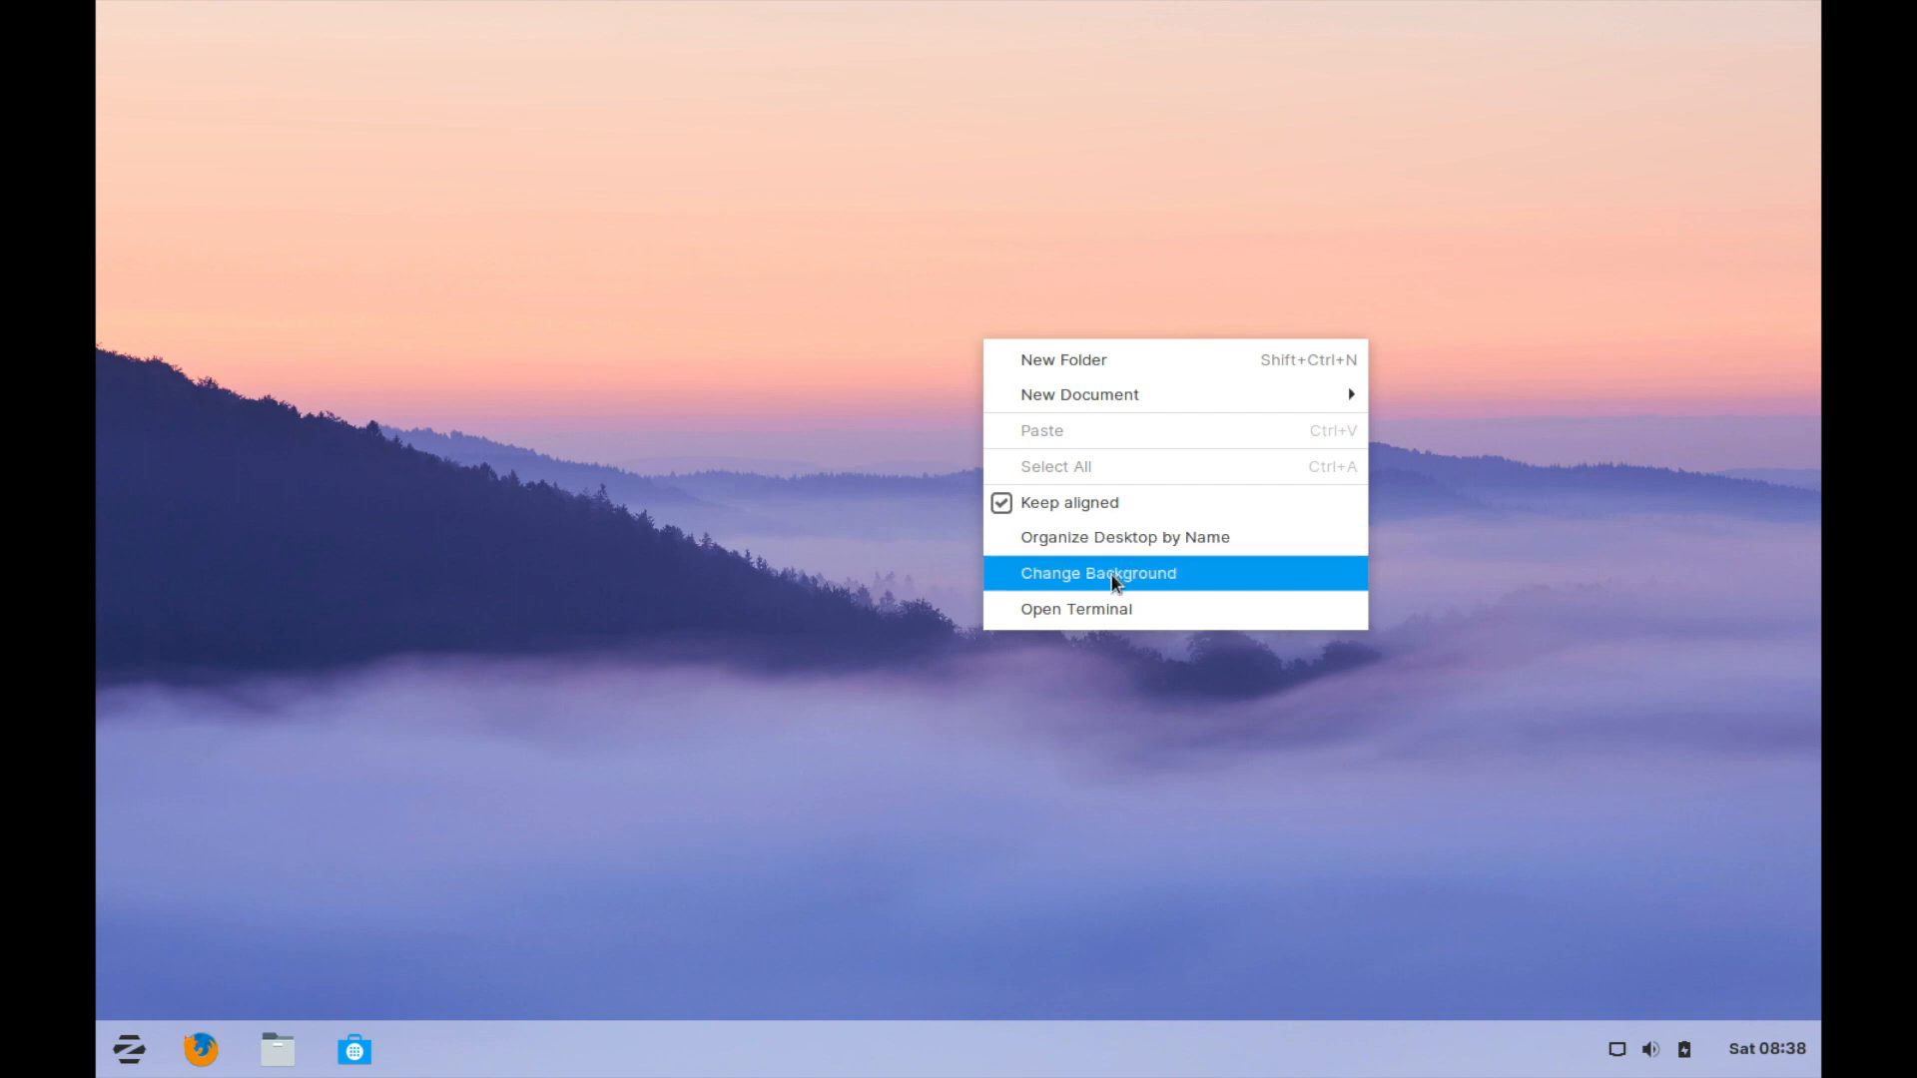
{"action": "left_click", "coordinate": [1096, 573]}
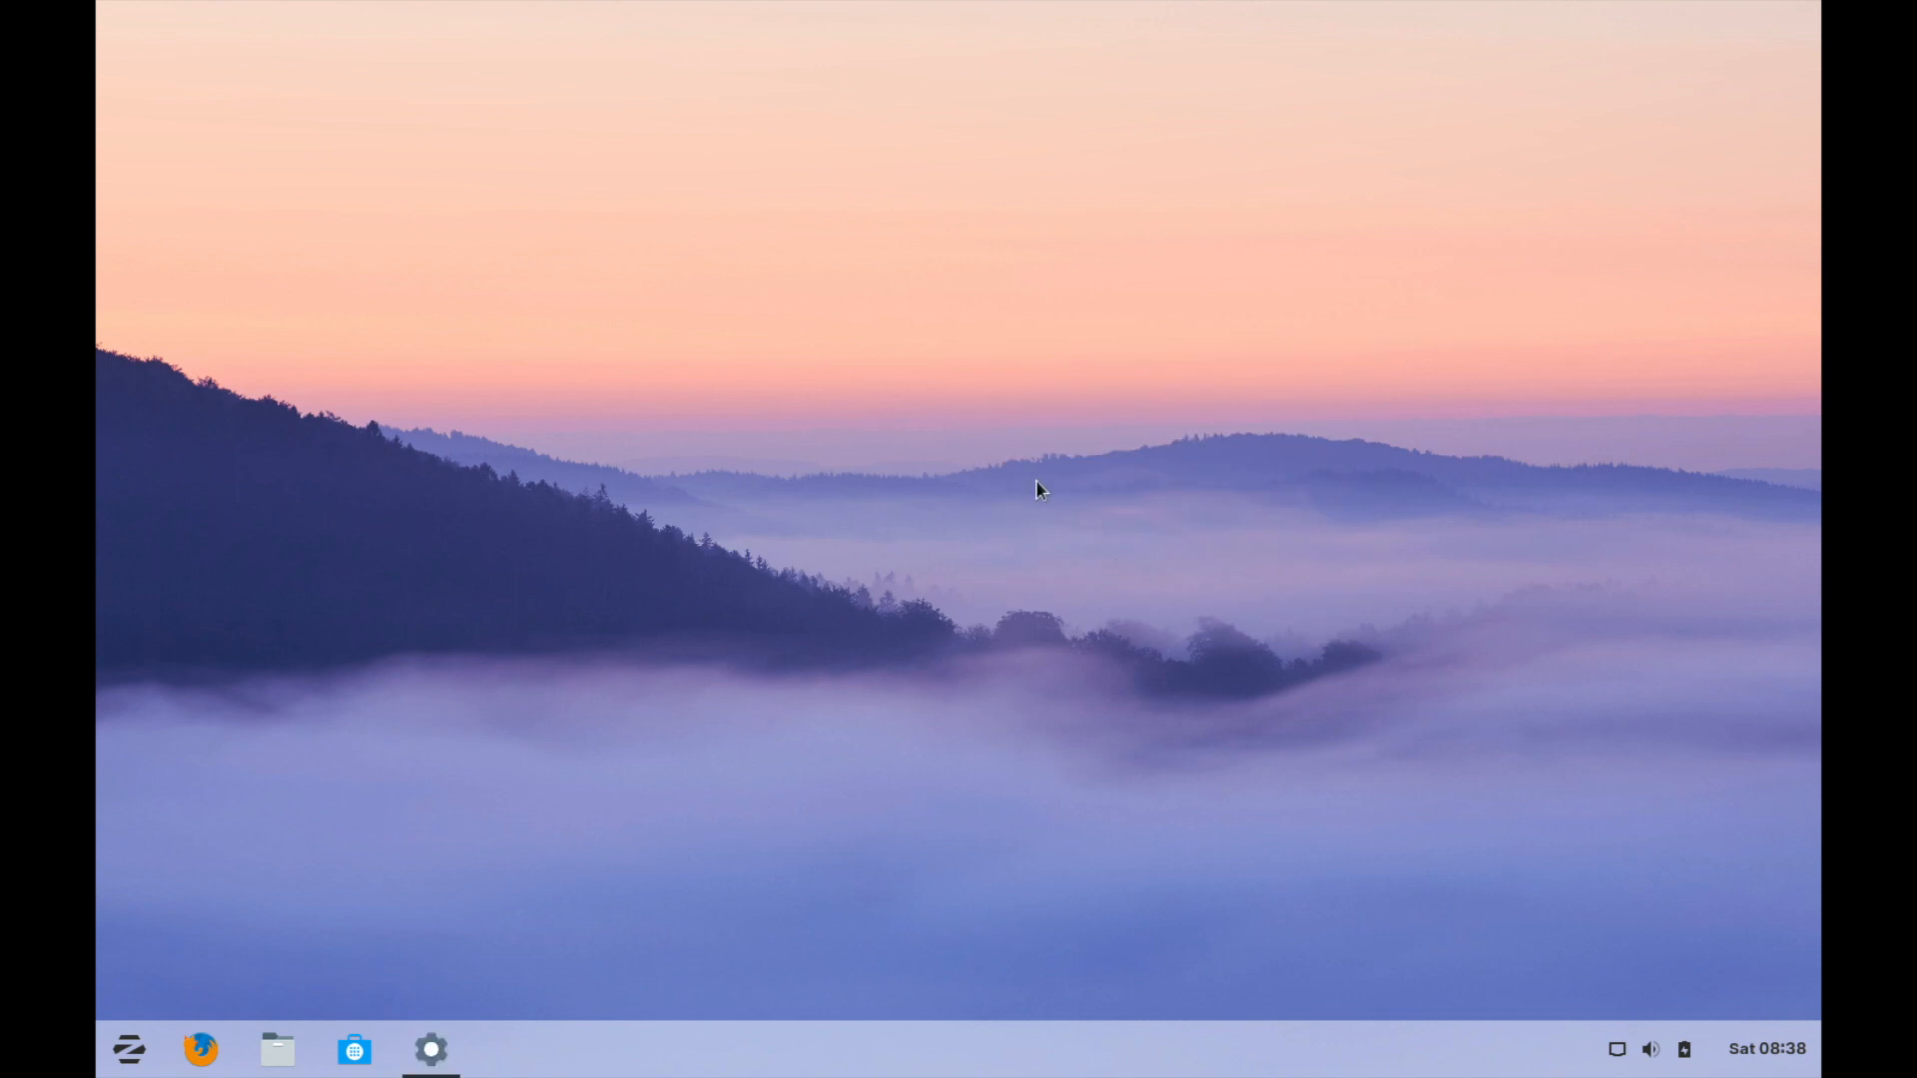
- Choose the misty temple landscape from the Wallpapers list and apply it as the background
{"action": "left_click", "coordinate": [431, 1048]}
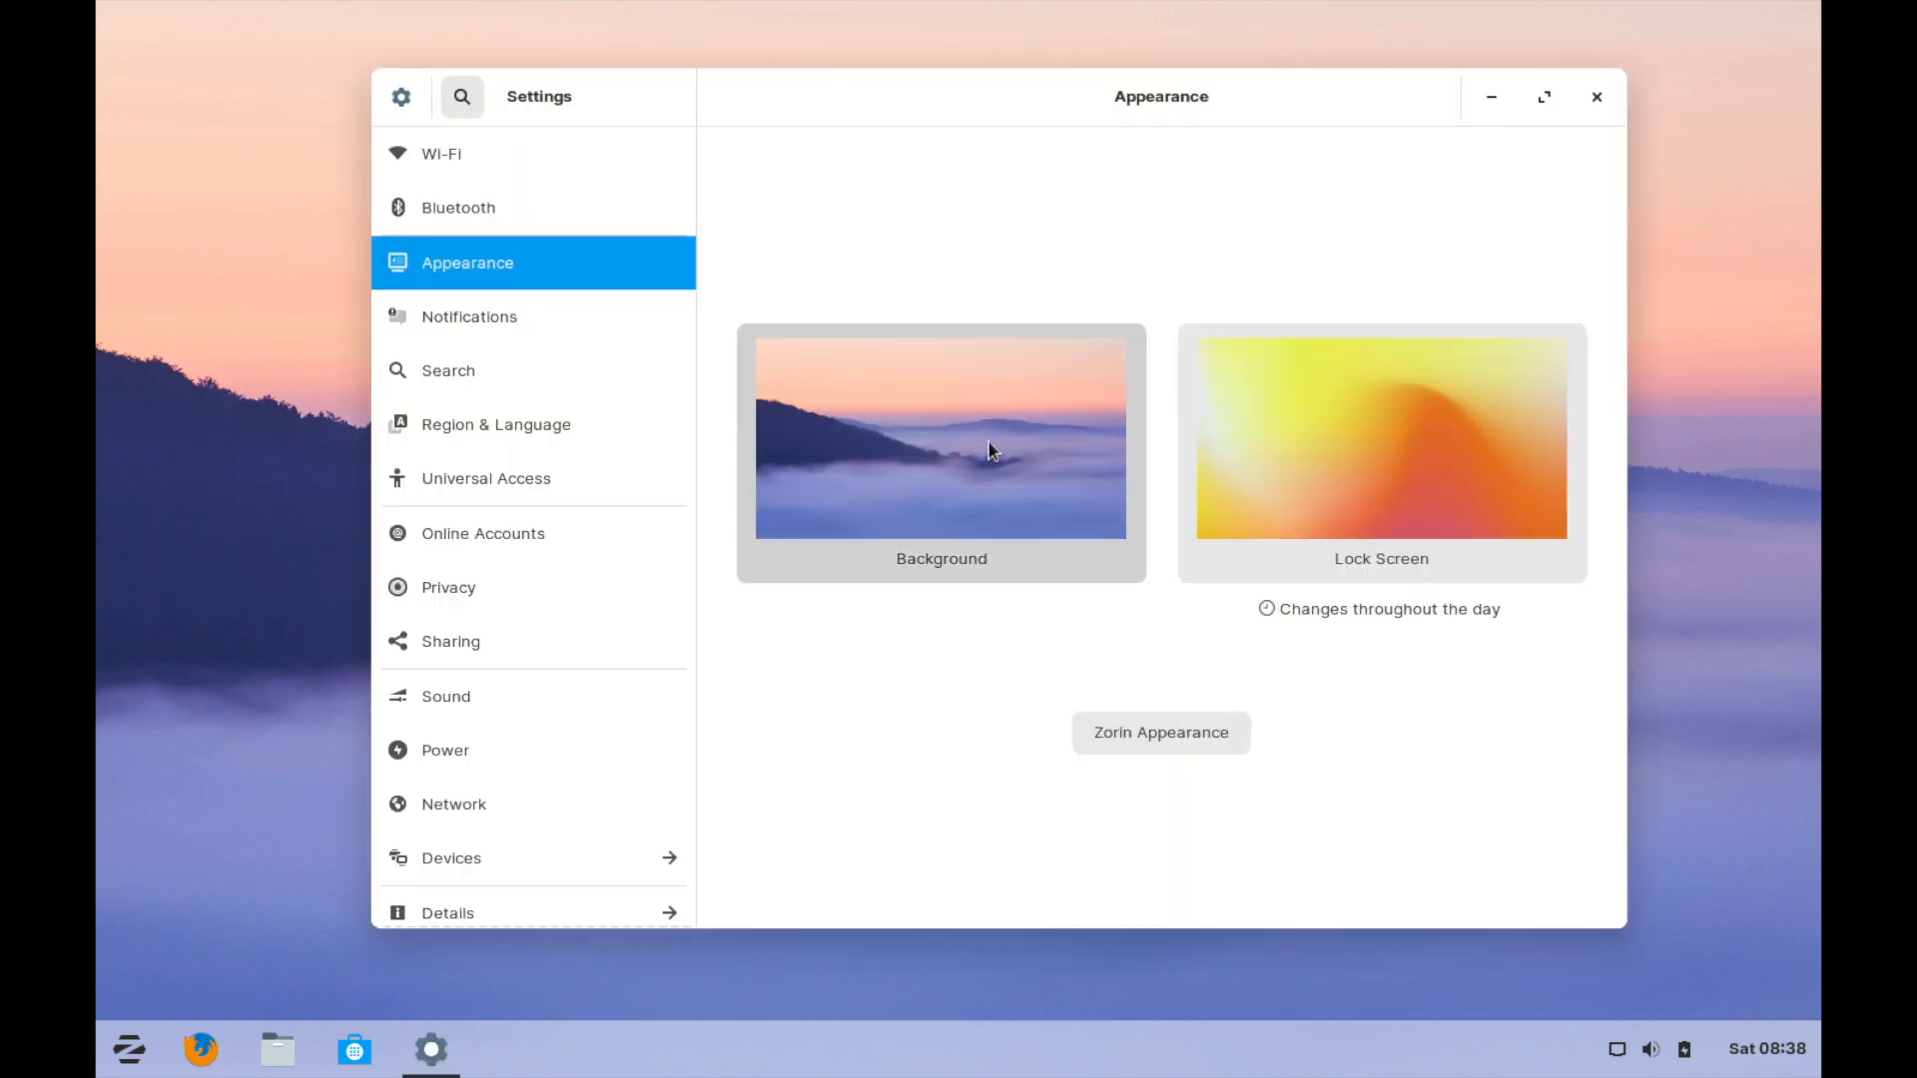
{"action": "left_click", "coordinate": [941, 437]}
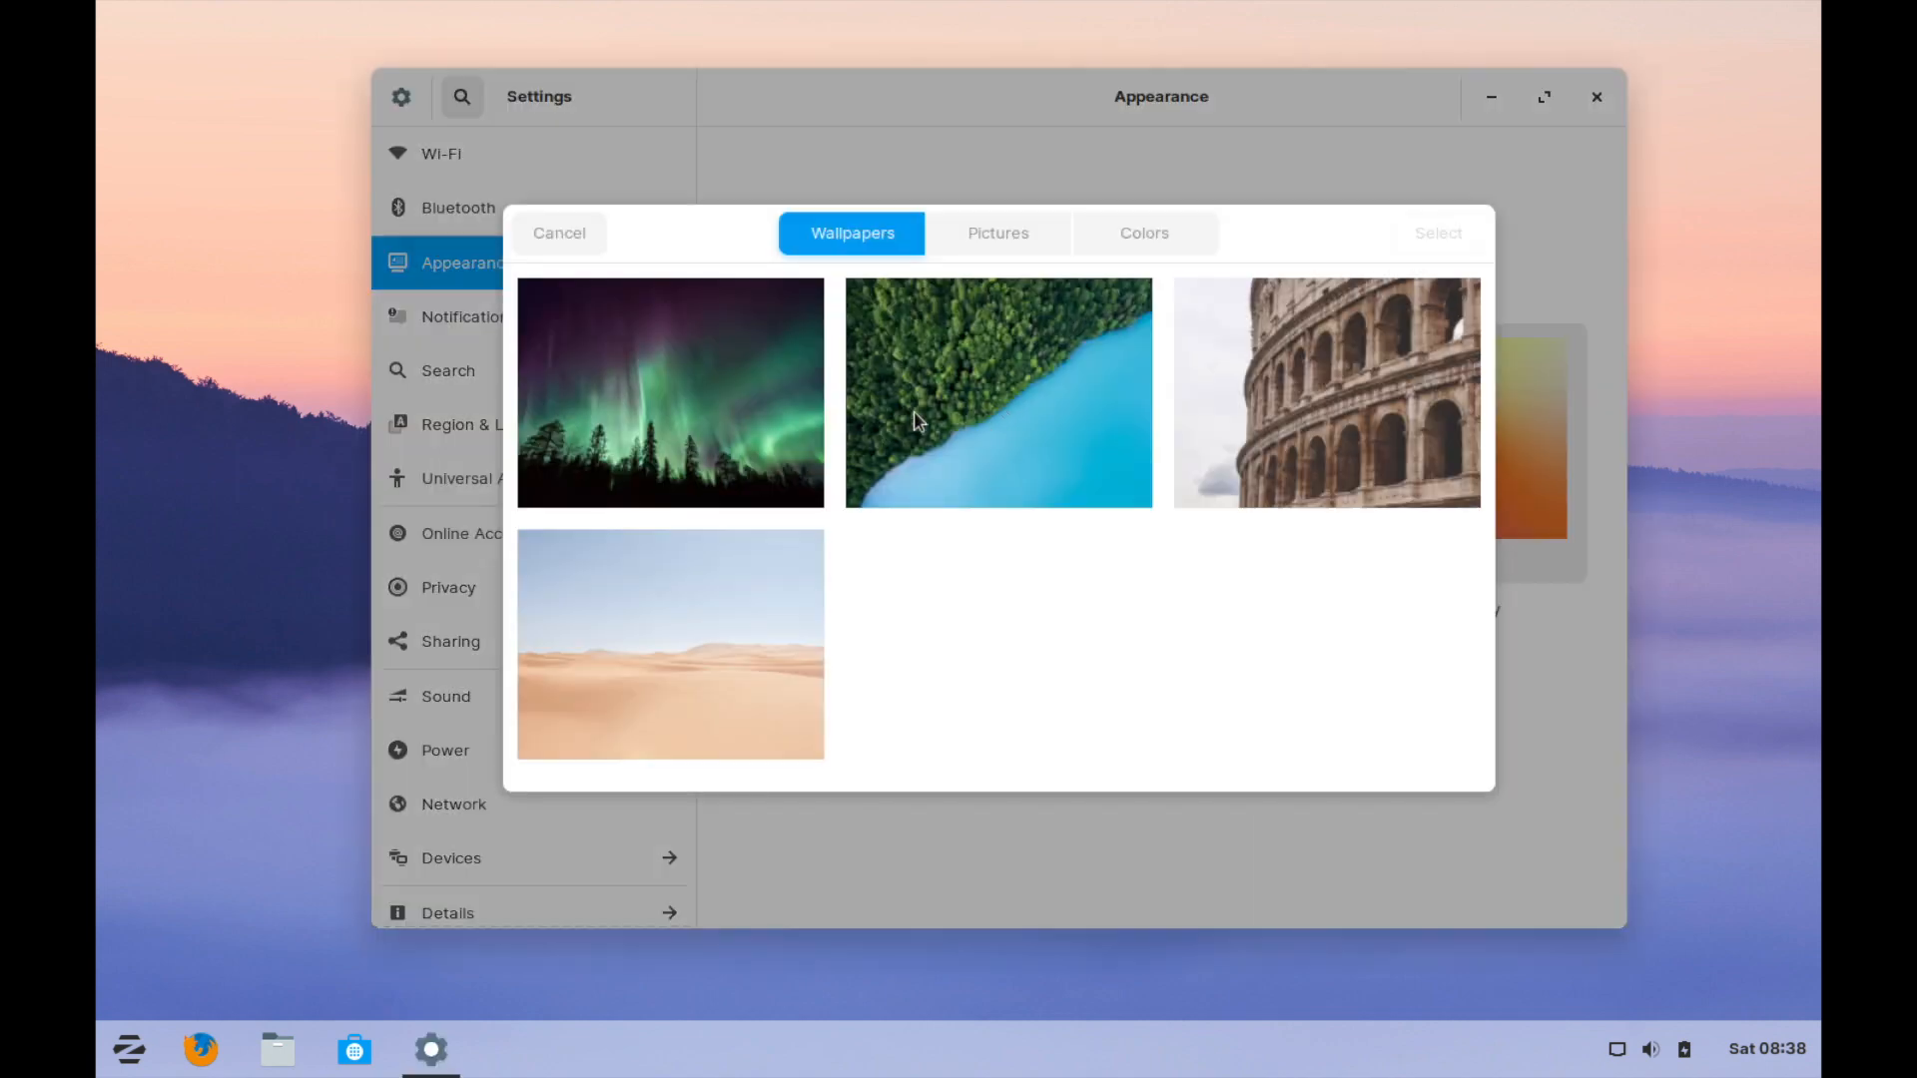
{"action": "scroll", "scroll_direction": "down", "scroll_amount": 3}
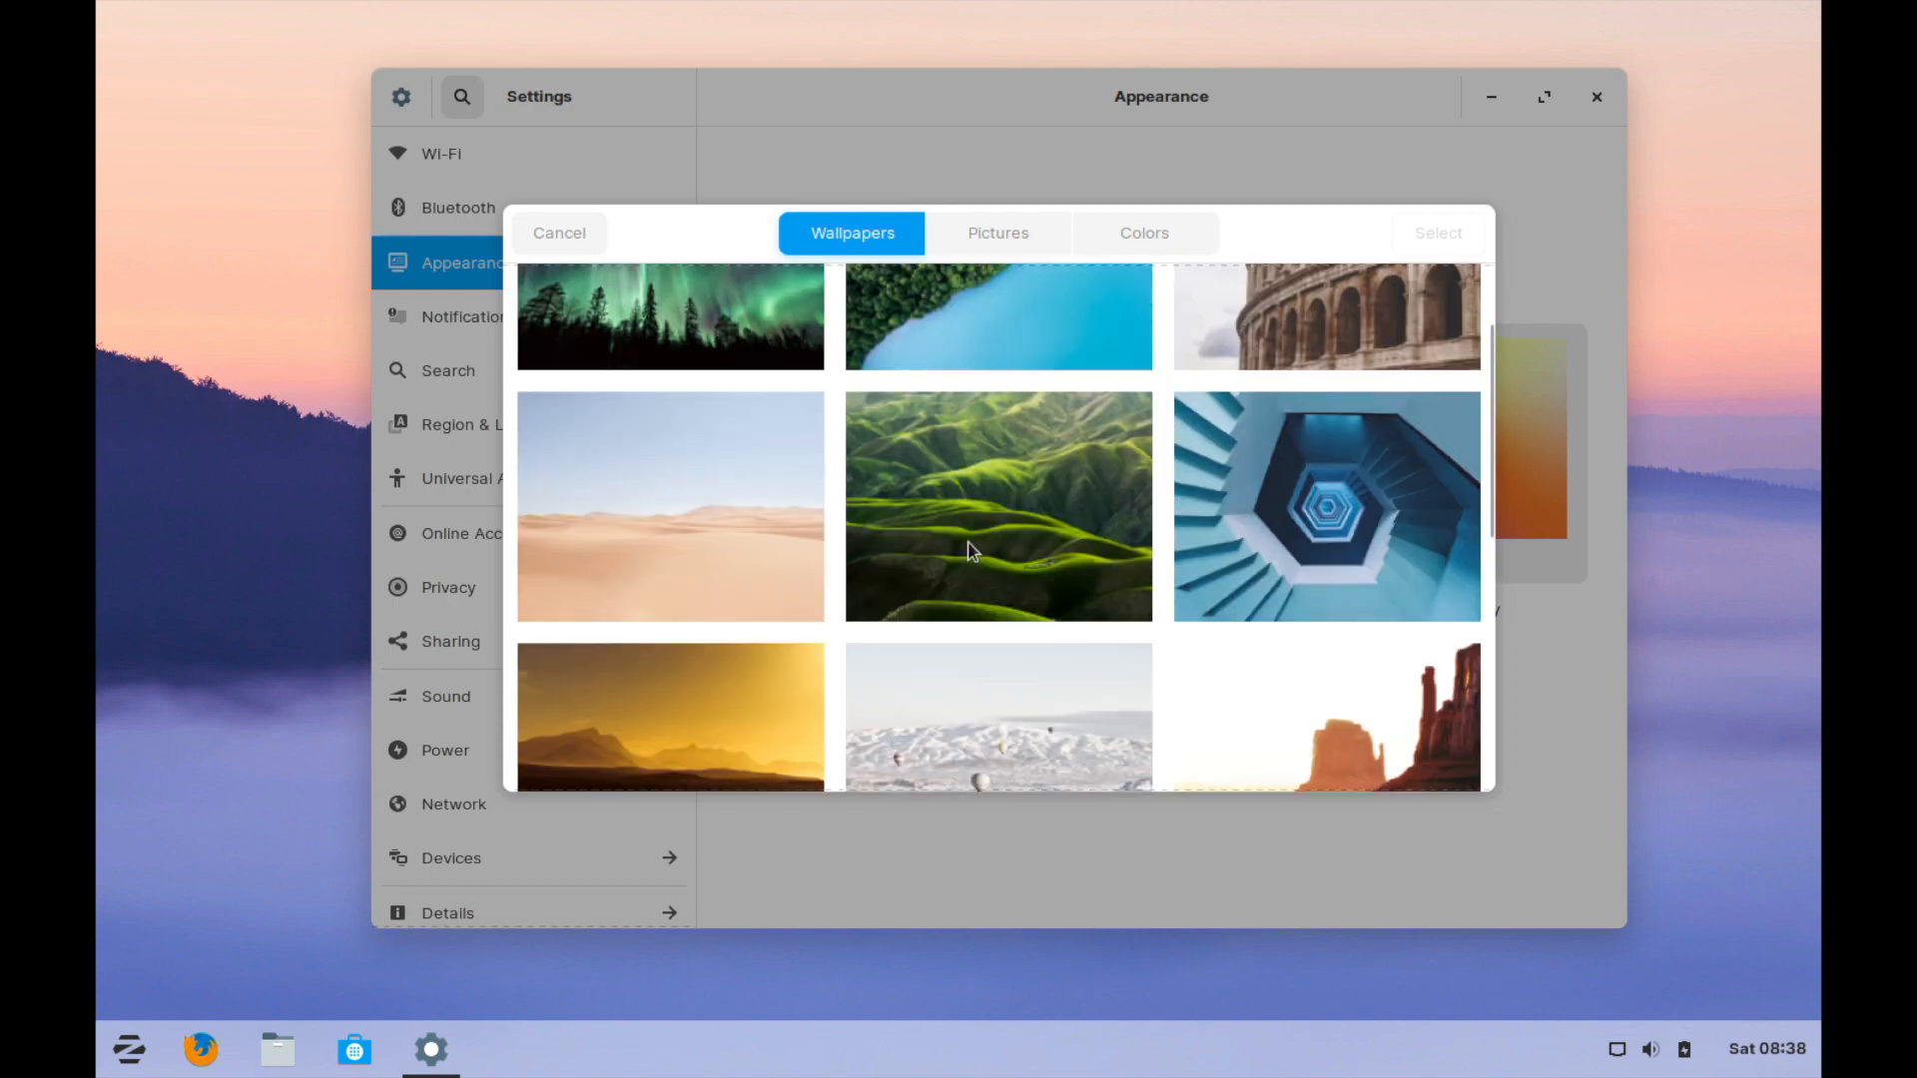
{"action": "scroll", "scroll_direction": "down", "scroll_amount": 3}
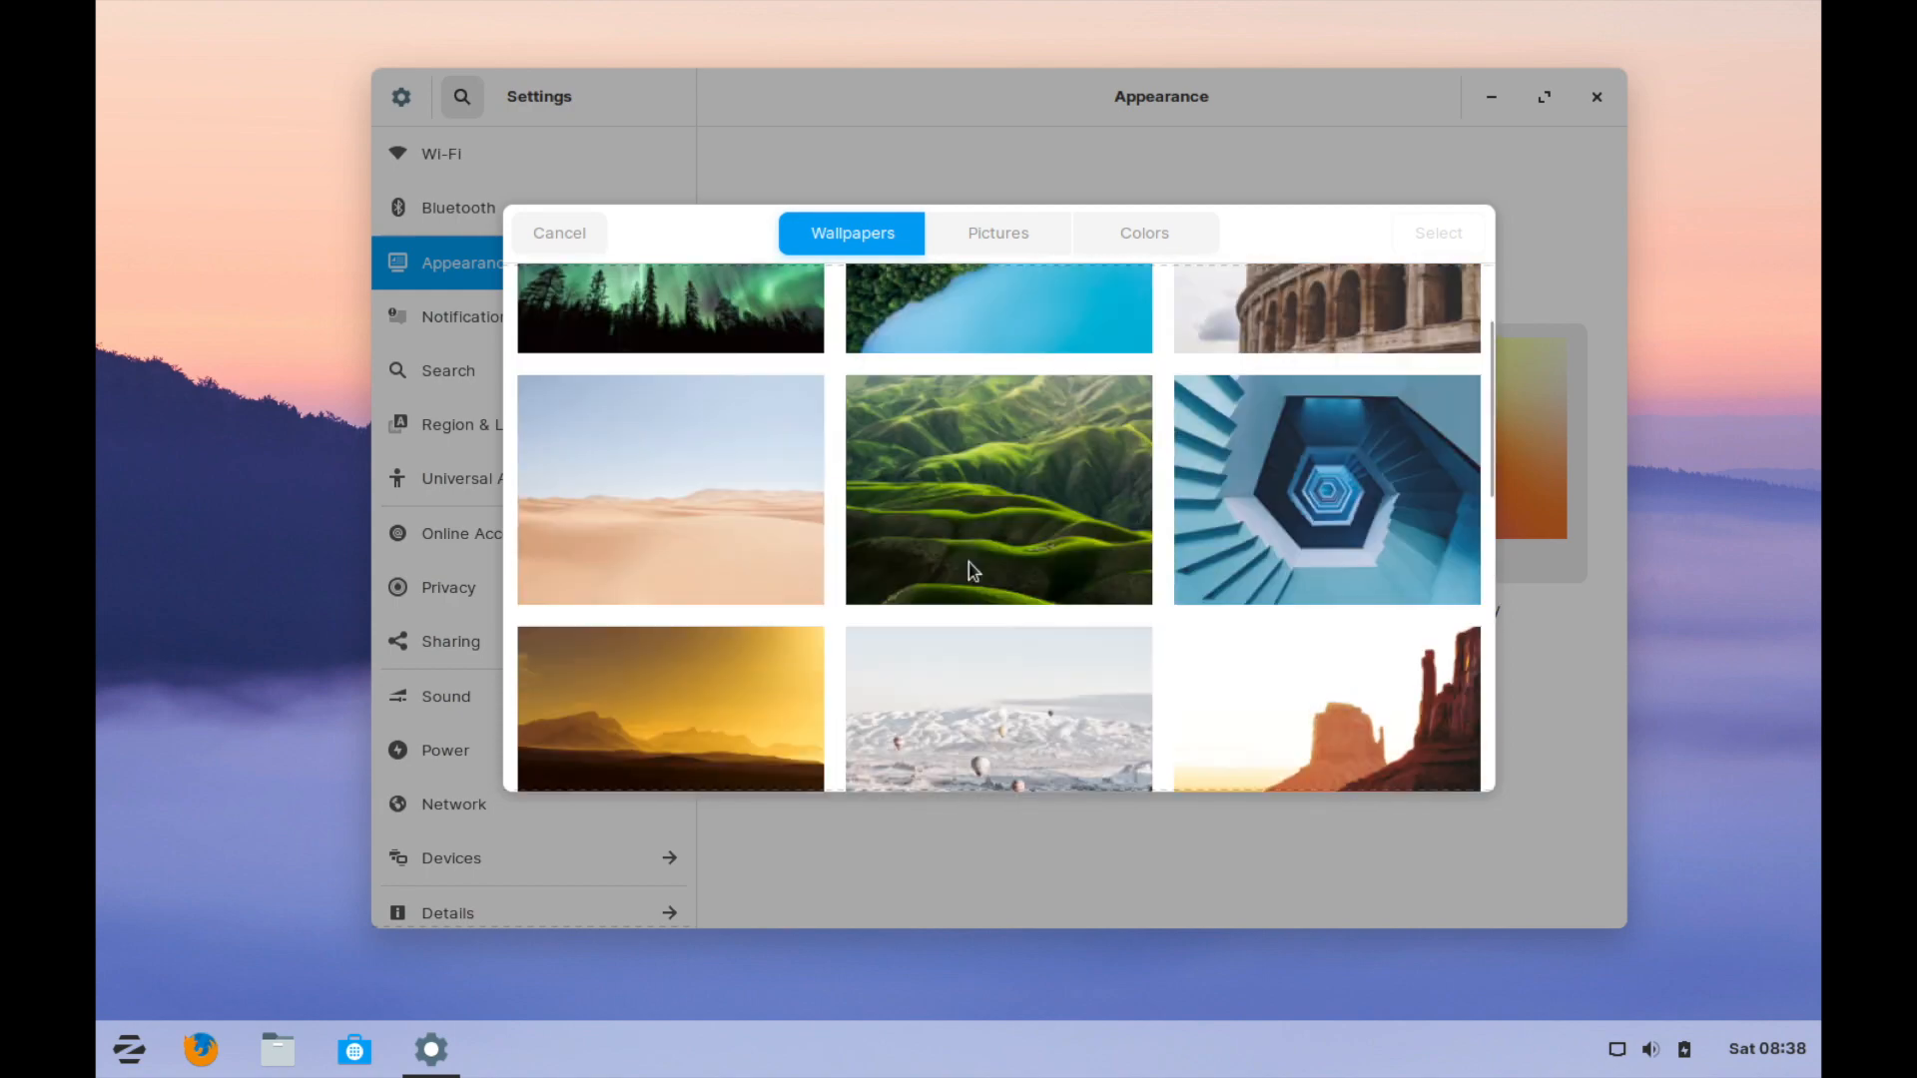
{"action": "scroll", "scroll_direction": "down", "scroll_amount": 3}
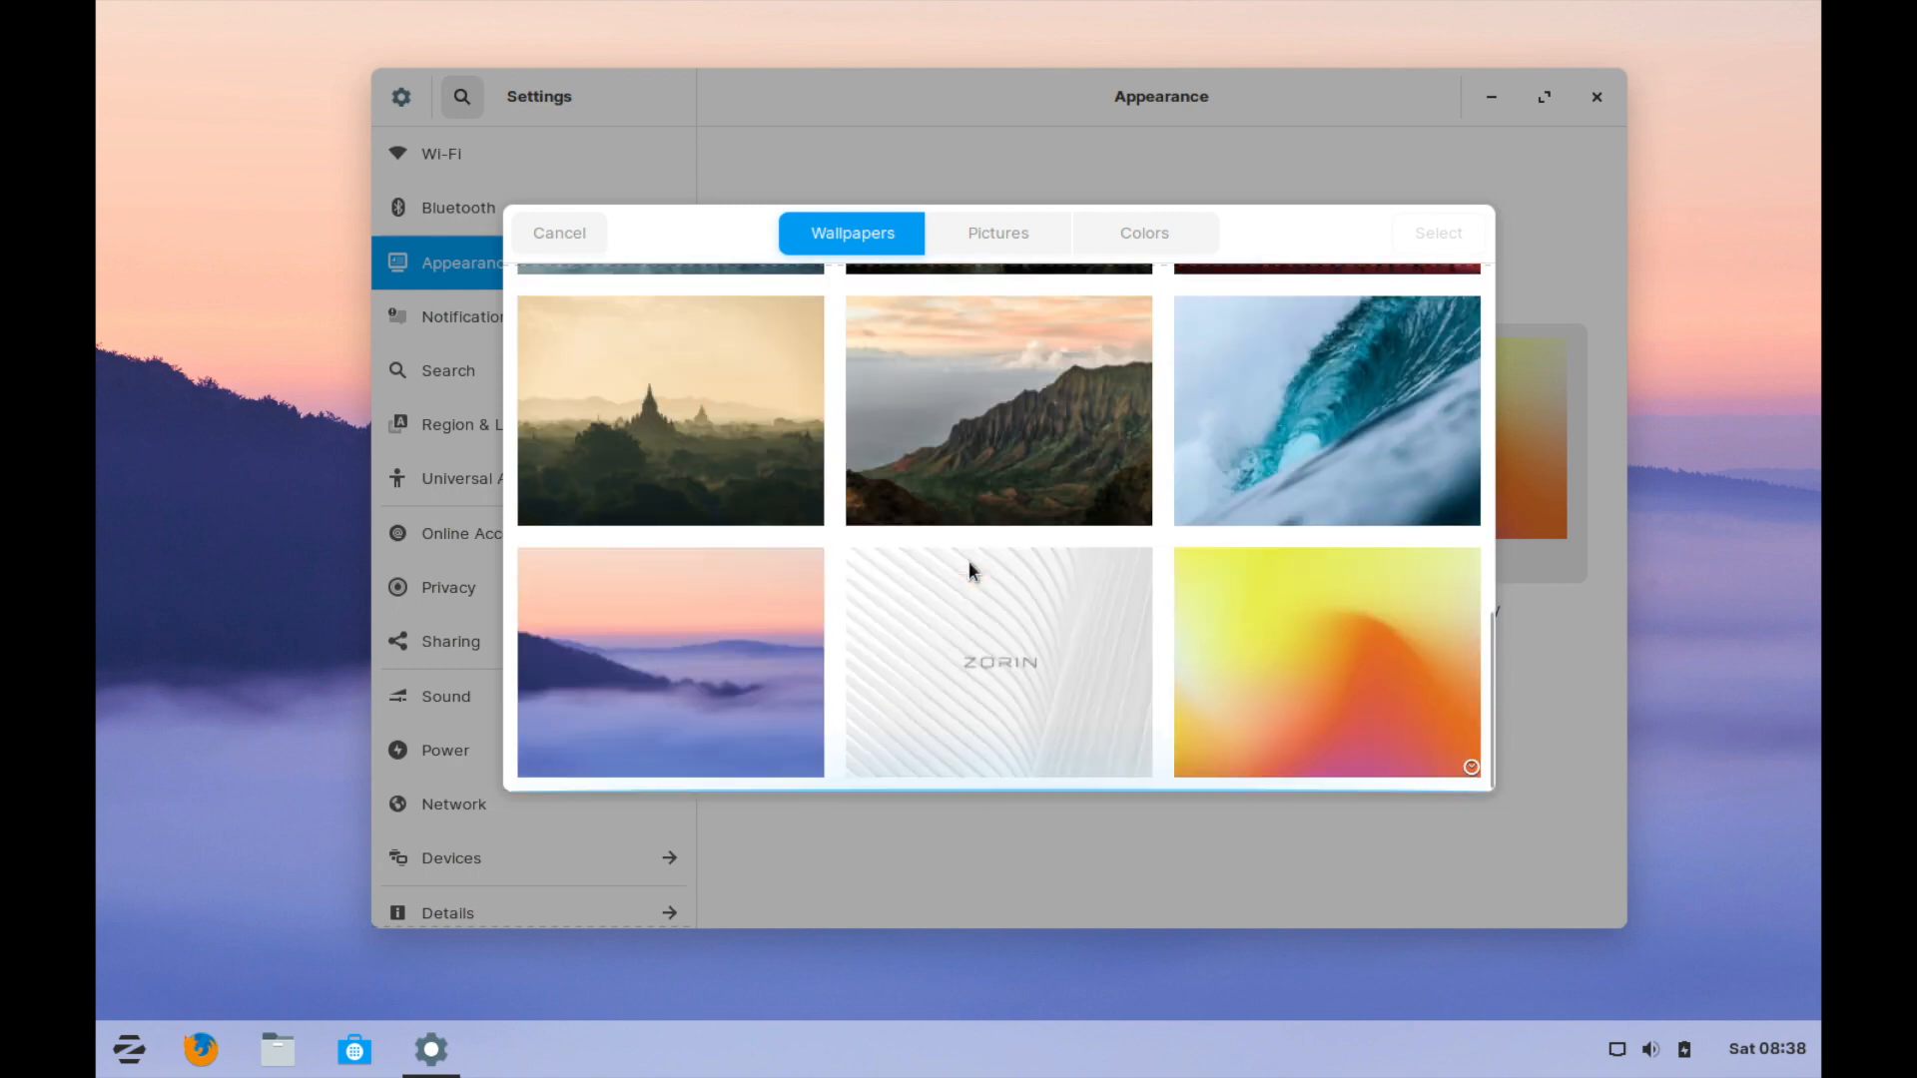
{"action": "mouse_move", "coordinate": [789, 477]}
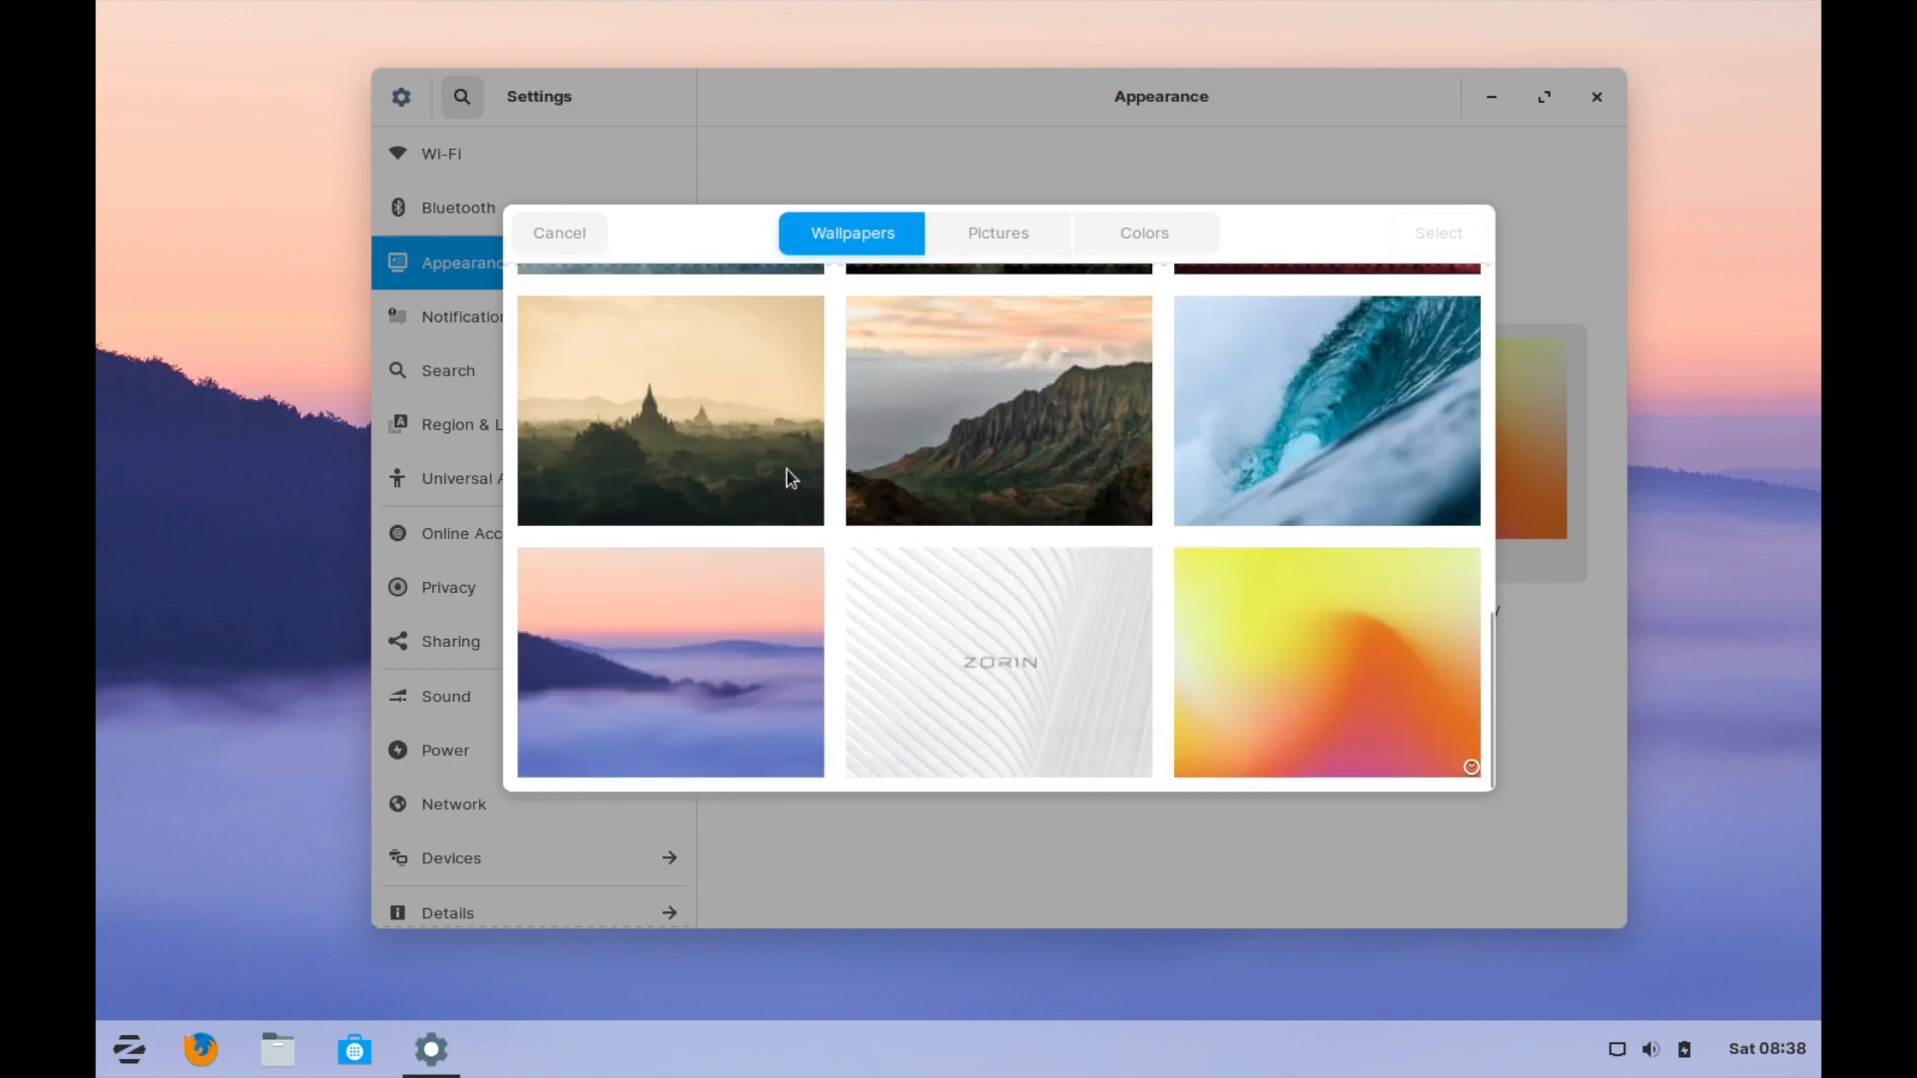
{"action": "left_click", "coordinate": [671, 409]}
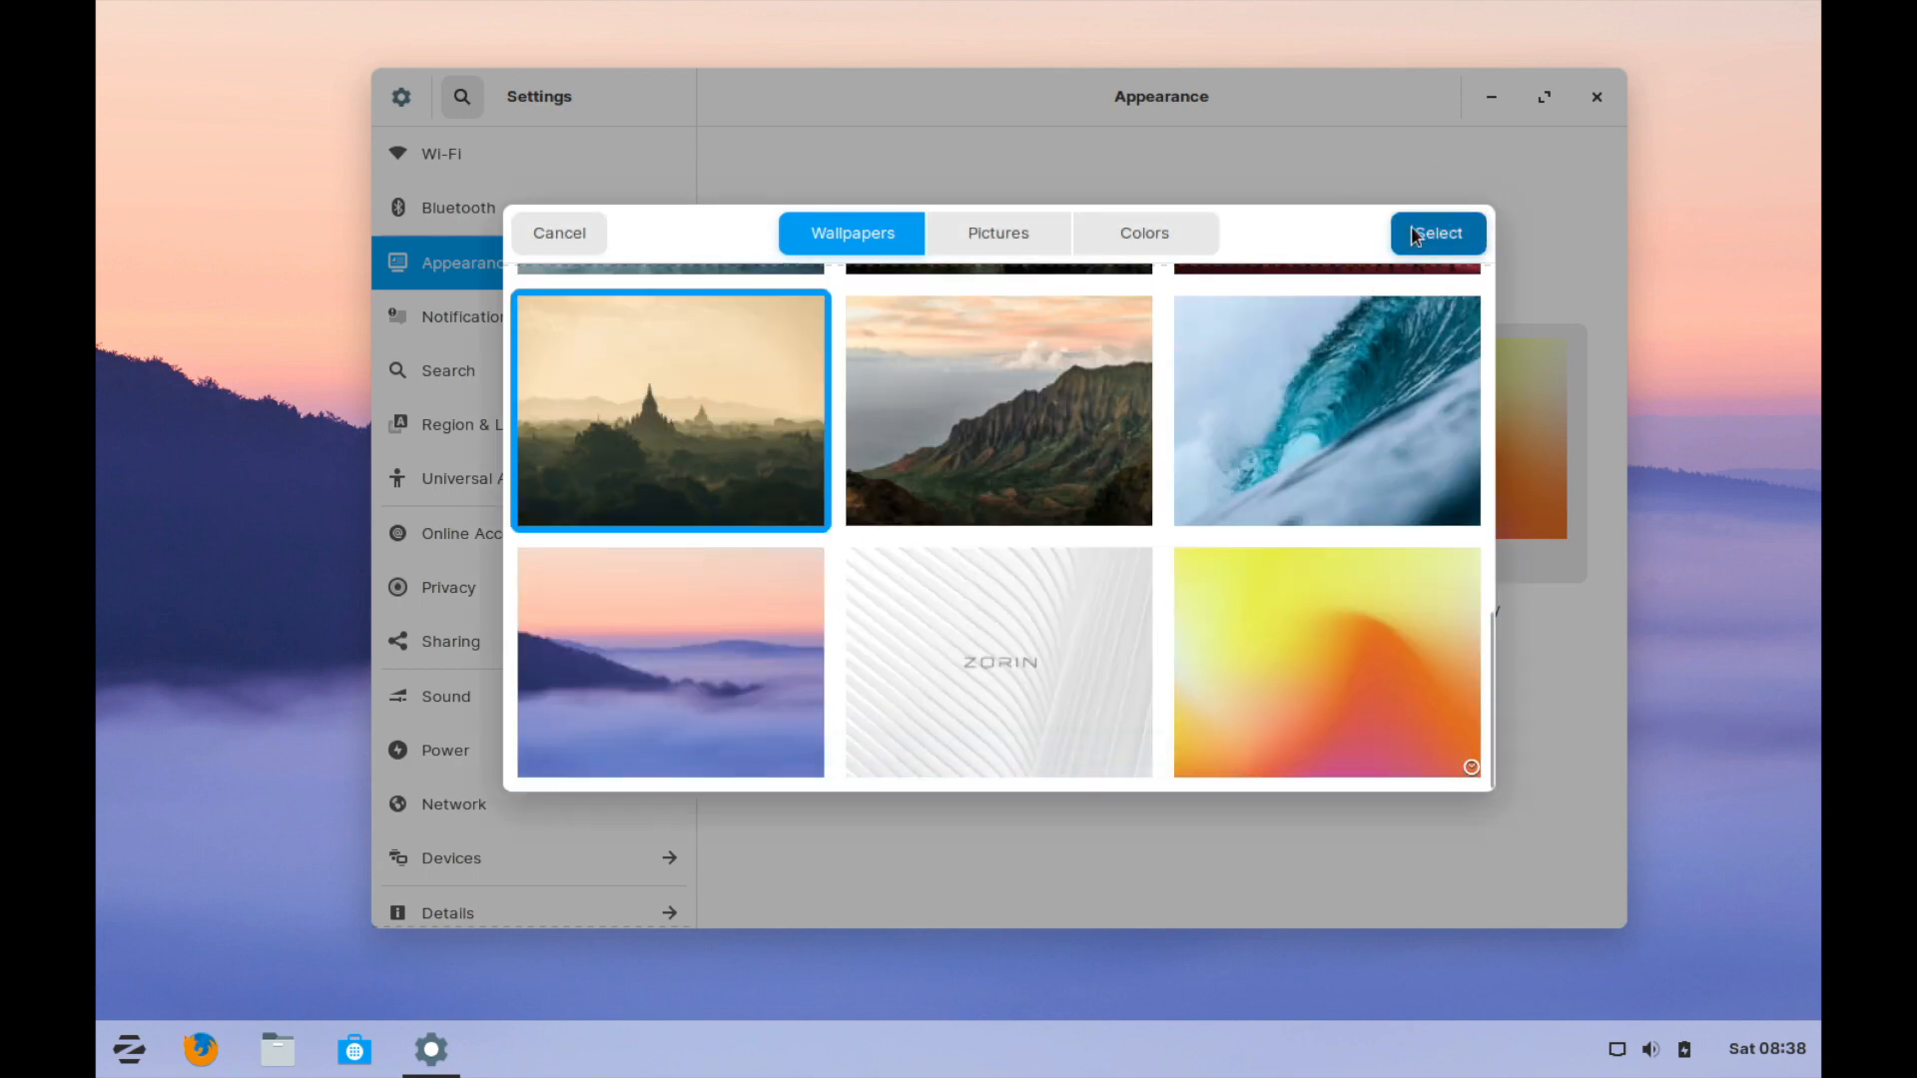
{"action": "left_click", "coordinate": [1437, 232]}
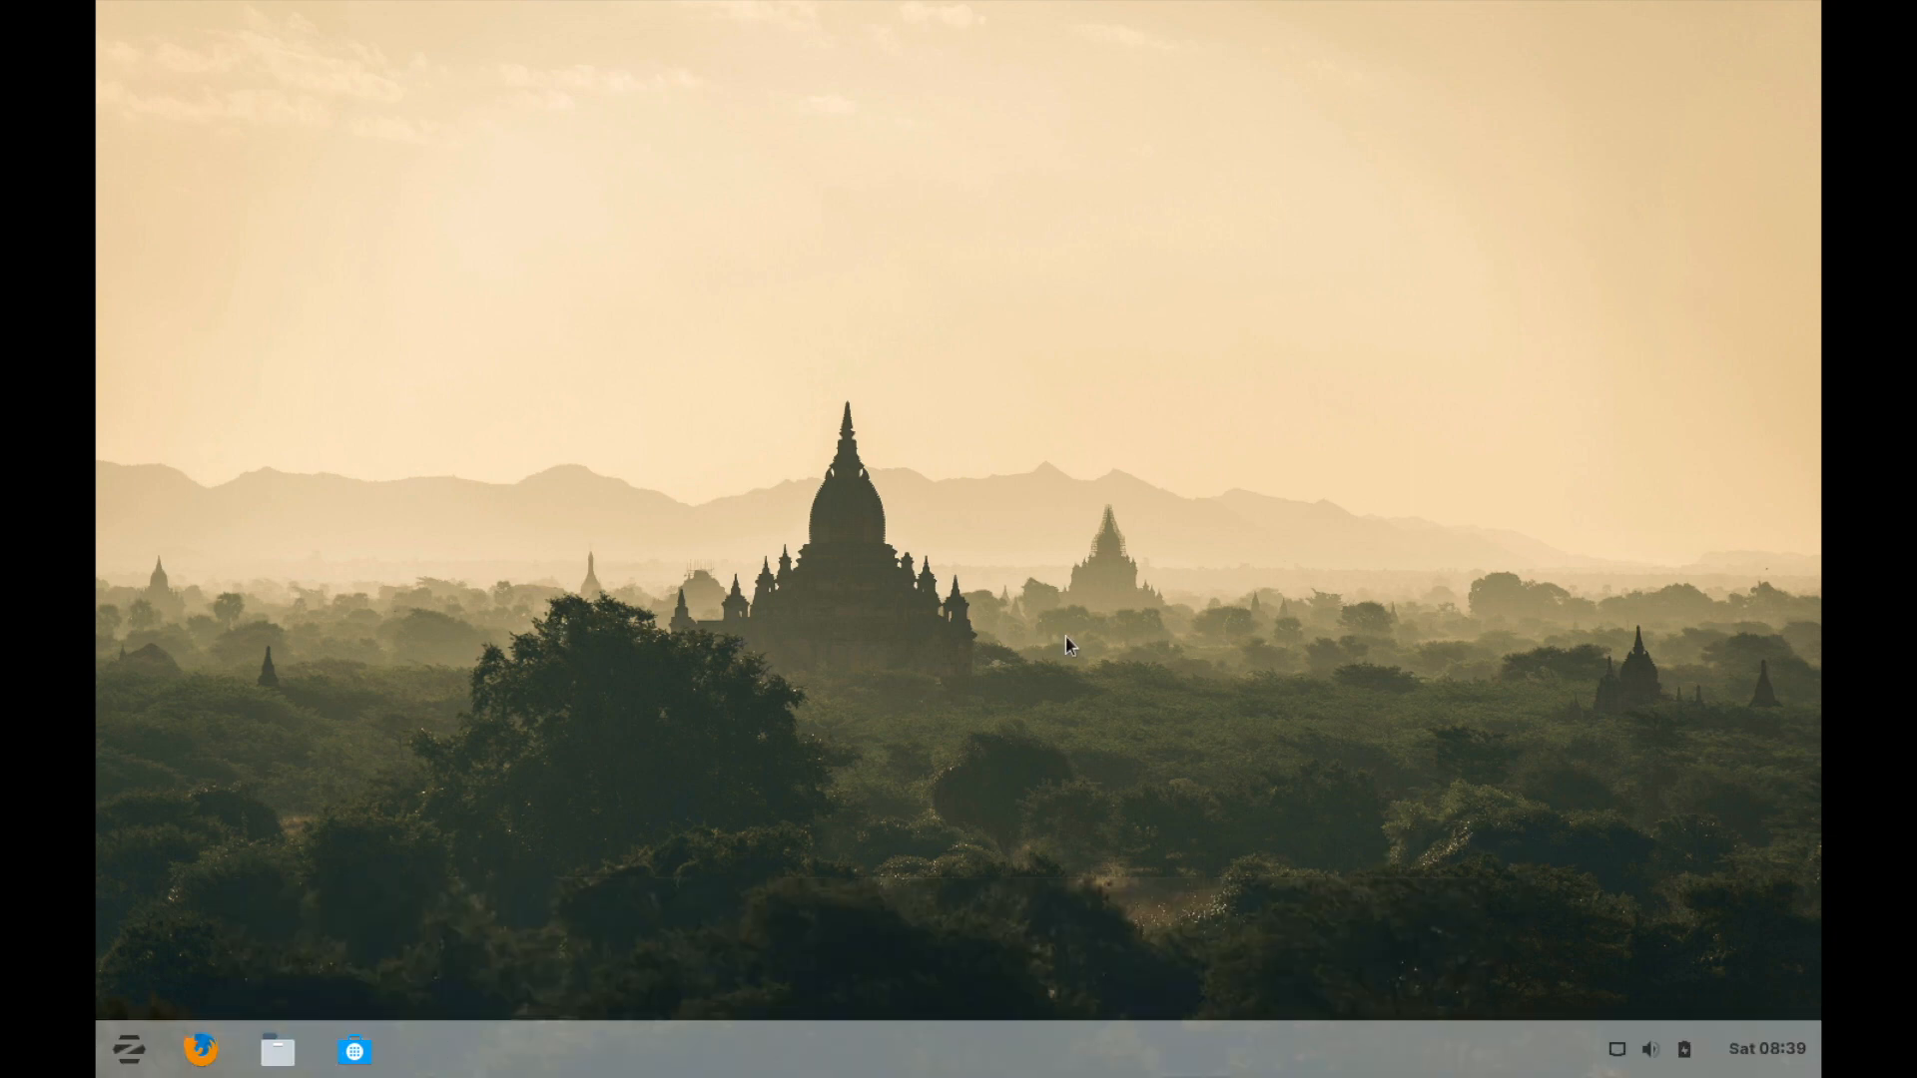
{"action": "mouse_move", "coordinate": [1240, 444]}
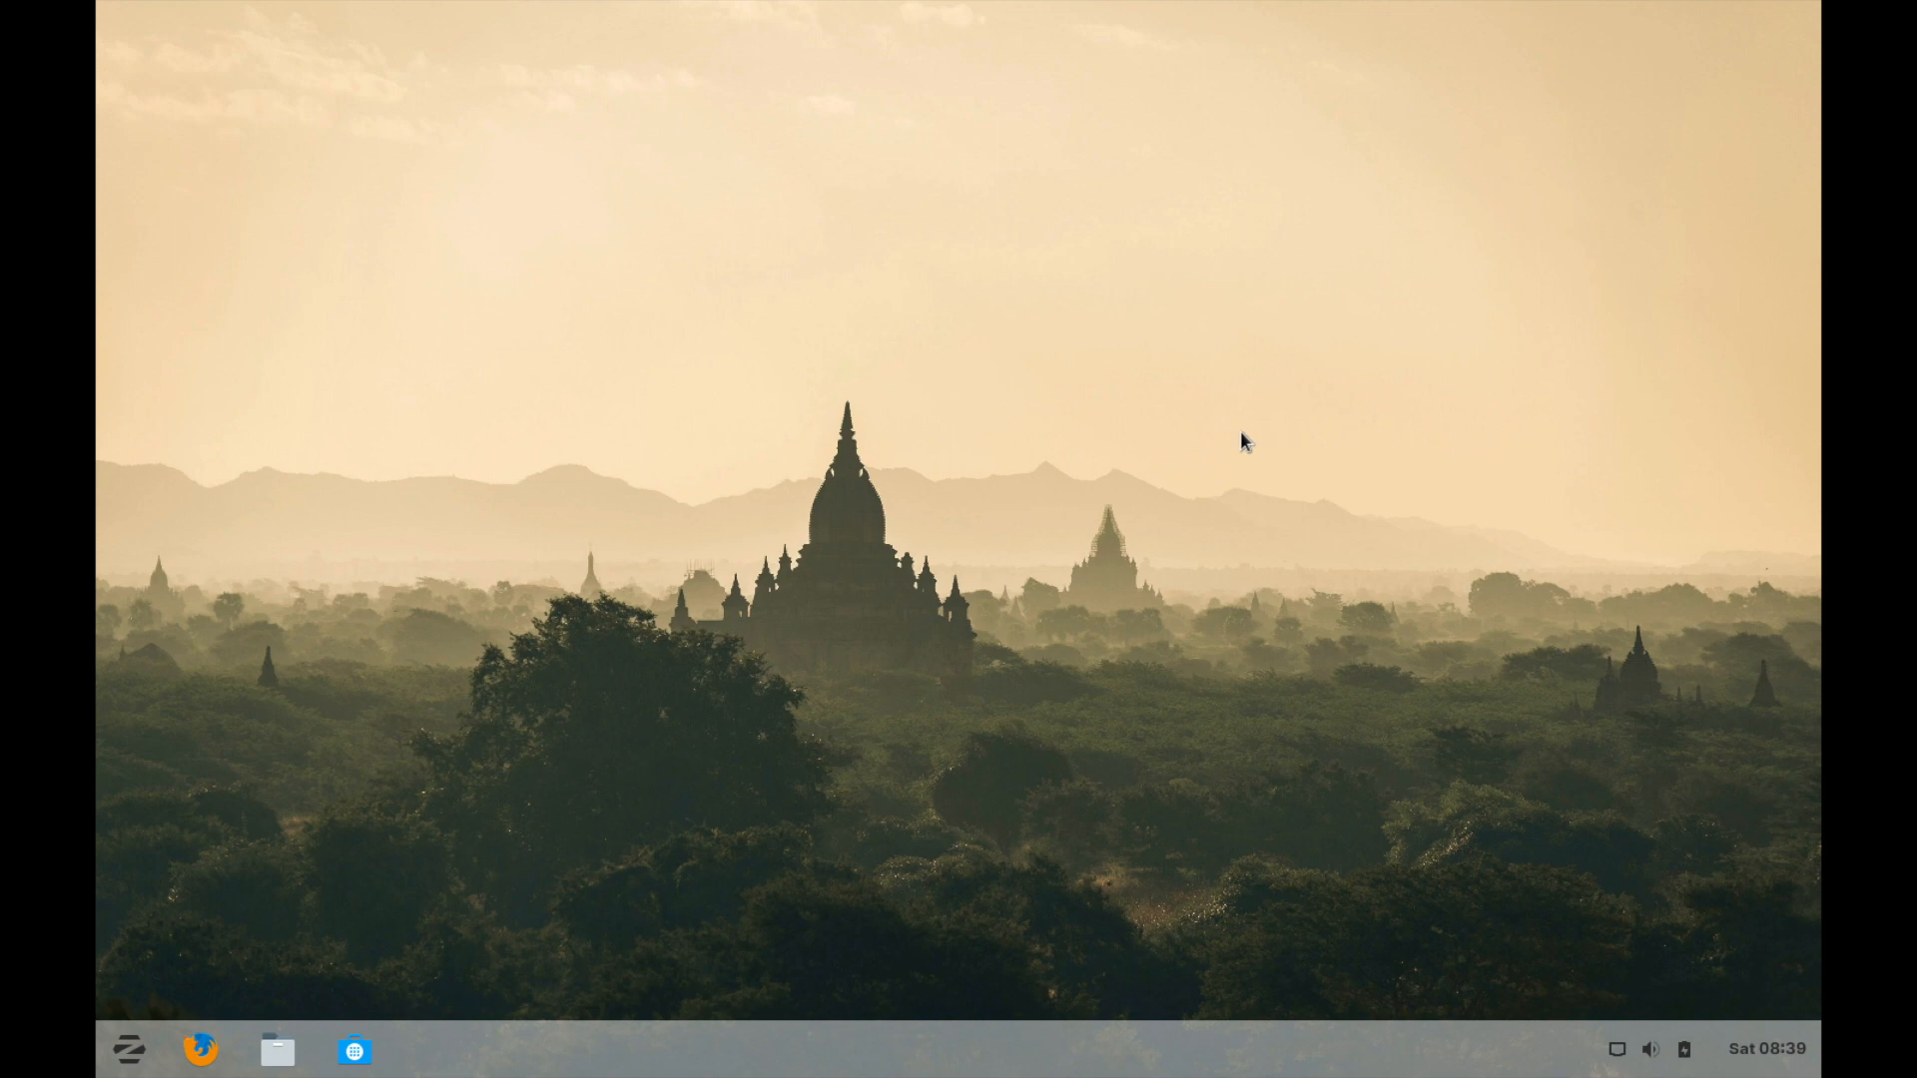
{"action": "mouse_move", "coordinate": [971, 313]}
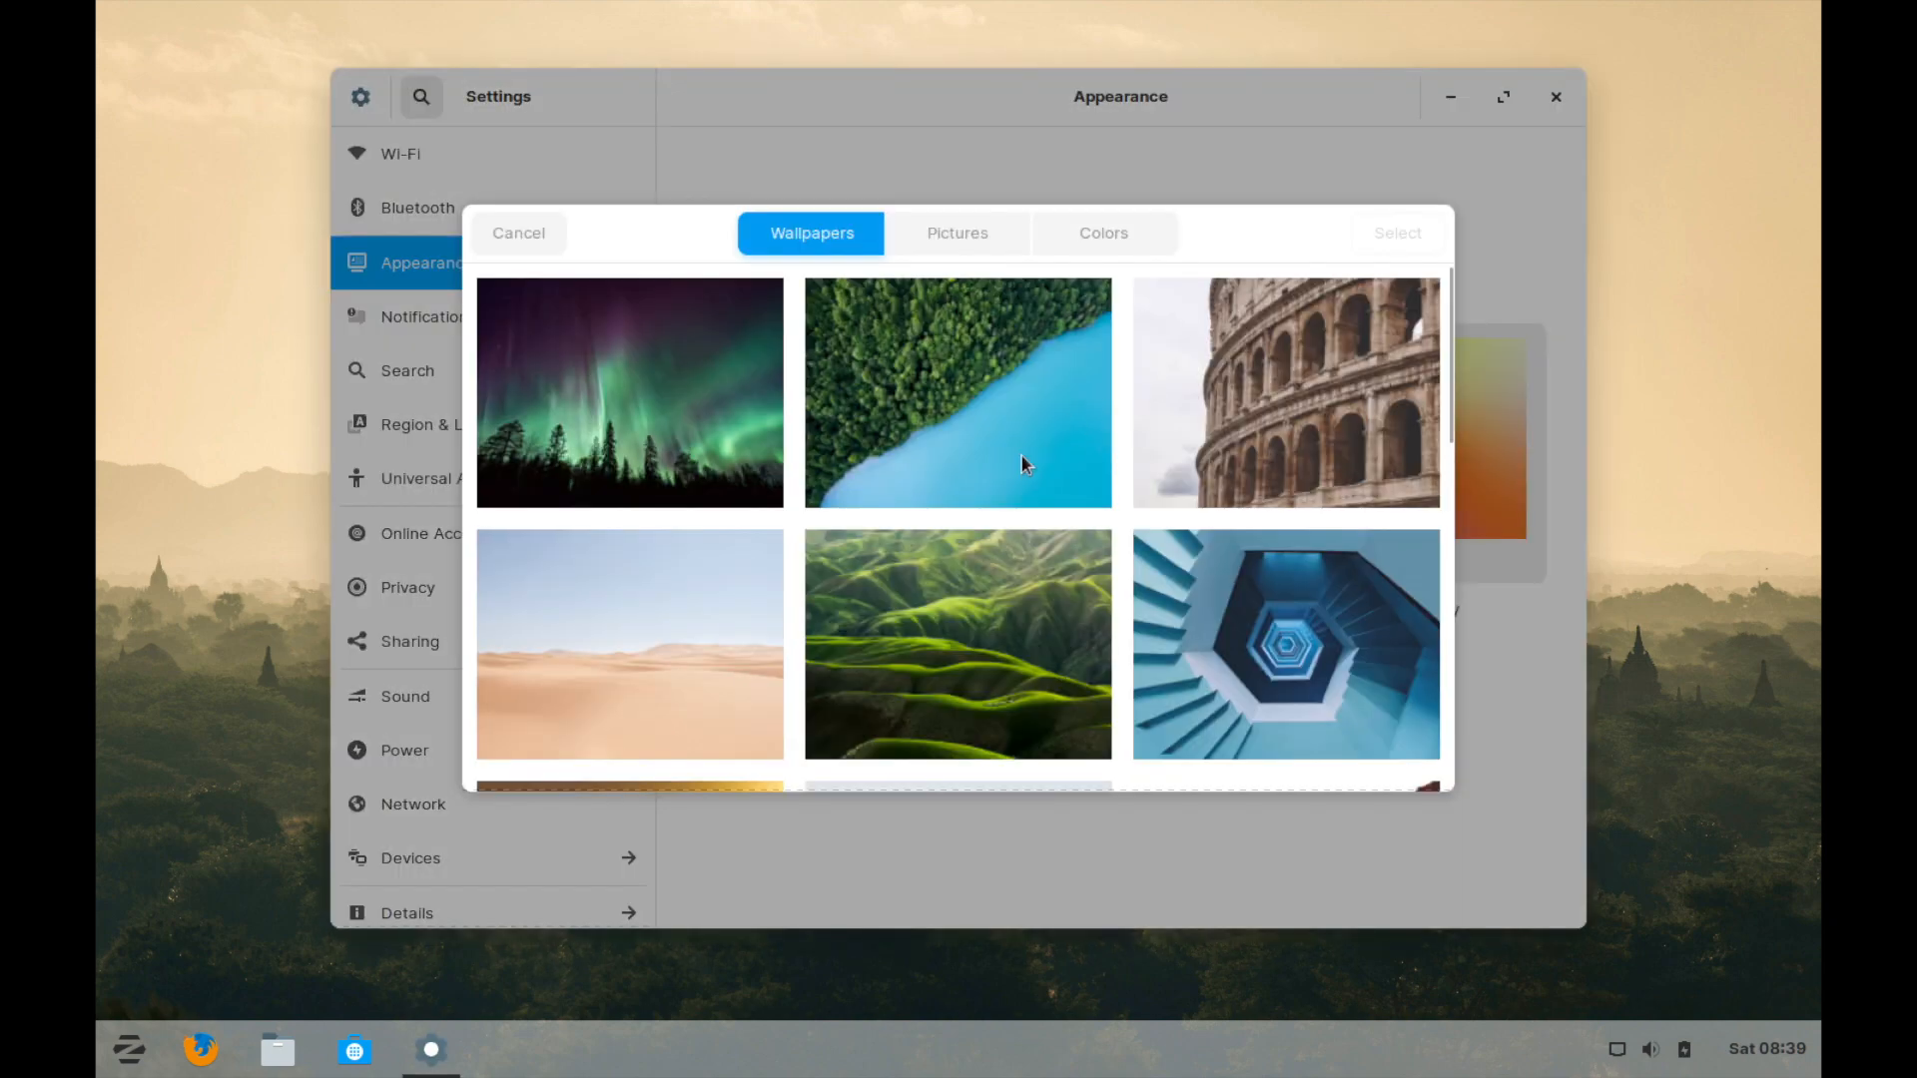
- Replace the temple background with the mountain lake wallpaper and apply it
{"action": "scroll", "scroll_direction": "down", "scroll_amount": 3}
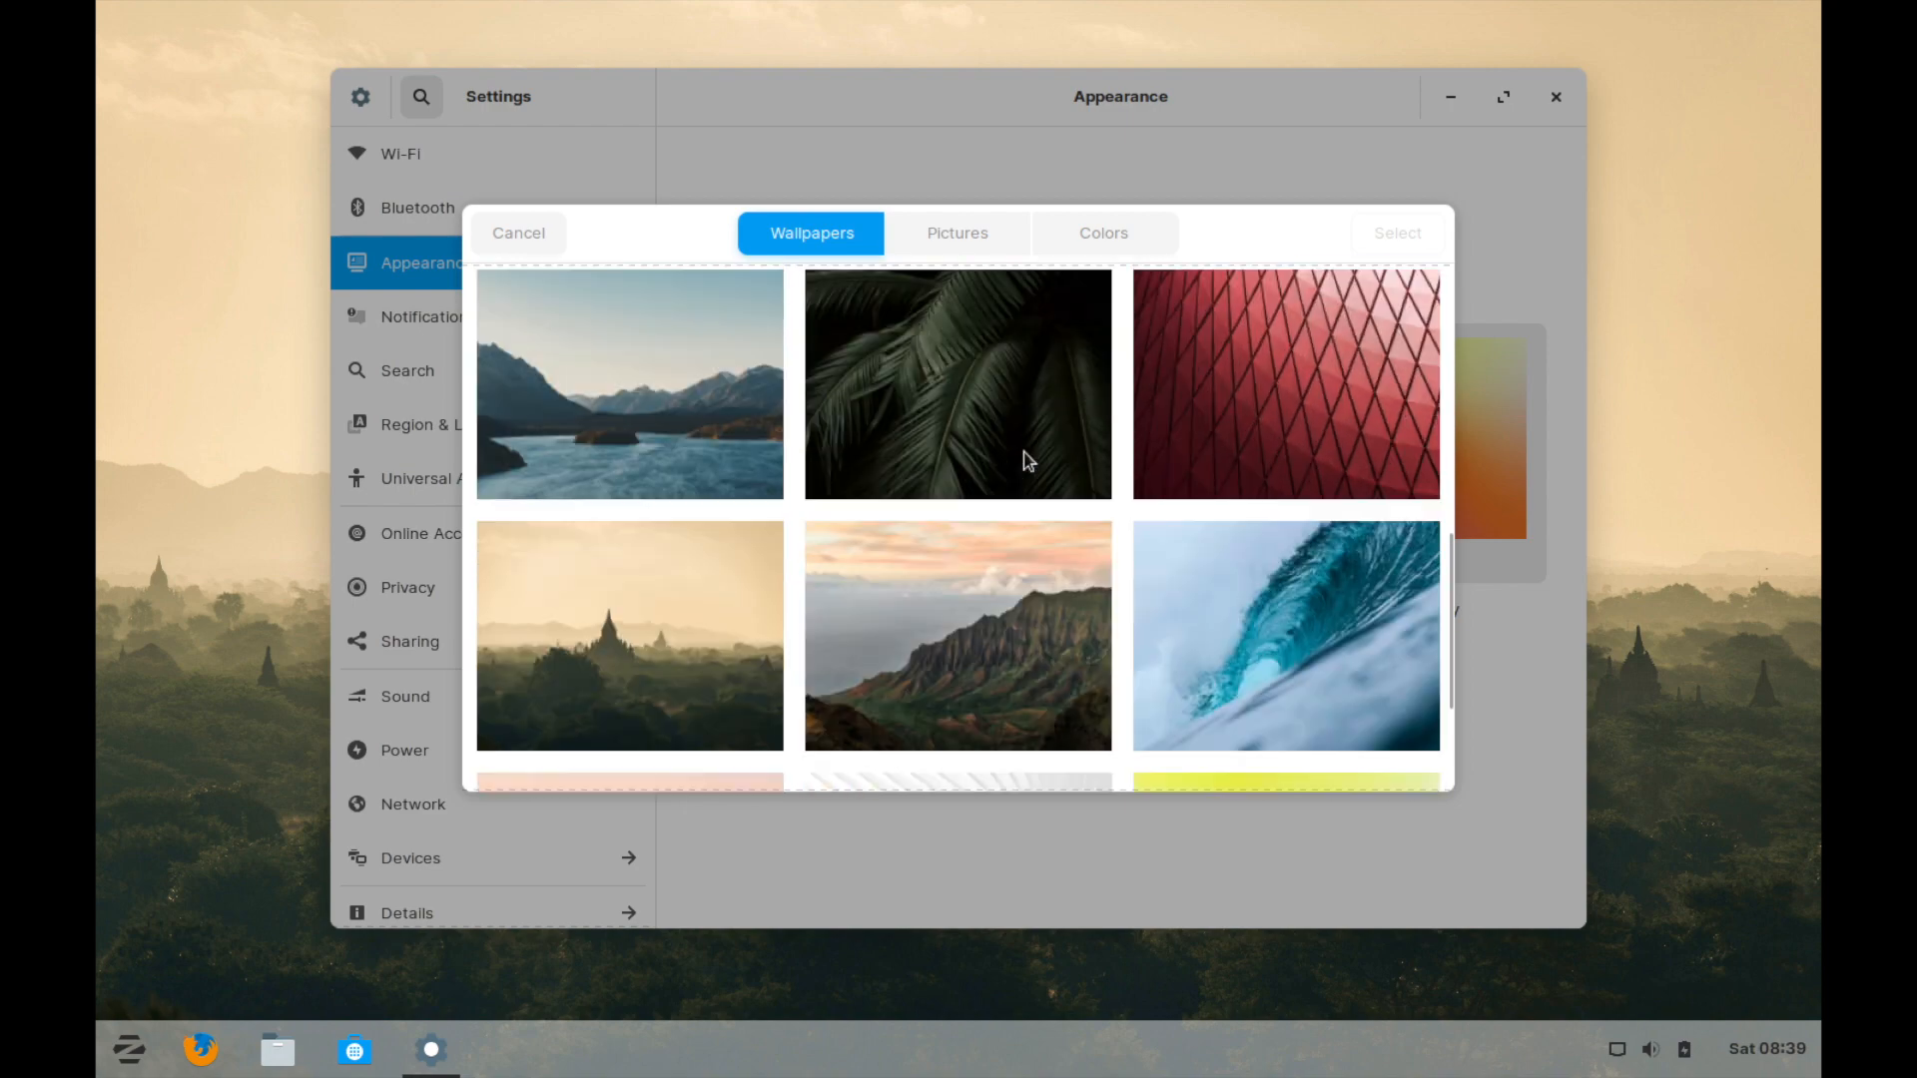
{"action": "left_click", "coordinate": [629, 385]}
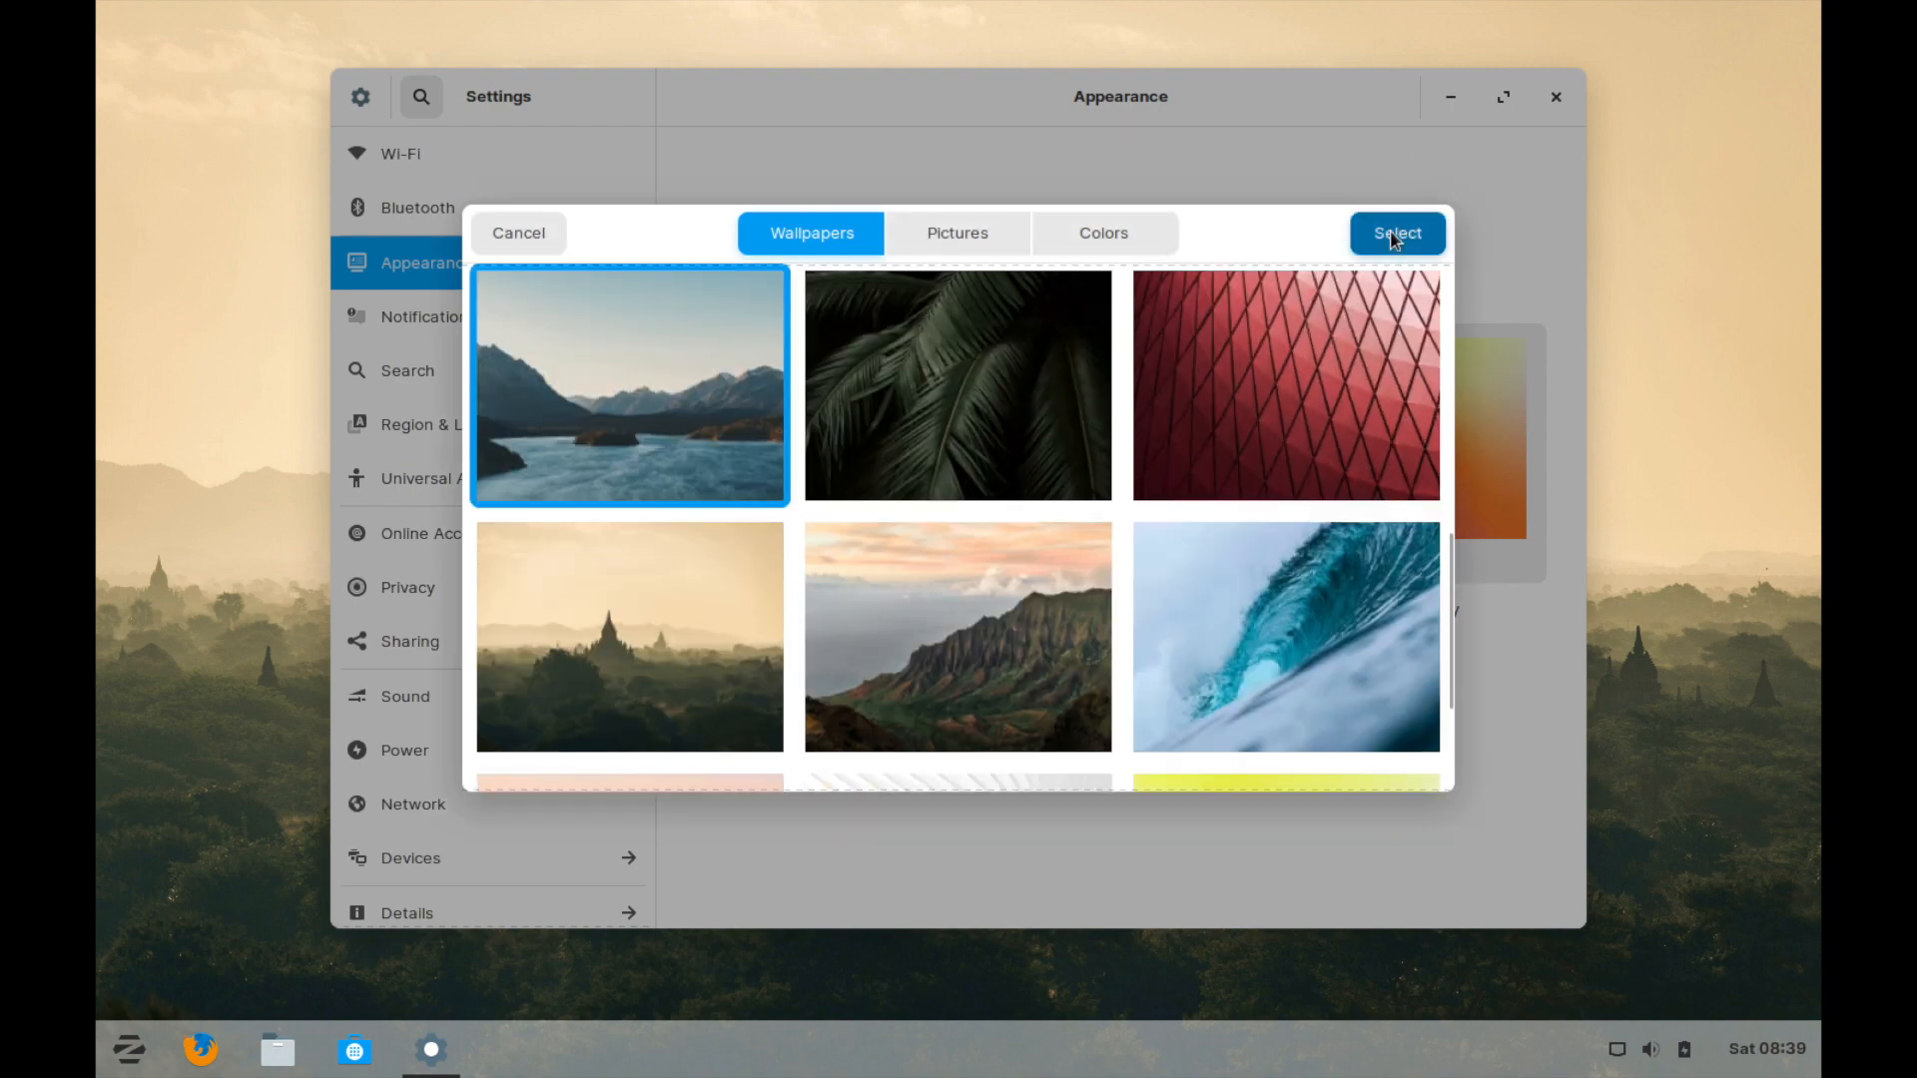
{"action": "left_click", "coordinate": [1396, 231]}
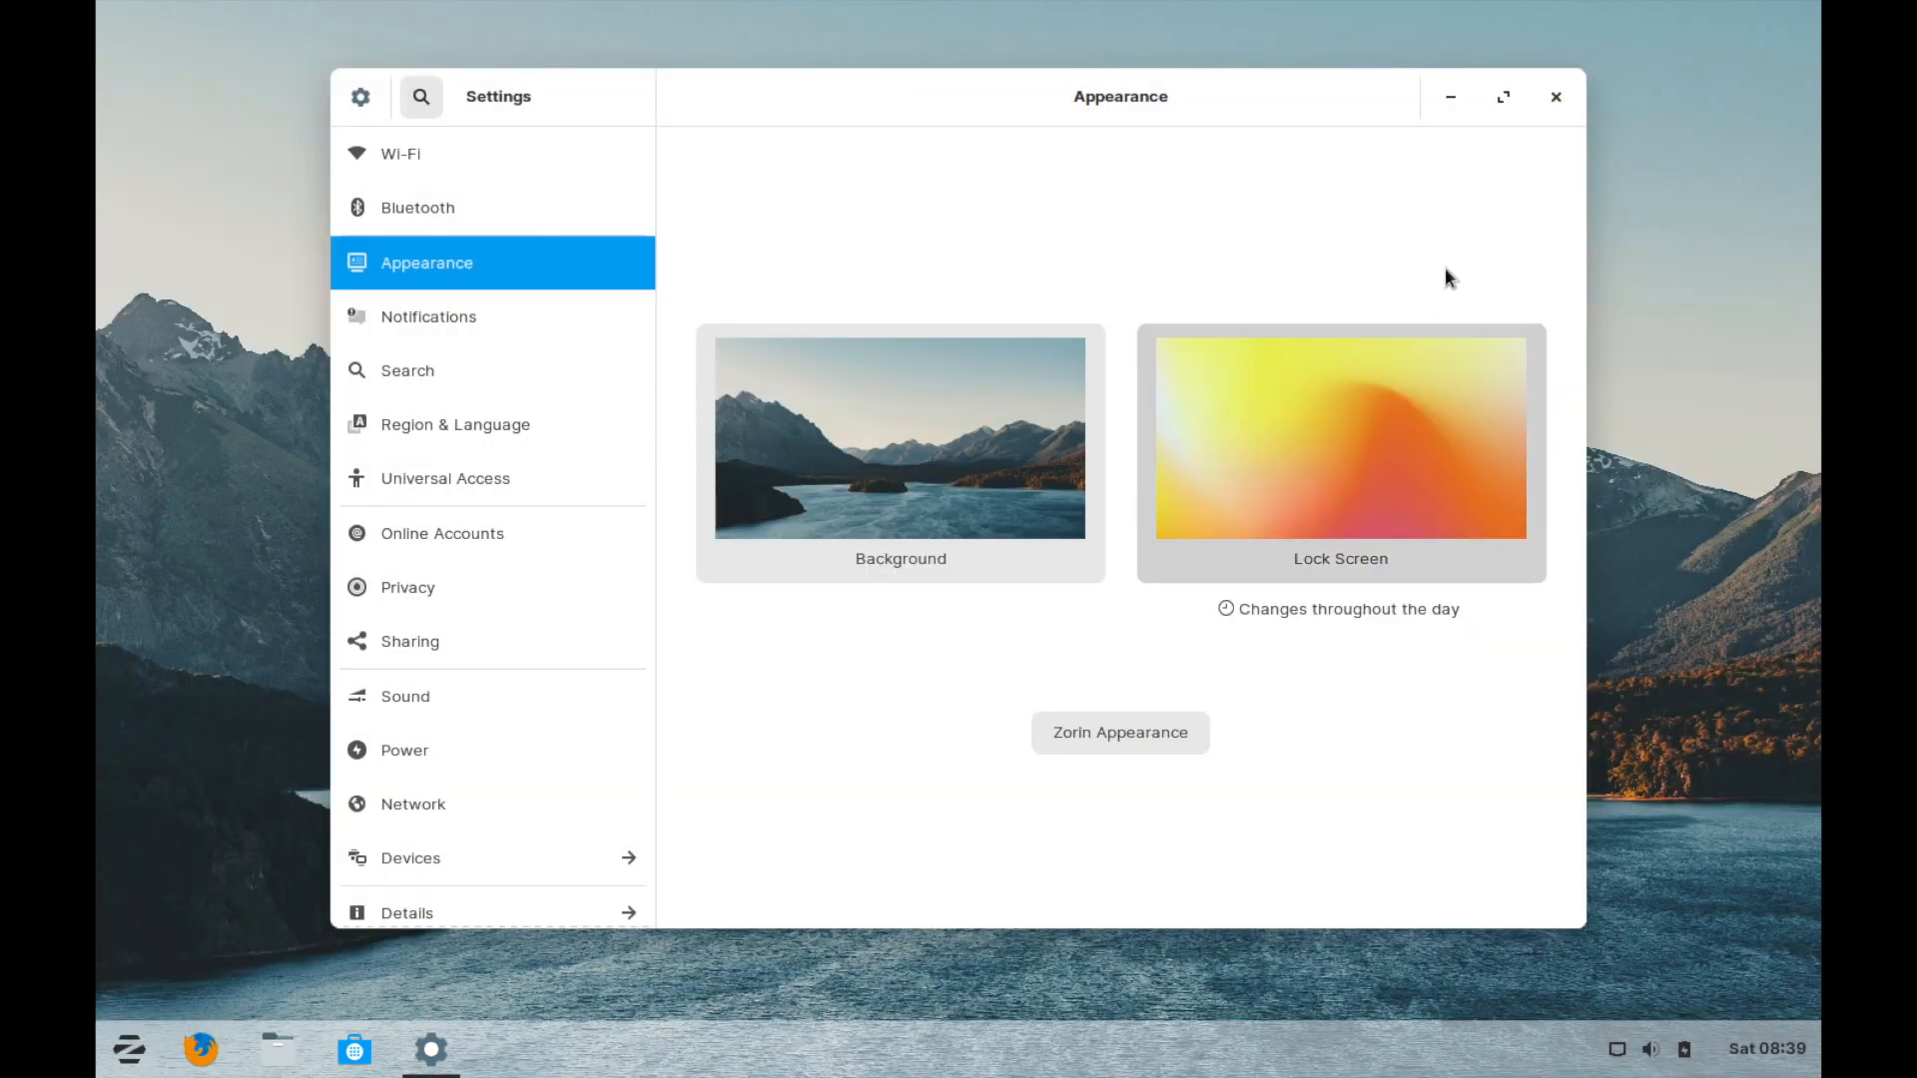
- Close the Settings window, leaving the mountain lake desktop visible
{"action": "left_click", "coordinate": [1555, 96]}
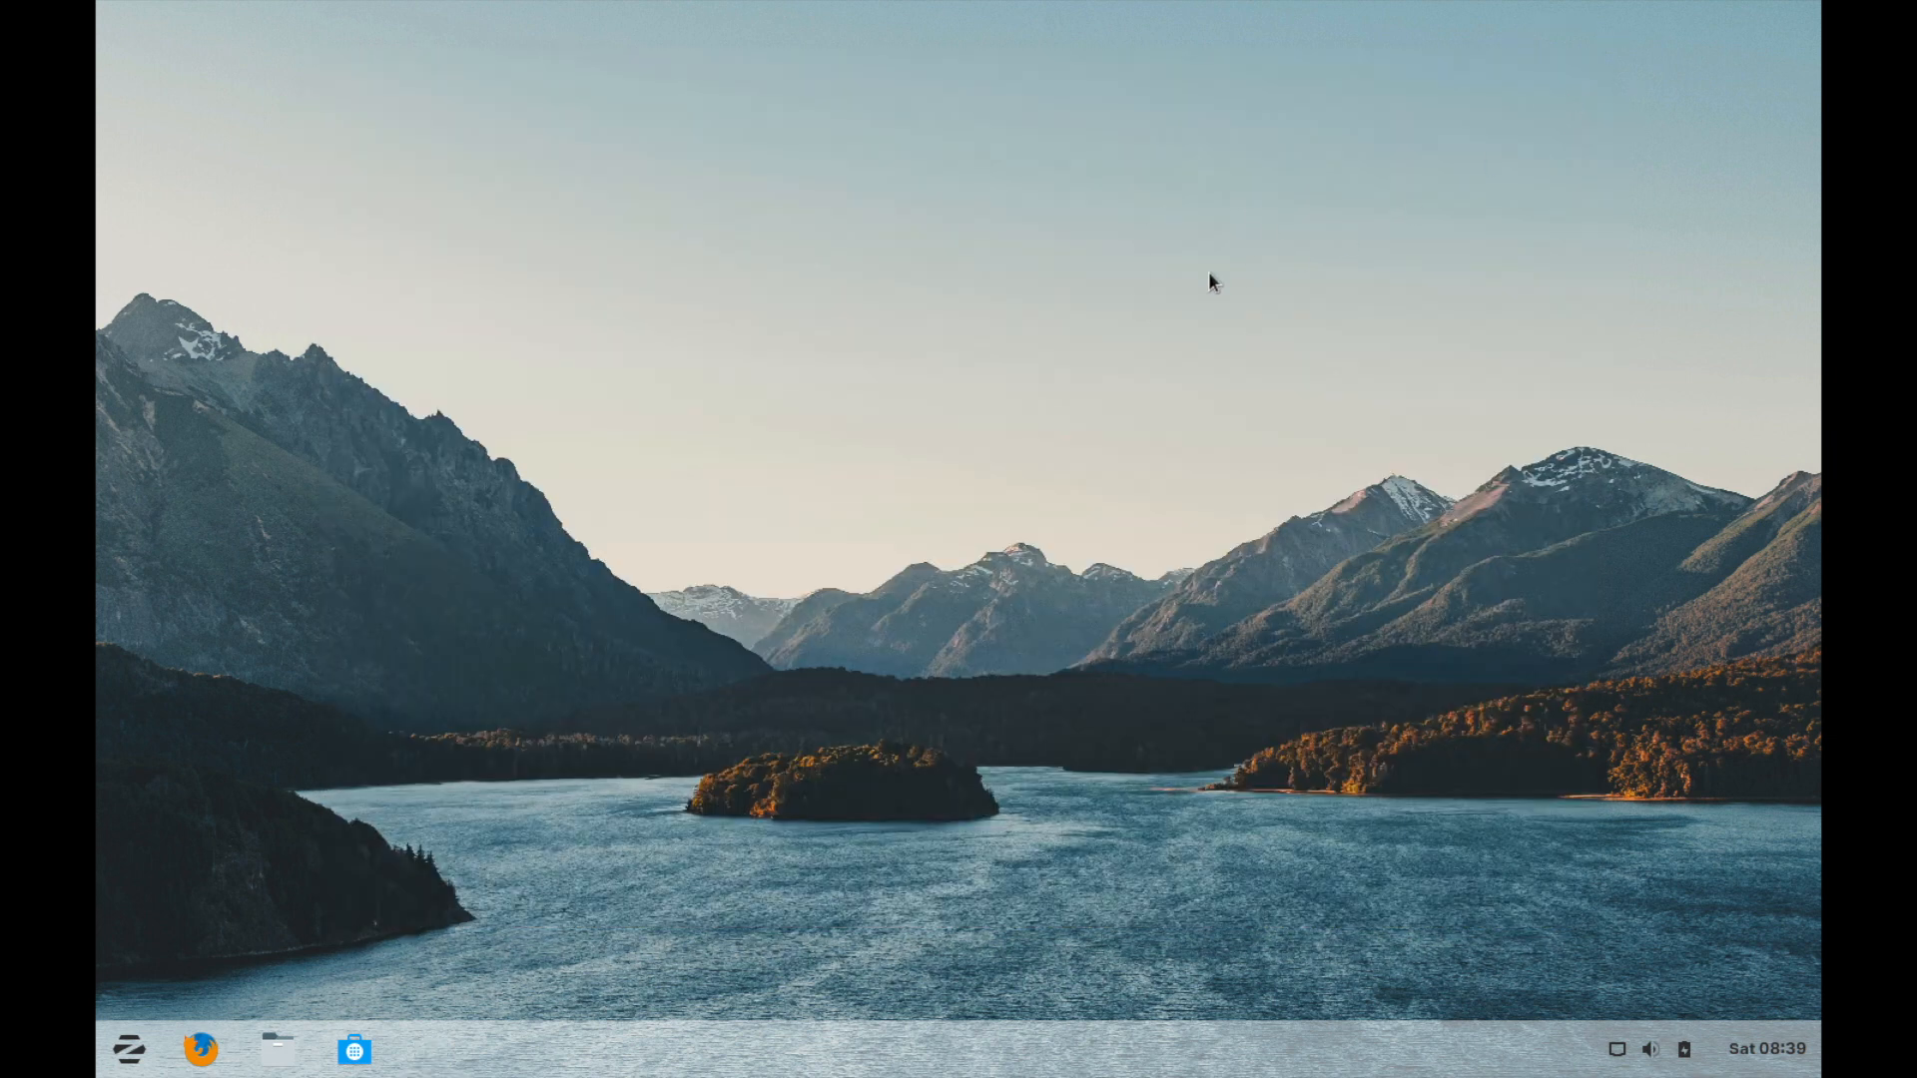
{"action": "mouse_move", "coordinate": [1156, 323]}
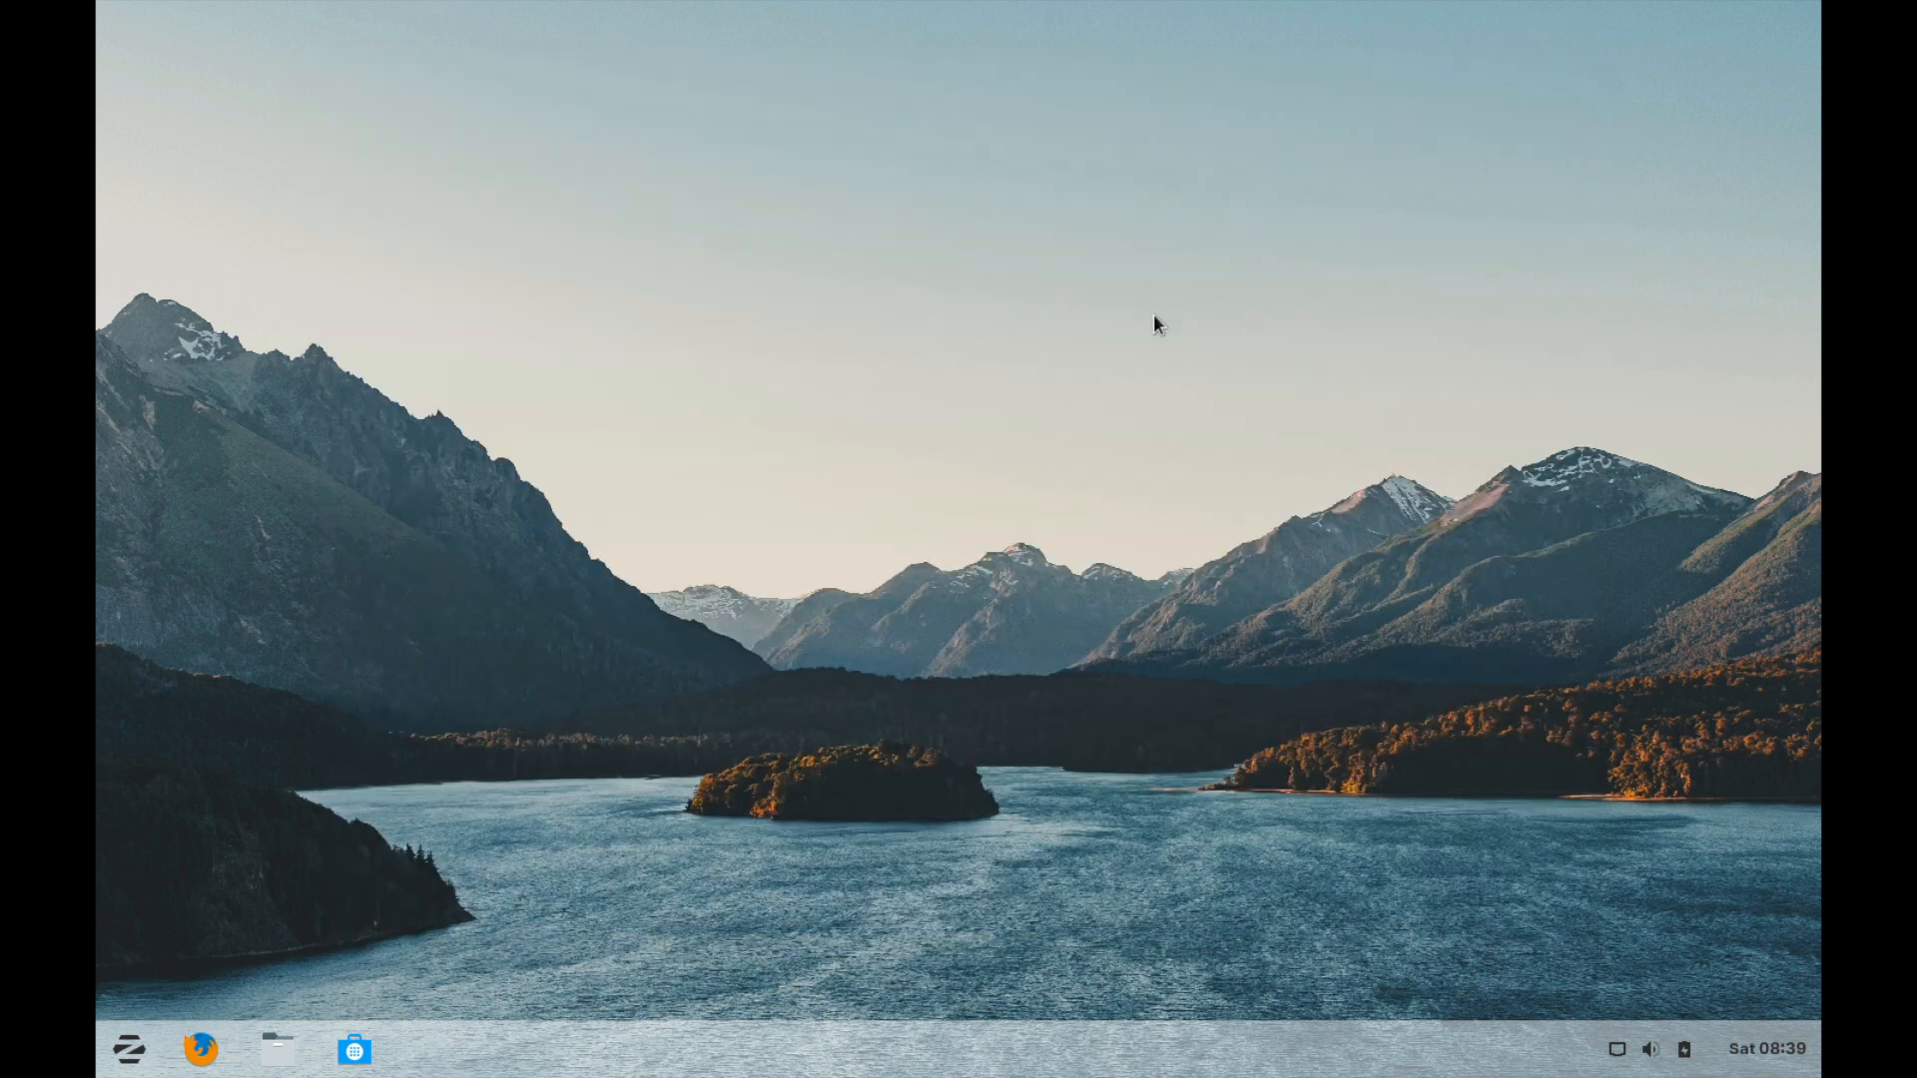
{"action": "mouse_move", "coordinate": [920, 1062]}
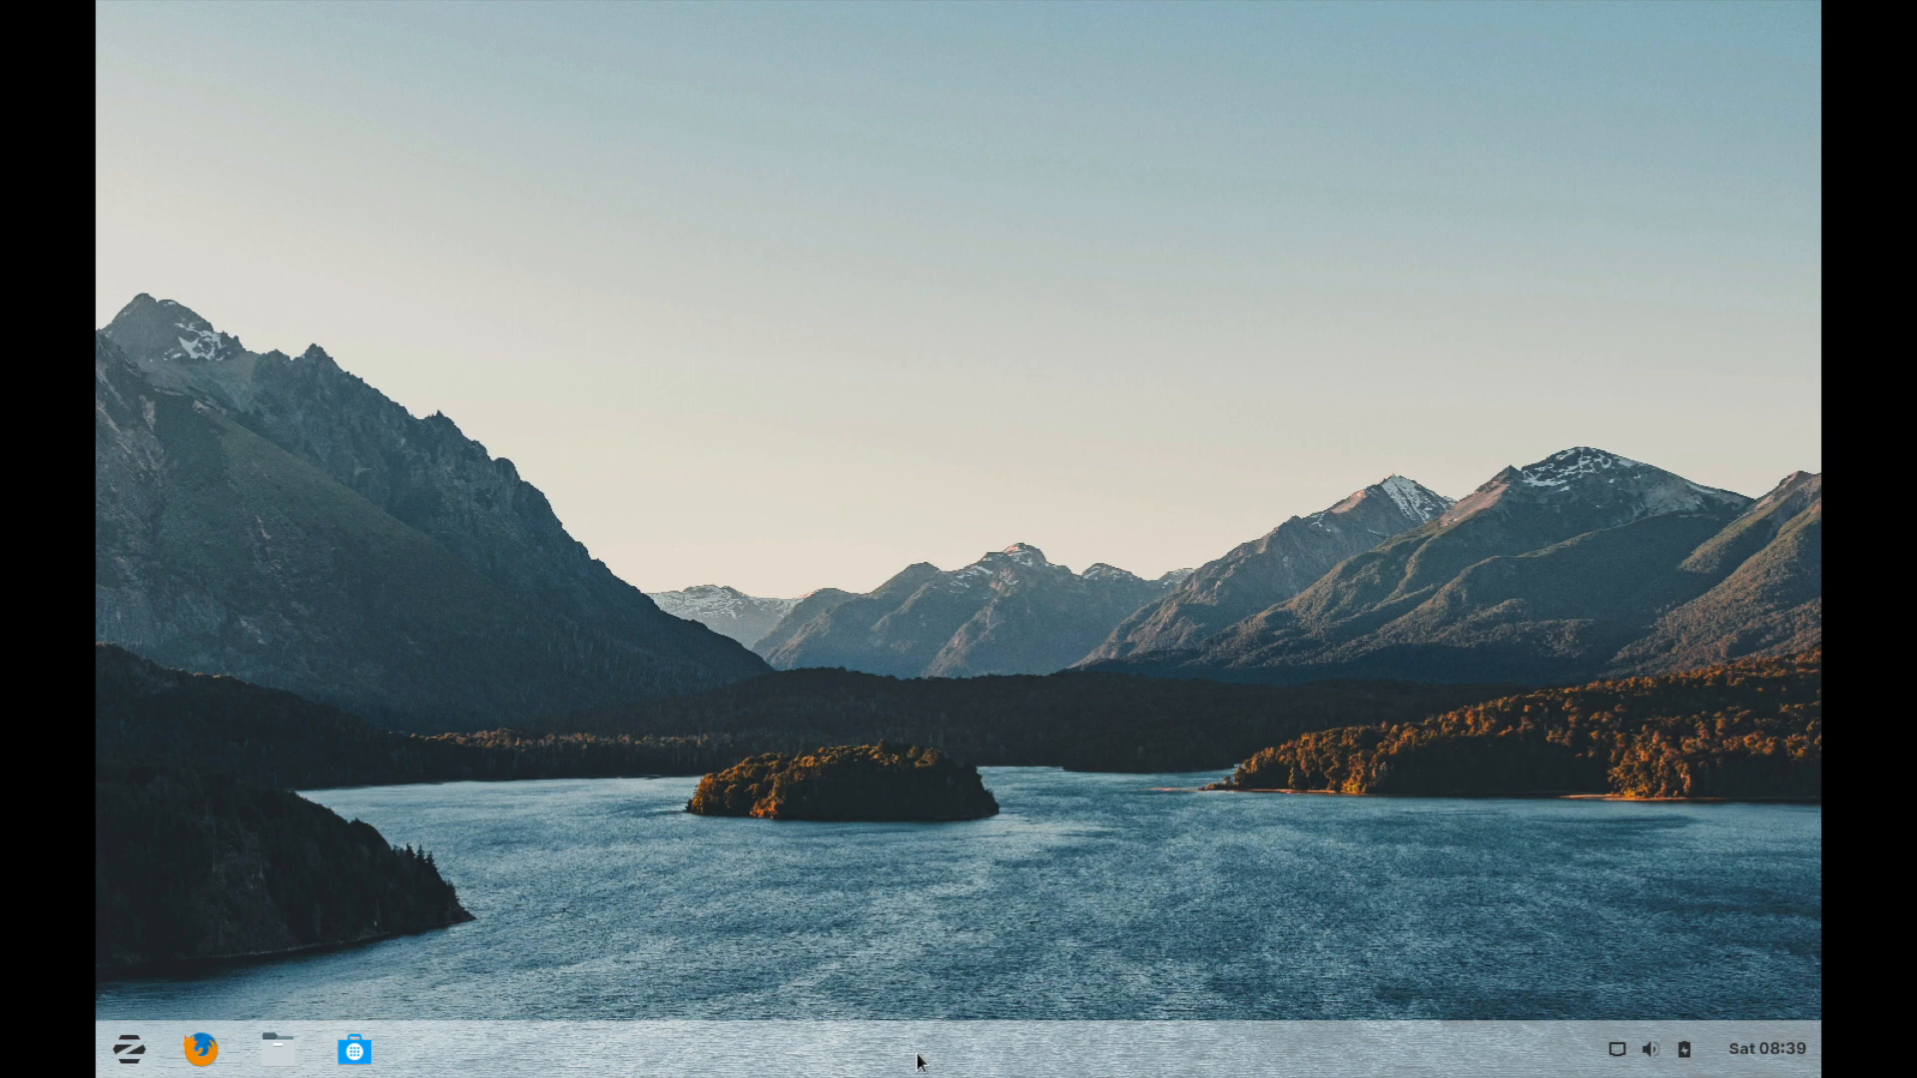
{"action": "mouse_move", "coordinate": [961, 1064]}
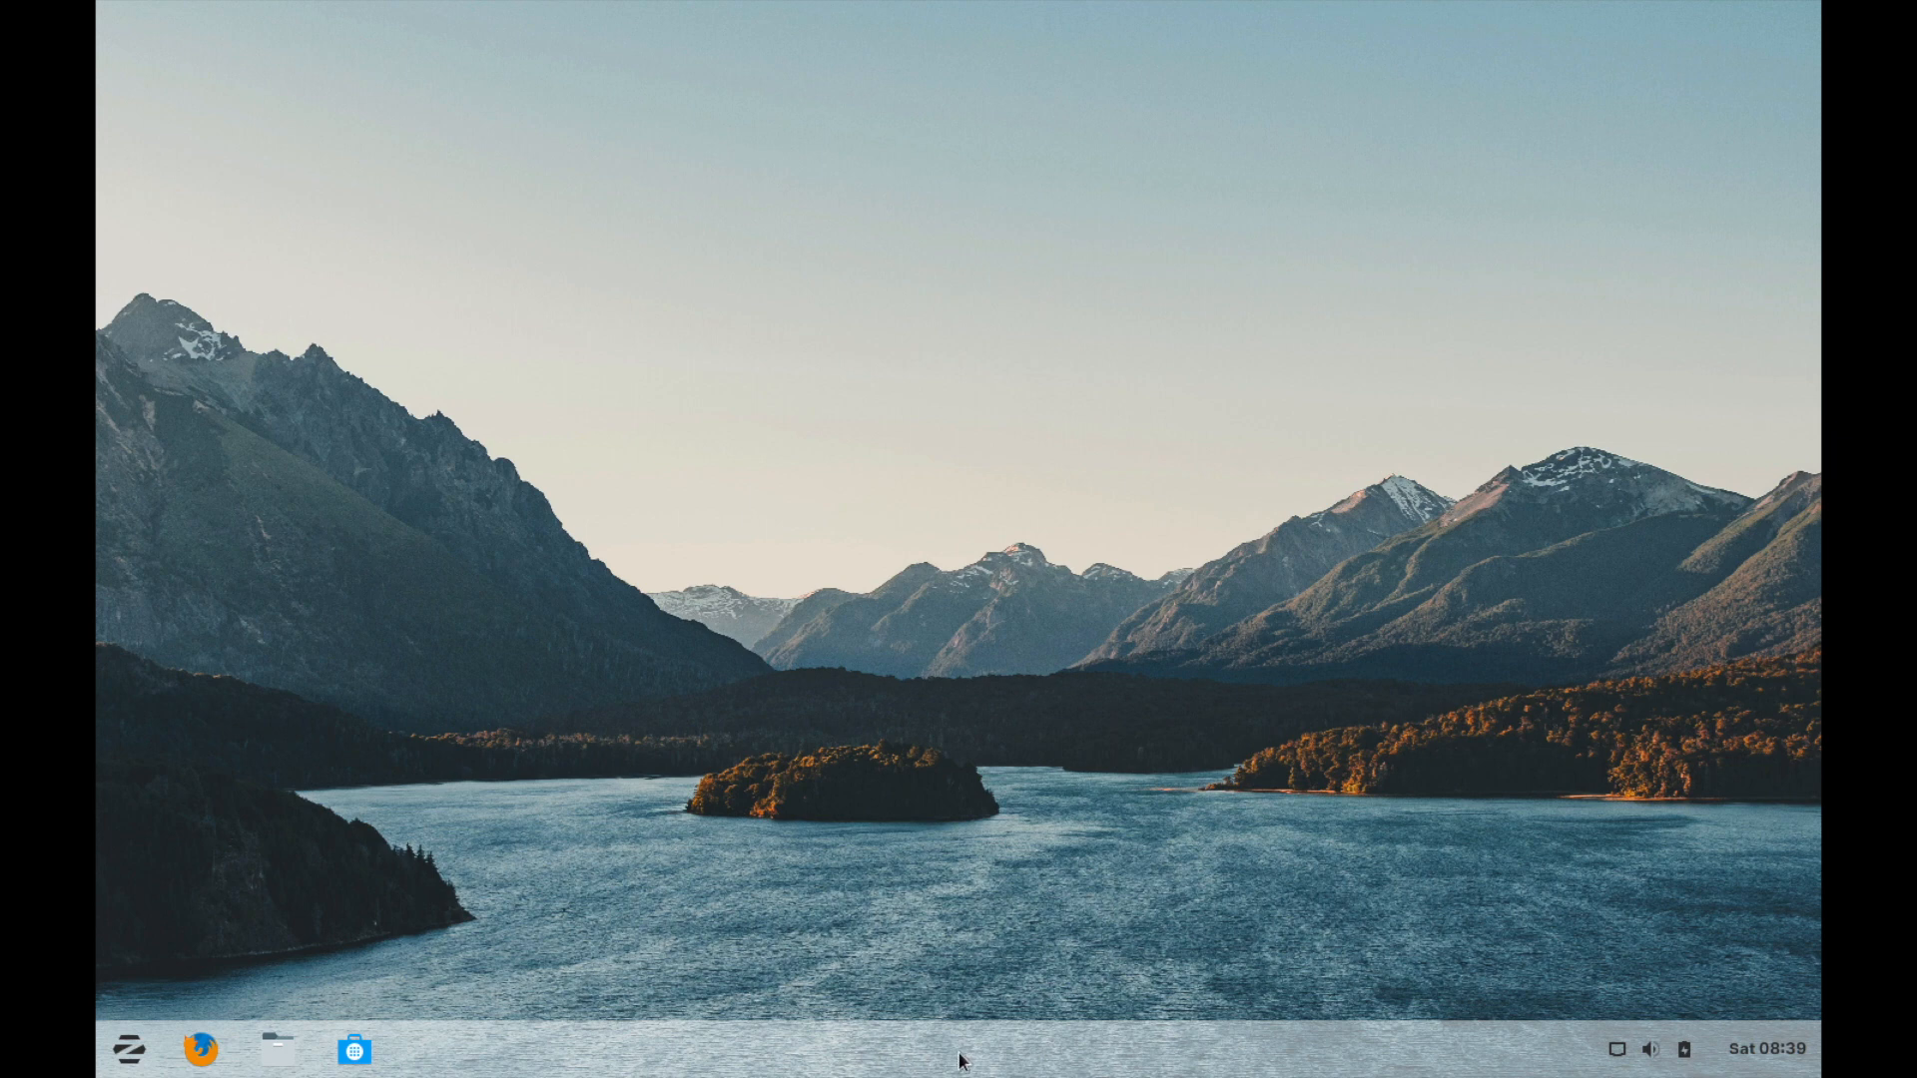
{"action": "mouse_move", "coordinate": [966, 1007]}
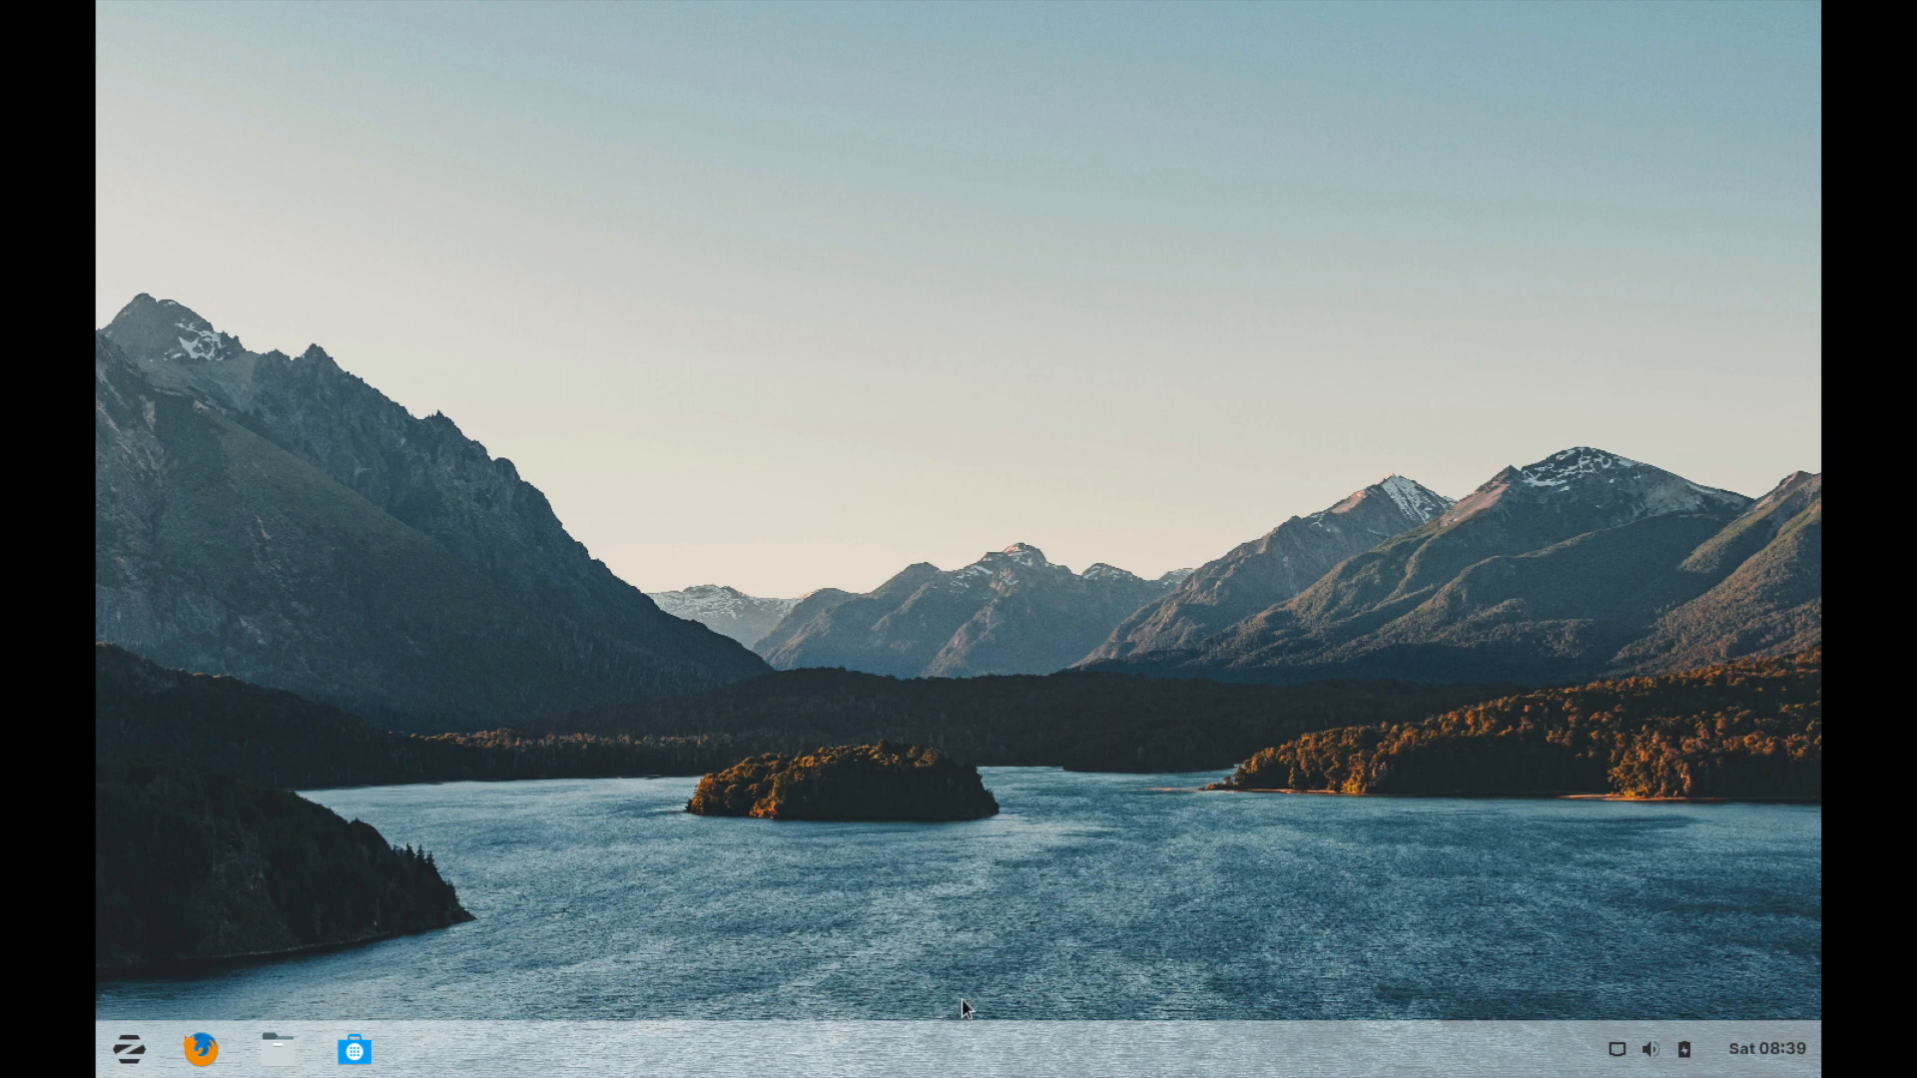
{"action": "mouse_move", "coordinate": [979, 903]}
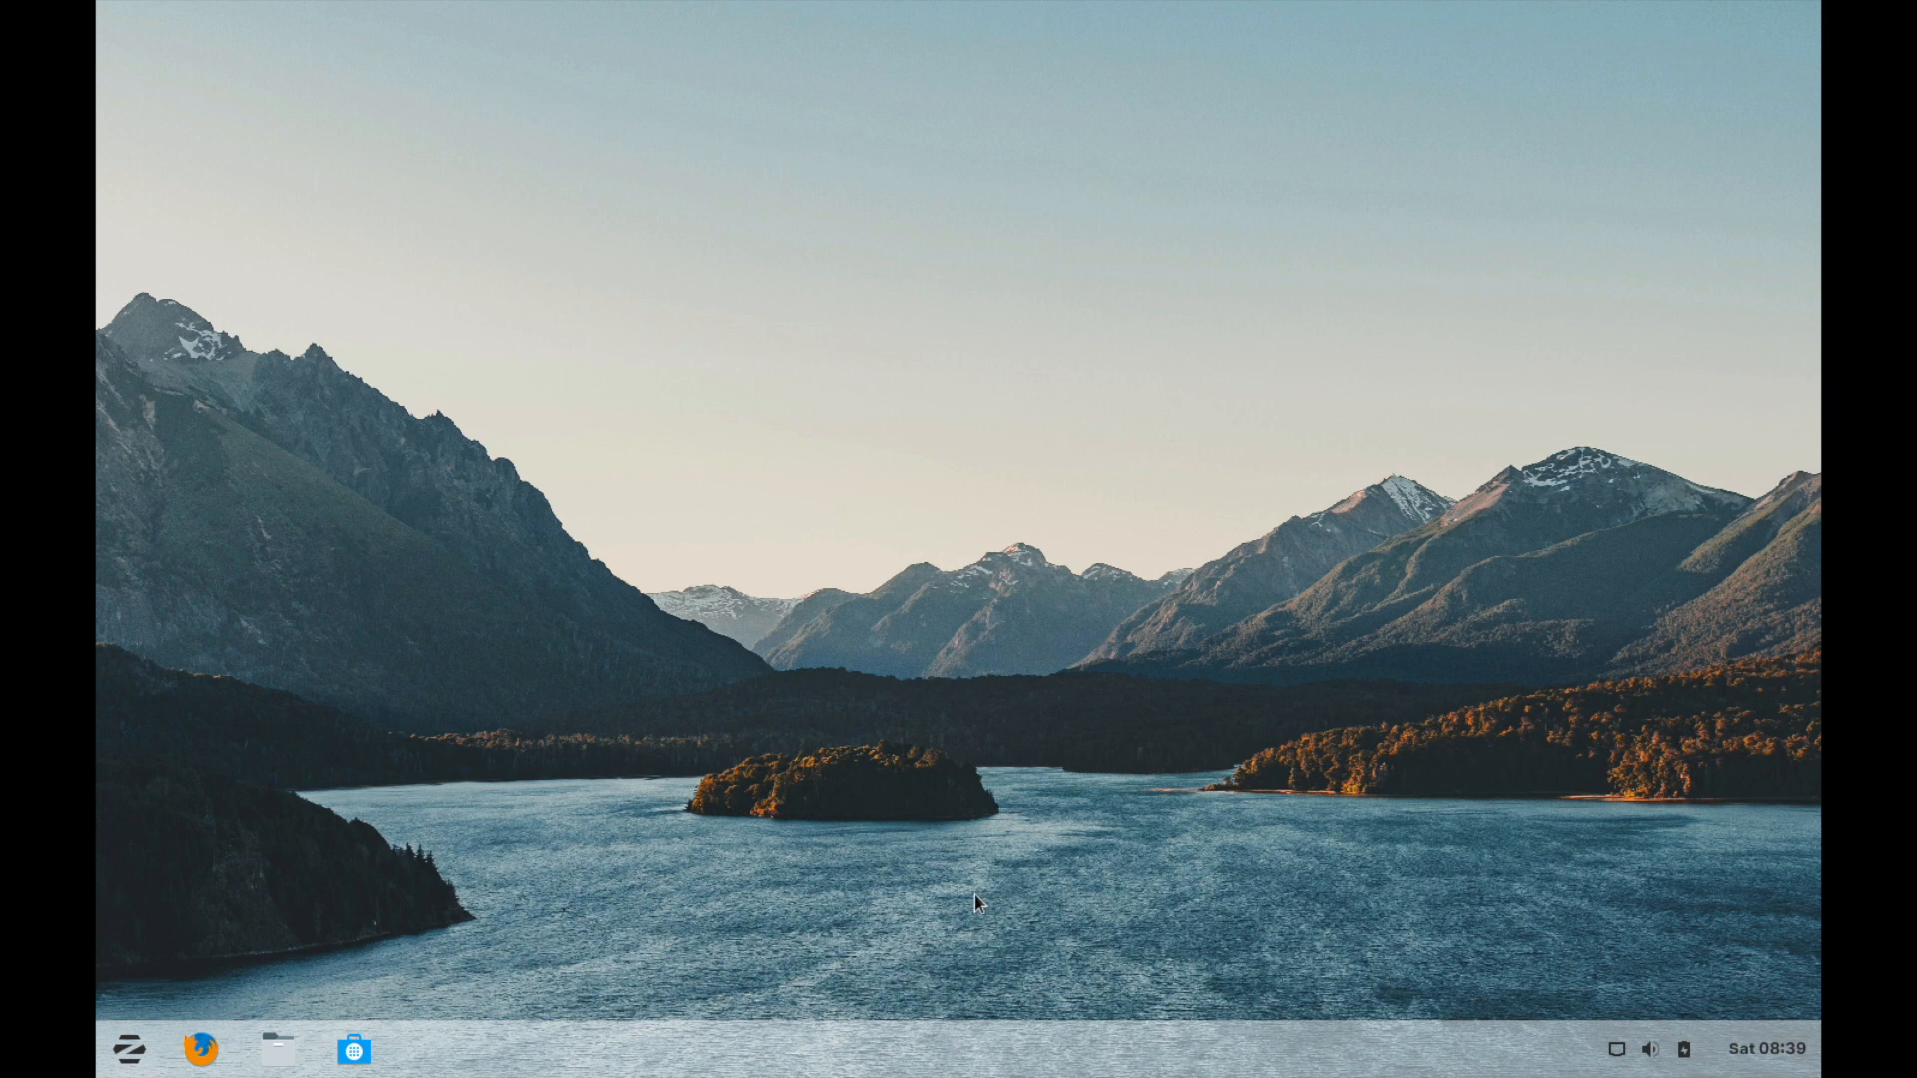
{"action": "mouse_move", "coordinate": [921, 712]}
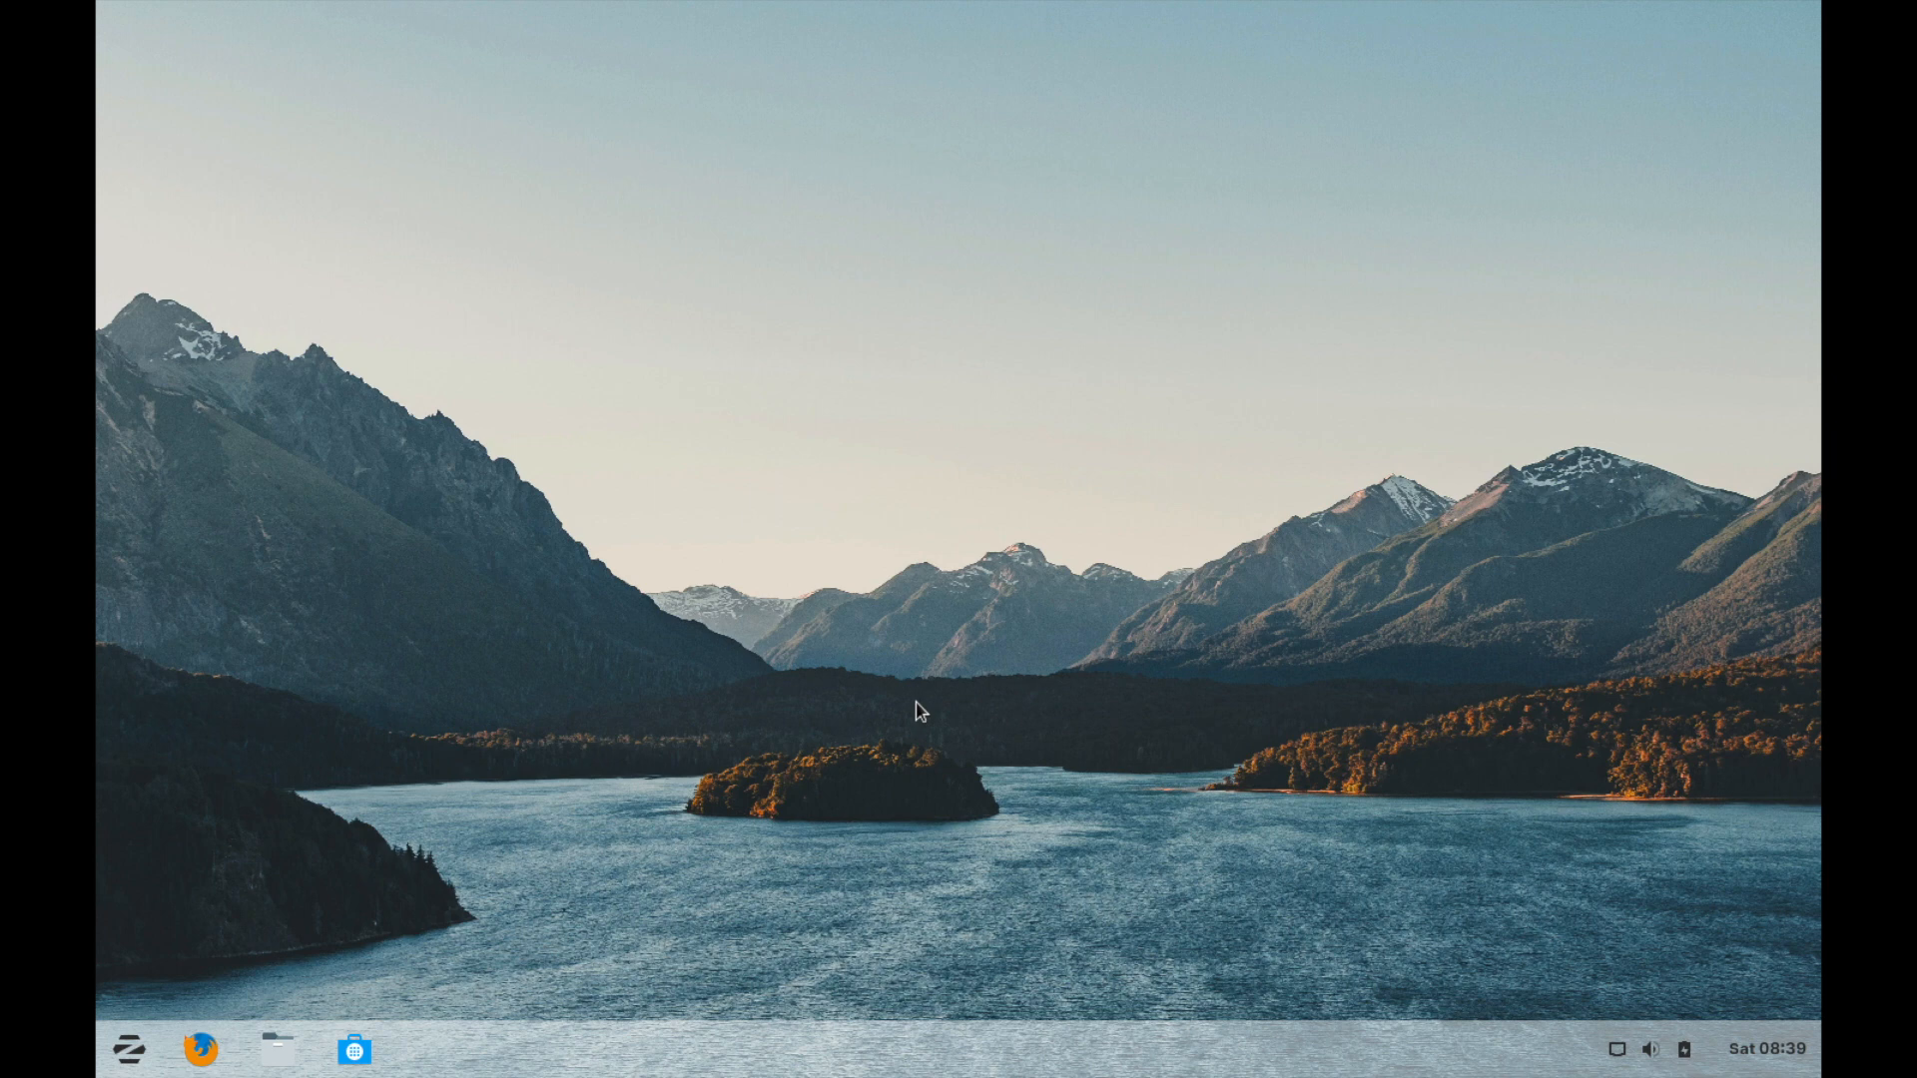
{"action": "mouse_move", "coordinate": [621, 805]}
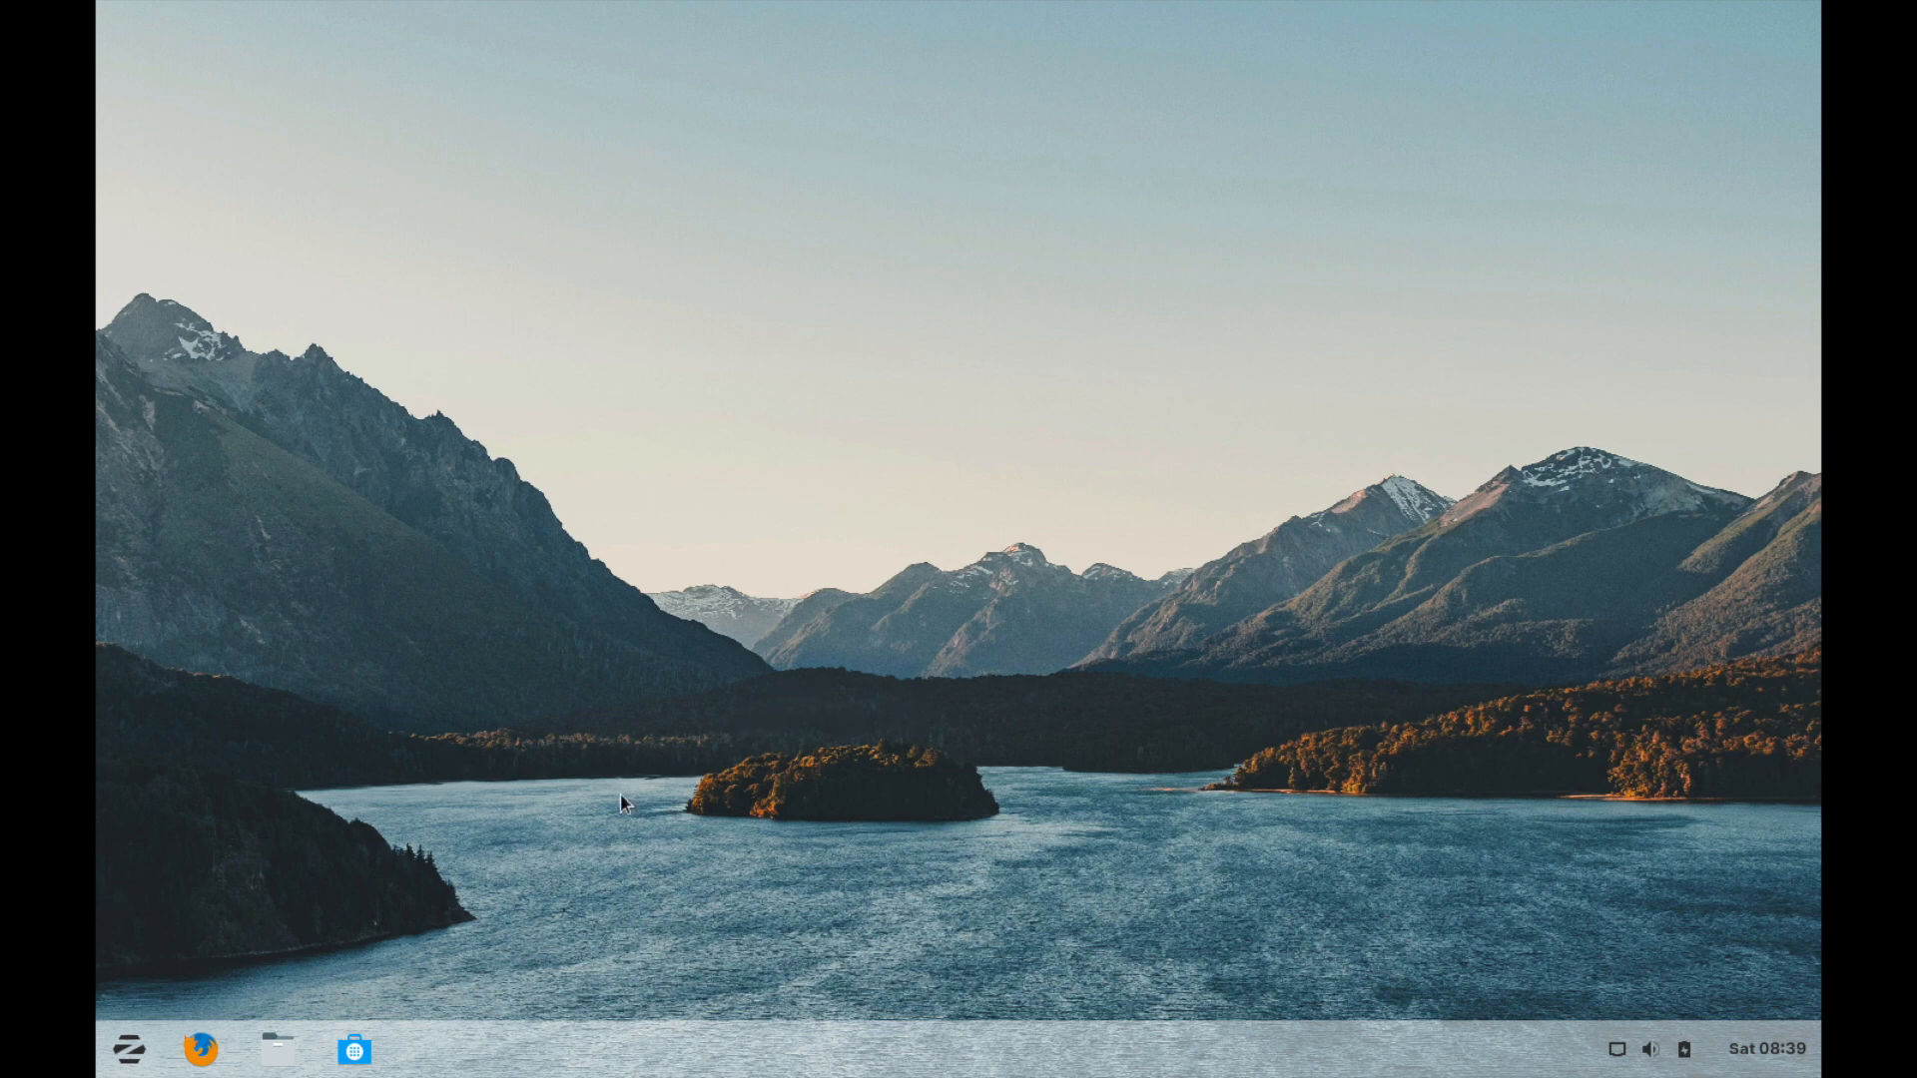
{"action": "mouse_move", "coordinate": [275, 1049]}
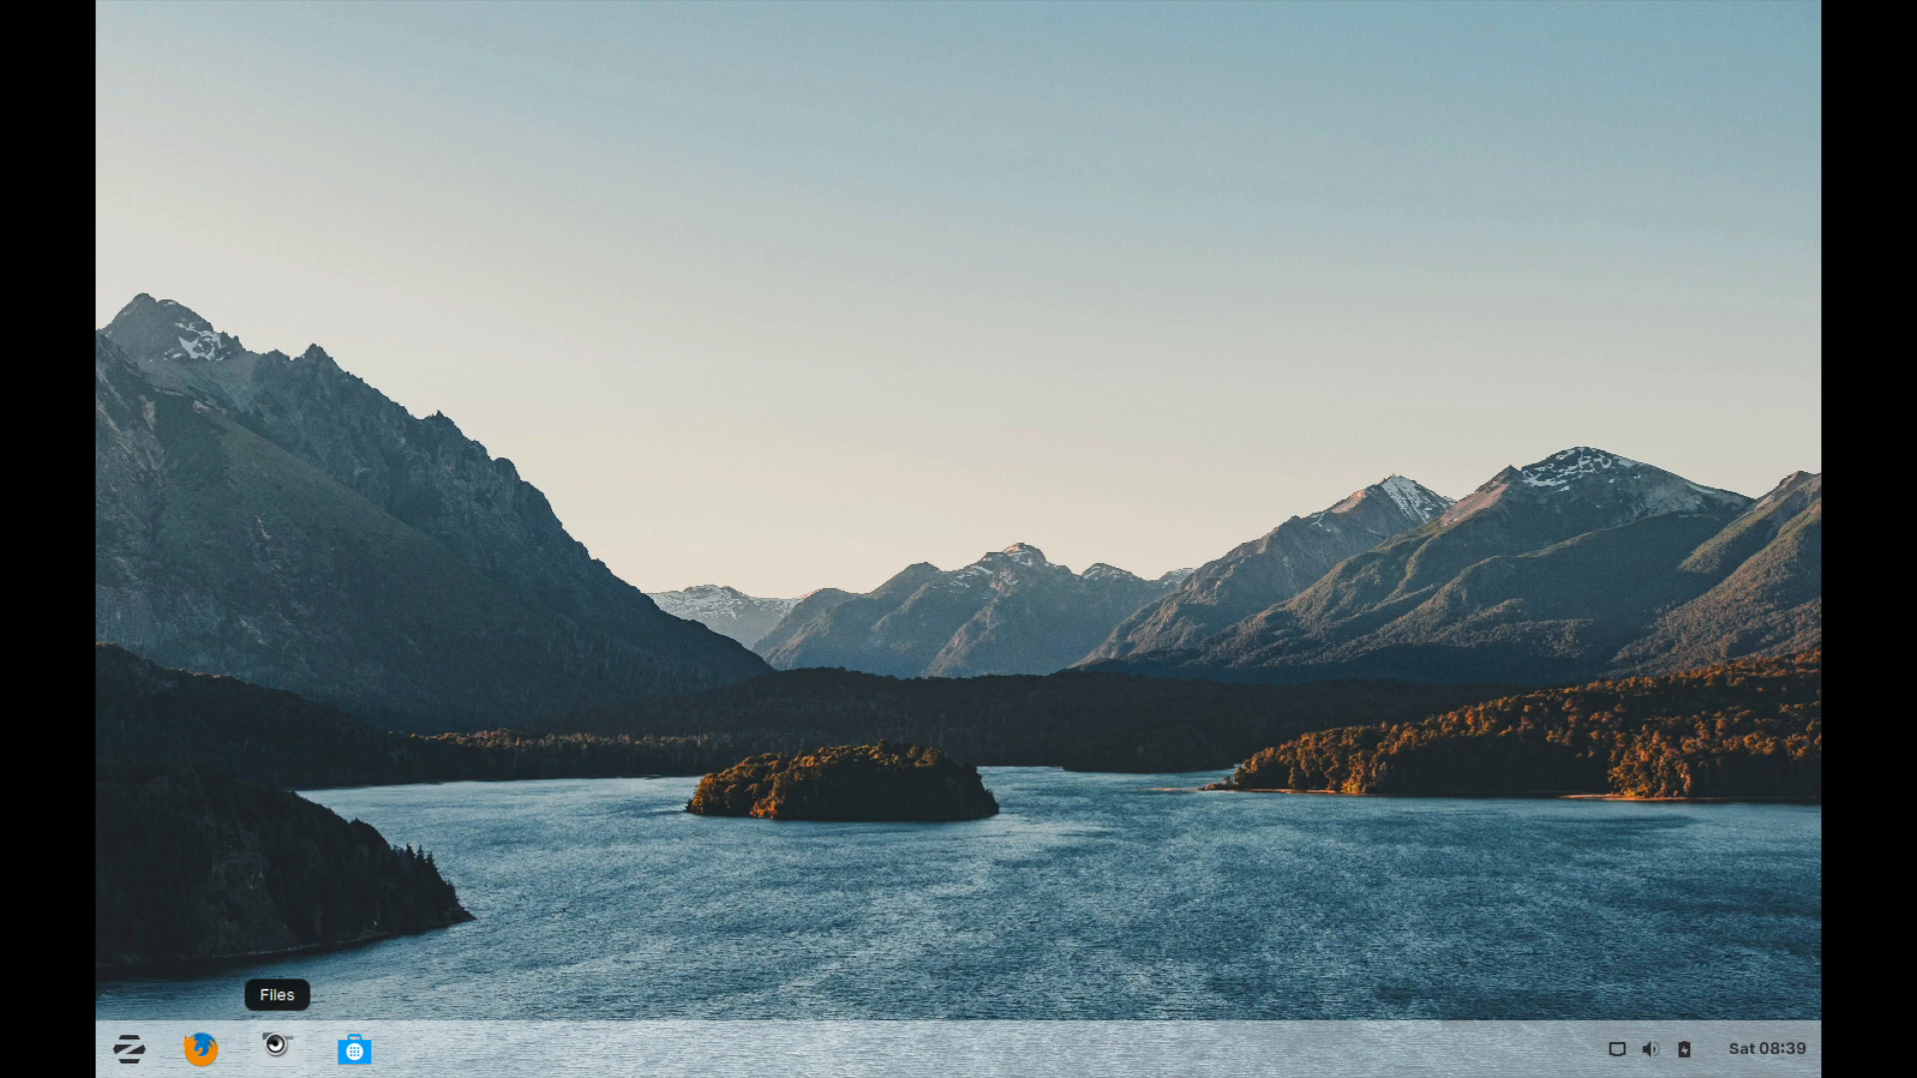
- Launch Files on the Home folder and enlarge its window to fit all folders in one row
{"action": "left_click", "coordinate": [276, 1048]}
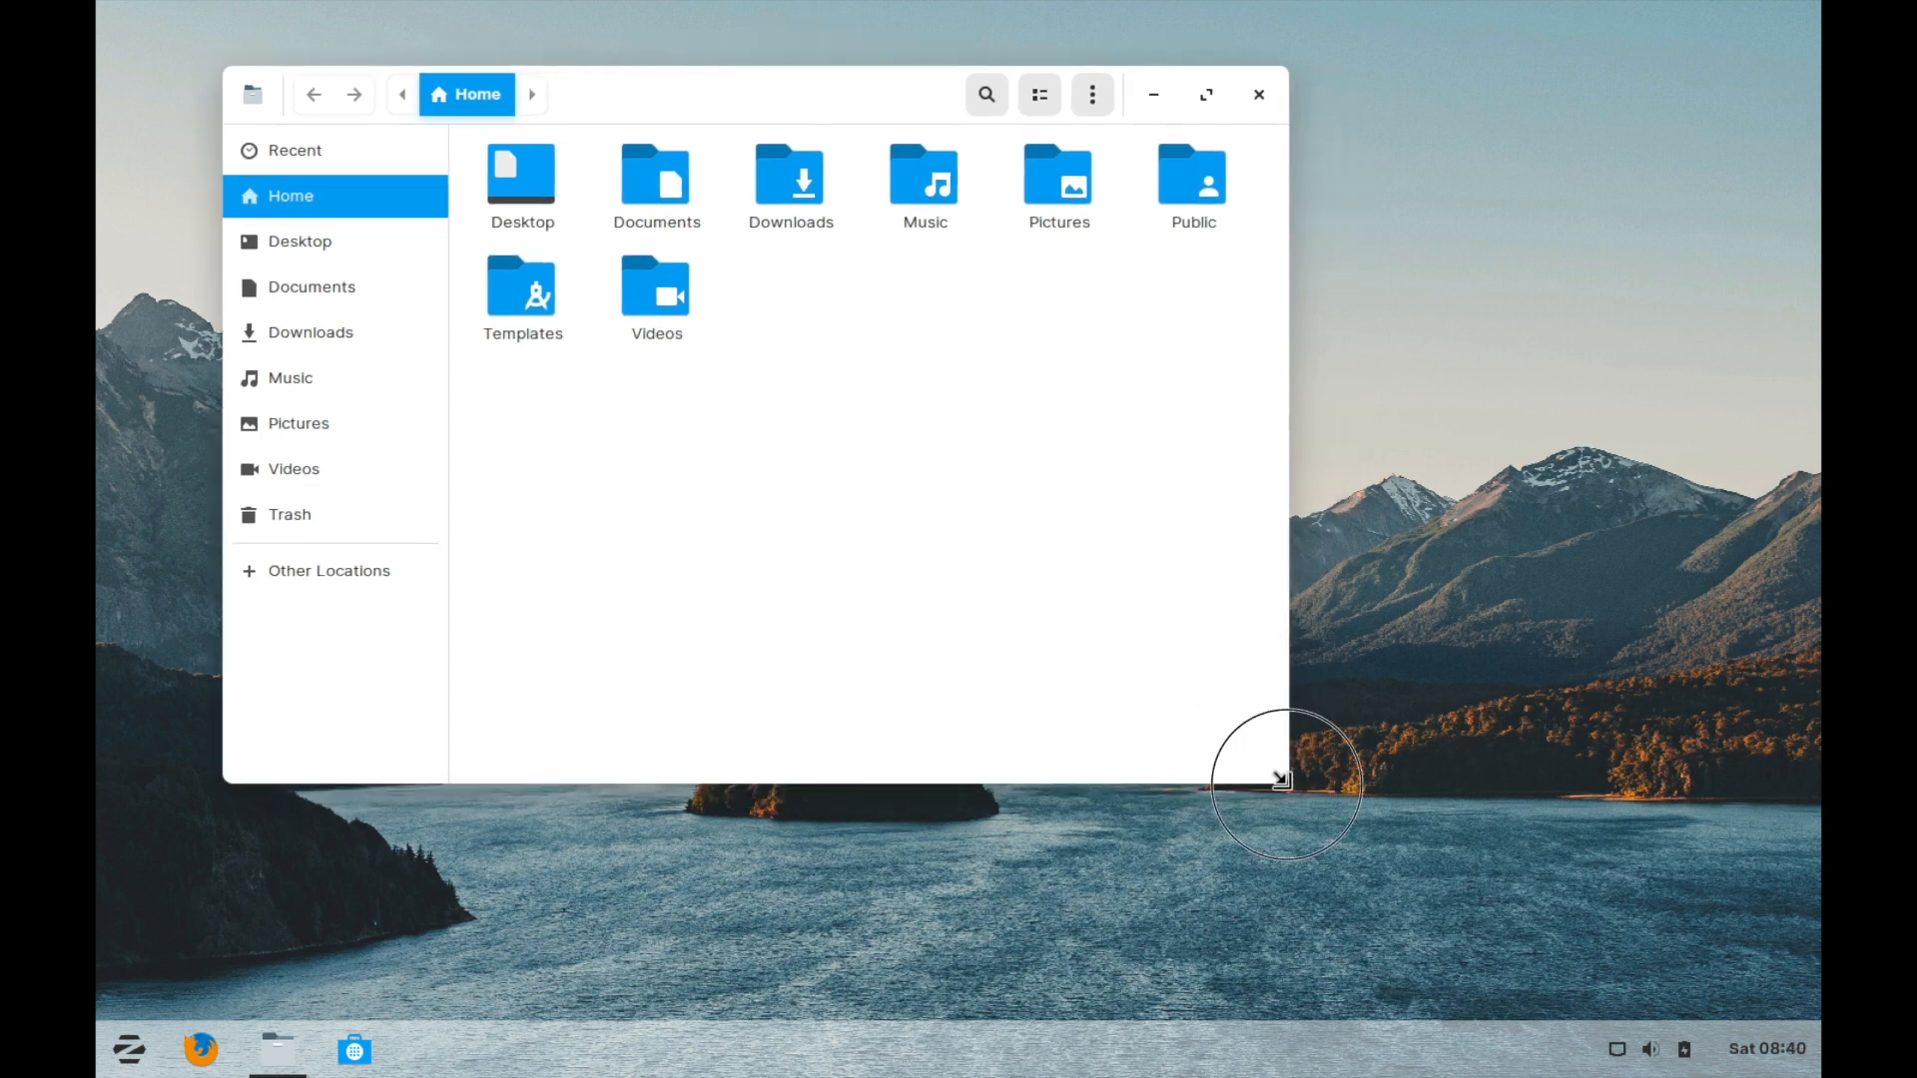
{"action": "left_click_drag", "start_coordinate": [1280, 779], "coordinate": [1619, 935]}
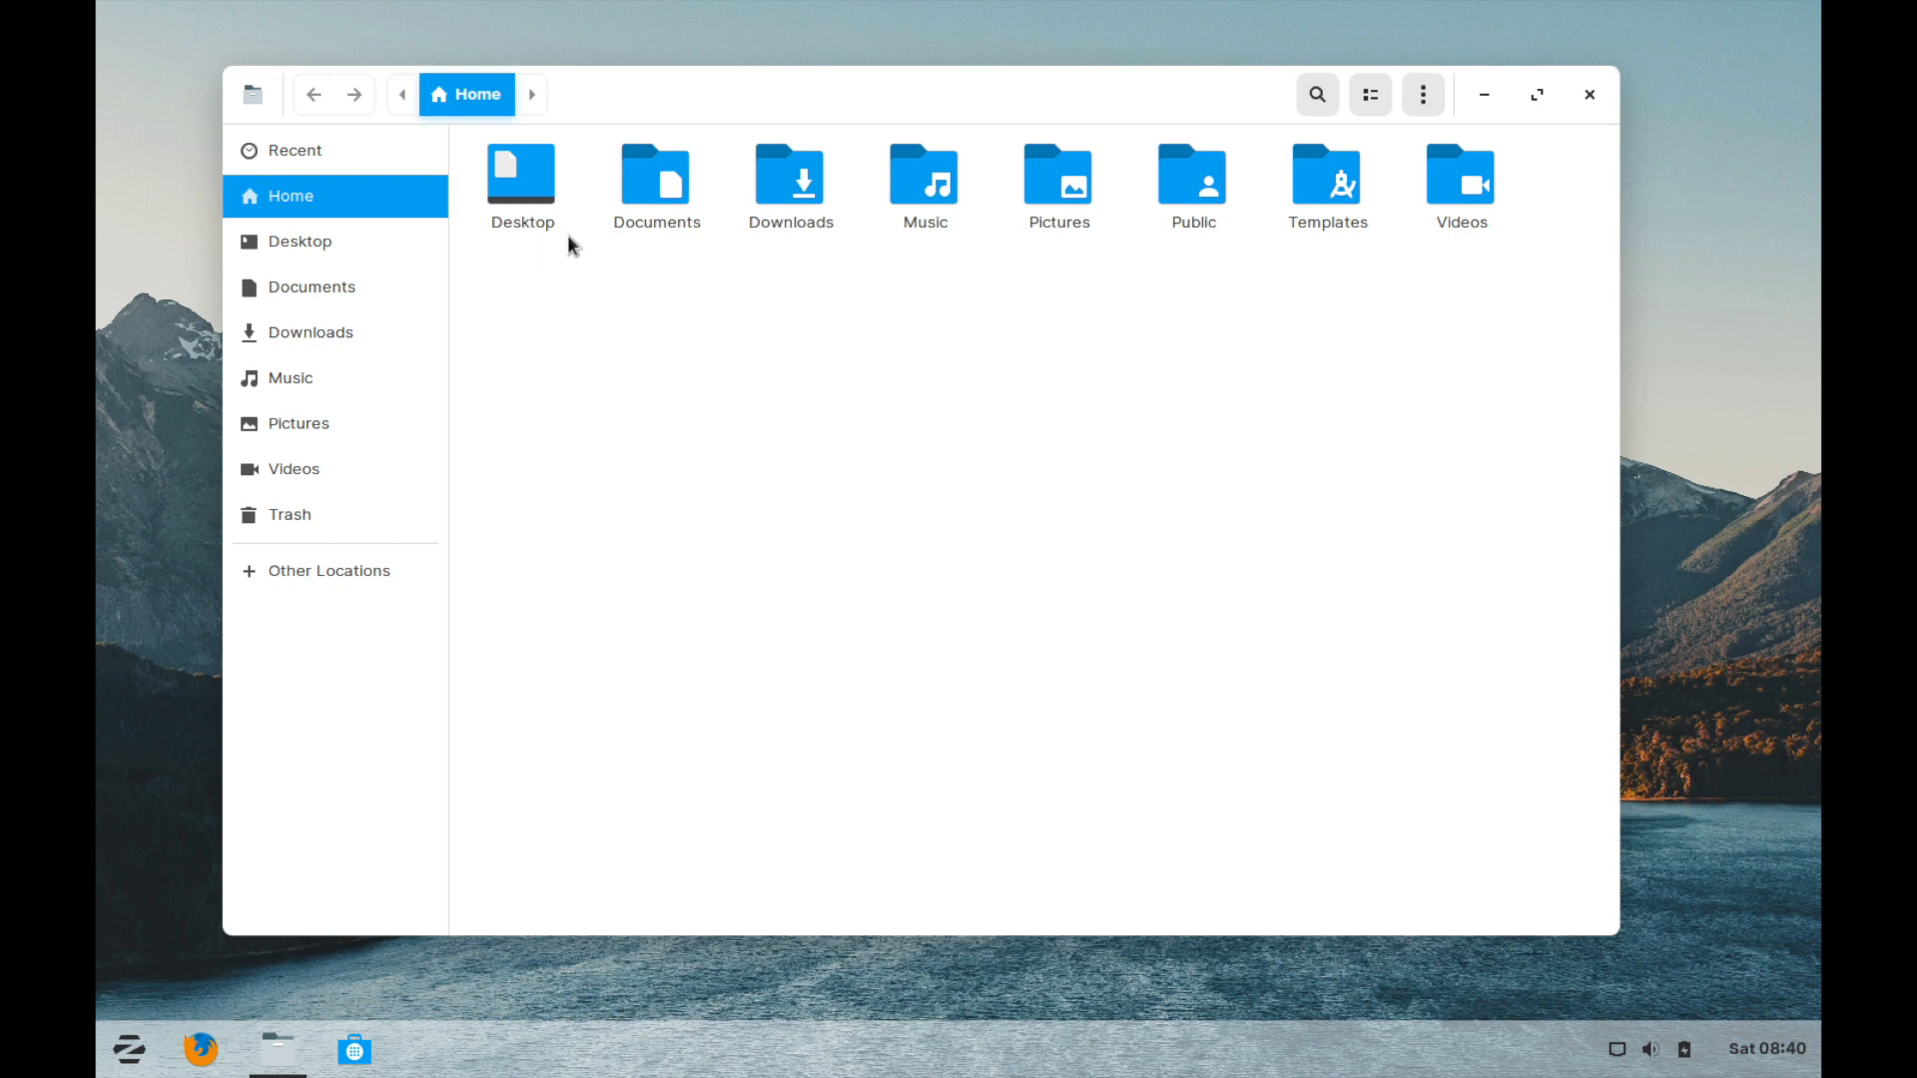
{"action": "mouse_move", "coordinate": [465, 94]}
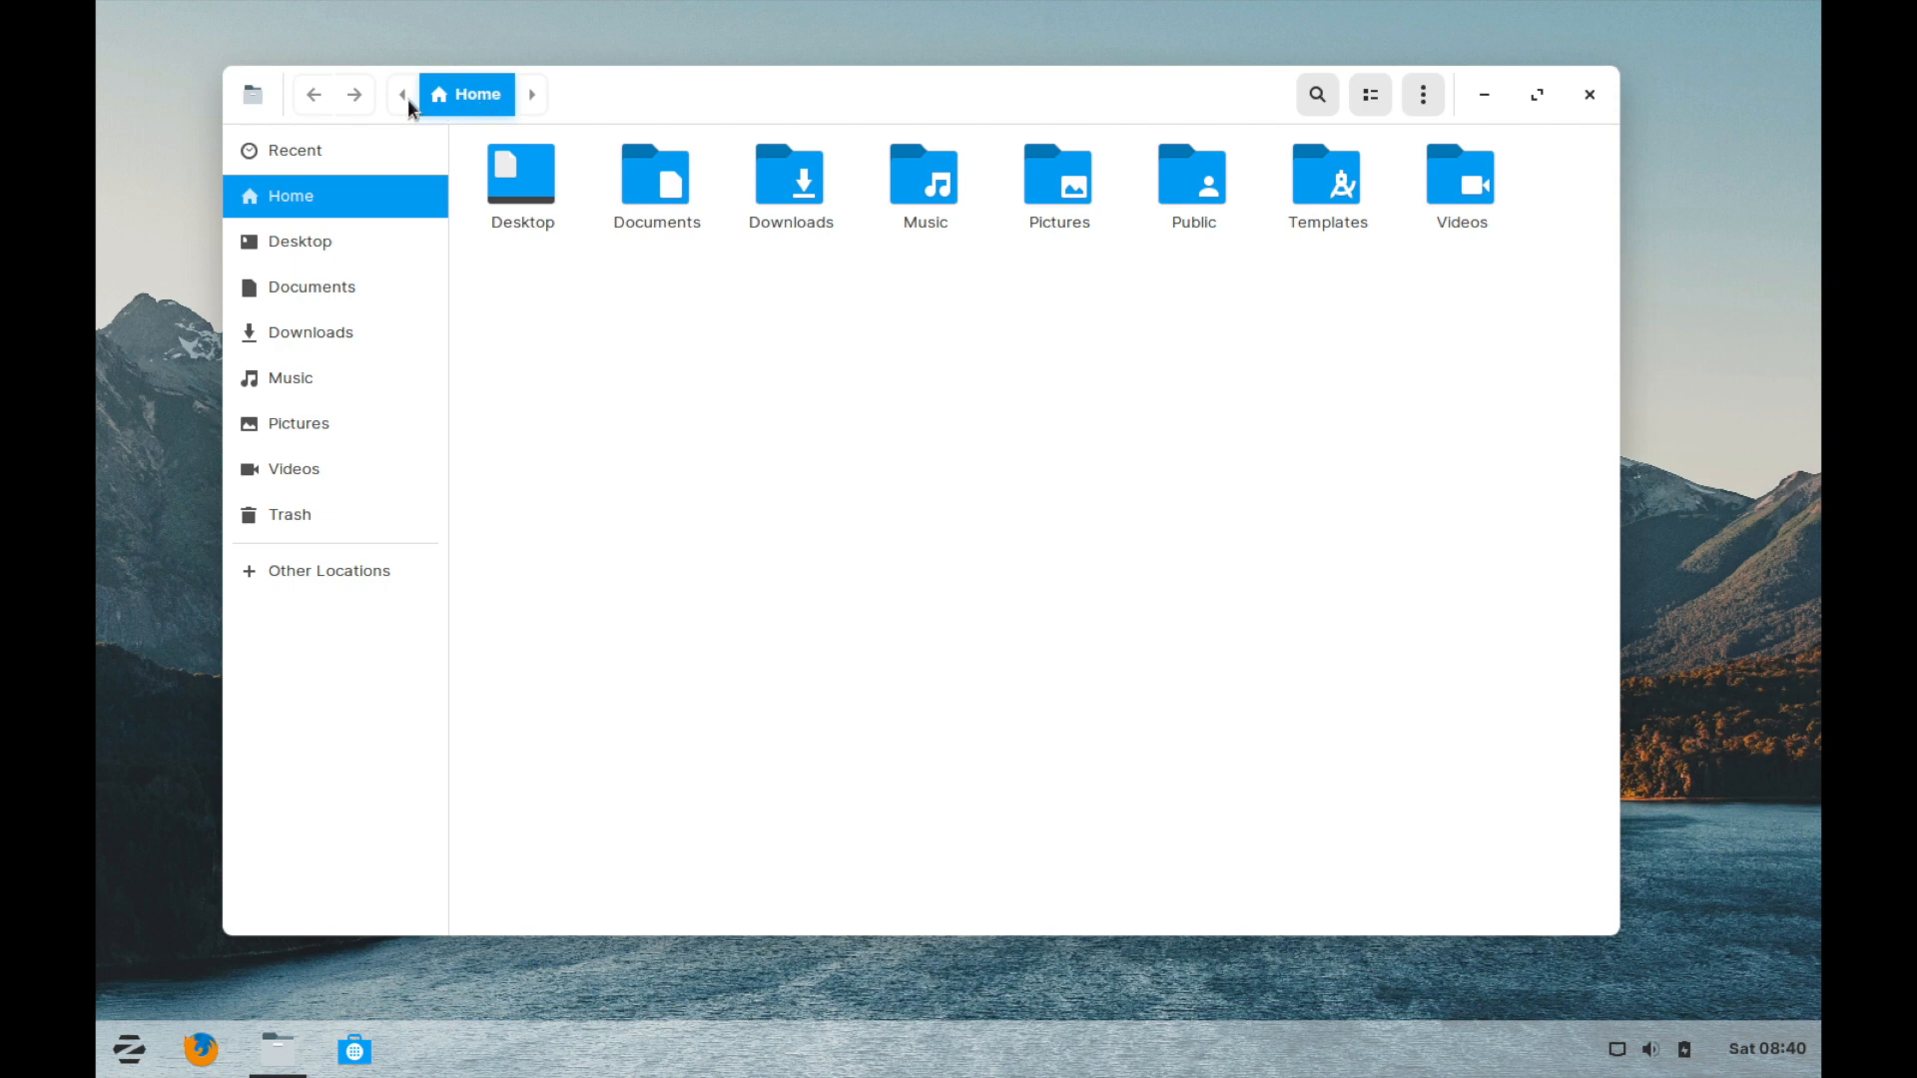
{"action": "mouse_move", "coordinate": [425, 144]}
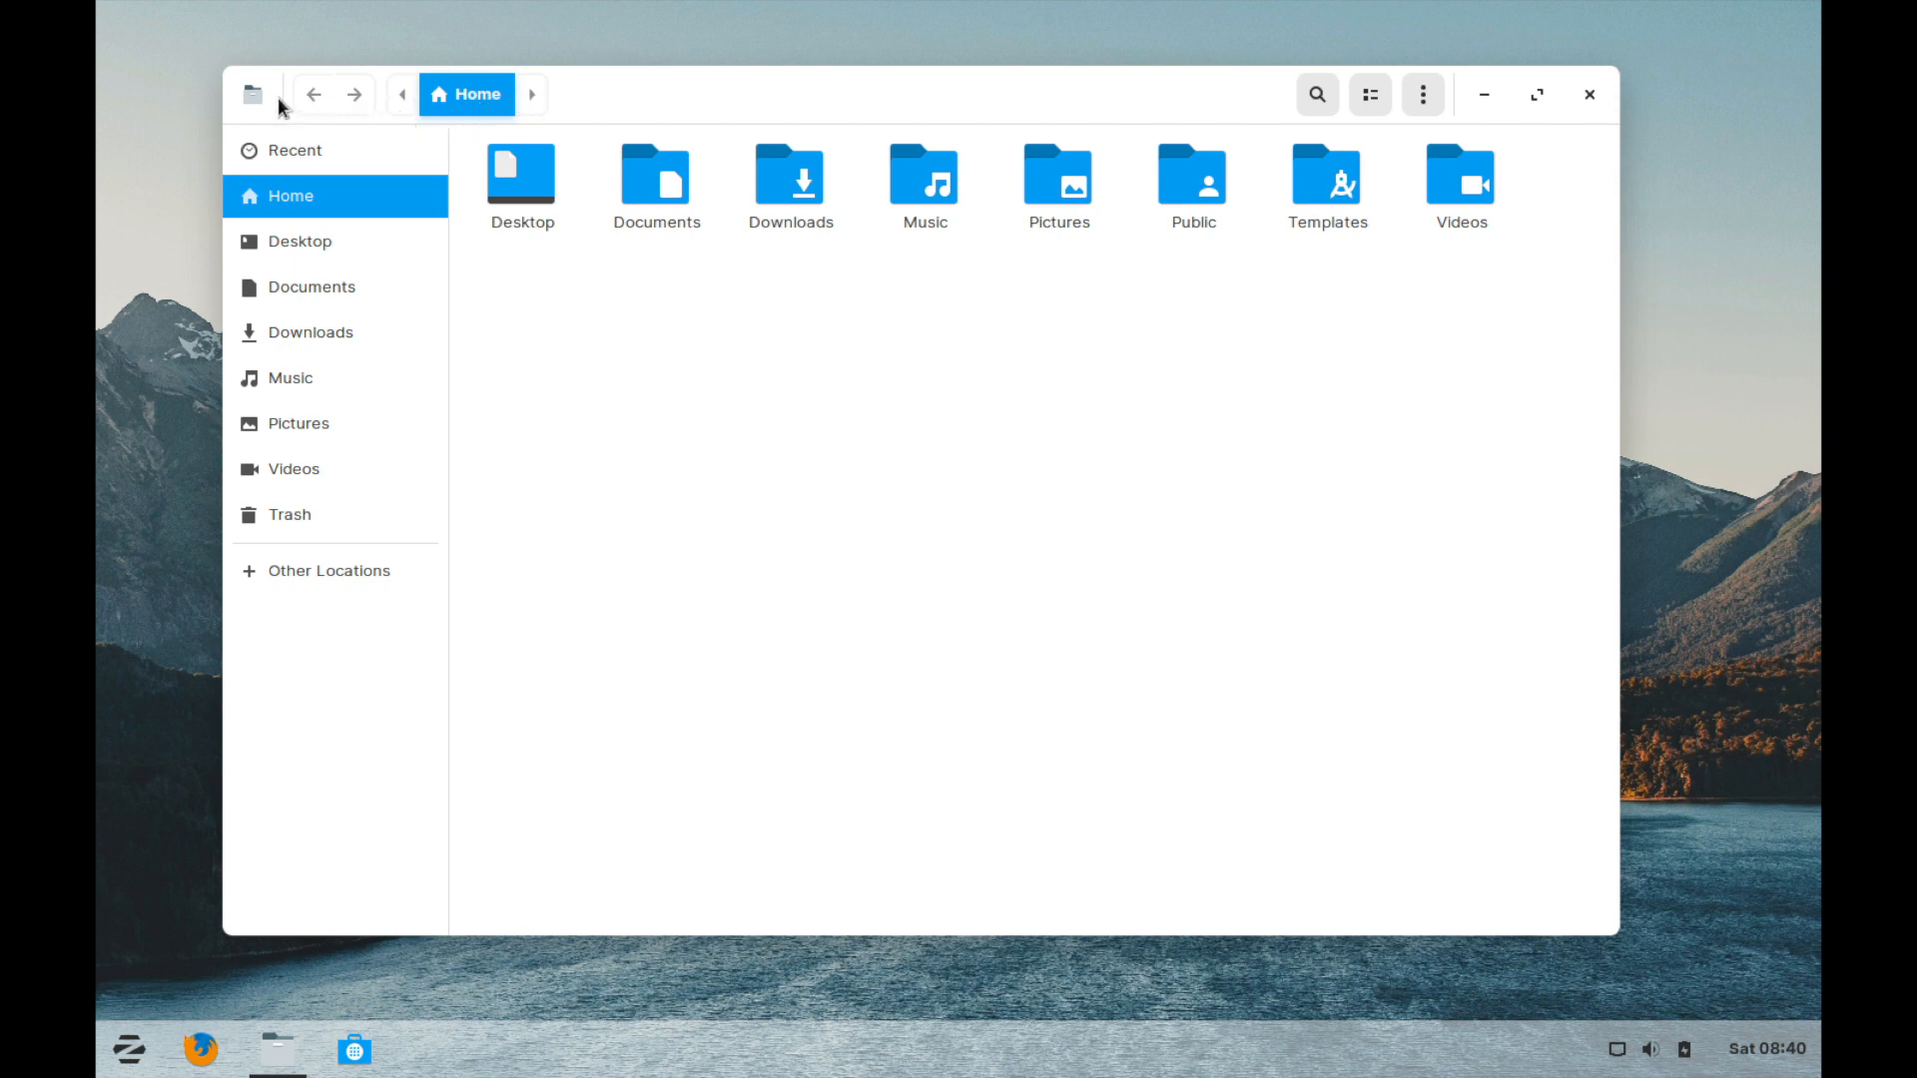
- Dismiss the application menu, start a Home folder search, and toggle the view back to large icons
{"action": "left_click", "coordinate": [251, 94]}
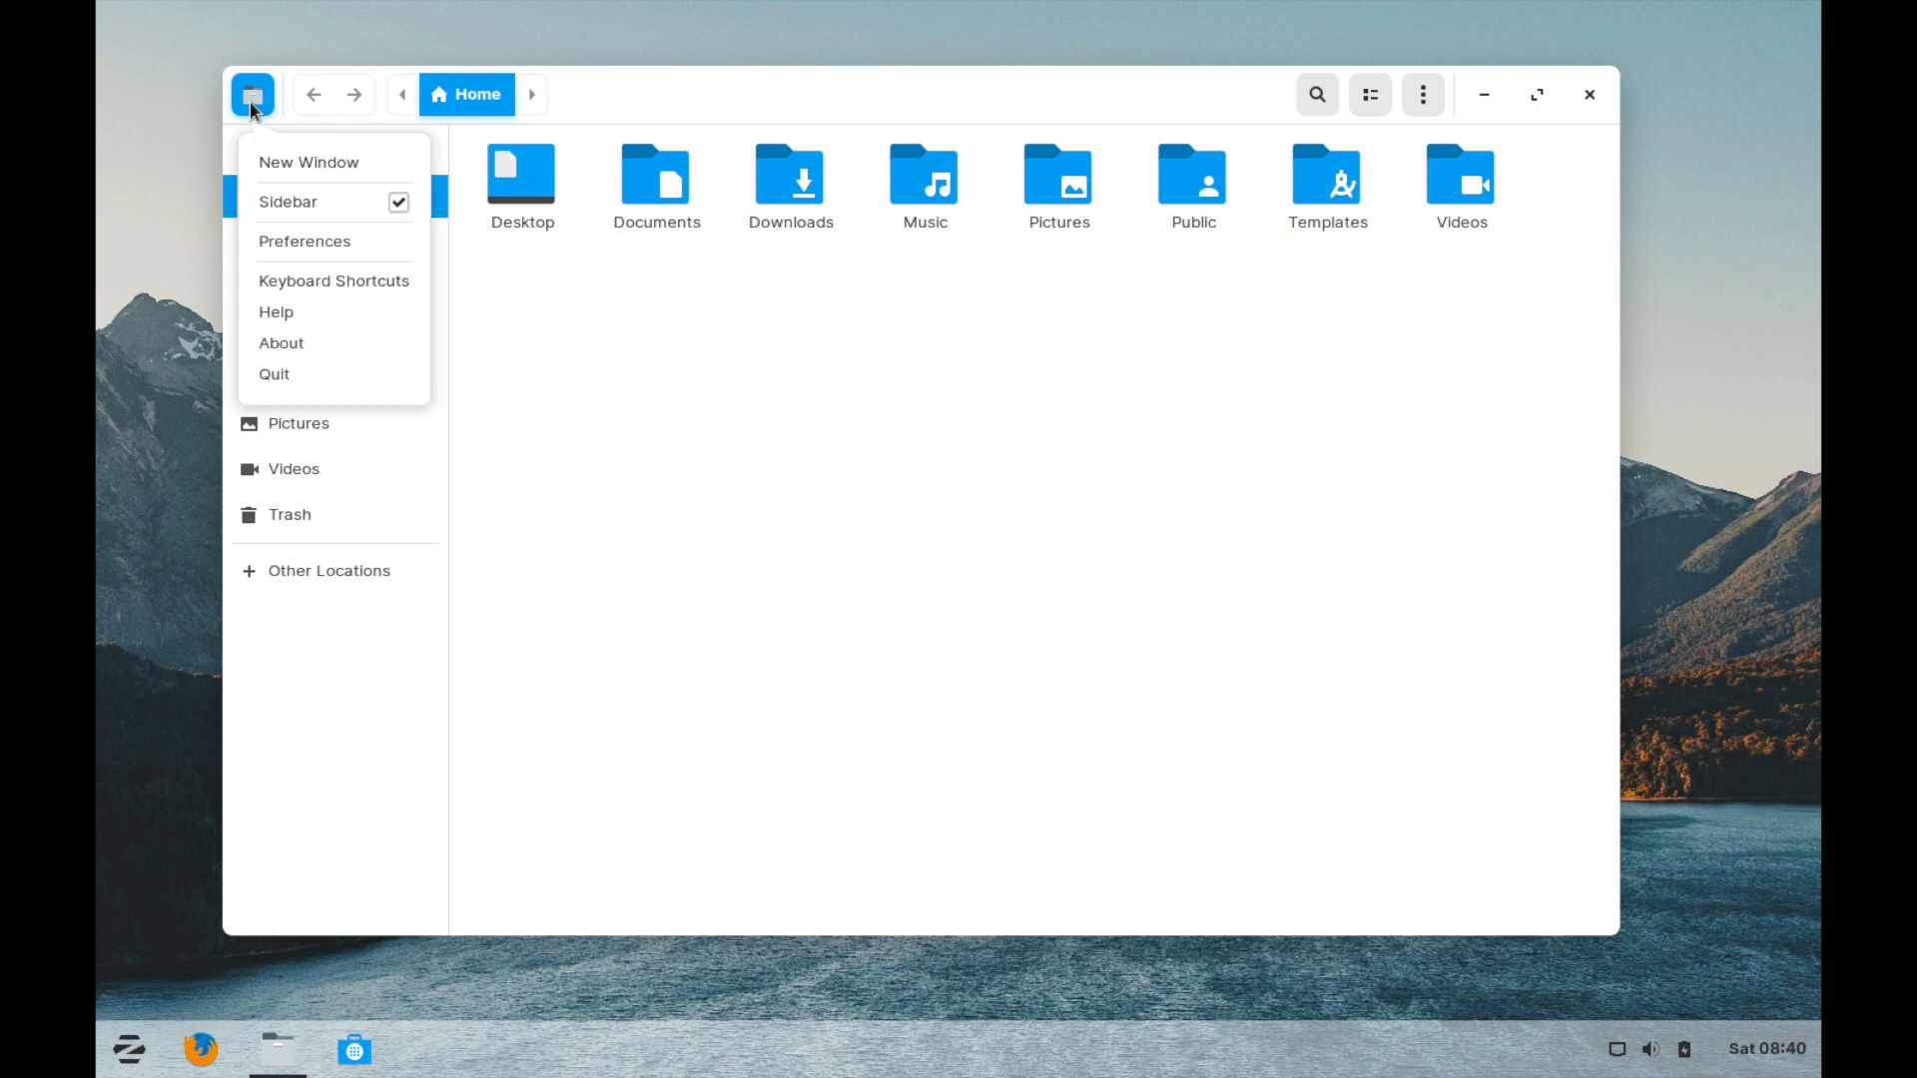
{"action": "mouse_move", "coordinate": [317, 258]}
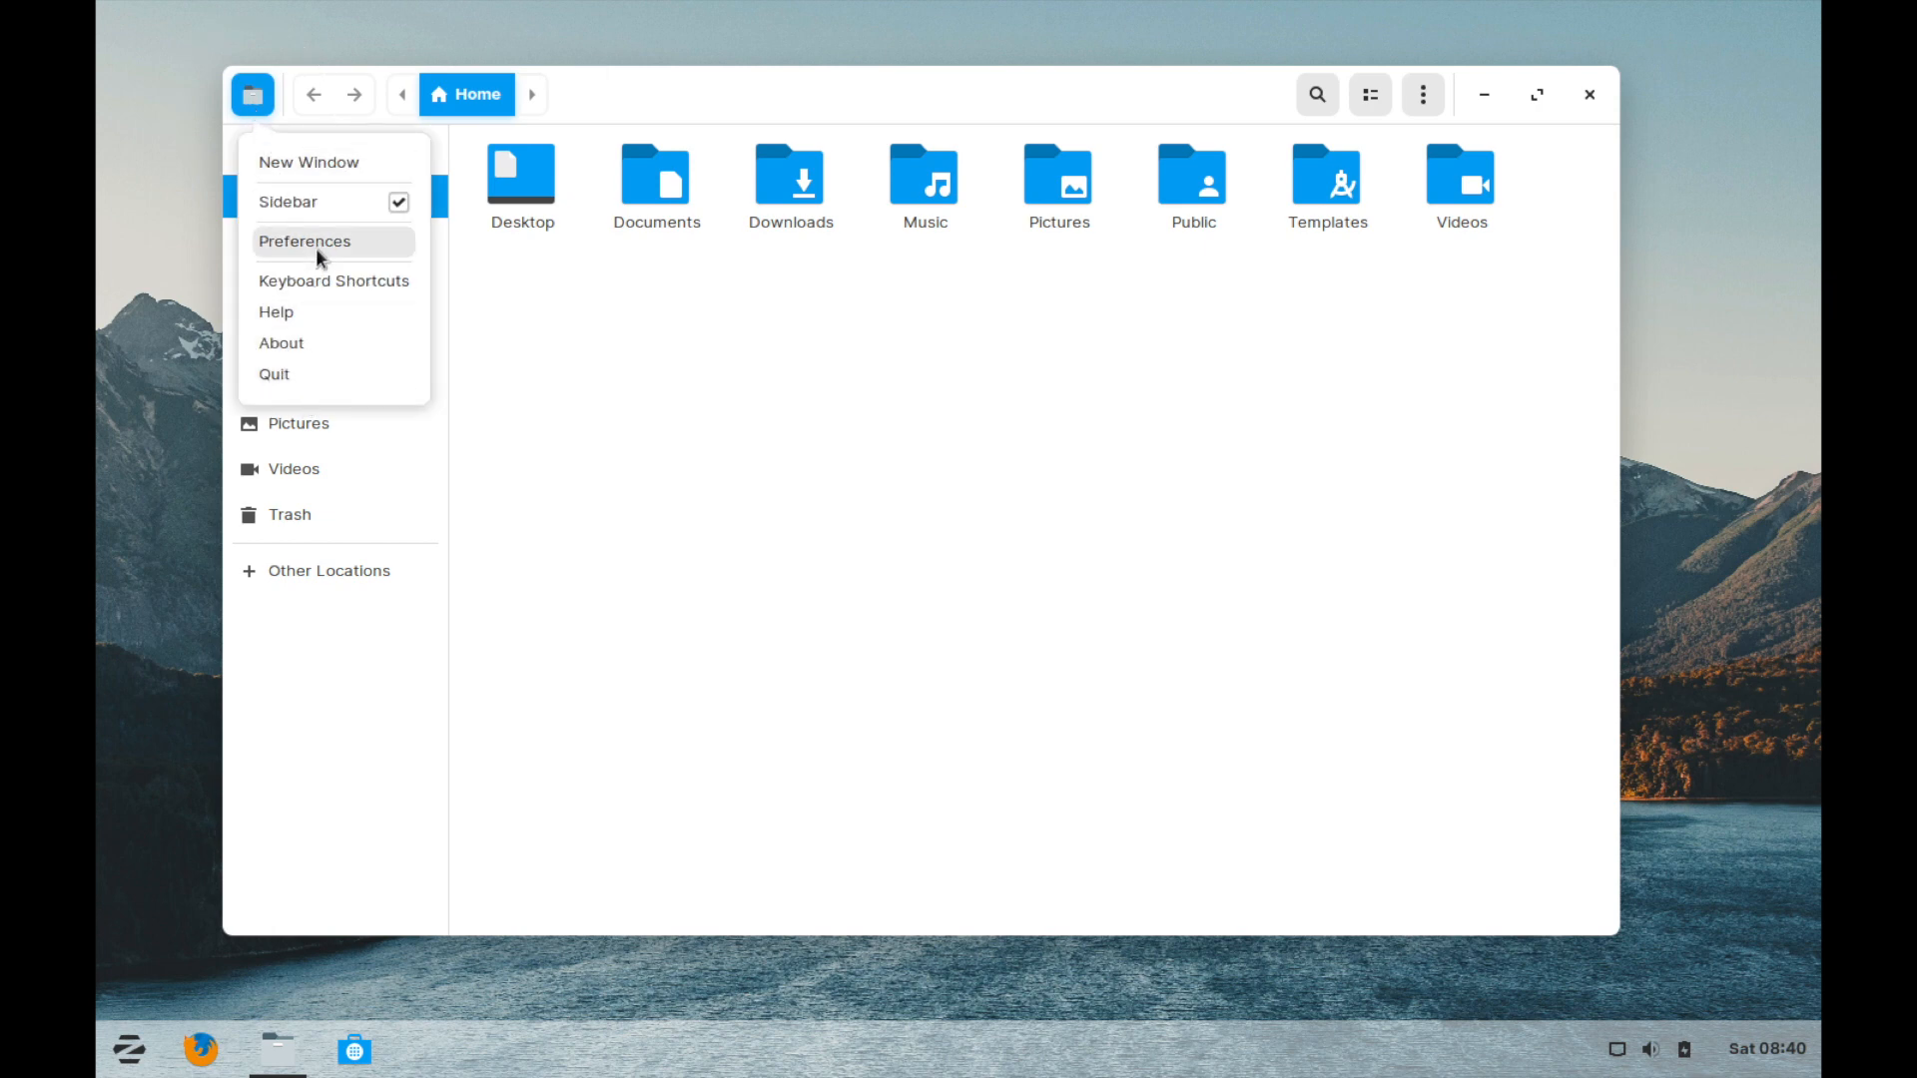
{"action": "mouse_move", "coordinate": [575, 347]}
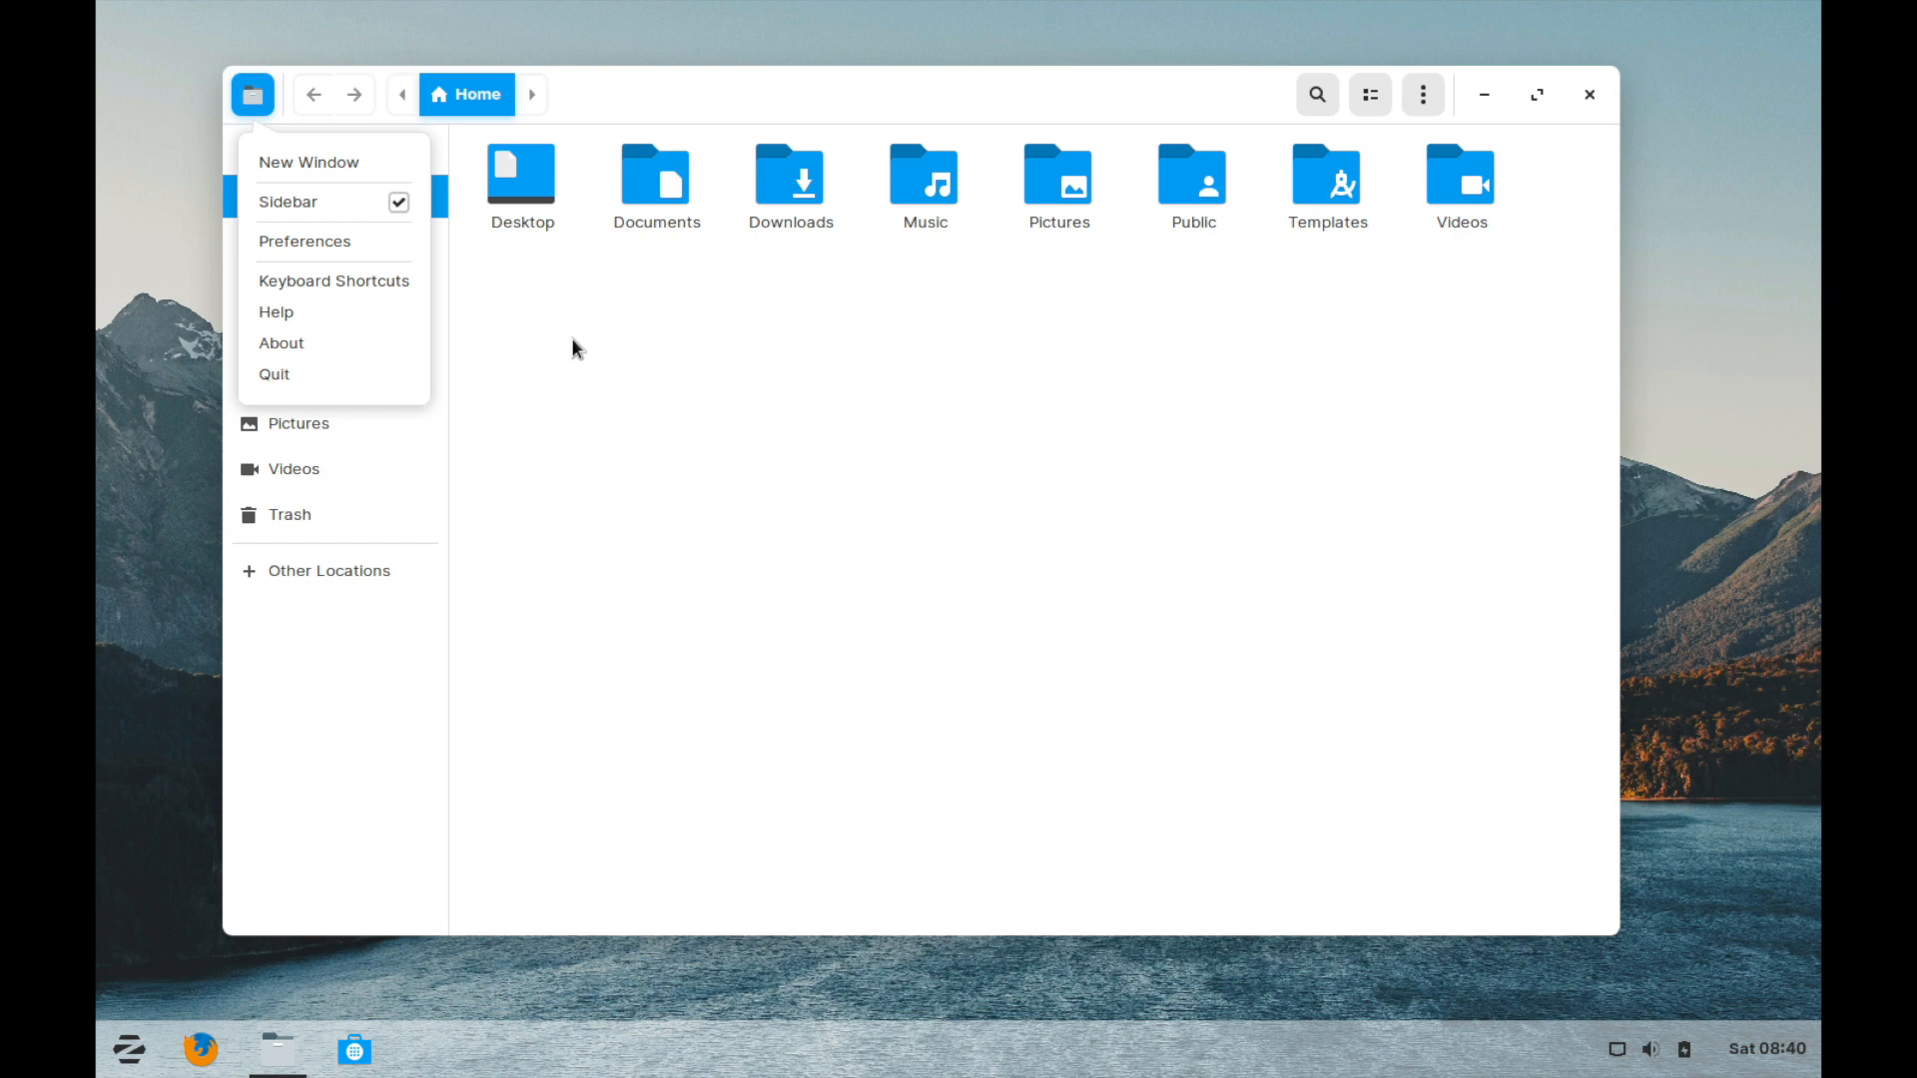
{"action": "left_click", "coordinate": [573, 339]}
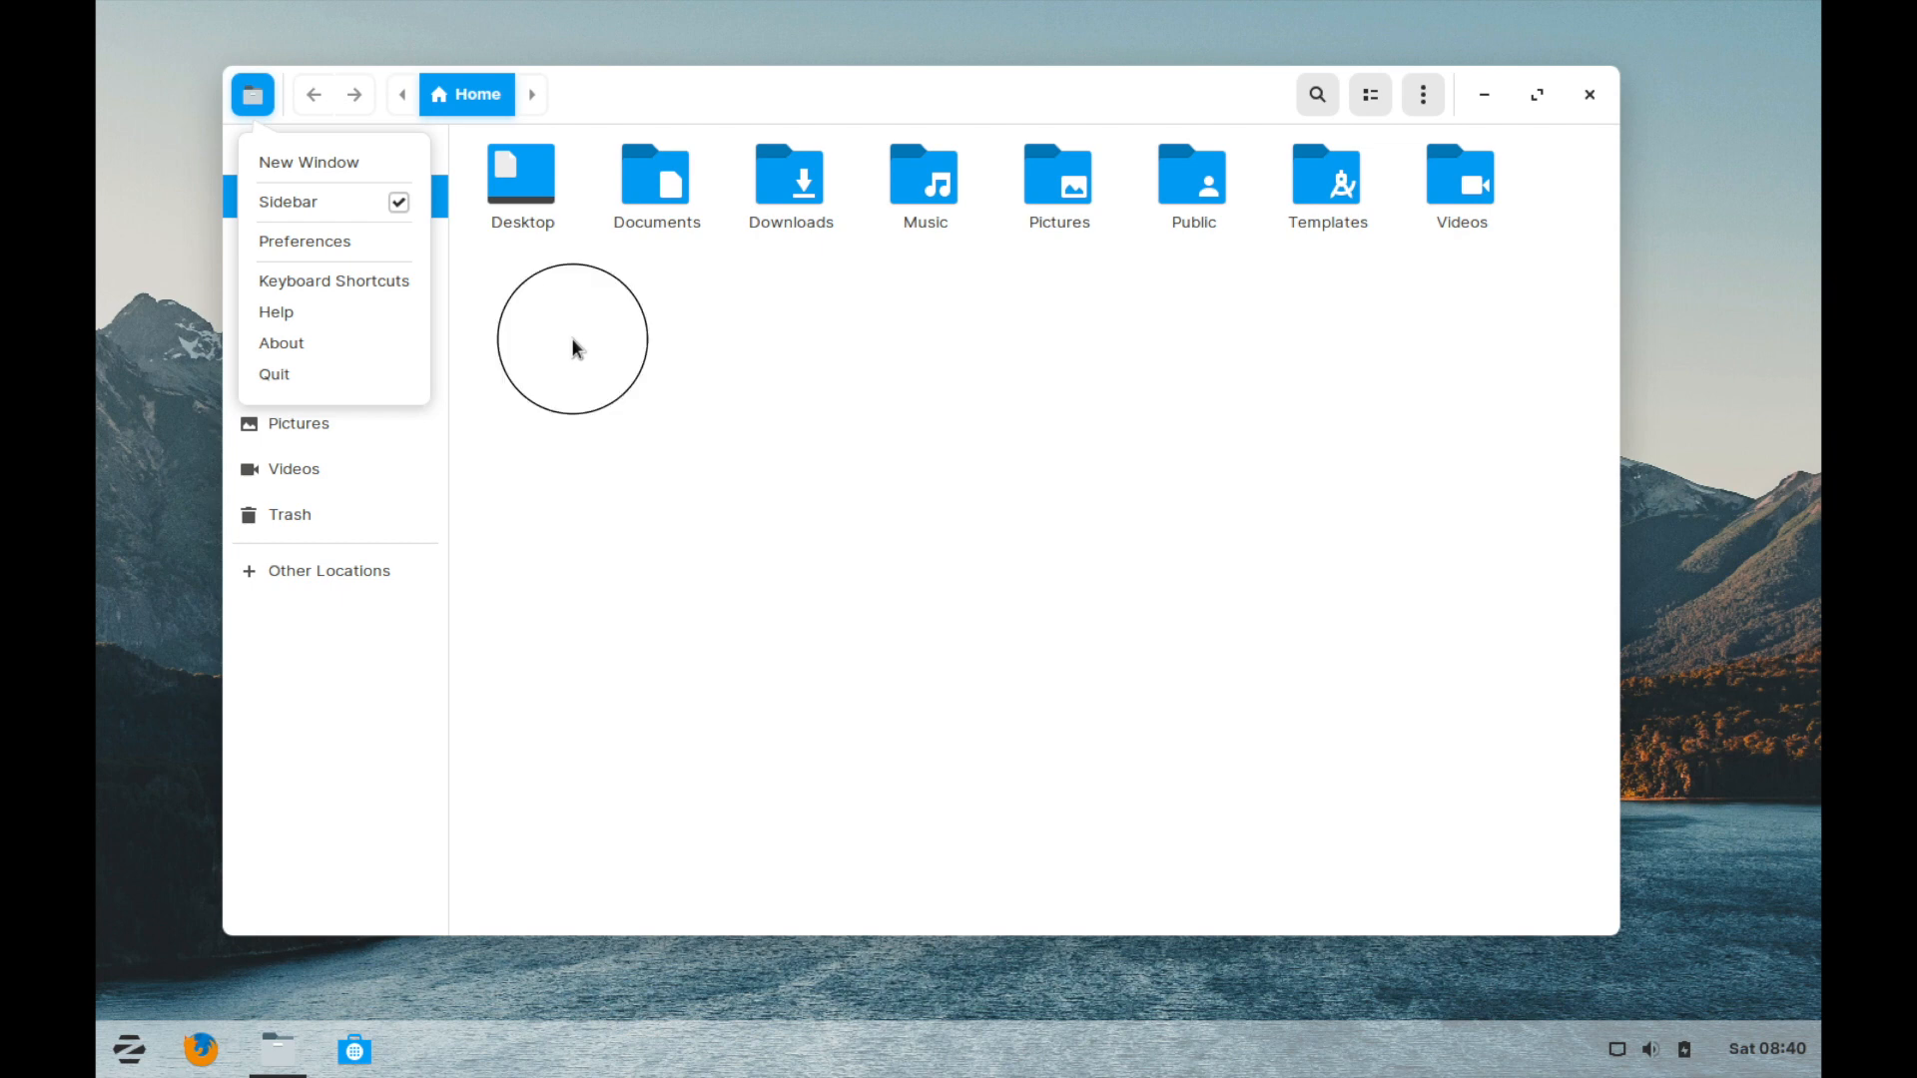
{"action": "left_click", "coordinate": [1315, 94]}
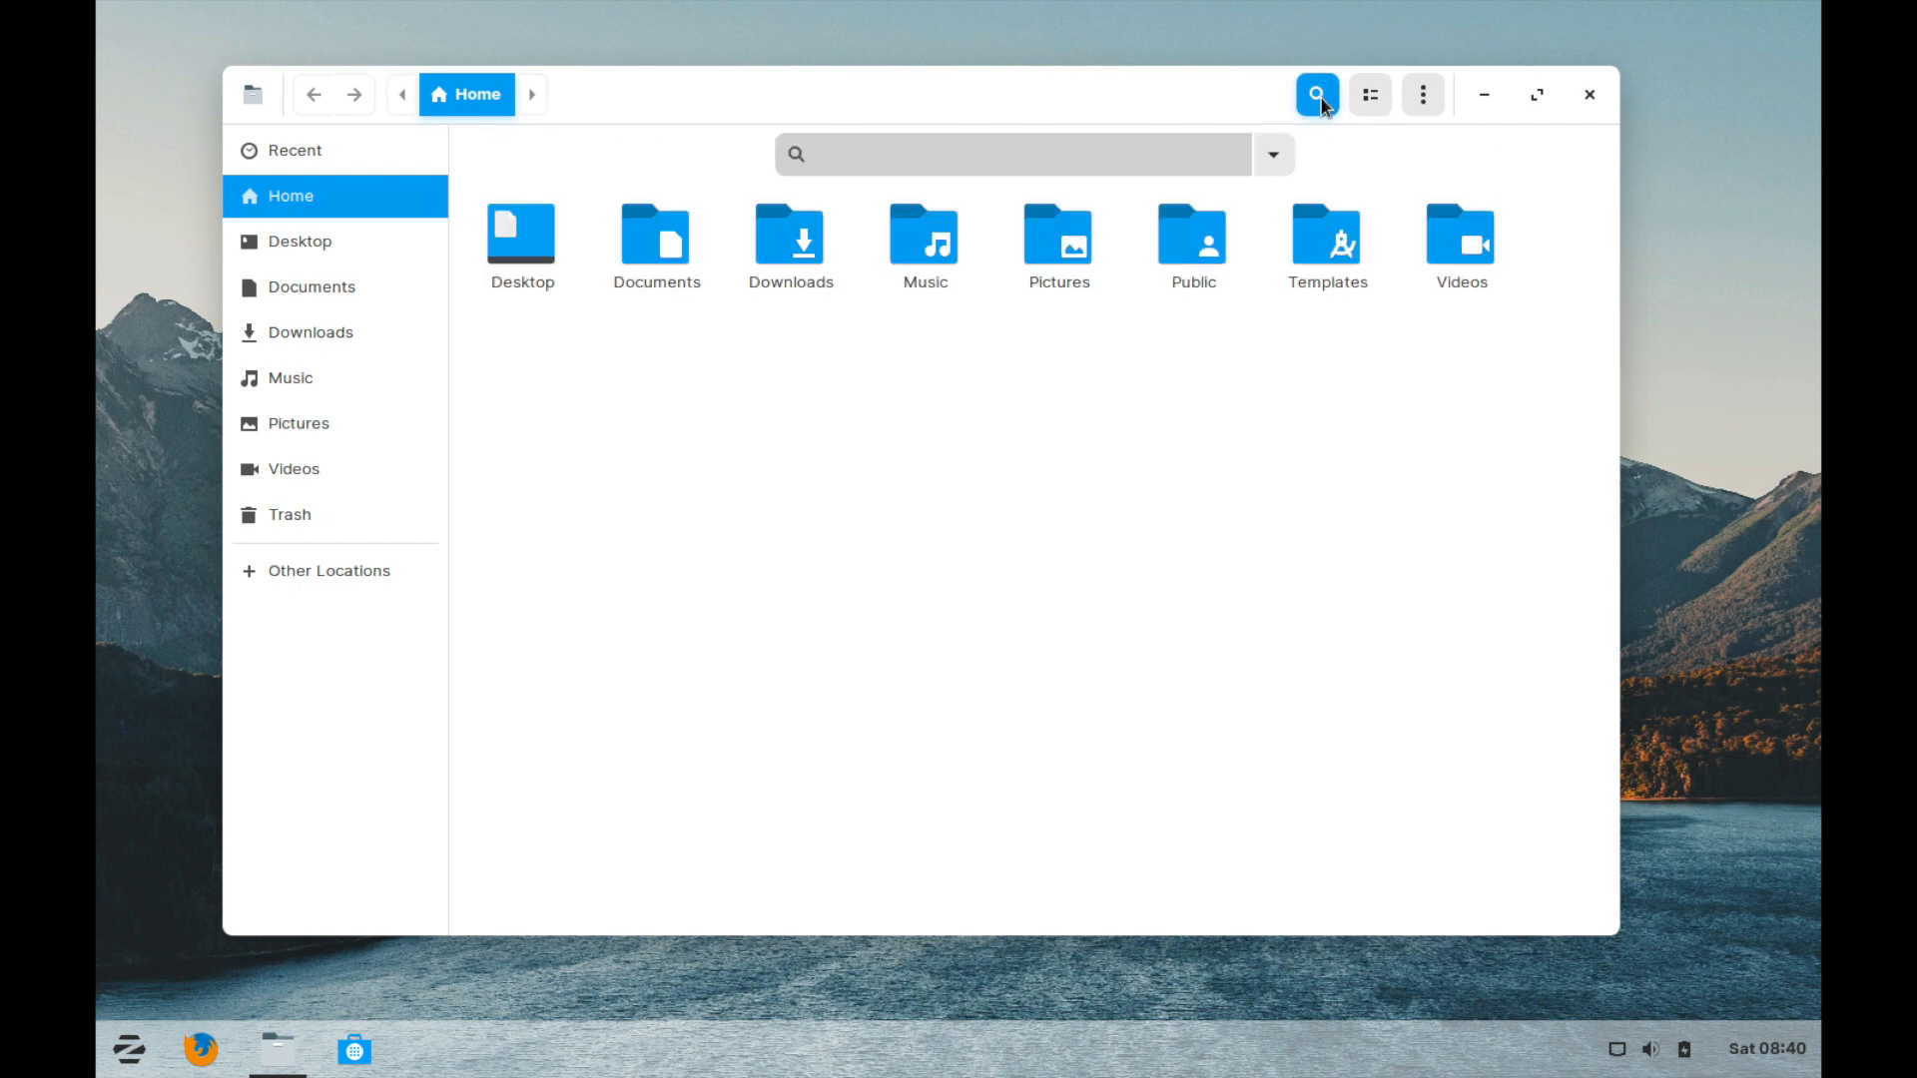
{"action": "left_click", "coordinate": [1370, 94]}
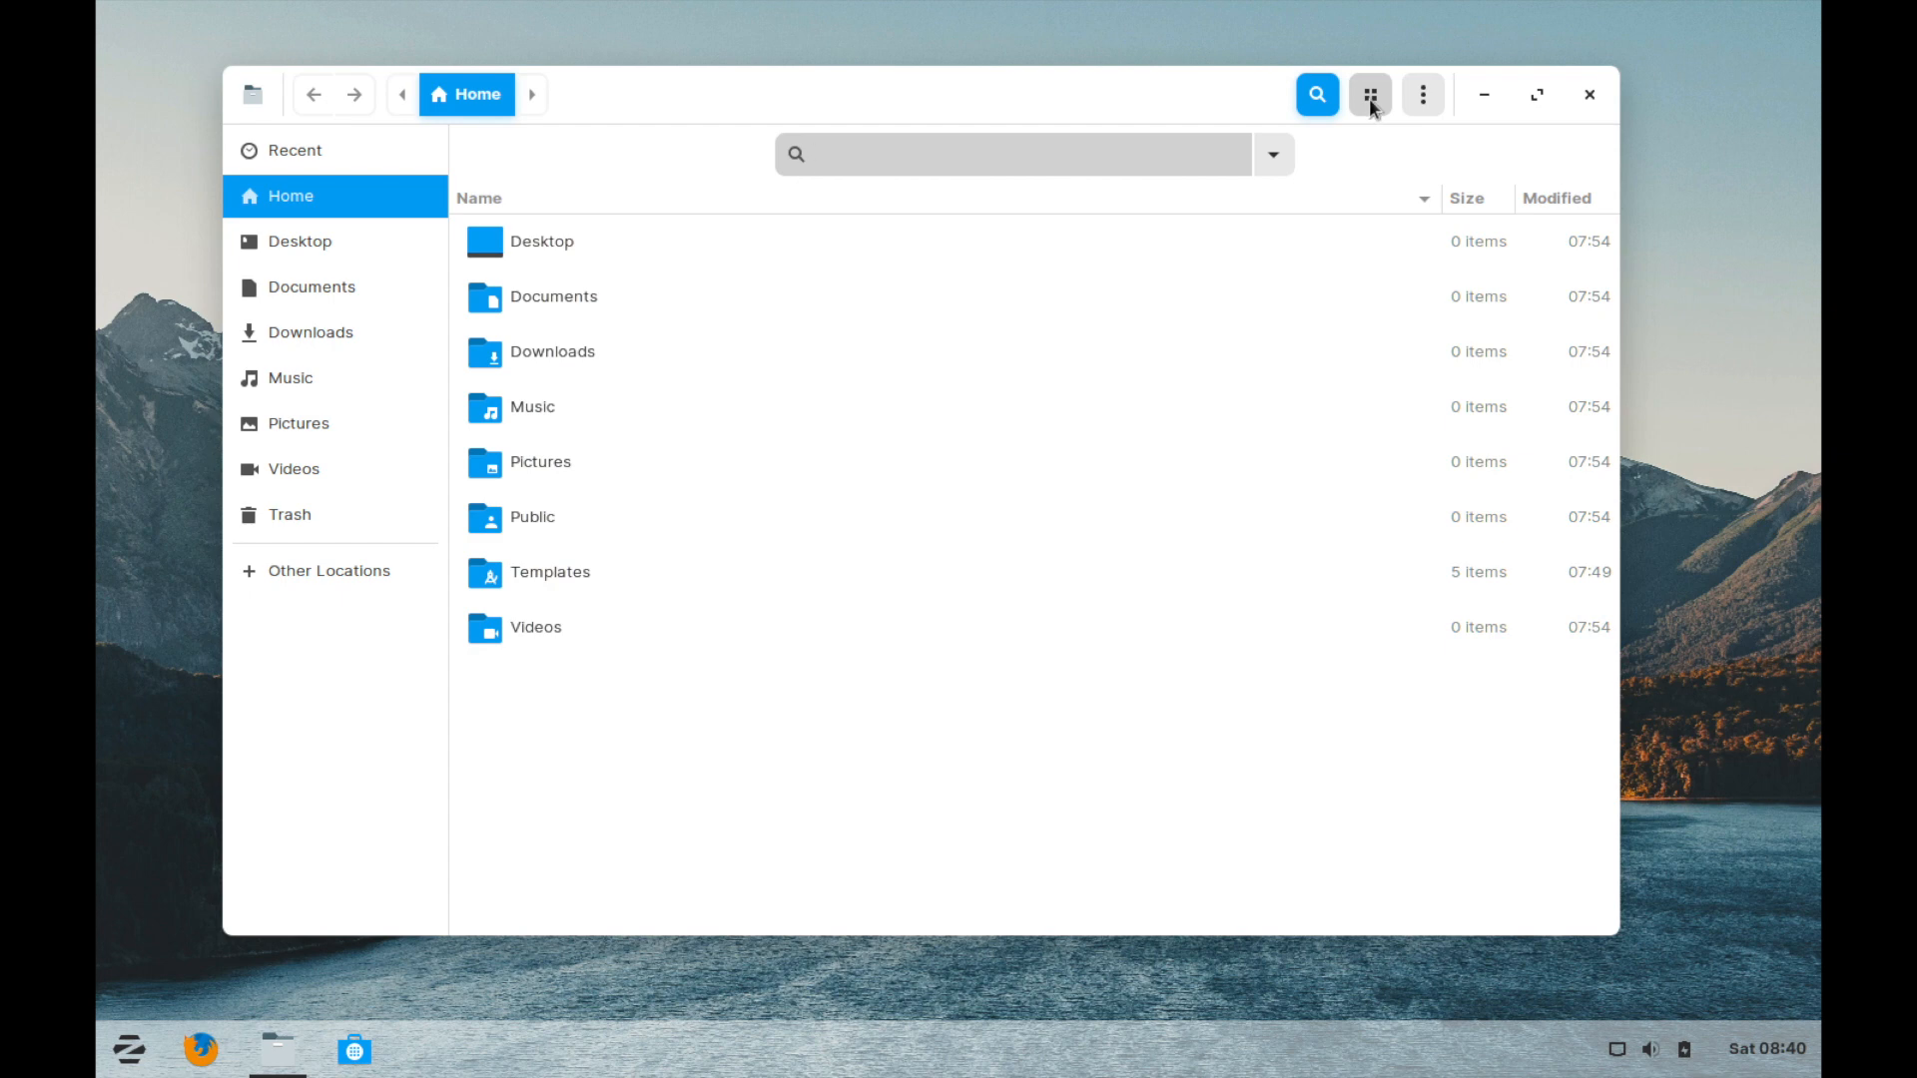
{"action": "left_click", "coordinate": [1370, 93]}
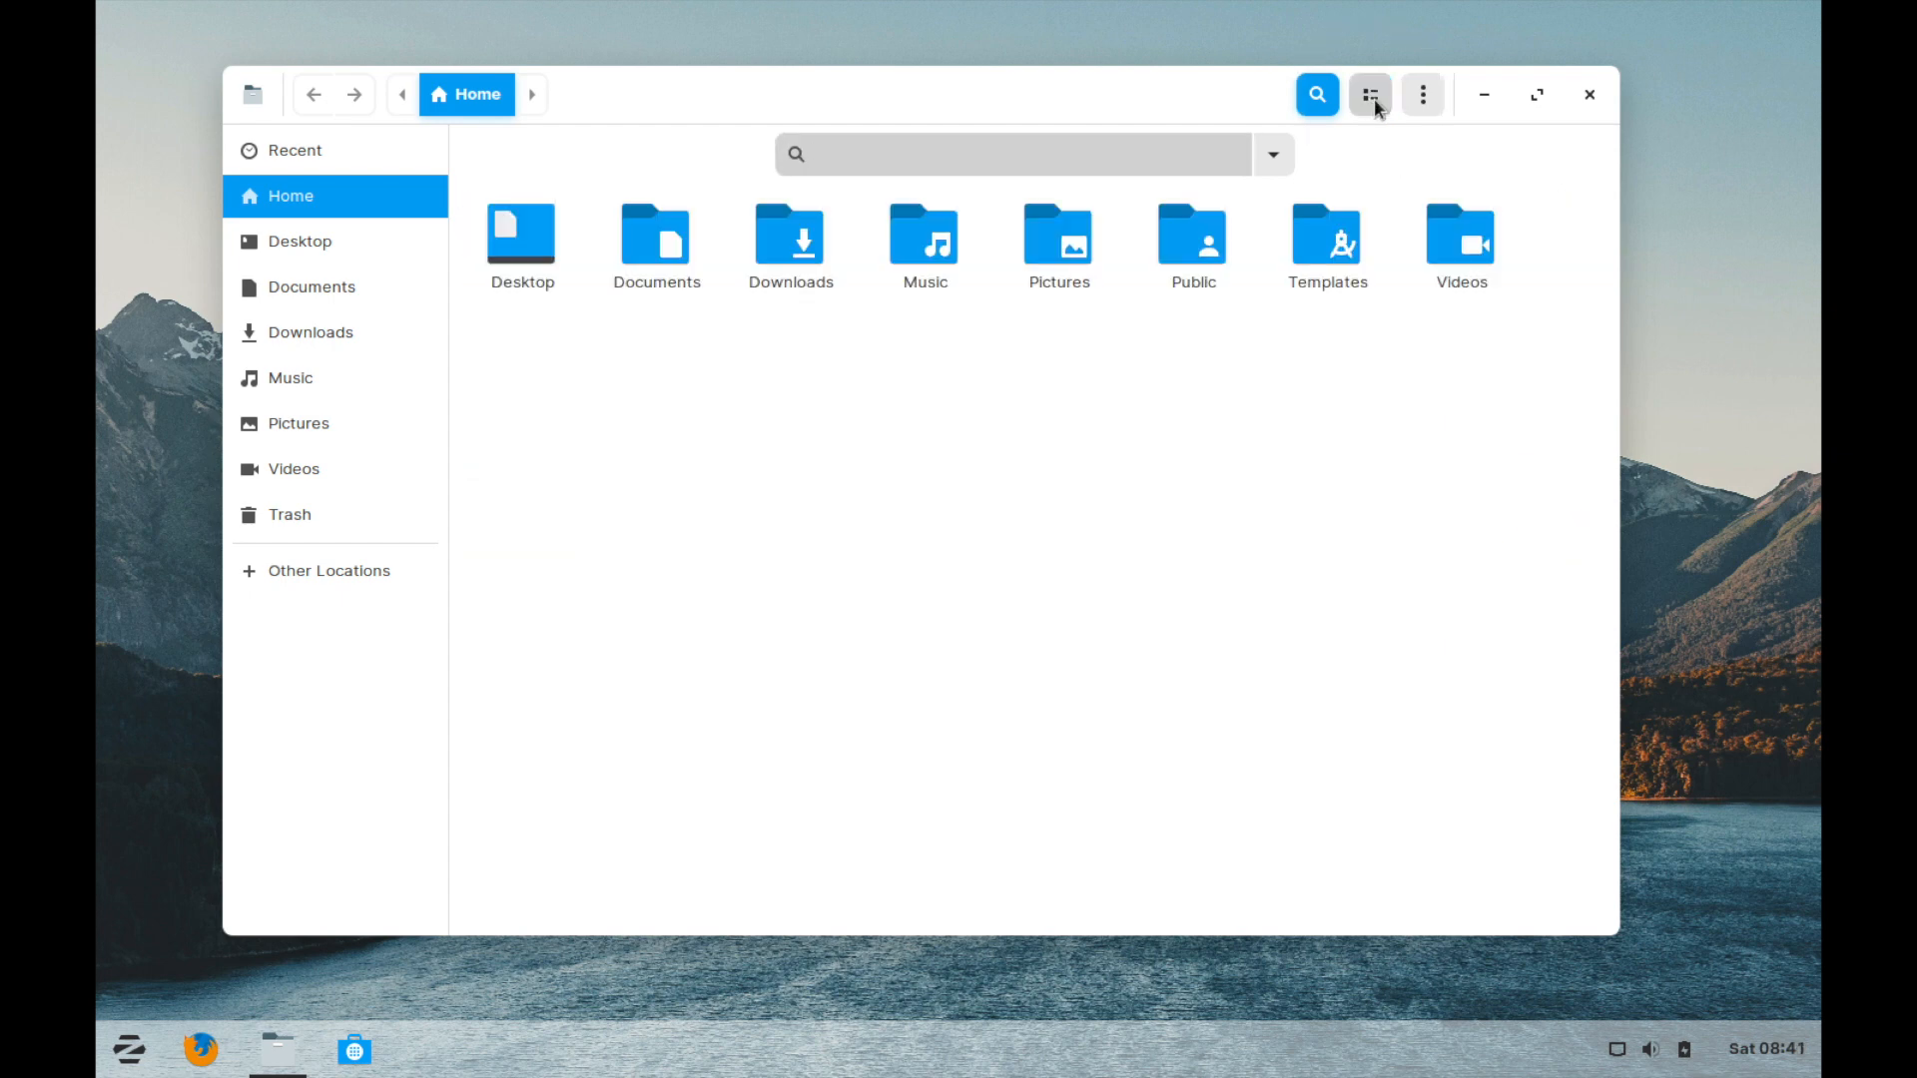
- Reset the icon zoom from 67% to 100%, then show the Home folder as a detailed list
{"action": "left_click", "coordinate": [1422, 93]}
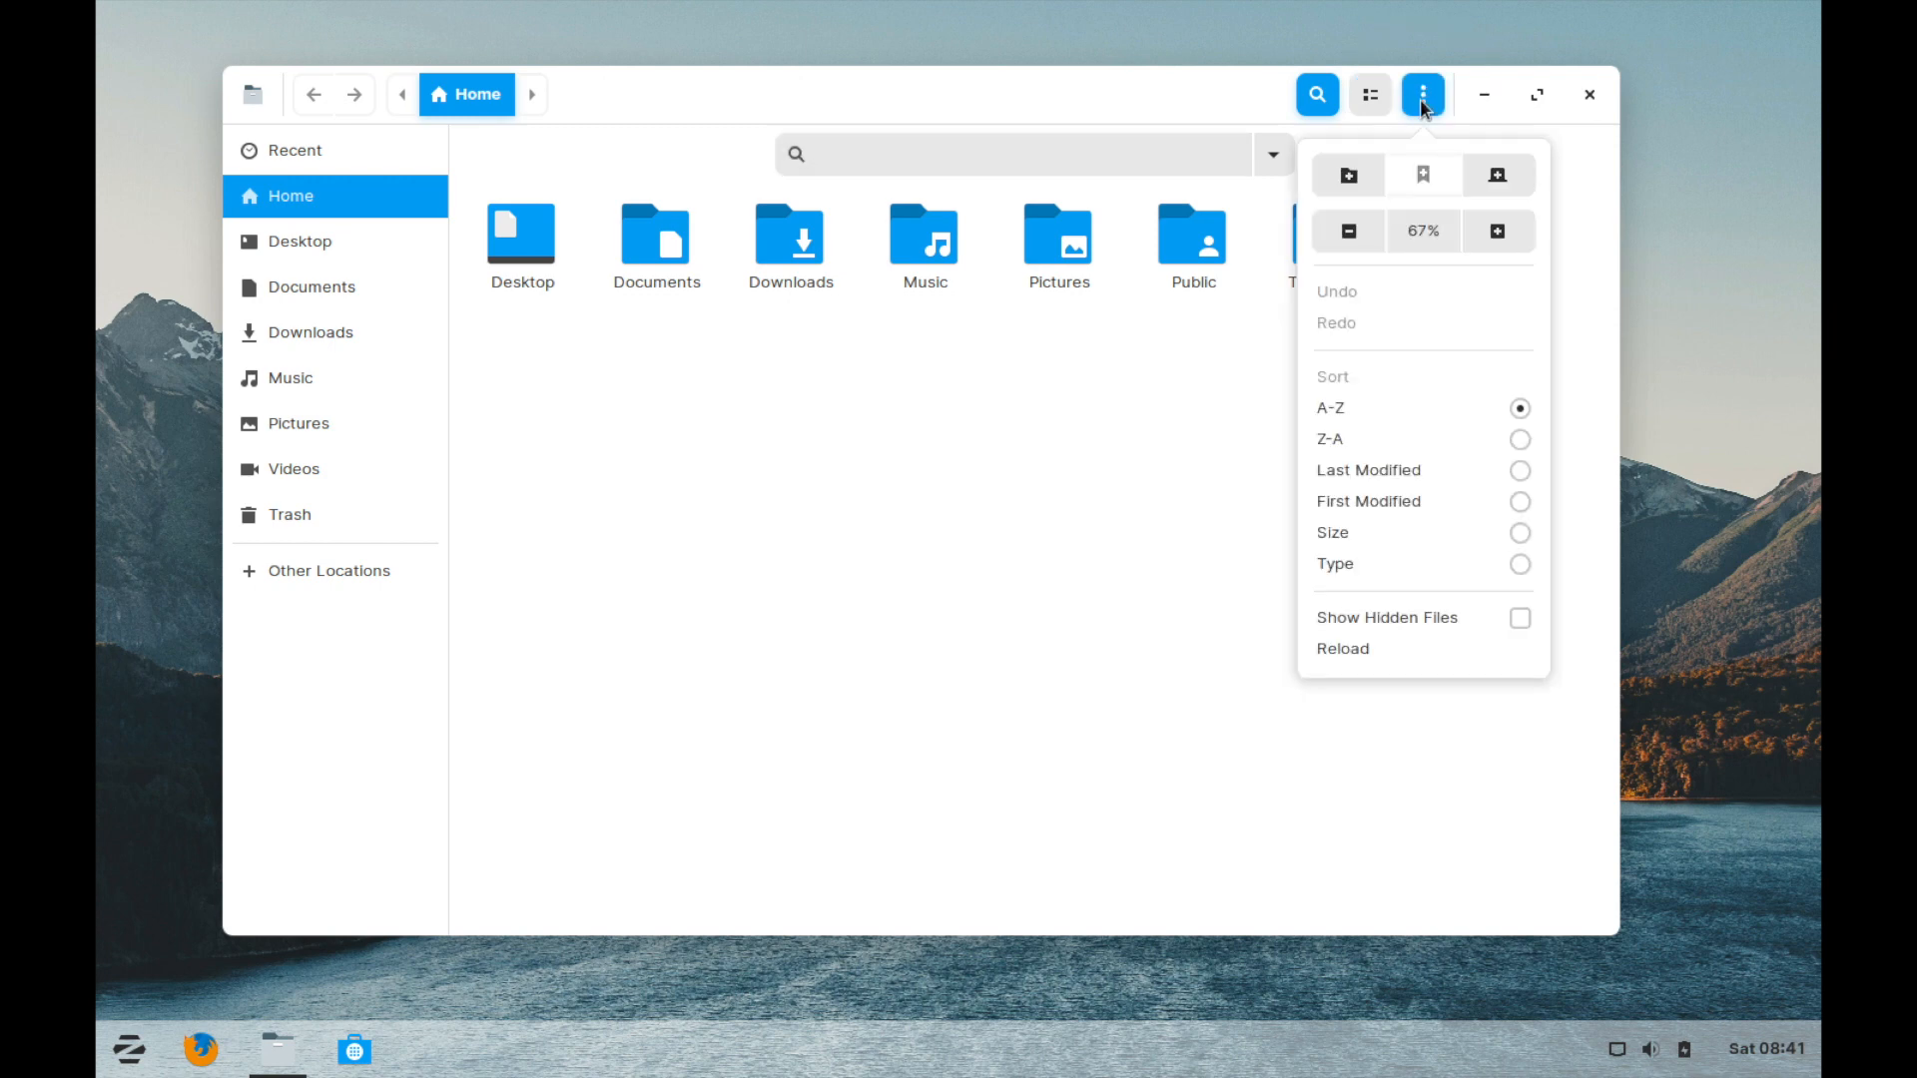
{"action": "mouse_move", "coordinate": [1428, 127]}
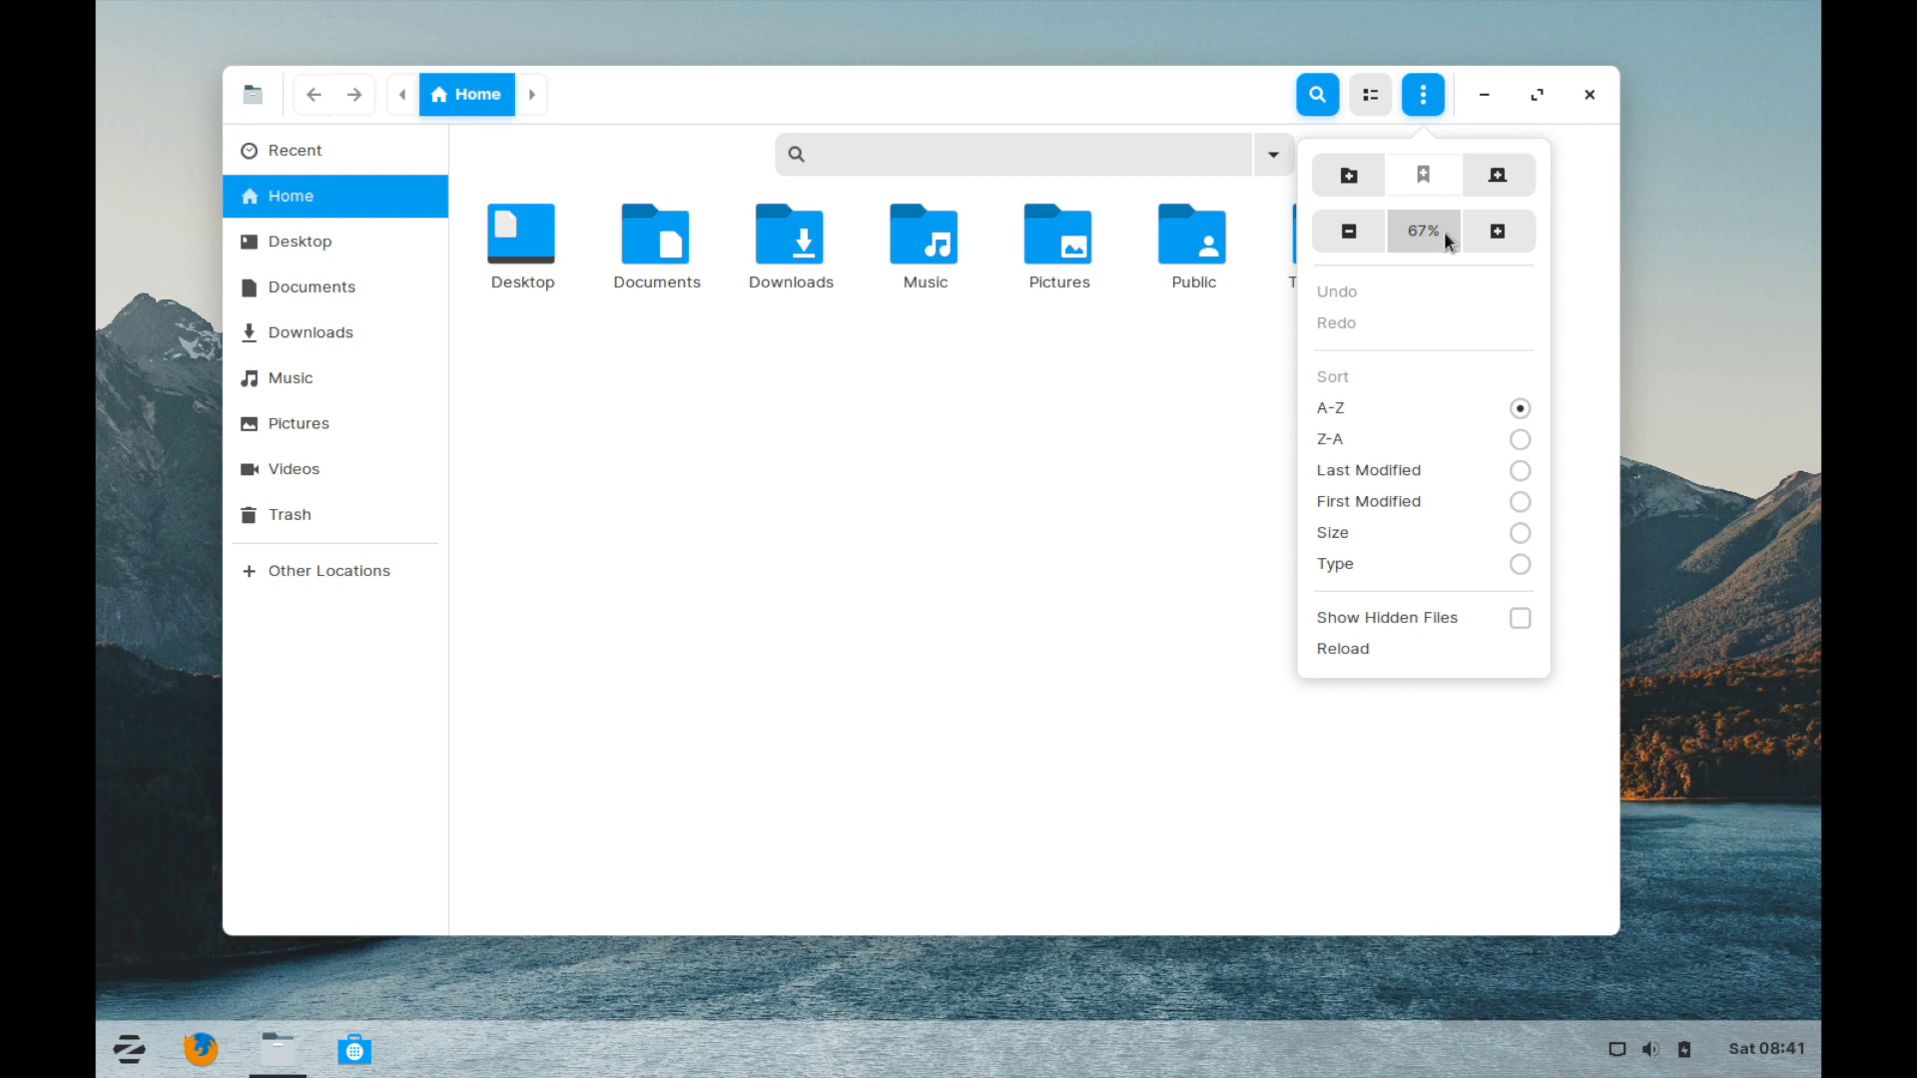
{"action": "left_click", "coordinate": [1495, 232]}
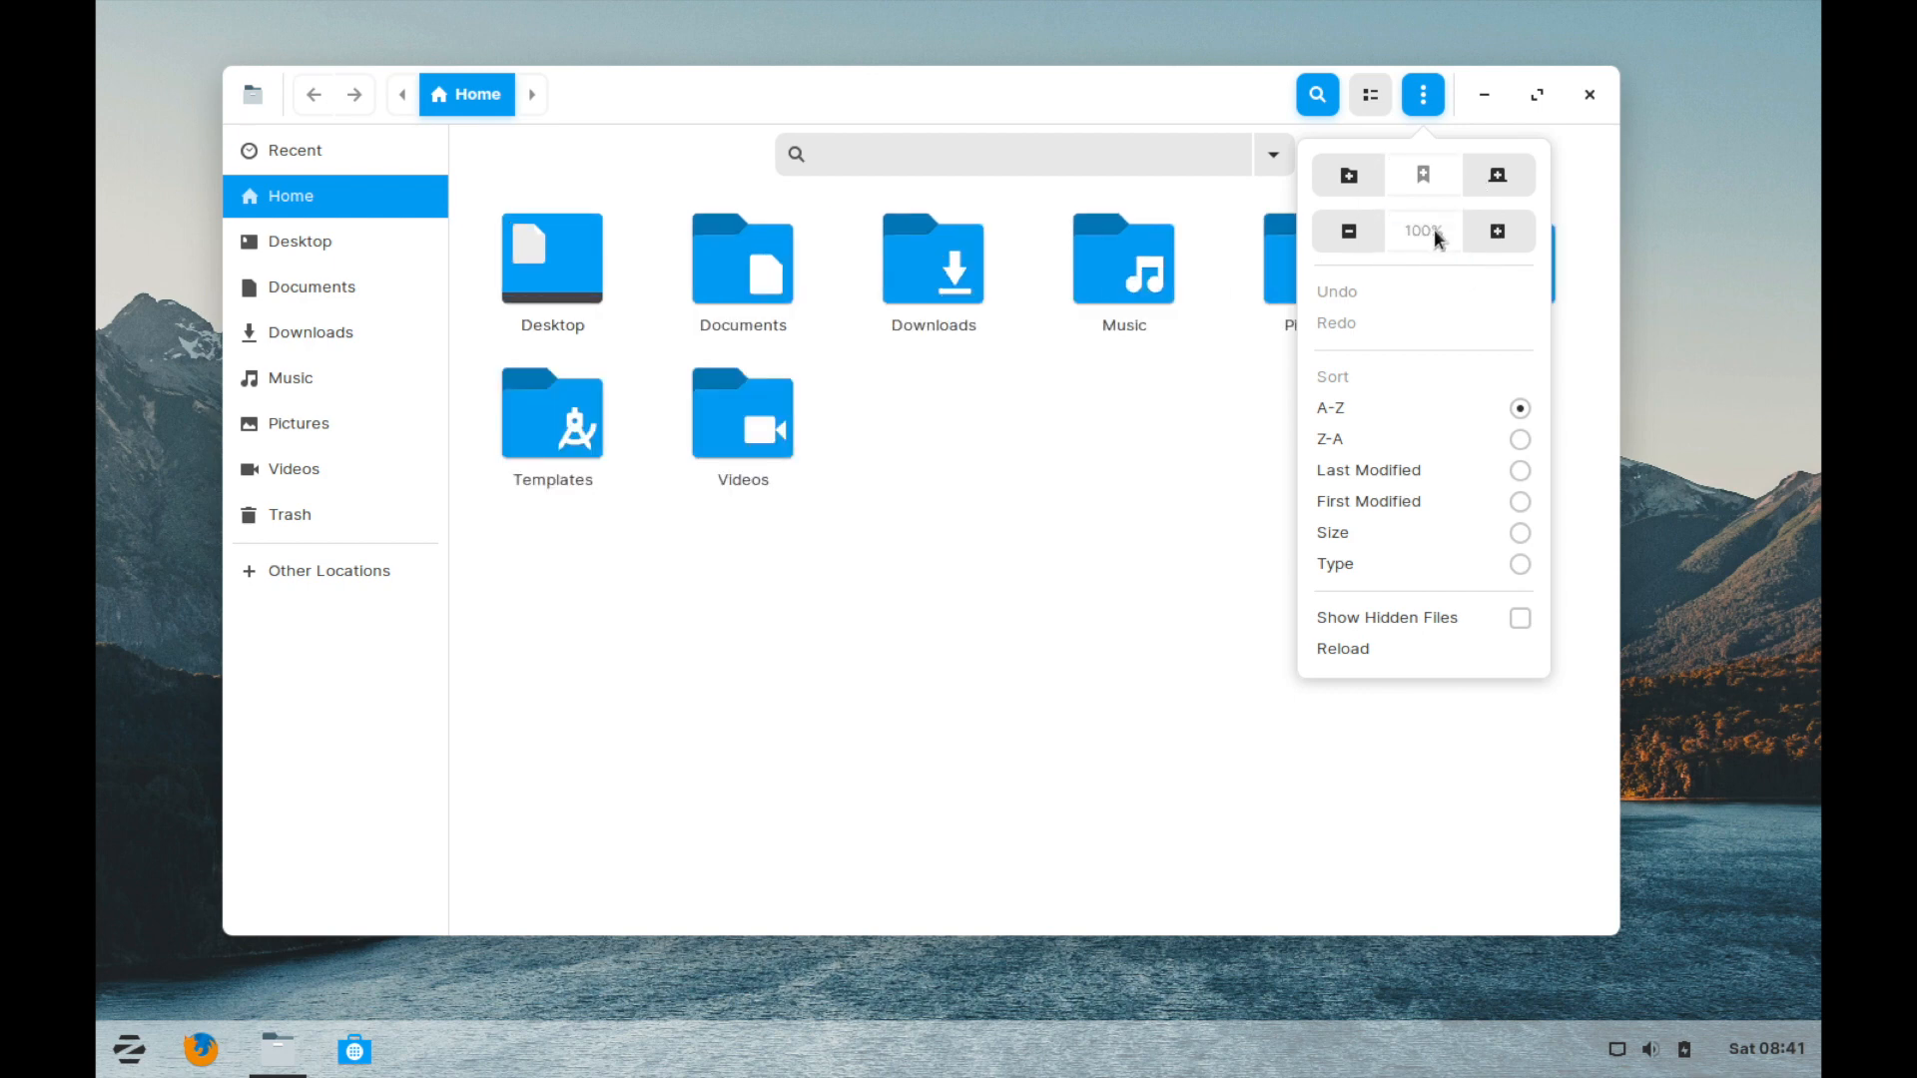
{"action": "mouse_move", "coordinate": [1422, 232]}
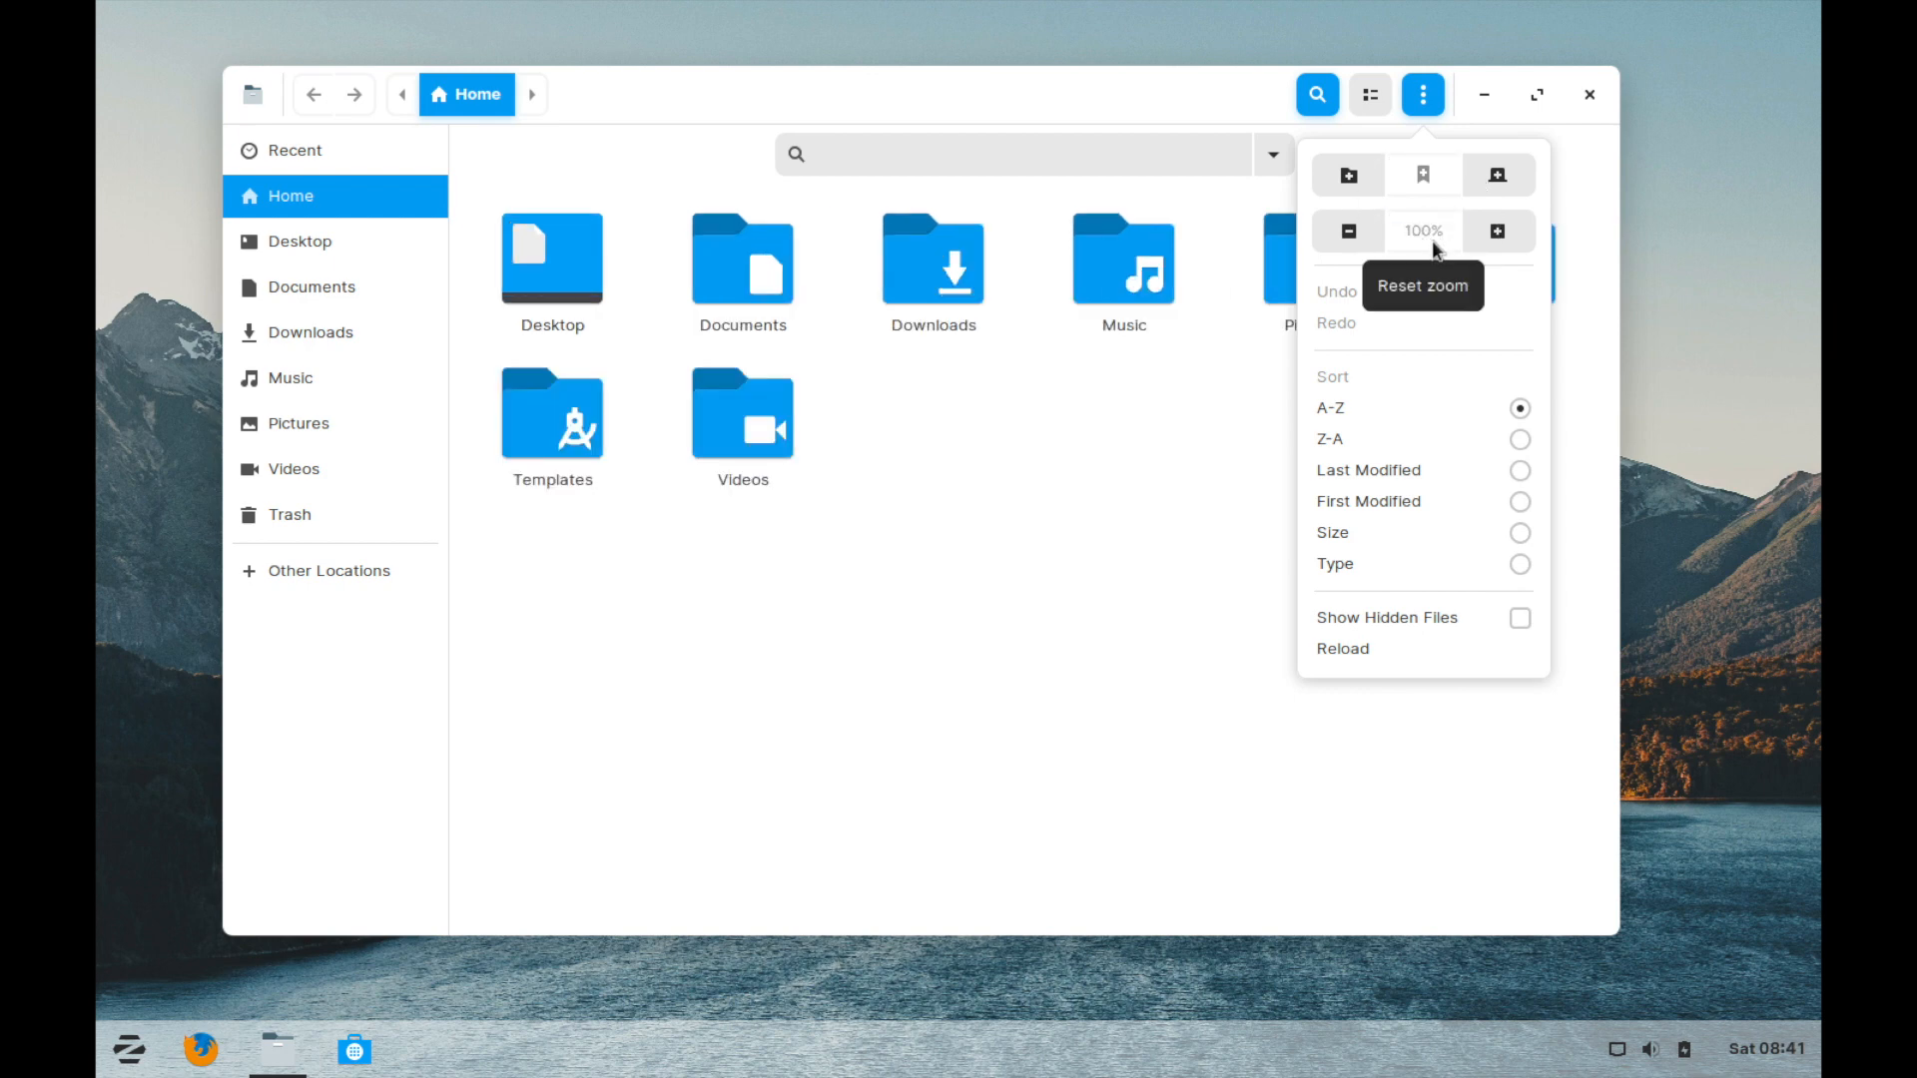
{"action": "mouse_move", "coordinate": [1136, 373]}
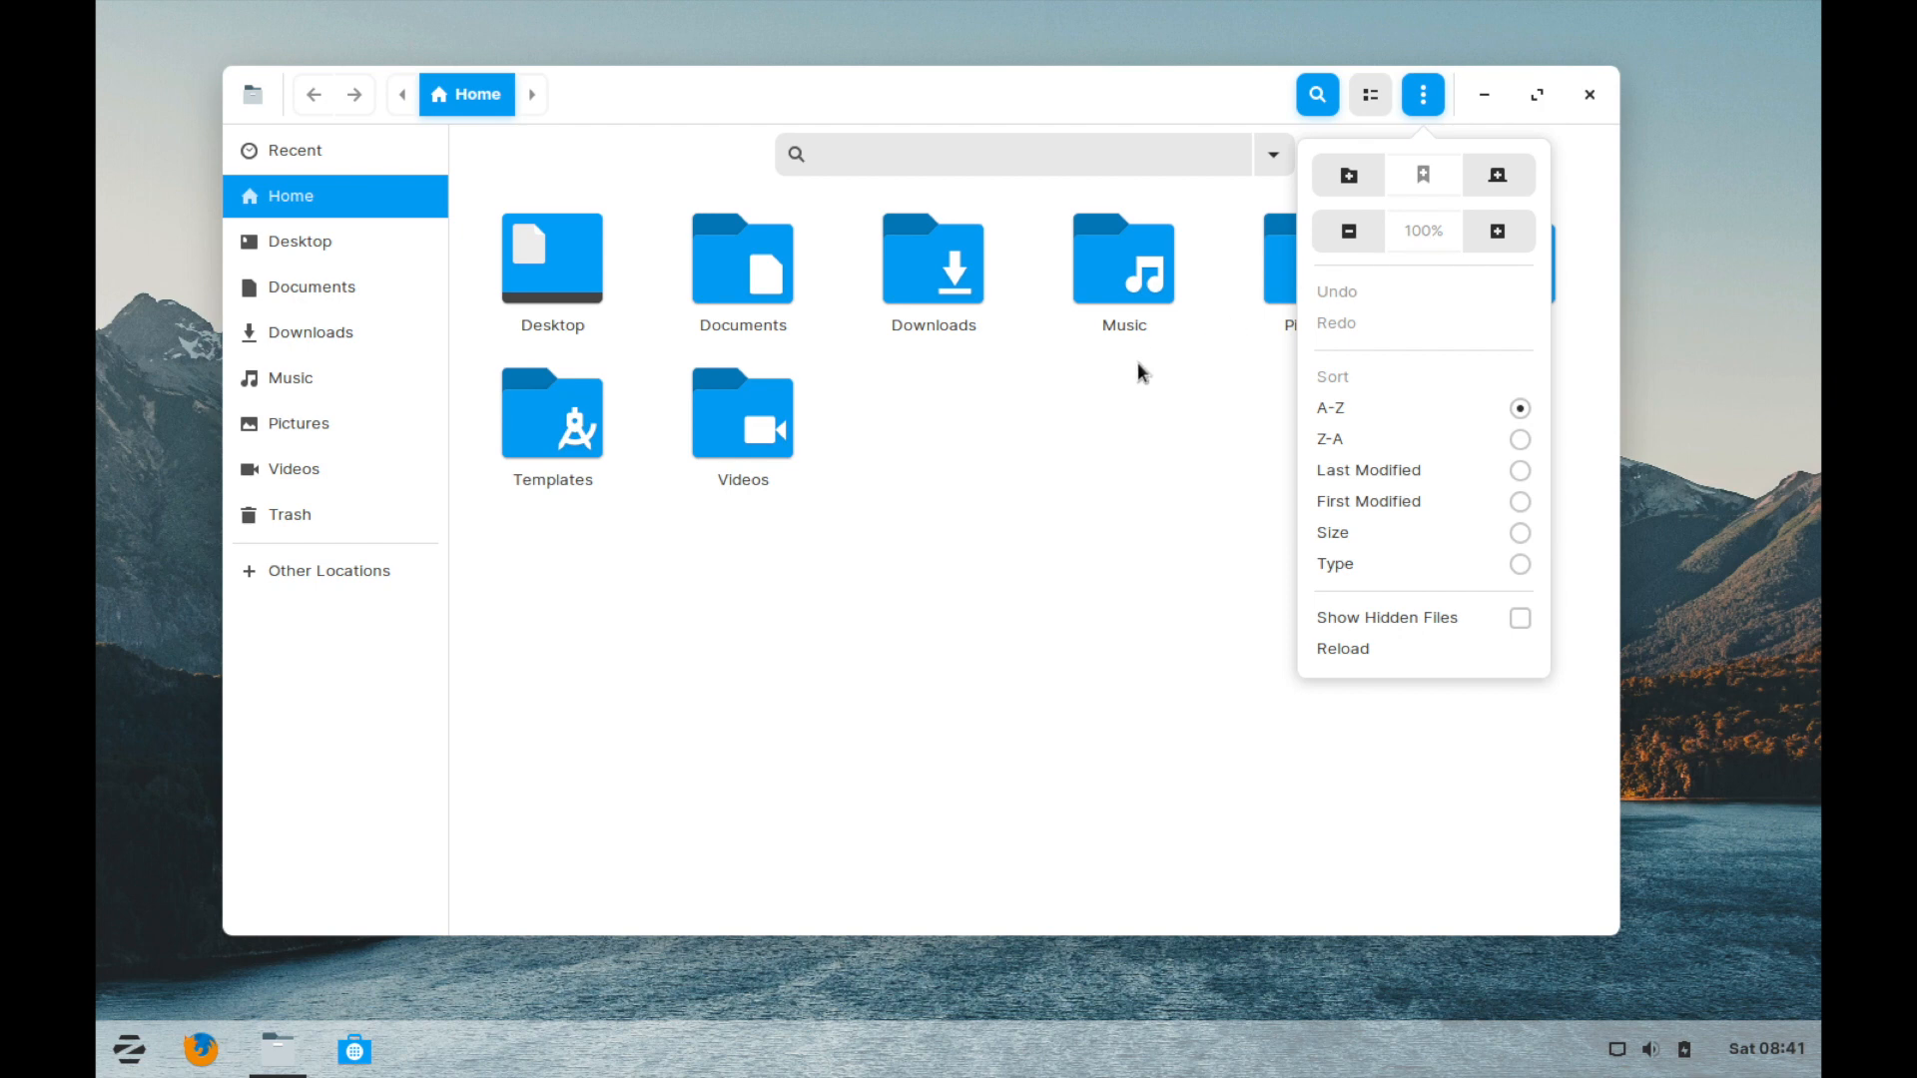
{"action": "left_click", "coordinate": [1422, 94]}
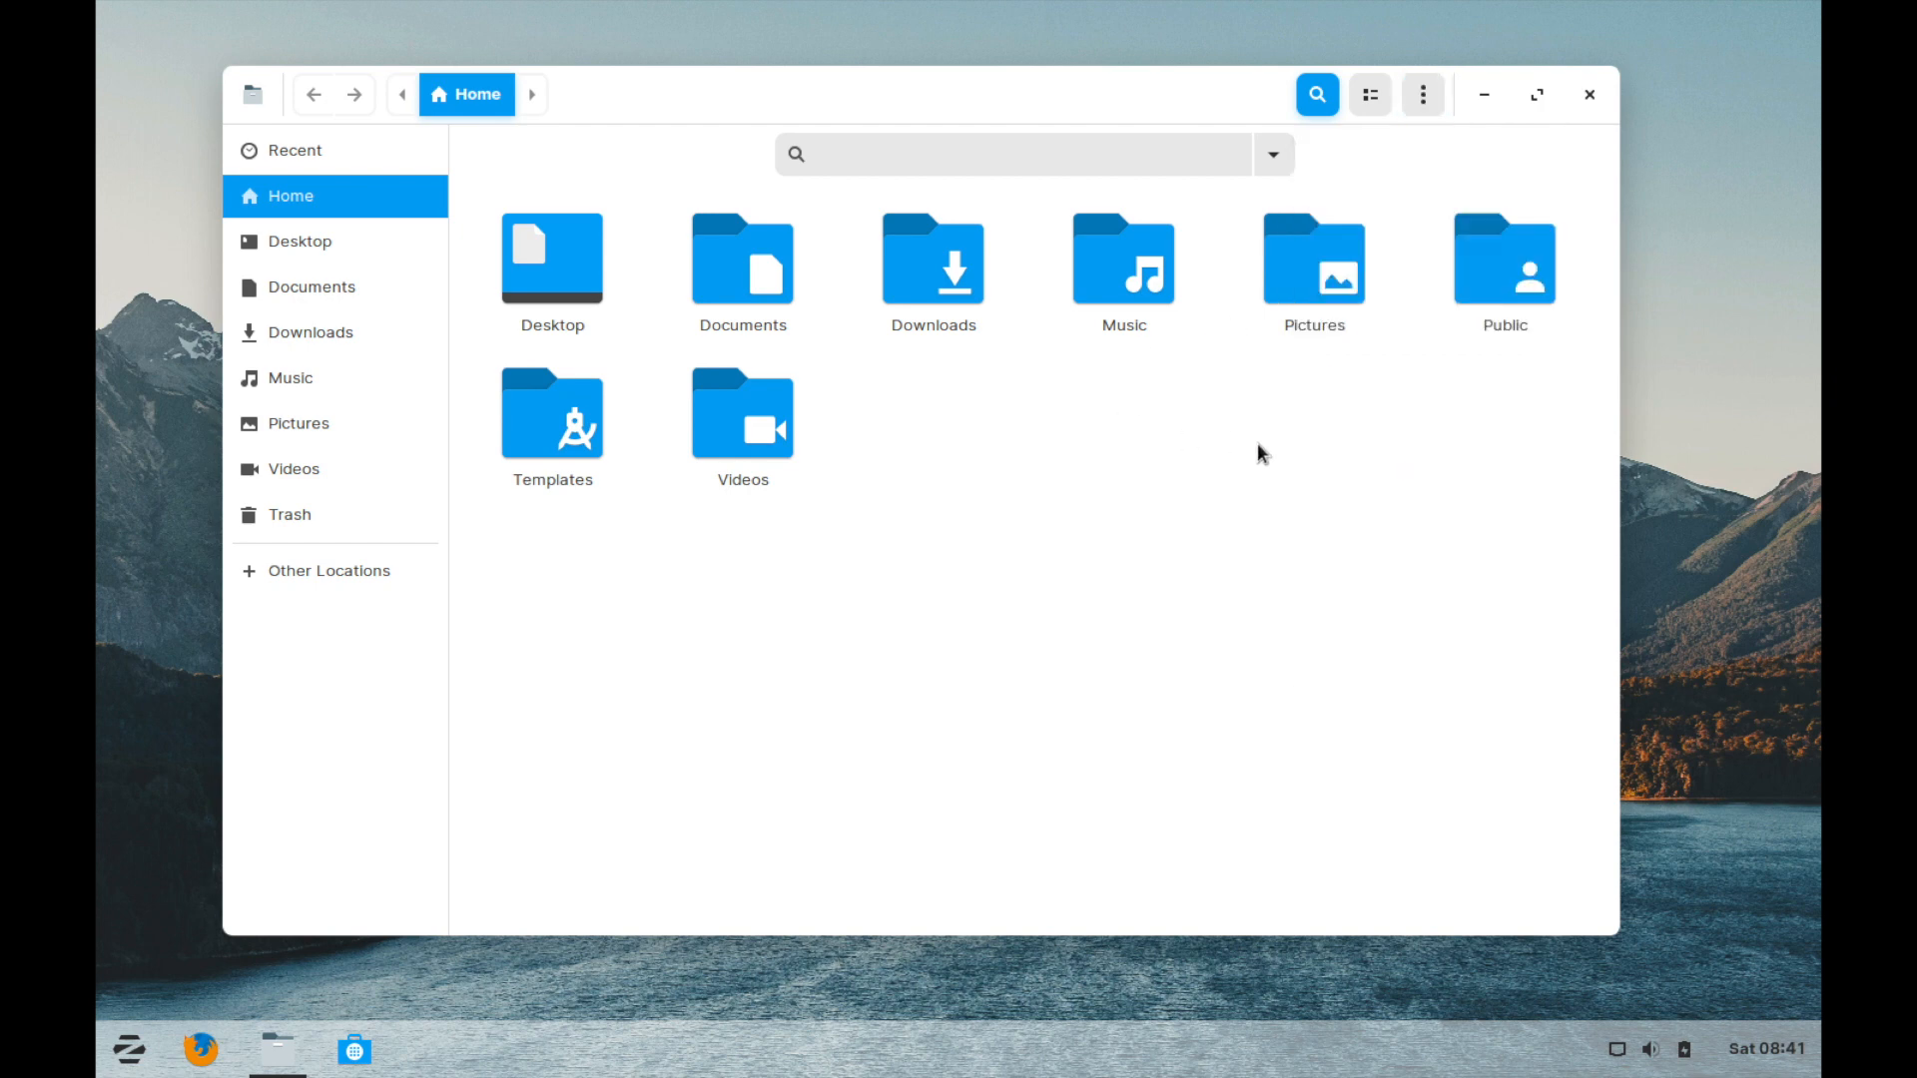
{"action": "mouse_move", "coordinate": [1030, 435]}
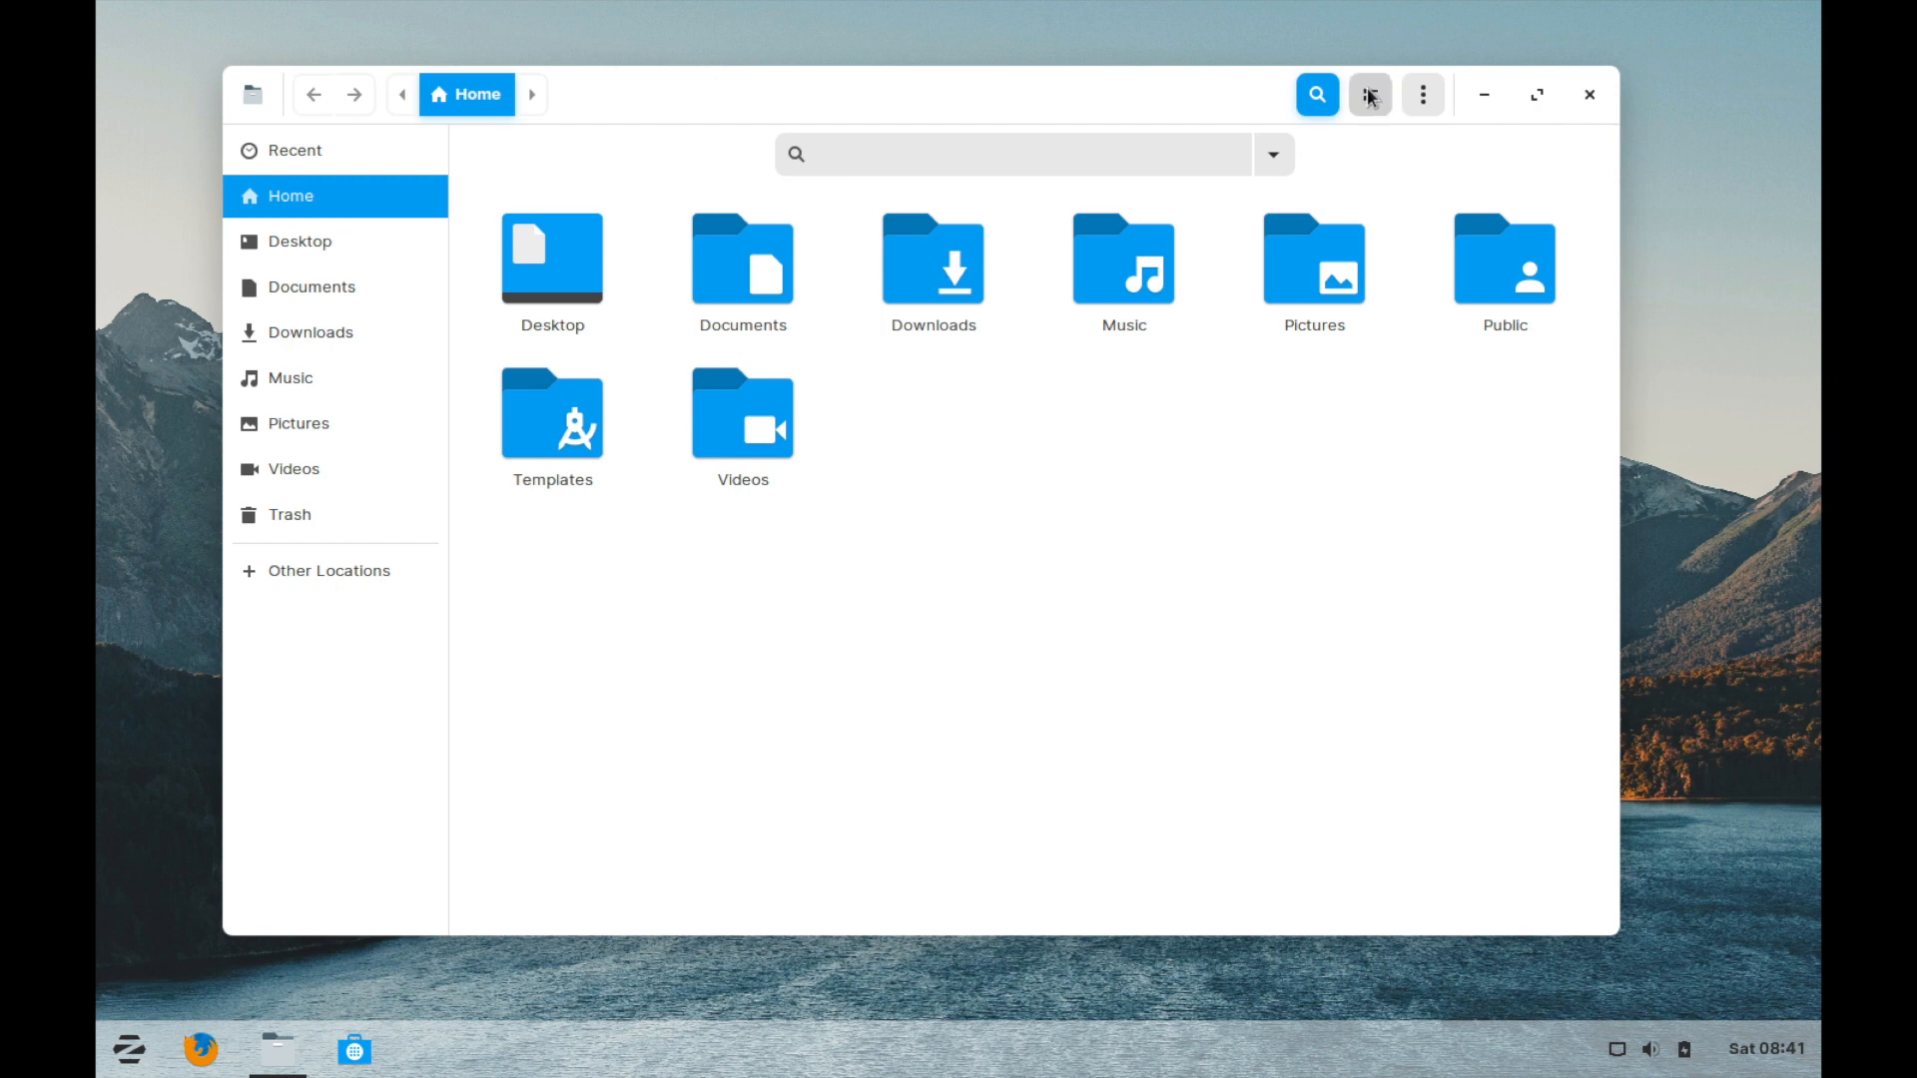
{"action": "left_click", "coordinate": [1370, 93]}
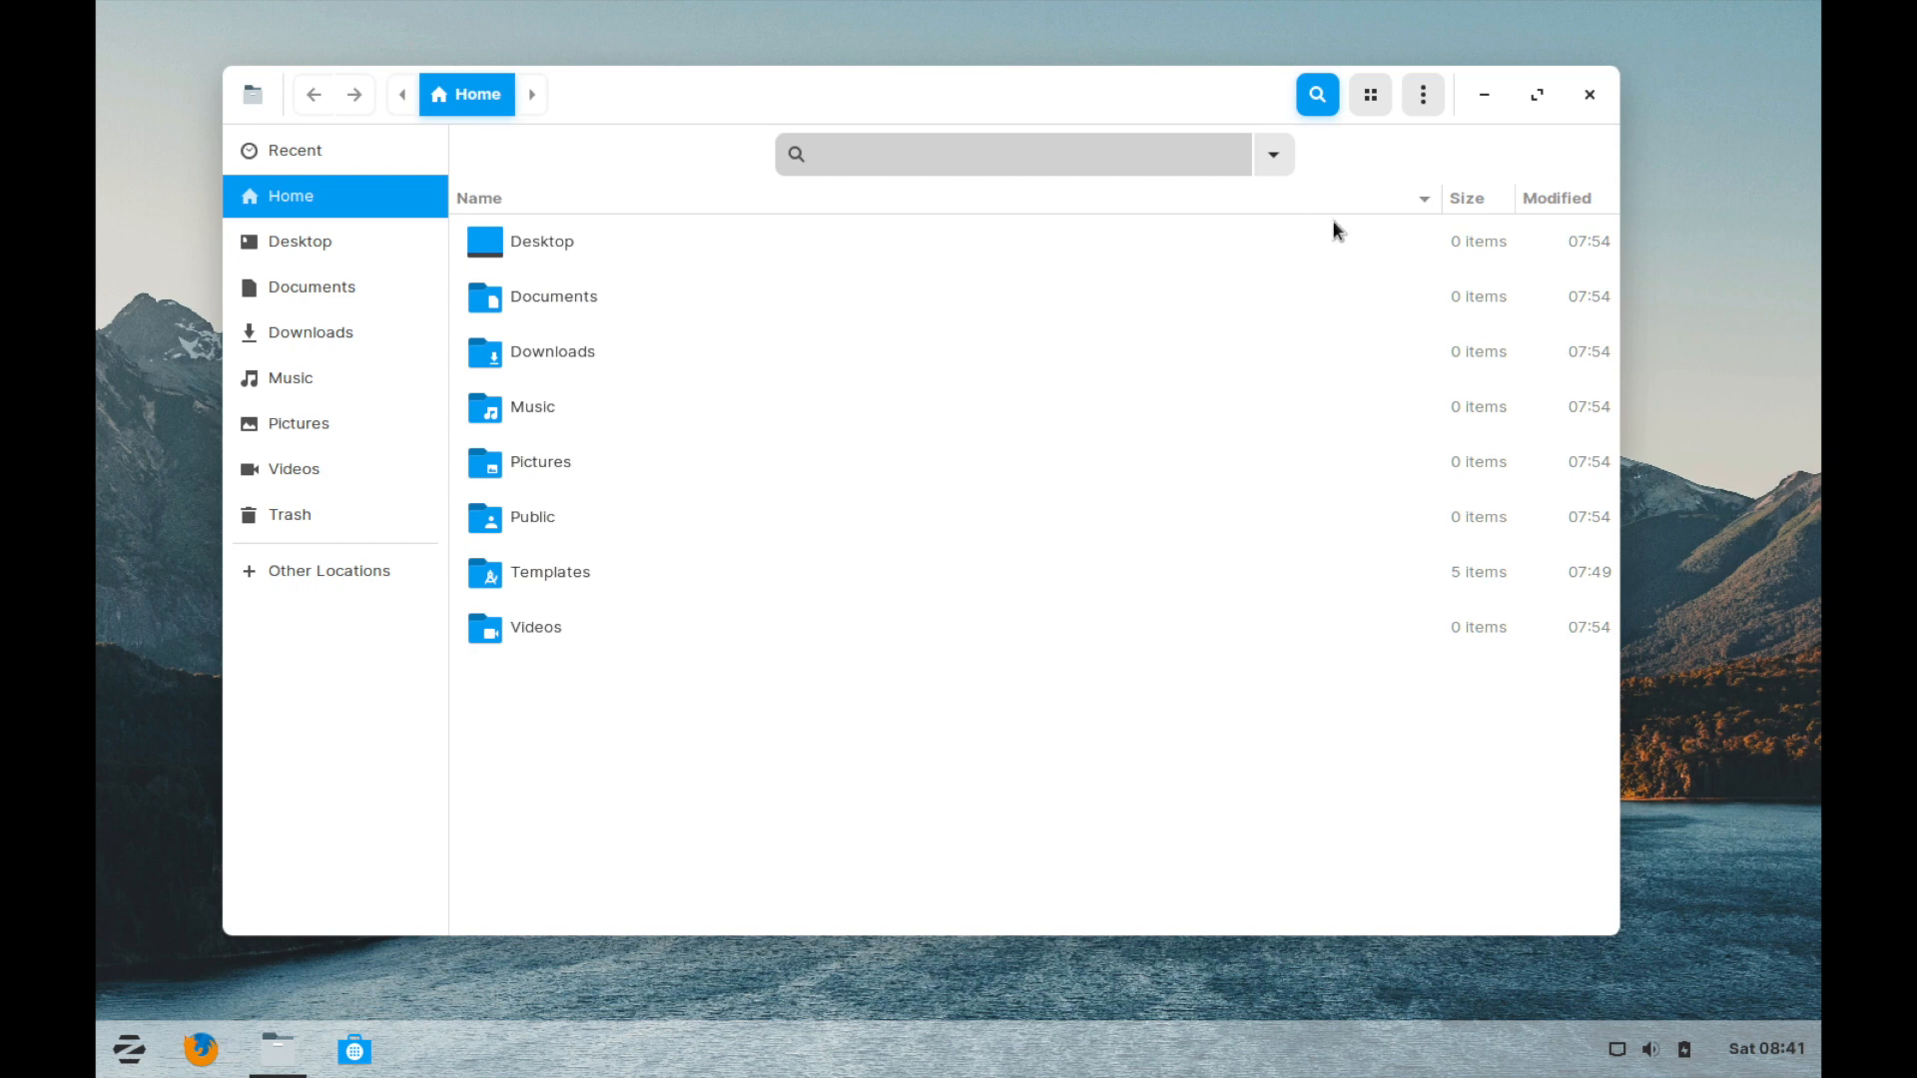
{"action": "left_click", "coordinate": [1010, 154]}
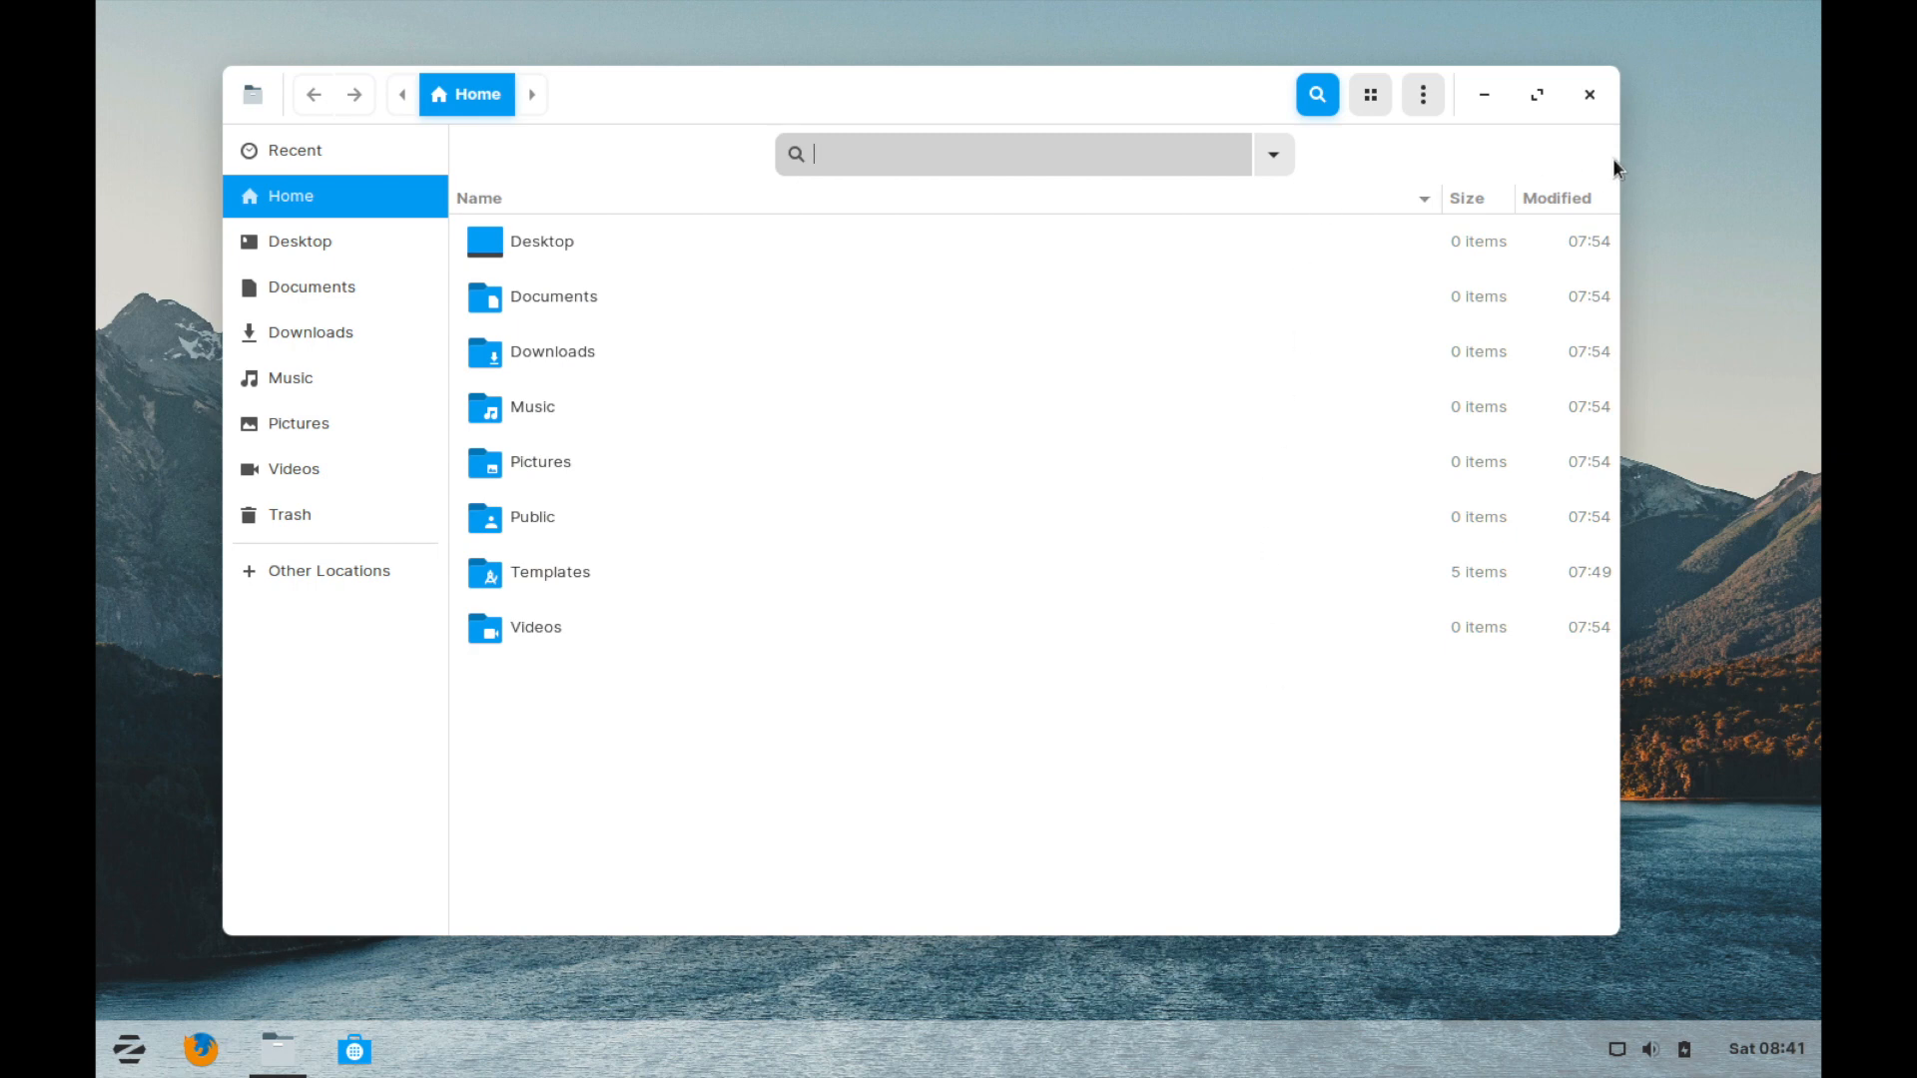
- Start creating a new folder from the options menu and cancel it
{"action": "left_click", "coordinate": [1422, 94]}
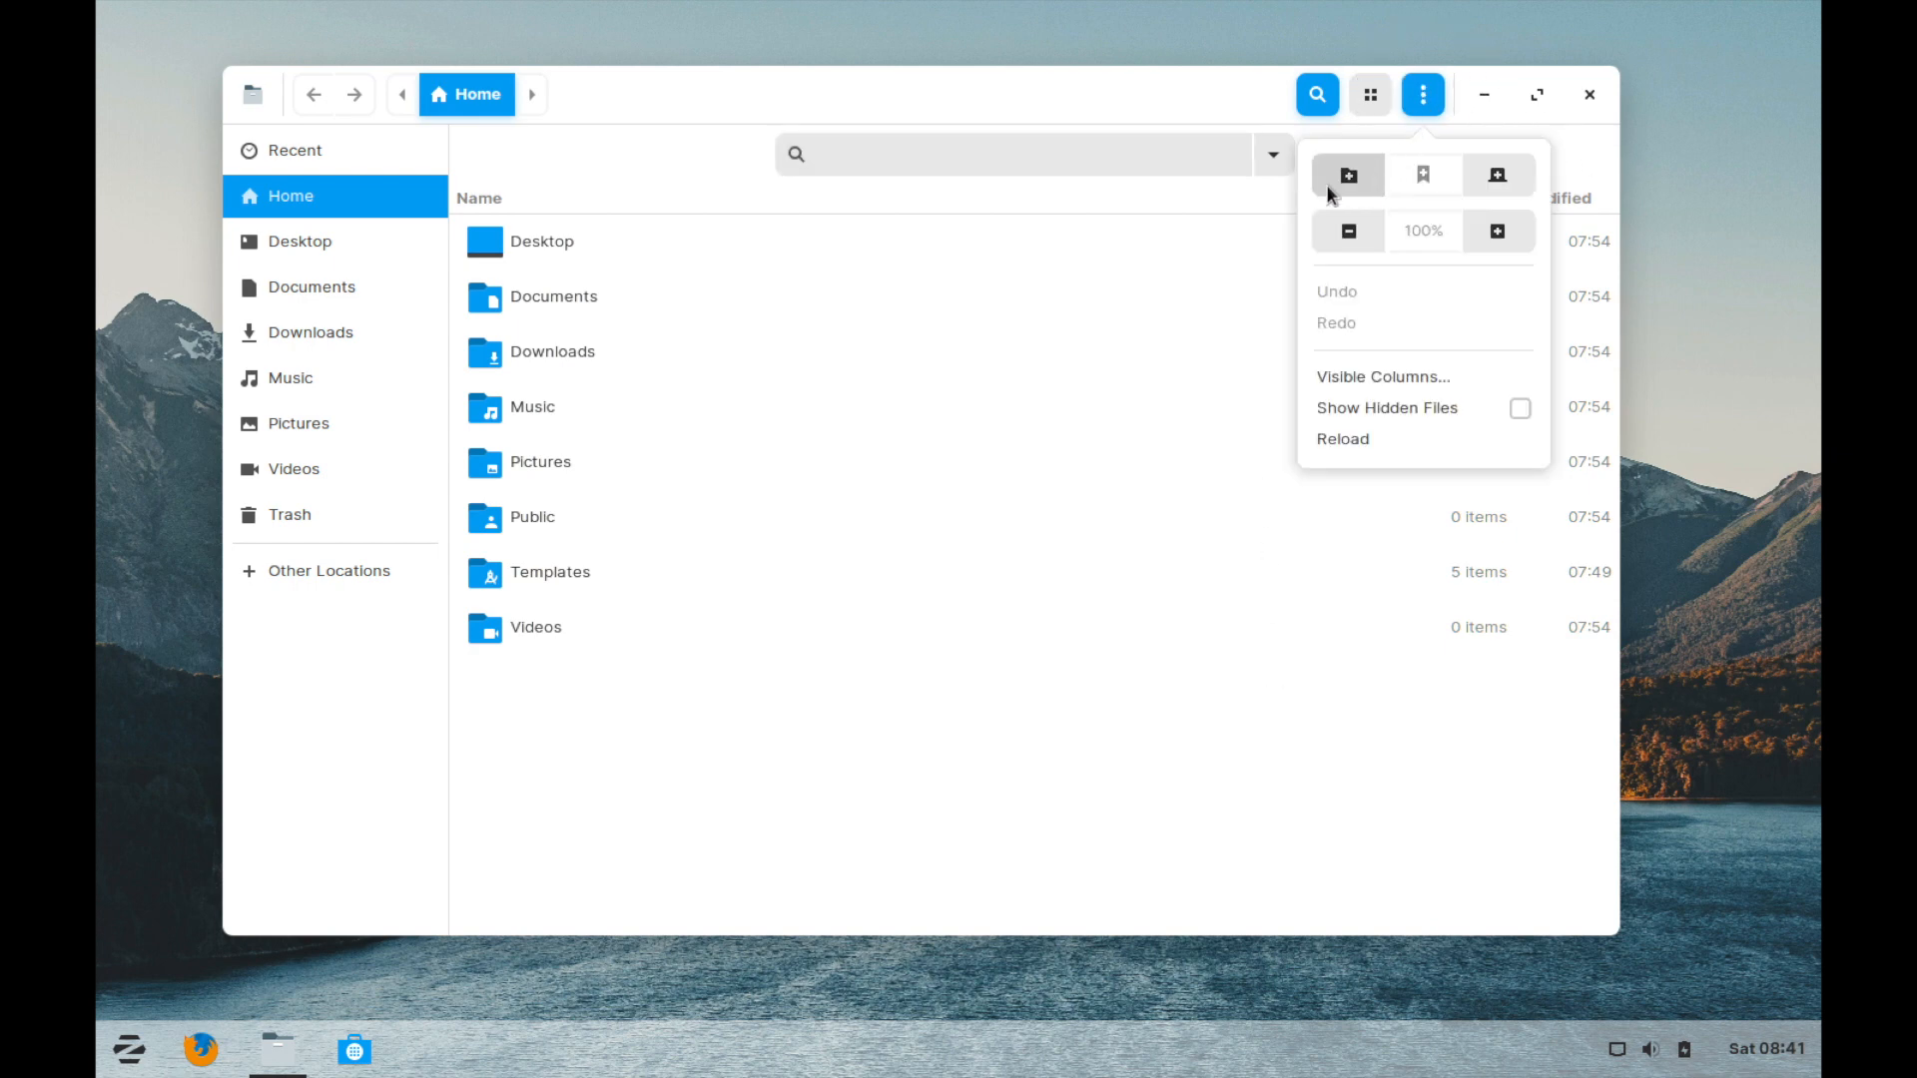
{"action": "left_click", "coordinate": [1348, 175]}
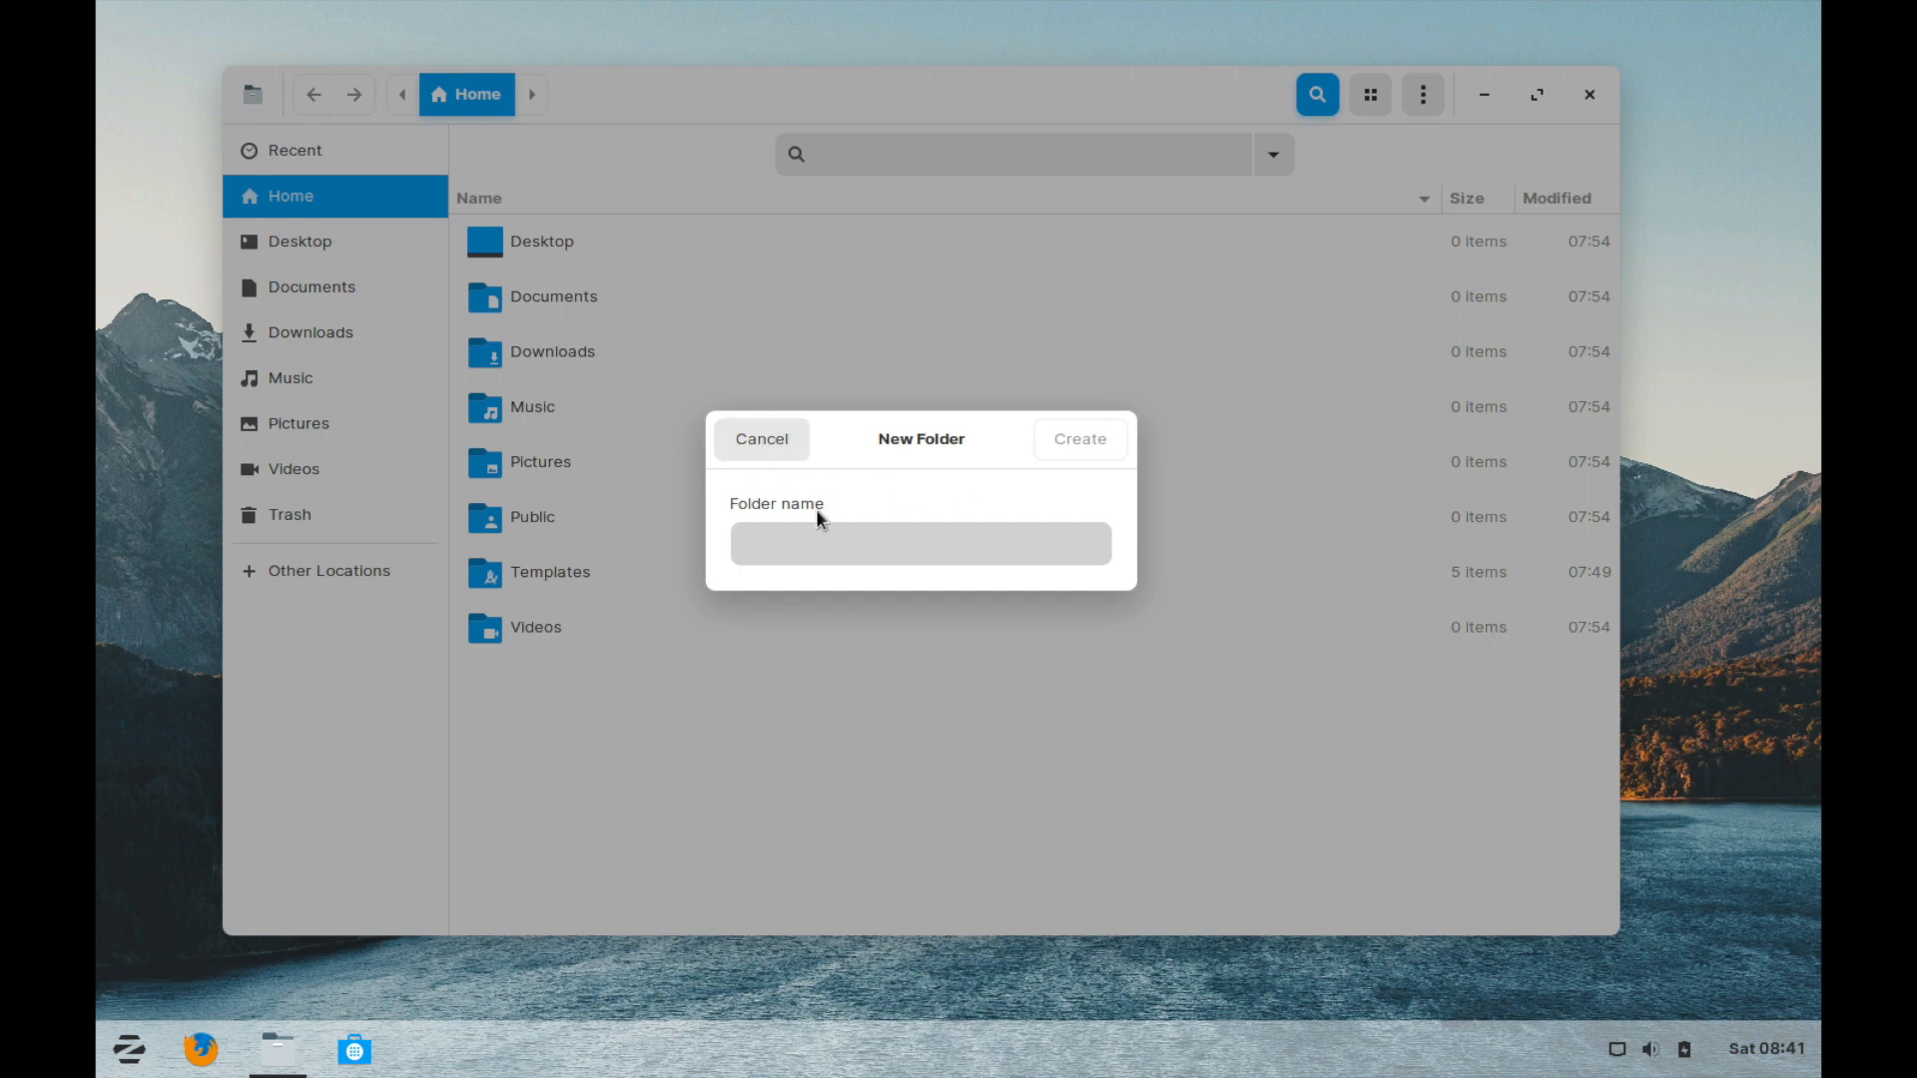
{"action": "left_click", "coordinate": [759, 440]}
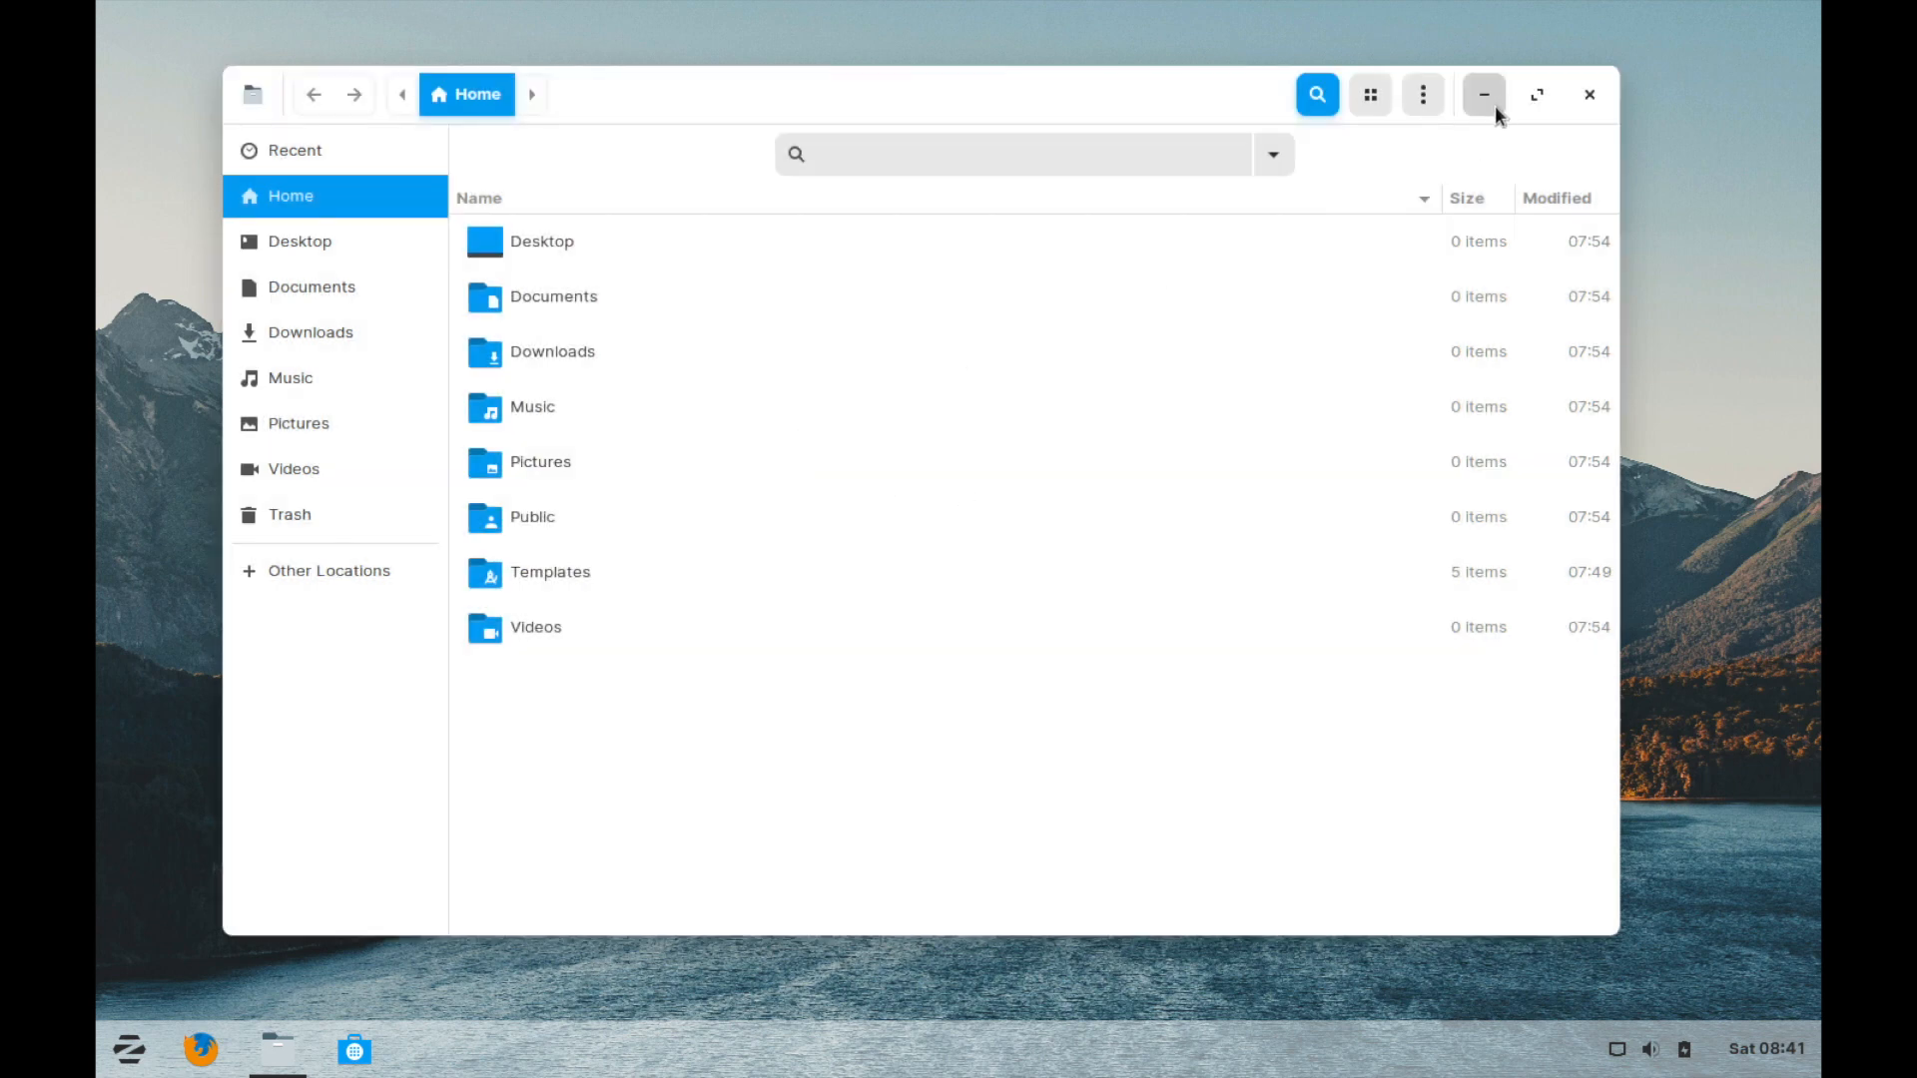
- Add two more tabs, each showing the Home folder
{"action": "left_click", "coordinate": [1422, 94]}
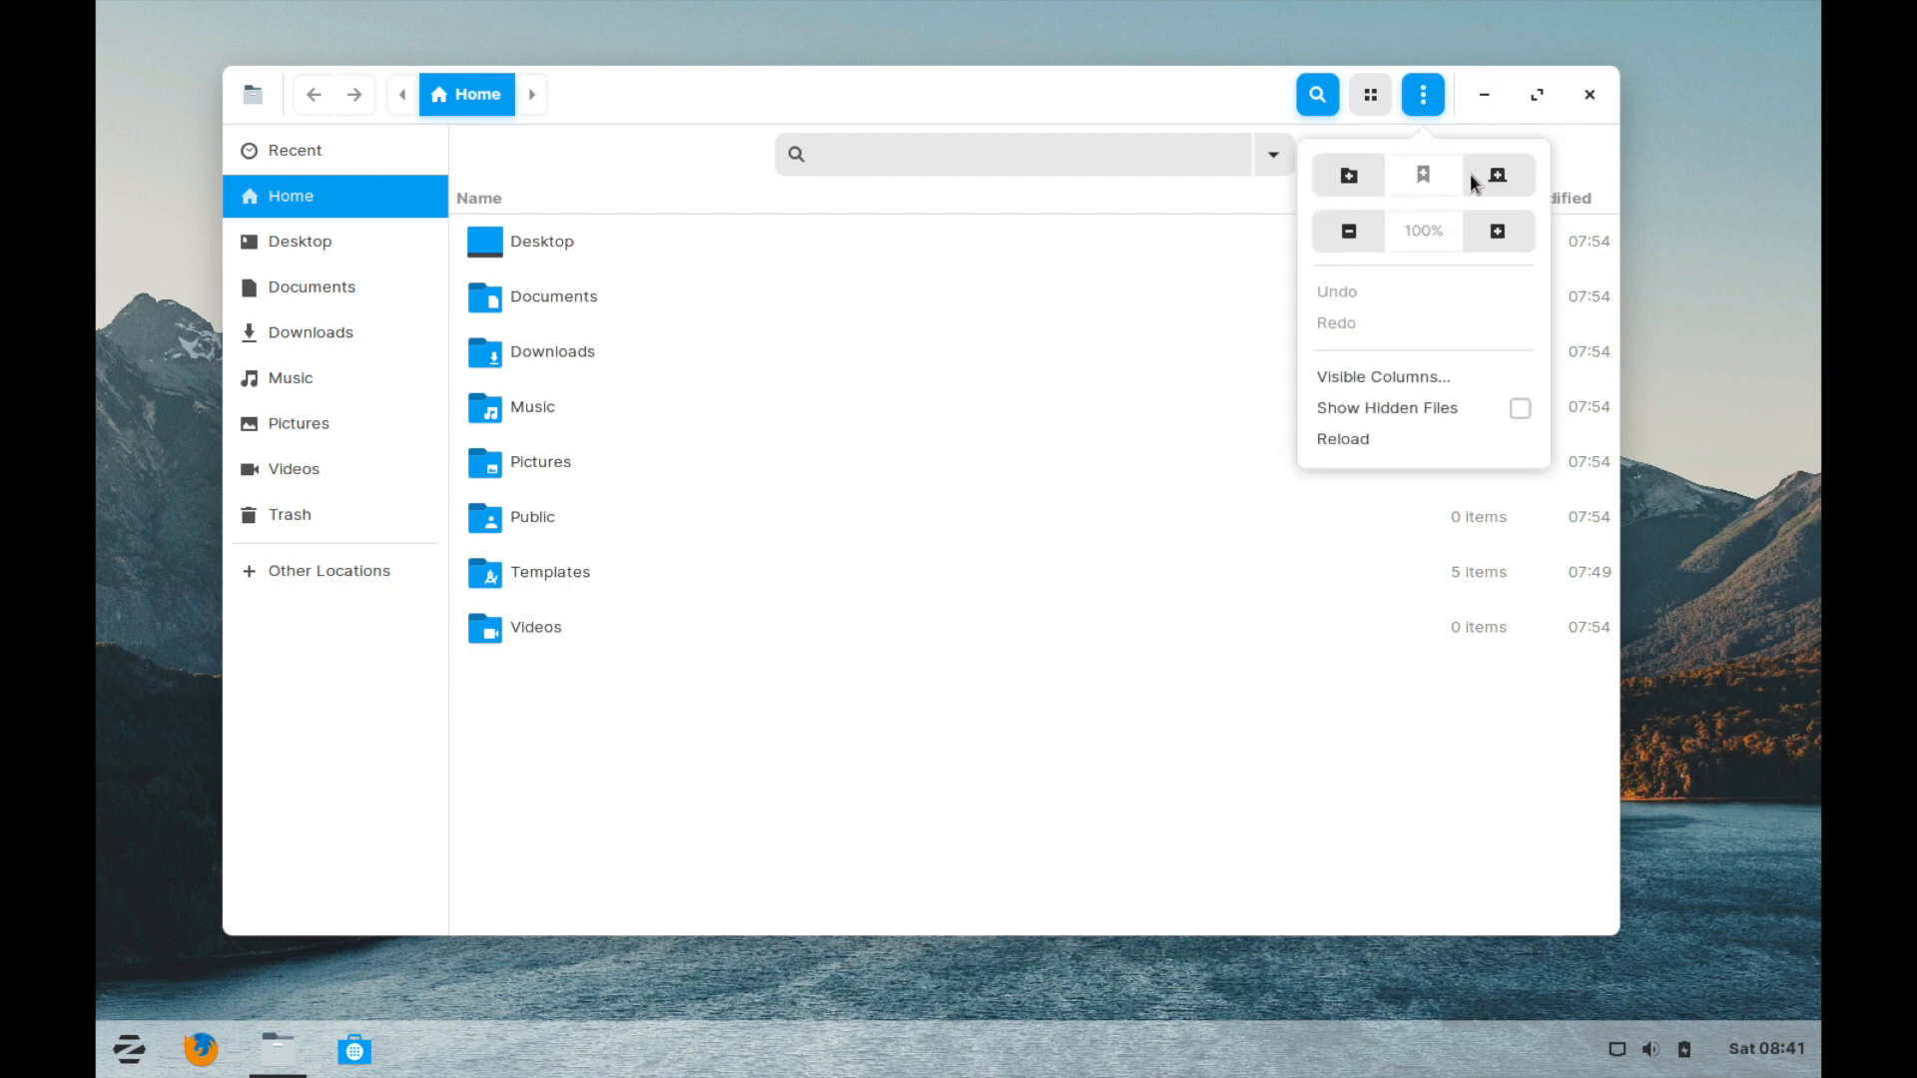
{"action": "left_click", "coordinate": [1496, 175]}
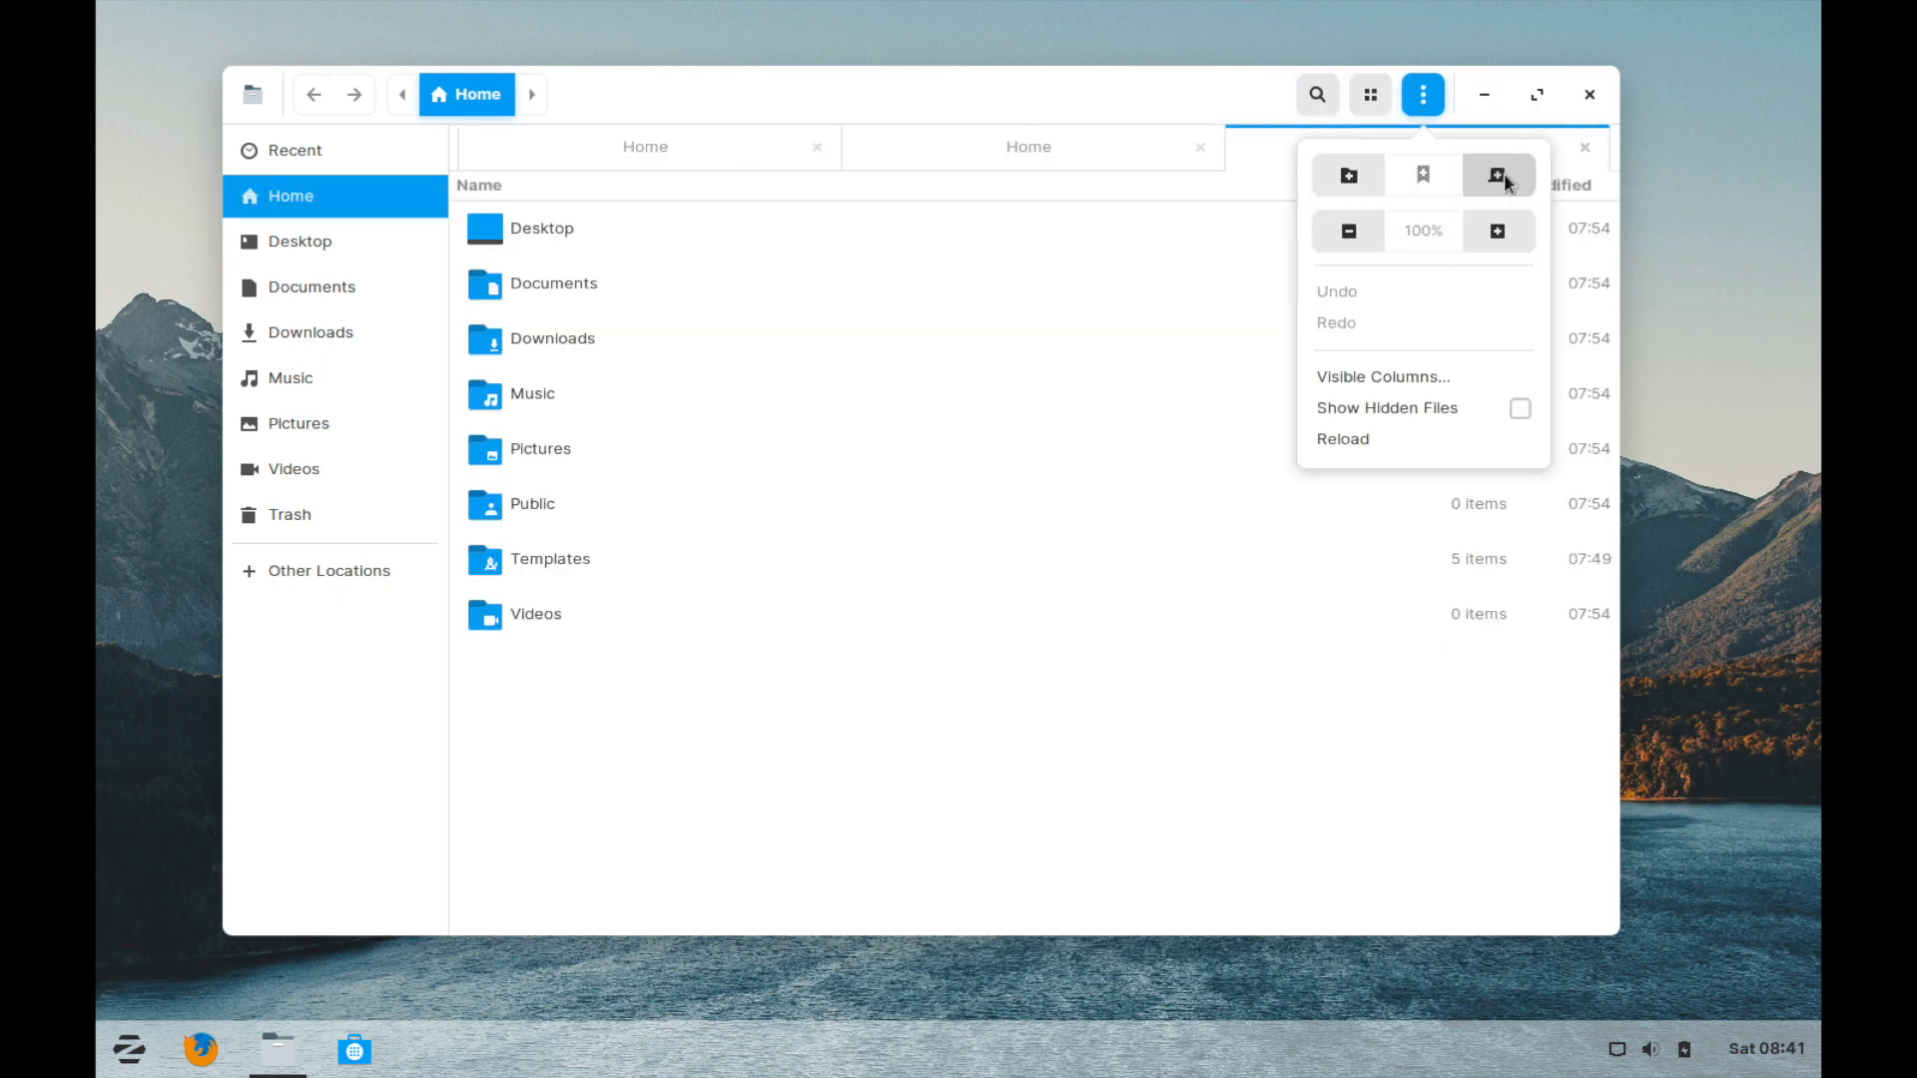
{"action": "left_click", "coordinate": [1497, 176]}
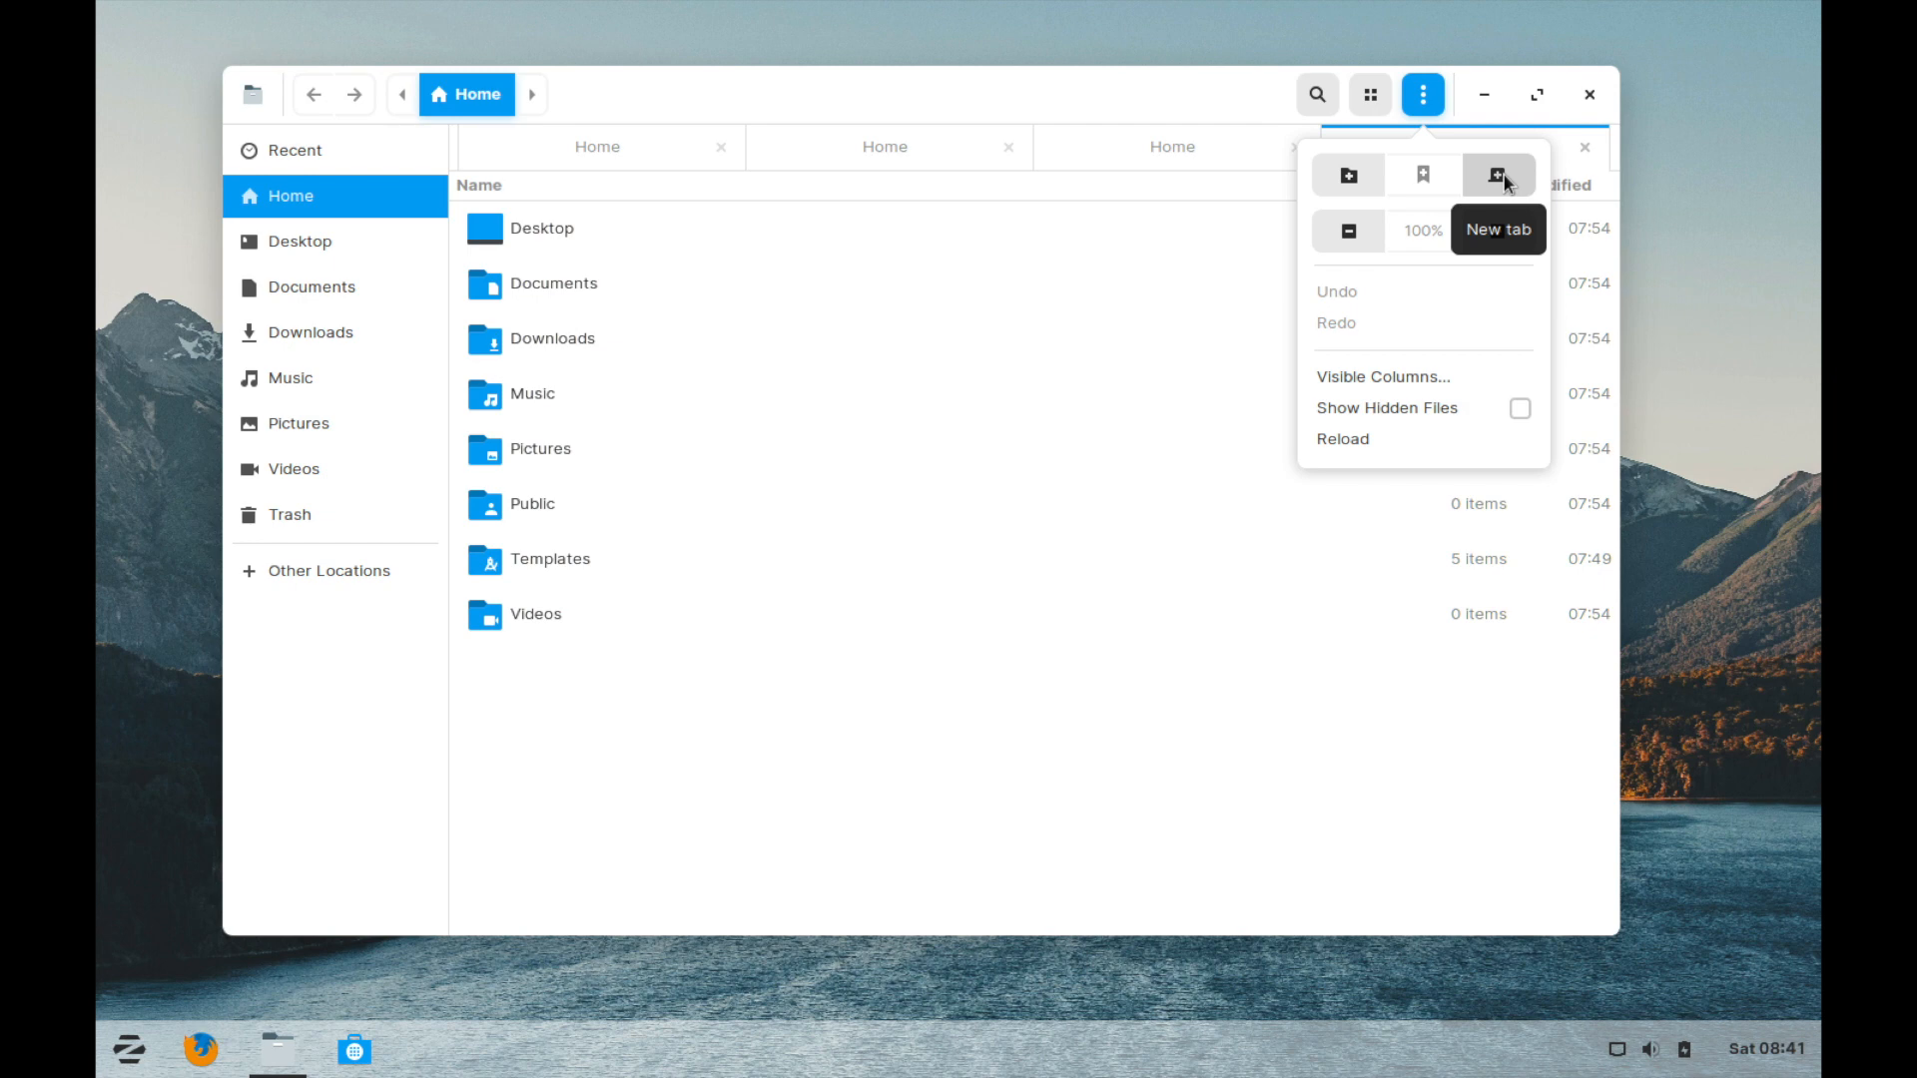
{"action": "mouse_move", "coordinate": [1421, 176]}
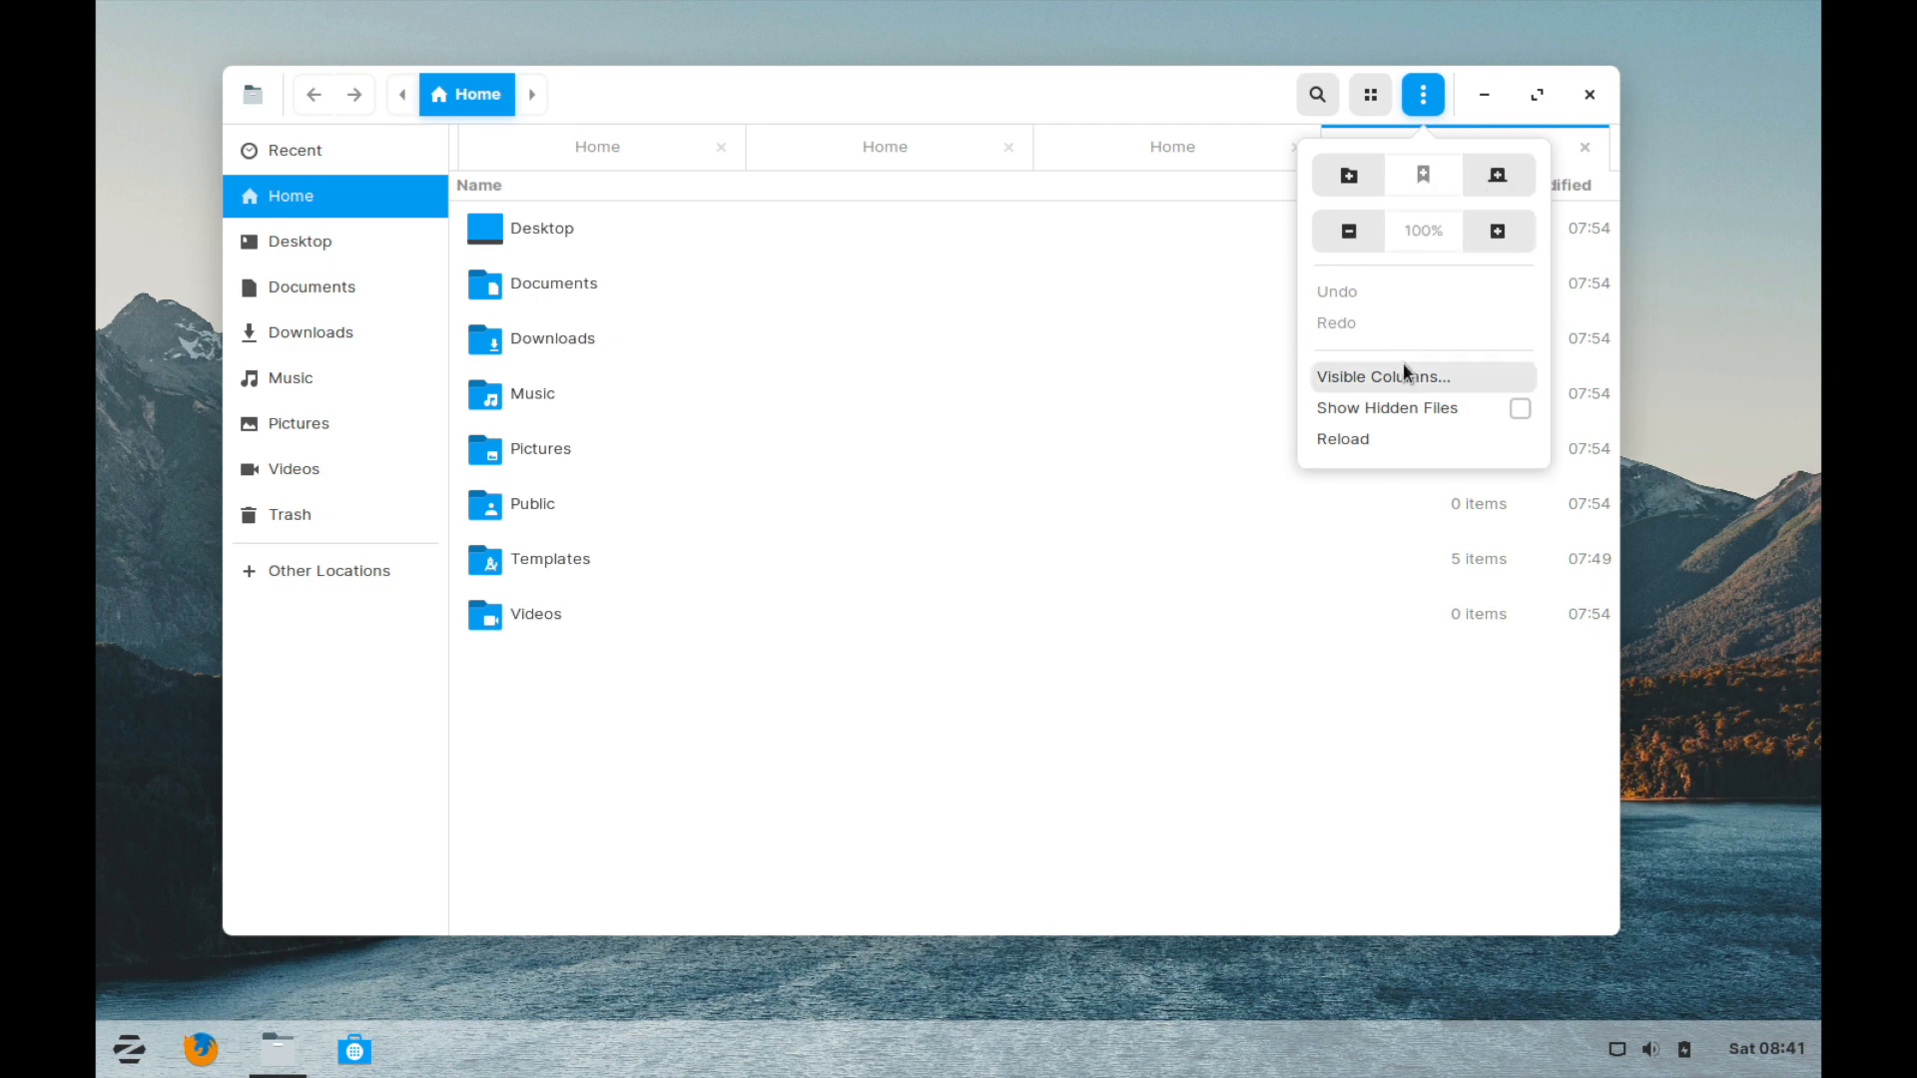
{"action": "mouse_move", "coordinate": [1388, 408]}
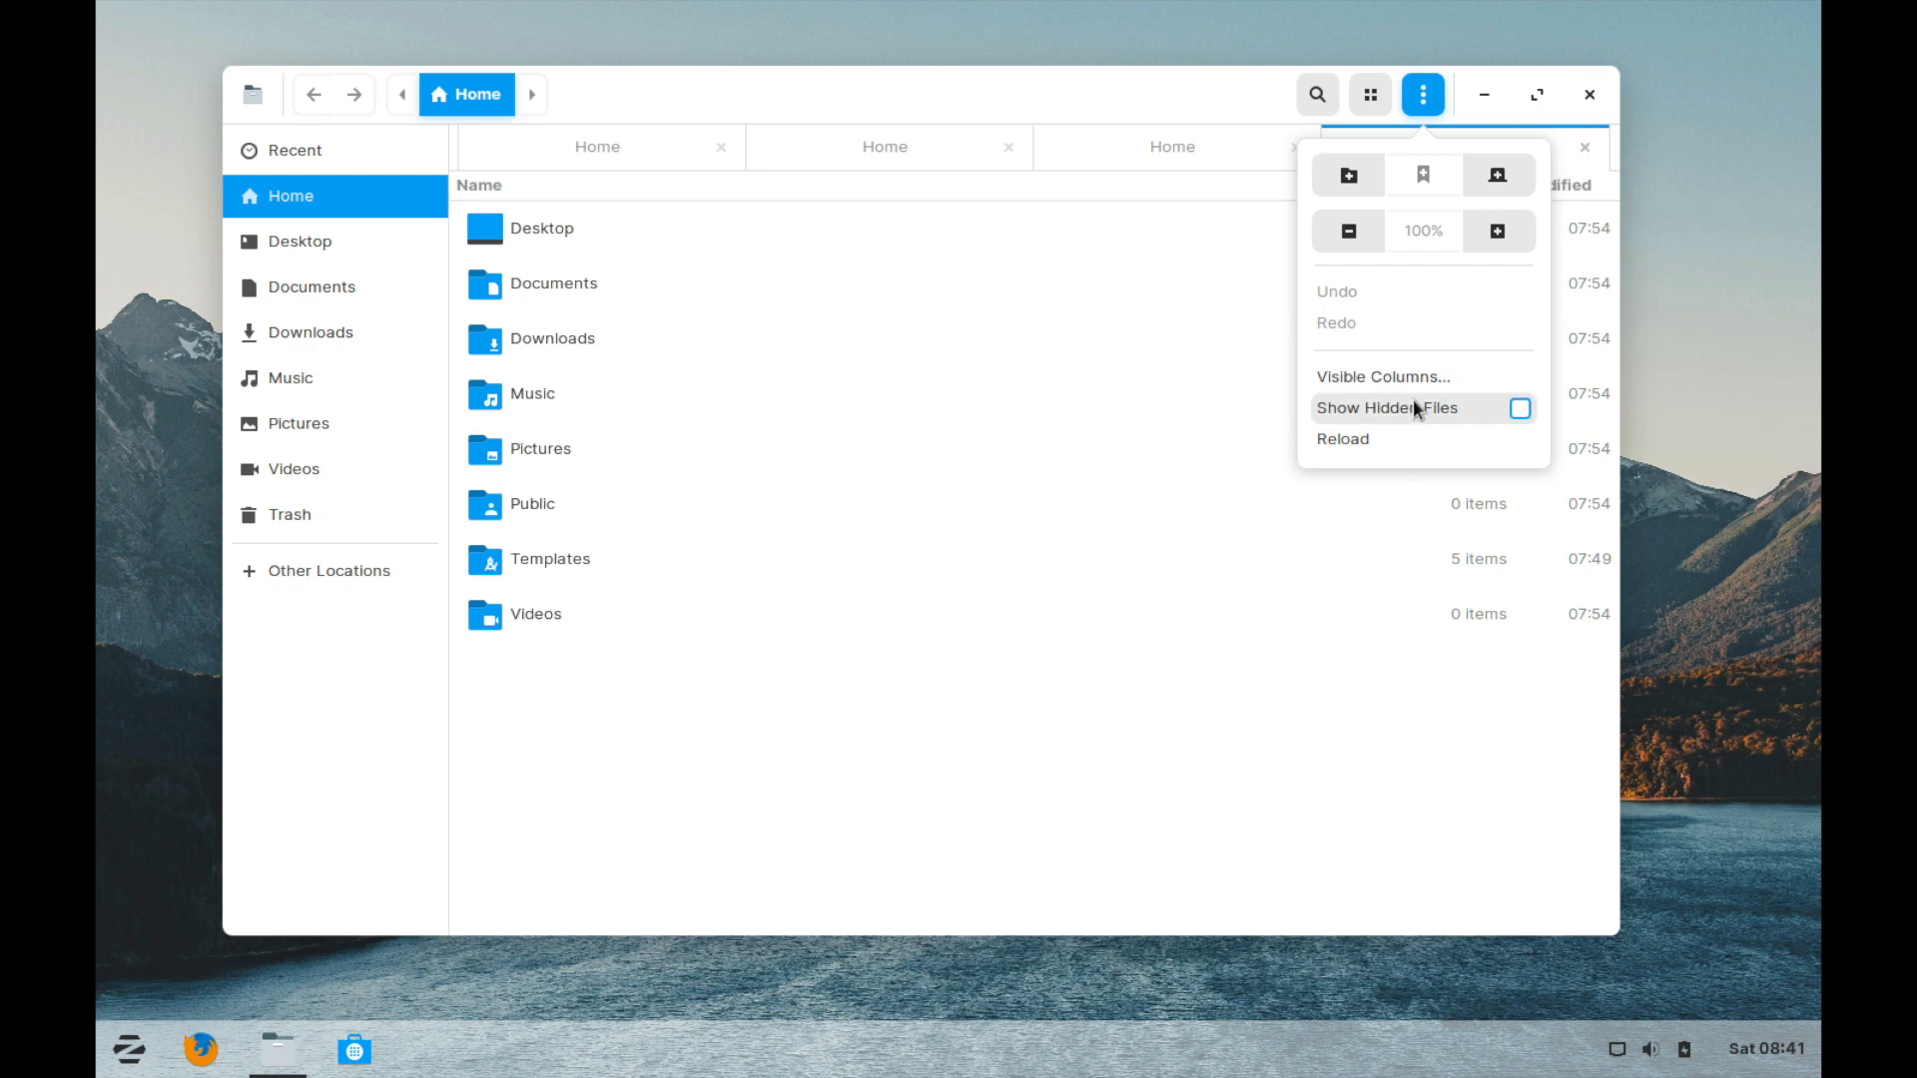
{"action": "mouse_move", "coordinate": [1438, 429]}
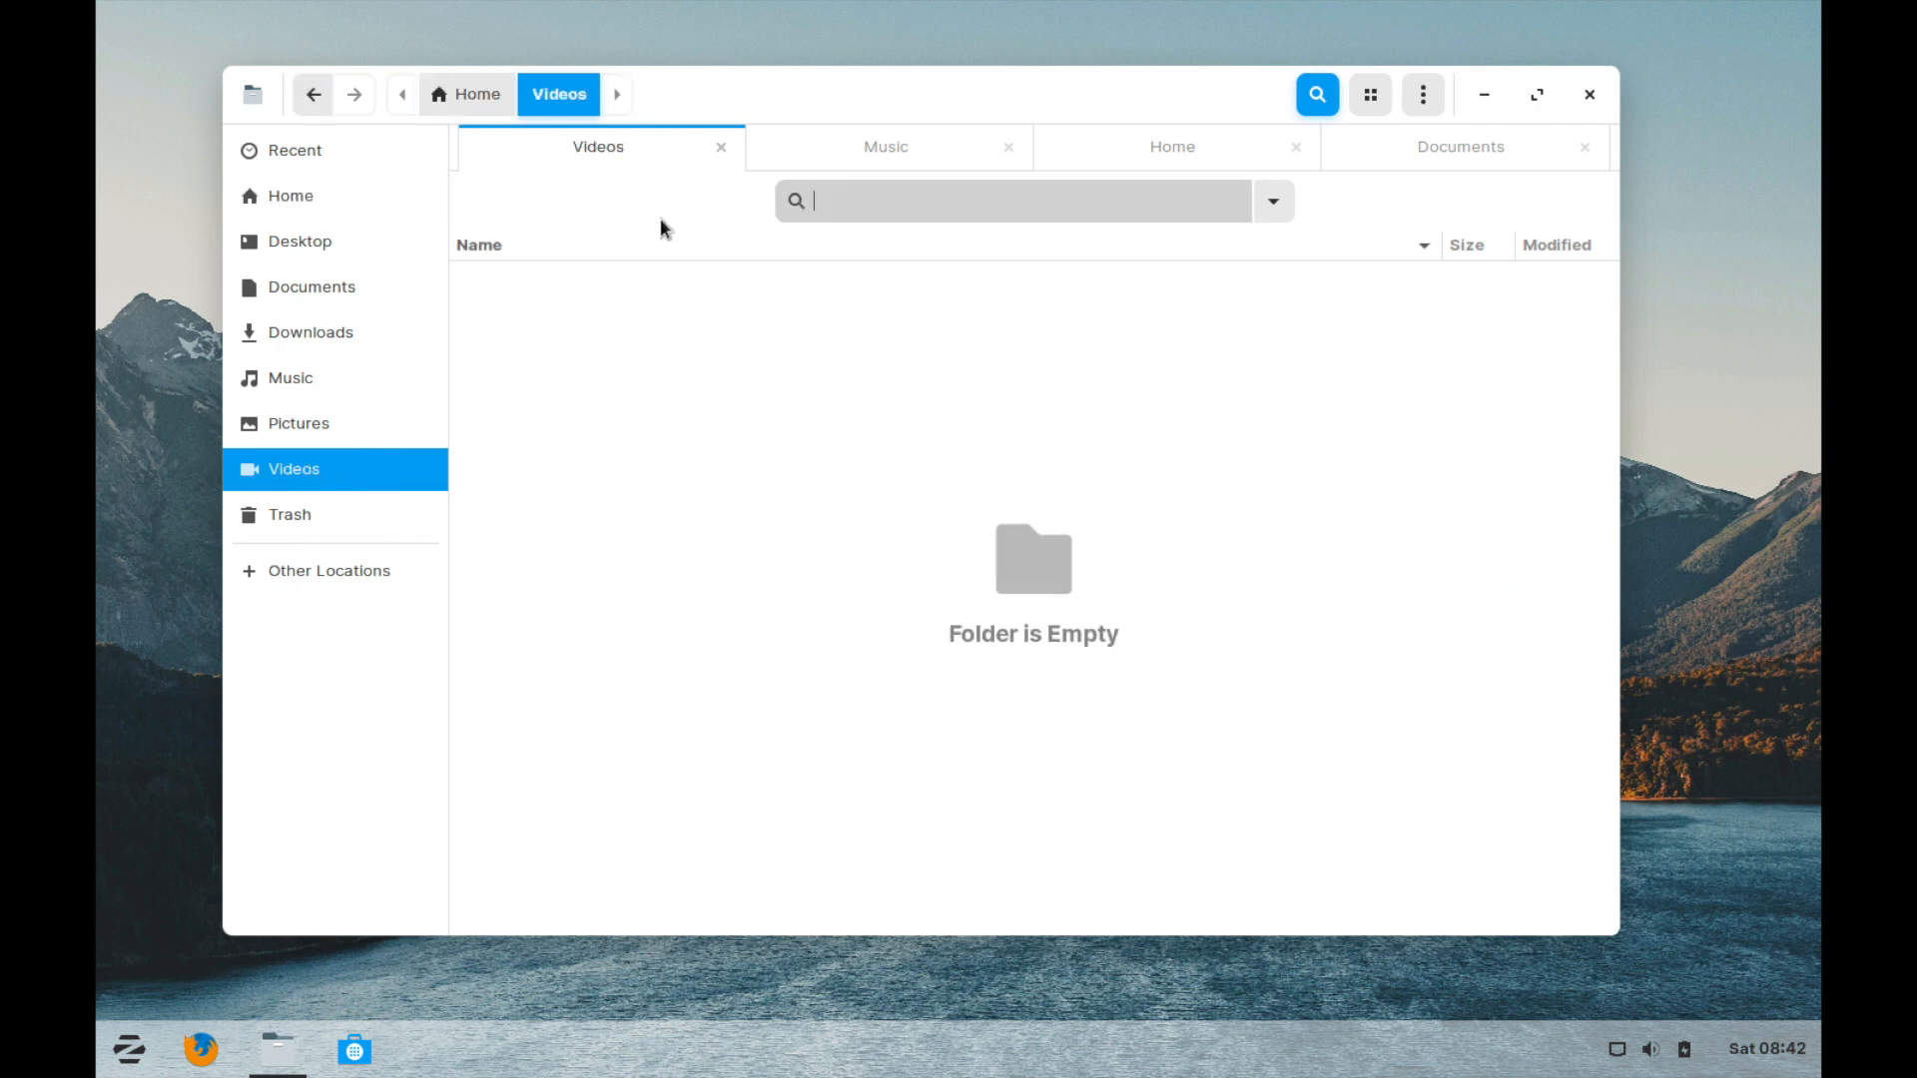
- Browse the Music and Documents tabs, Trash and Downloads in the sidebar, then close Files
{"action": "left_click", "coordinate": [885, 146]}
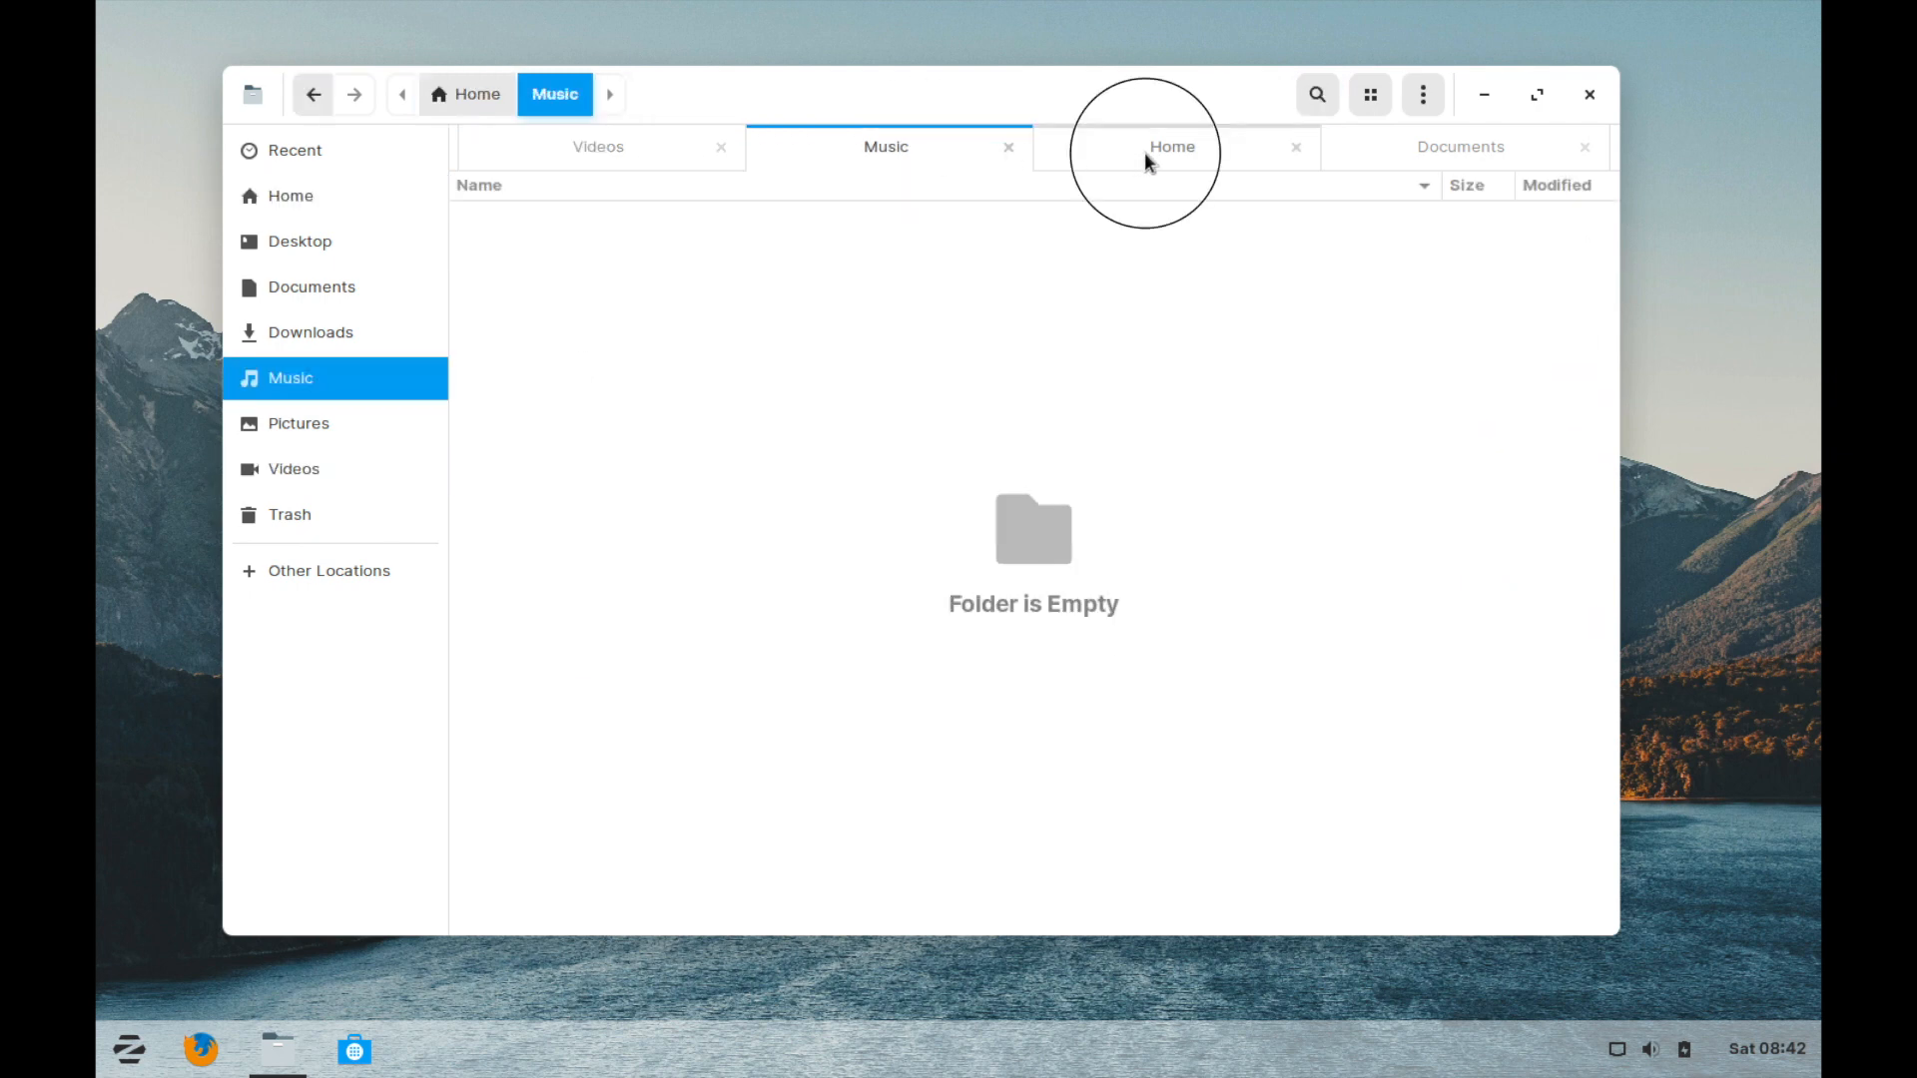
{"action": "left_click", "coordinate": [1460, 145]}
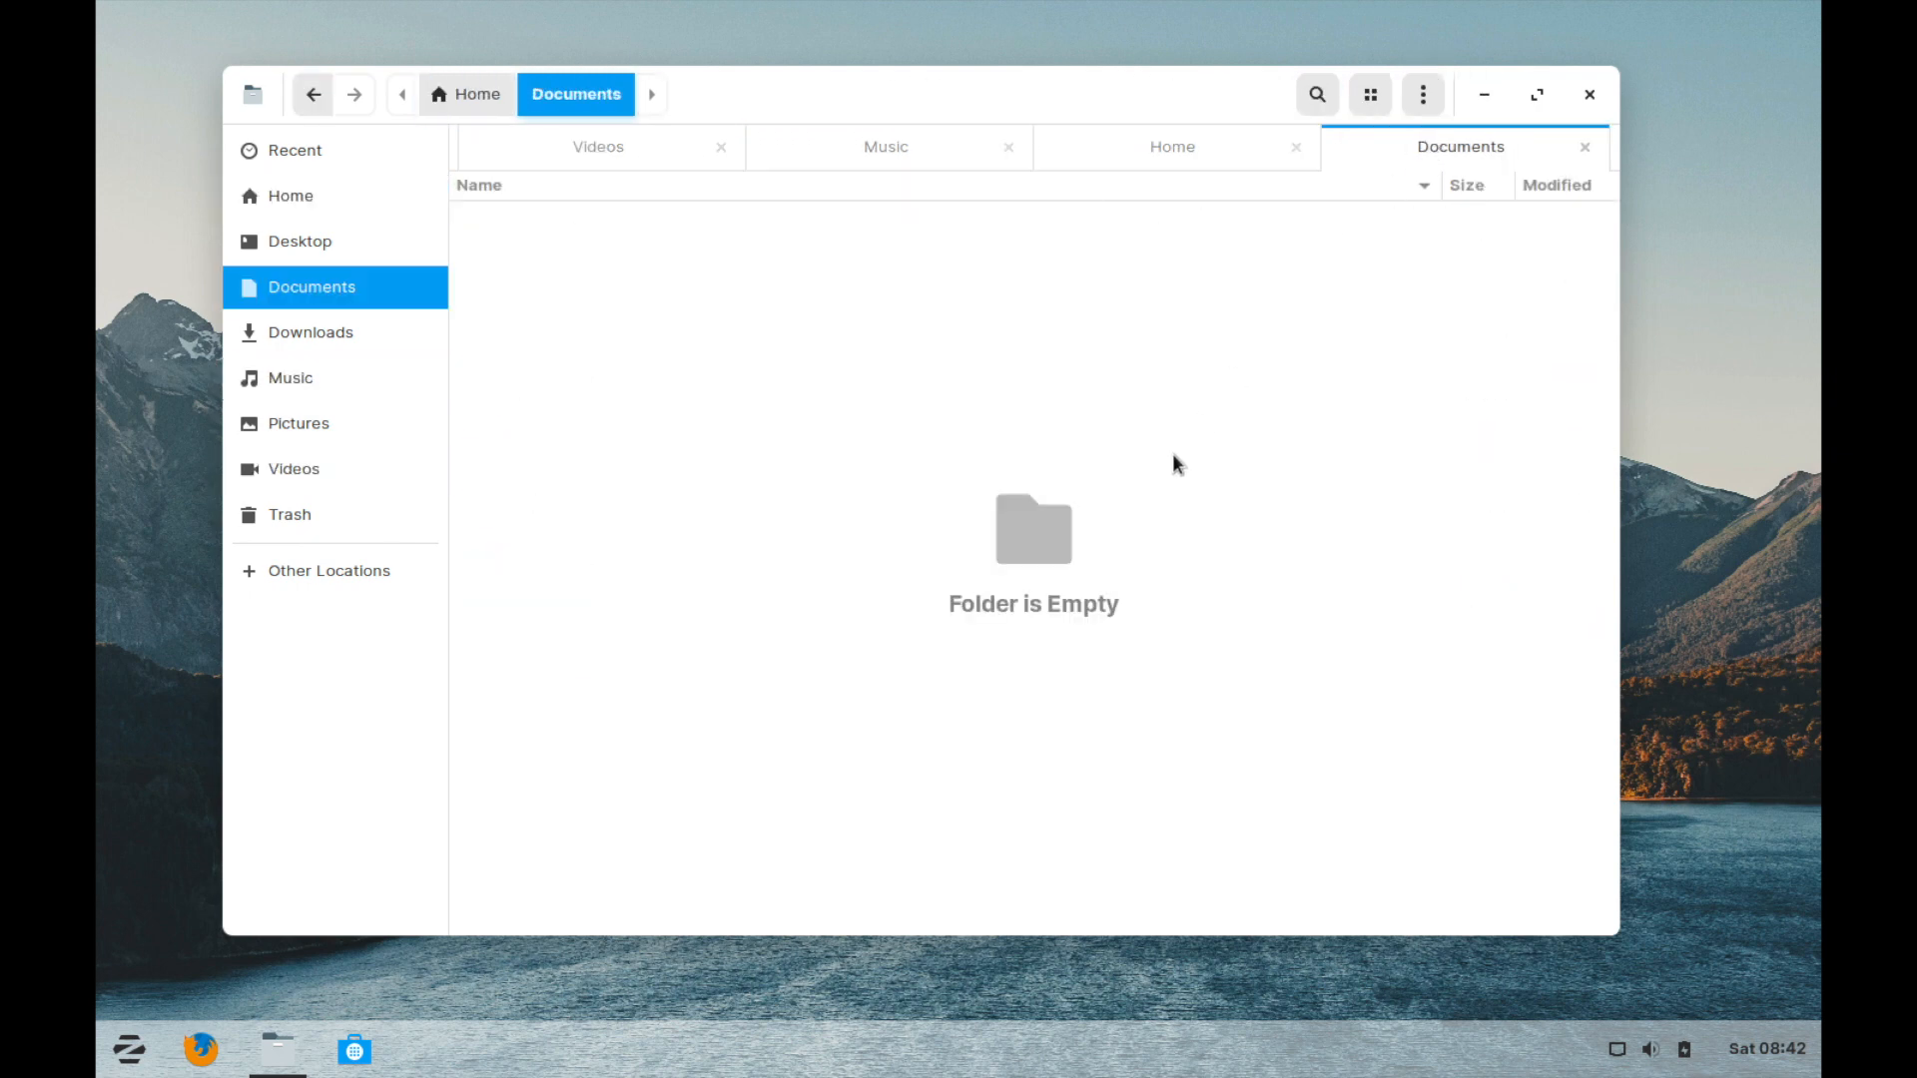
{"action": "mouse_move", "coordinate": [971, 459]}
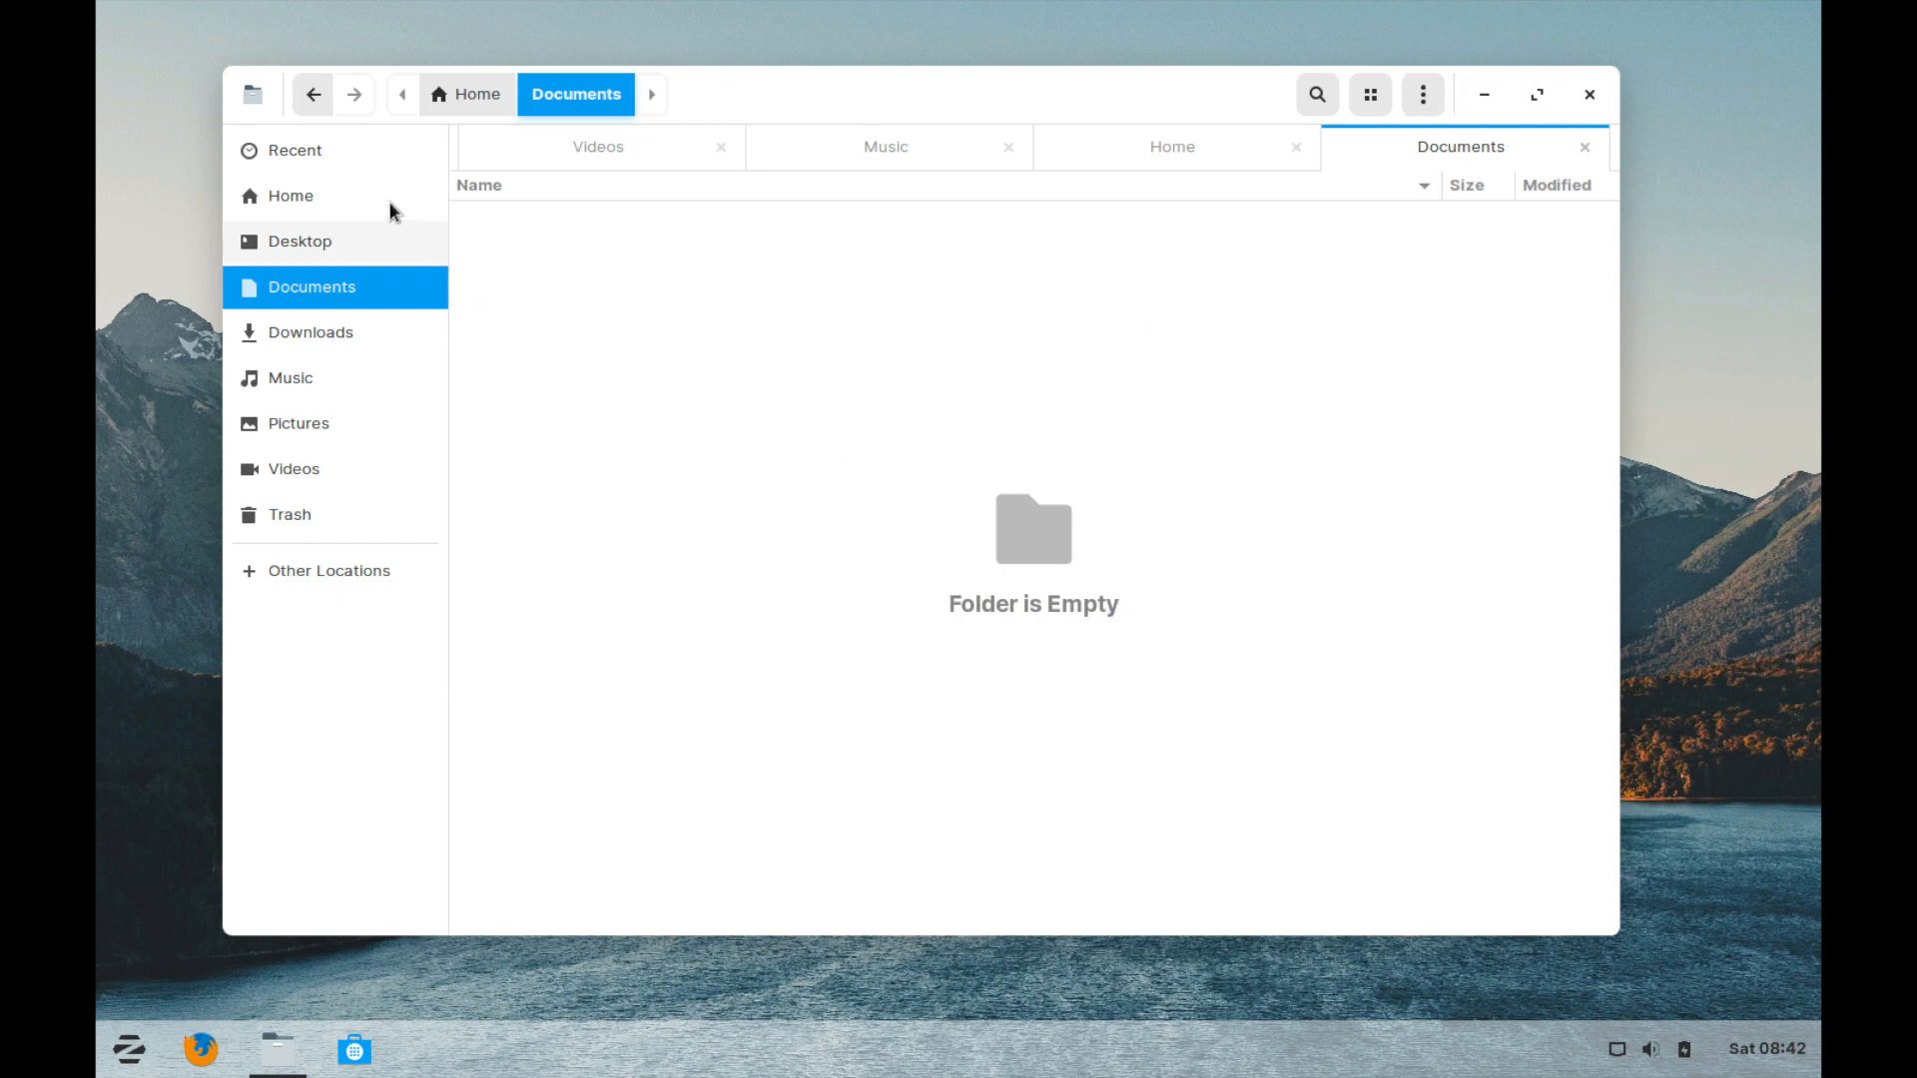
{"action": "mouse_move", "coordinate": [351, 166]}
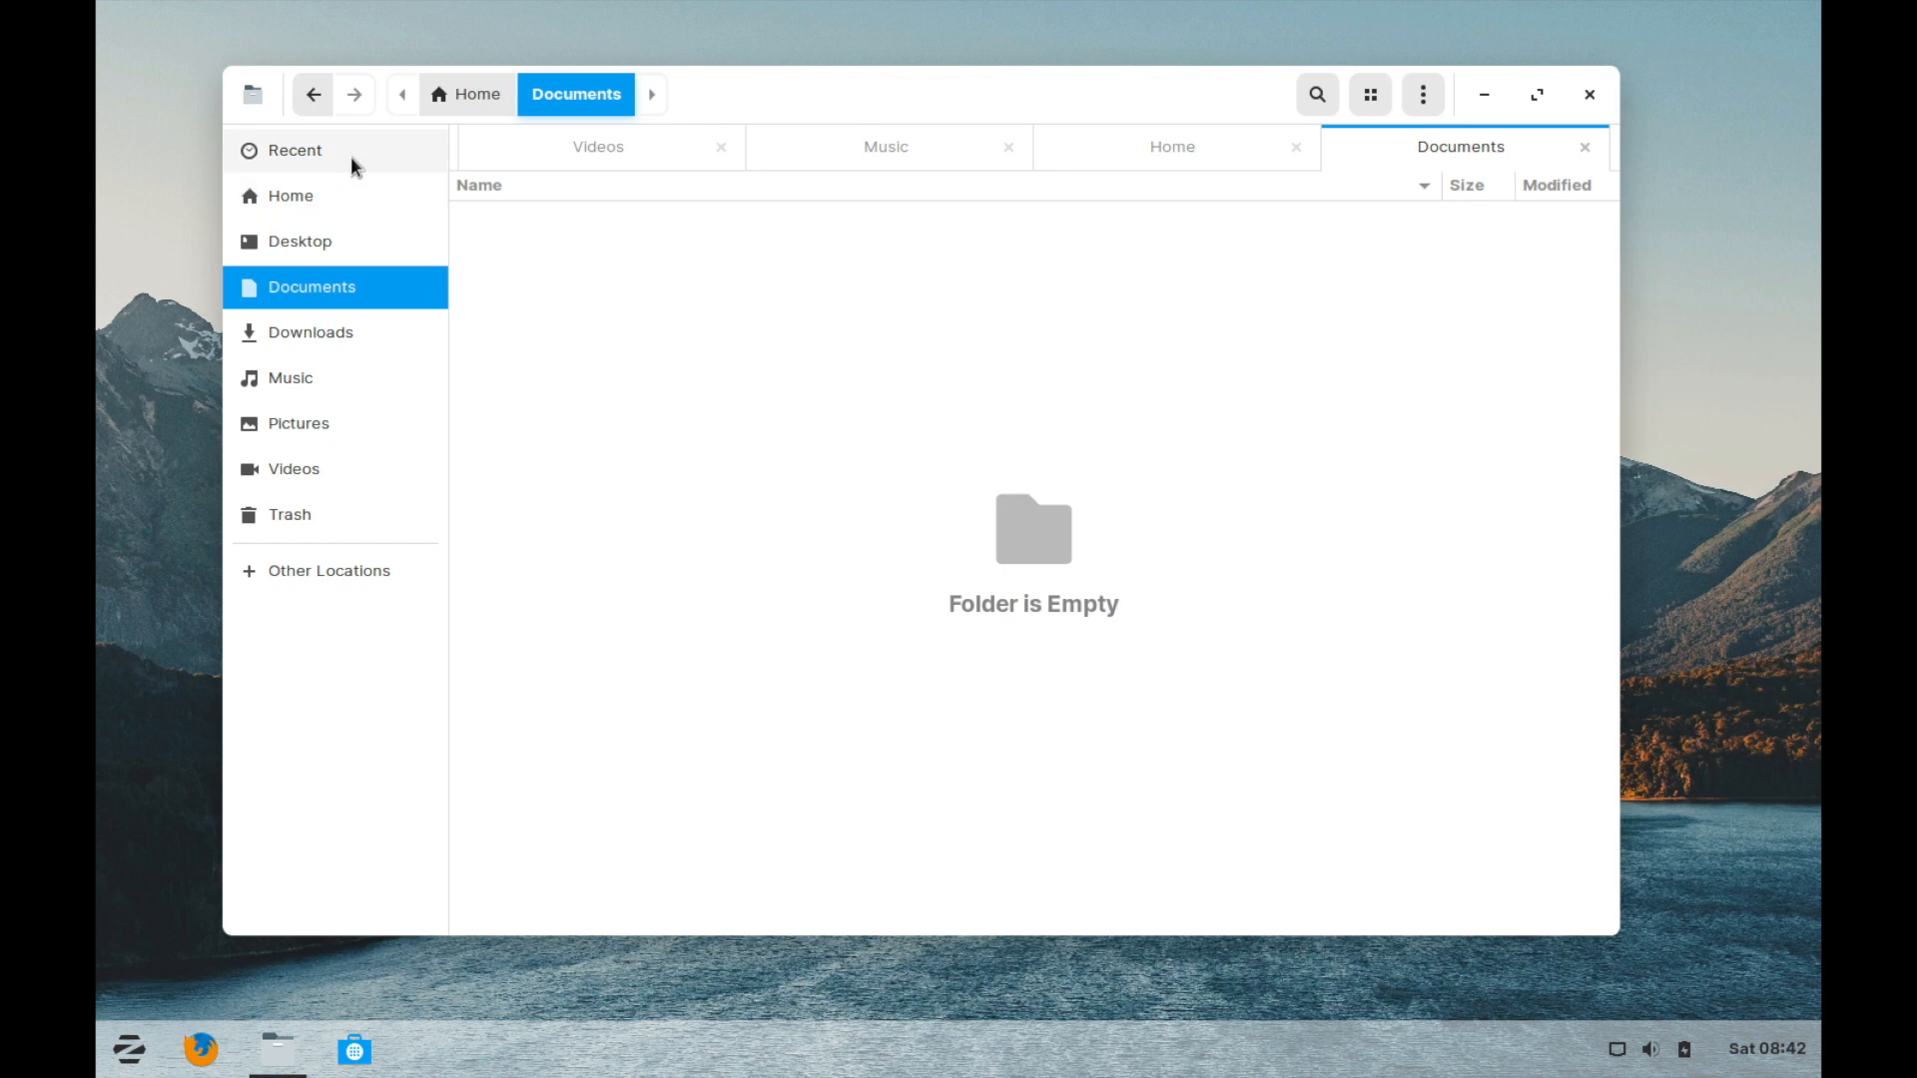
{"action": "mouse_move", "coordinate": [355, 439]}
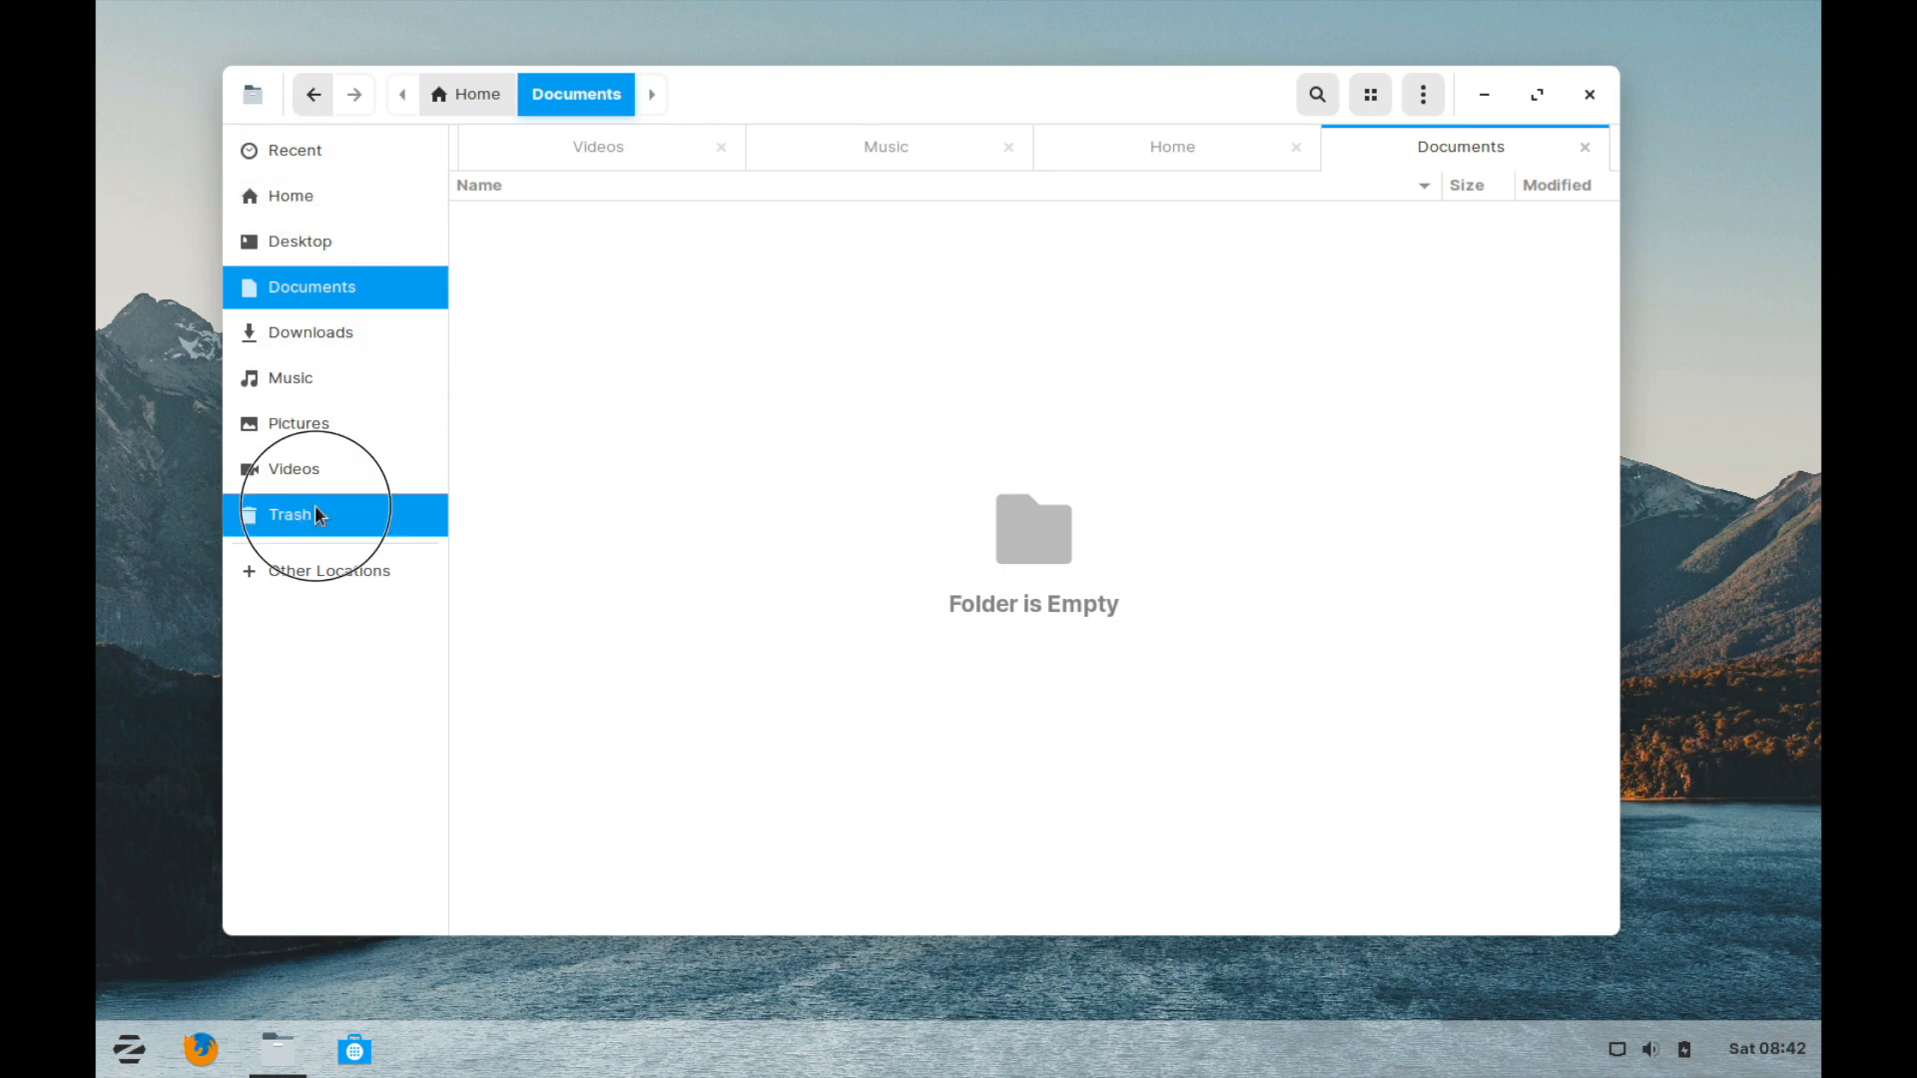
{"action": "left_click", "coordinate": [289, 513]}
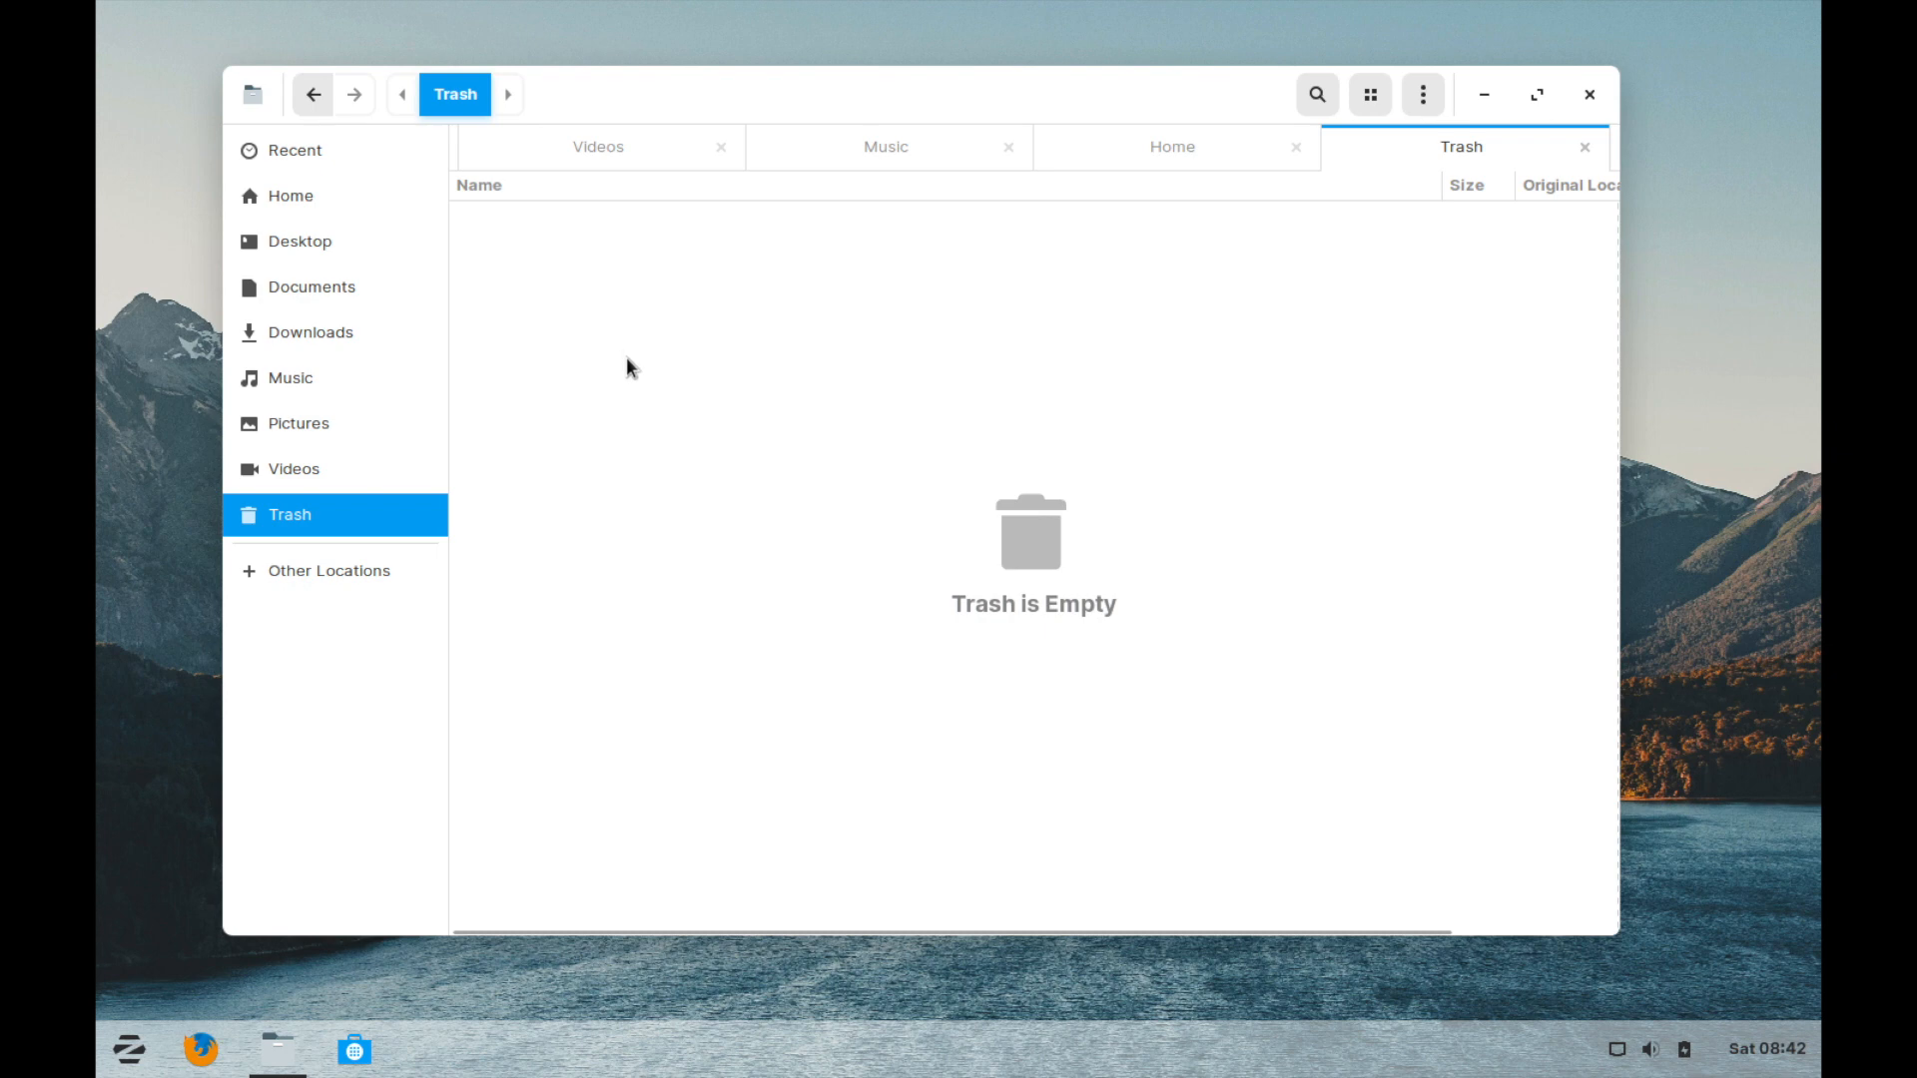
{"action": "mouse_move", "coordinate": [440, 527]}
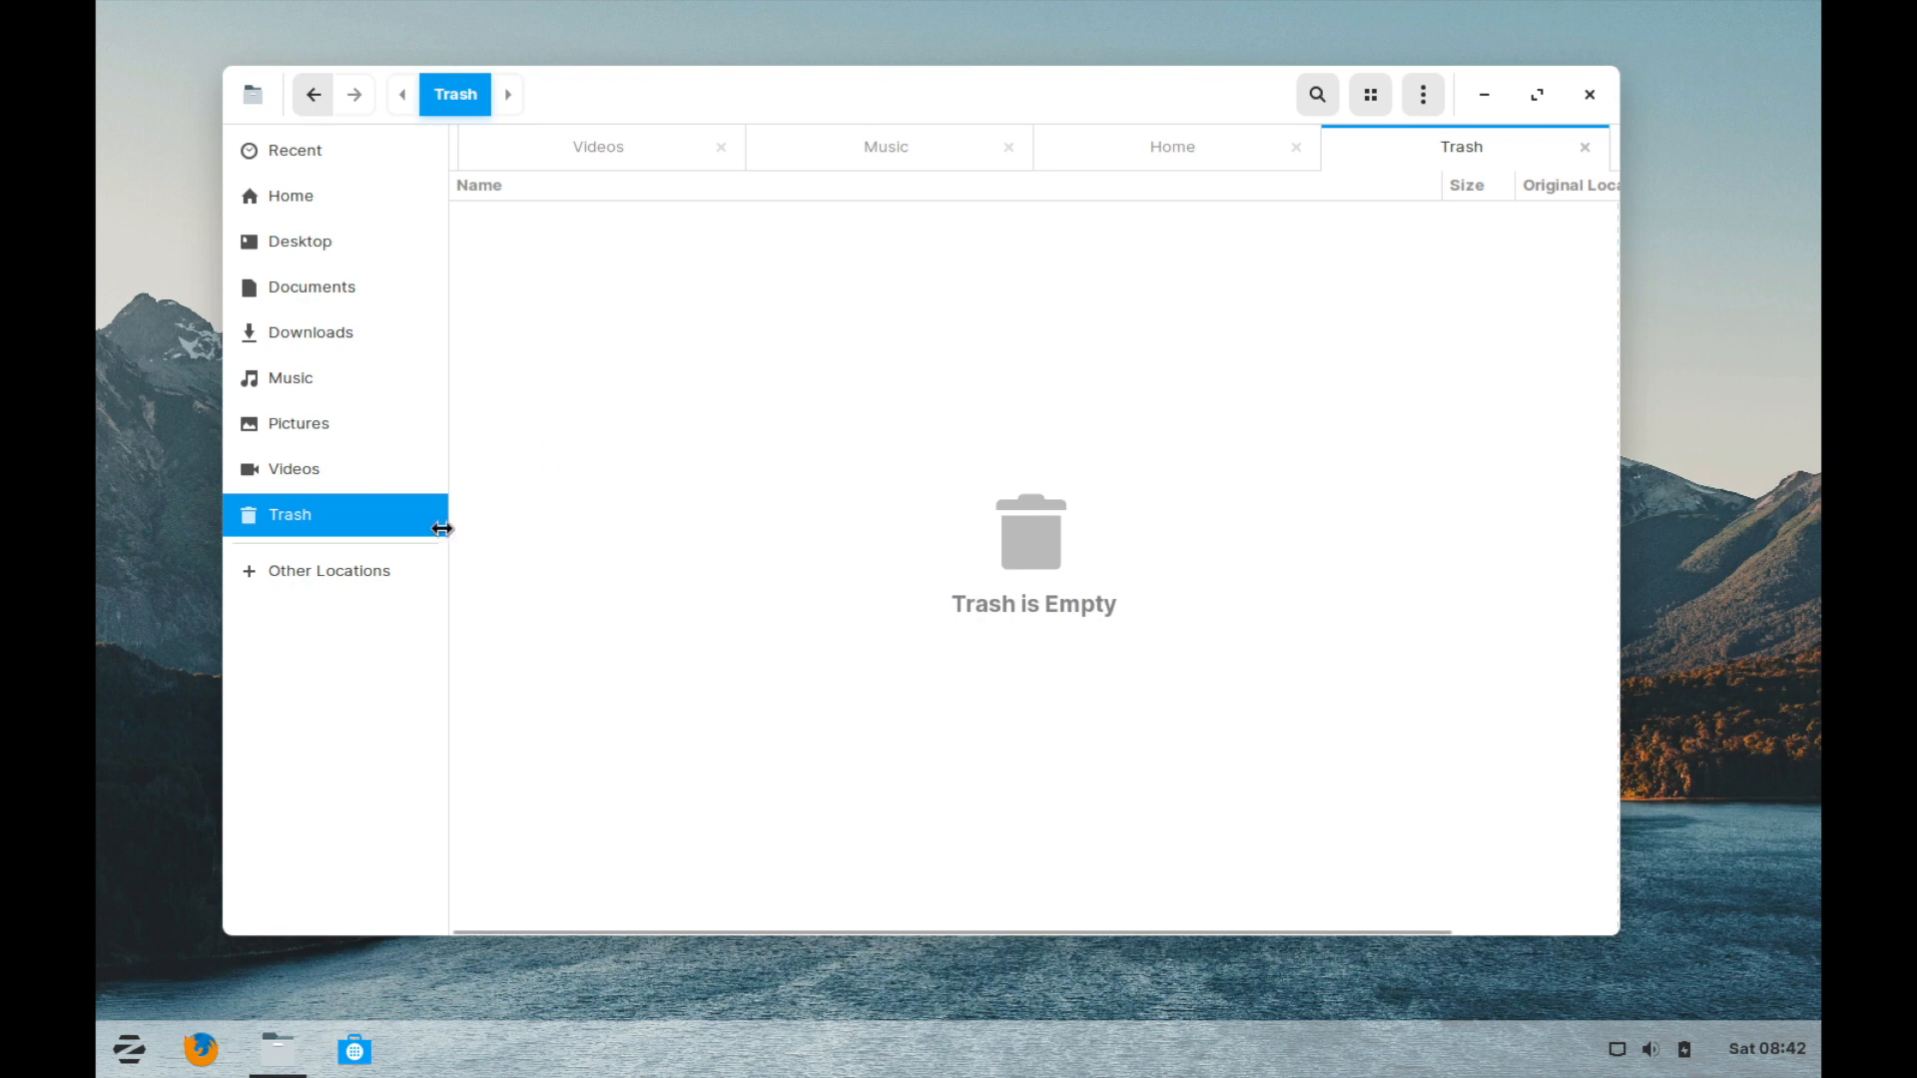
{"action": "left_click", "coordinate": [312, 332]}
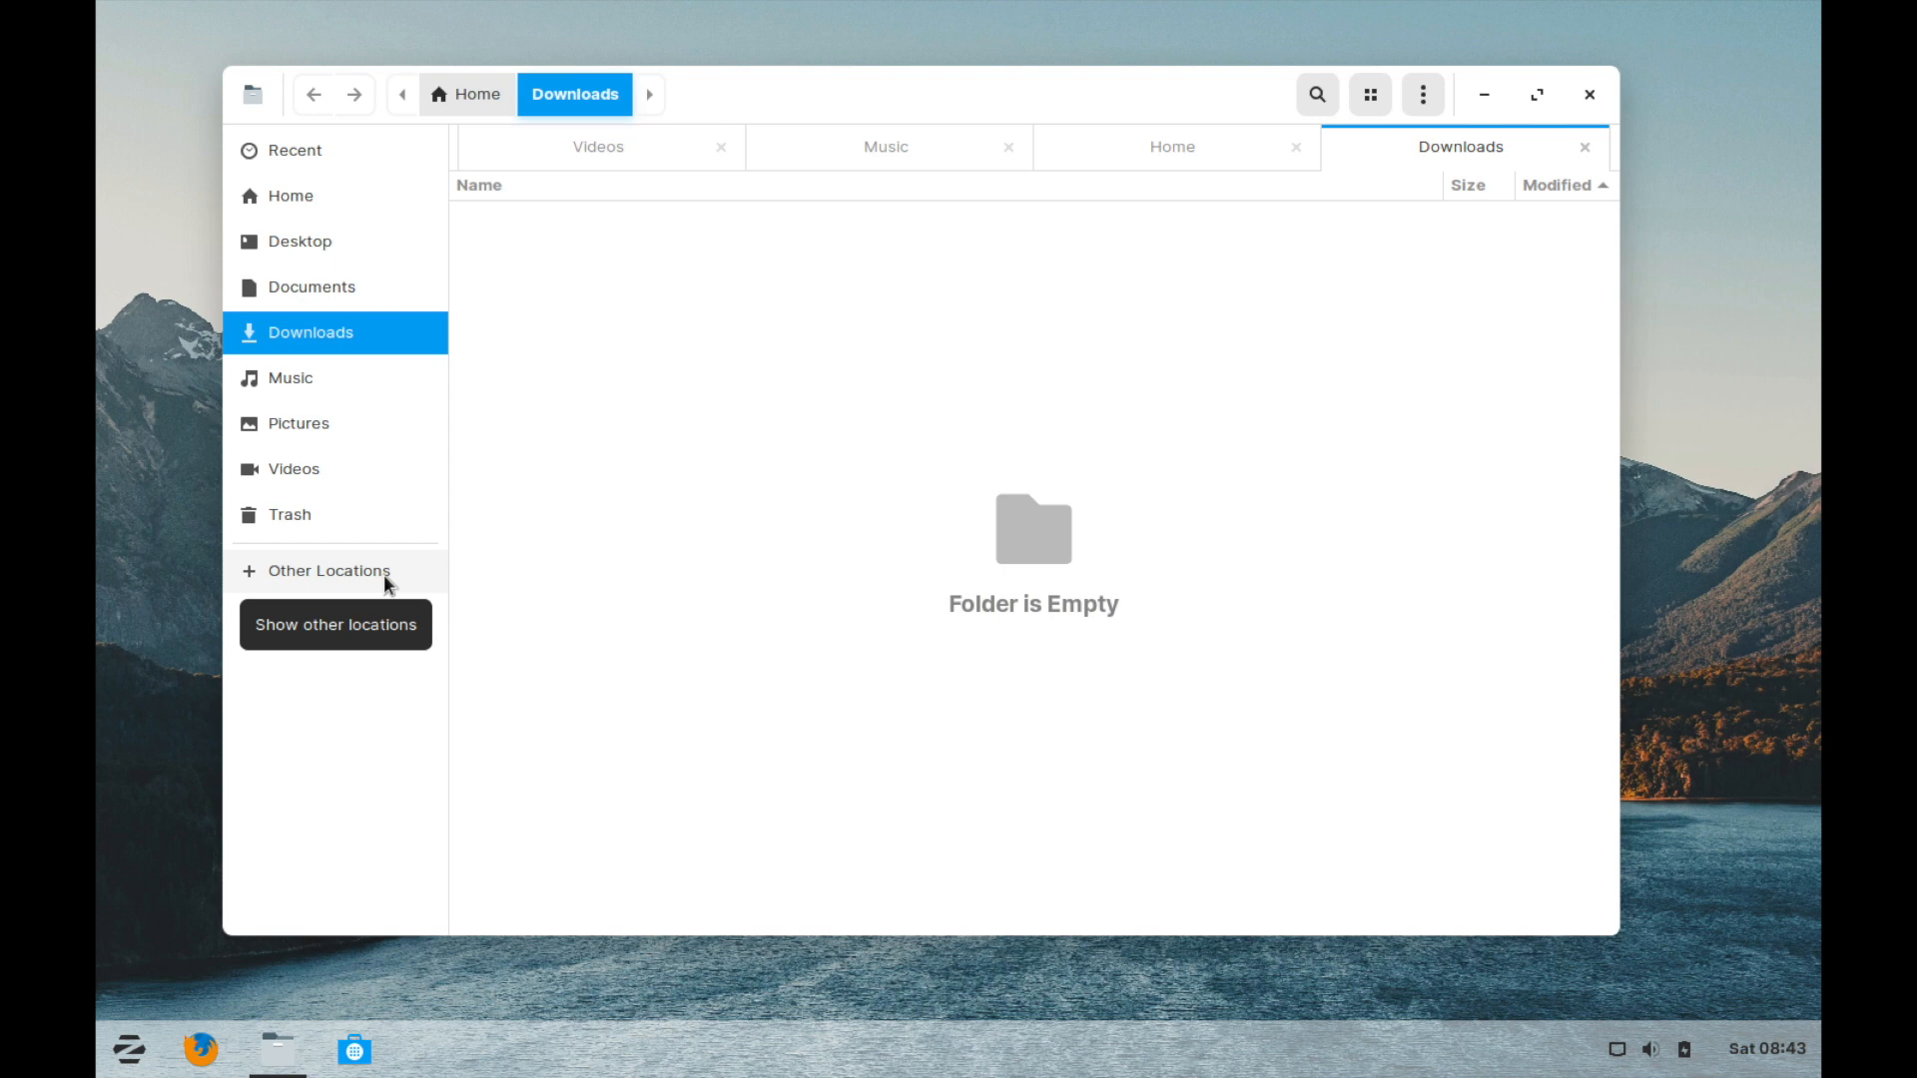
{"action": "mouse_move", "coordinate": [898, 433]}
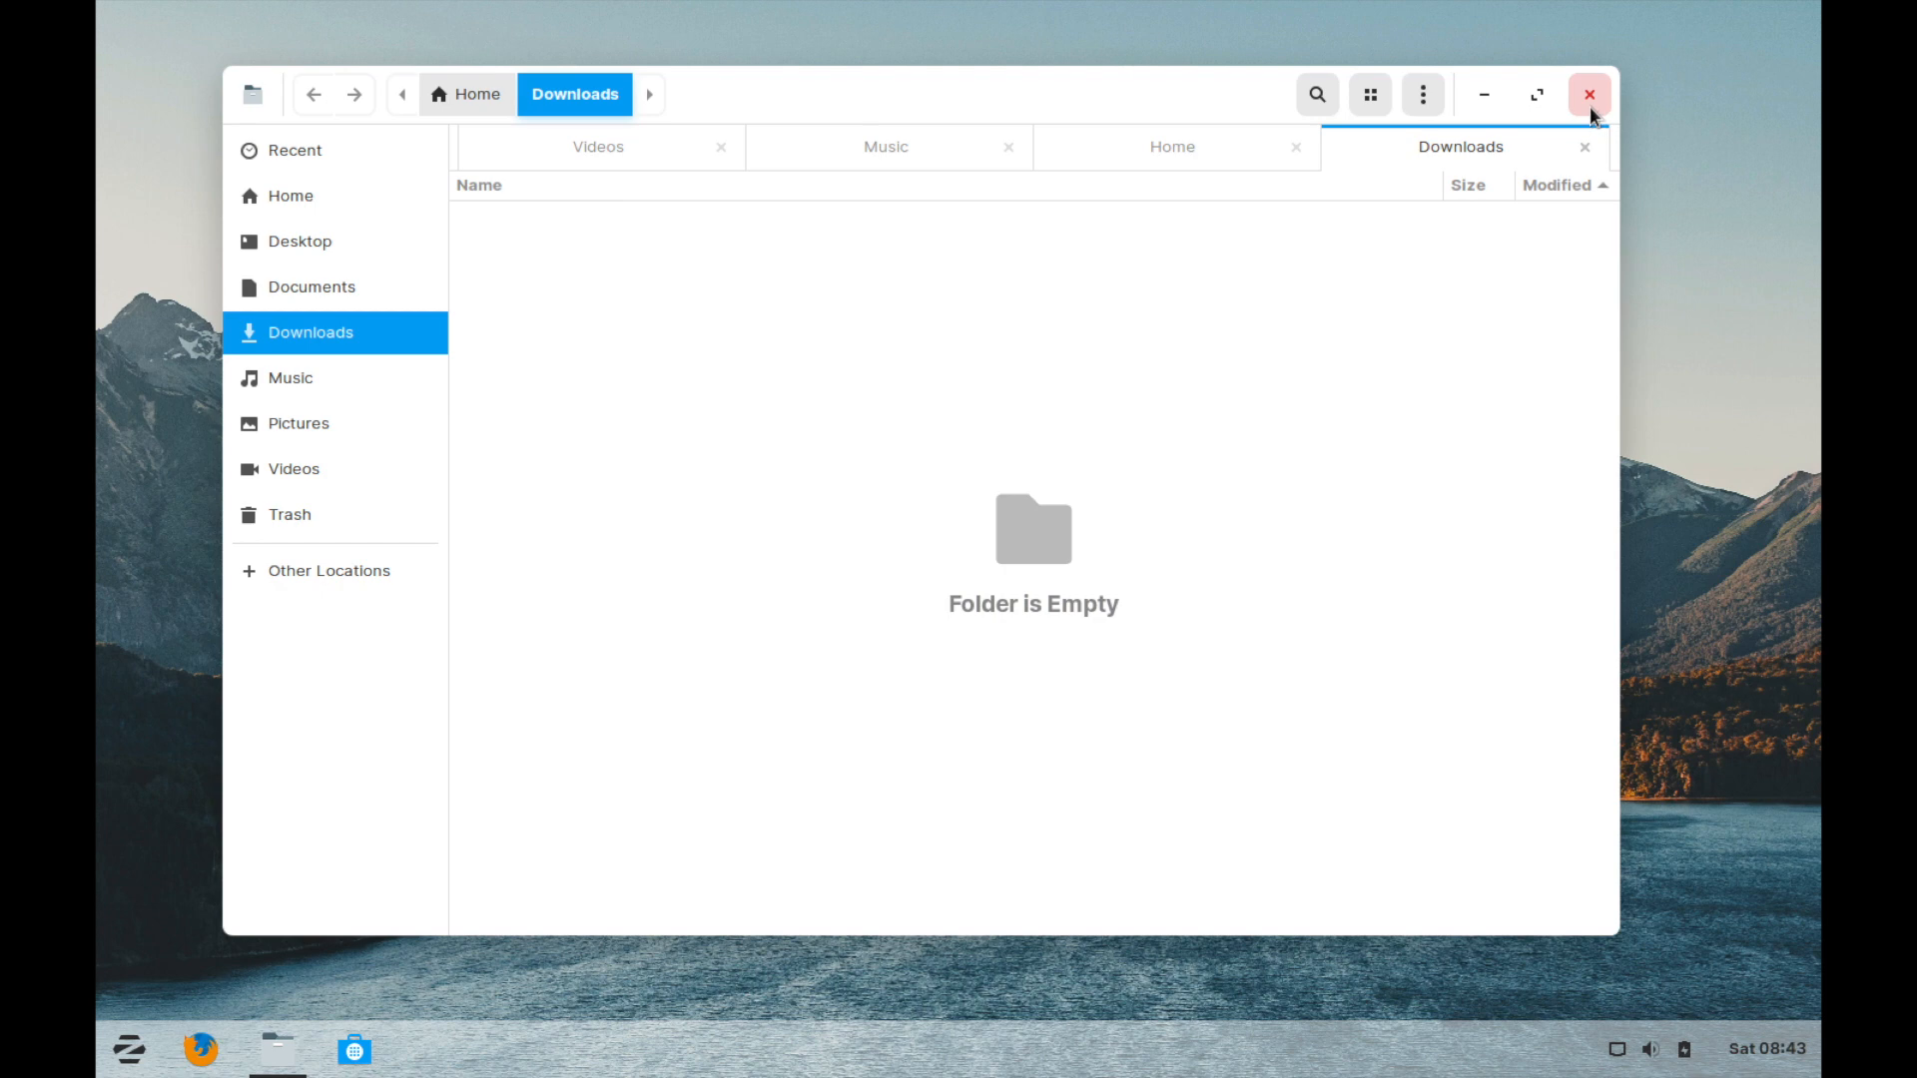
{"action": "left_click", "coordinate": [1588, 94]}
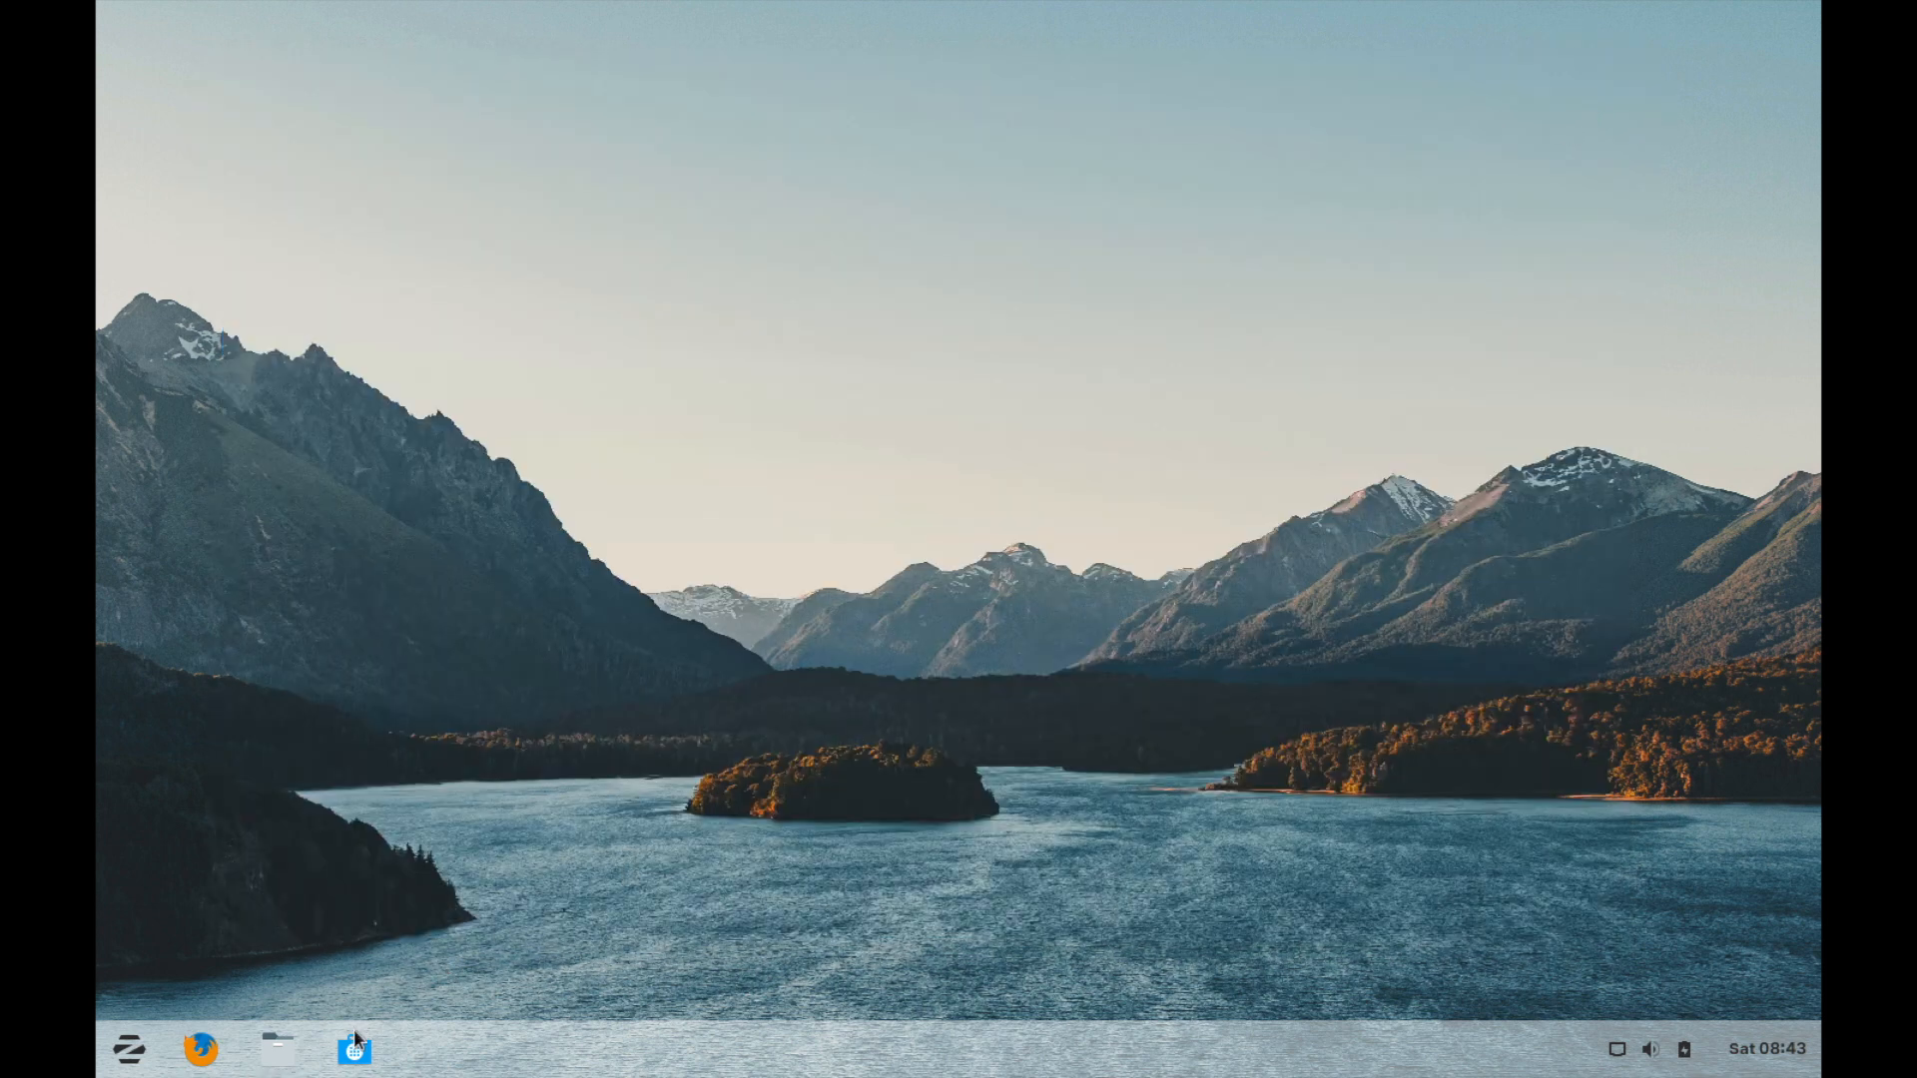
{"action": "mouse_move", "coordinate": [355, 1048]}
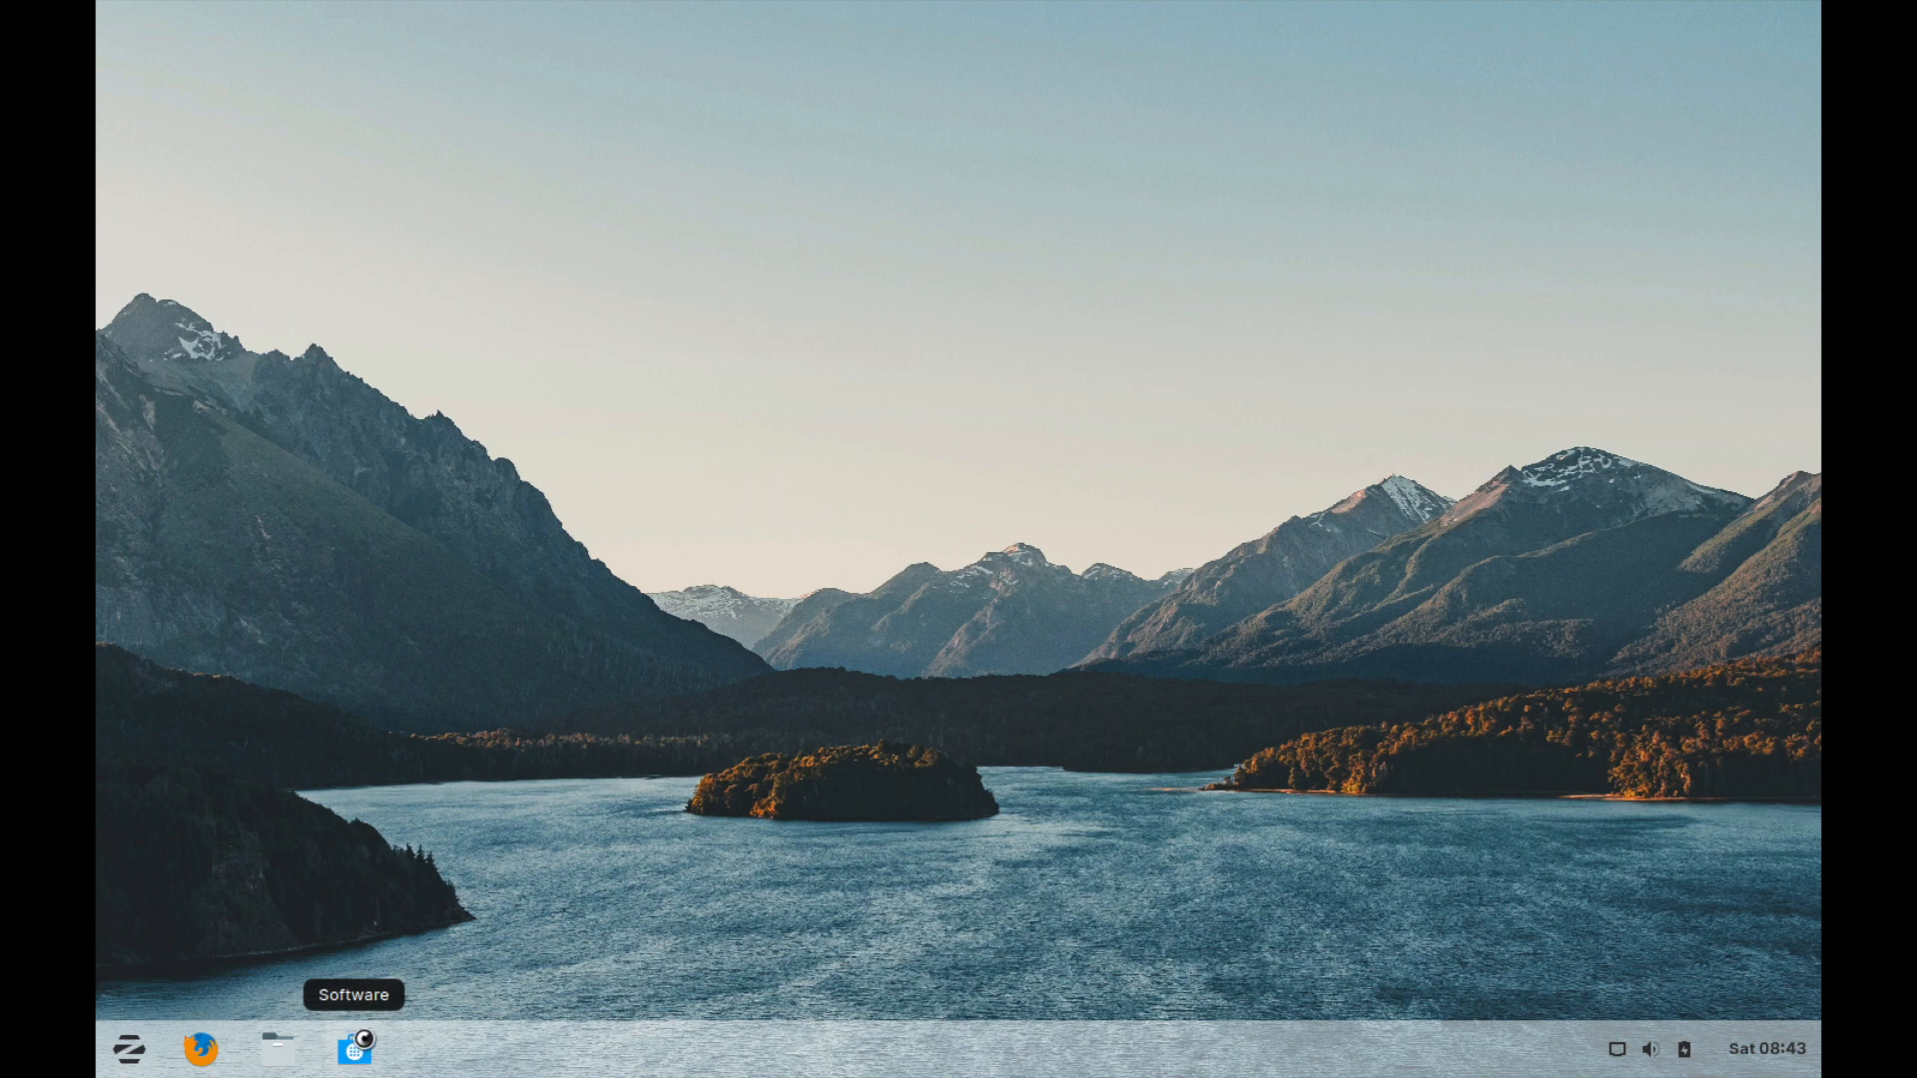
{"action": "left_click", "coordinate": [358, 1077]}
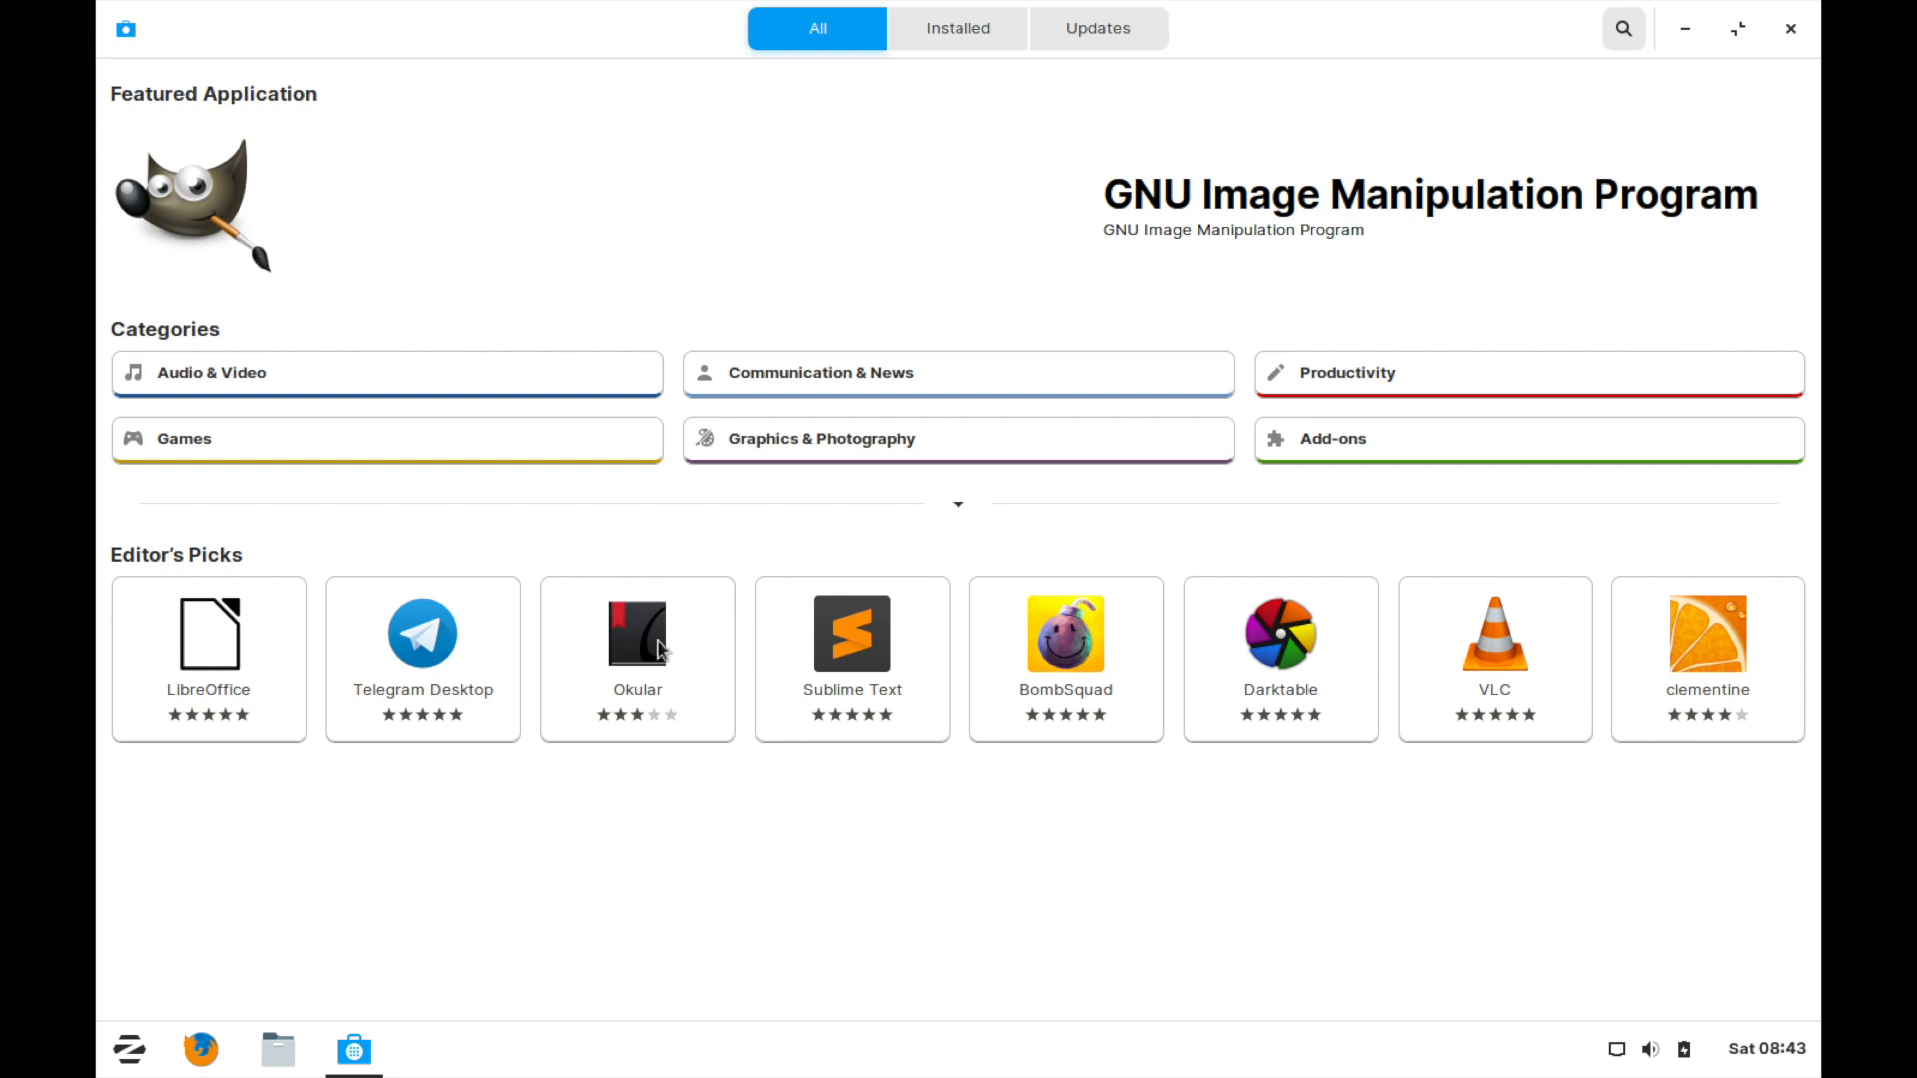
{"action": "mouse_move", "coordinate": [1403, 629]}
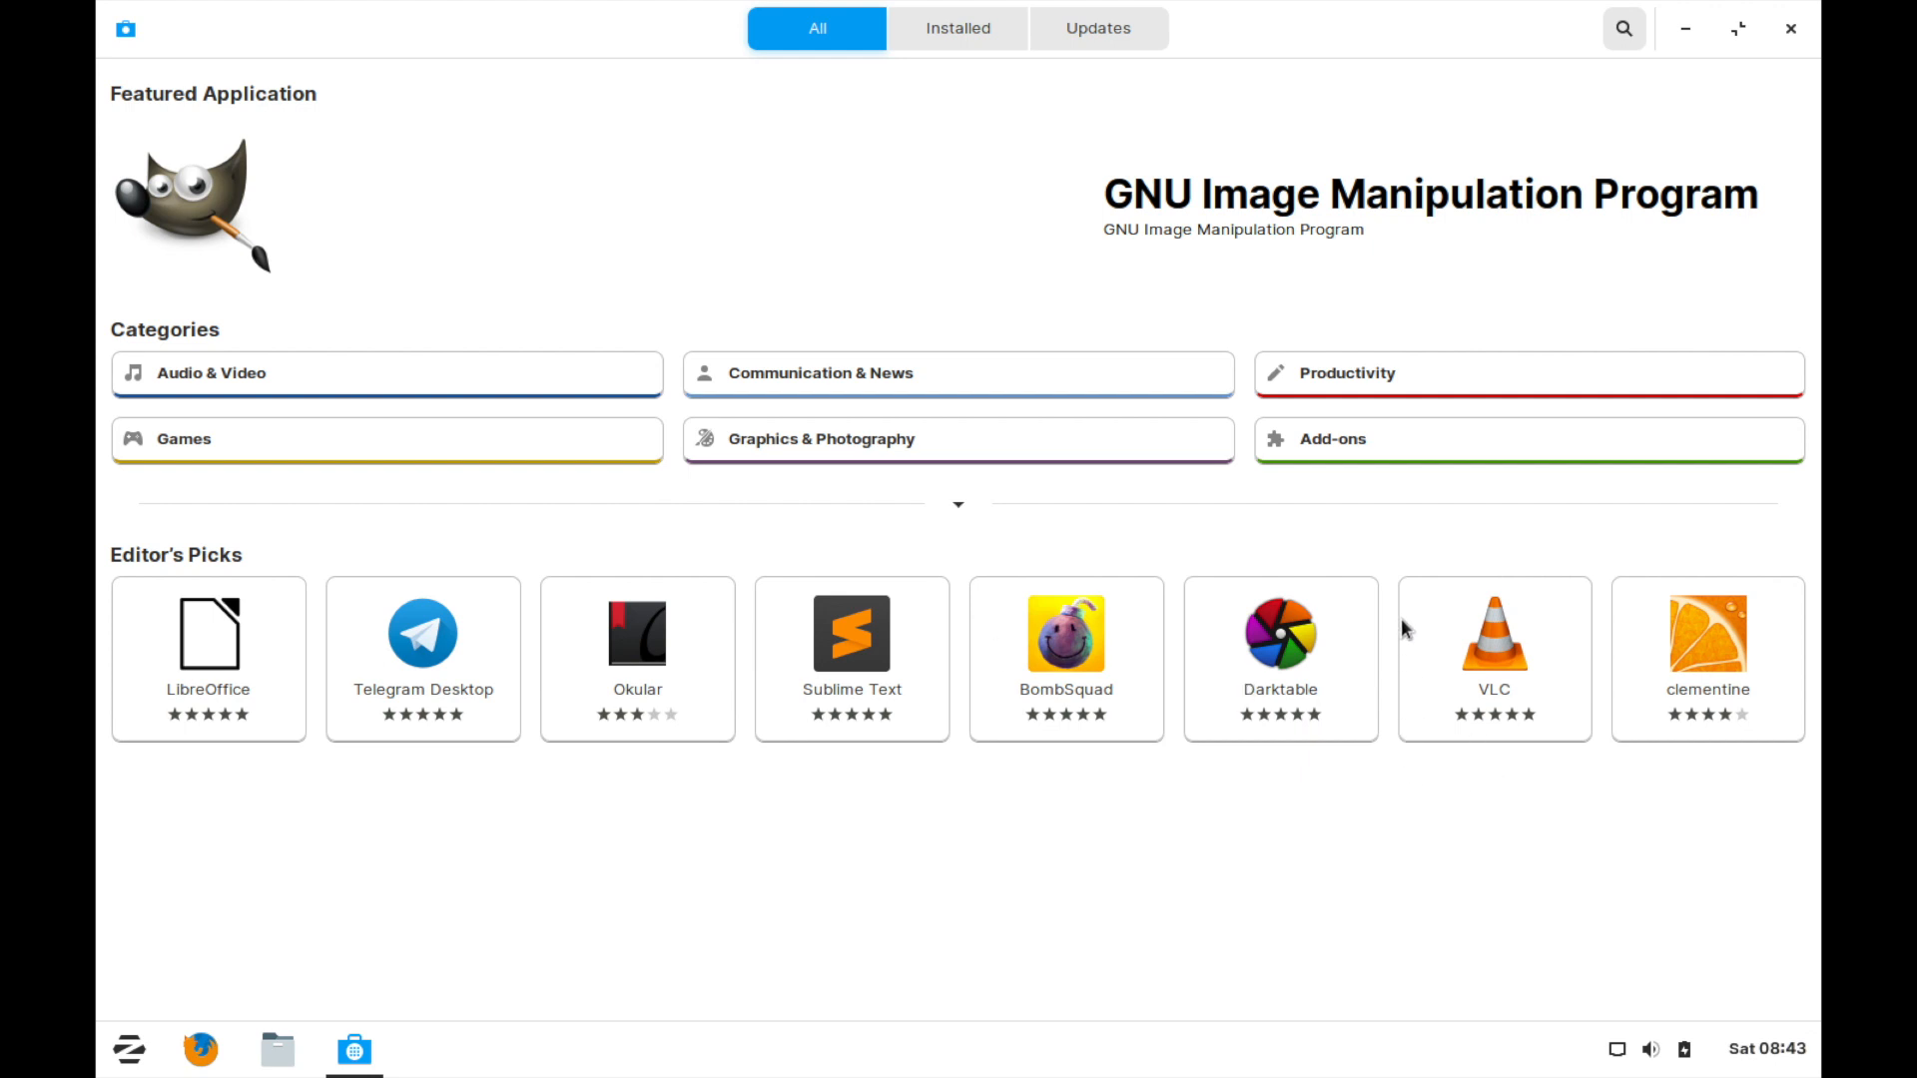
{"action": "mouse_move", "coordinate": [1571, 617]}
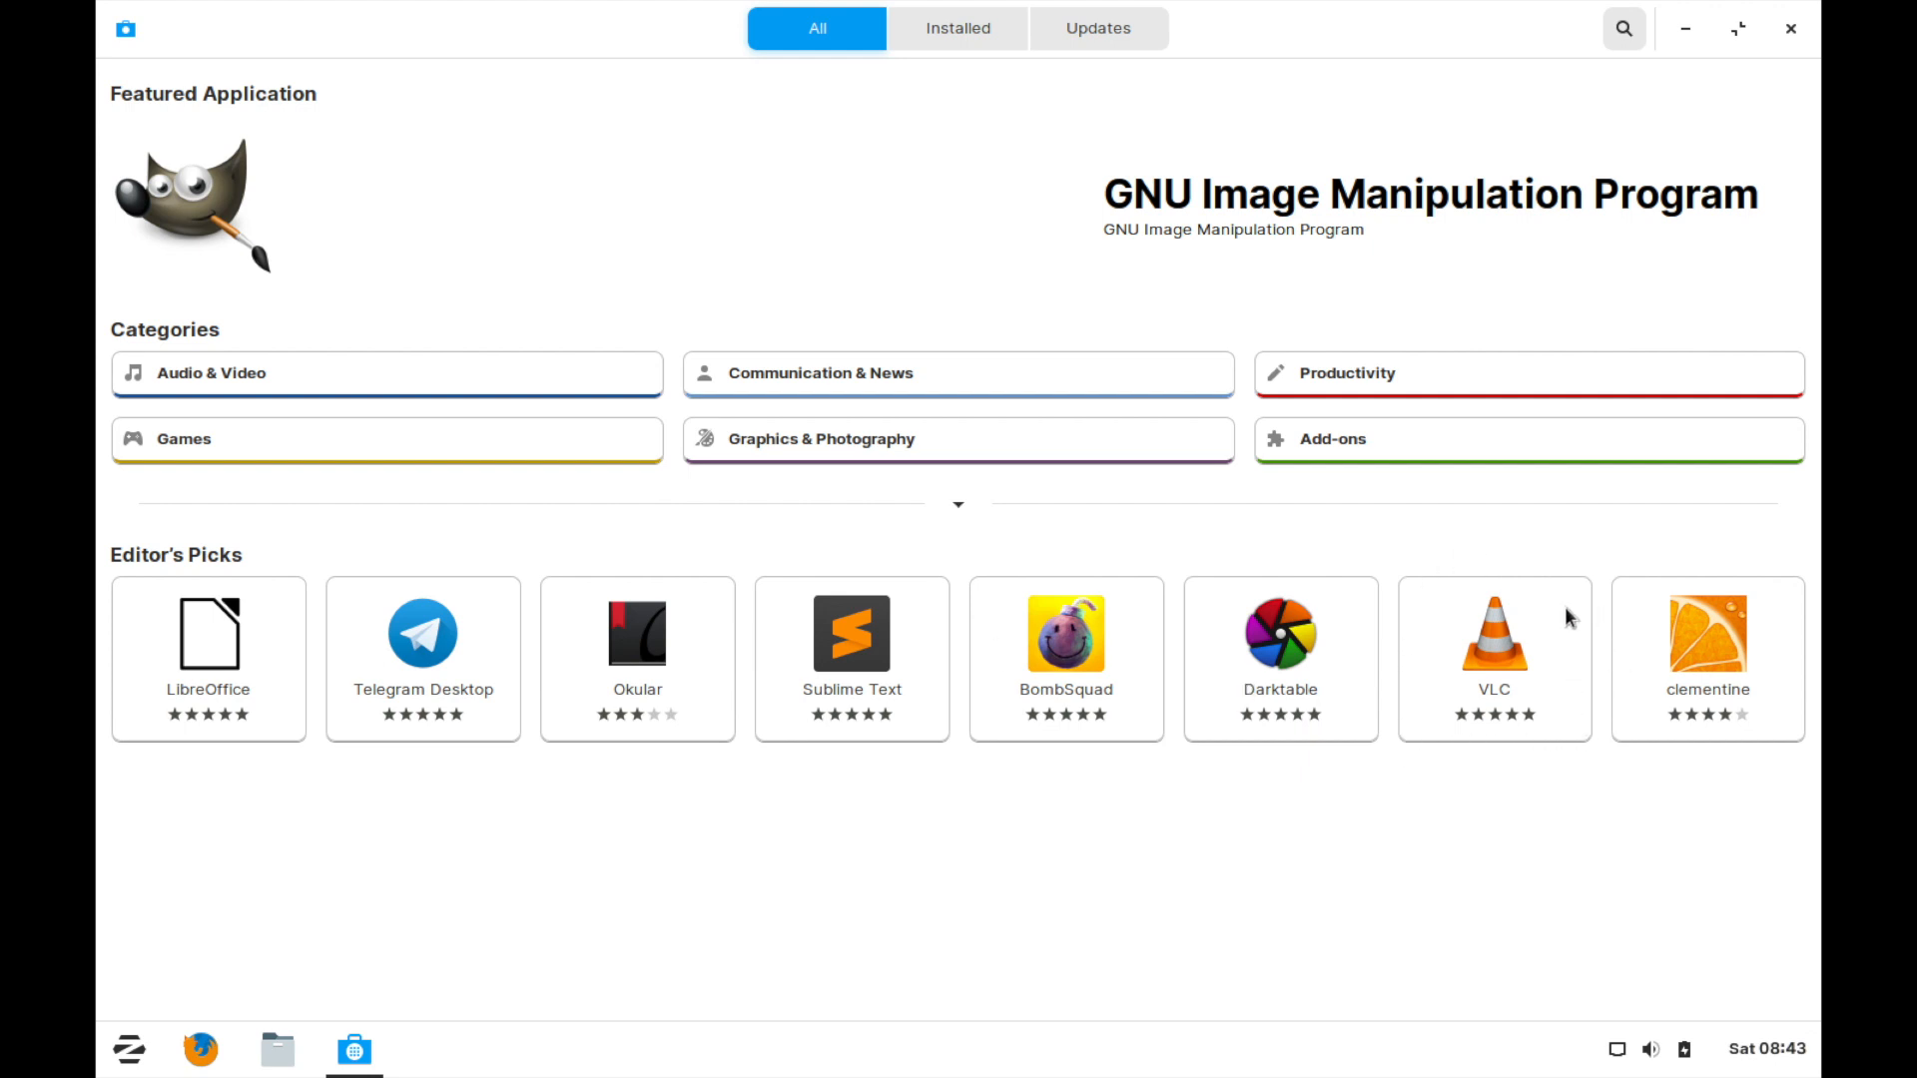
{"action": "mouse_move", "coordinate": [1436, 743]}
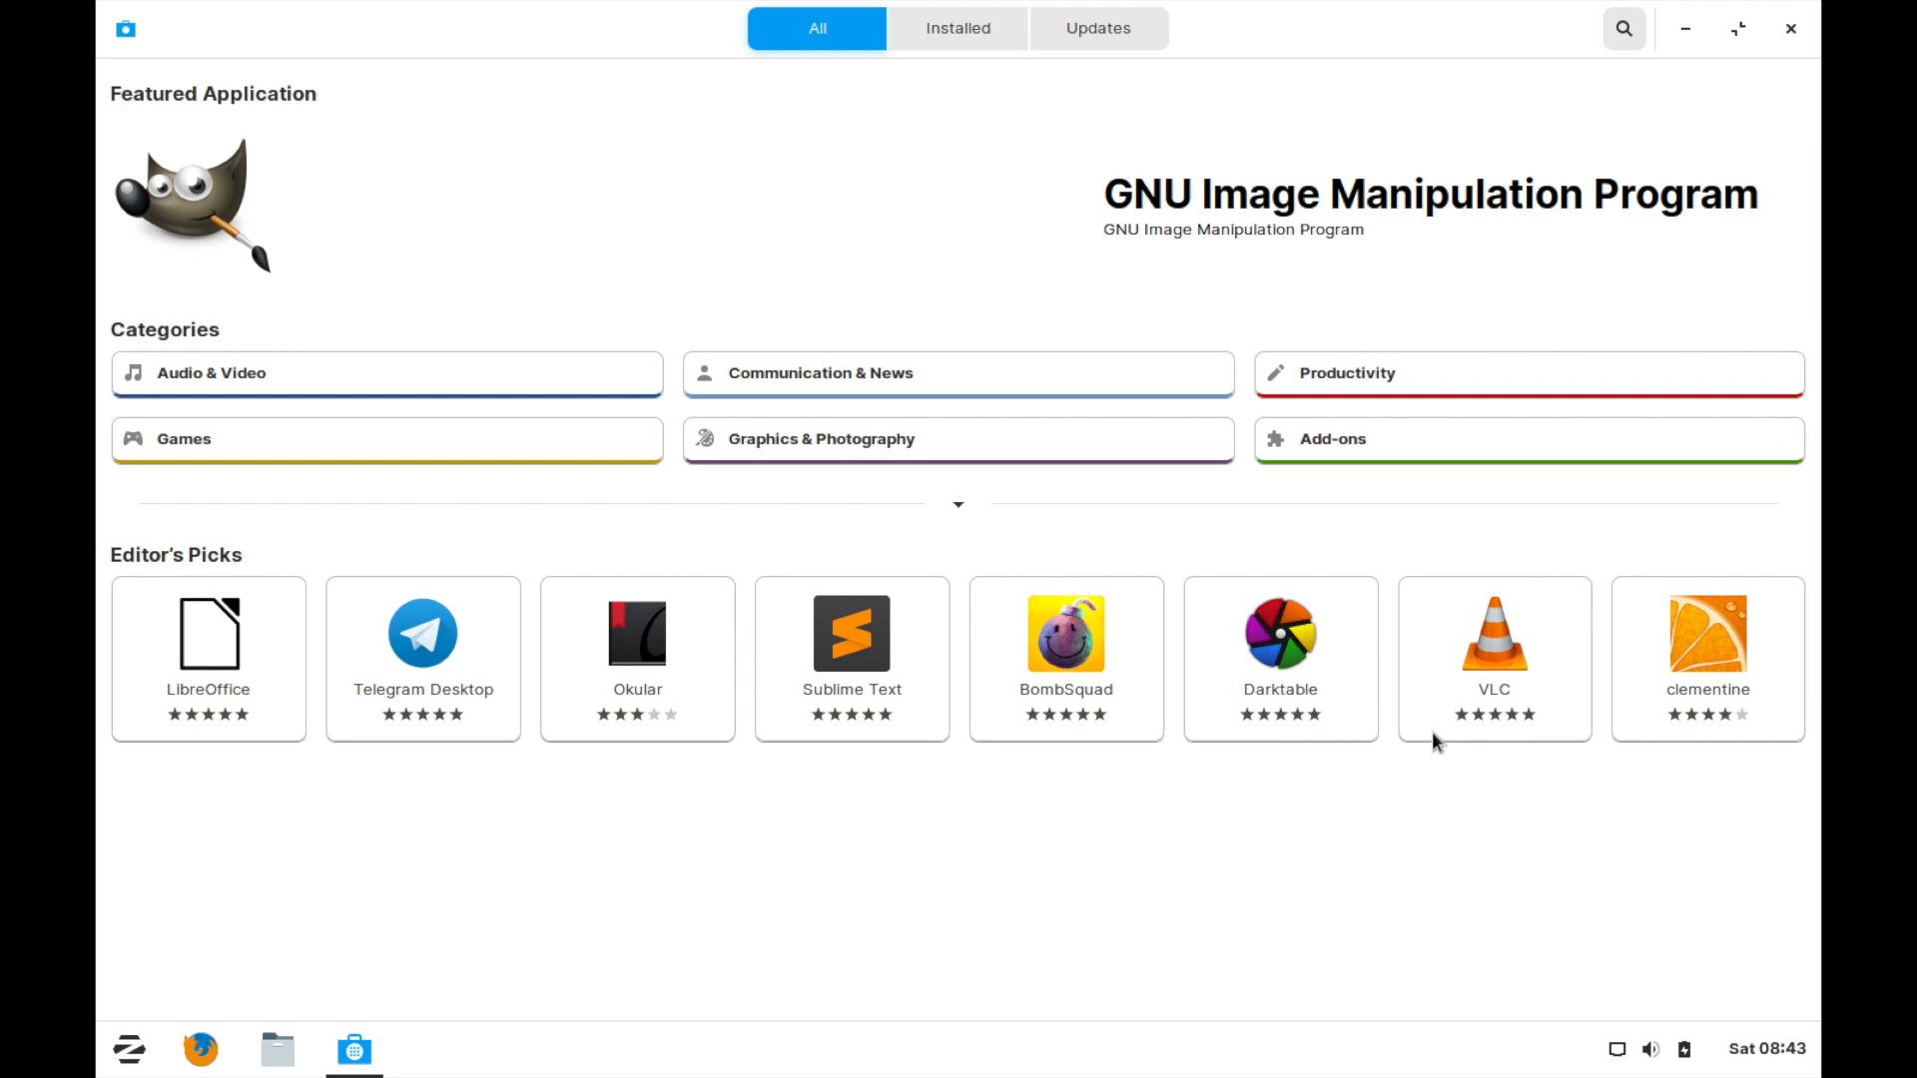
{"action": "mouse_move", "coordinate": [1364, 611]}
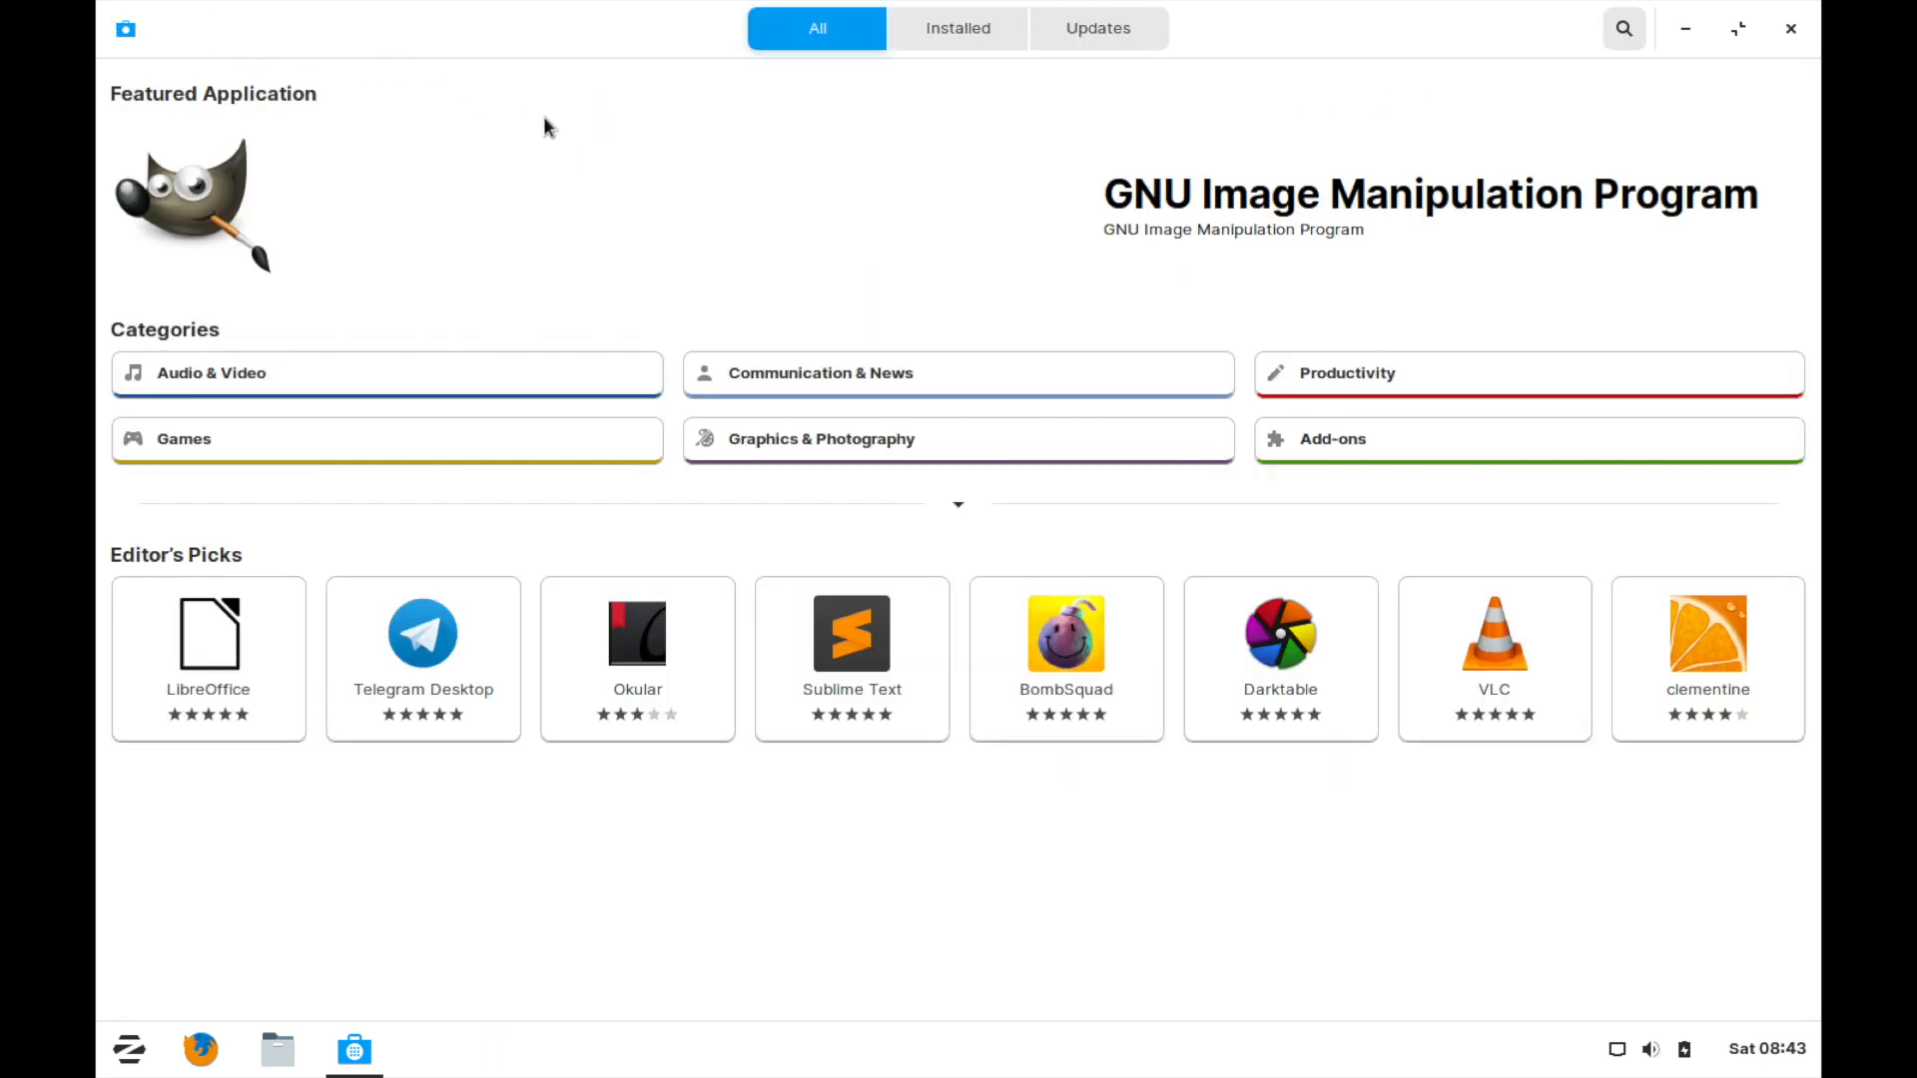
{"action": "mouse_move", "coordinate": [998, 214]}
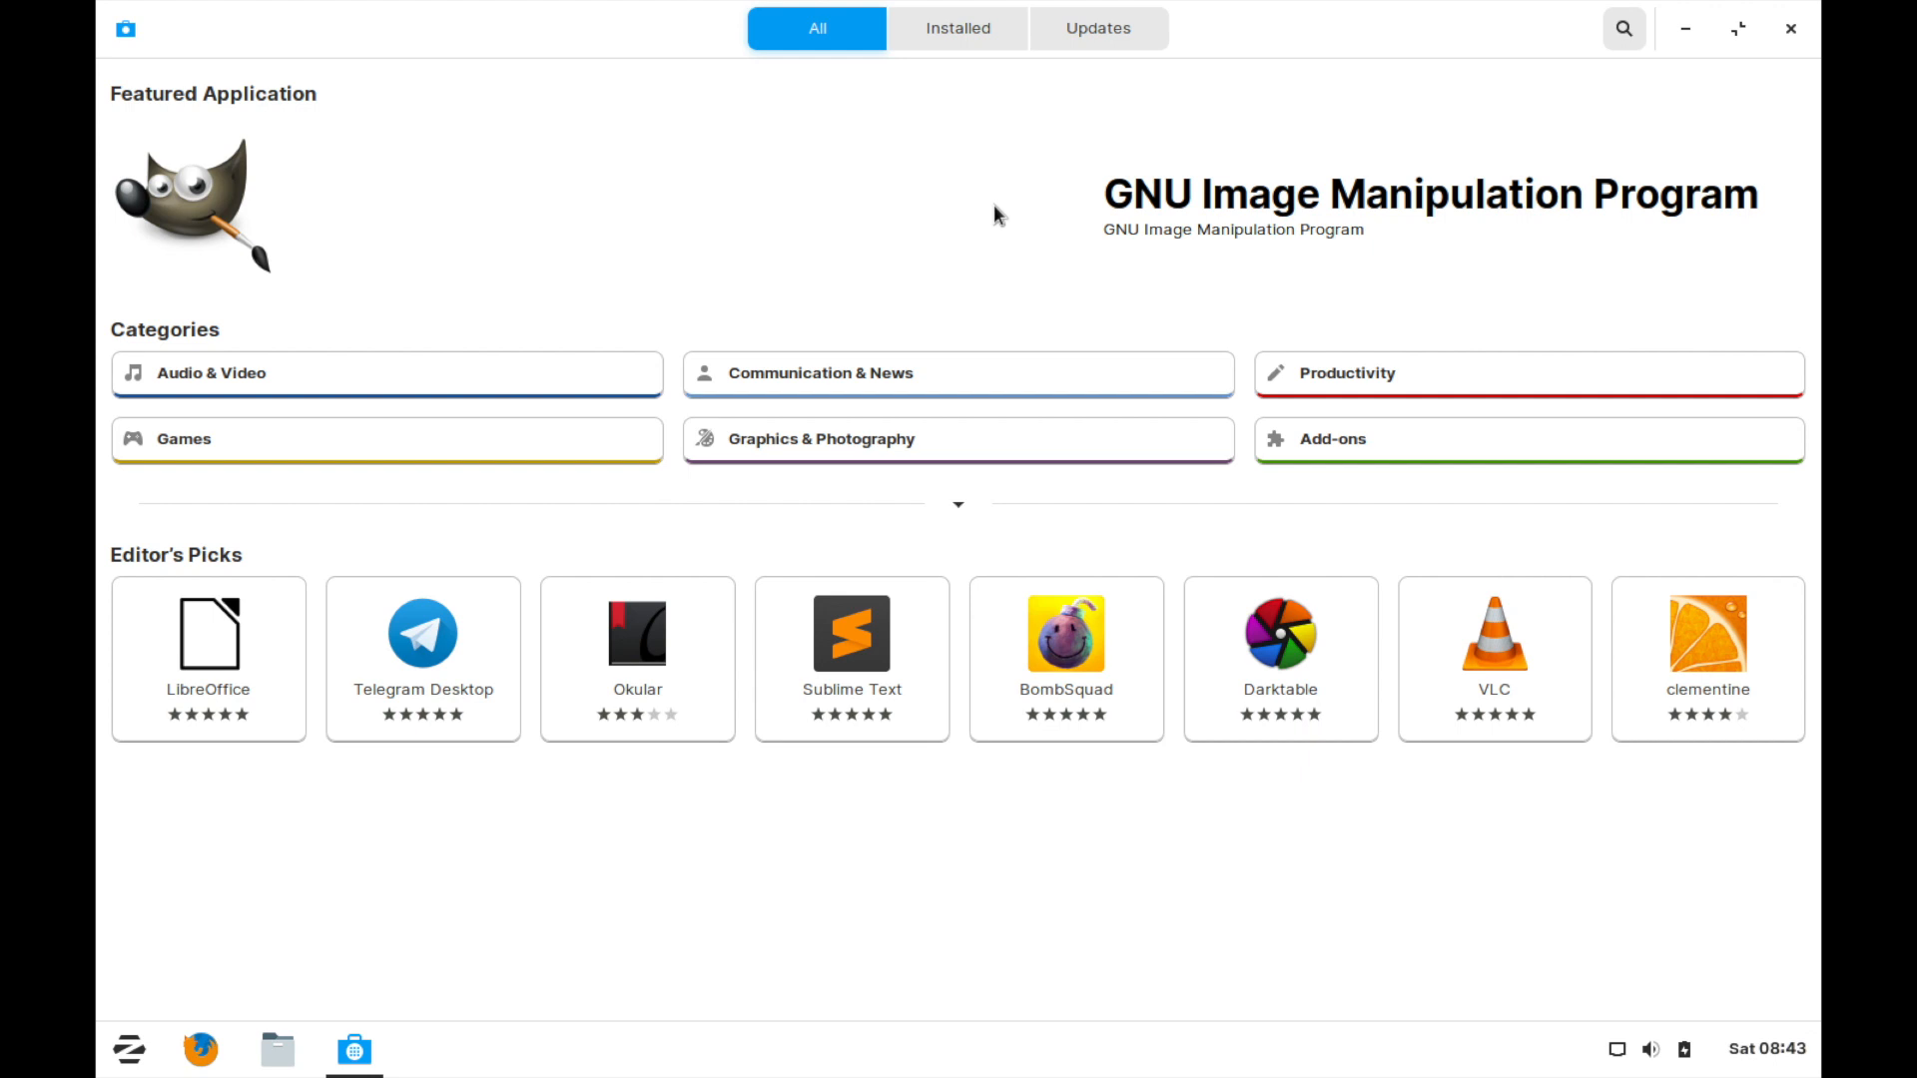
{"action": "mouse_move", "coordinate": [973, 198]}
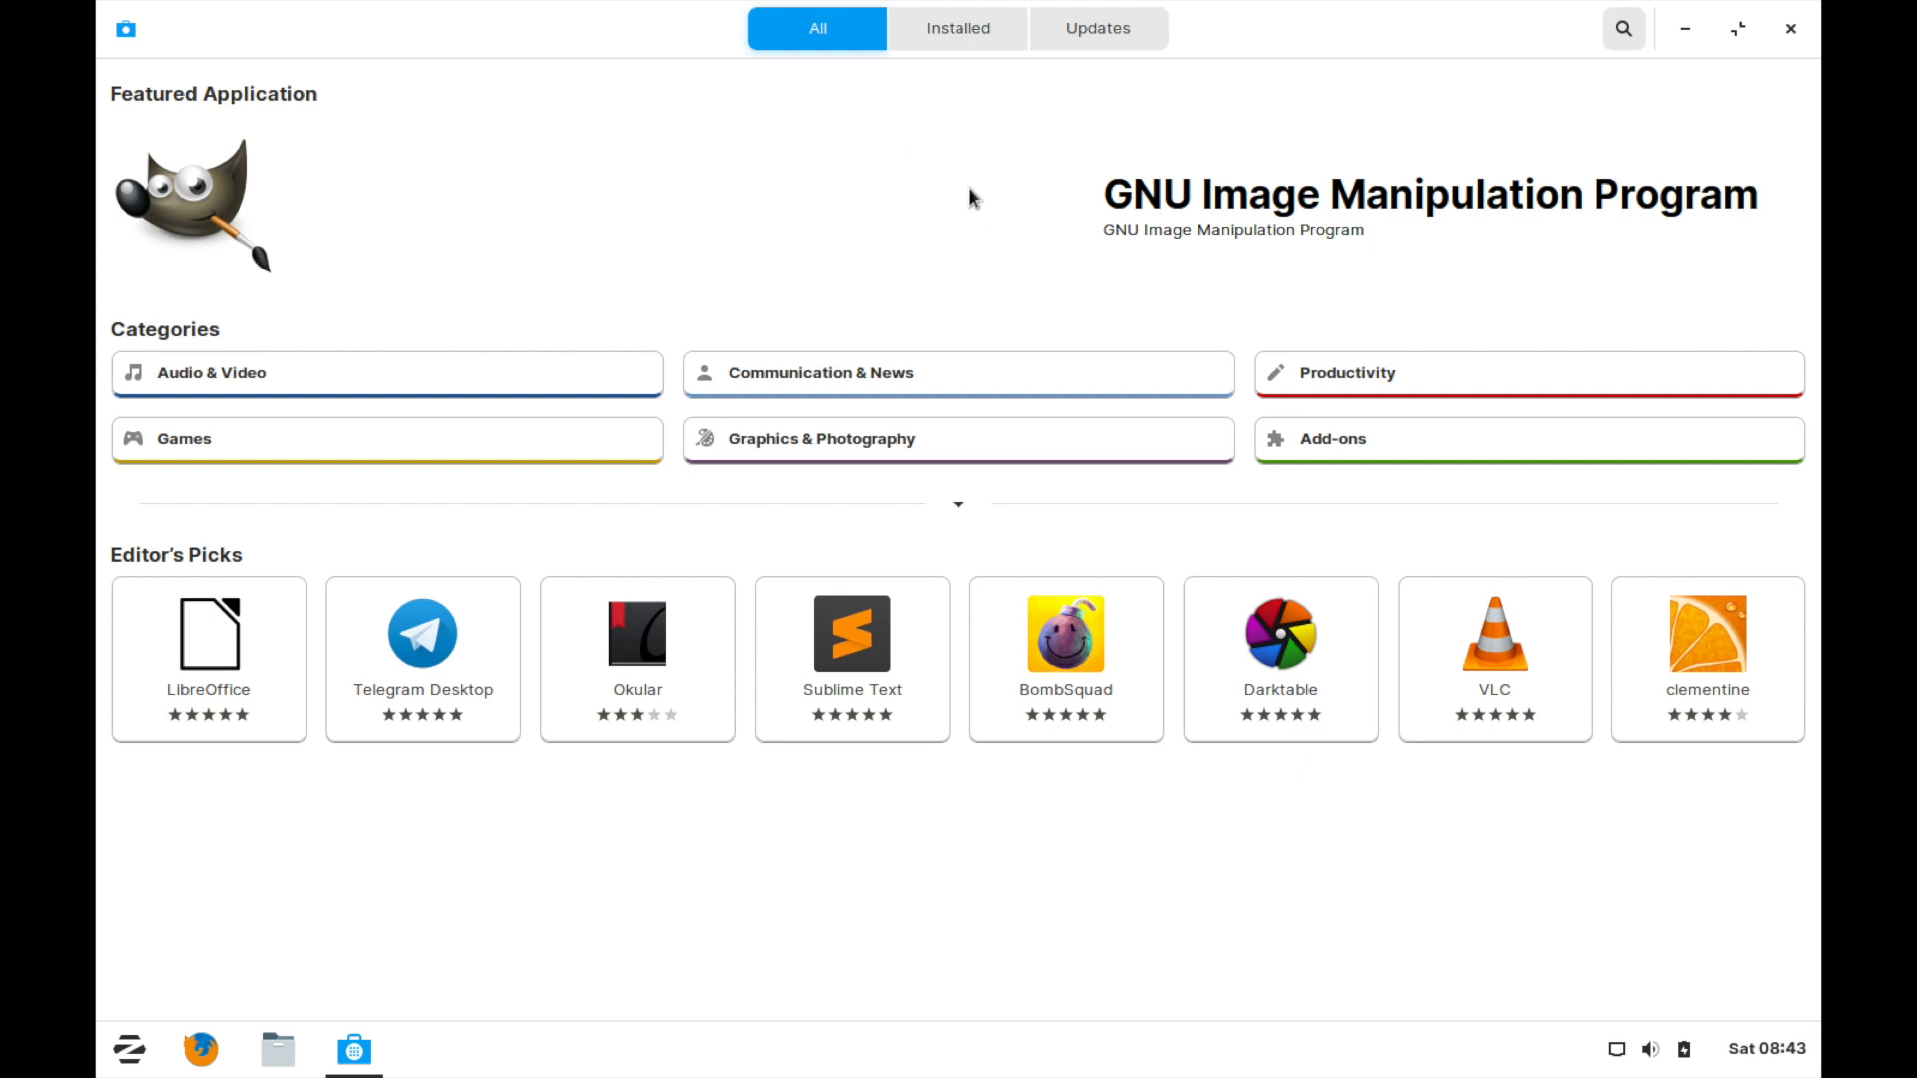
- Search the store for 'spotify', then clear the search text
{"action": "left_click", "coordinate": [1623, 28]}
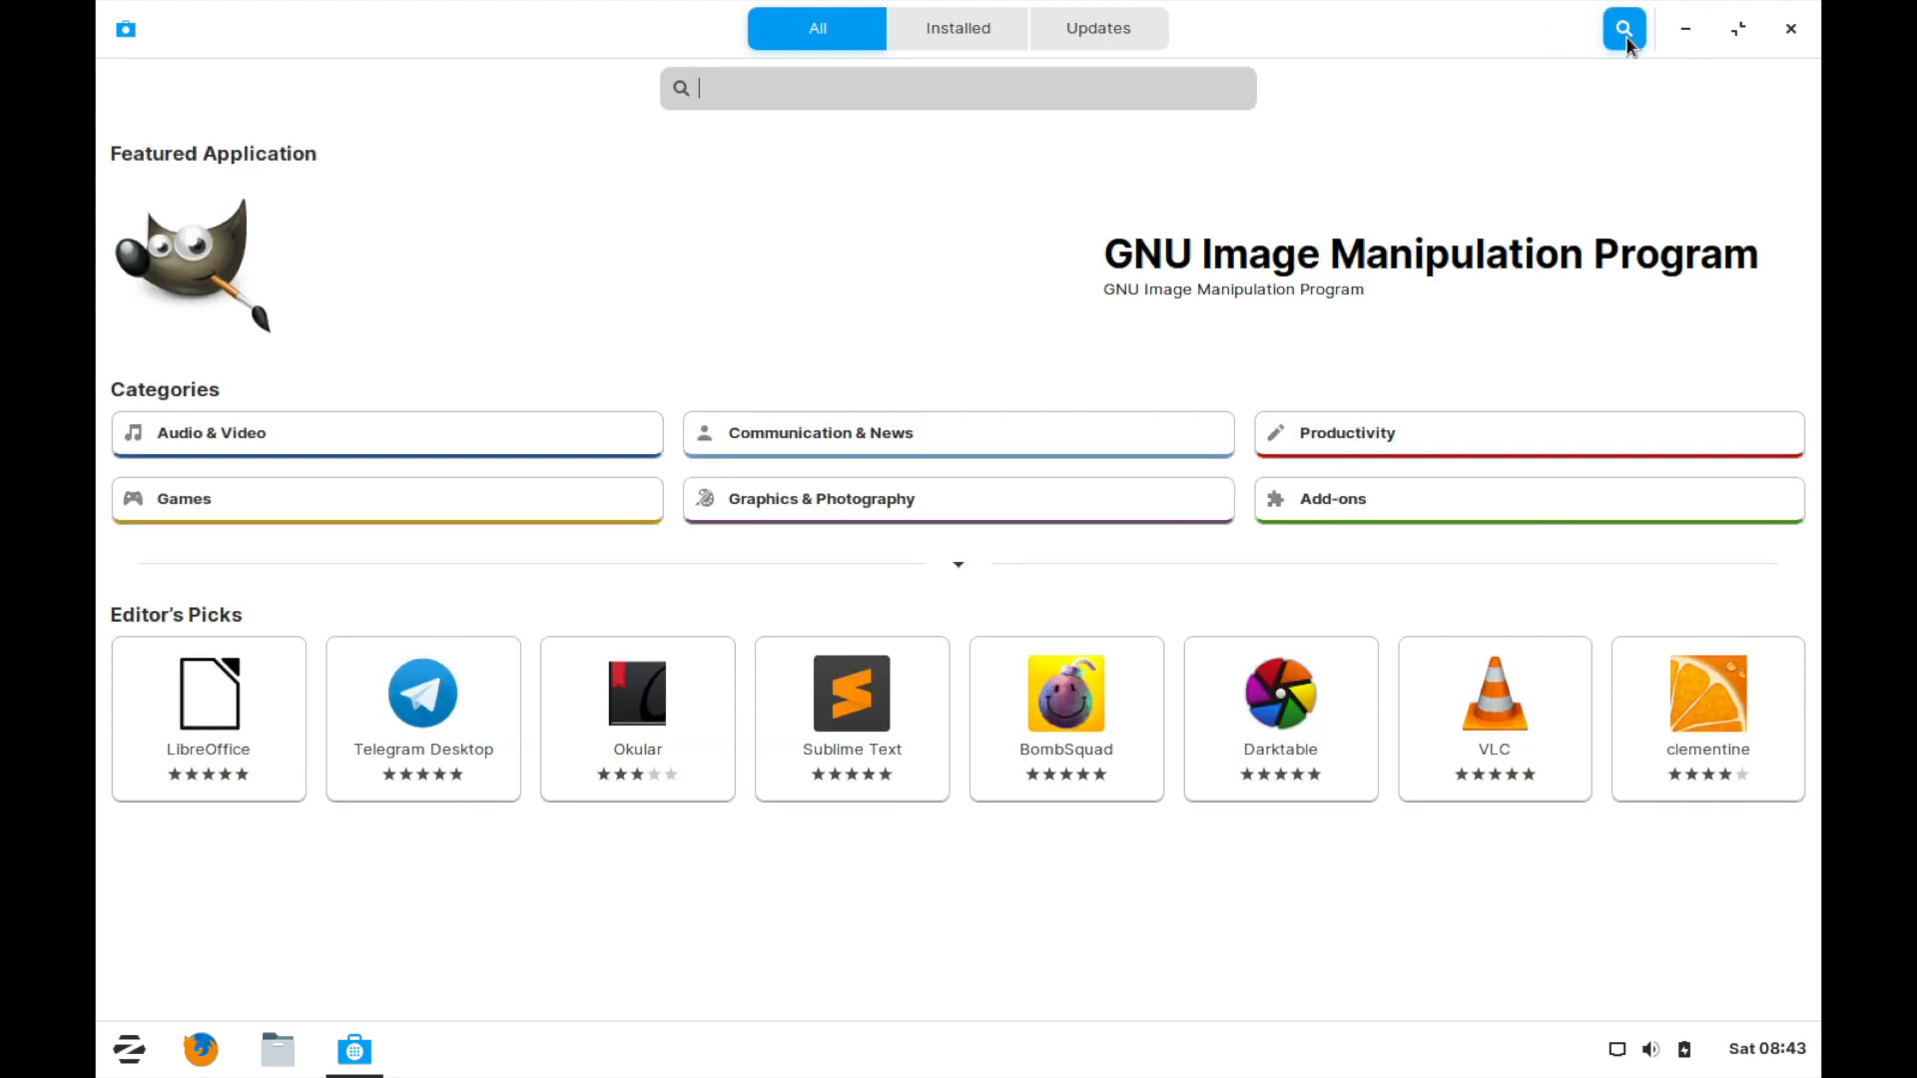
{"action": "type", "text": "spotif"}
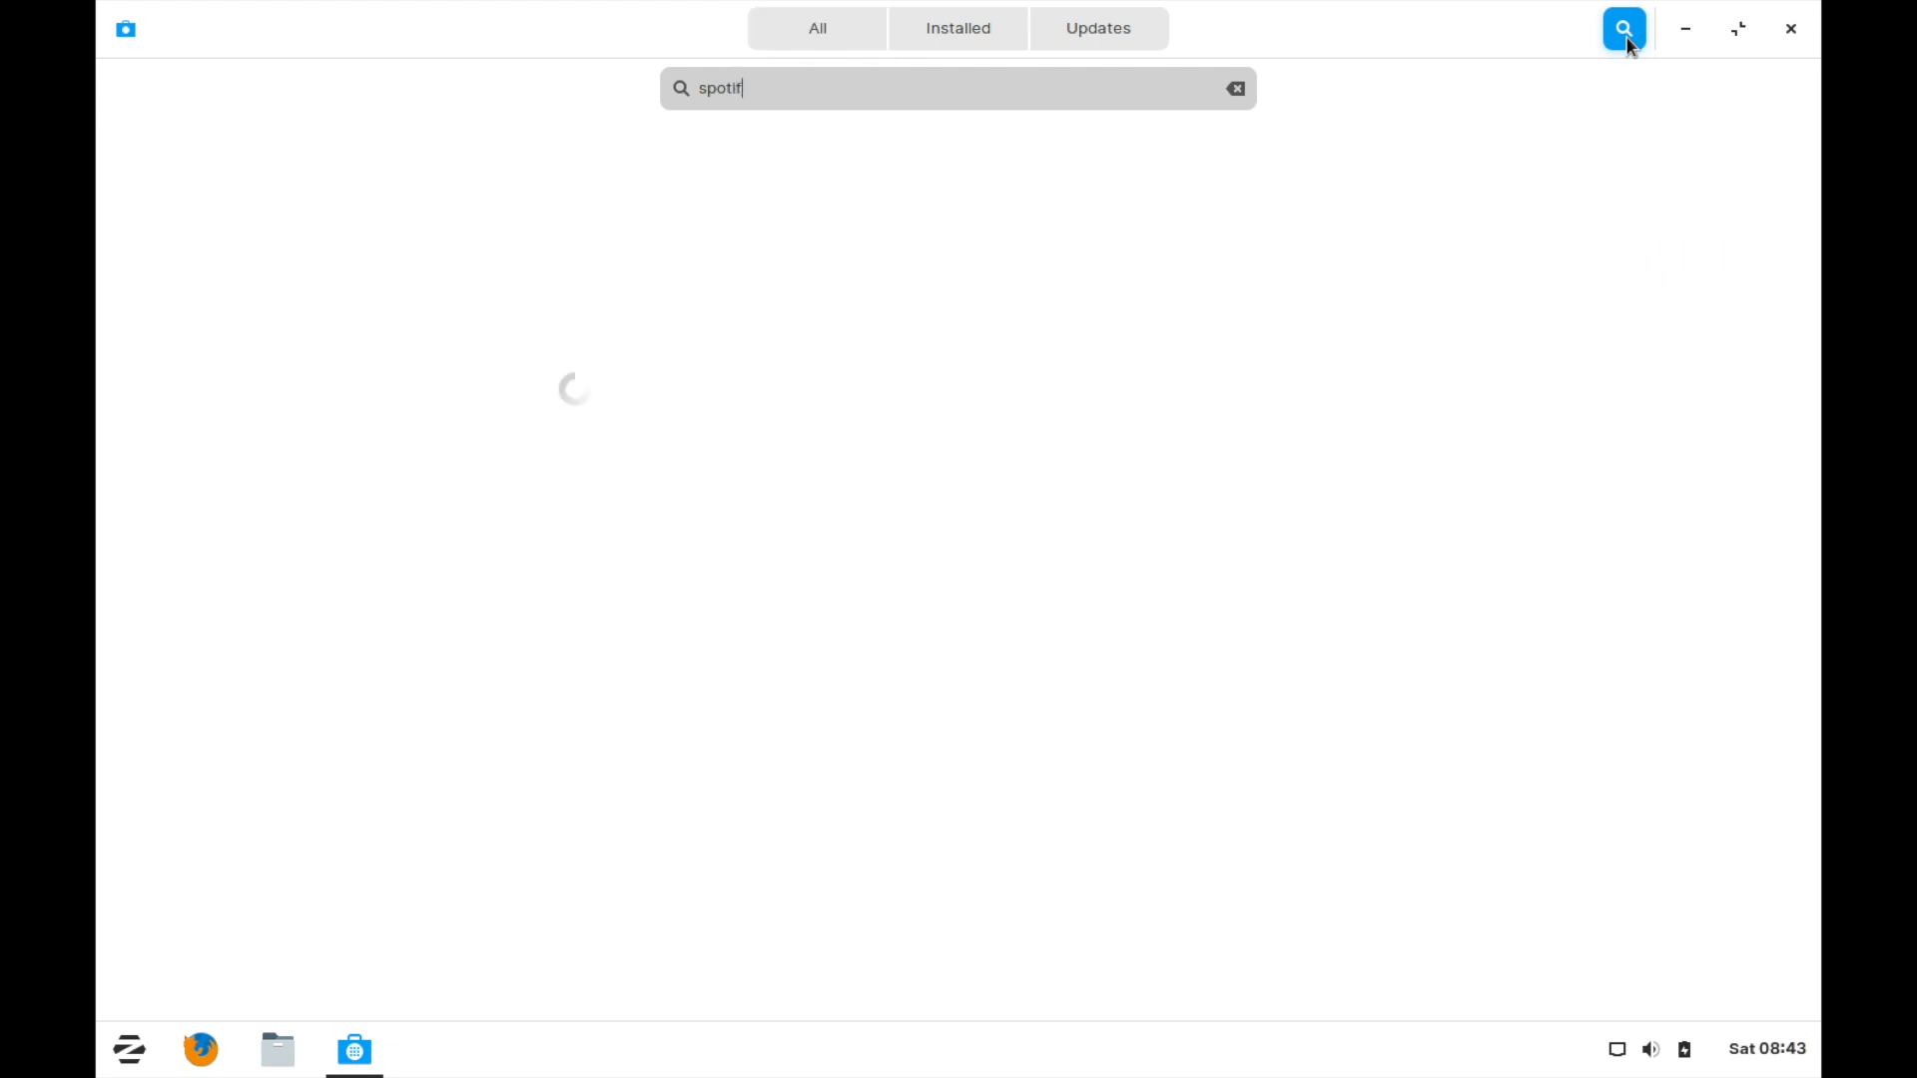
{"action": "type", "text": "y"}
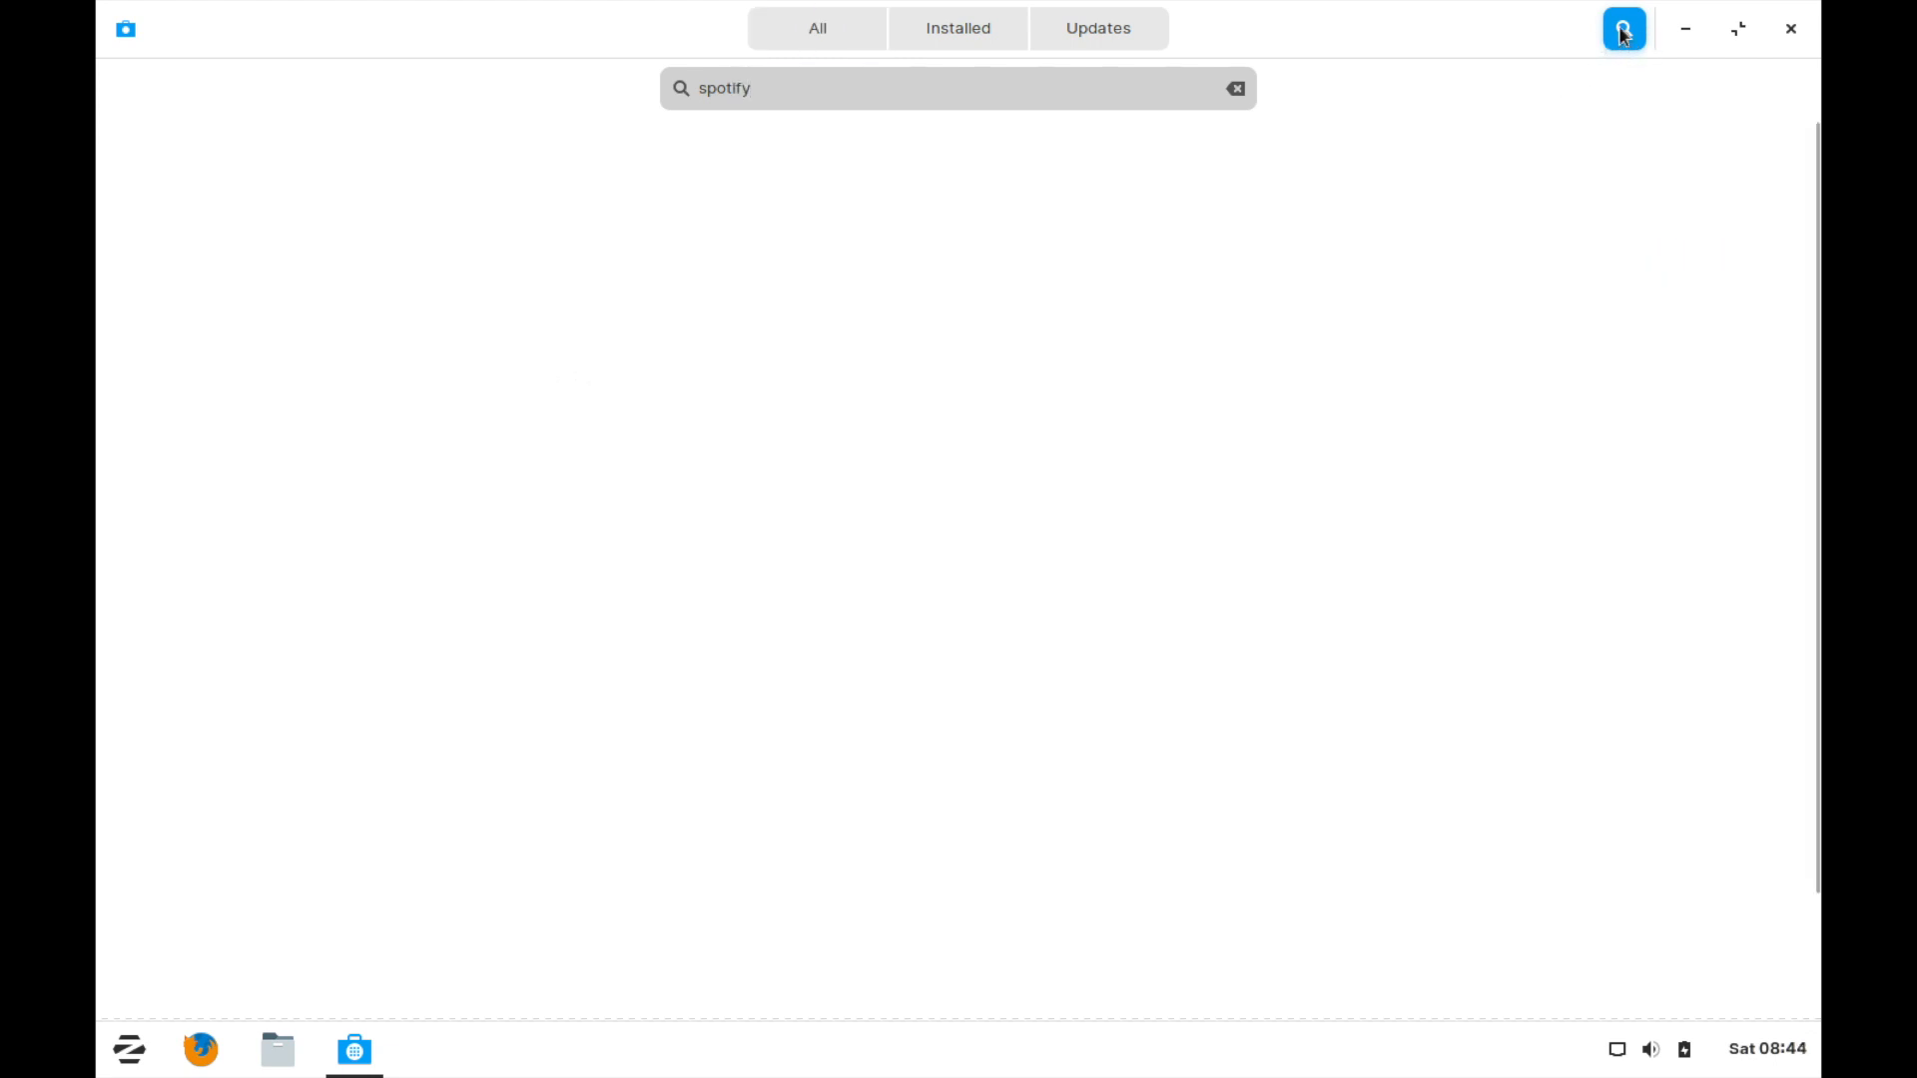
{"action": "left_click", "coordinate": [1234, 87]}
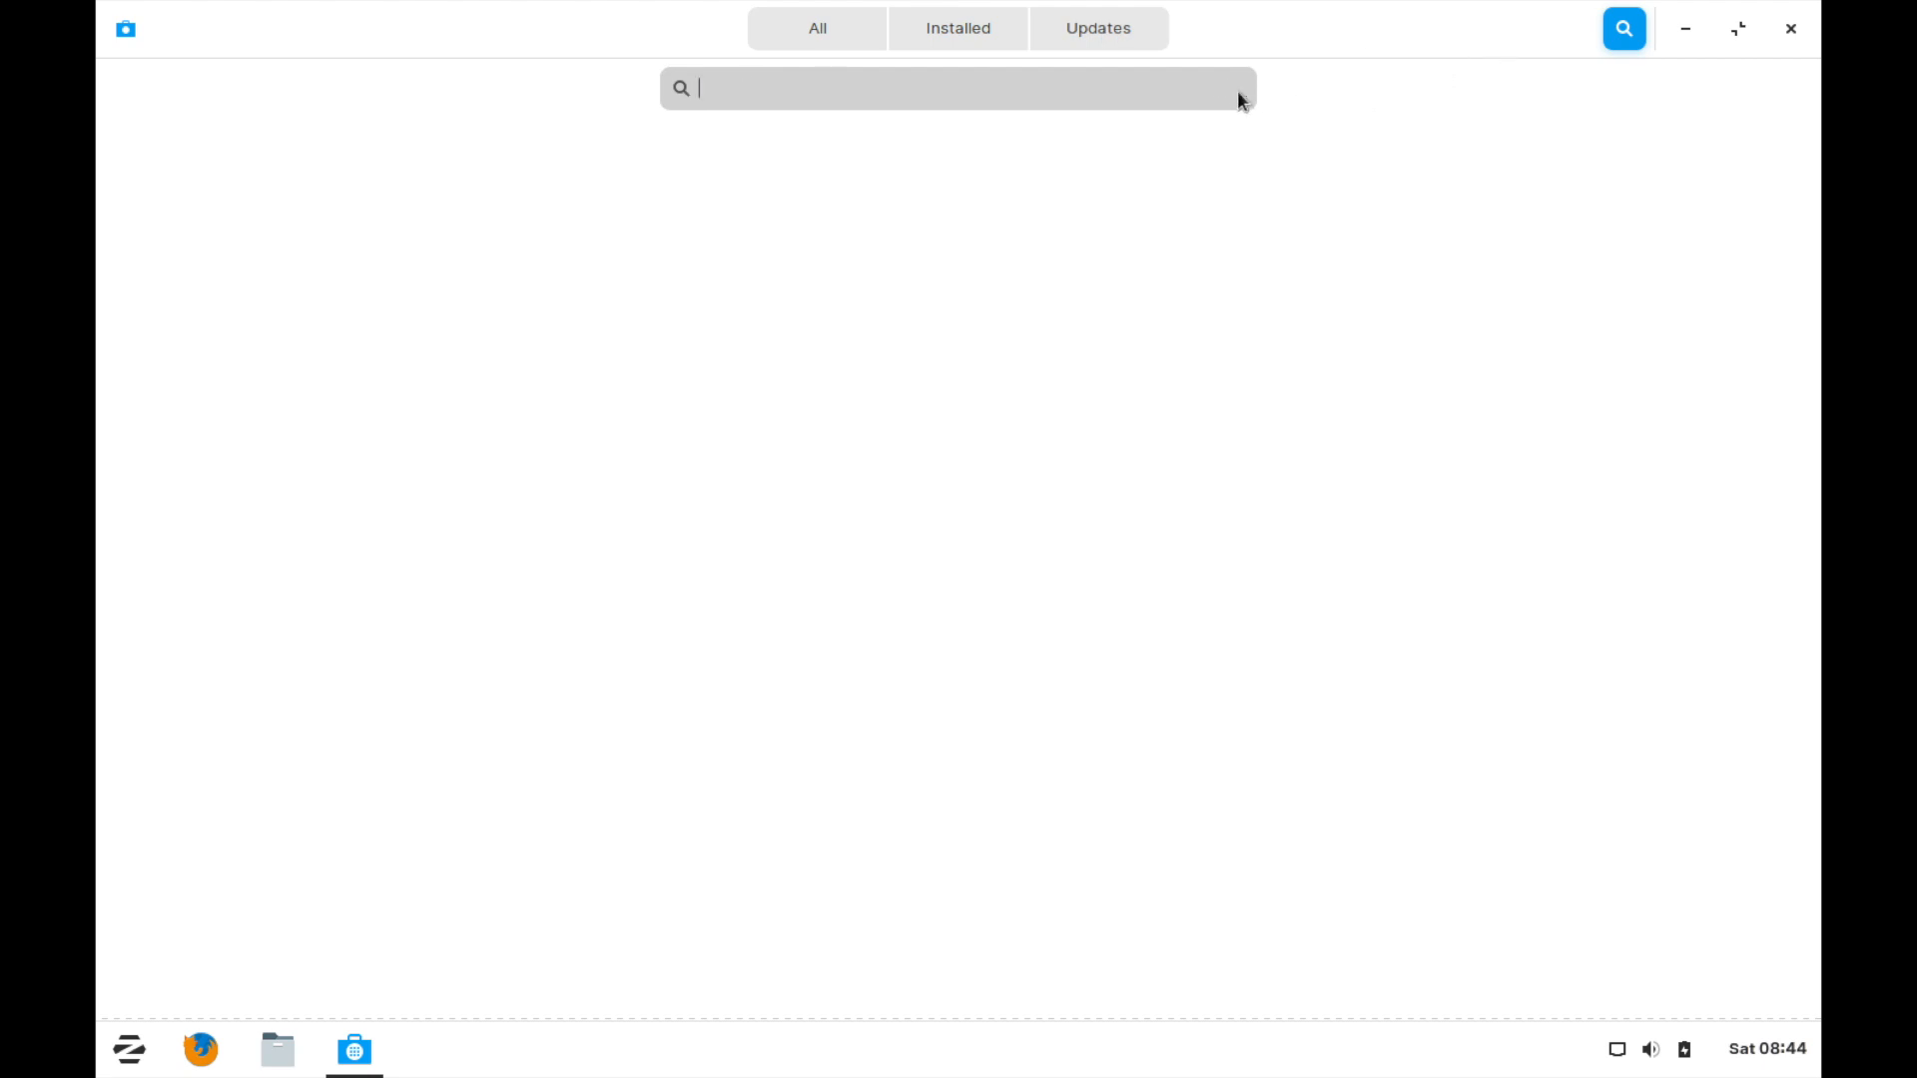
- Return to the store's All page and search for 'spotify' again
{"action": "left_click", "coordinate": [816, 26]}
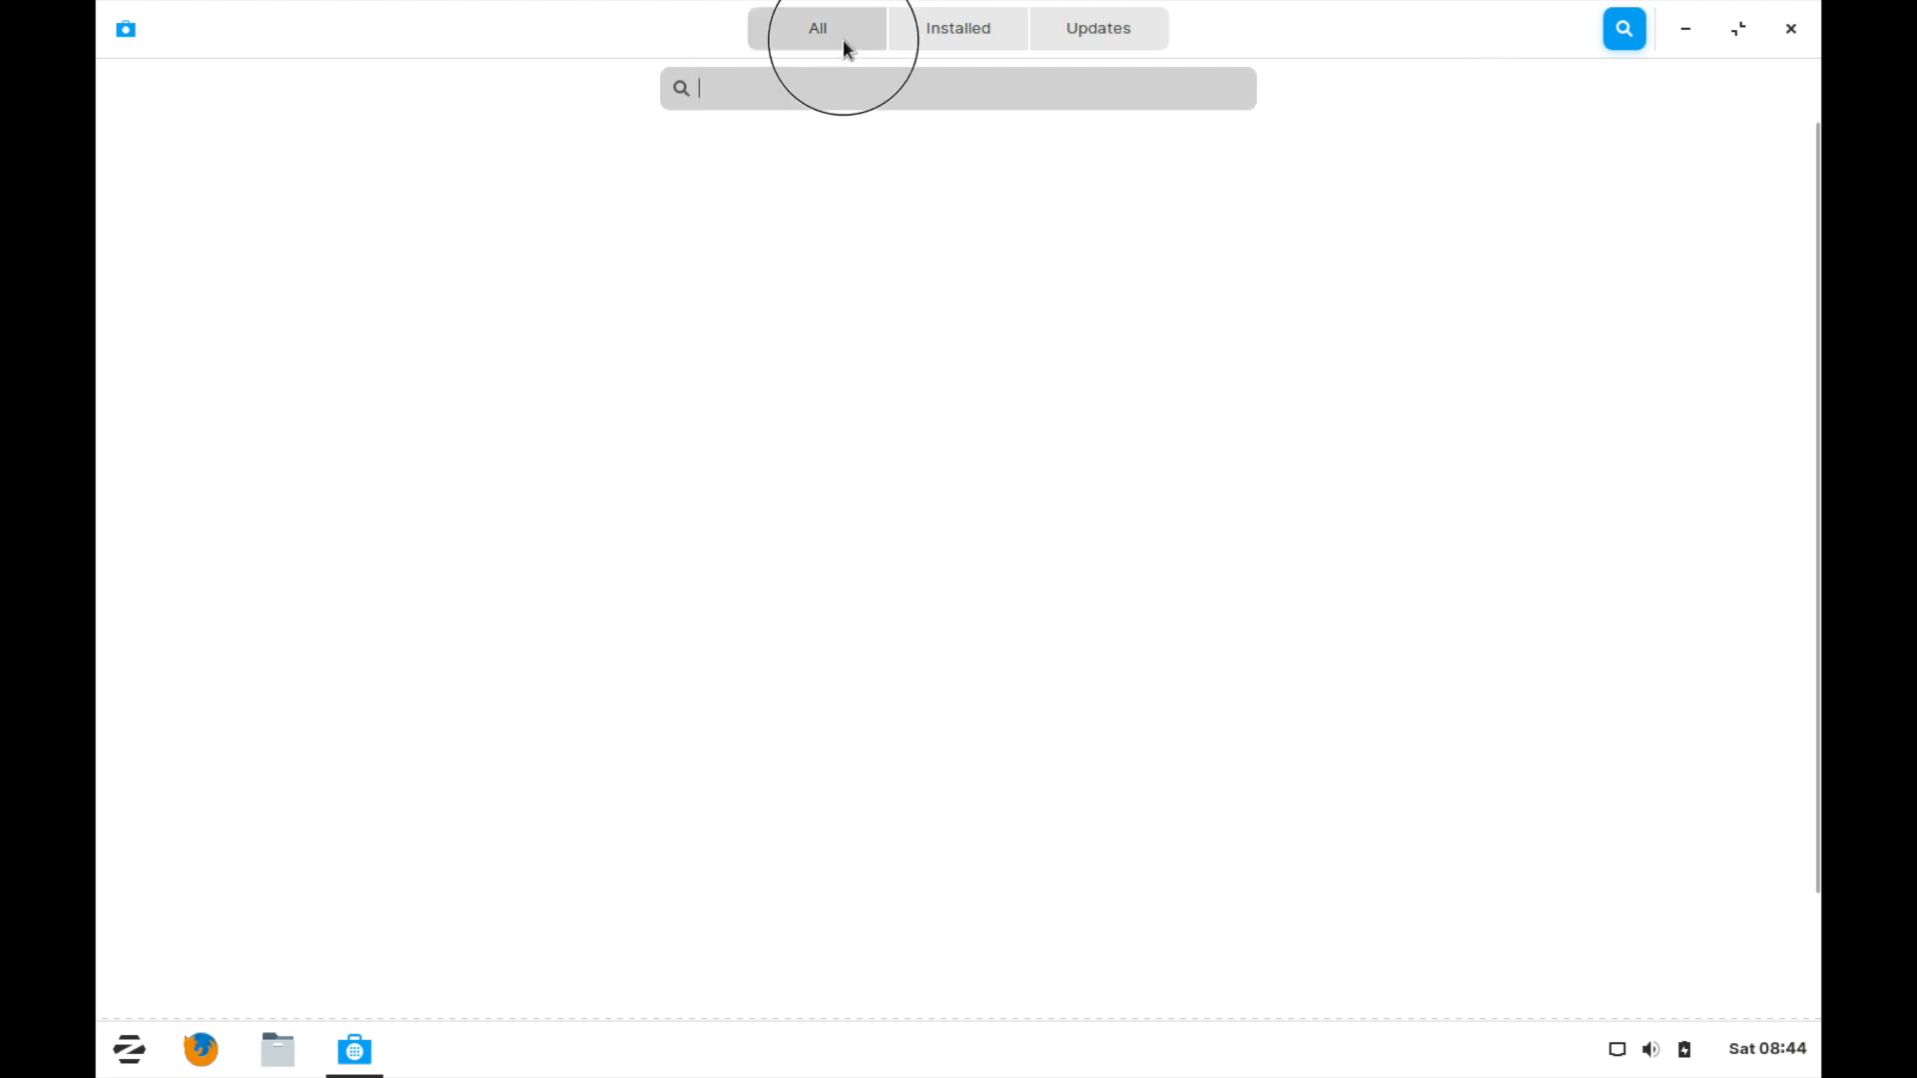
{"action": "left_click", "coordinate": [817, 26]}
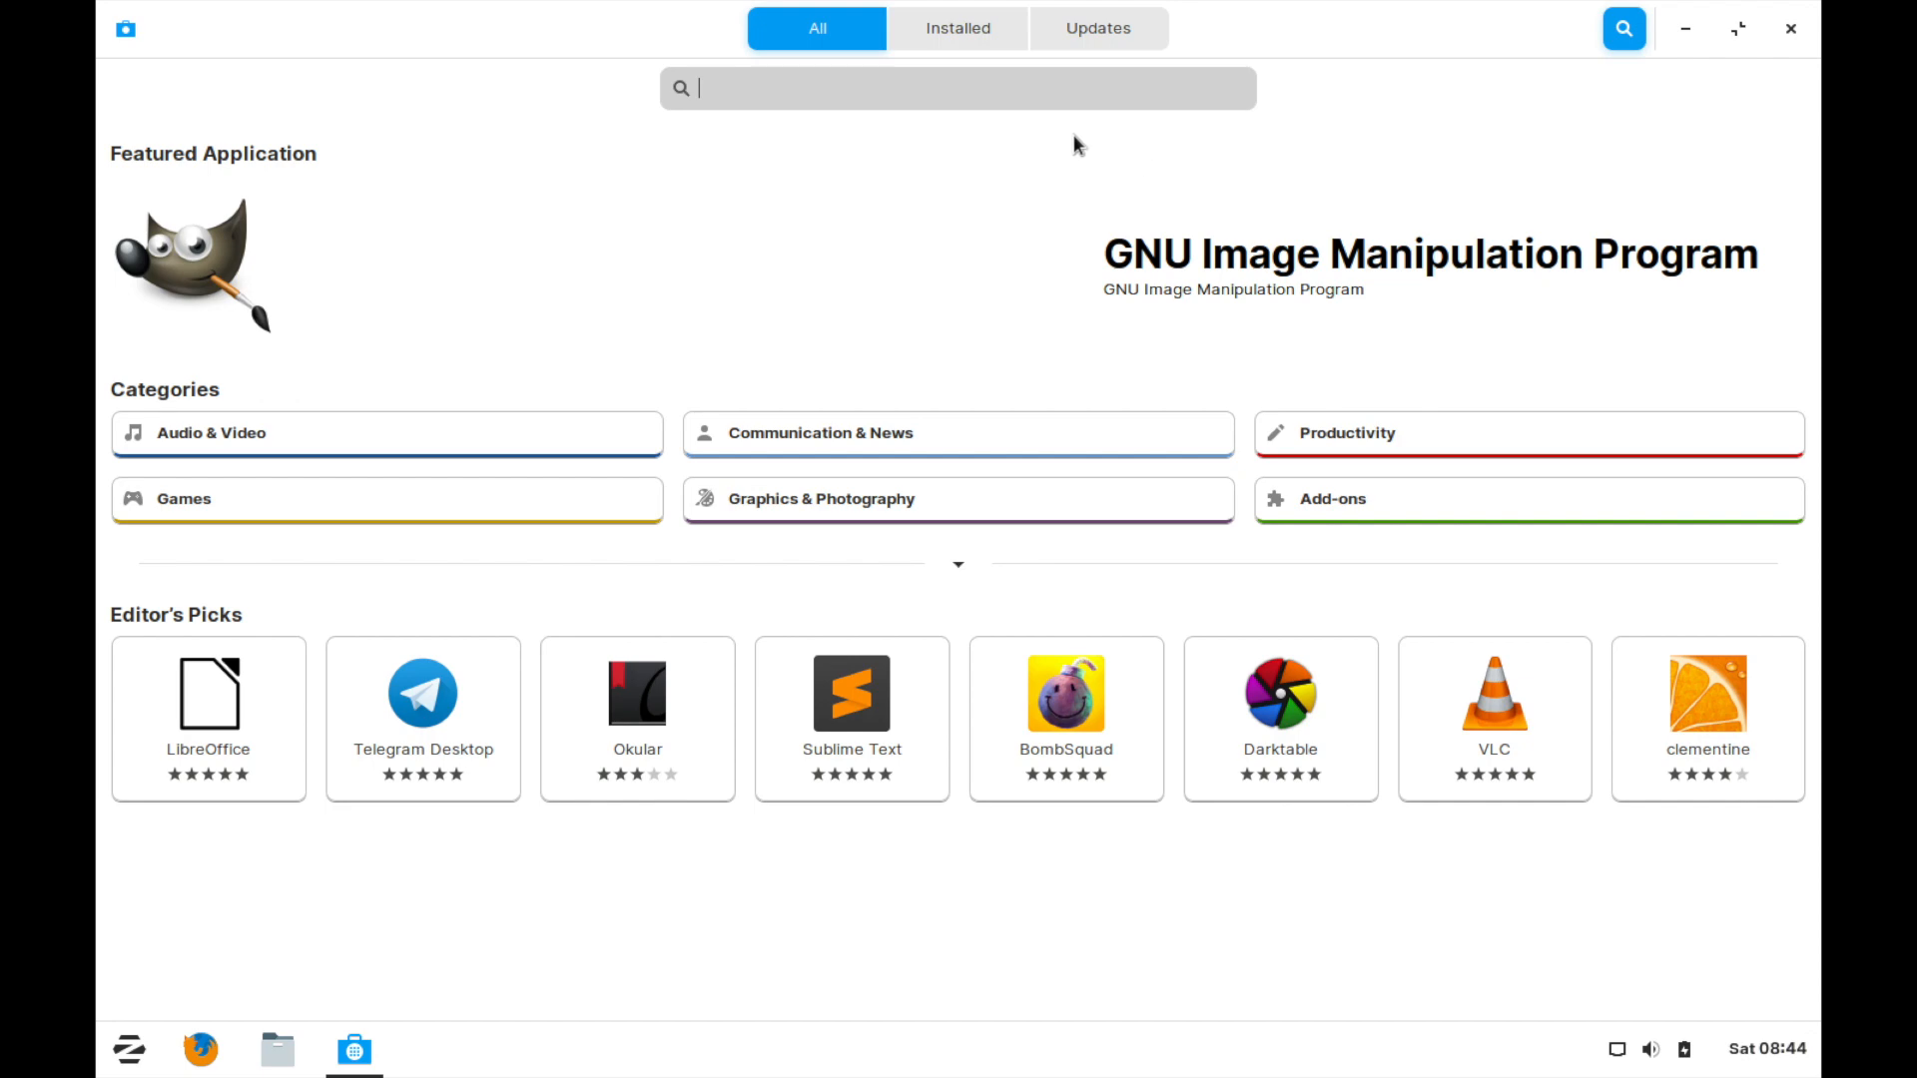
{"action": "type", "text": "spotify"}
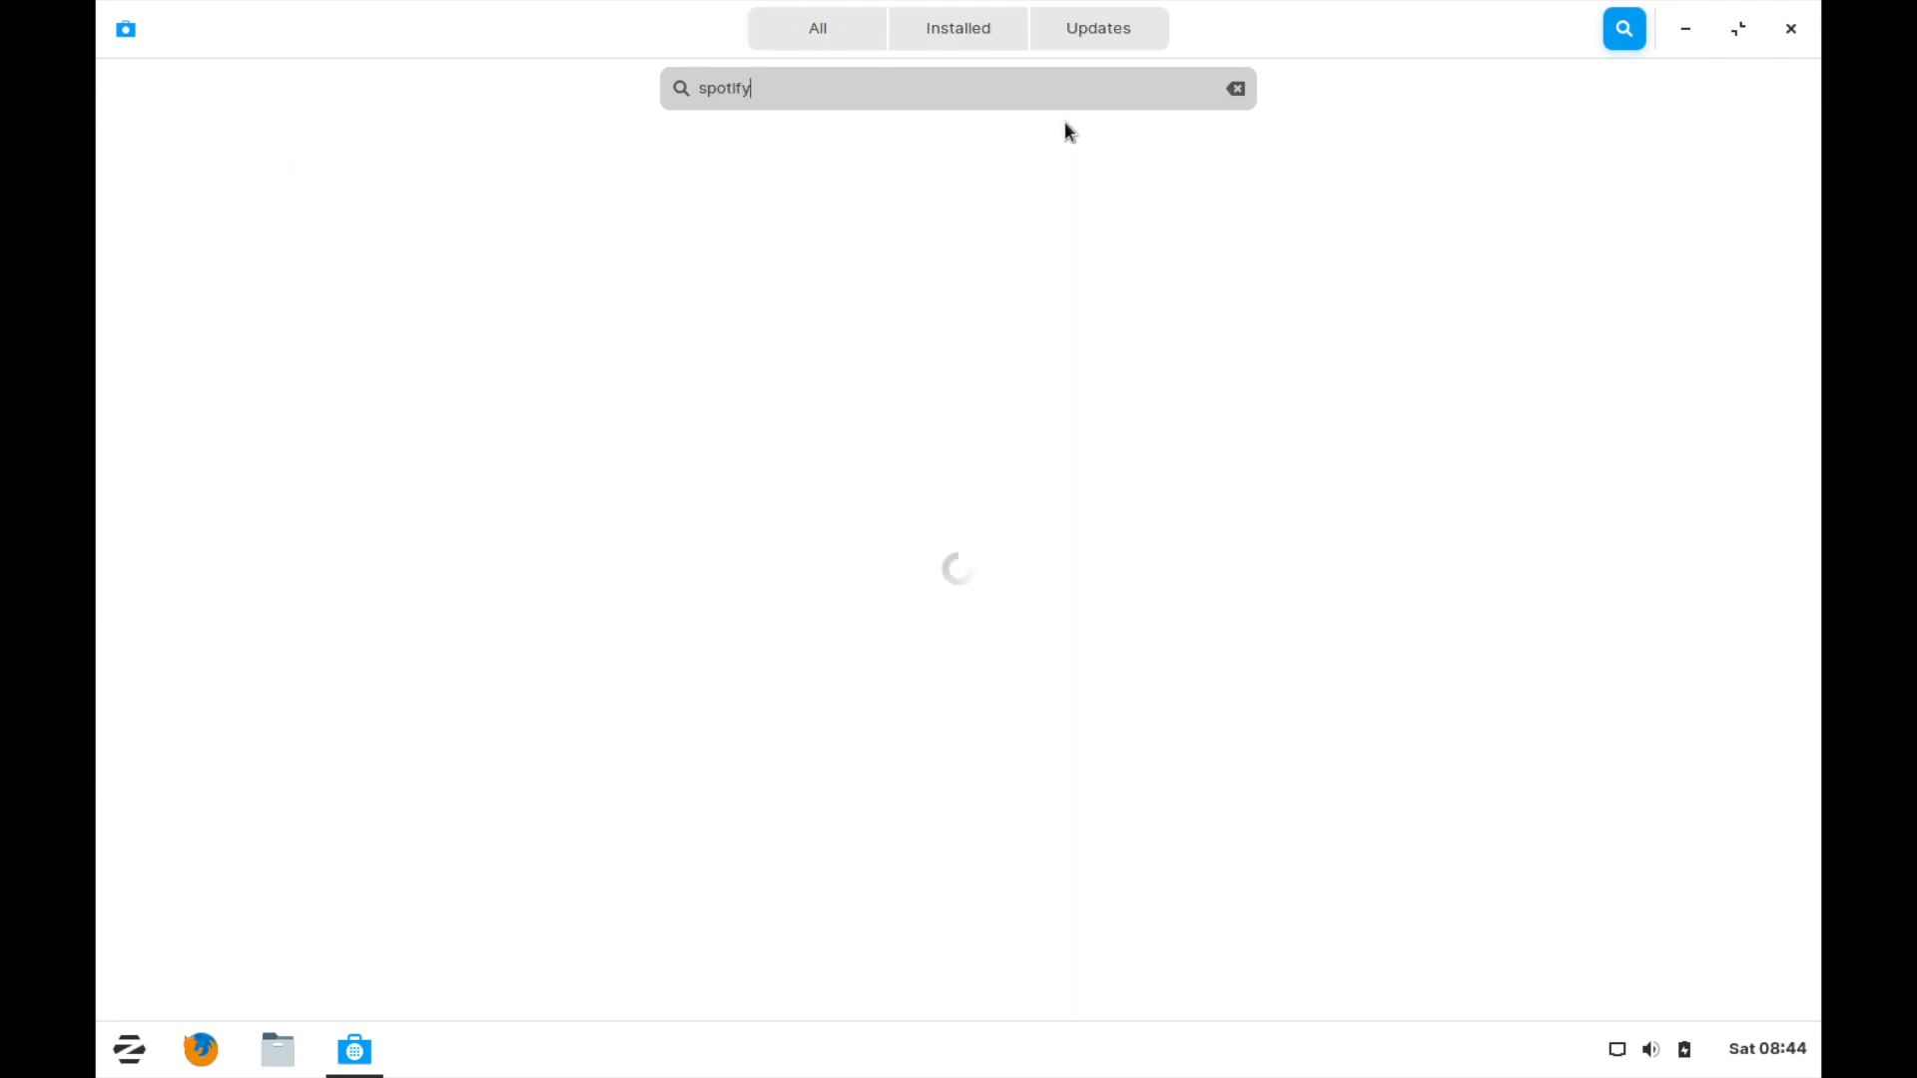
{"action": "mouse_move", "coordinate": [1054, 176]}
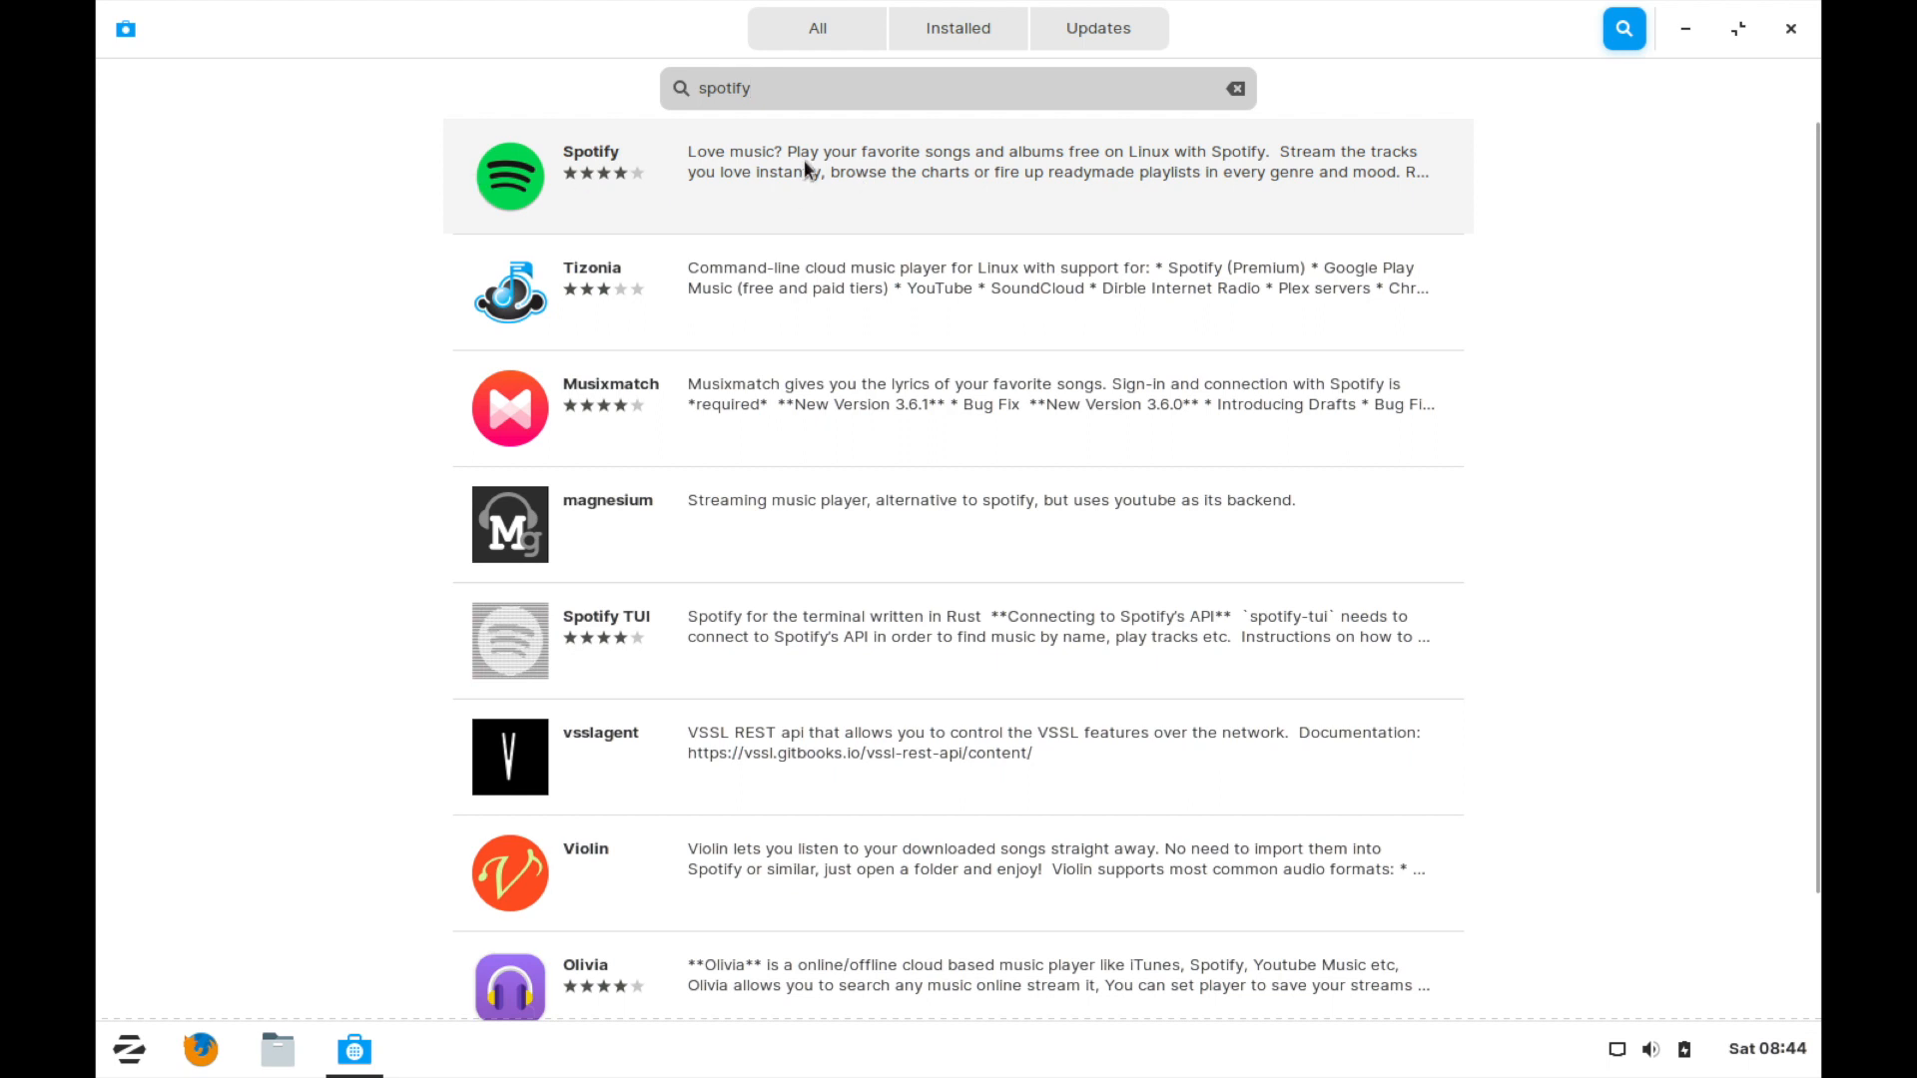
- Go to Spotify's store page and start its installation
{"action": "left_click", "coordinate": [591, 172]}
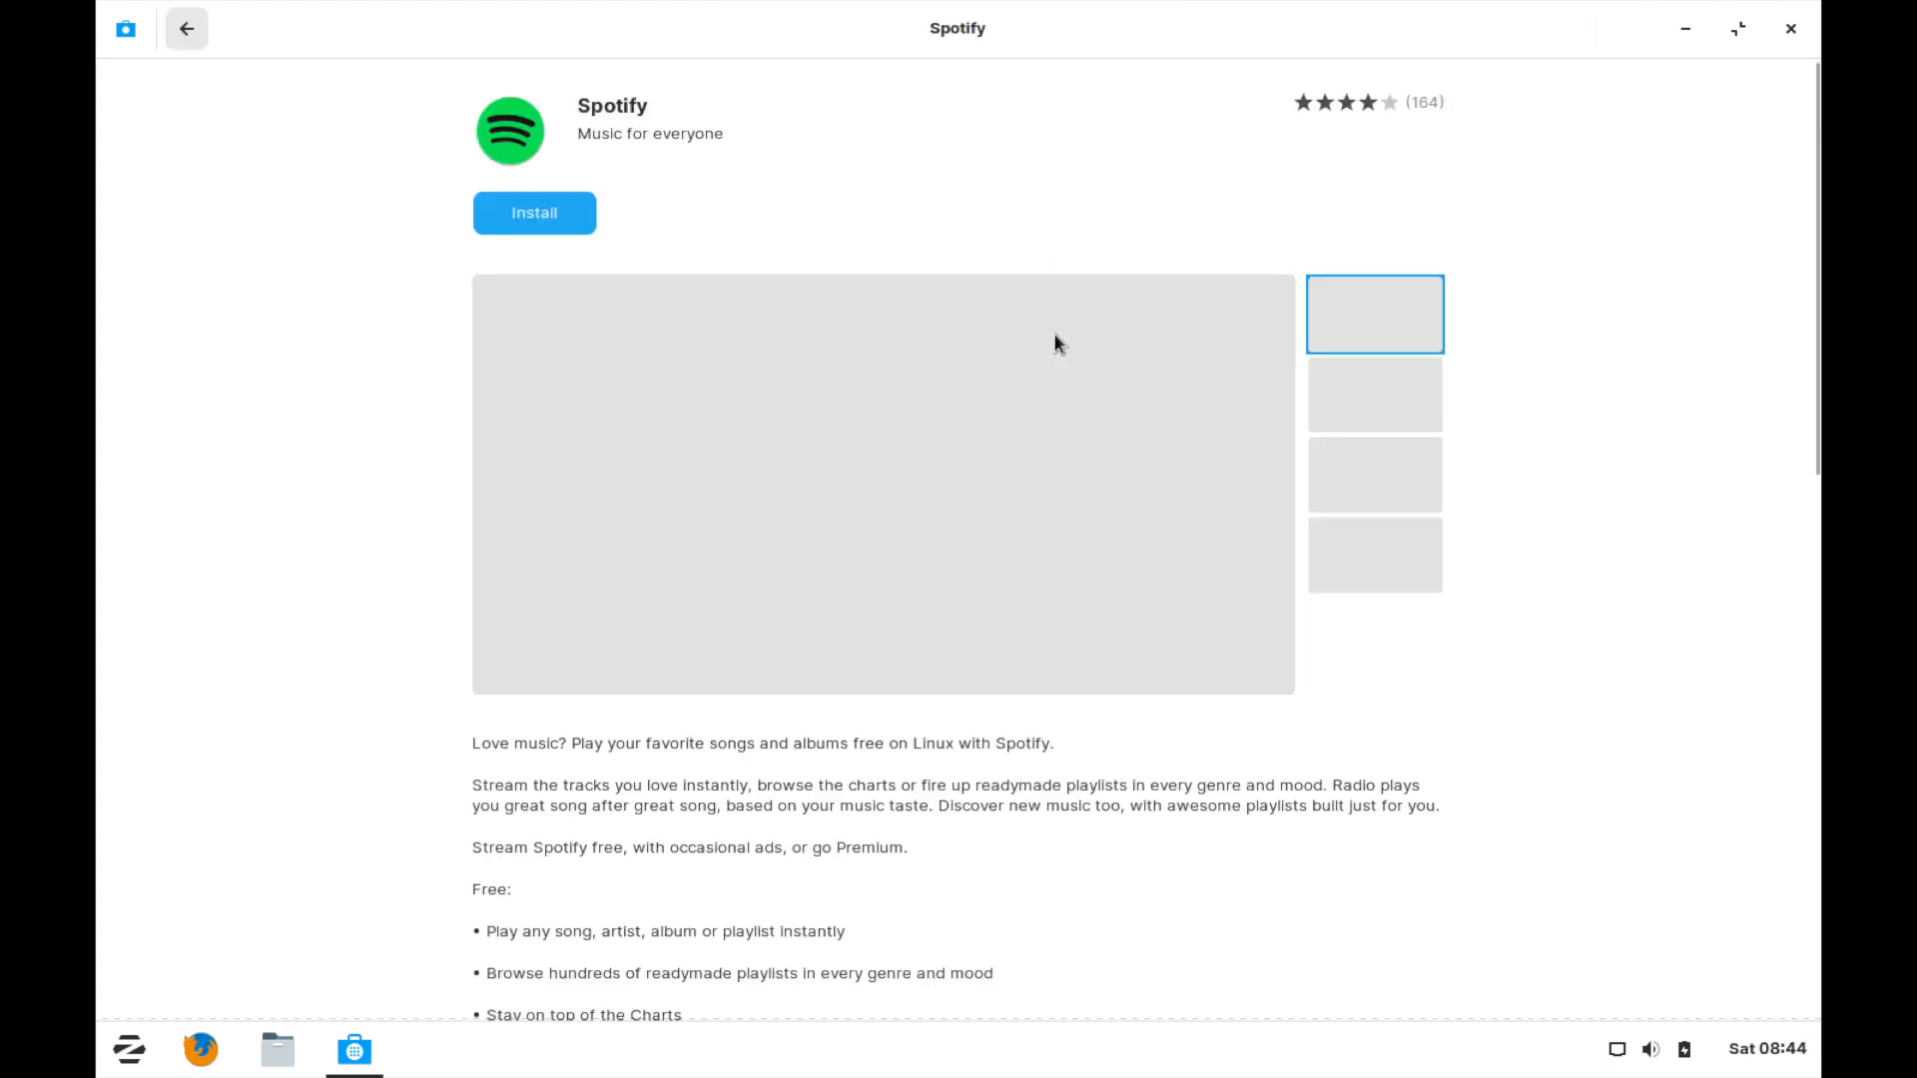
{"action": "left_click", "coordinate": [1374, 313]}
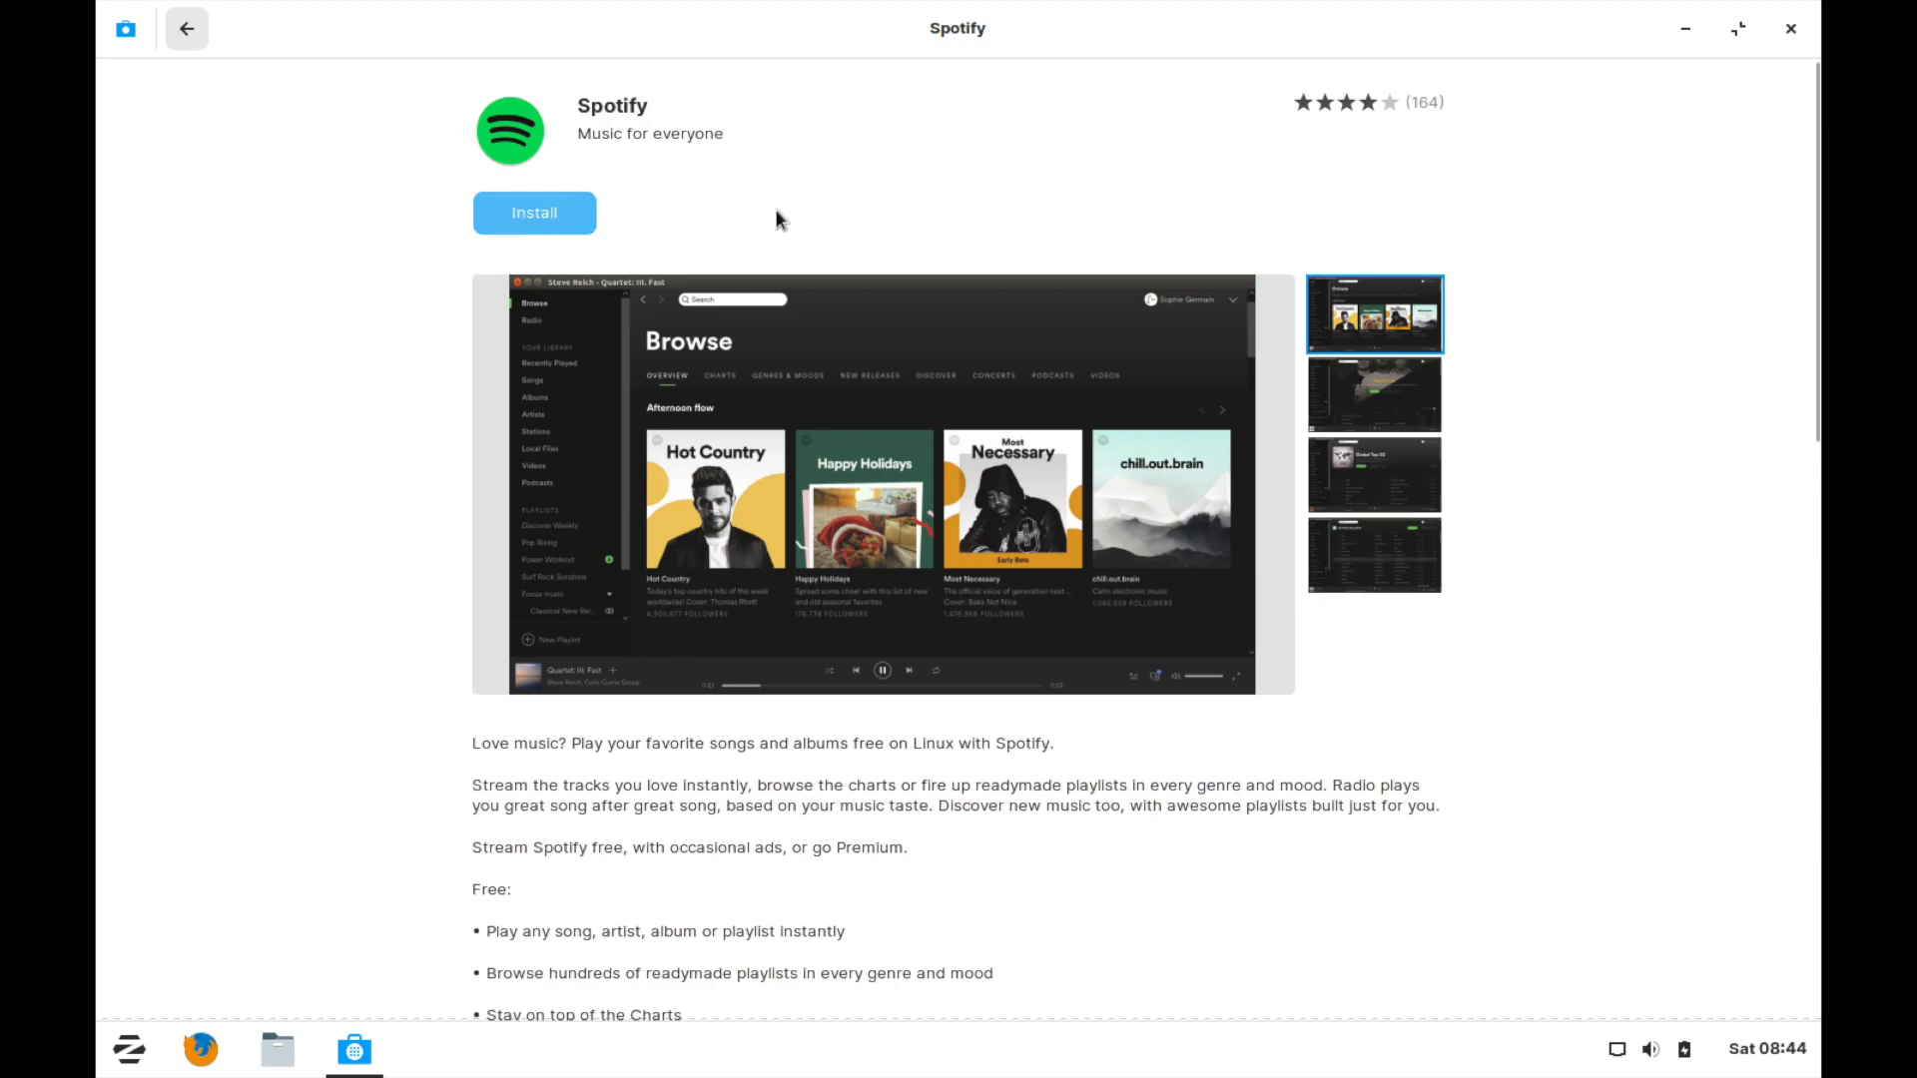
{"action": "left_click", "coordinate": [533, 212]}
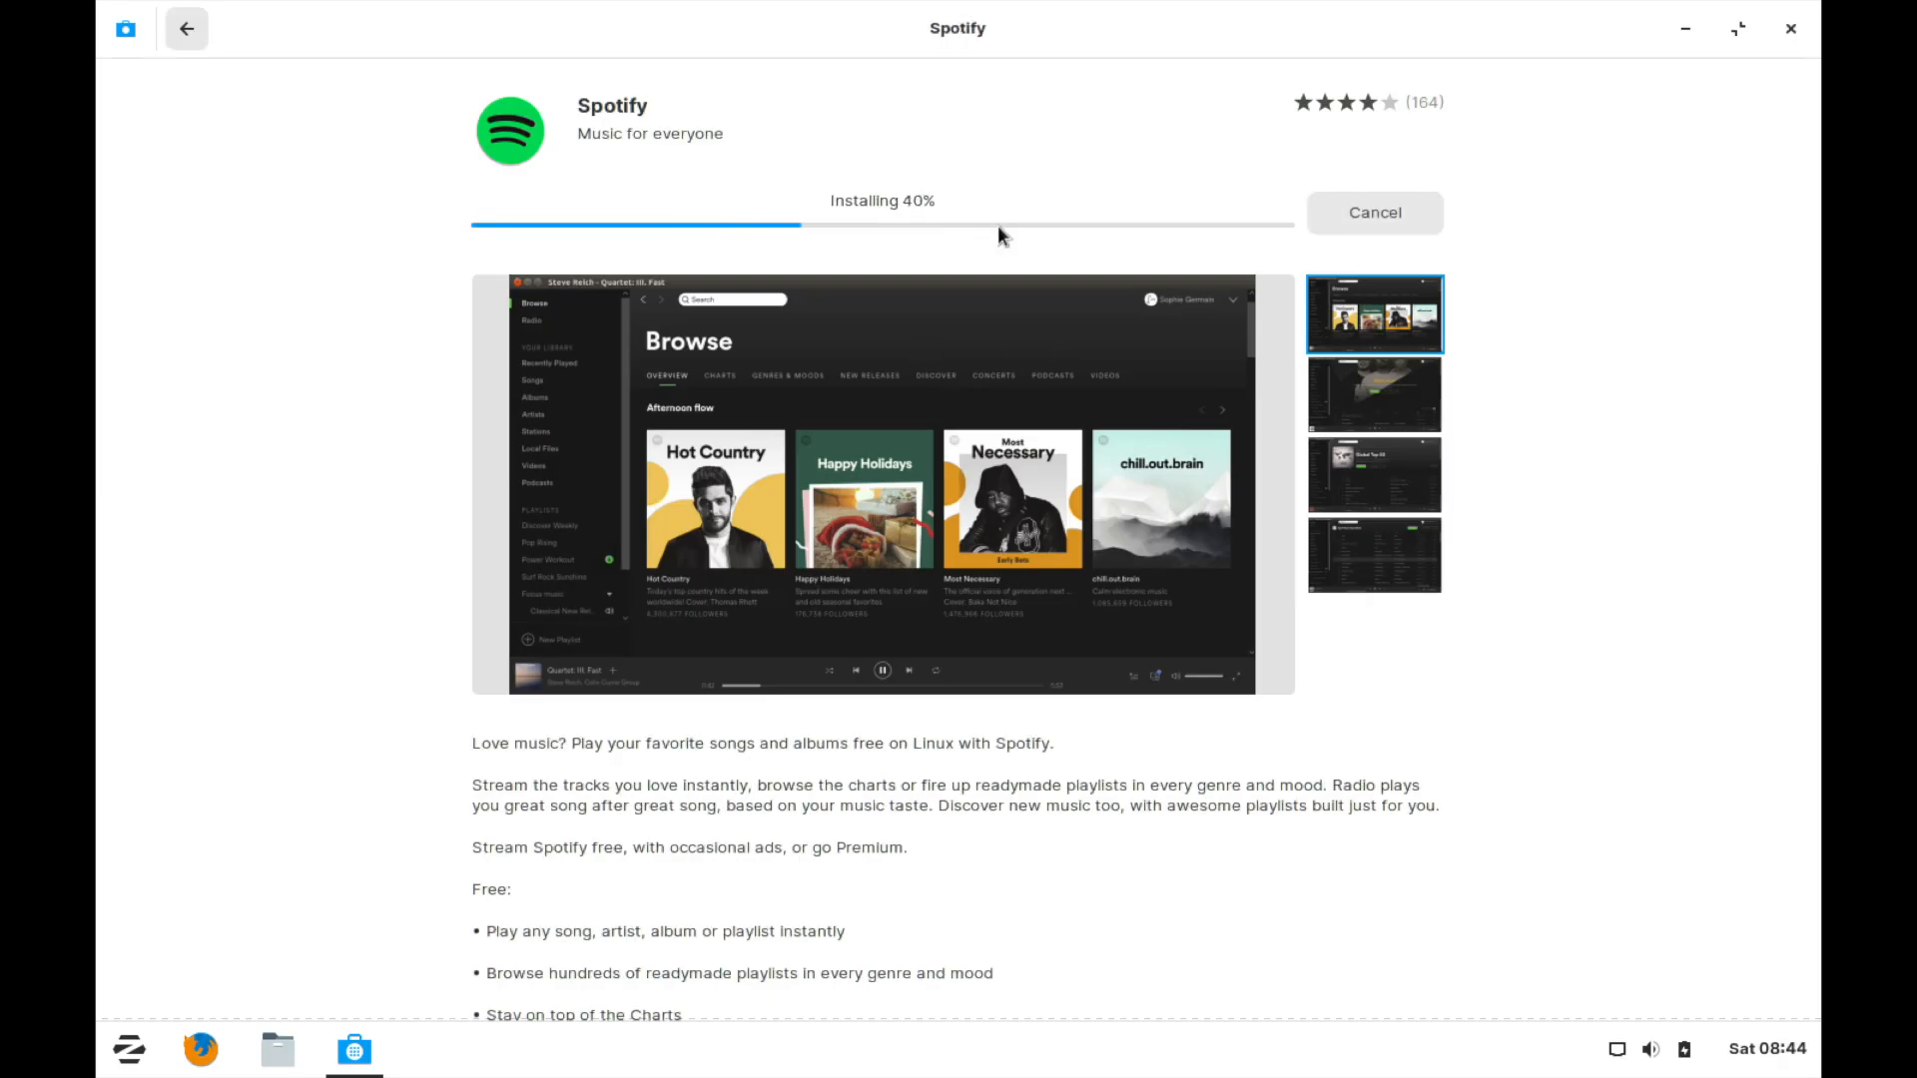
{"action": "mouse_move", "coordinate": [513, 405]}
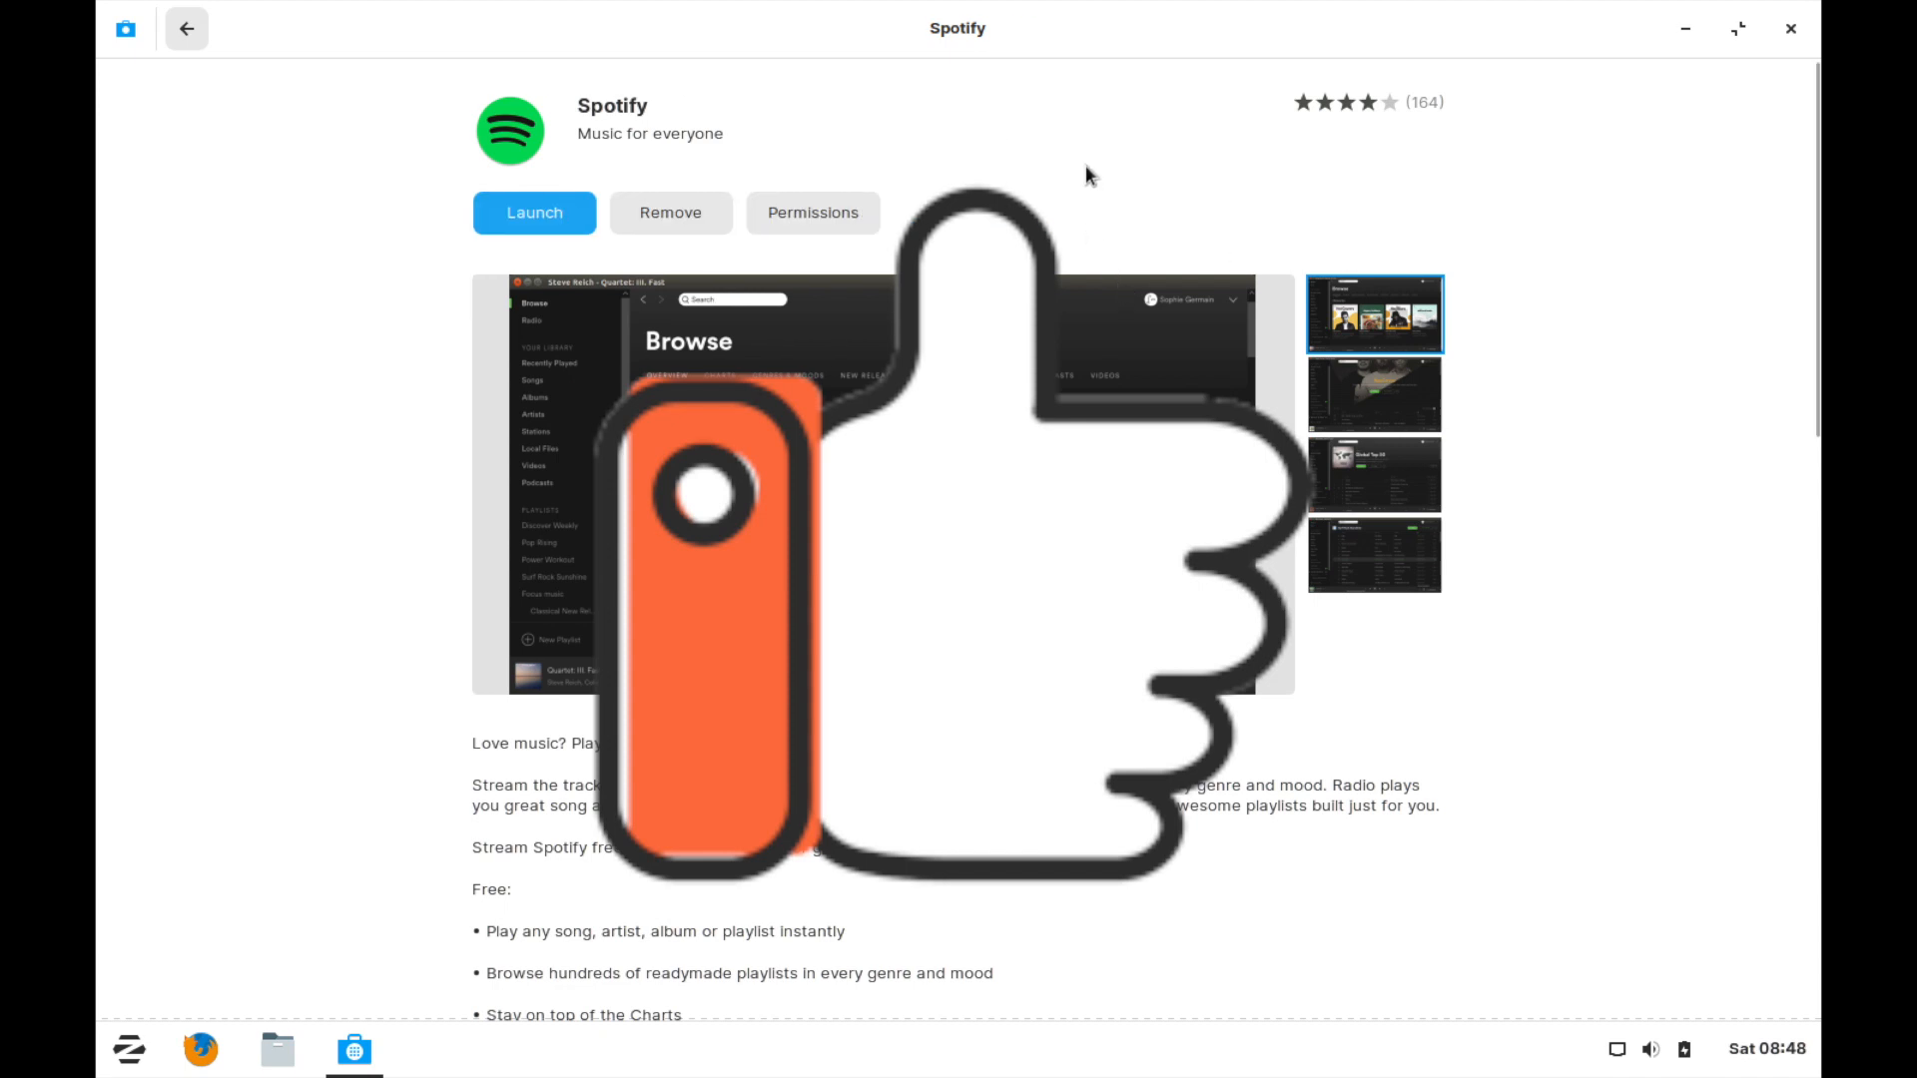
{"action": "mouse_move", "coordinate": [1083, 143]}
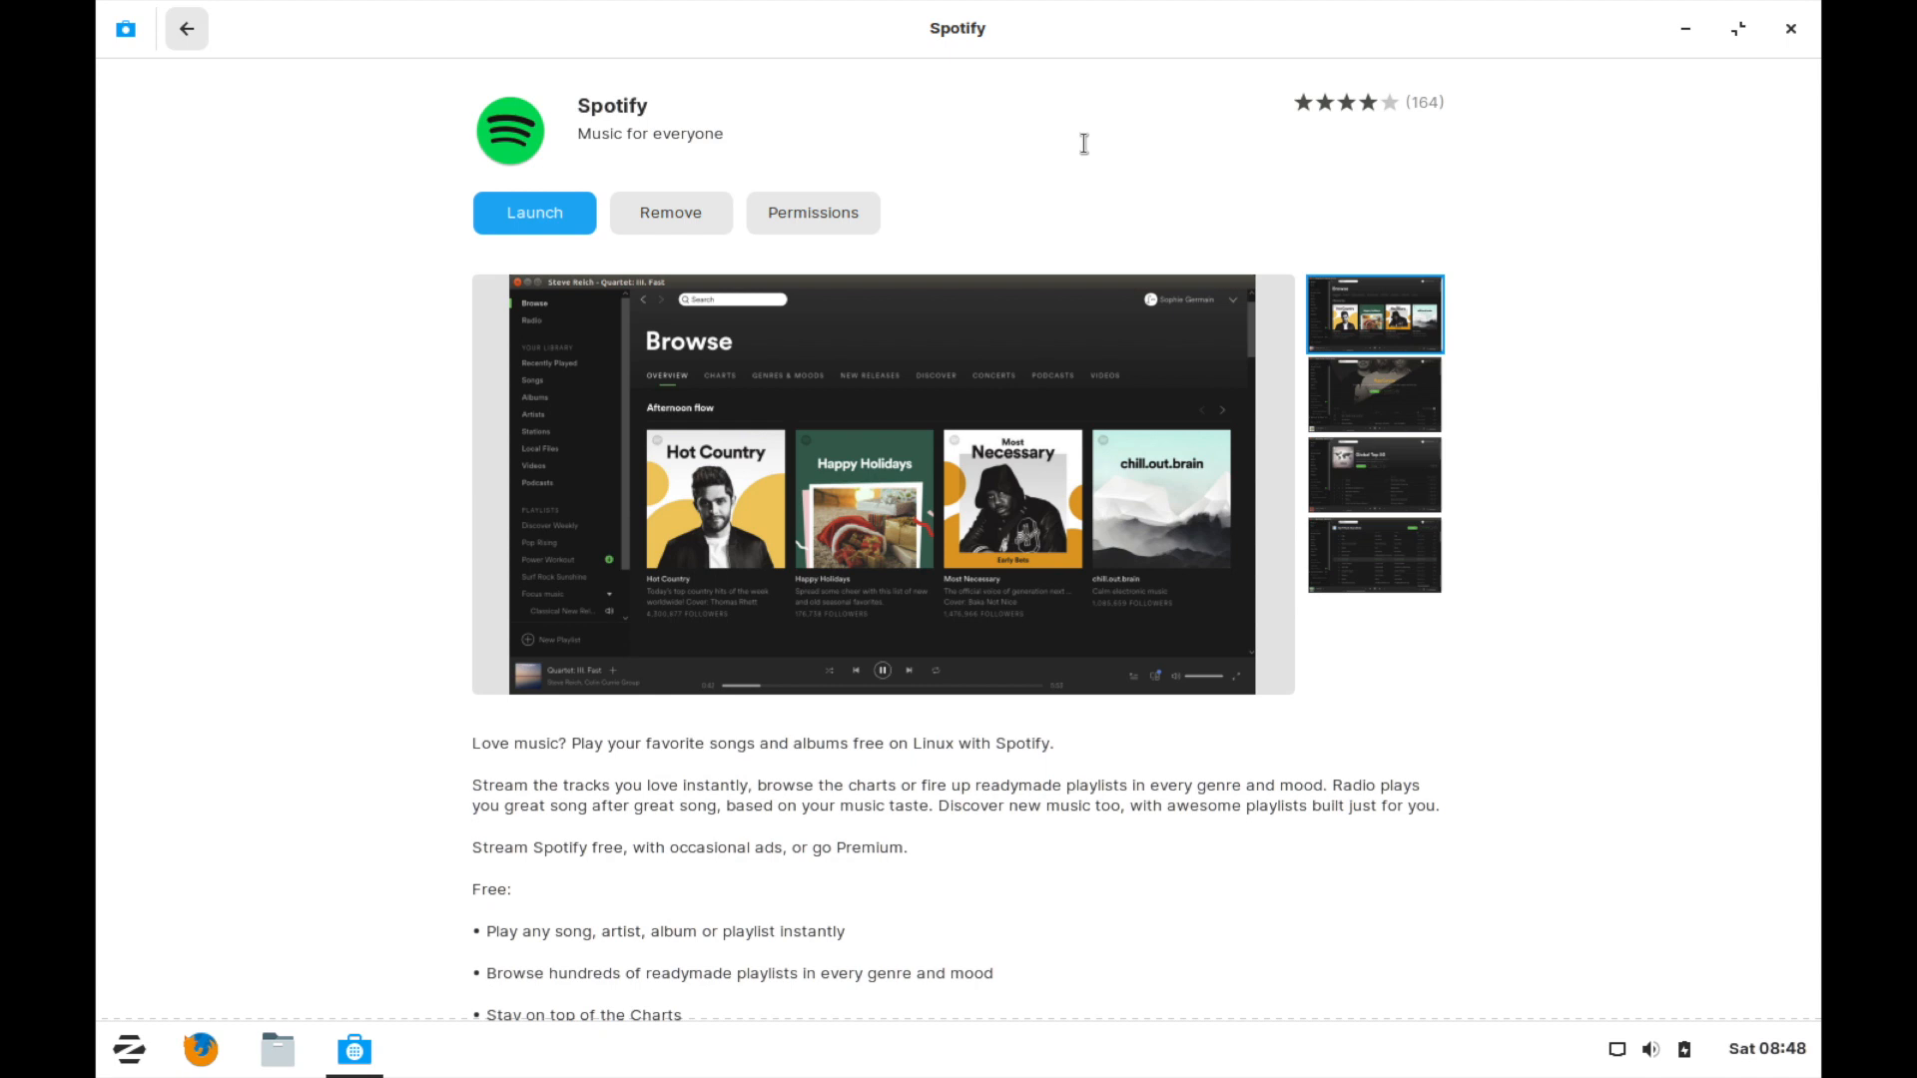
{"action": "mouse_move", "coordinate": [535, 228]}
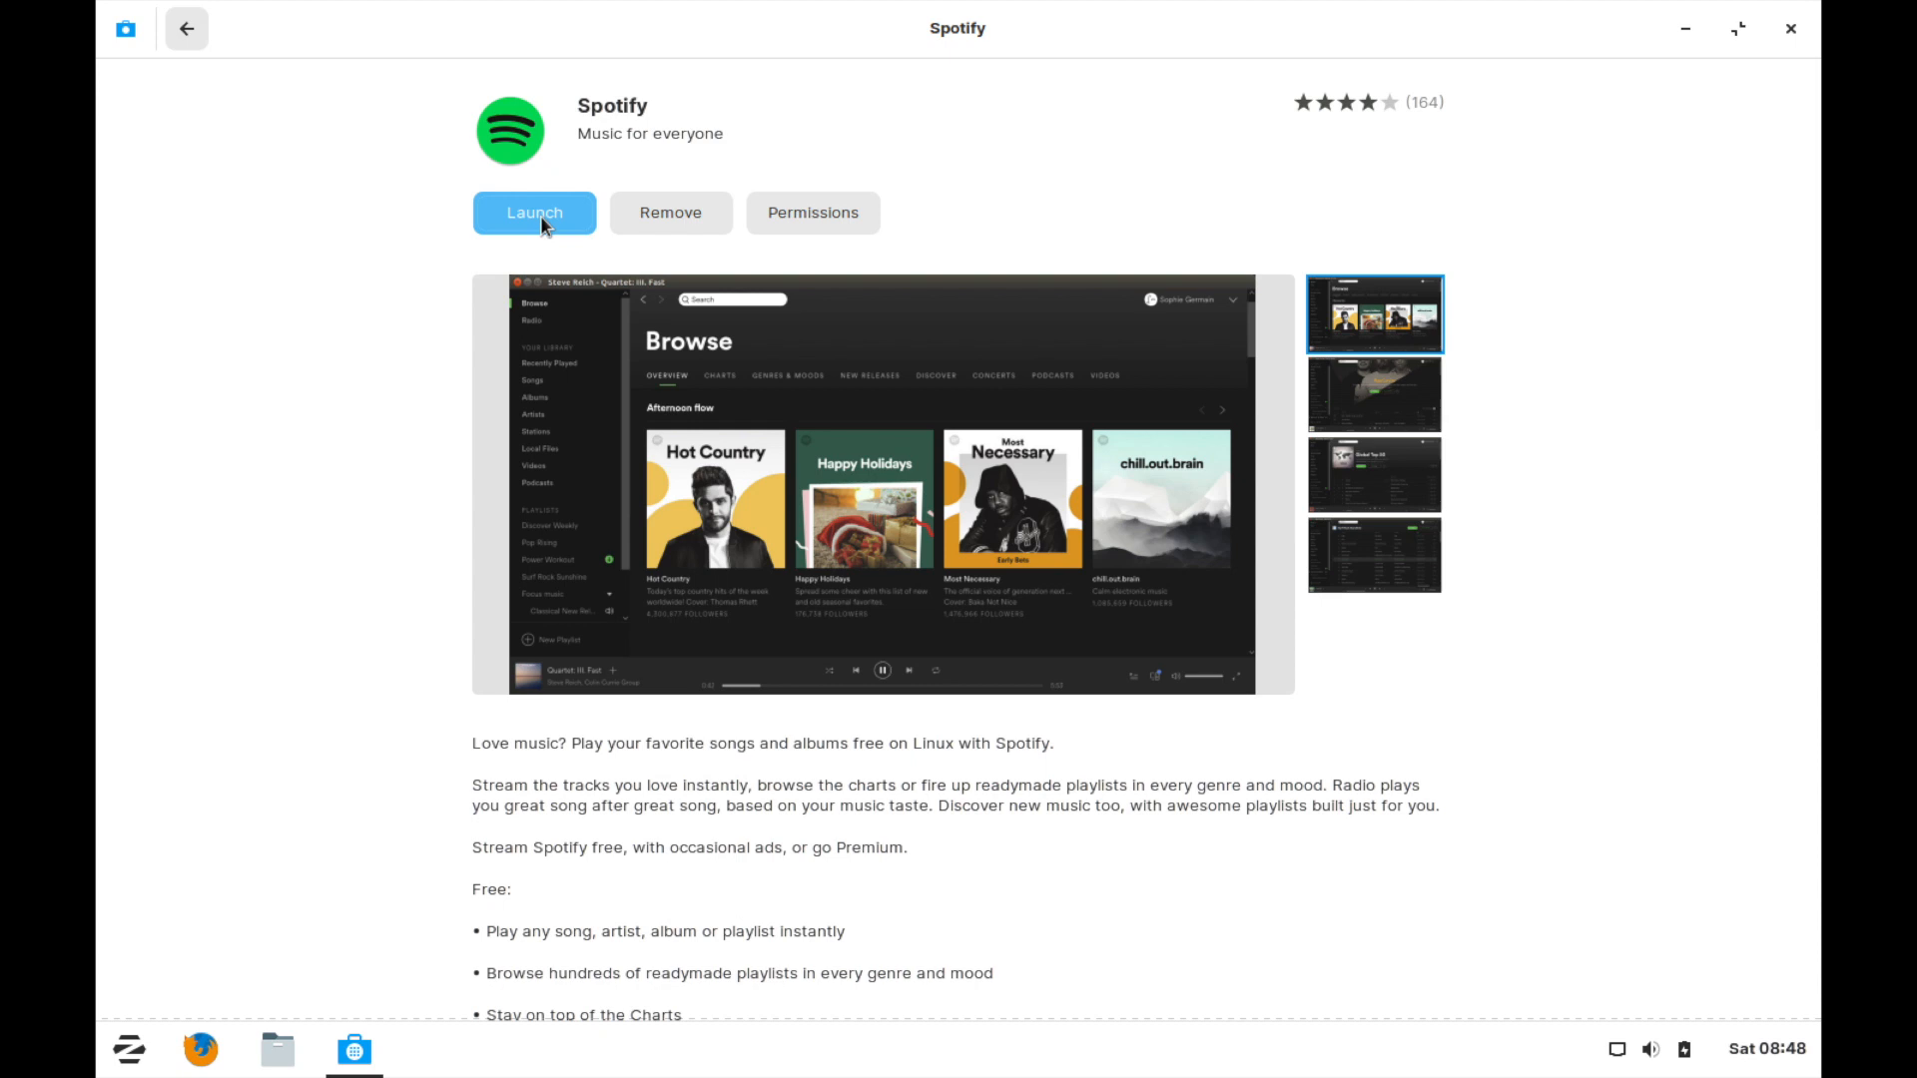
- Launch the newly installed Spotify to its welcome screen
{"action": "left_click", "coordinate": [533, 211]}
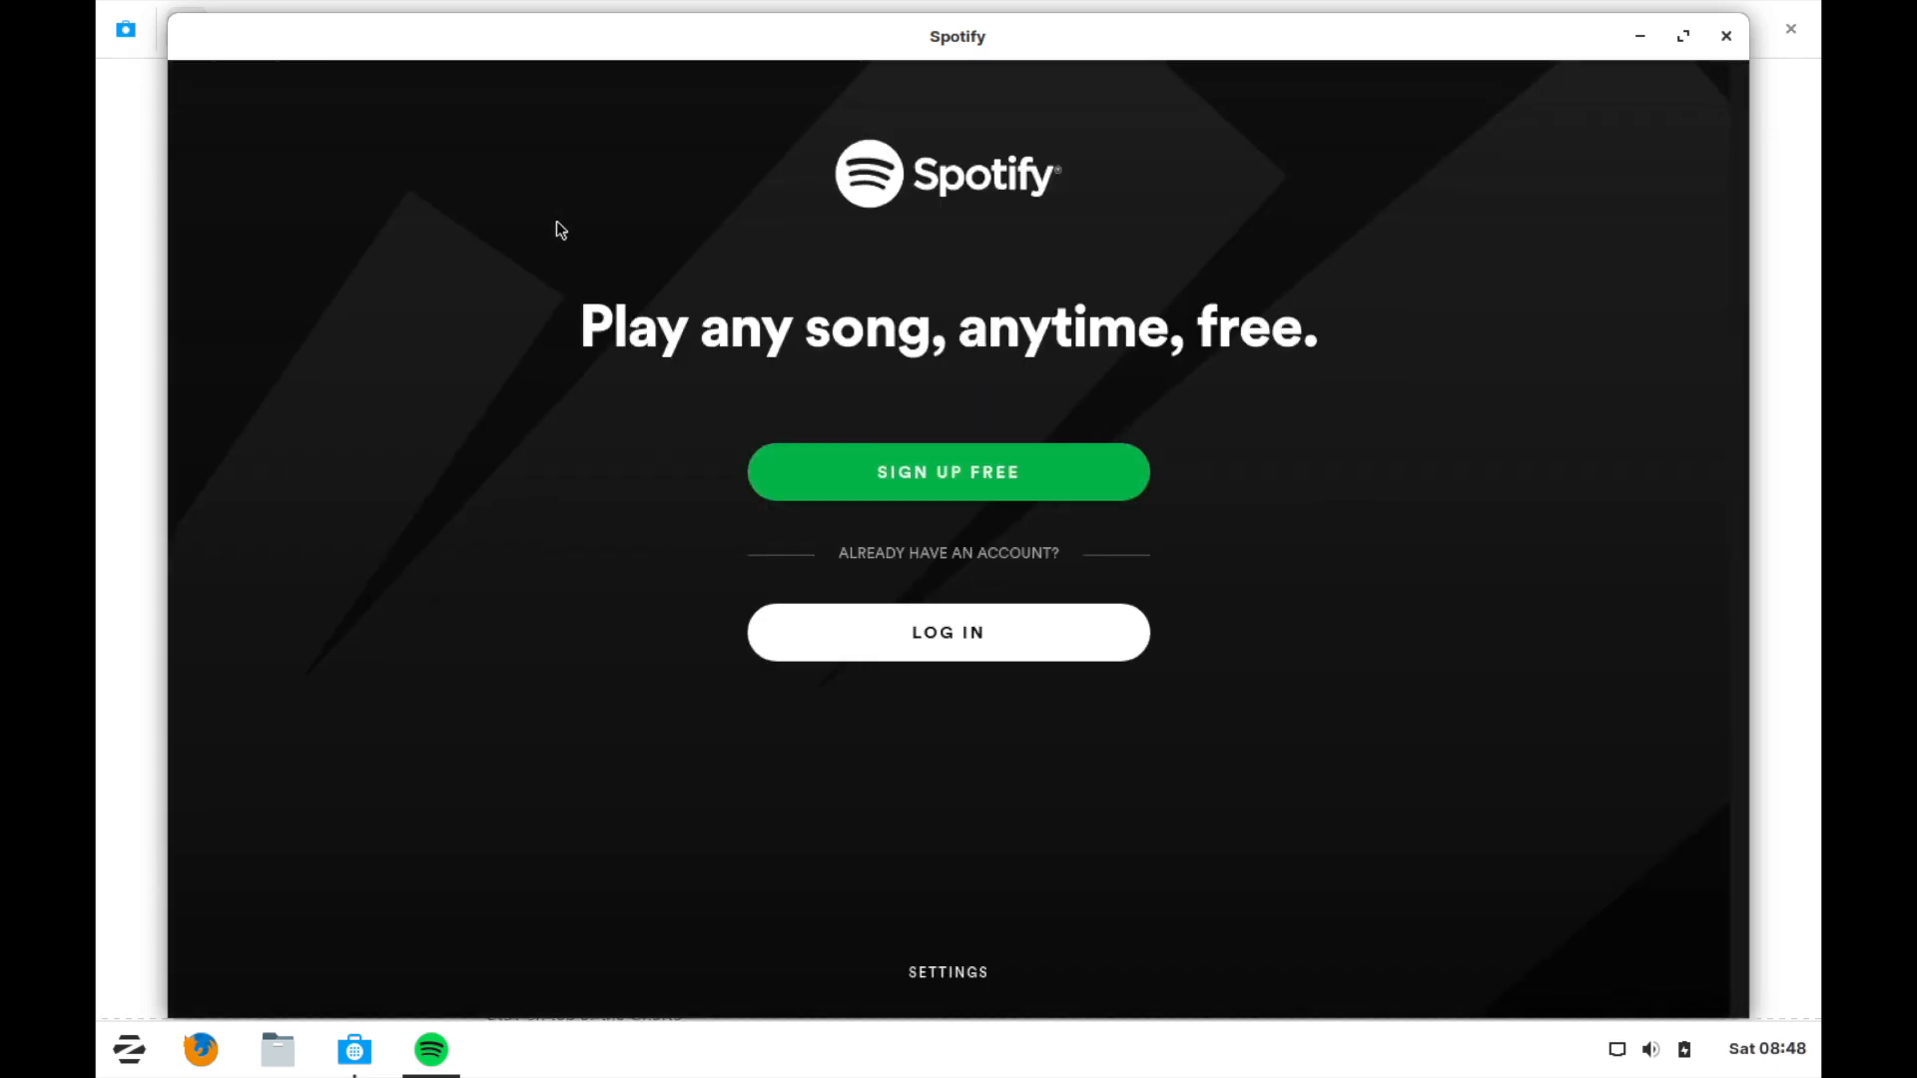
{"action": "mouse_move", "coordinate": [1266, 278]}
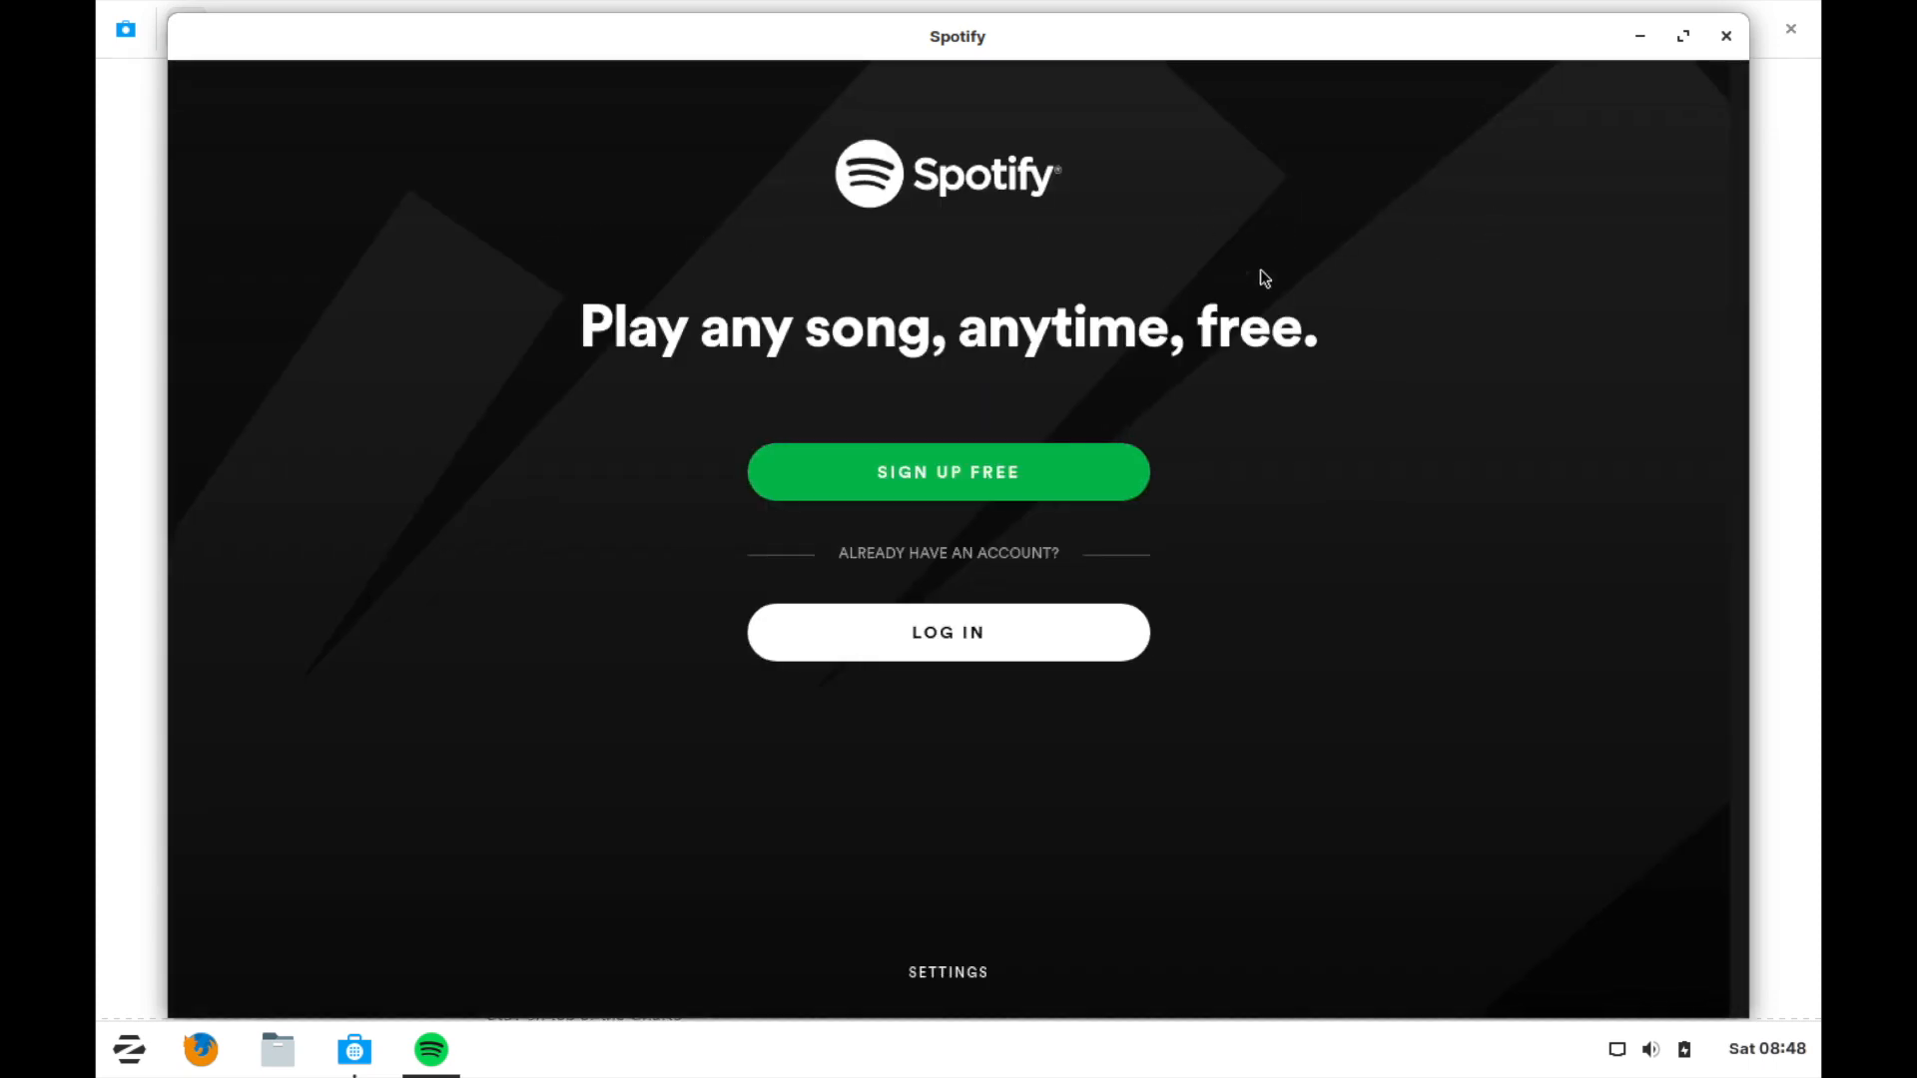
{"action": "mouse_move", "coordinate": [1638, 164]}
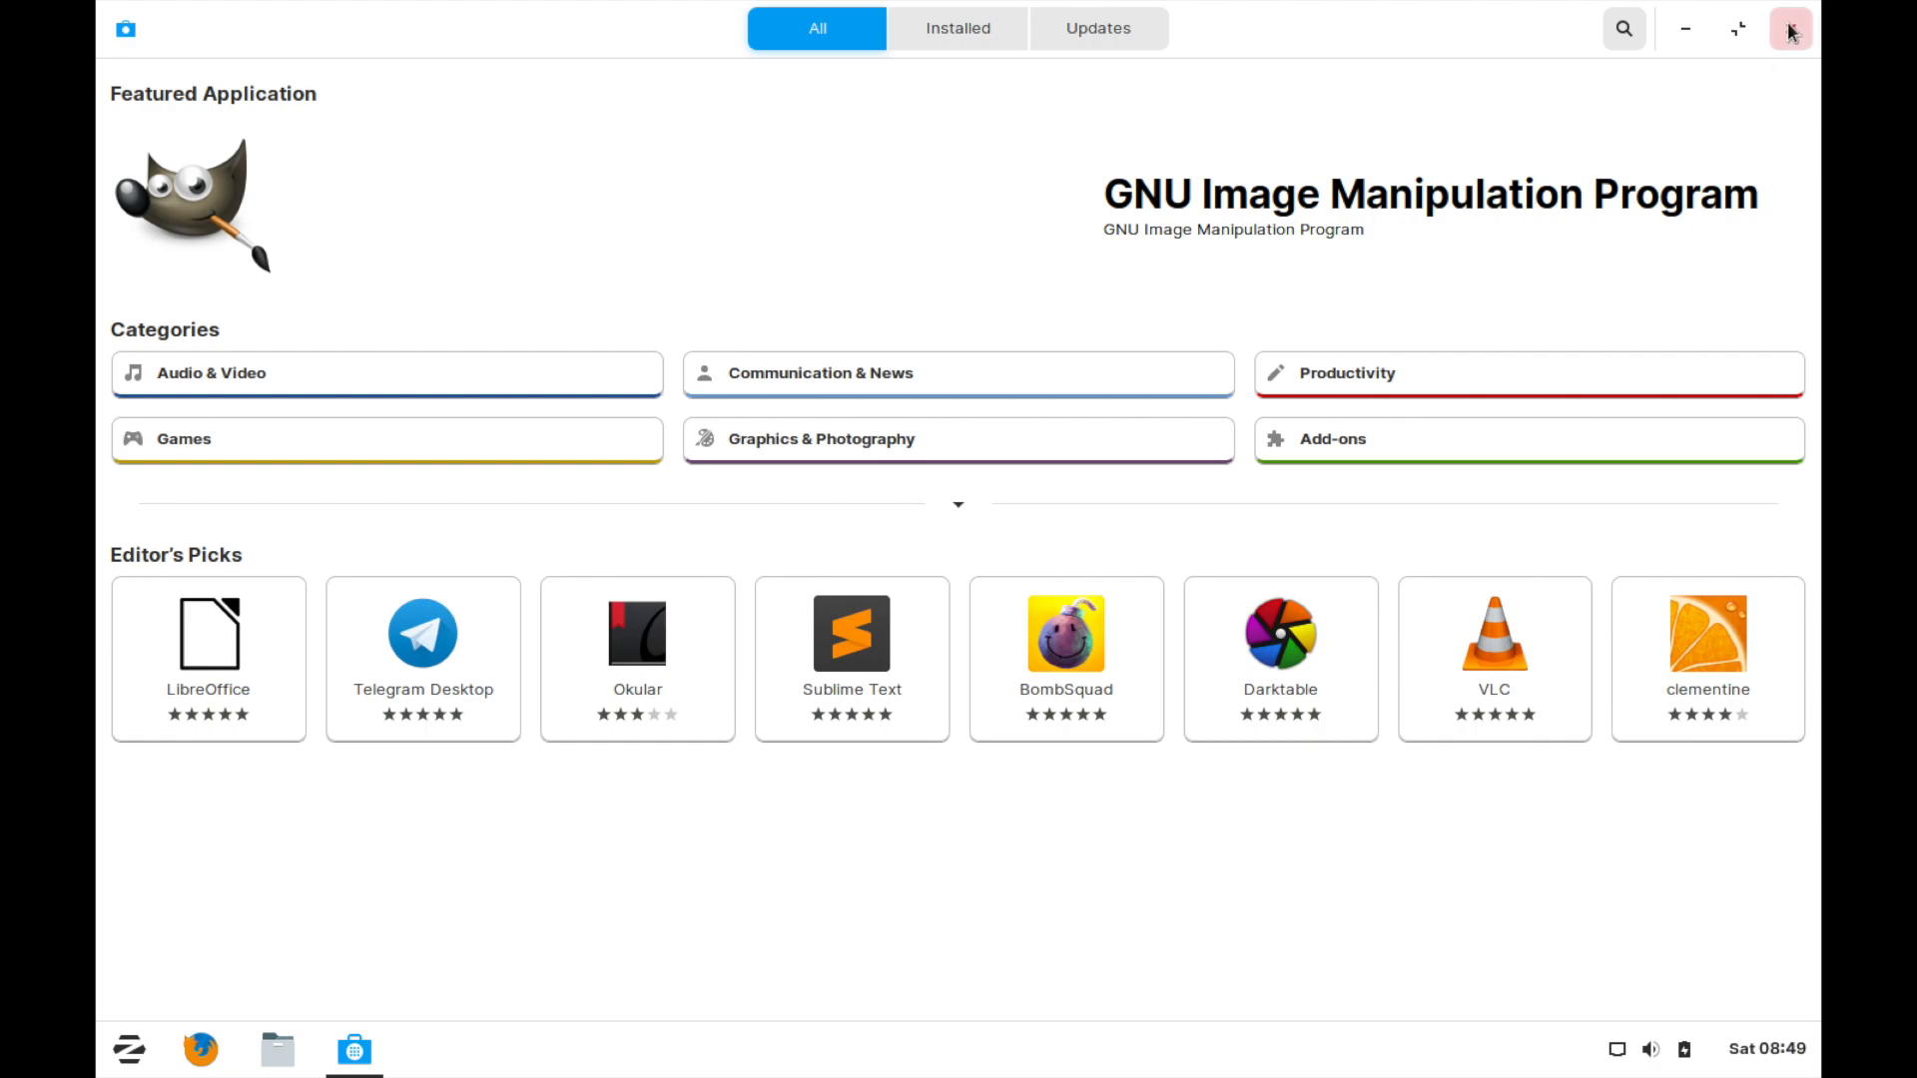
- Close the software store and bring up the desktop's context menu
{"action": "left_click", "coordinate": [1787, 28]}
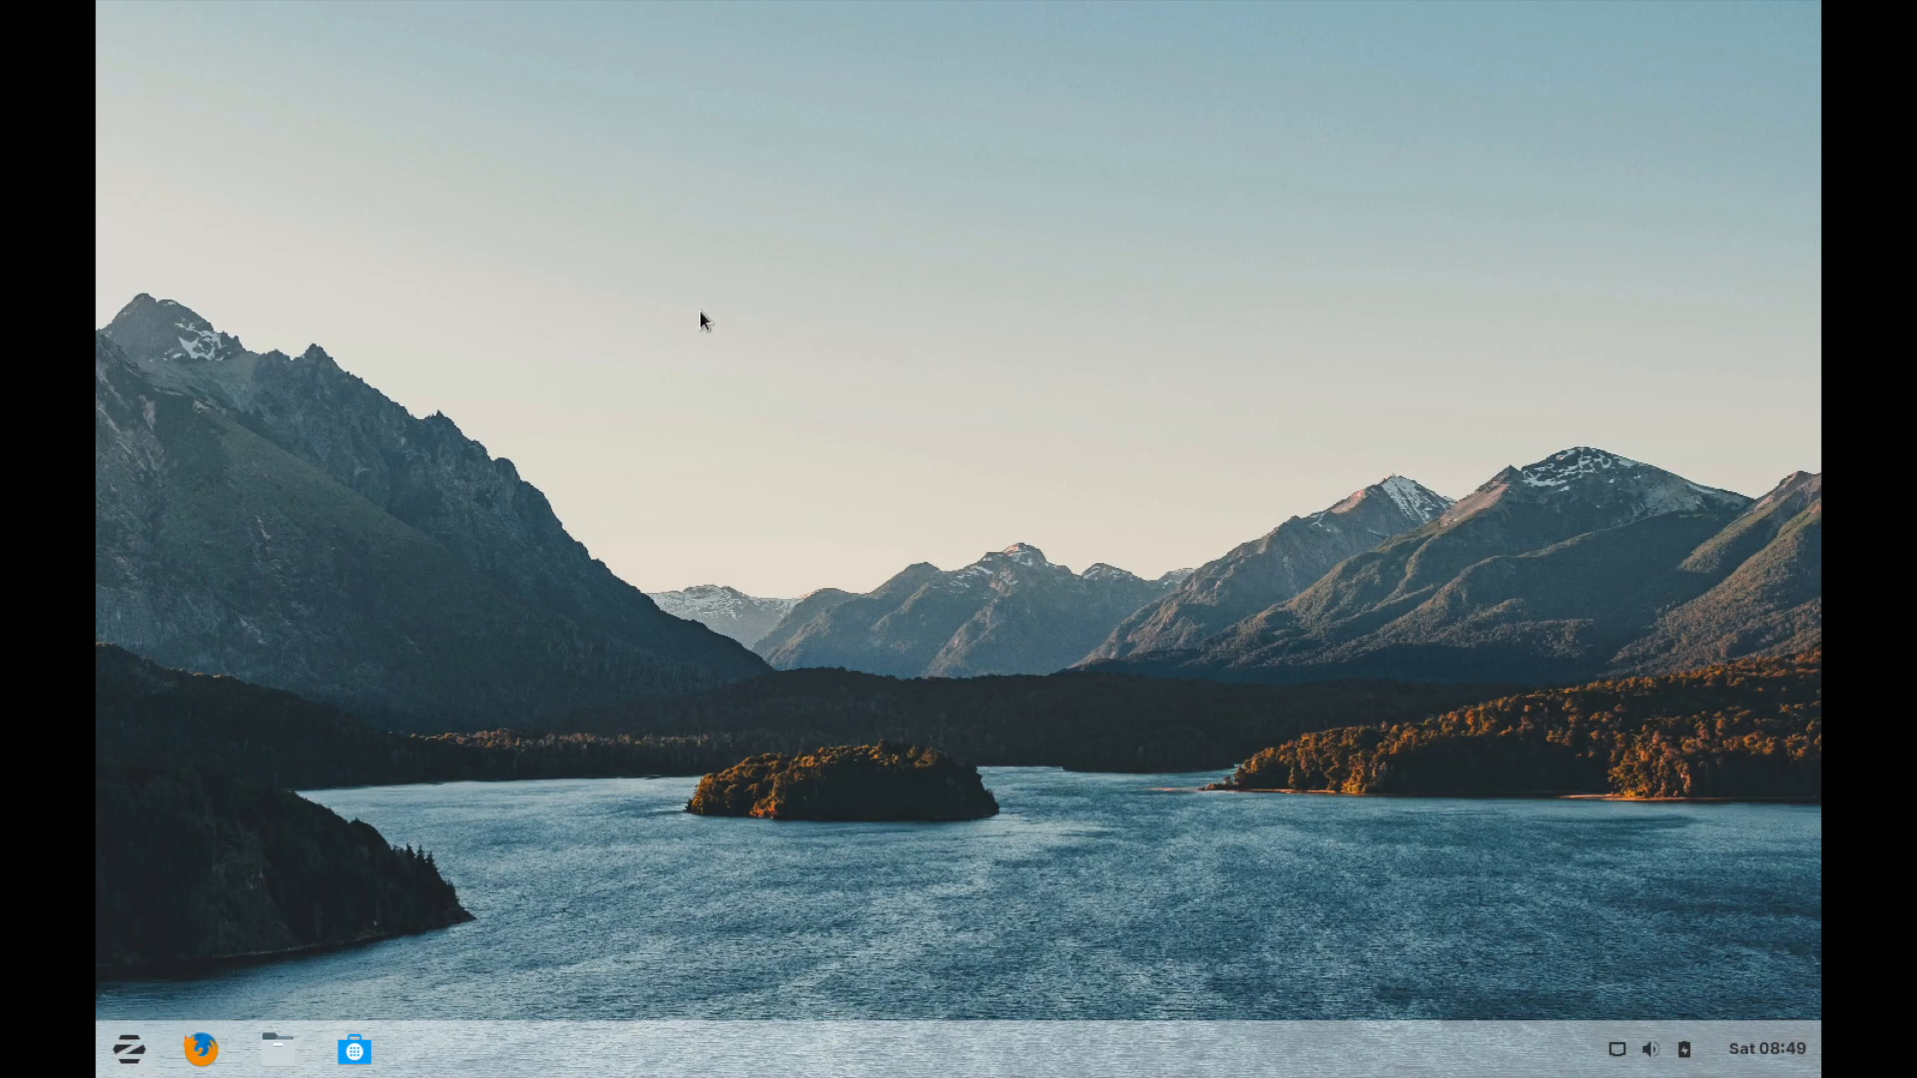
{"action": "mouse_move", "coordinate": [782, 367]}
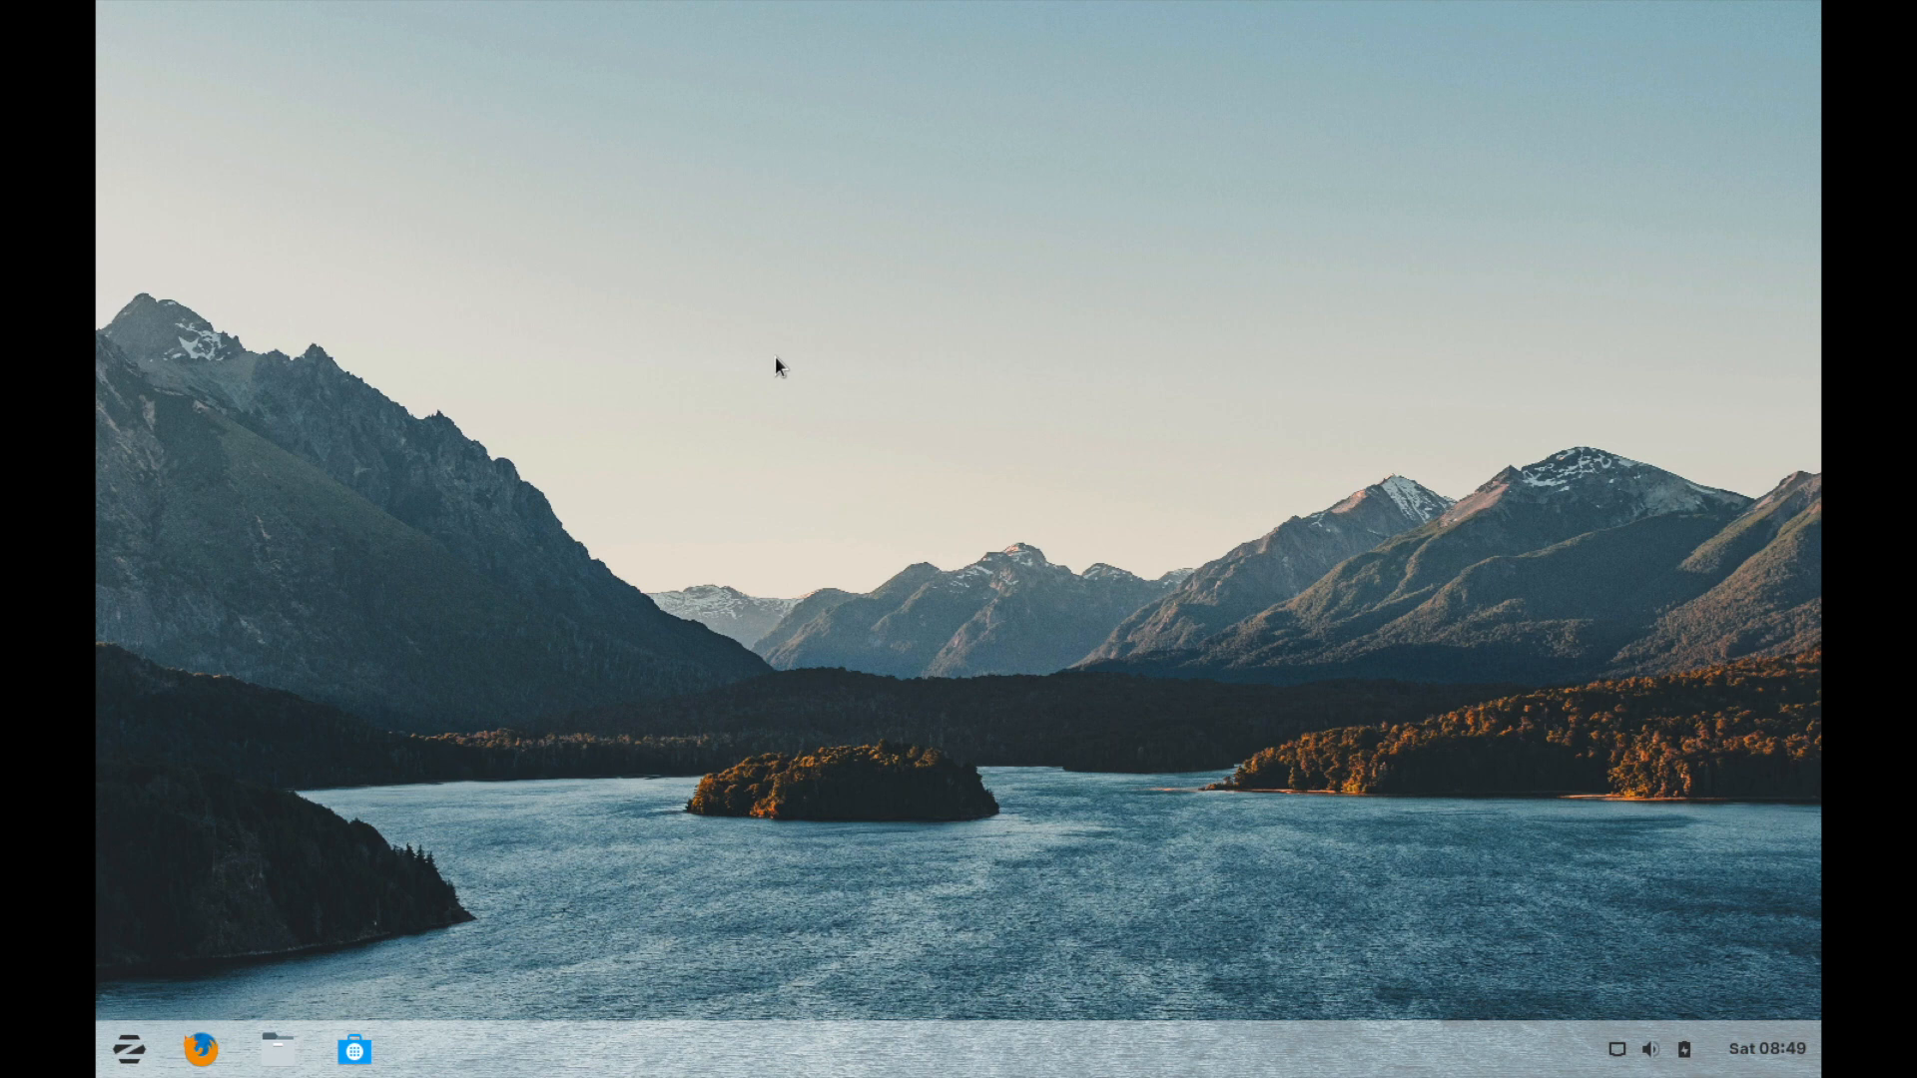
{"action": "mouse_move", "coordinate": [939, 345]}
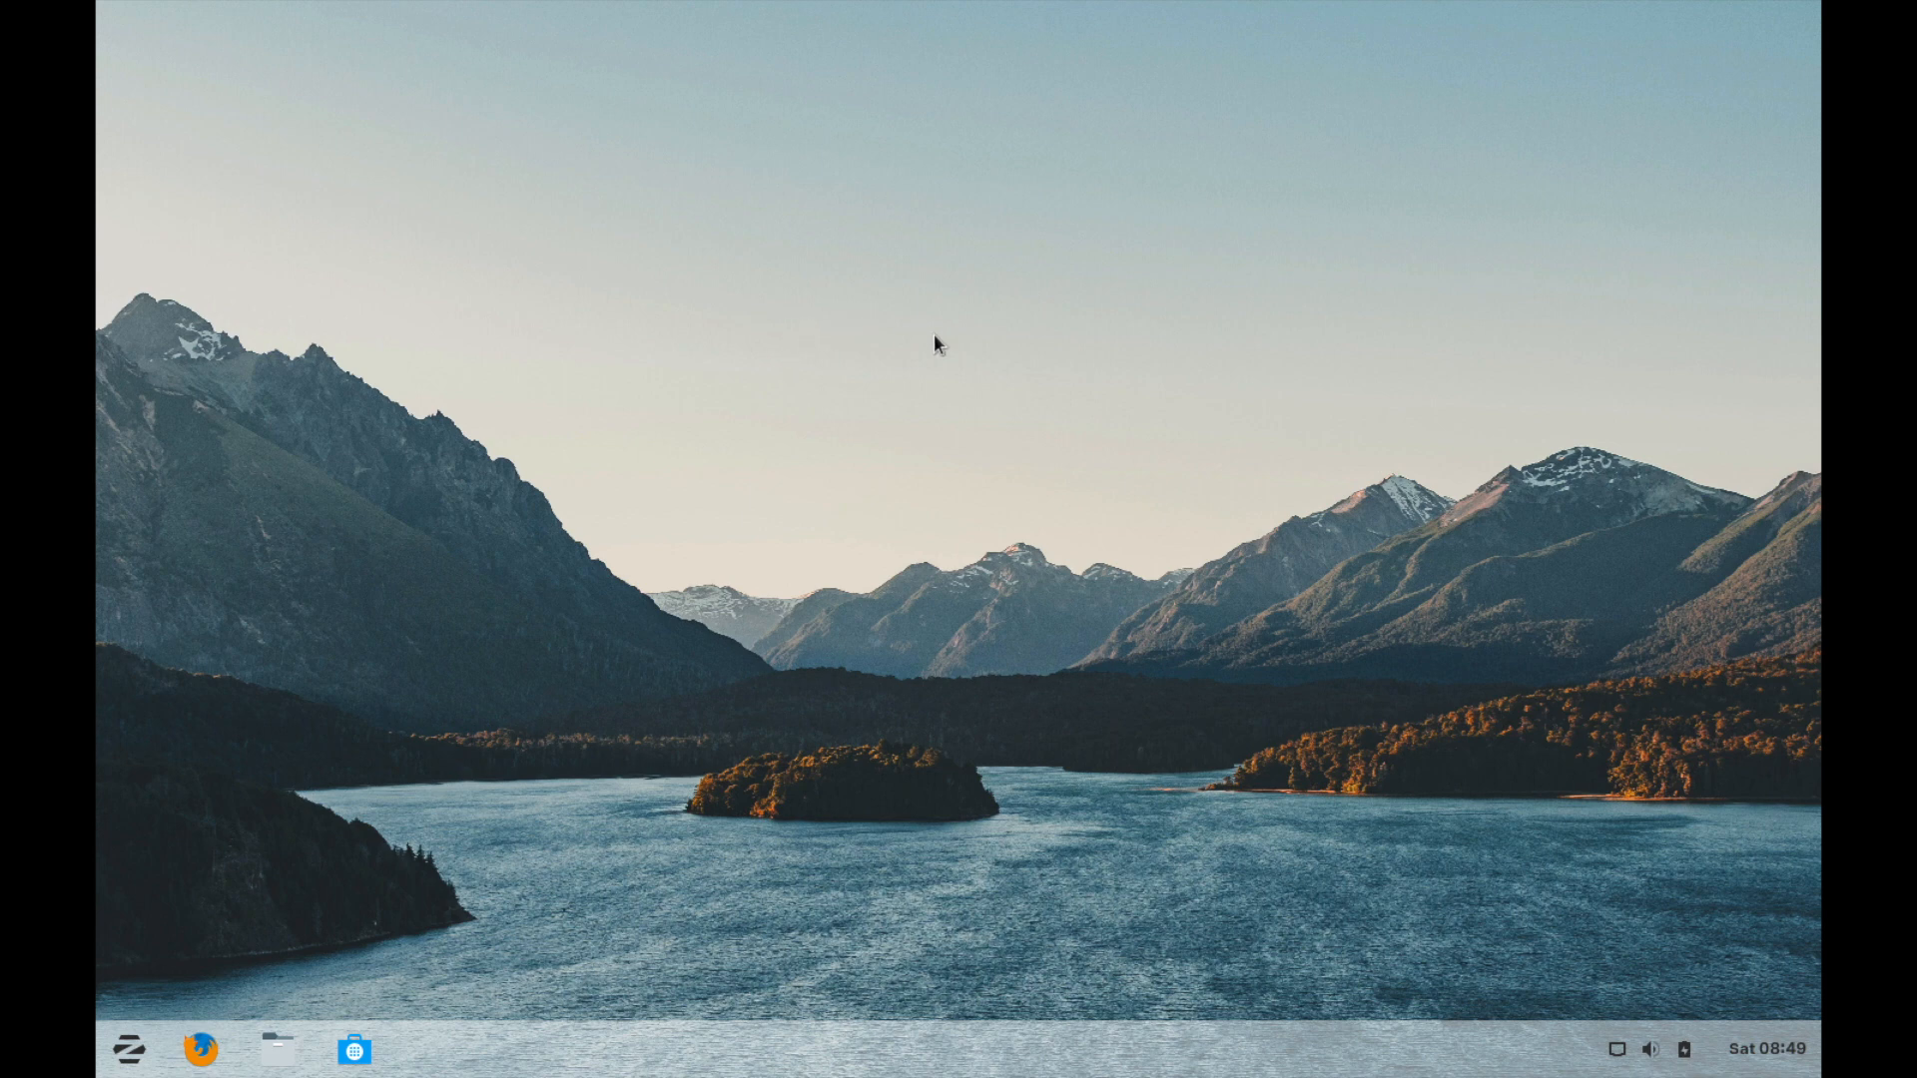
{"action": "right_click", "coordinate": [935, 346]}
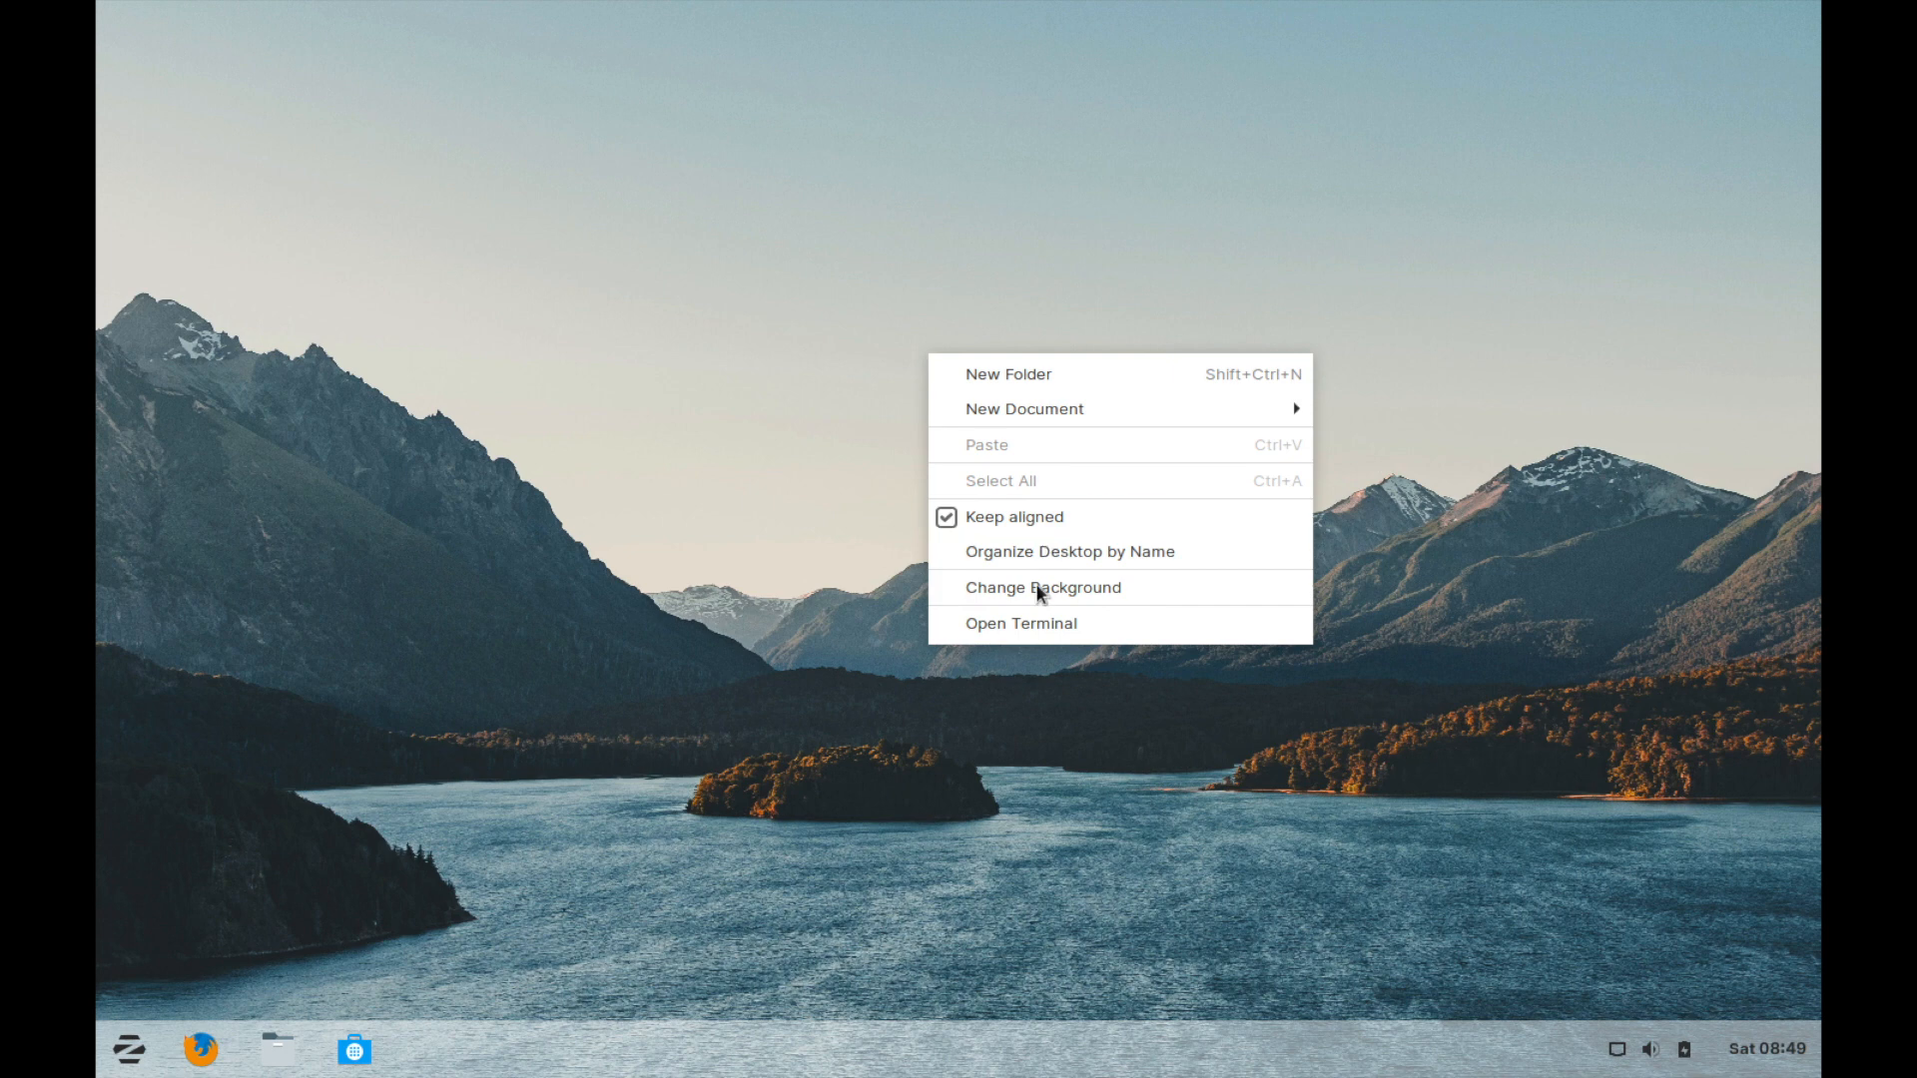
- Start a terminal from the desktop menu, move it higher, and select the prompt text
{"action": "left_click", "coordinate": [1020, 623]}
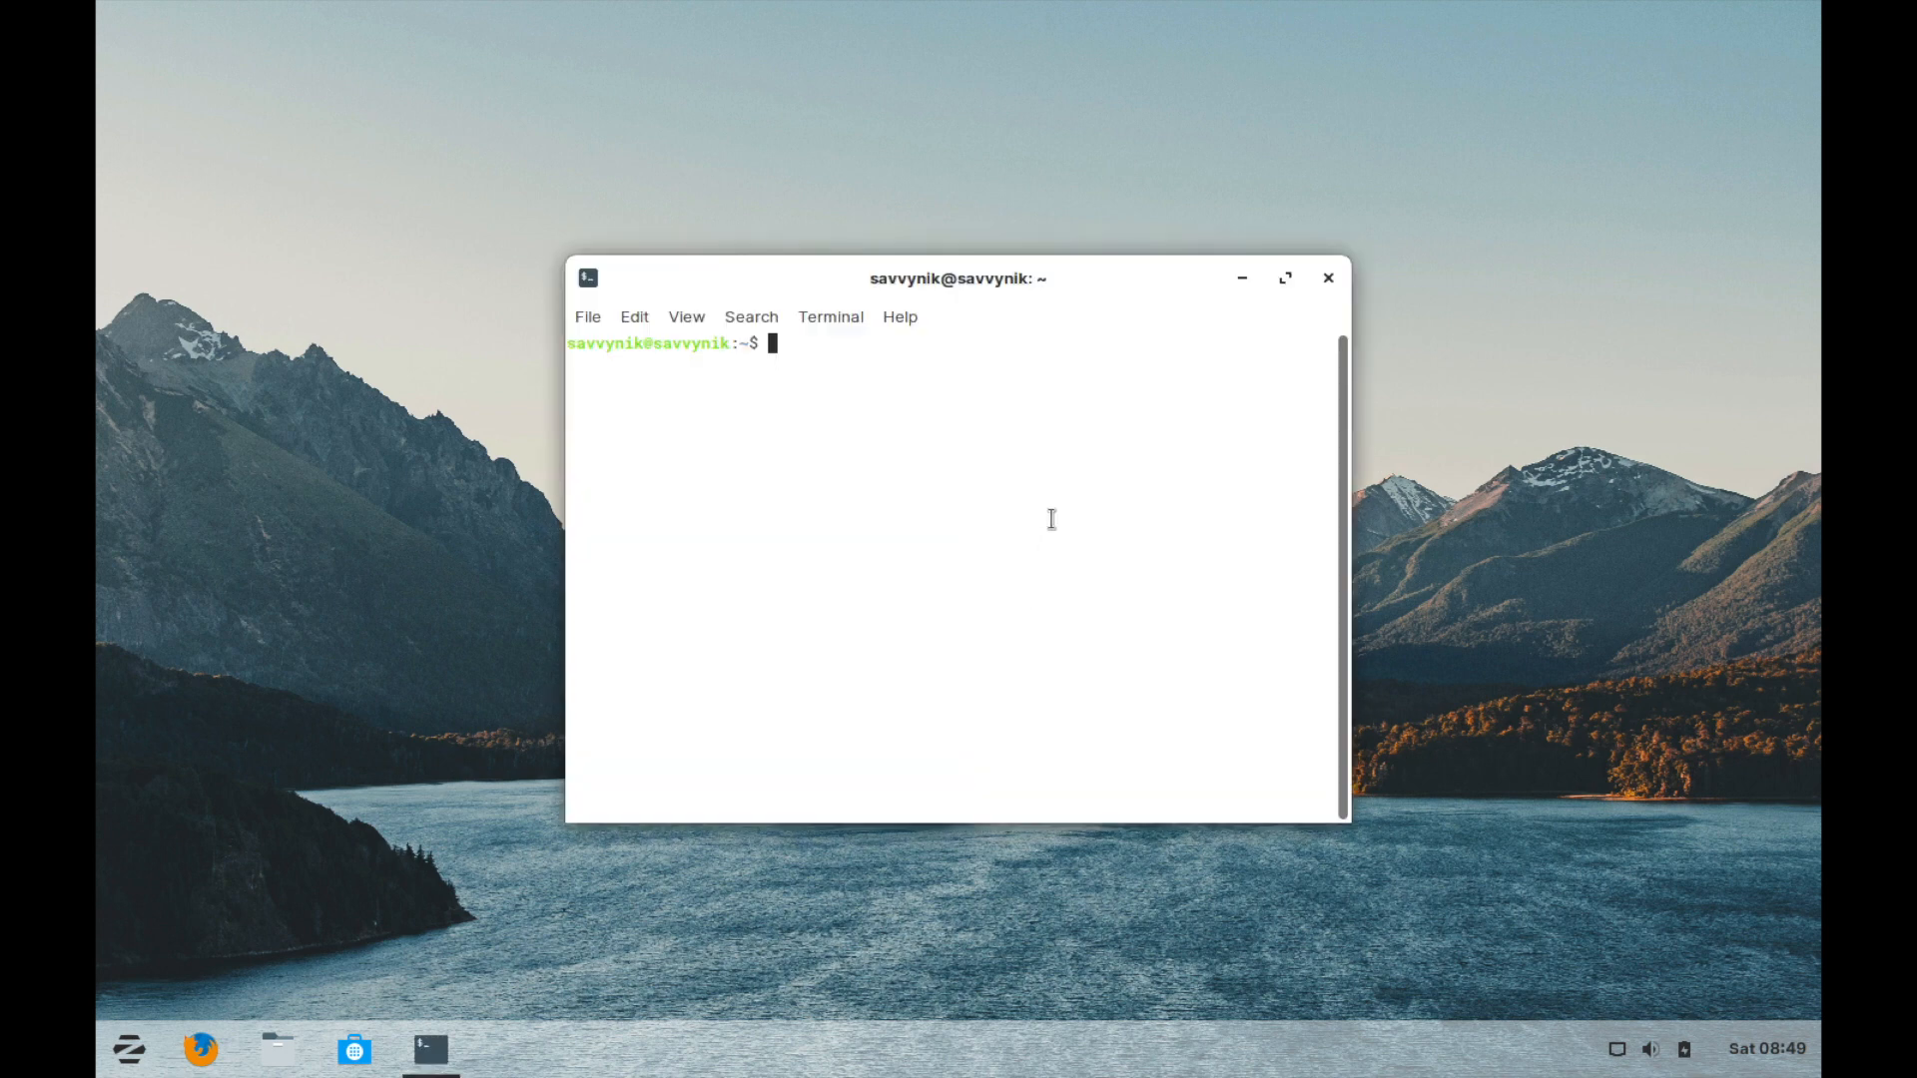
{"action": "left_click_drag", "start_coordinate": [957, 278], "coordinate": [895, 105]}
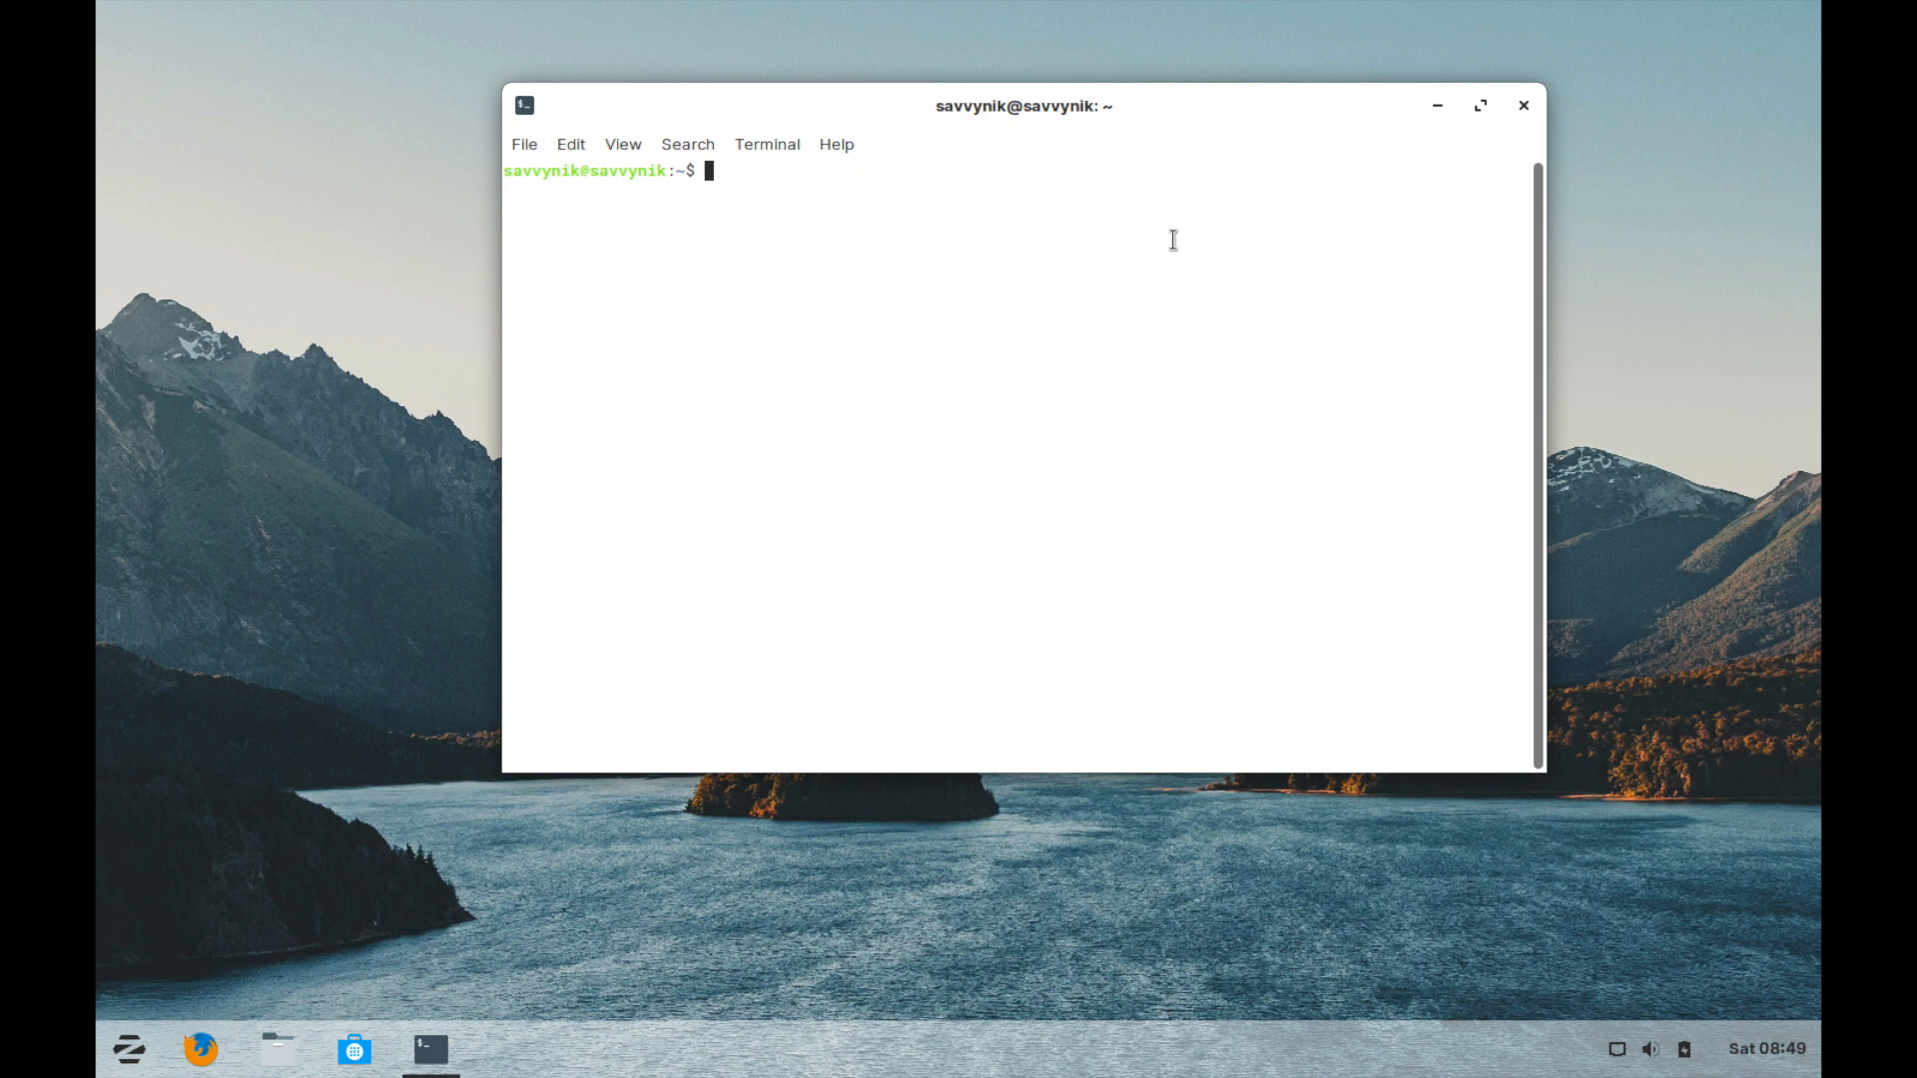
{"action": "mouse_move", "coordinate": [613, 186]}
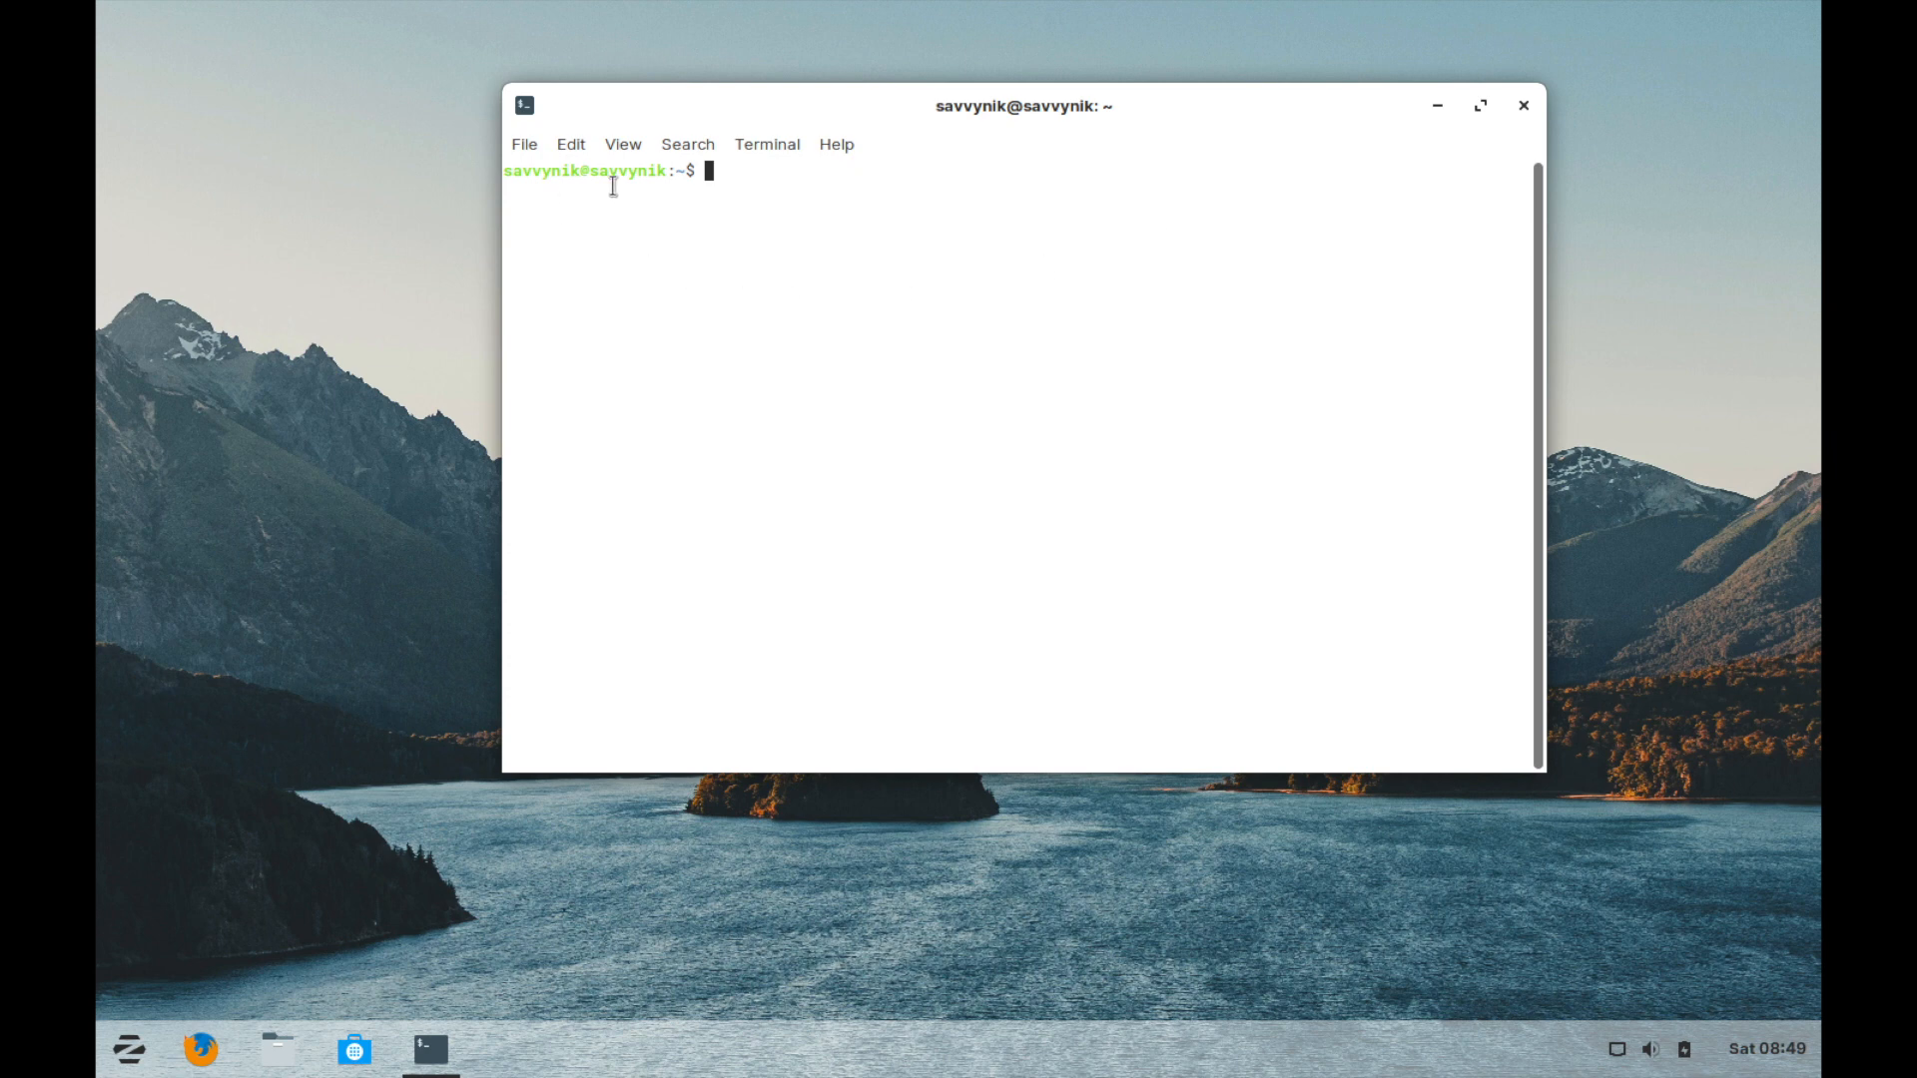
{"action": "double_click", "coordinate": [585, 171]}
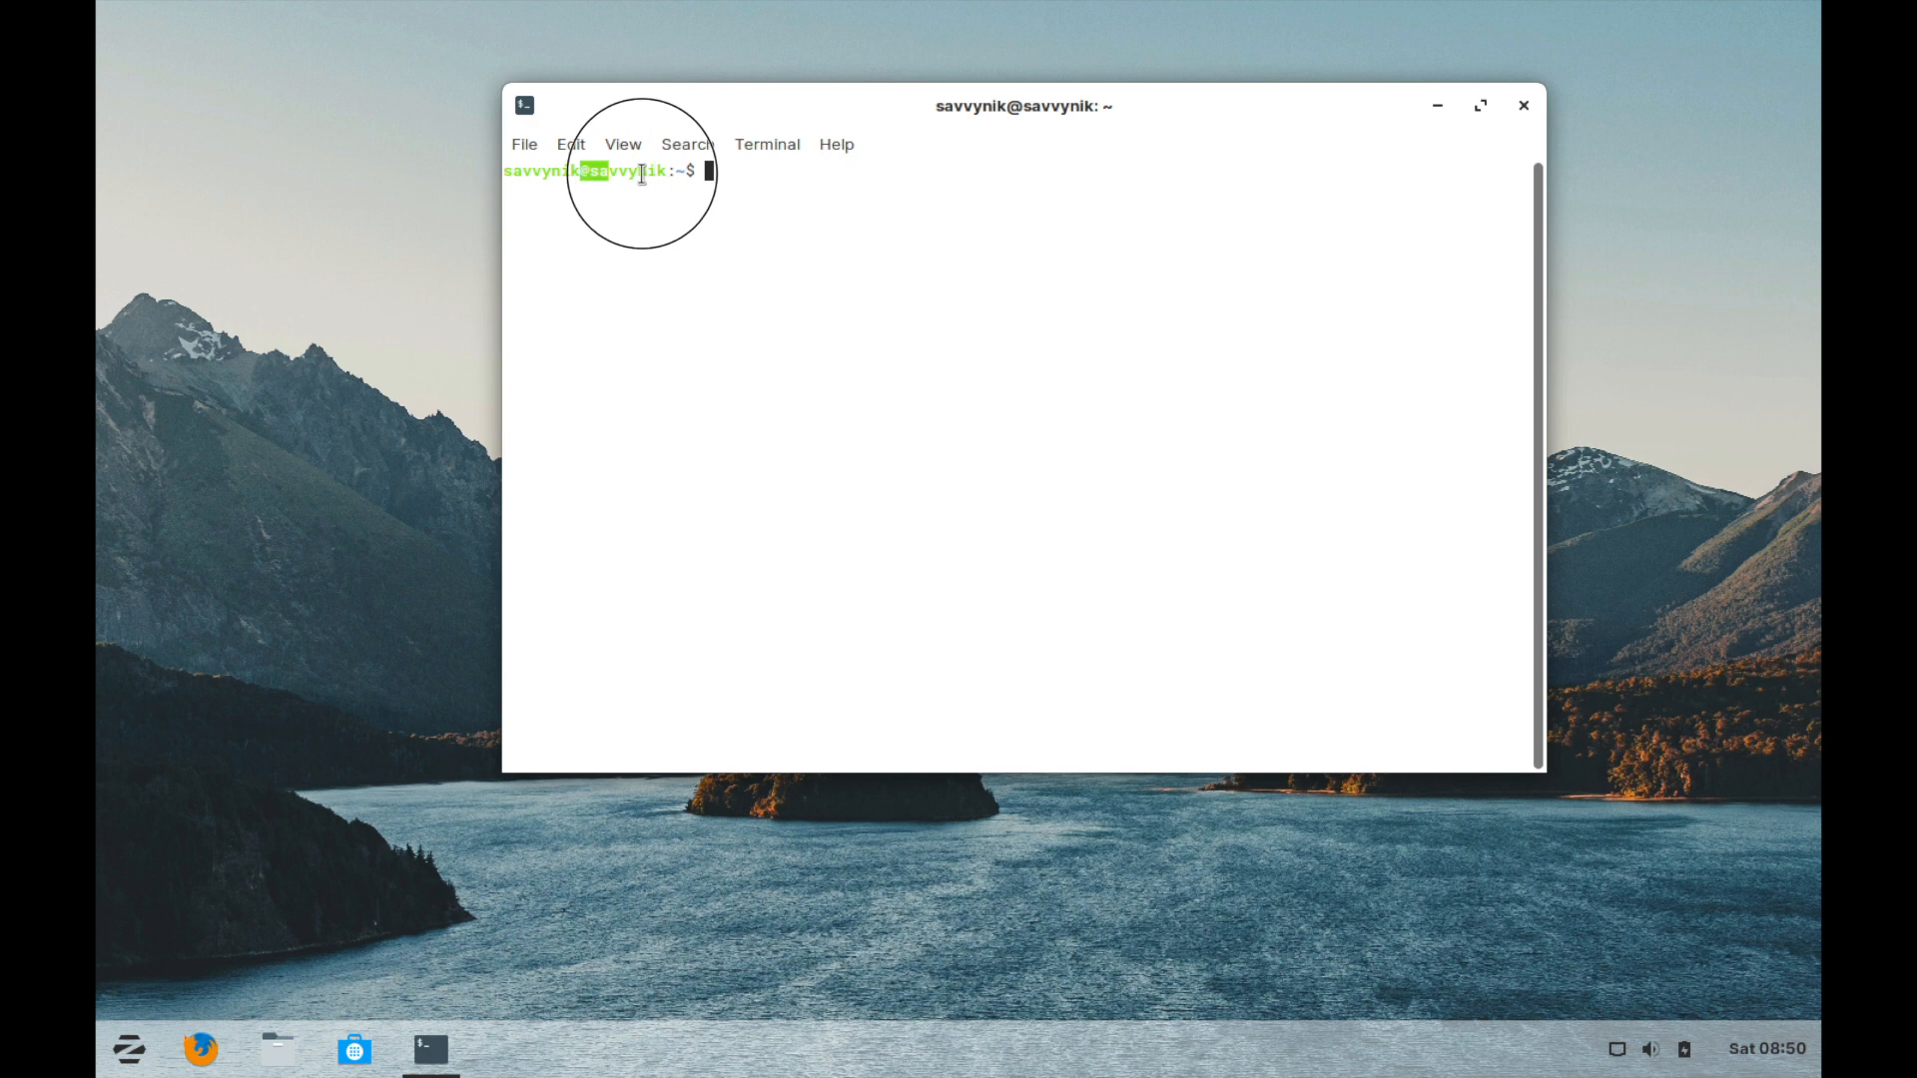
{"action": "triple_click", "coordinate": [647, 171]}
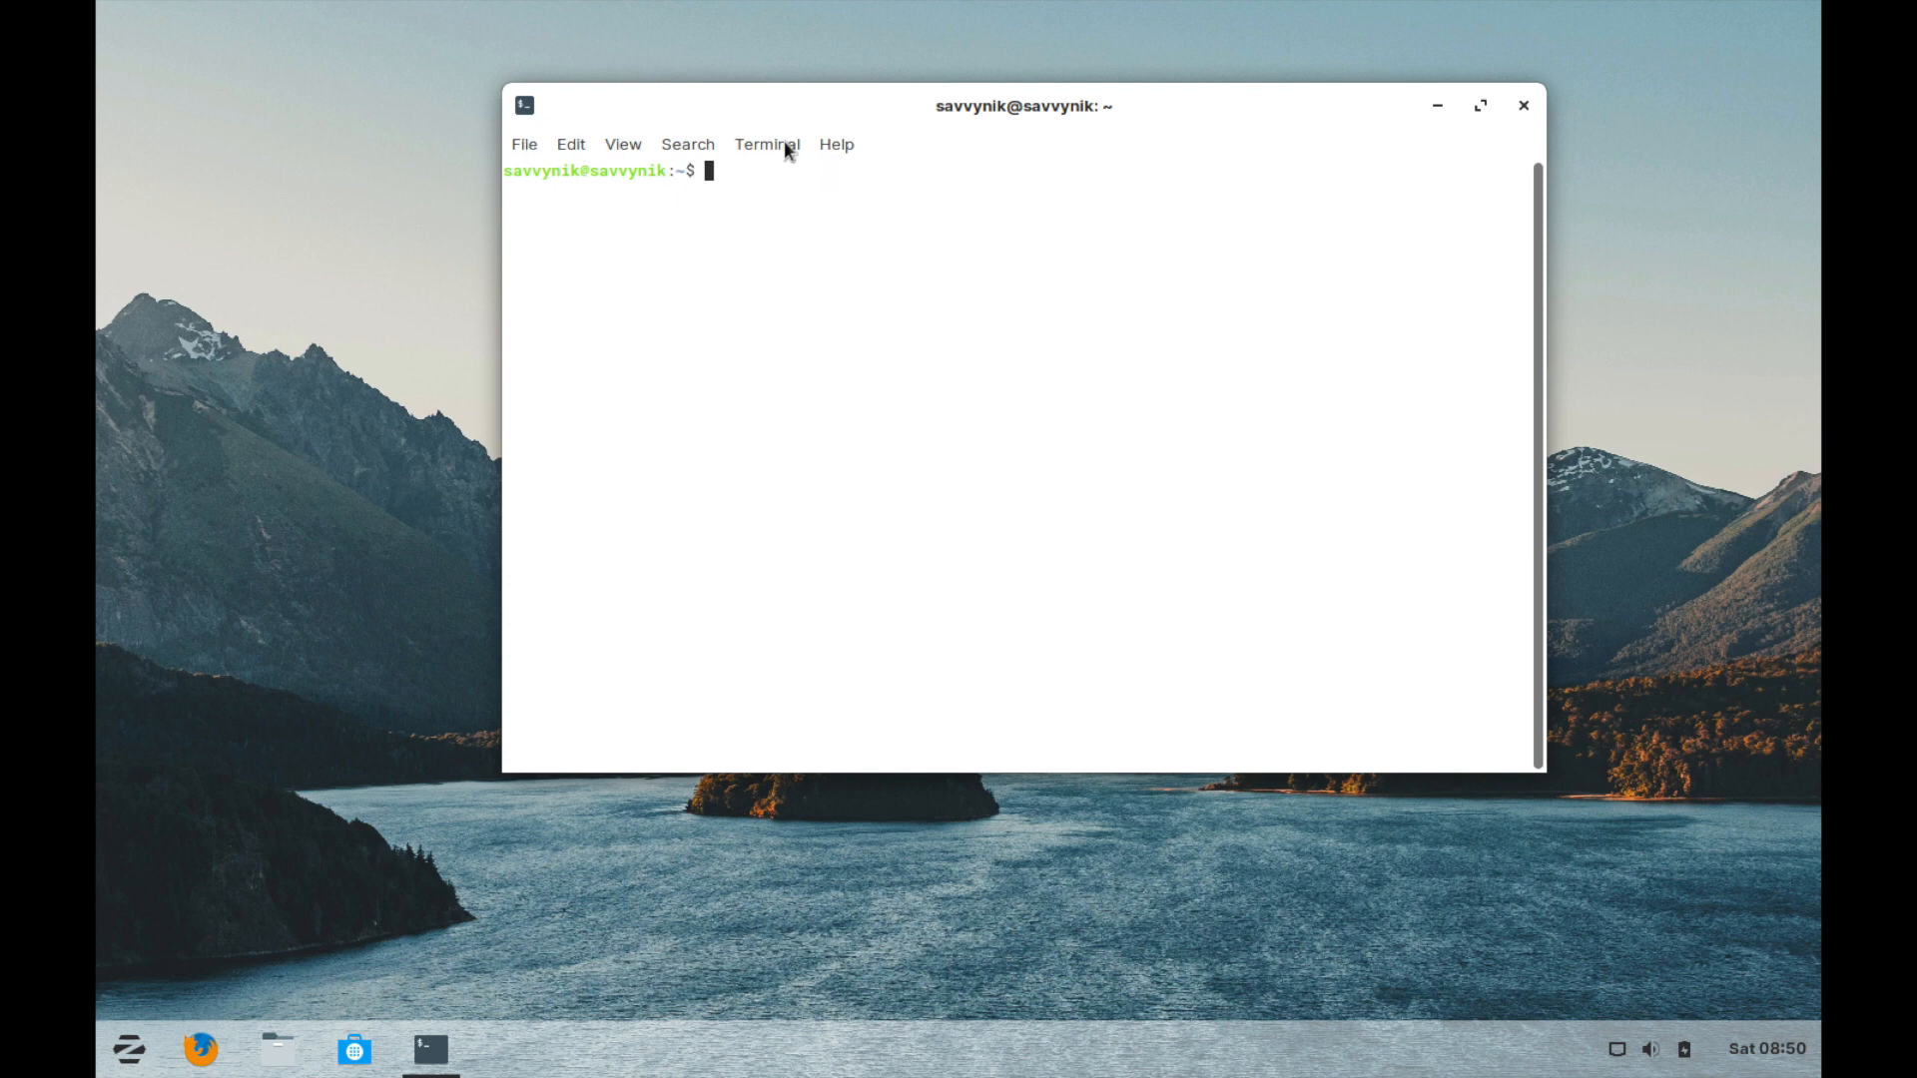
- Close two extra terminal tabs and glance over the Help and File menus
{"action": "left_click", "coordinate": [523, 144]}
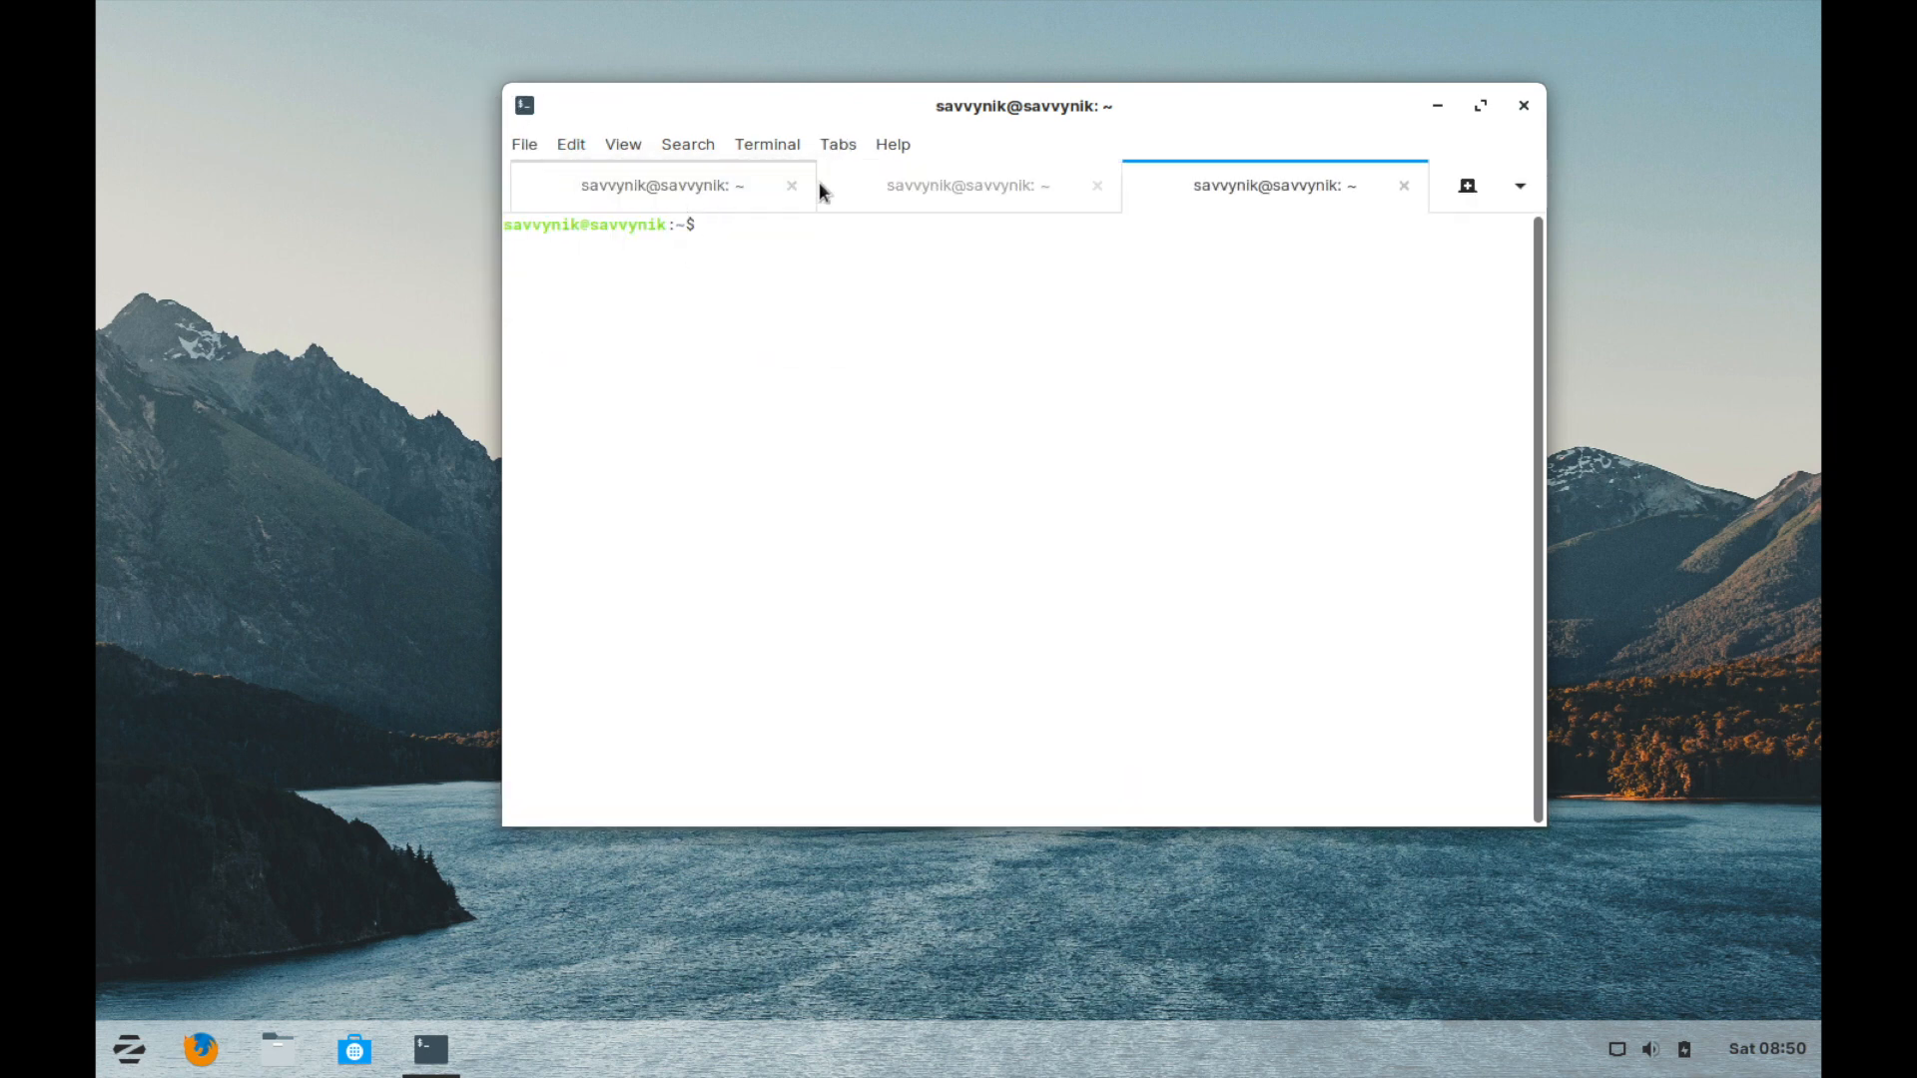
{"action": "left_click", "coordinate": [967, 183]}
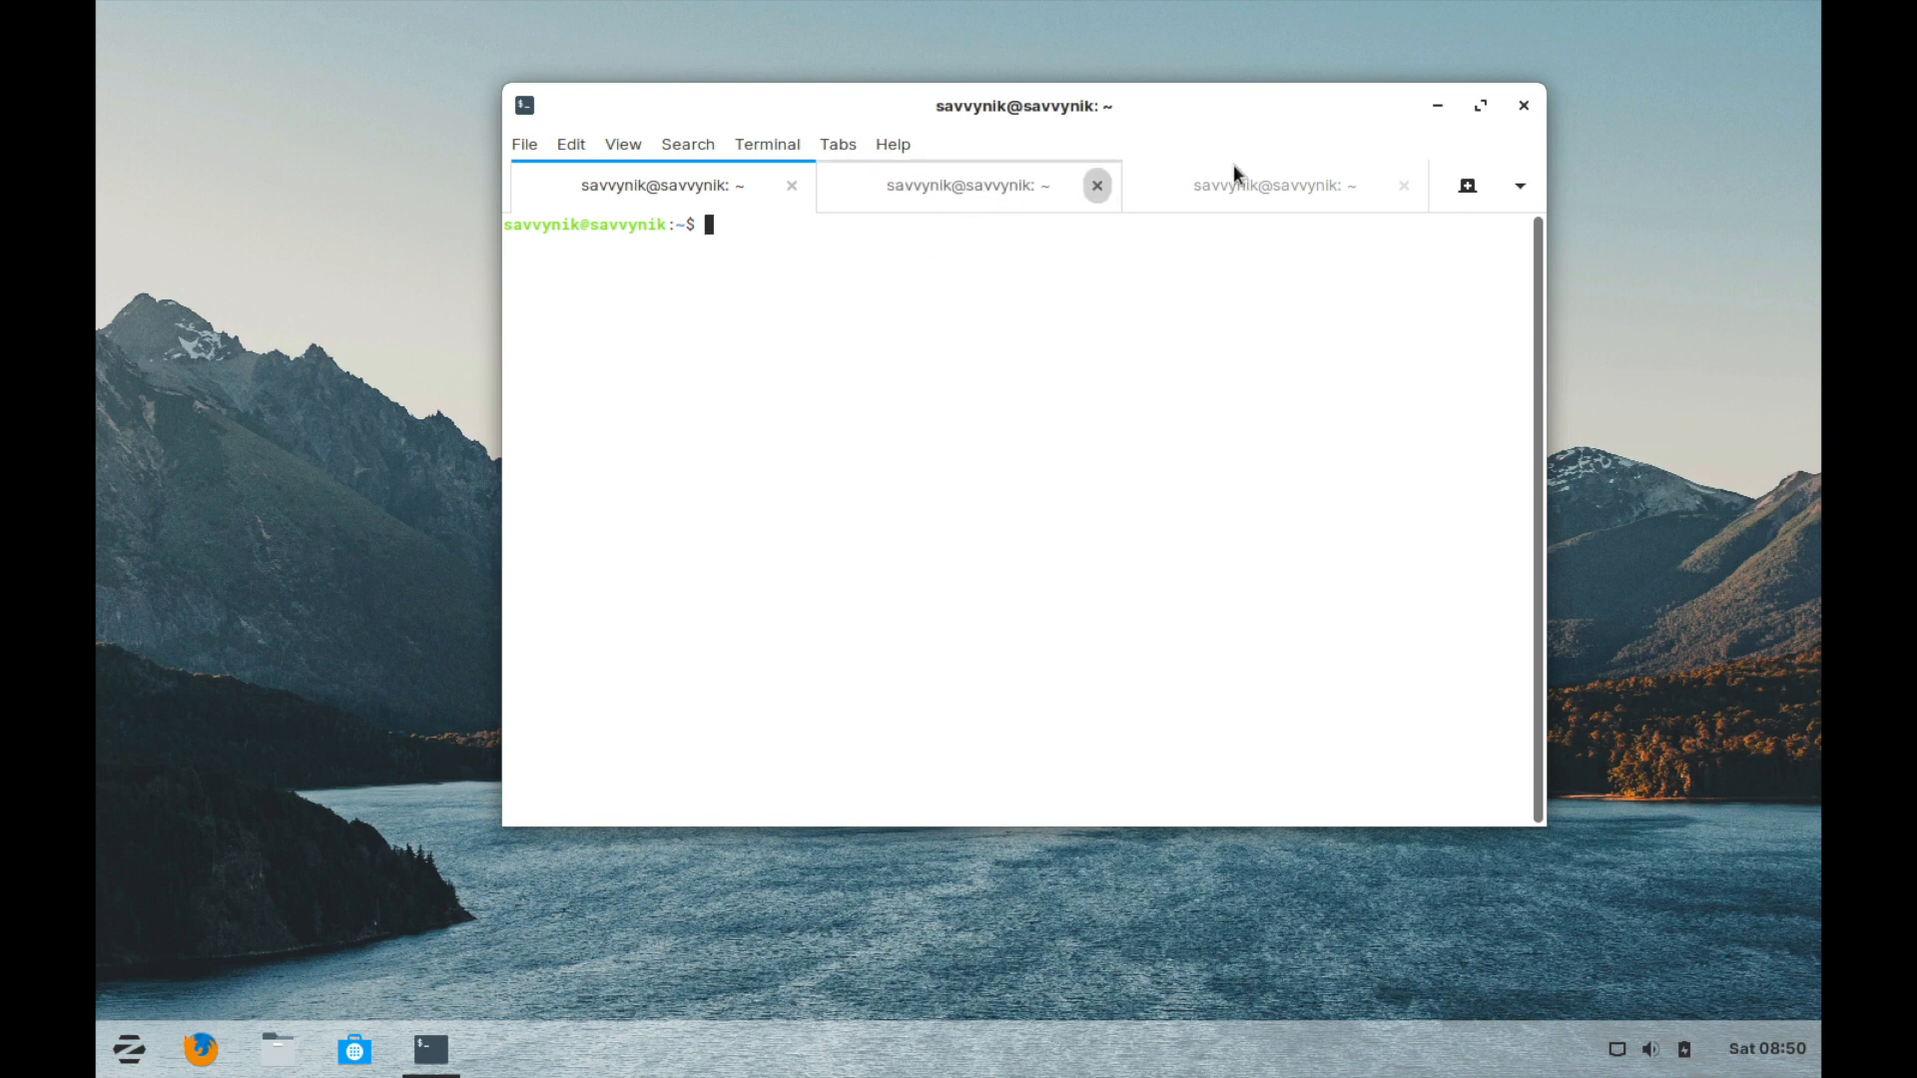
{"action": "left_click", "coordinate": [1097, 184]}
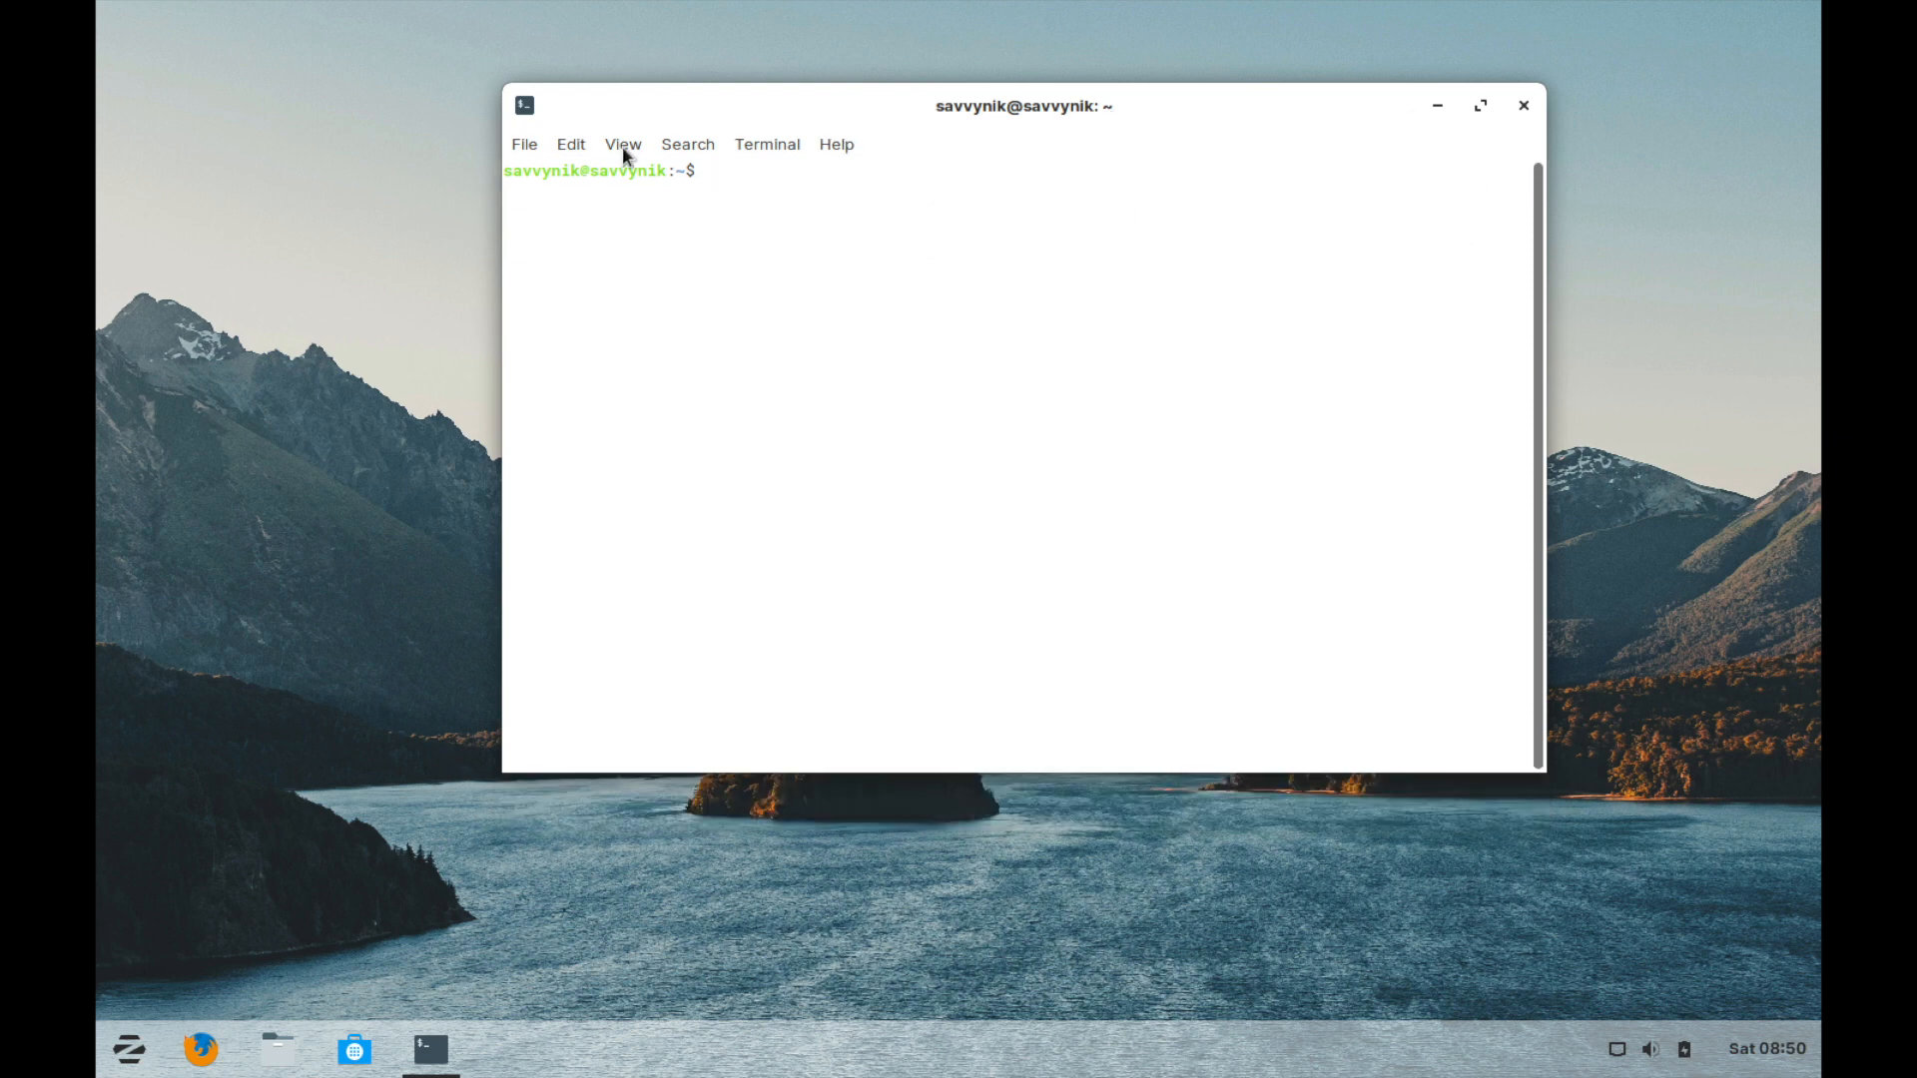
{"action": "left_click", "coordinate": [837, 144]}
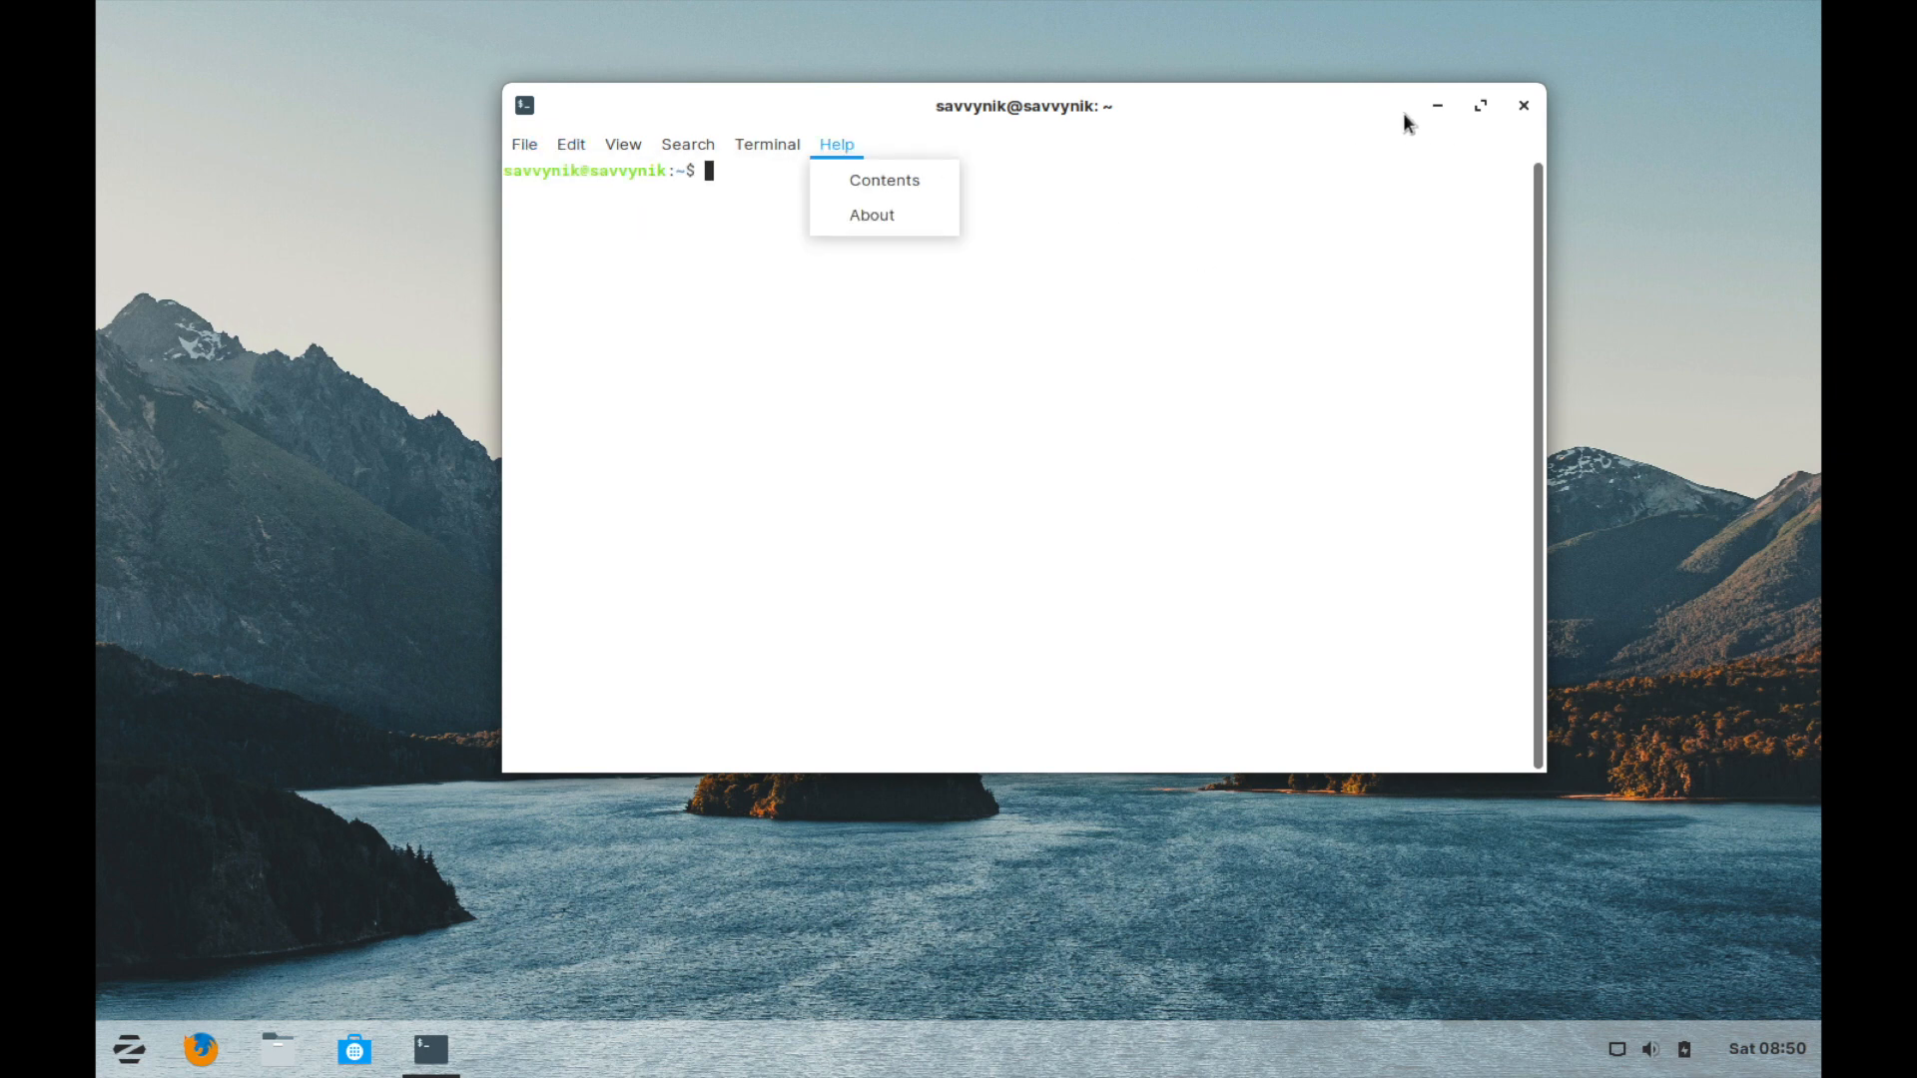
{"action": "left_click", "coordinate": [523, 144]}
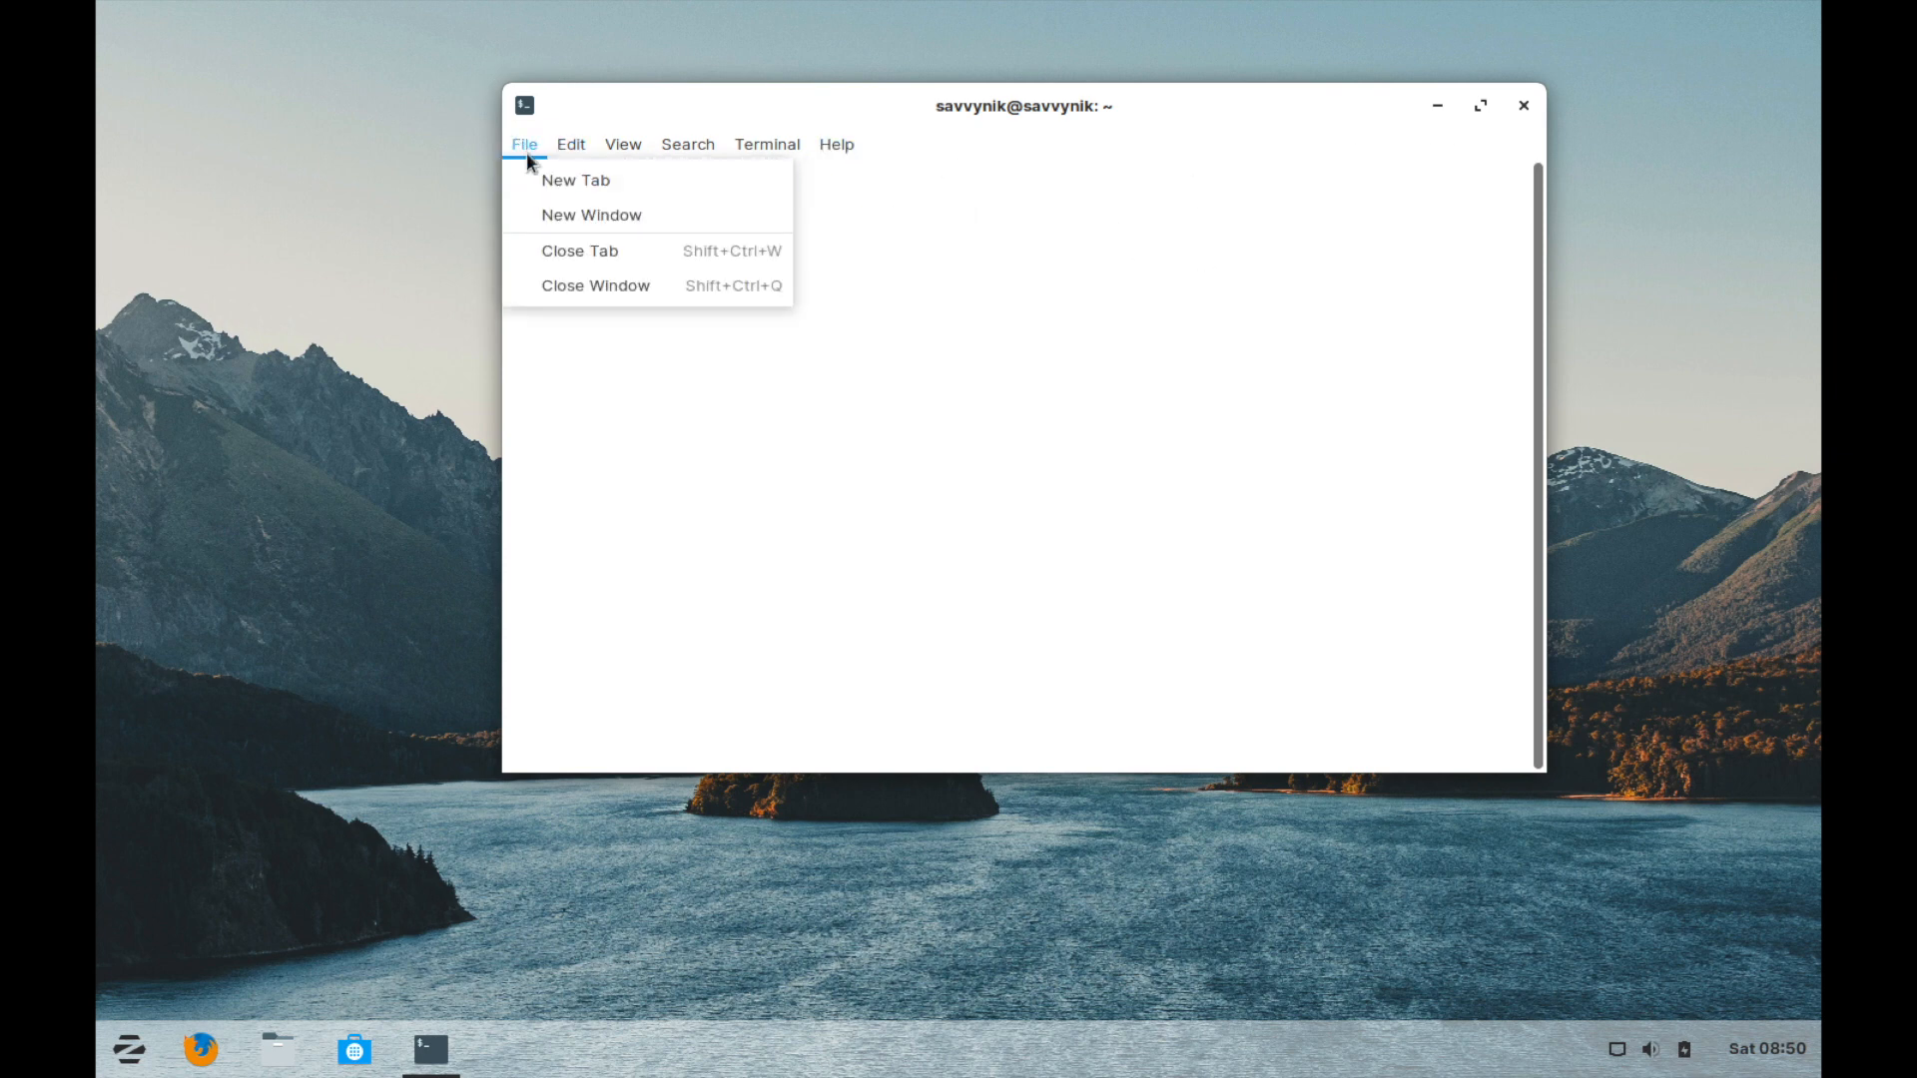
- Add new terminal tabs until five are open
{"action": "left_click", "coordinate": [575, 180]}
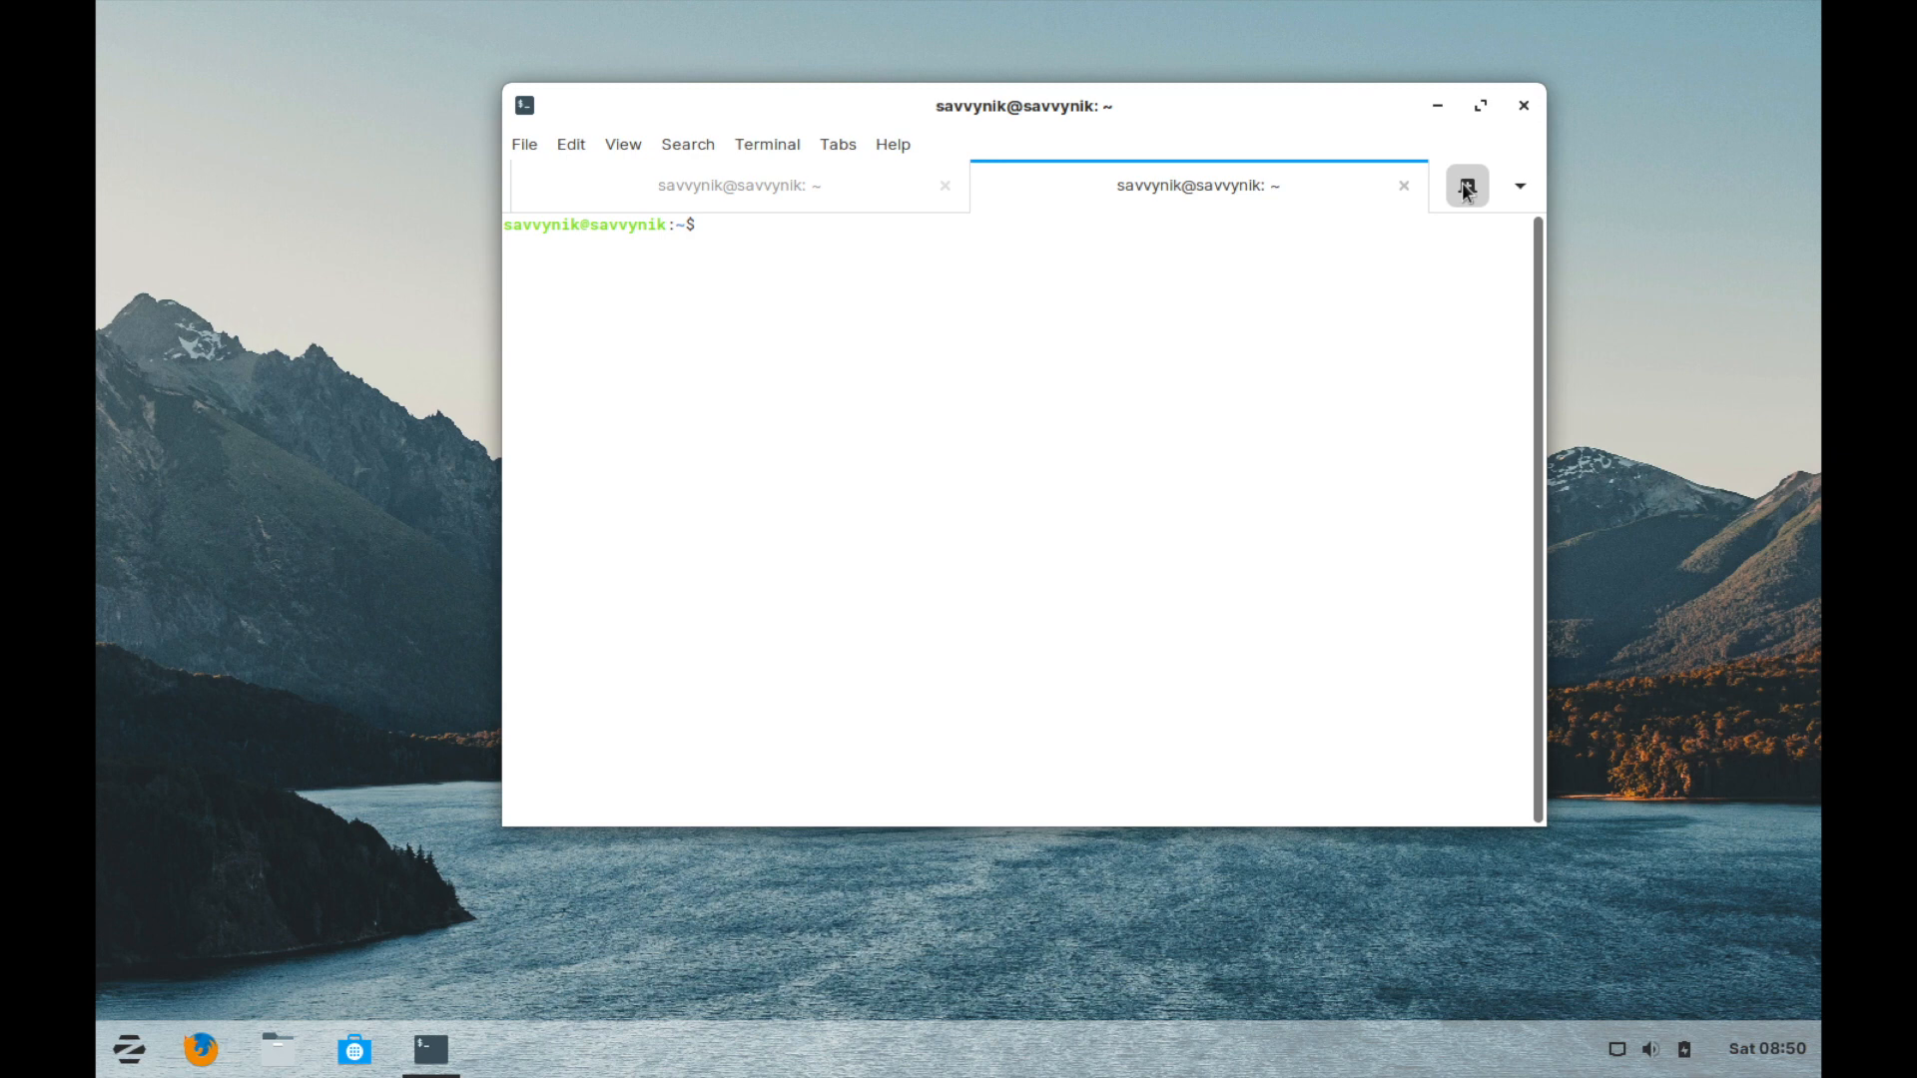
{"action": "left_click", "coordinate": [1466, 186]}
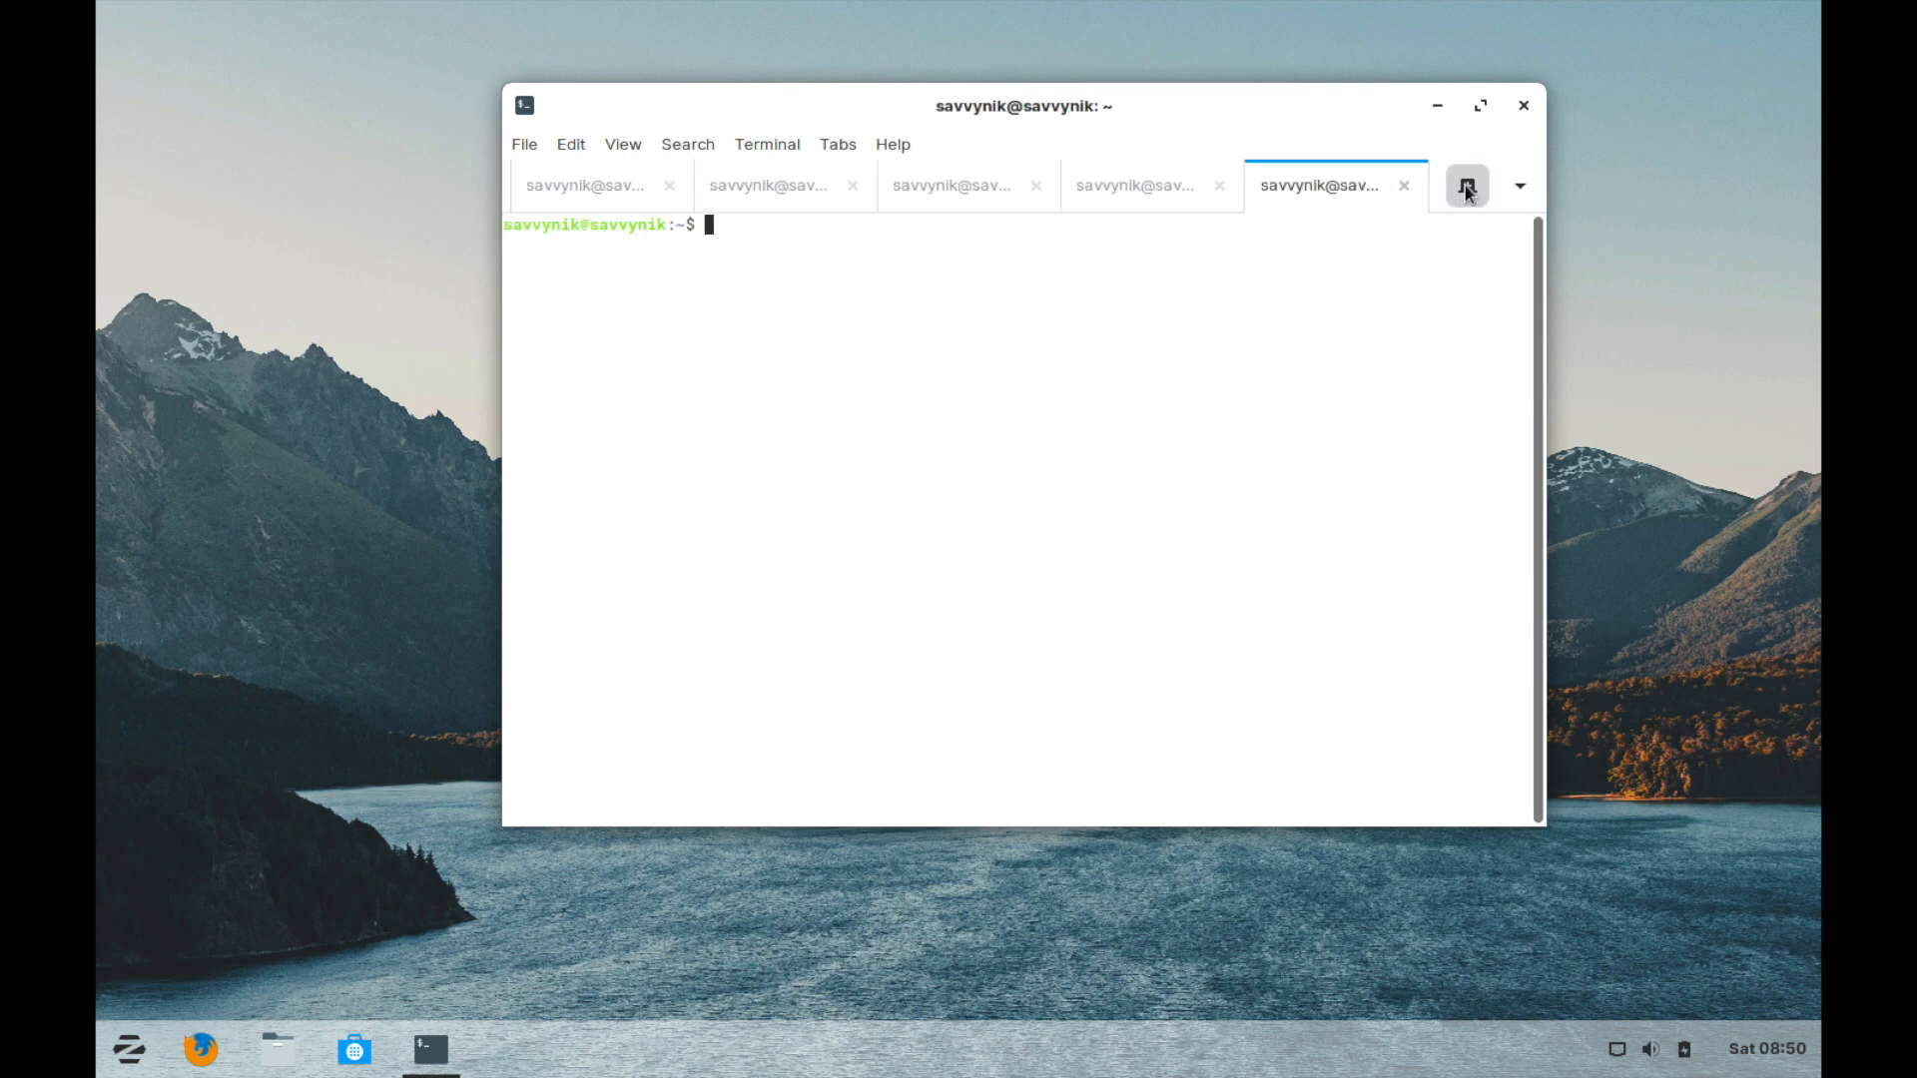
{"action": "mouse_move", "coordinate": [1489, 198]}
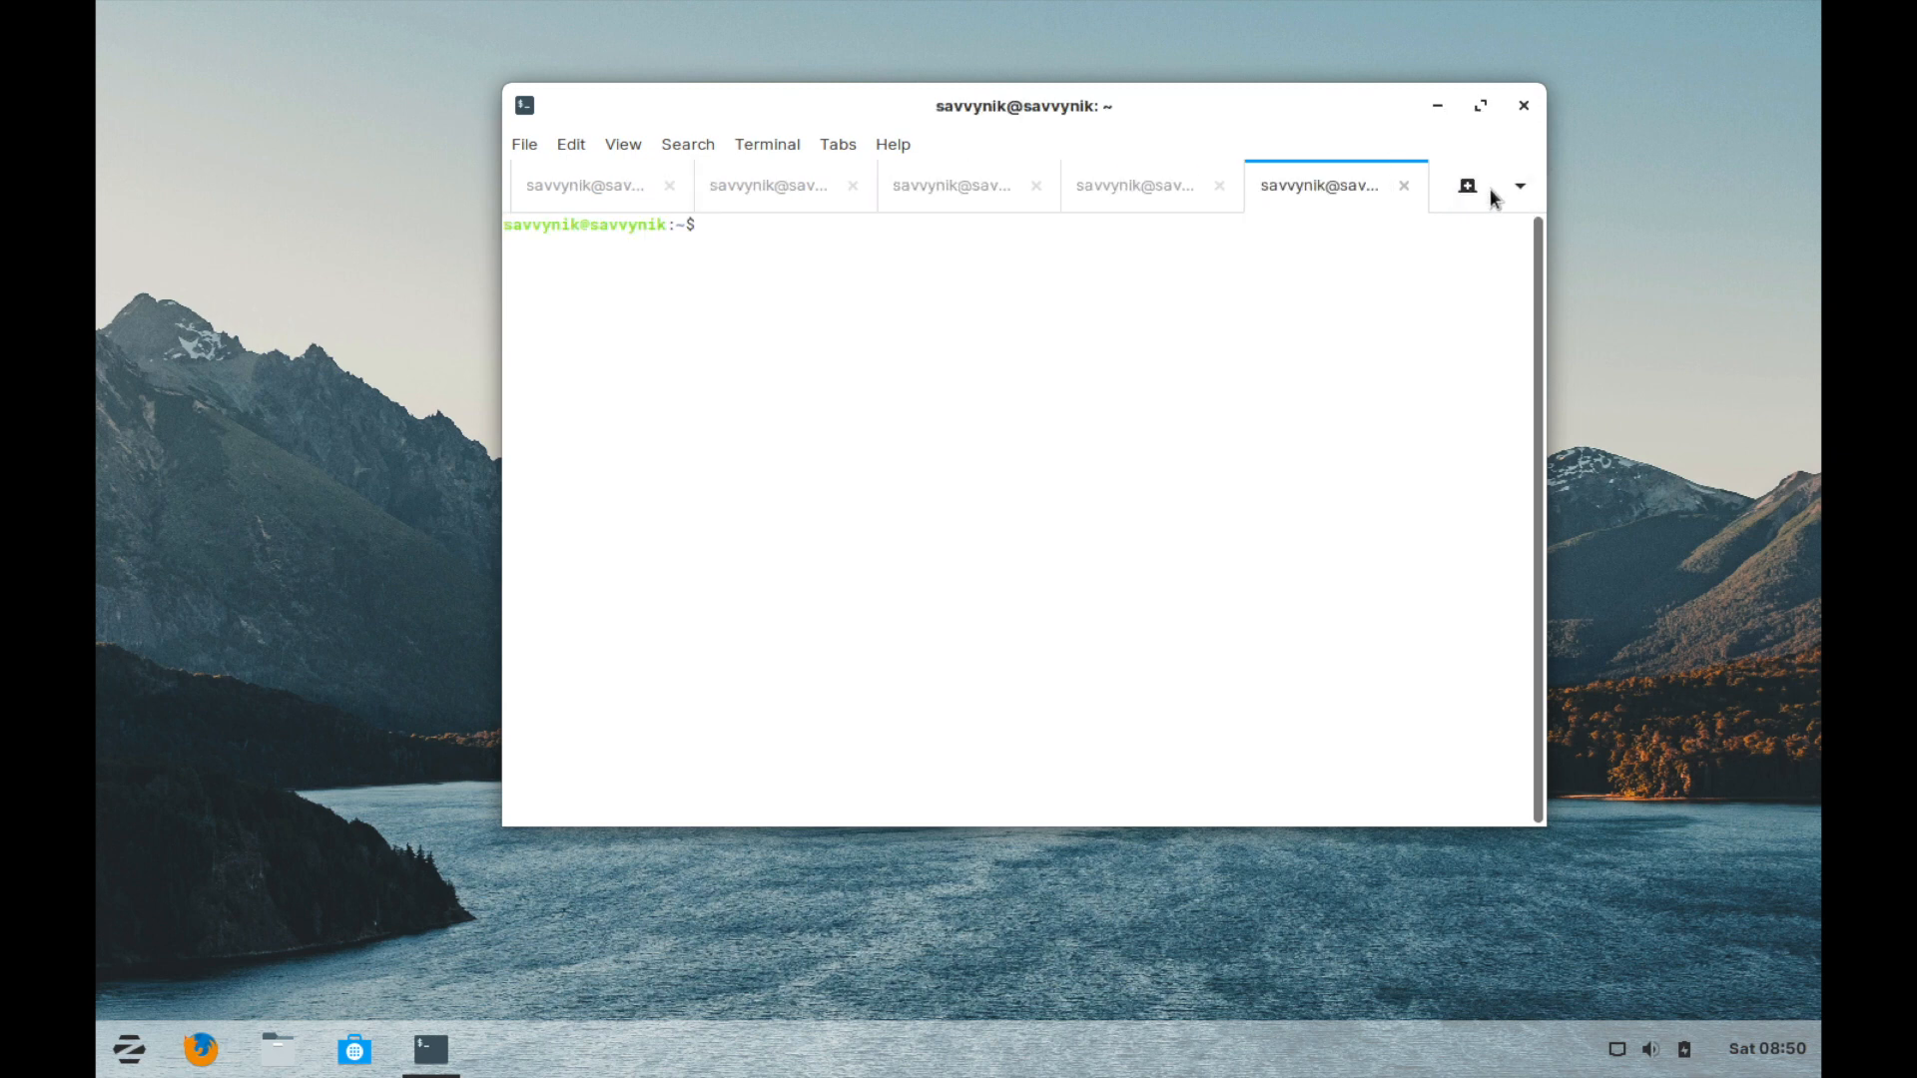
- Show the open-tabs list and browse the File, Edit and View menus
{"action": "left_click", "coordinate": [1520, 186]}
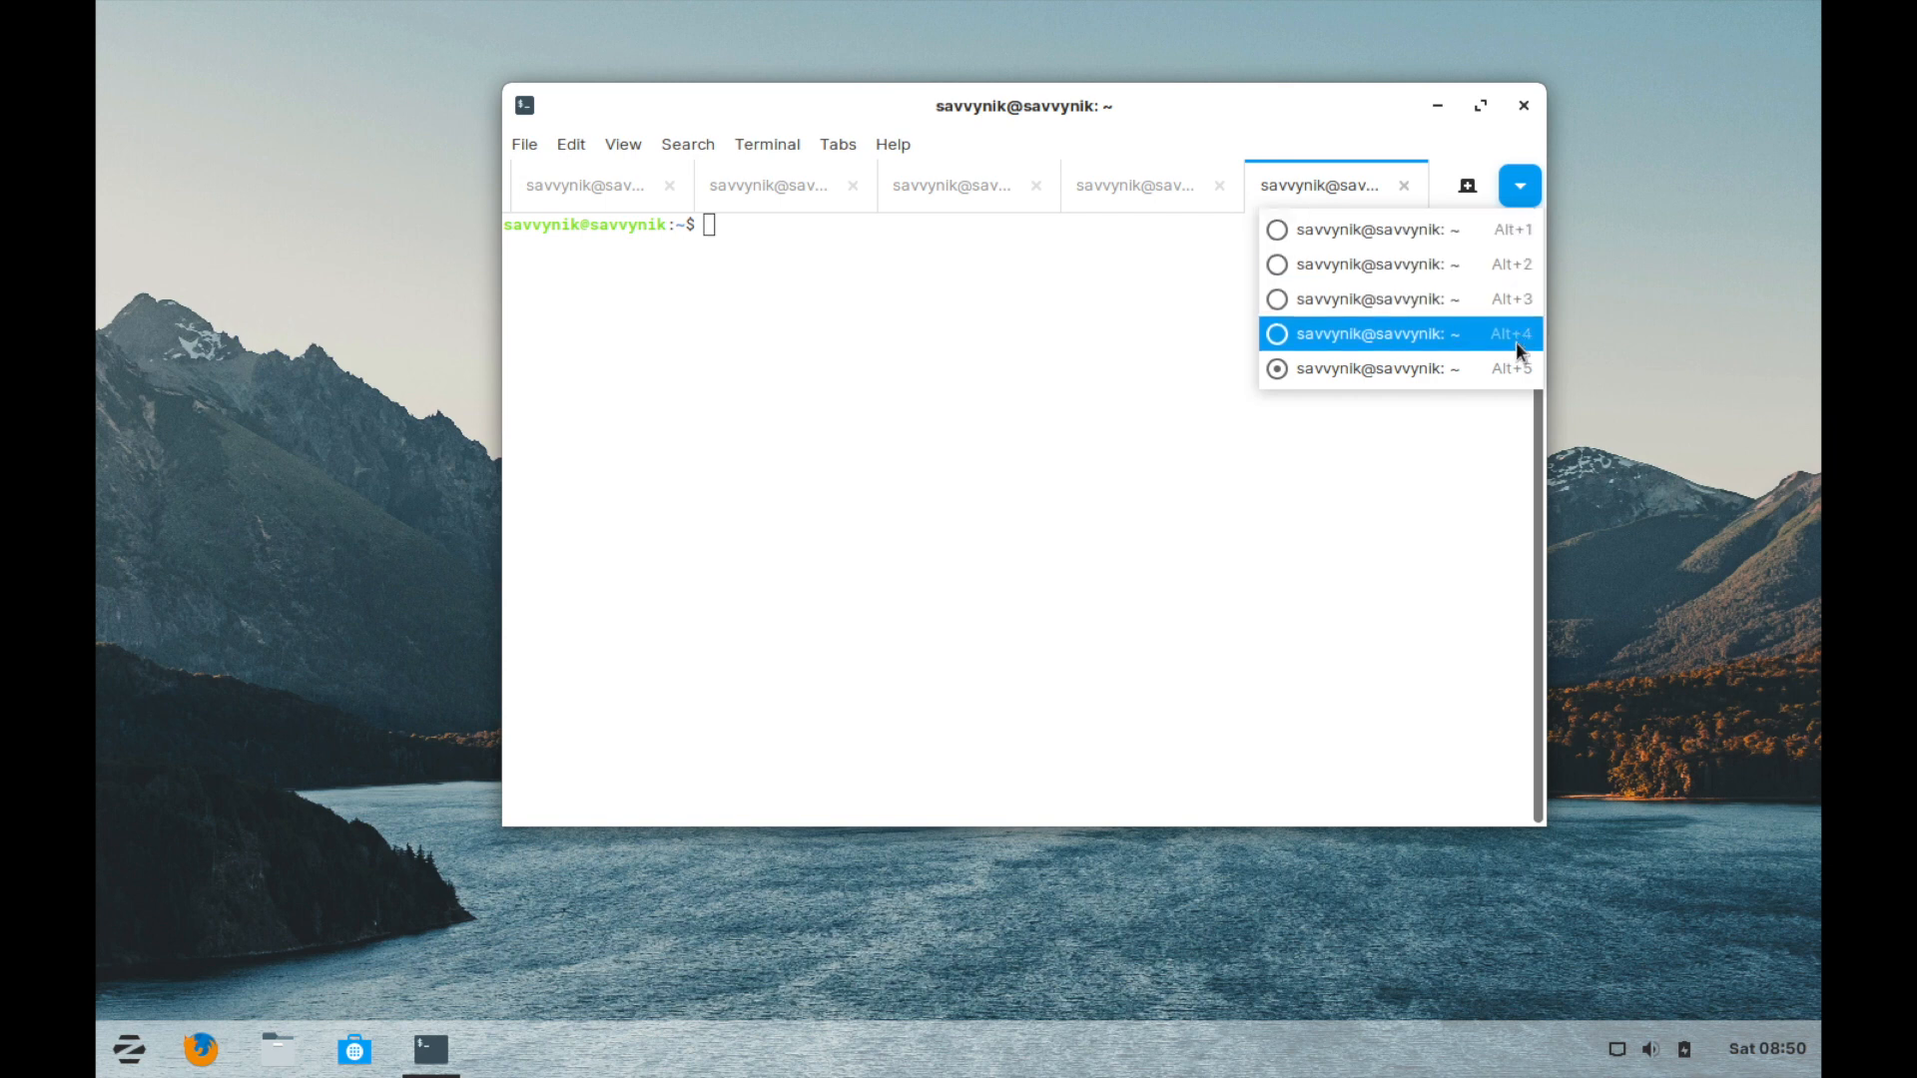
{"action": "mouse_move", "coordinate": [1400, 368]}
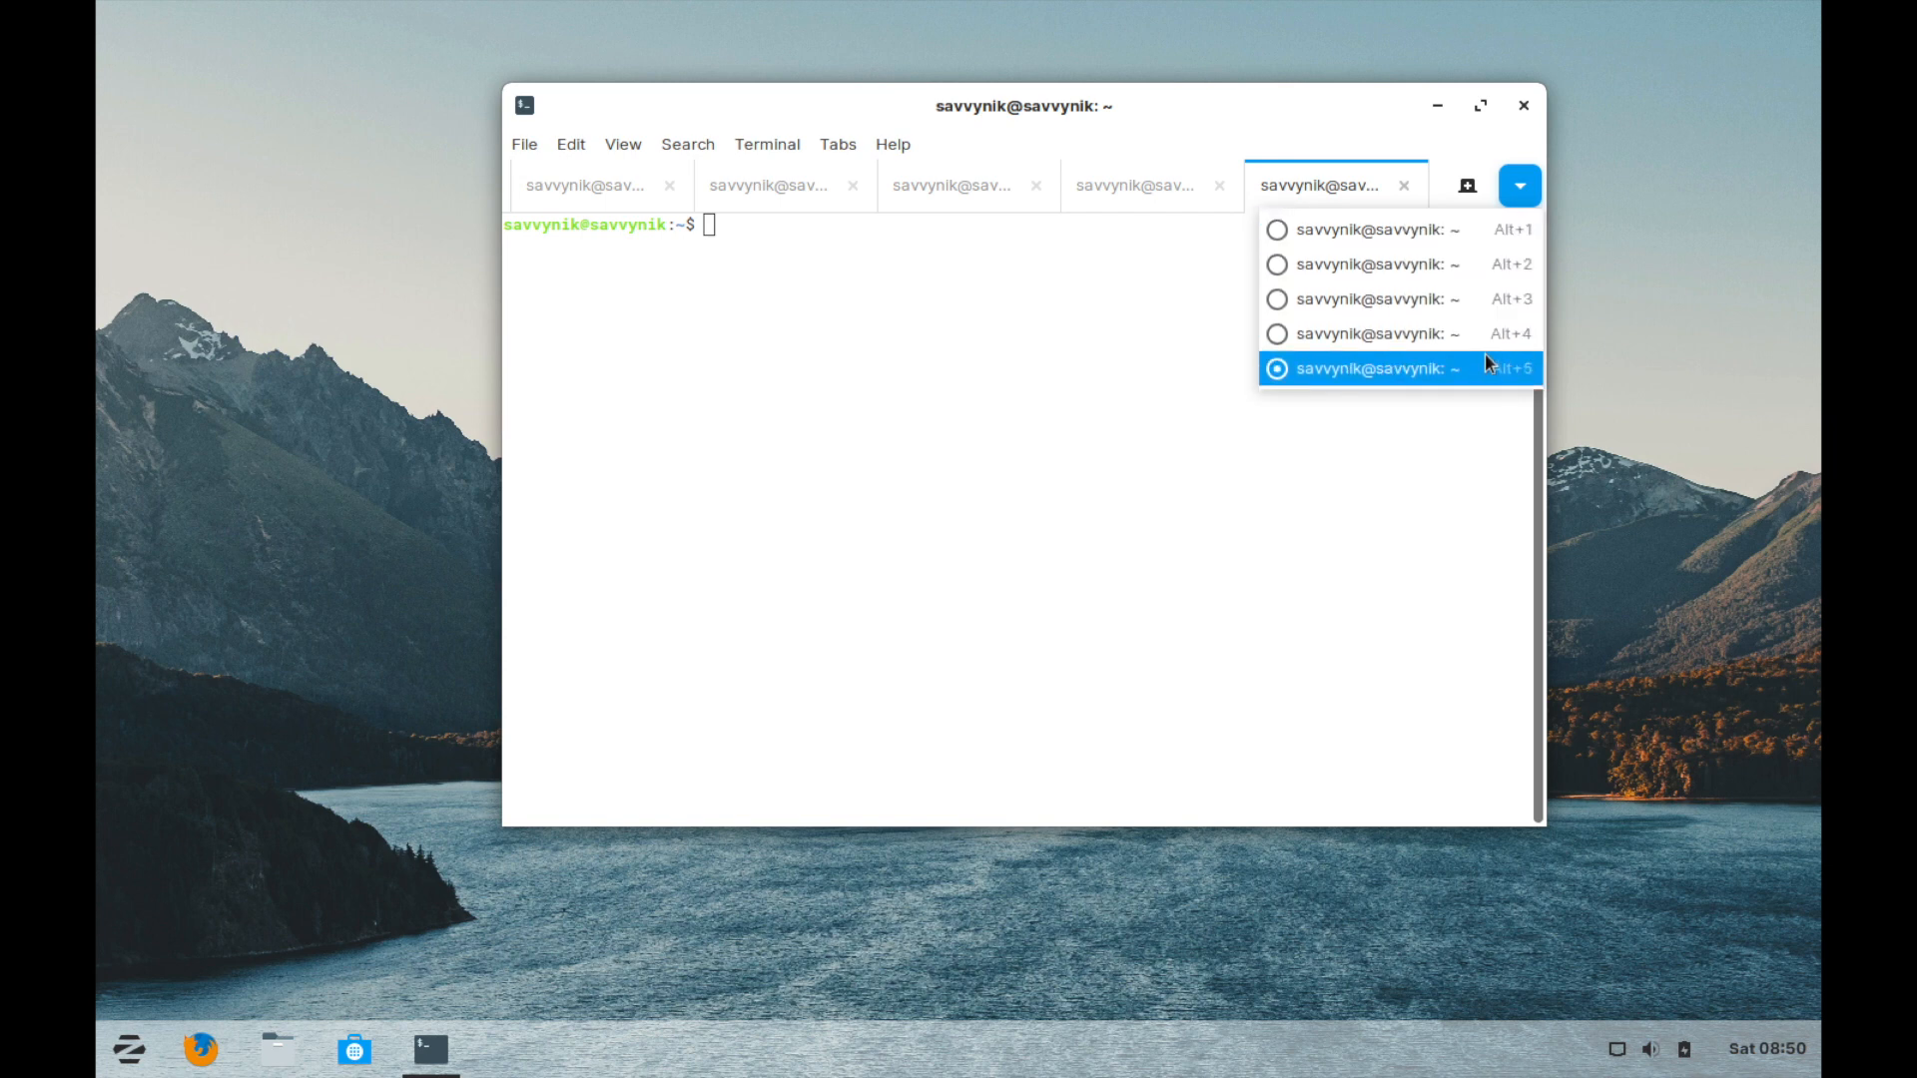
{"action": "mouse_move", "coordinate": [1373, 298]}
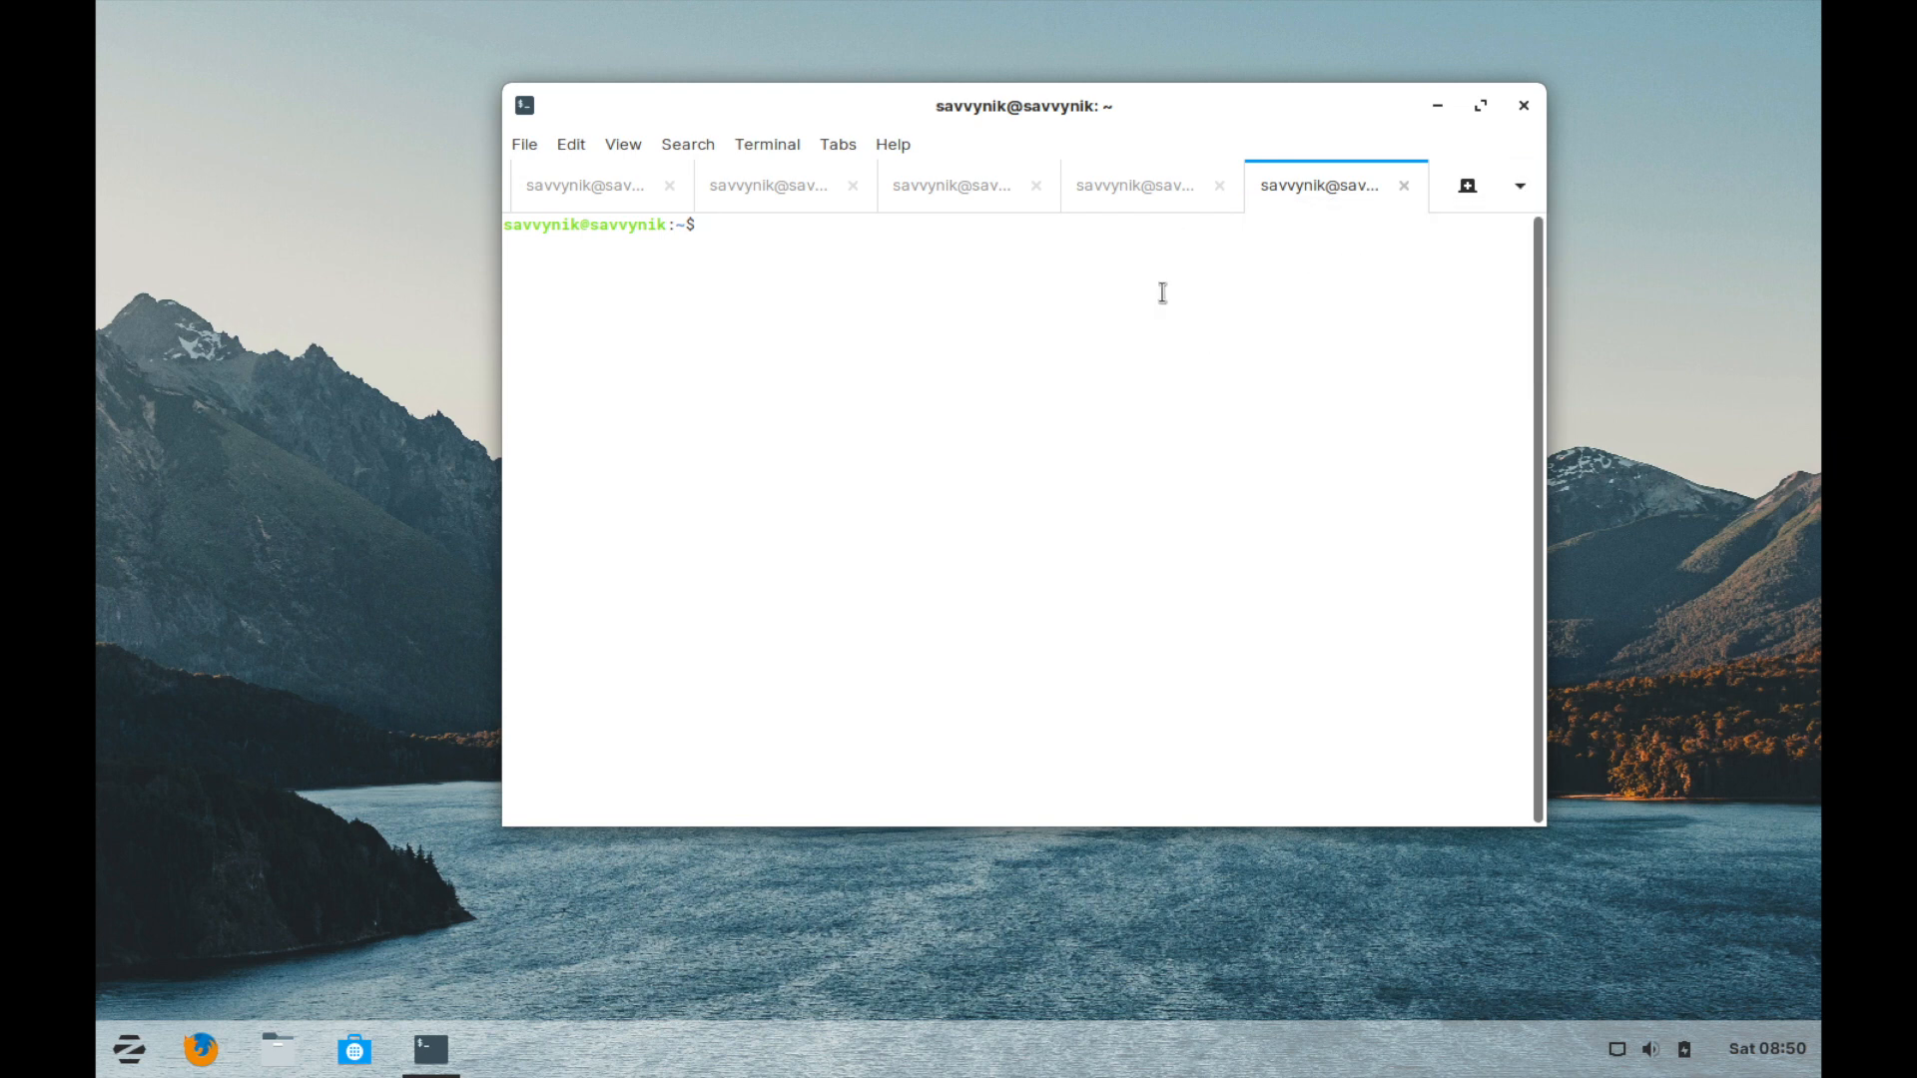
{"action": "left_click", "coordinate": [524, 143]}
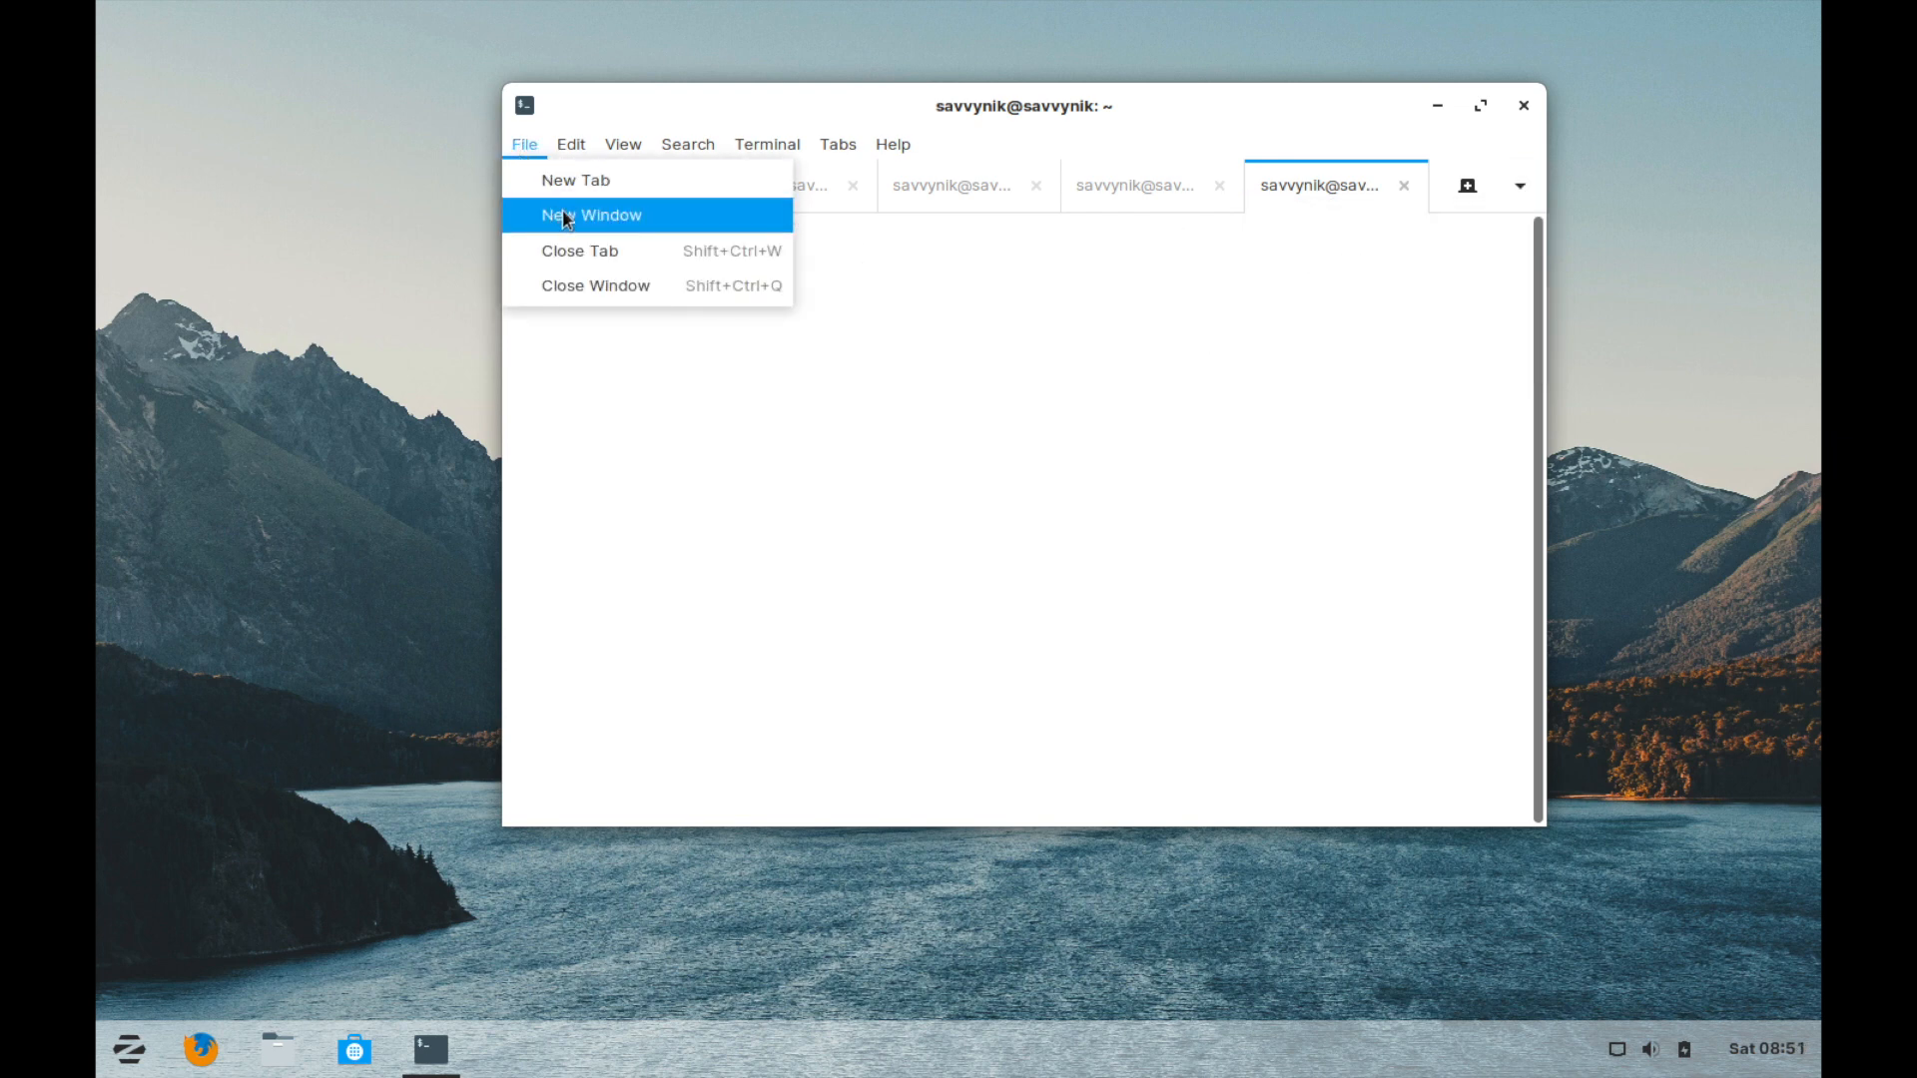
{"action": "left_click", "coordinate": [569, 143]}
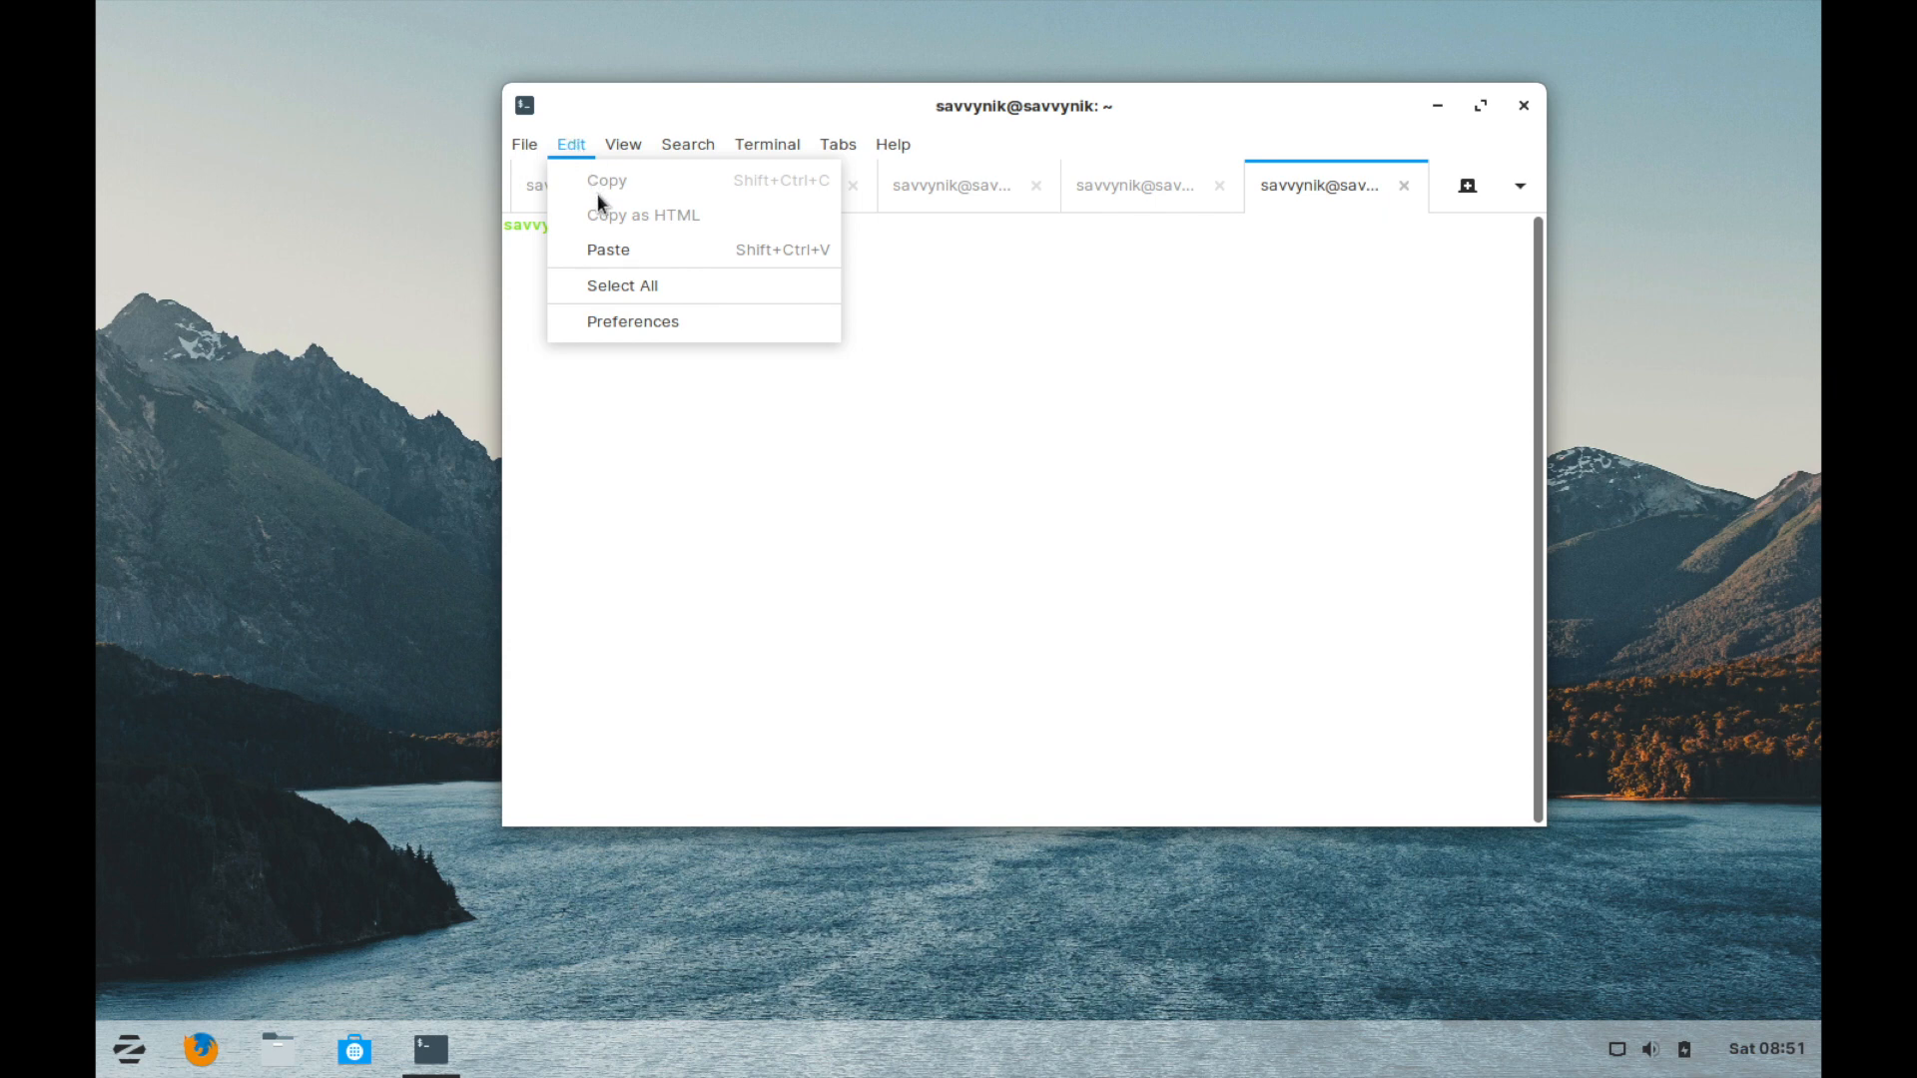
{"action": "left_click", "coordinate": [623, 143]}
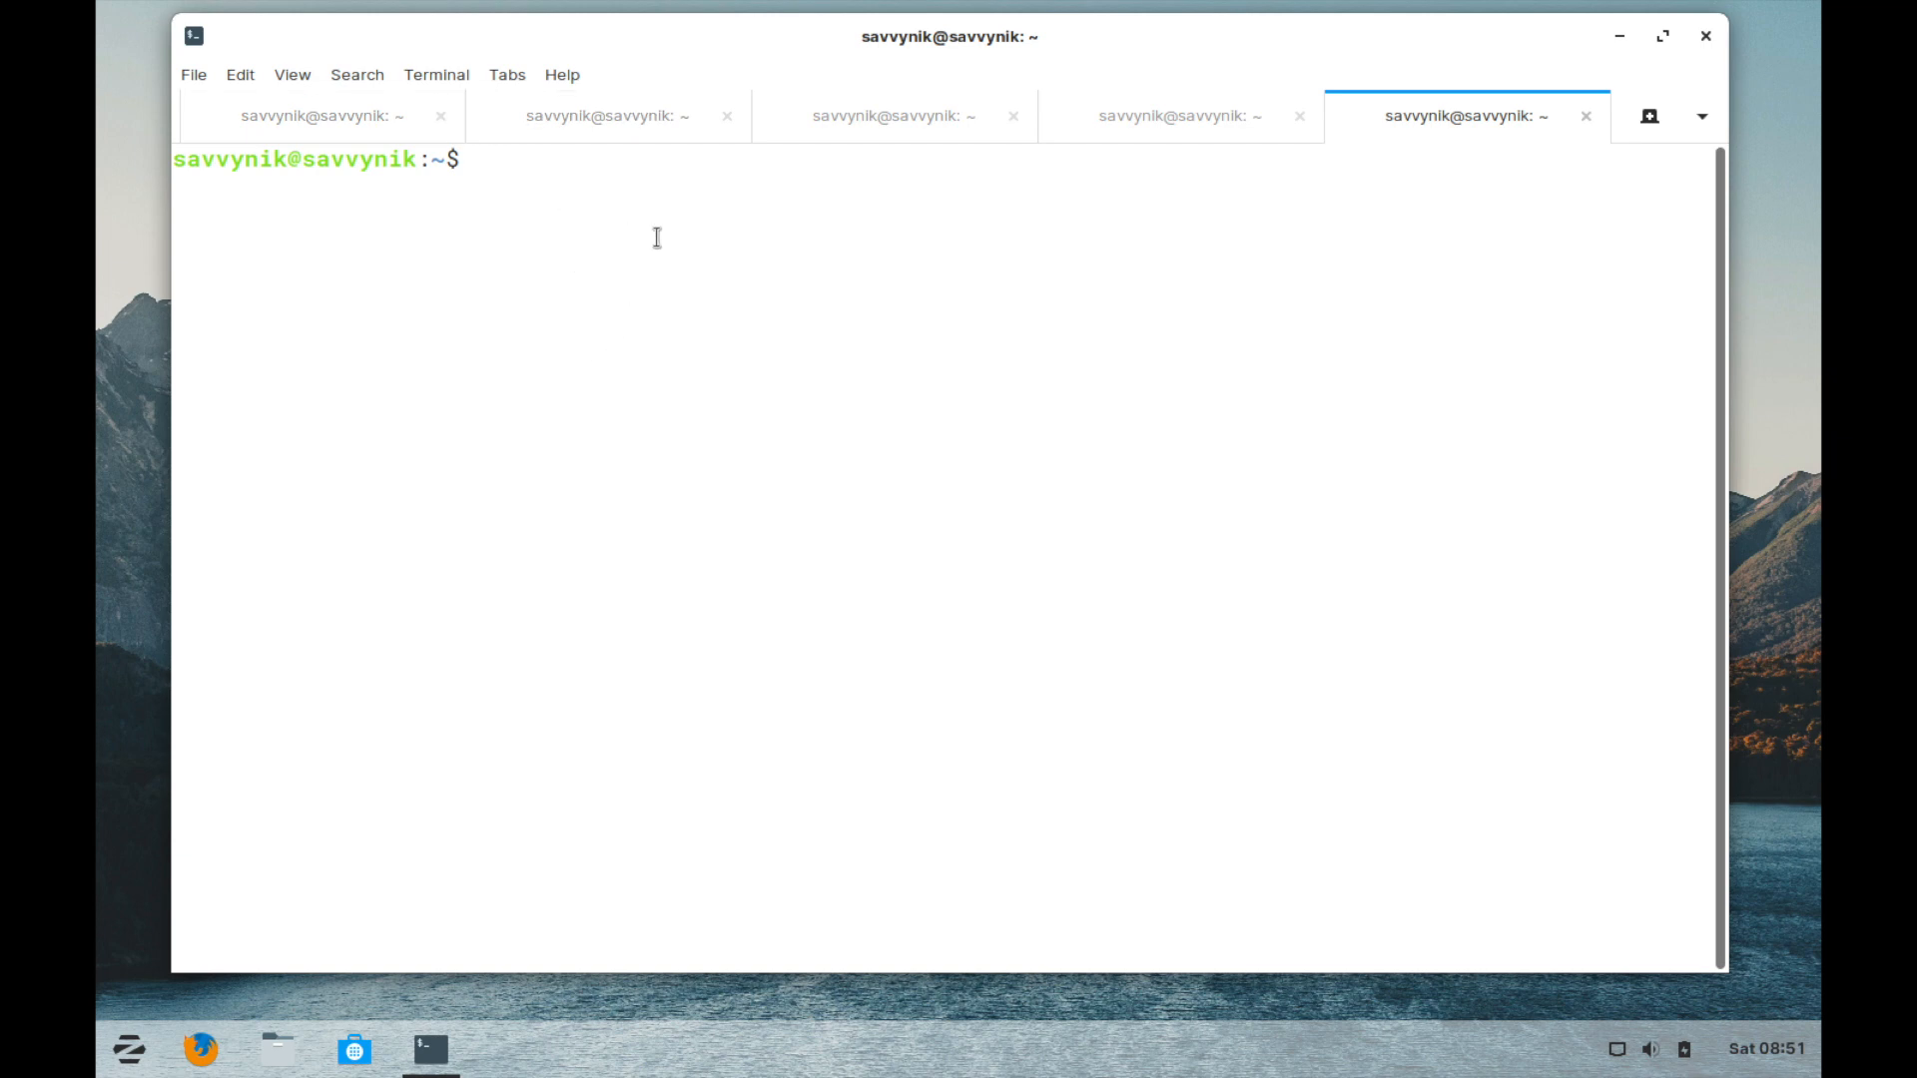
- Browse the Search, Terminal and Tabs menus, then bring up Help > About
{"action": "left_click", "coordinate": [357, 74]}
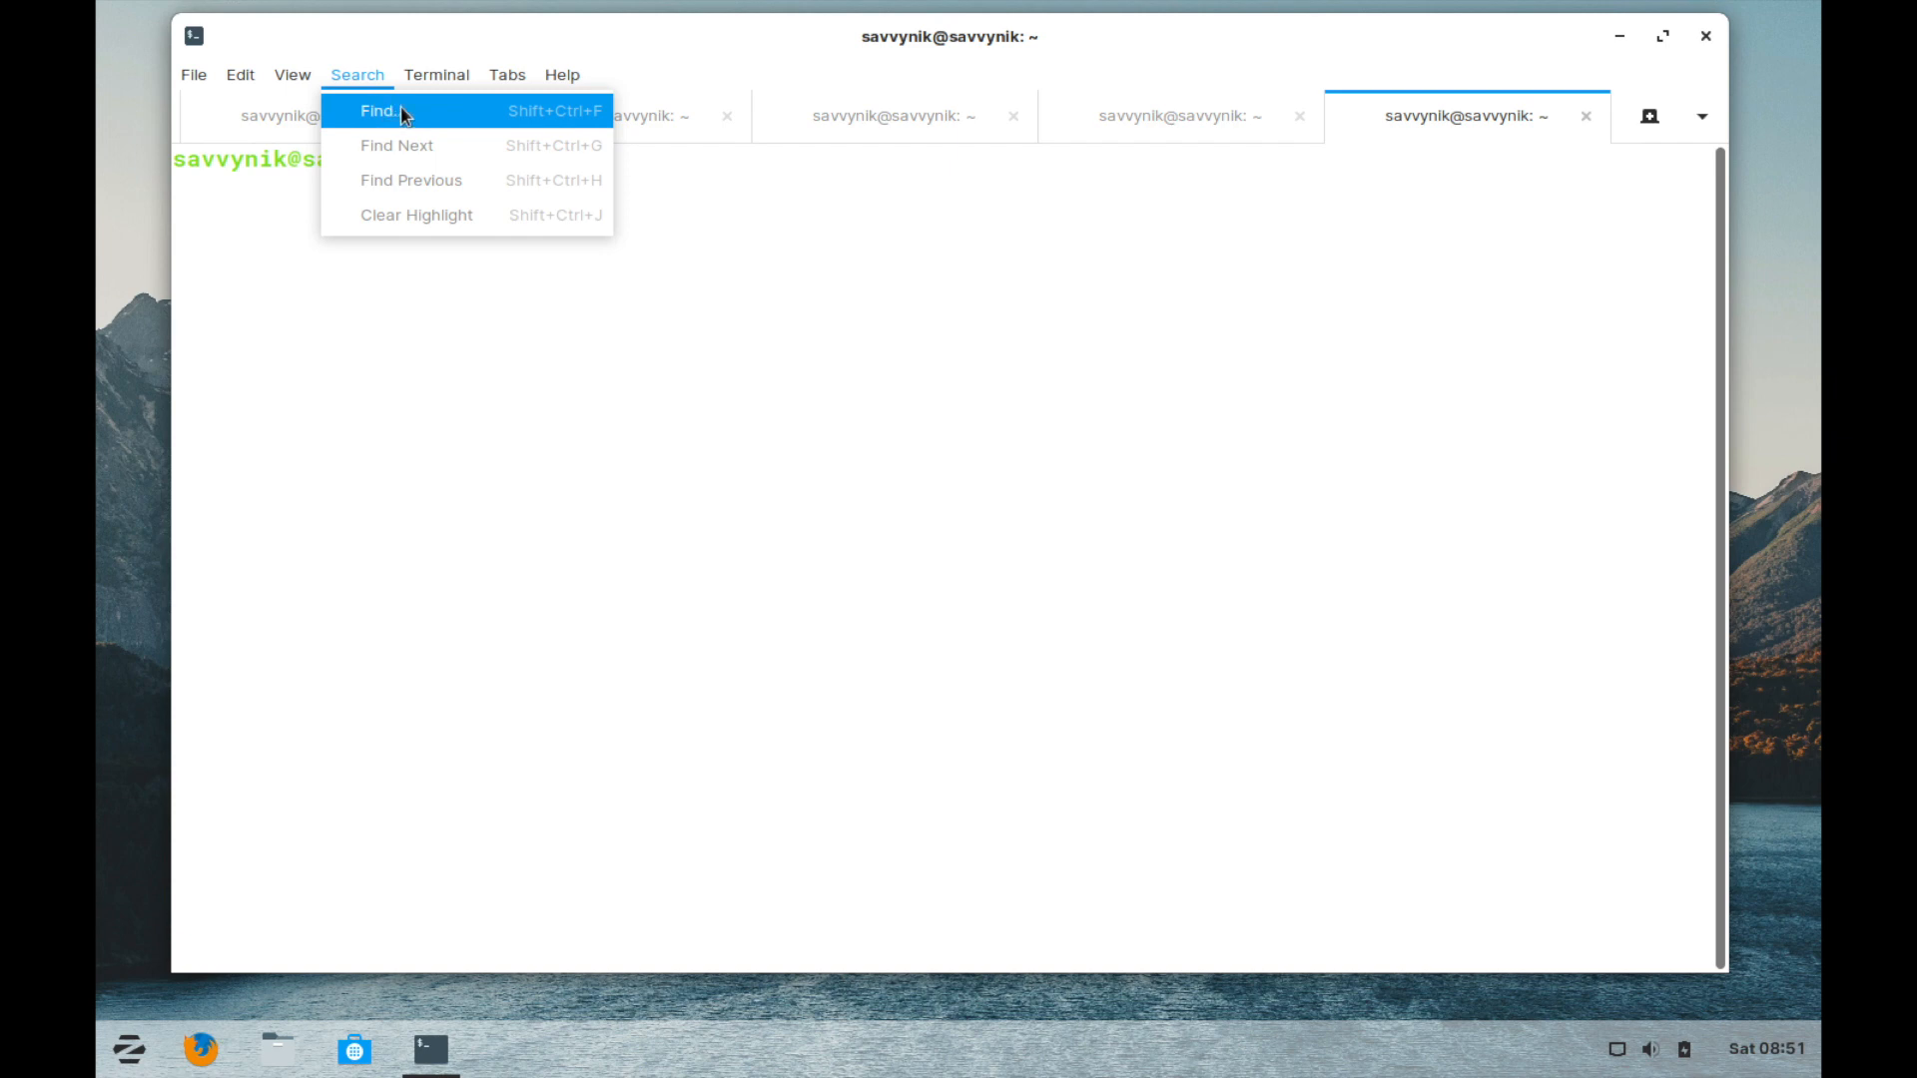
{"action": "left_click", "coordinate": [438, 73]}
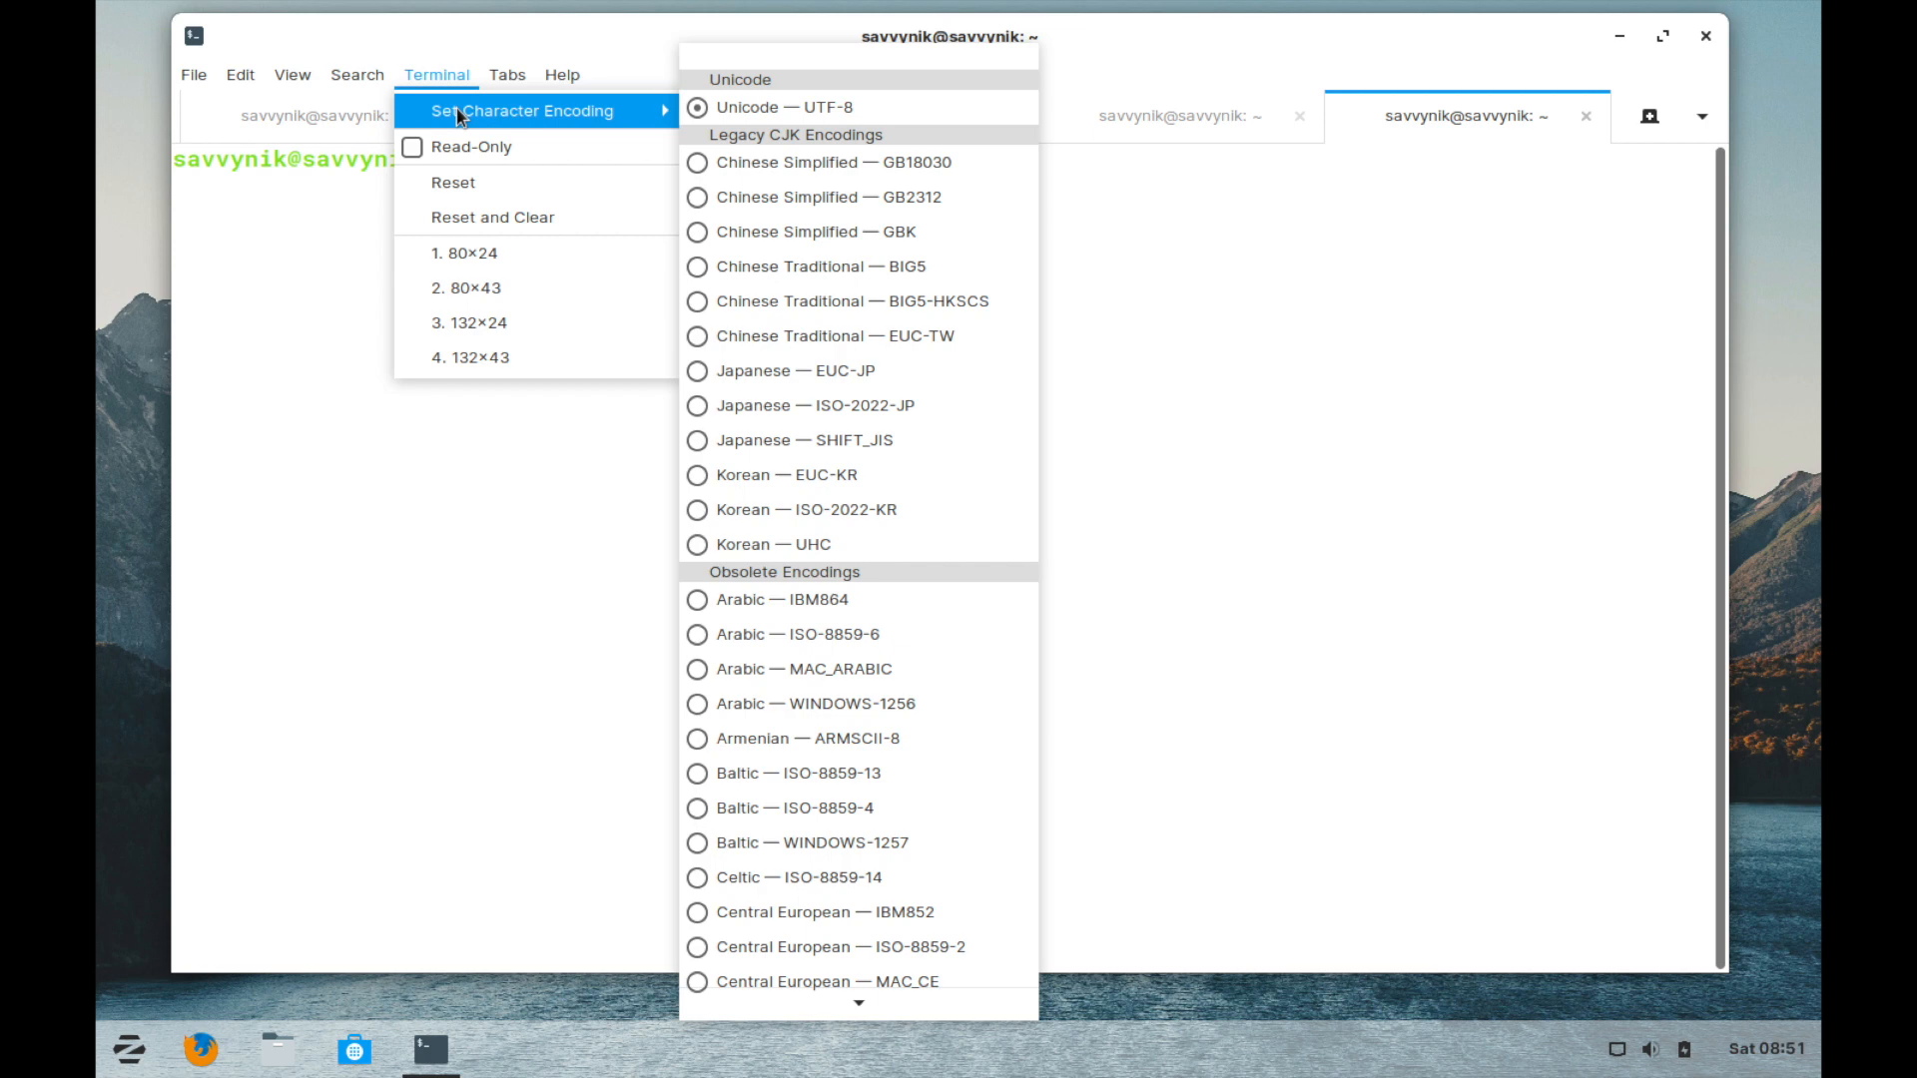
{"action": "mouse_move", "coordinate": [461, 181]}
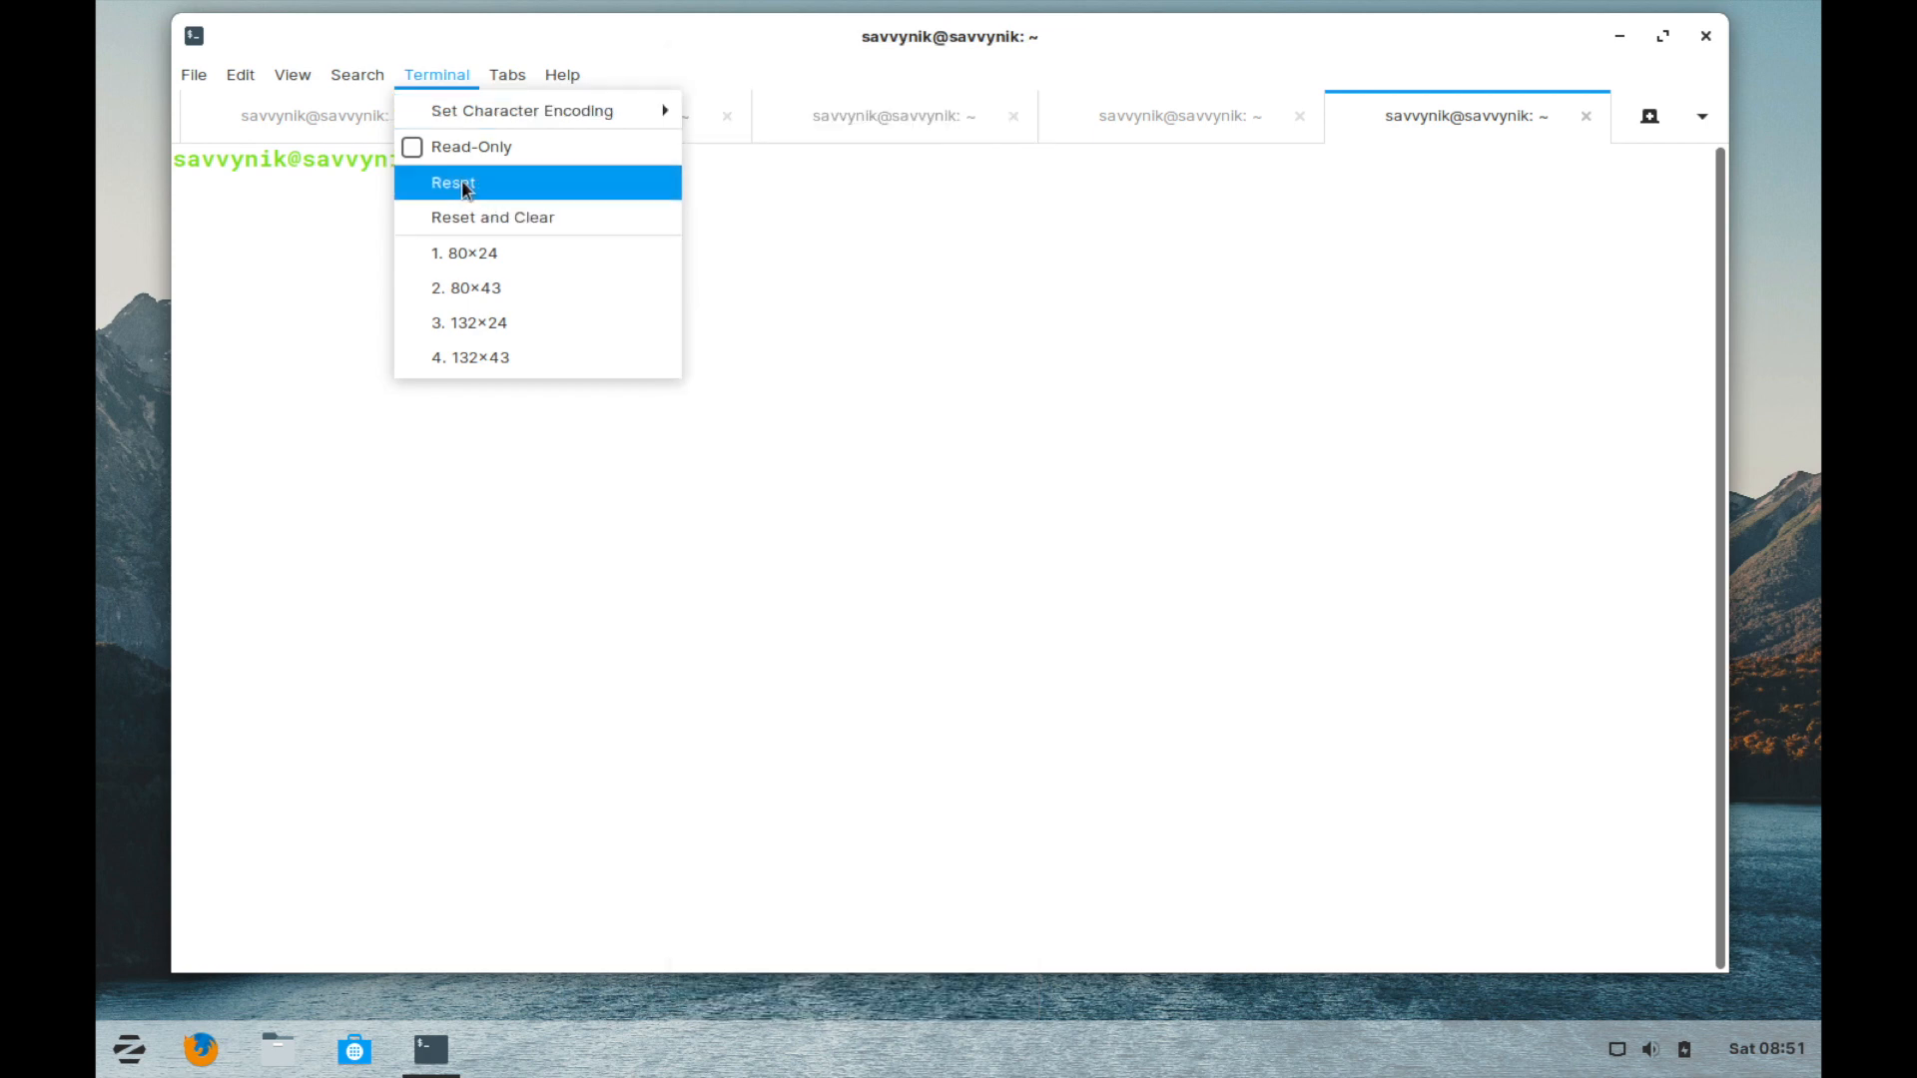
{"action": "left_click", "coordinate": [506, 73]}
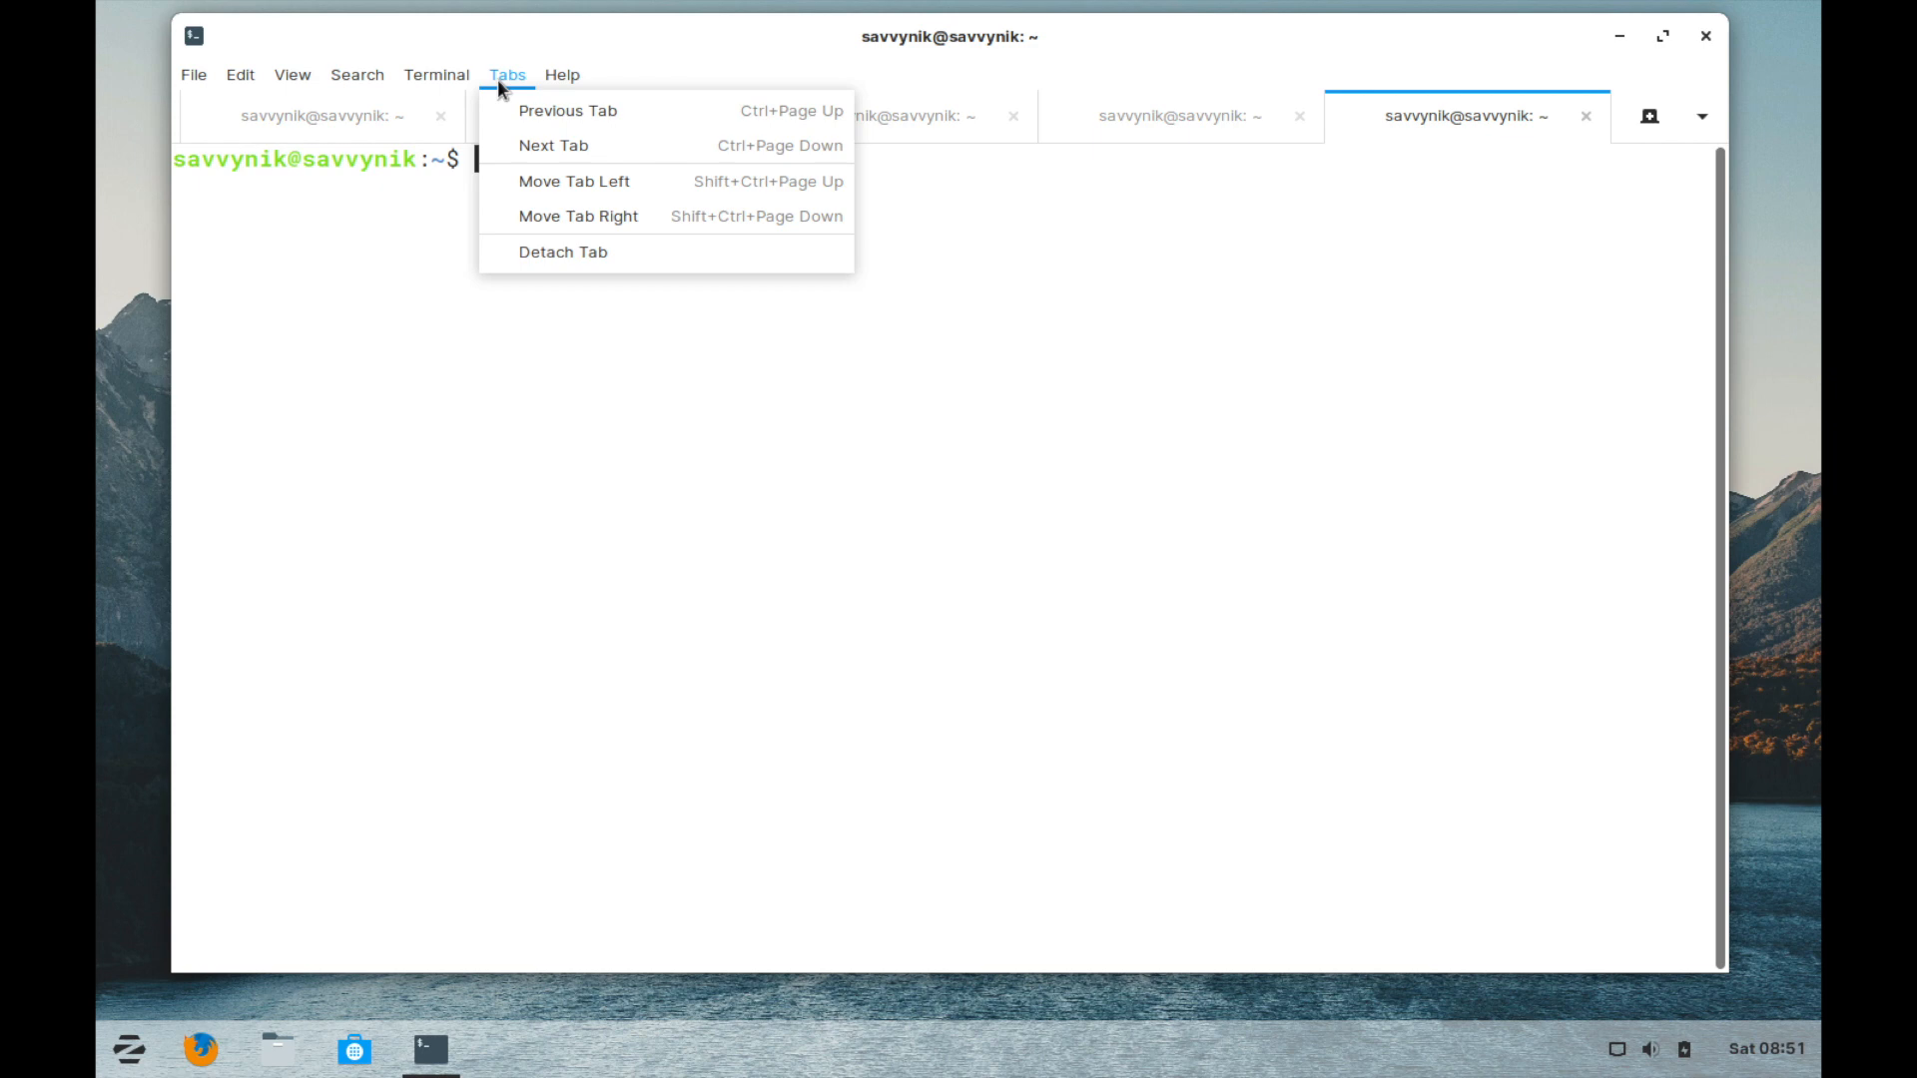
{"action": "mouse_move", "coordinate": [554, 144]}
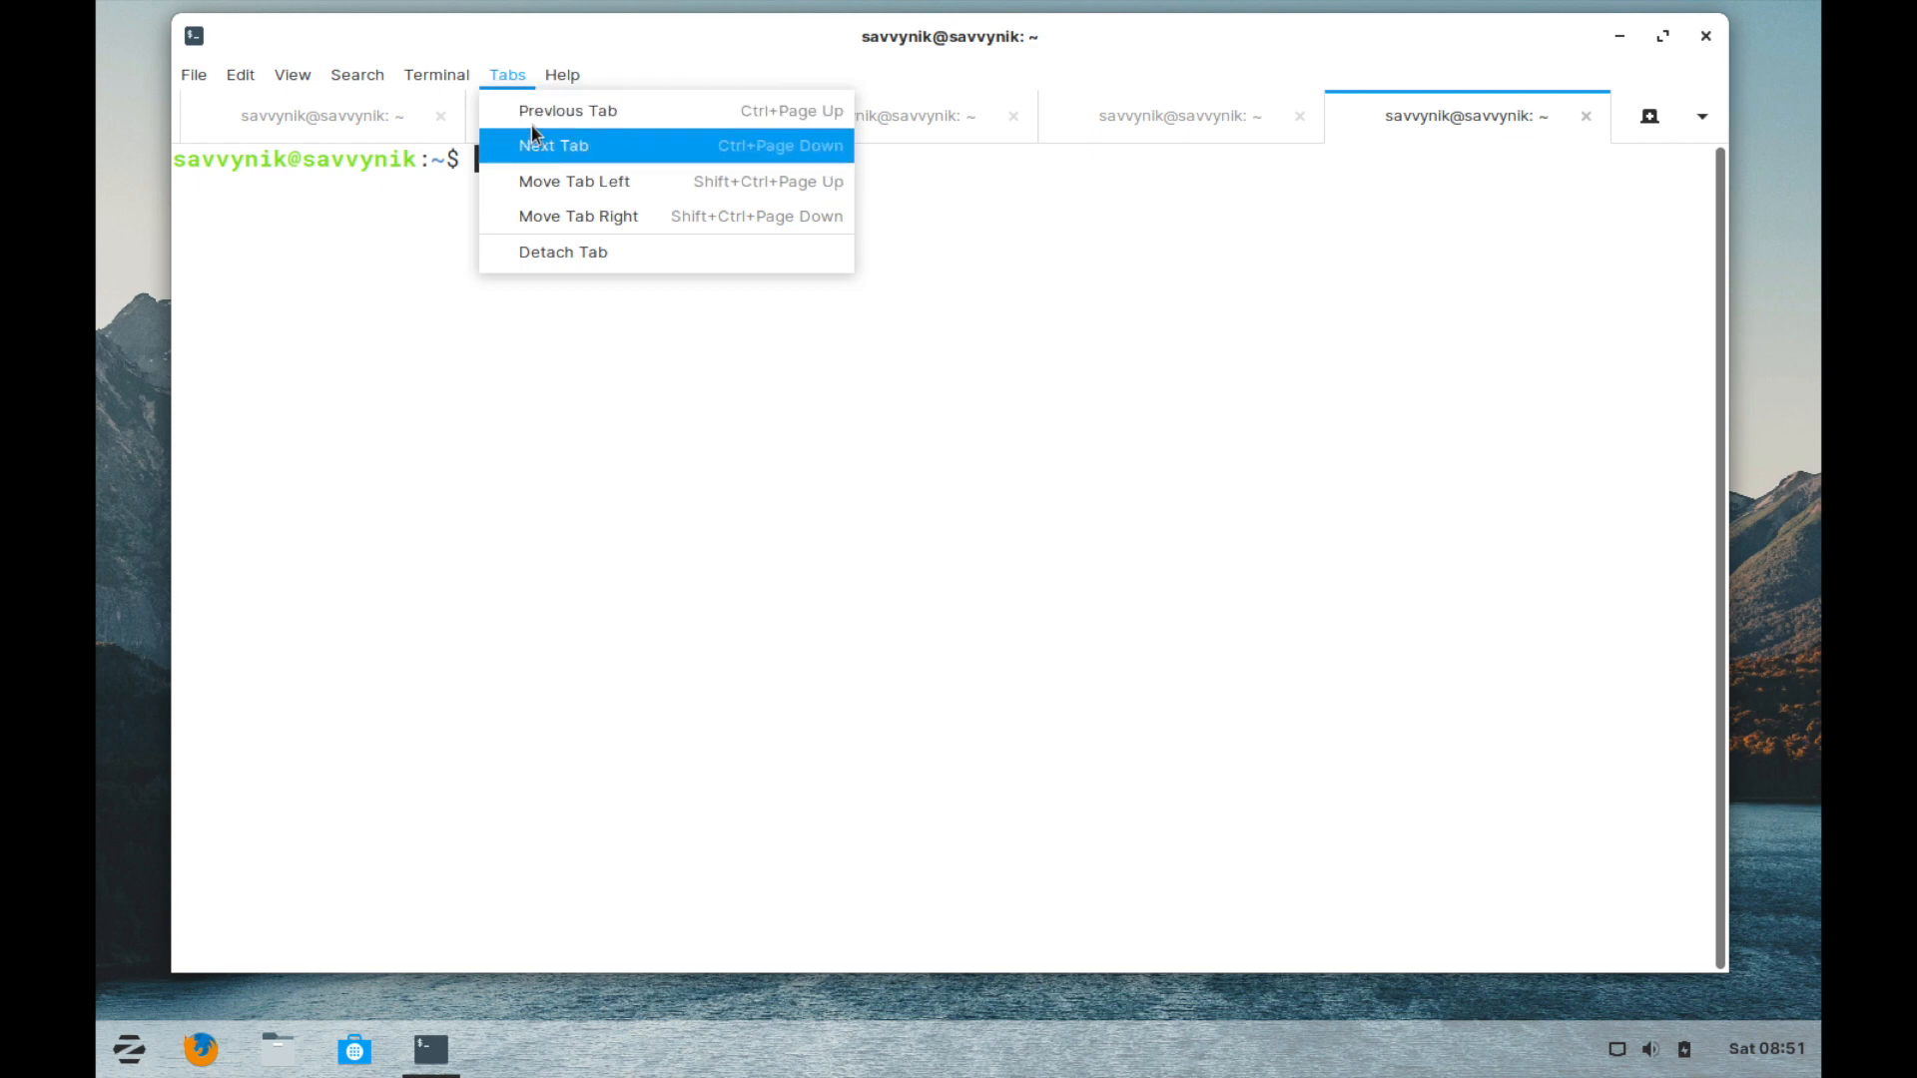
{"action": "mouse_move", "coordinate": [578, 215]}
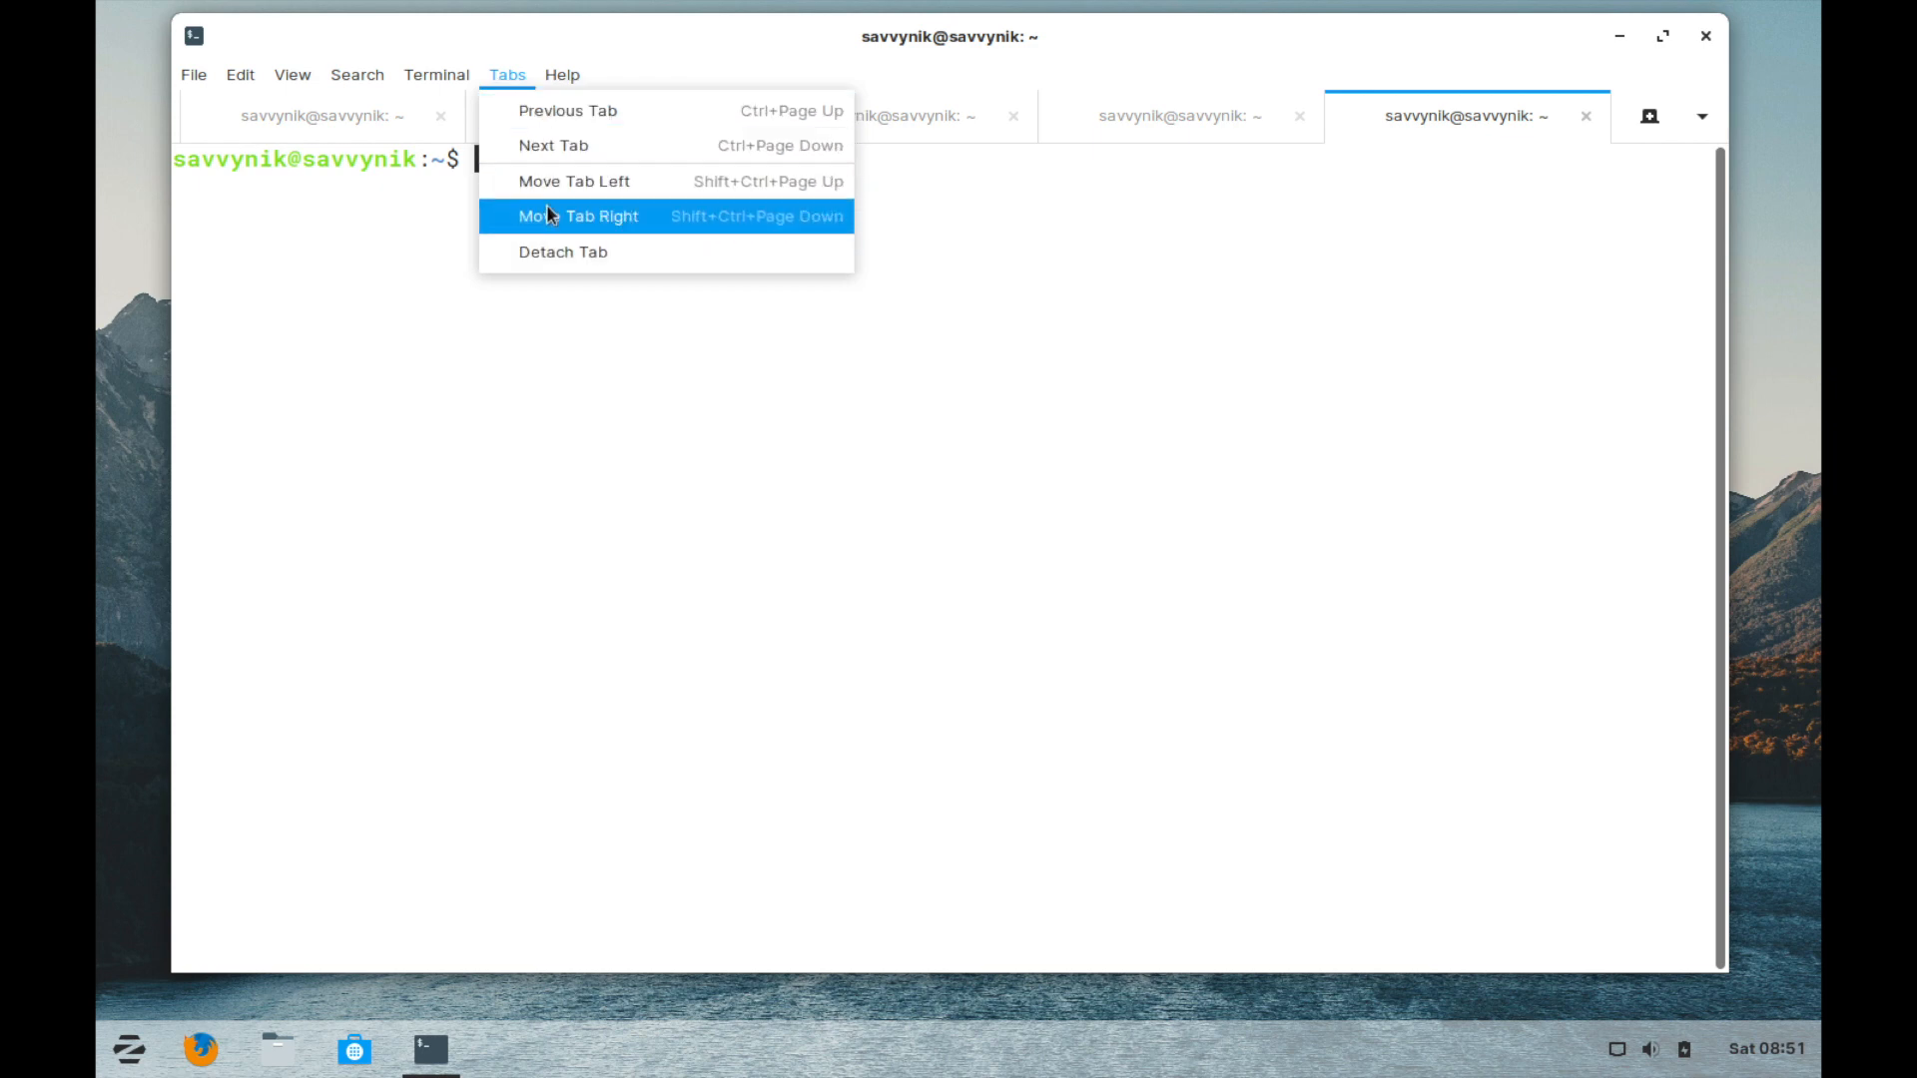
{"action": "mouse_move", "coordinate": [623, 109]}
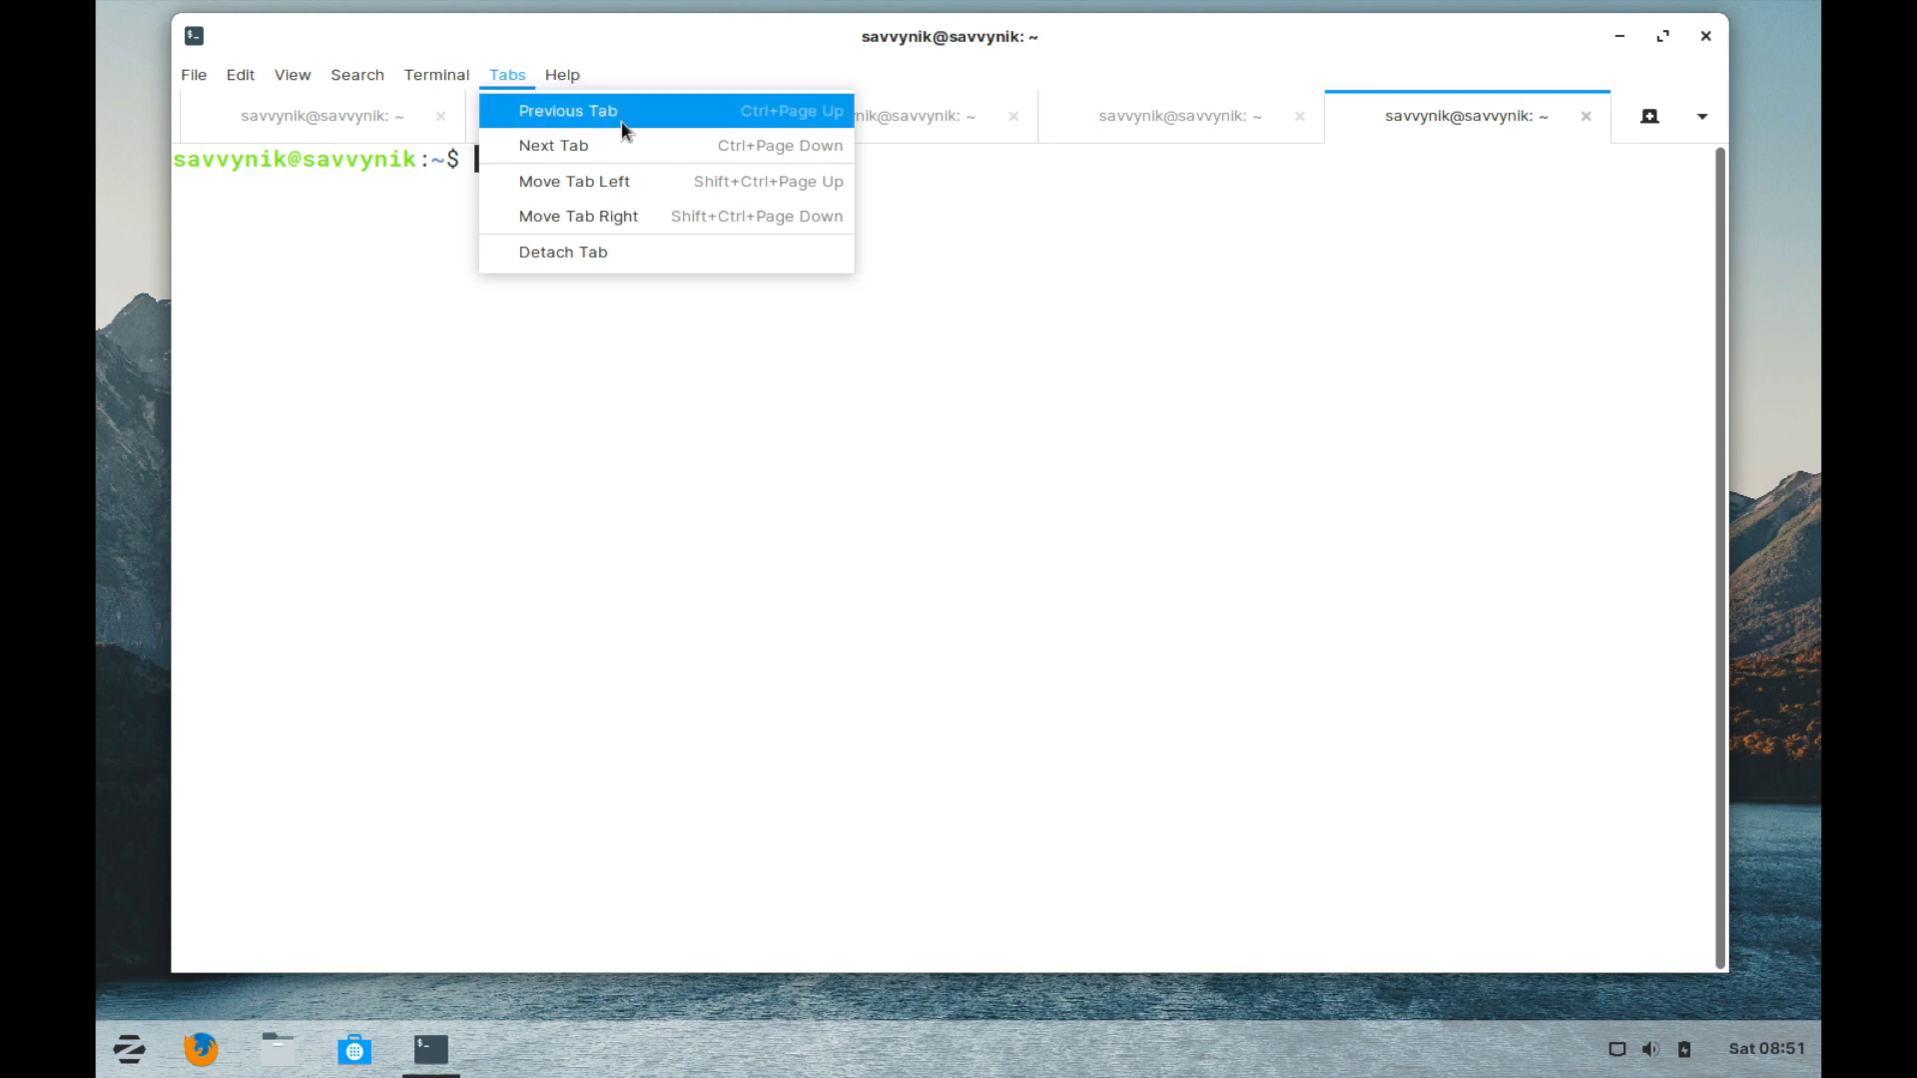
{"action": "left_click", "coordinate": [563, 74]}
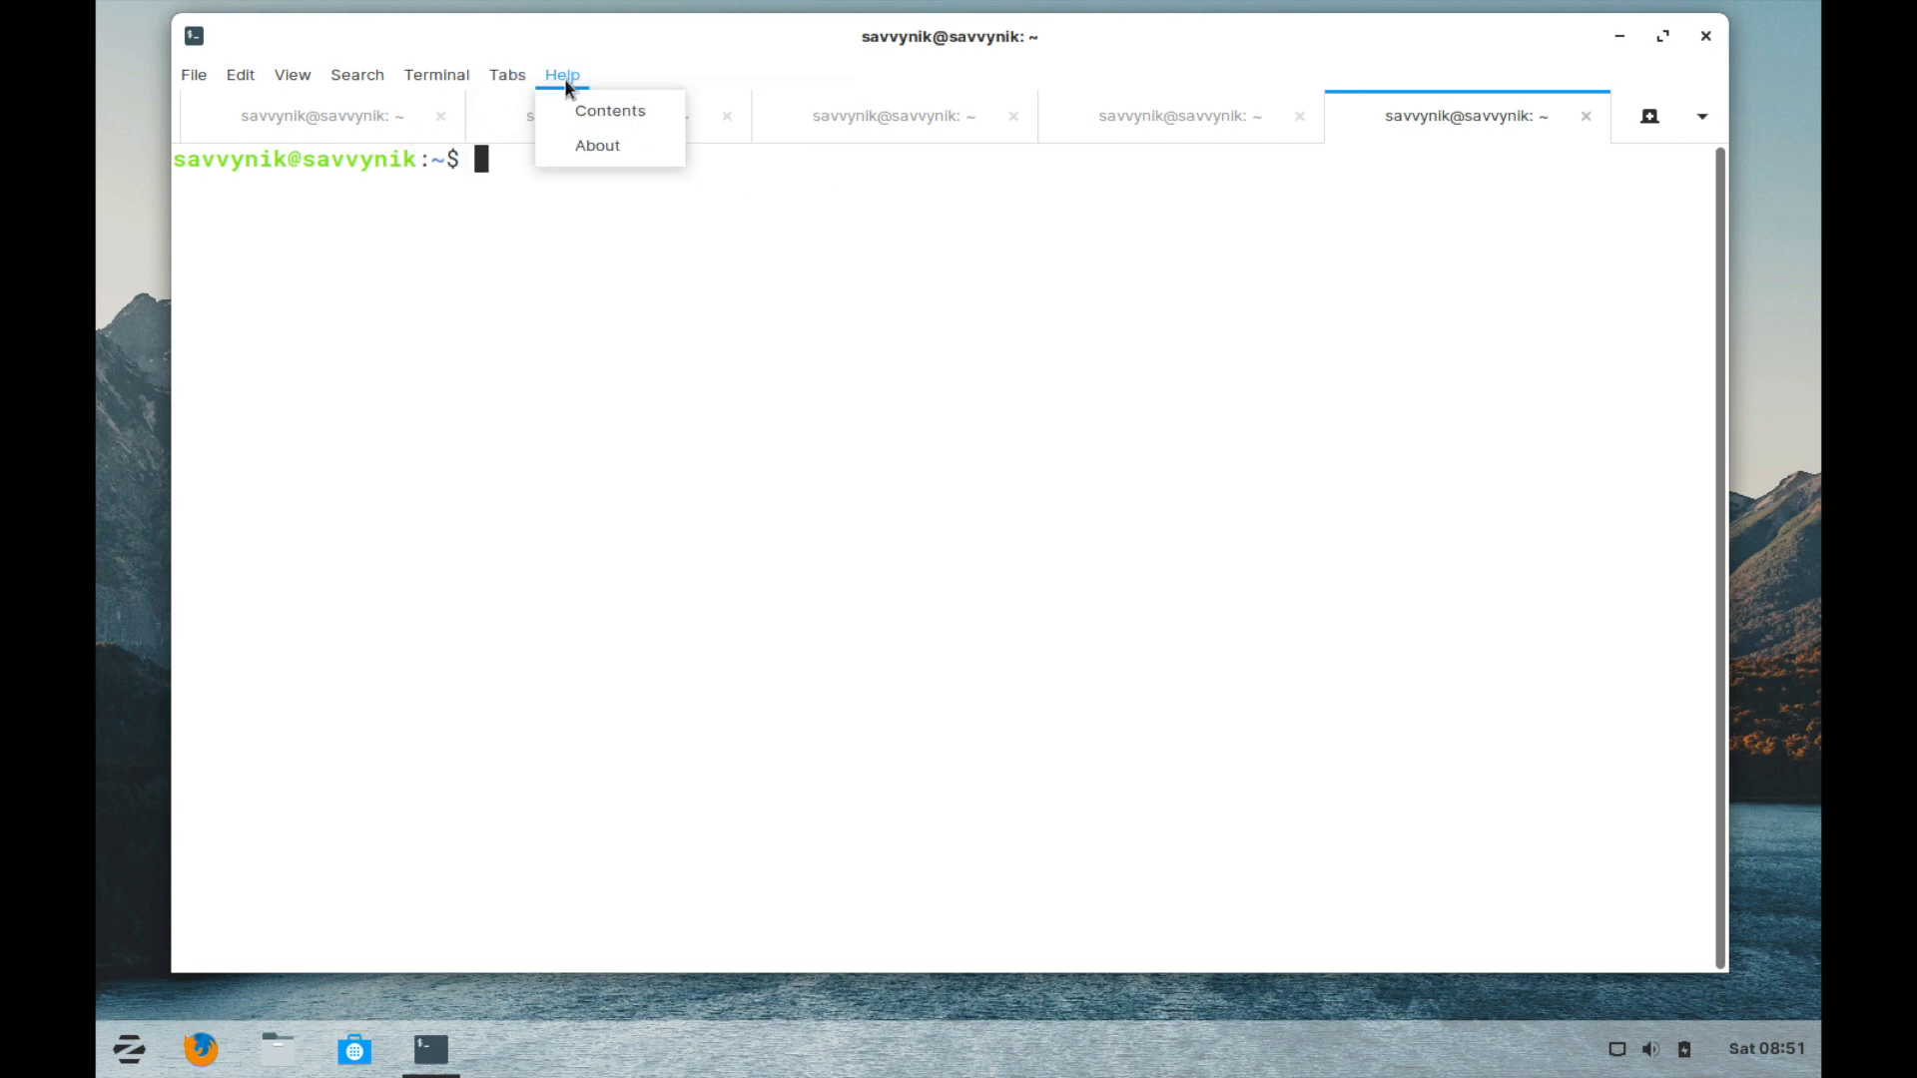
{"action": "mouse_move", "coordinate": [597, 146]}
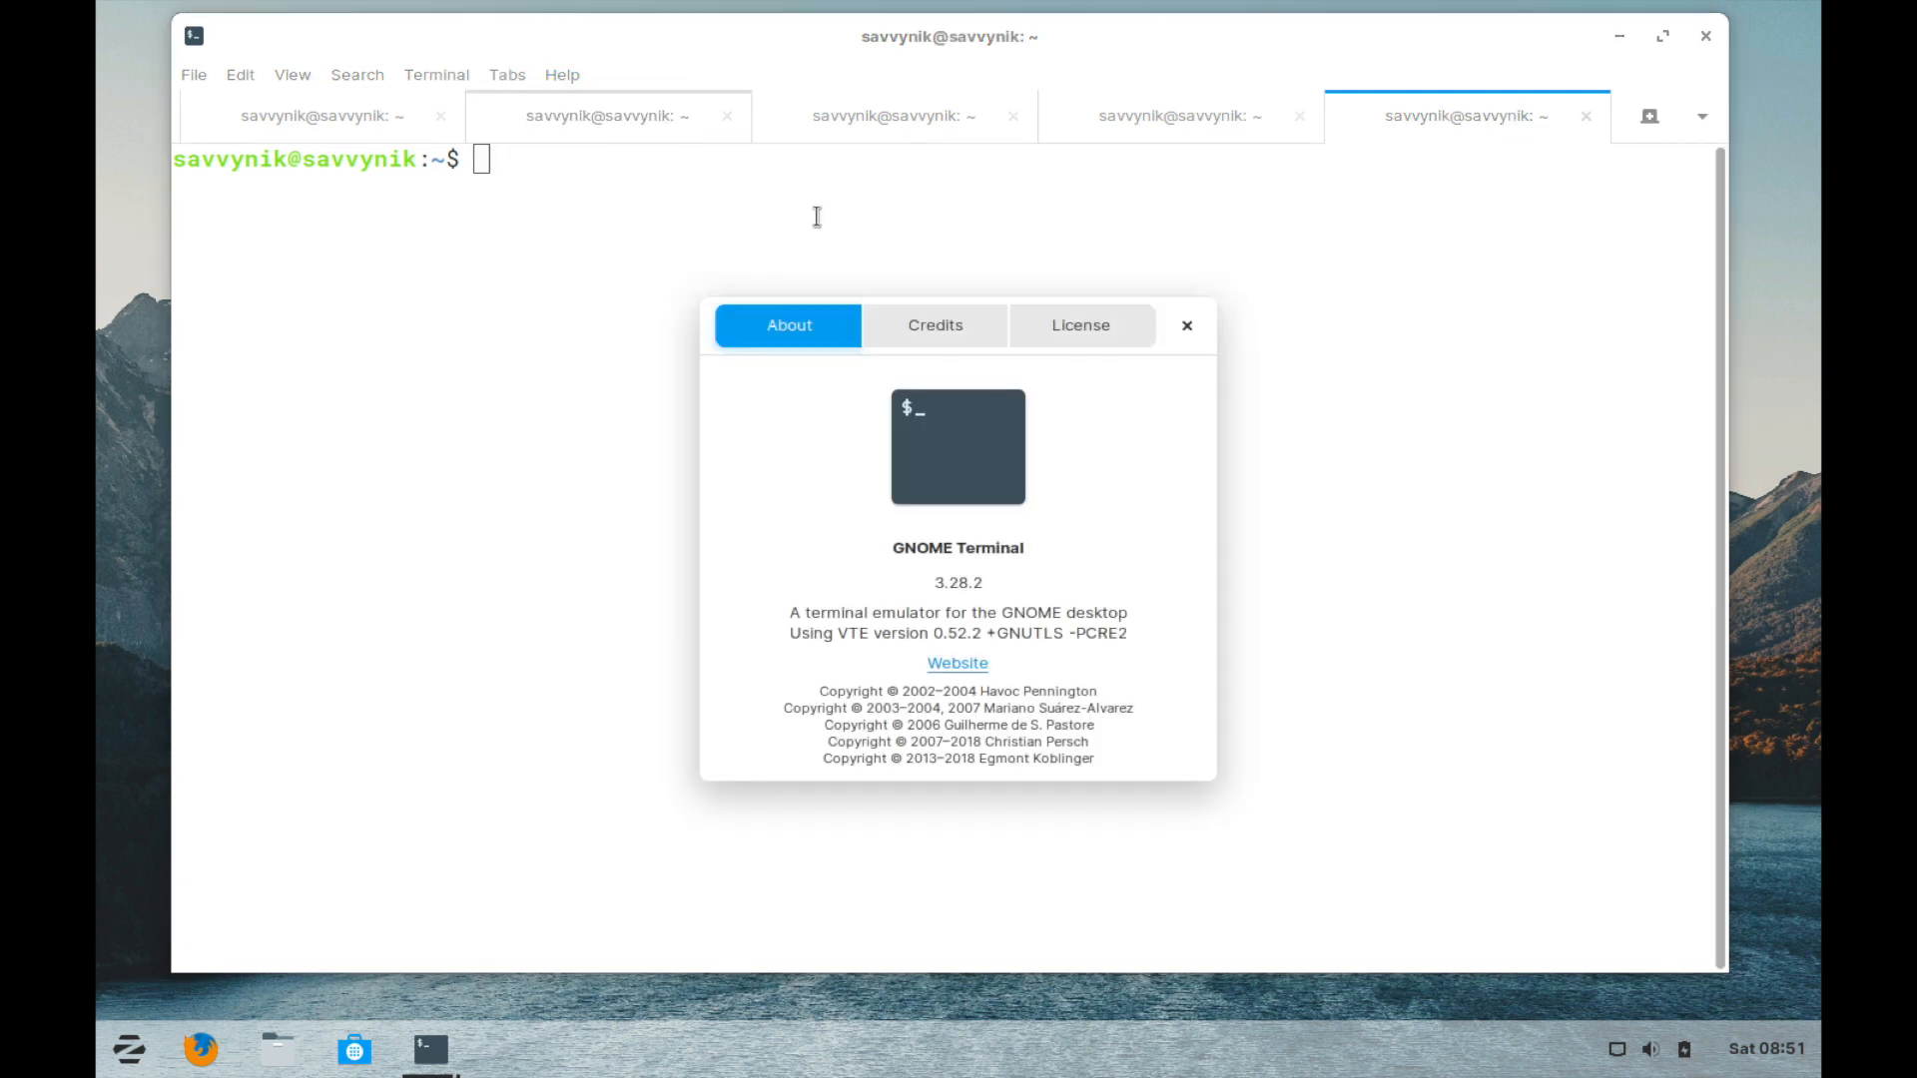
- Select the version number 3.28.2 in the About dialog, then close it
{"action": "double_click", "coordinate": [917, 547]}
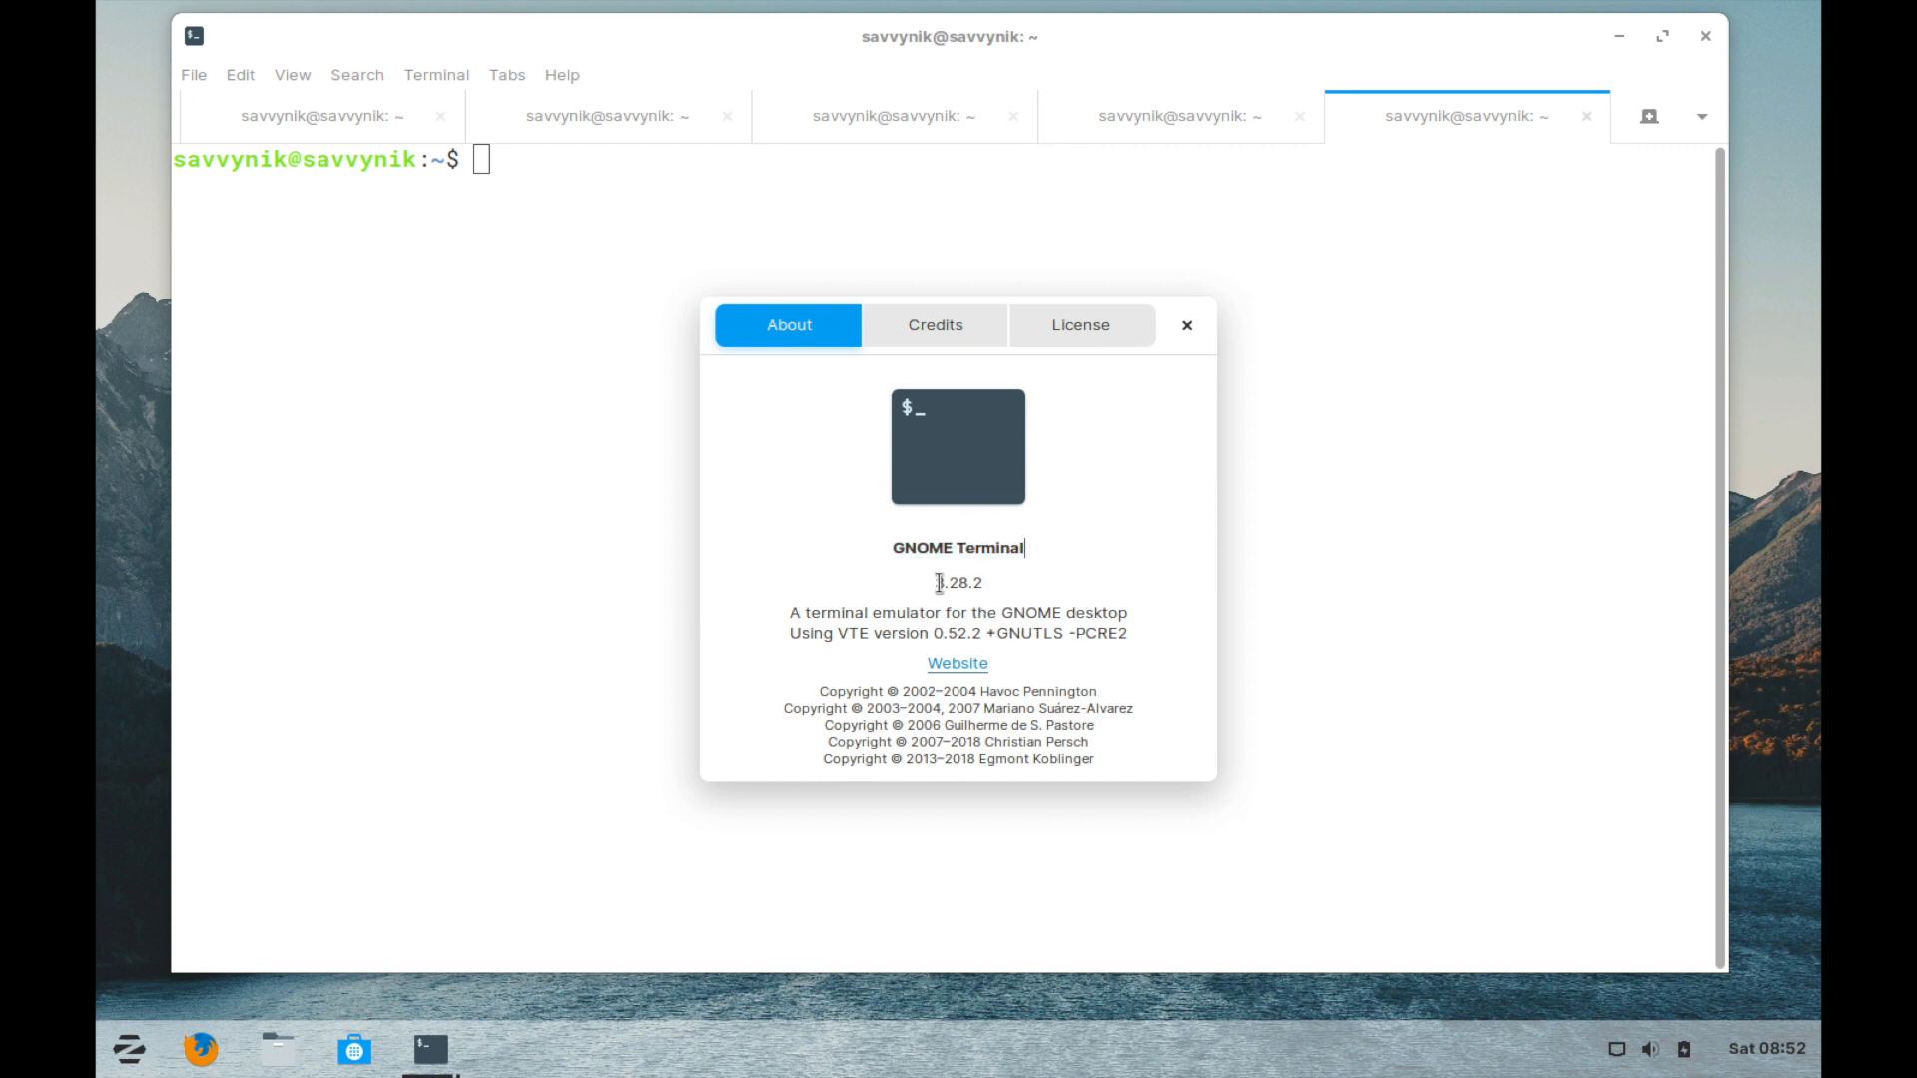
{"action": "double_click", "coordinate": [957, 583]}
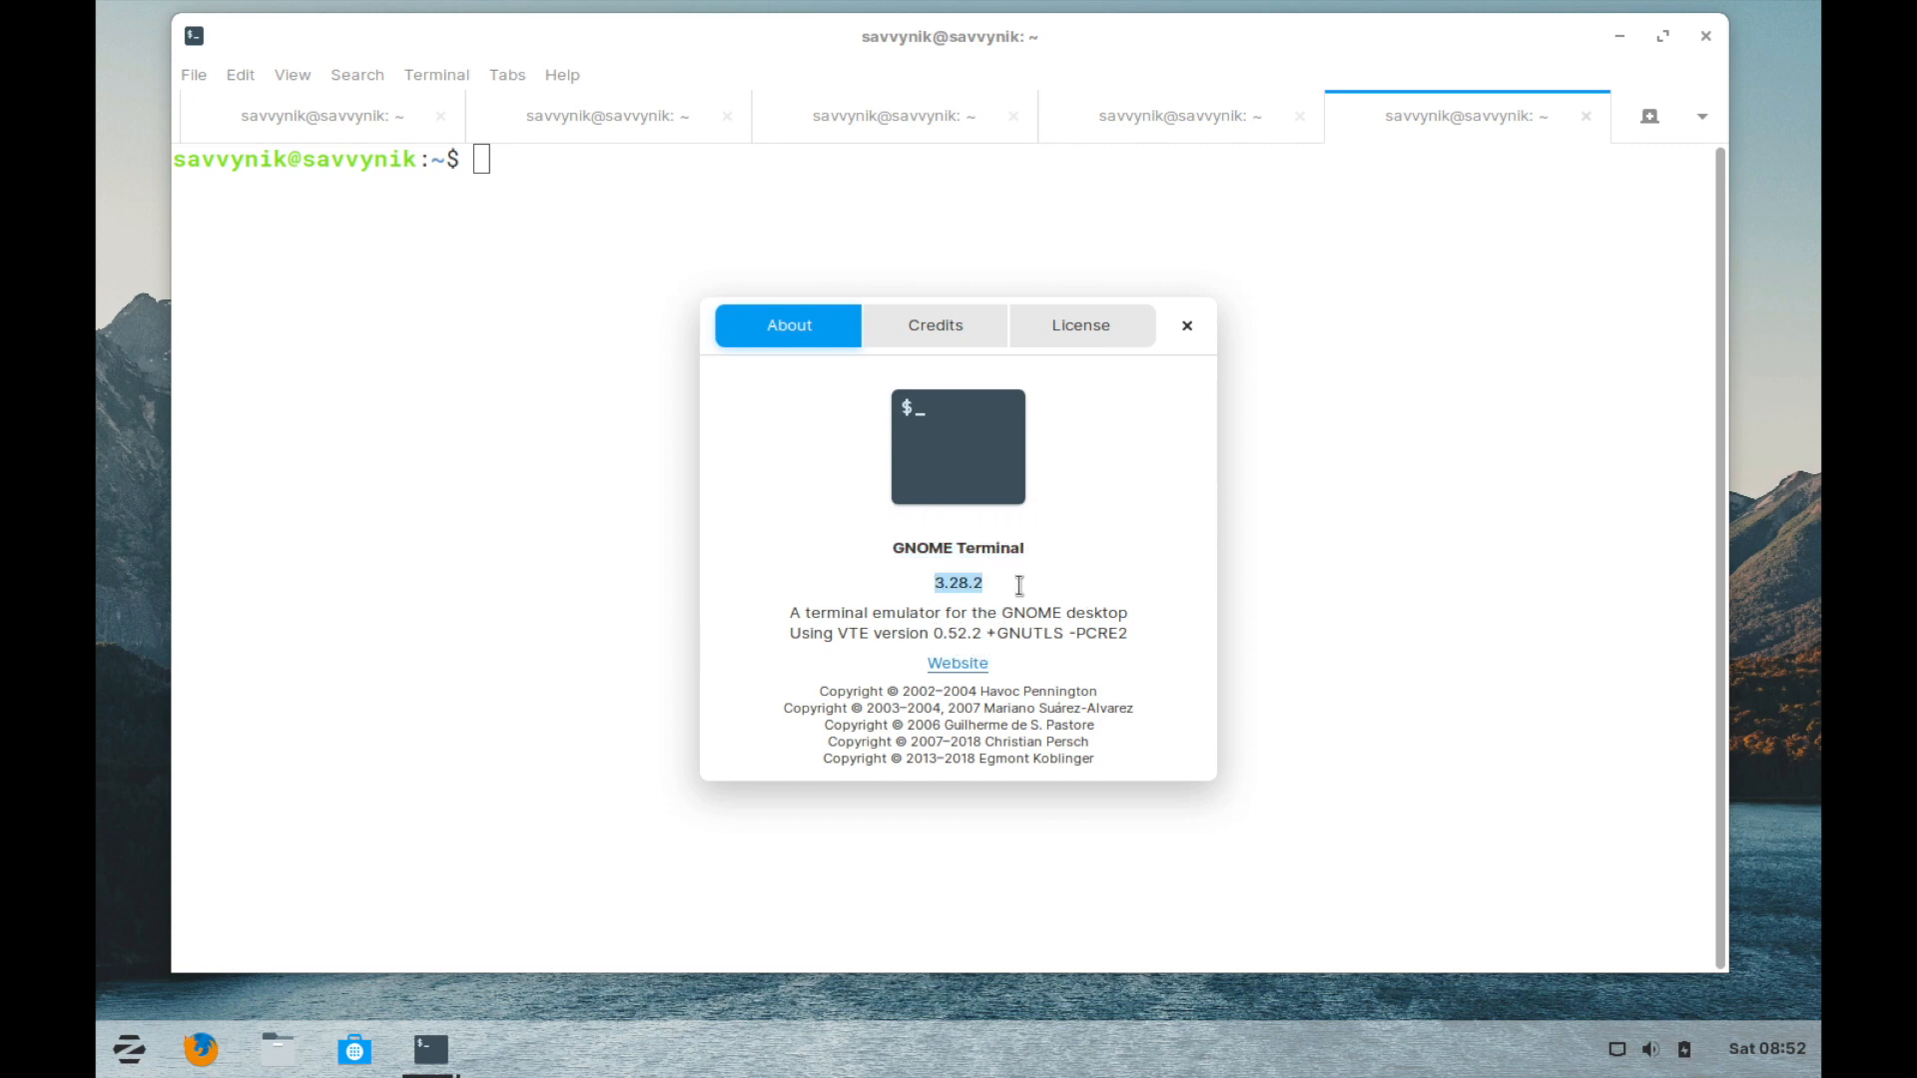
{"action": "left_click", "coordinate": [957, 583]}
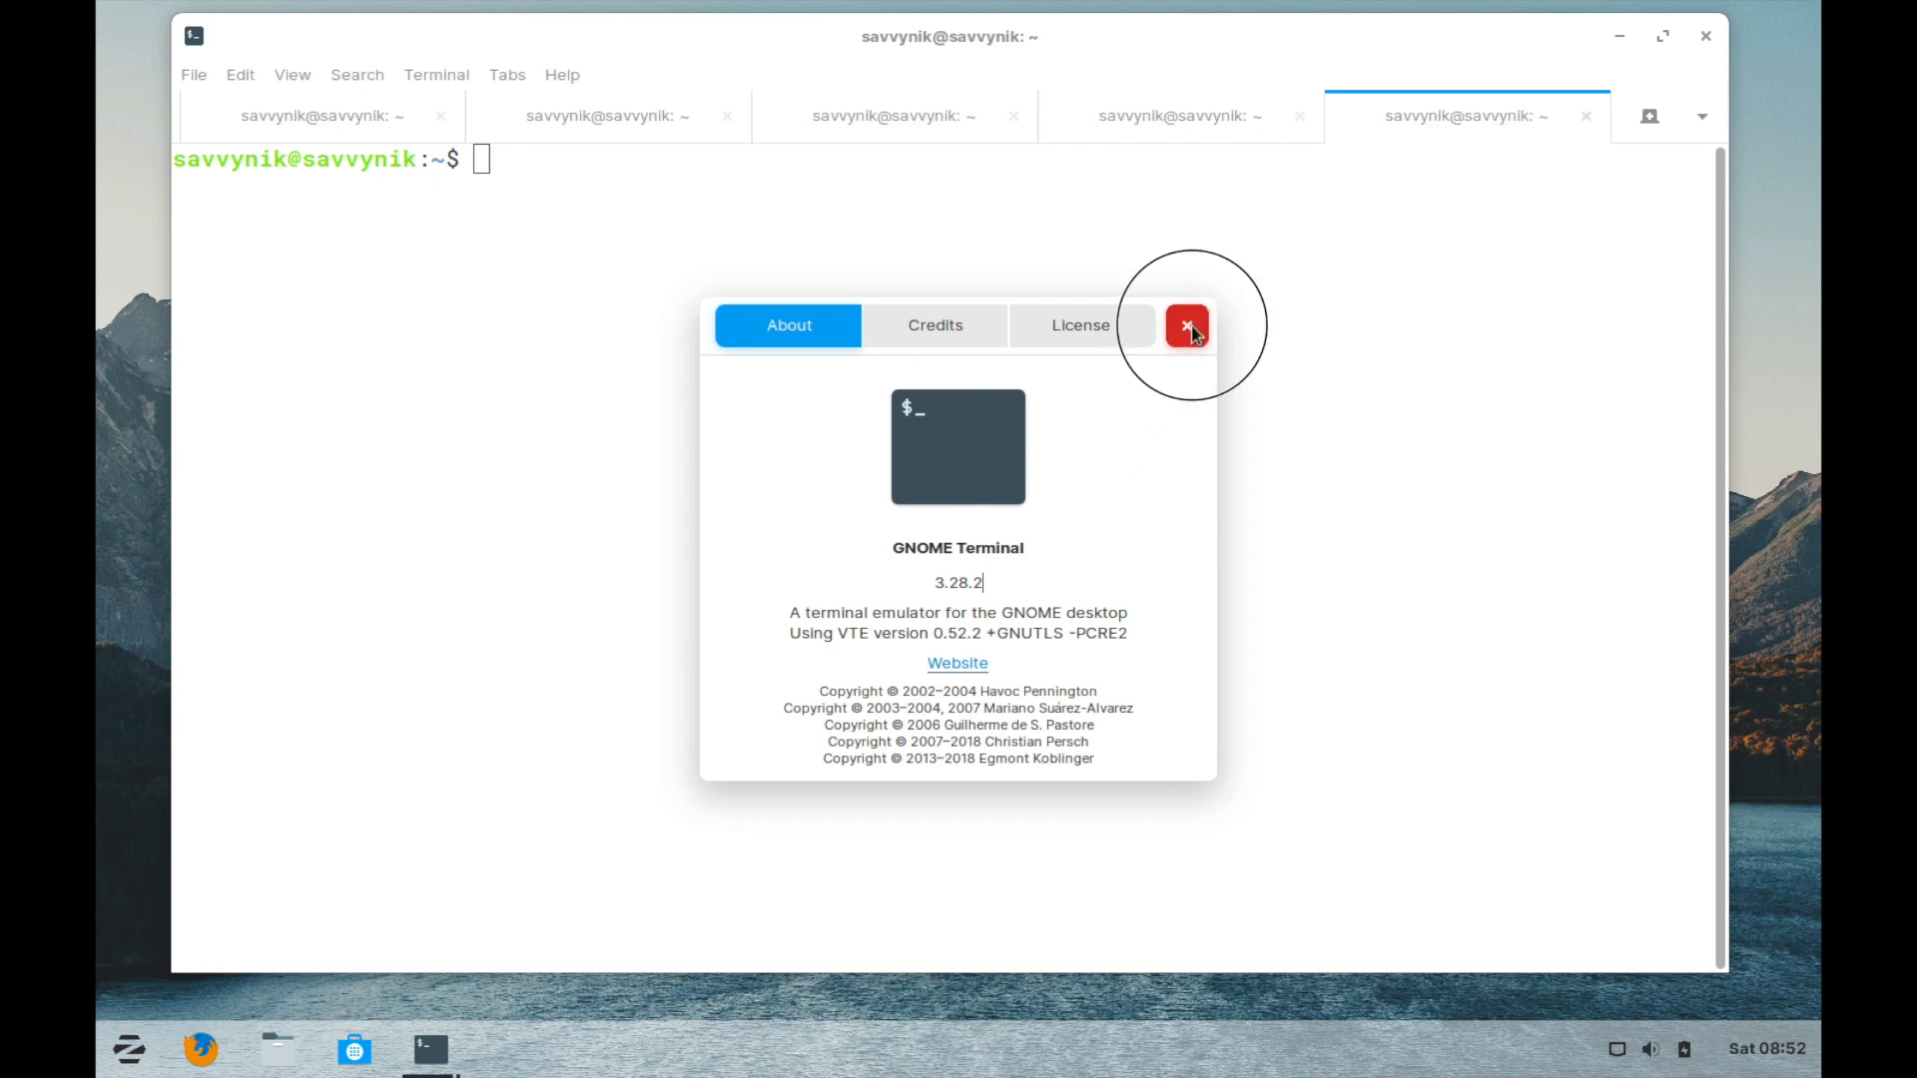
{"action": "left_click", "coordinate": [1184, 325]}
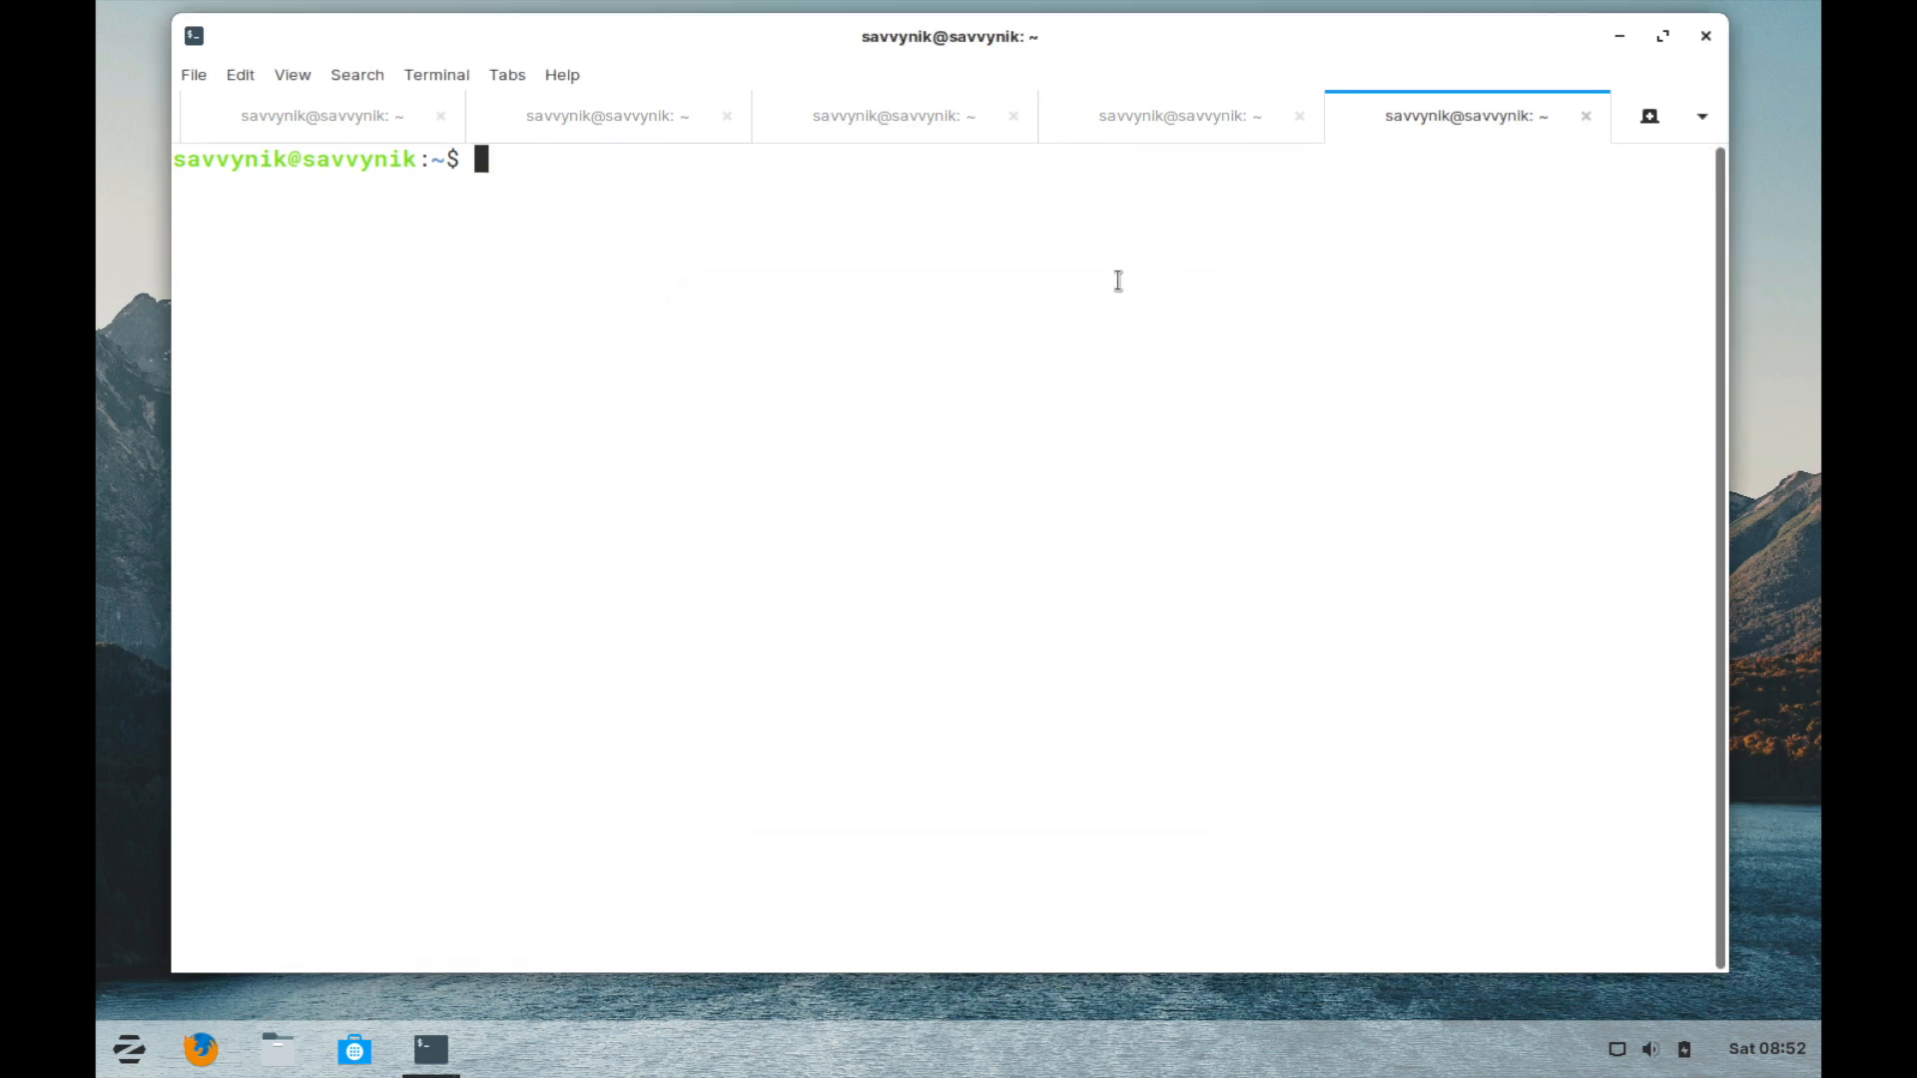
- Run 'ls -al' to list the home directory in detail, hidden files included
{"action": "type", "text": "ls -al"}
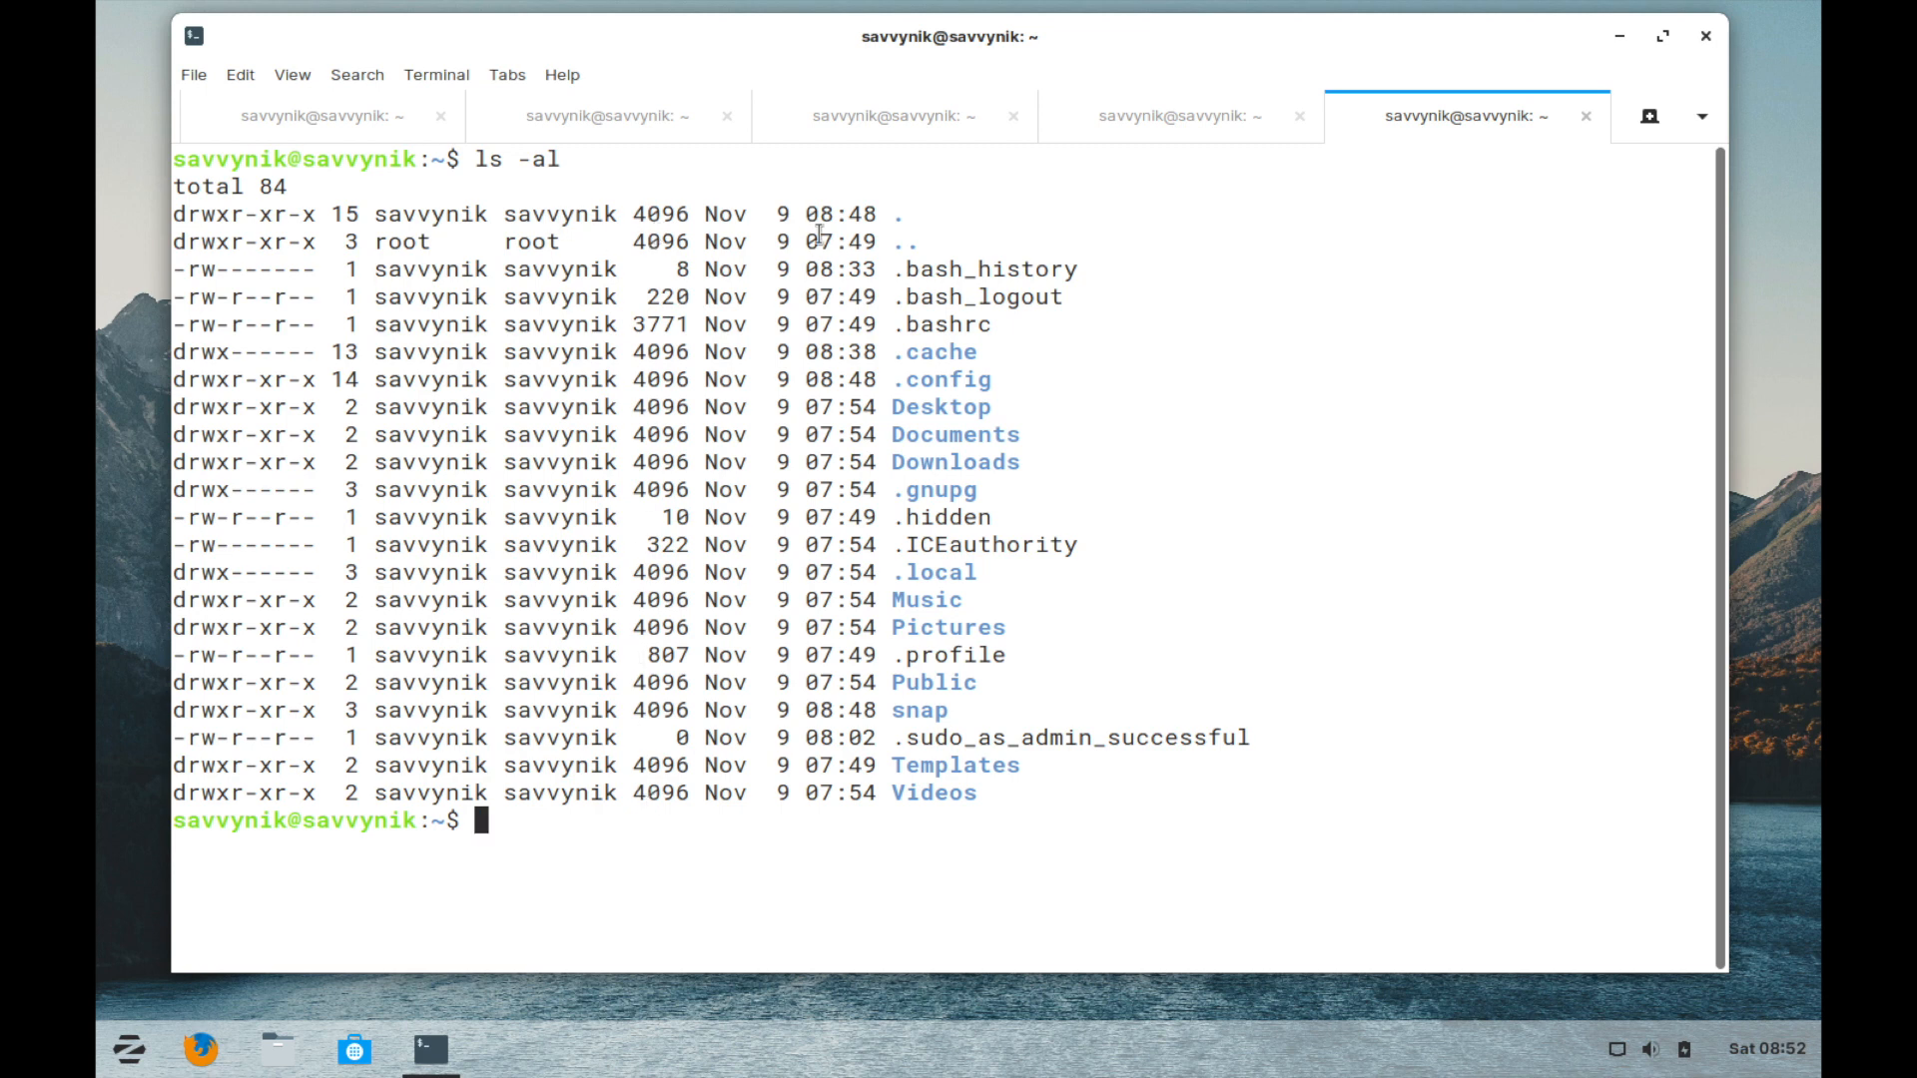
{"action": "mouse_move", "coordinate": [479, 617]}
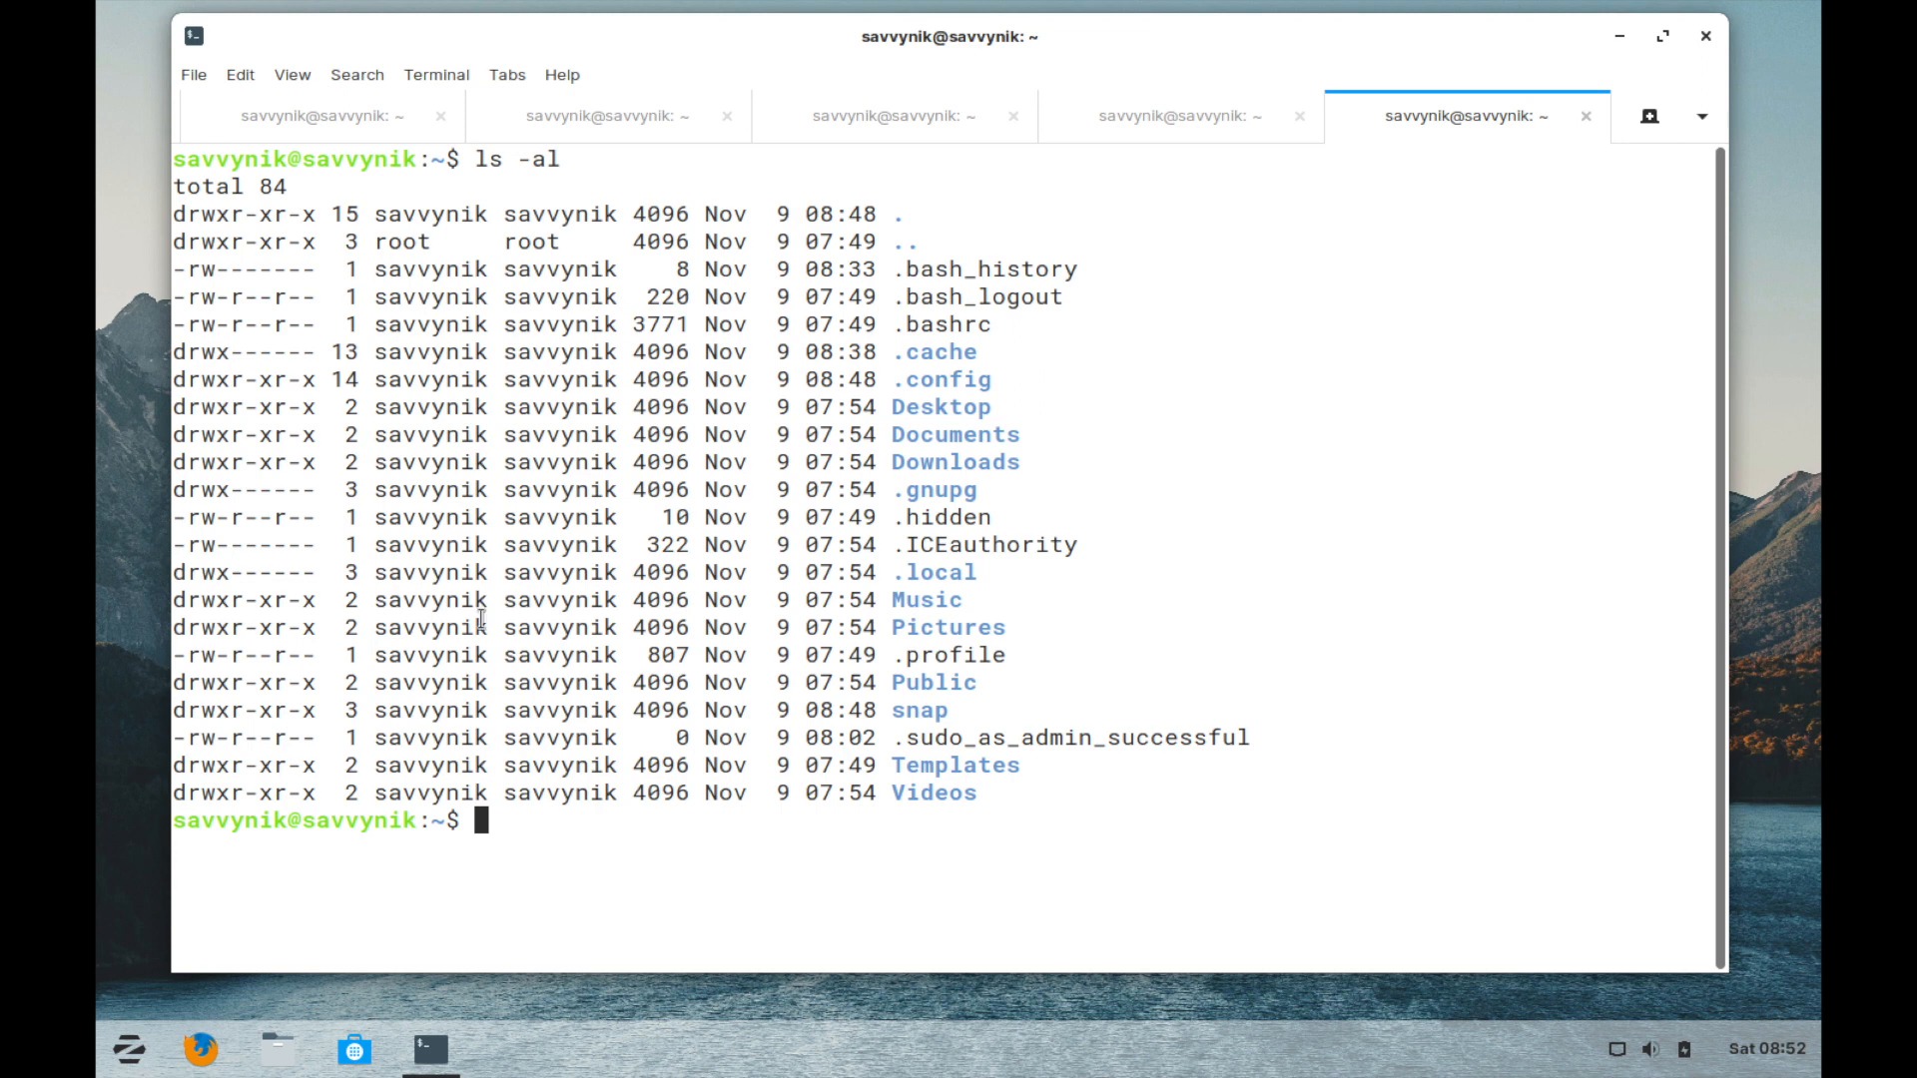
{"action": "double_click", "coordinate": [243, 820]}
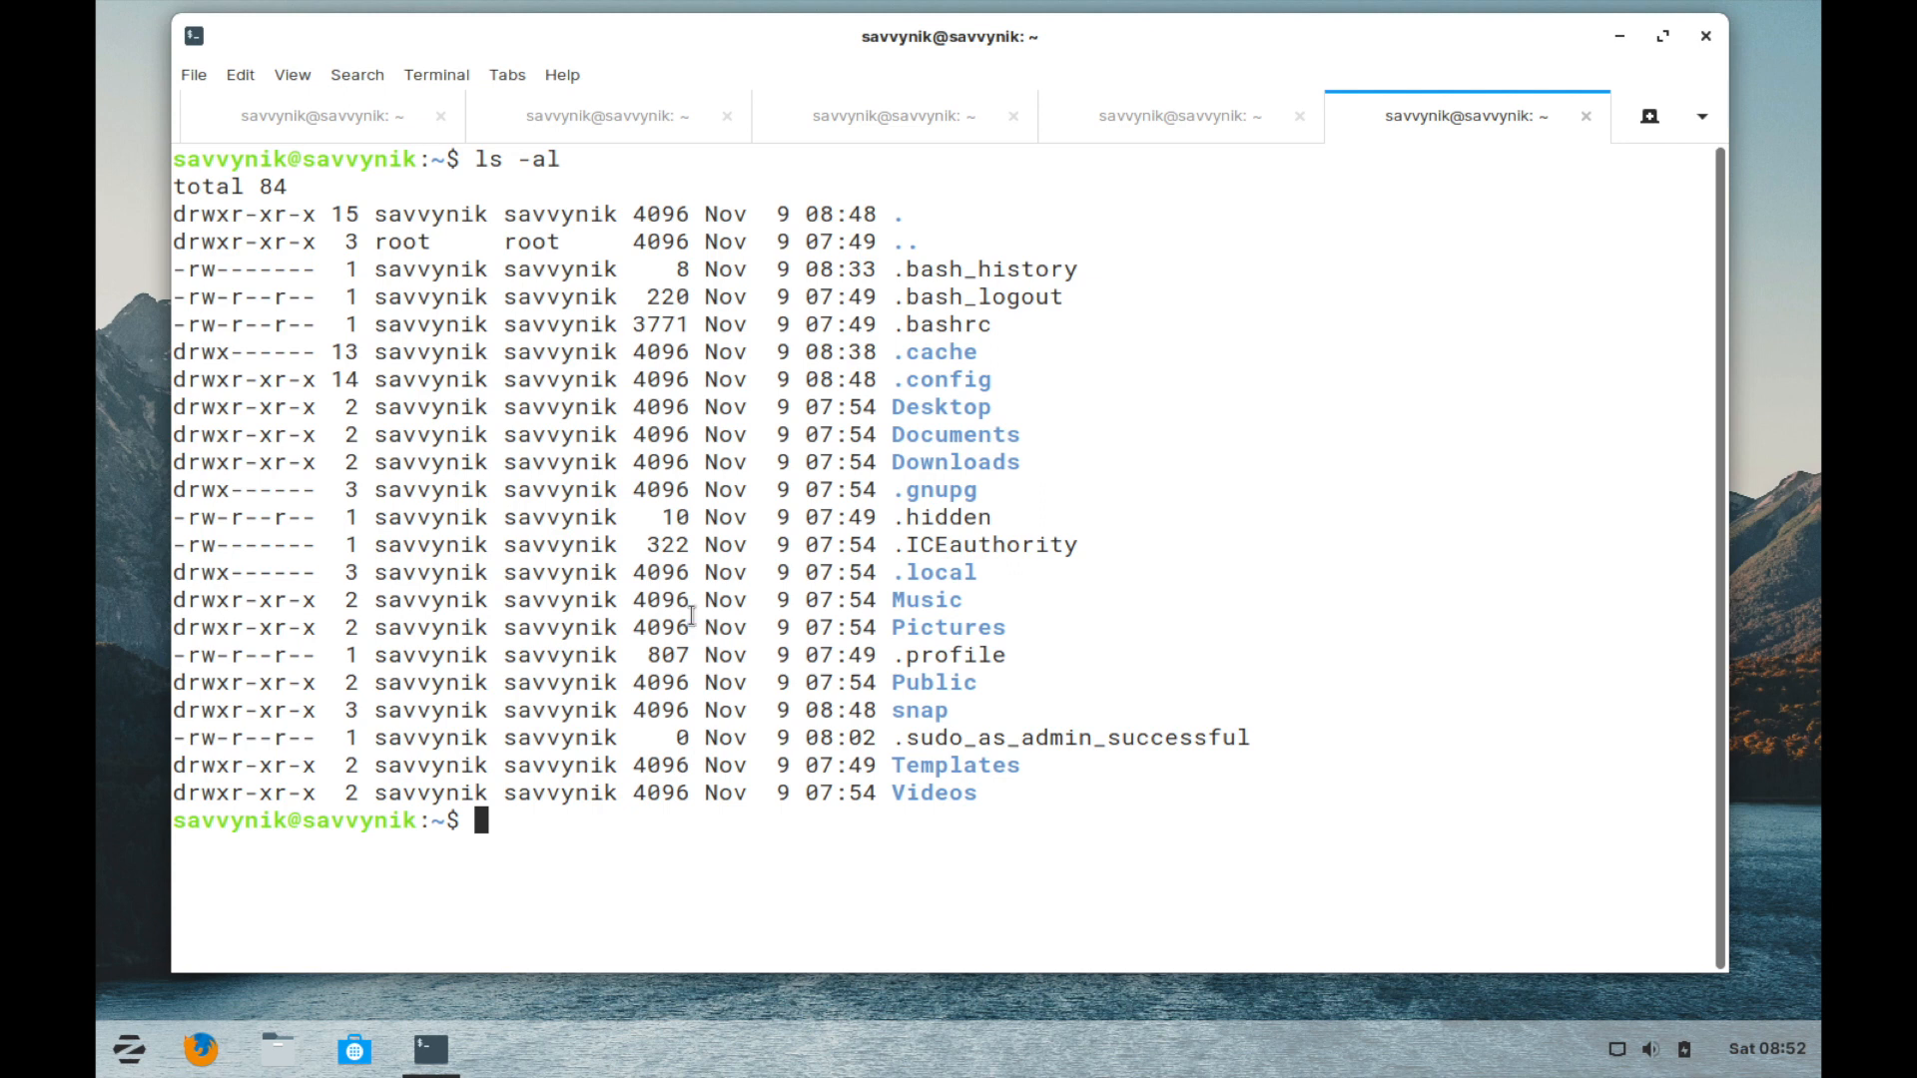
- Change to Desktop, create FileOnDesktop with vi containing 'Test', and select its desktop icon
{"action": "type", "text": "cd Desktop/"}
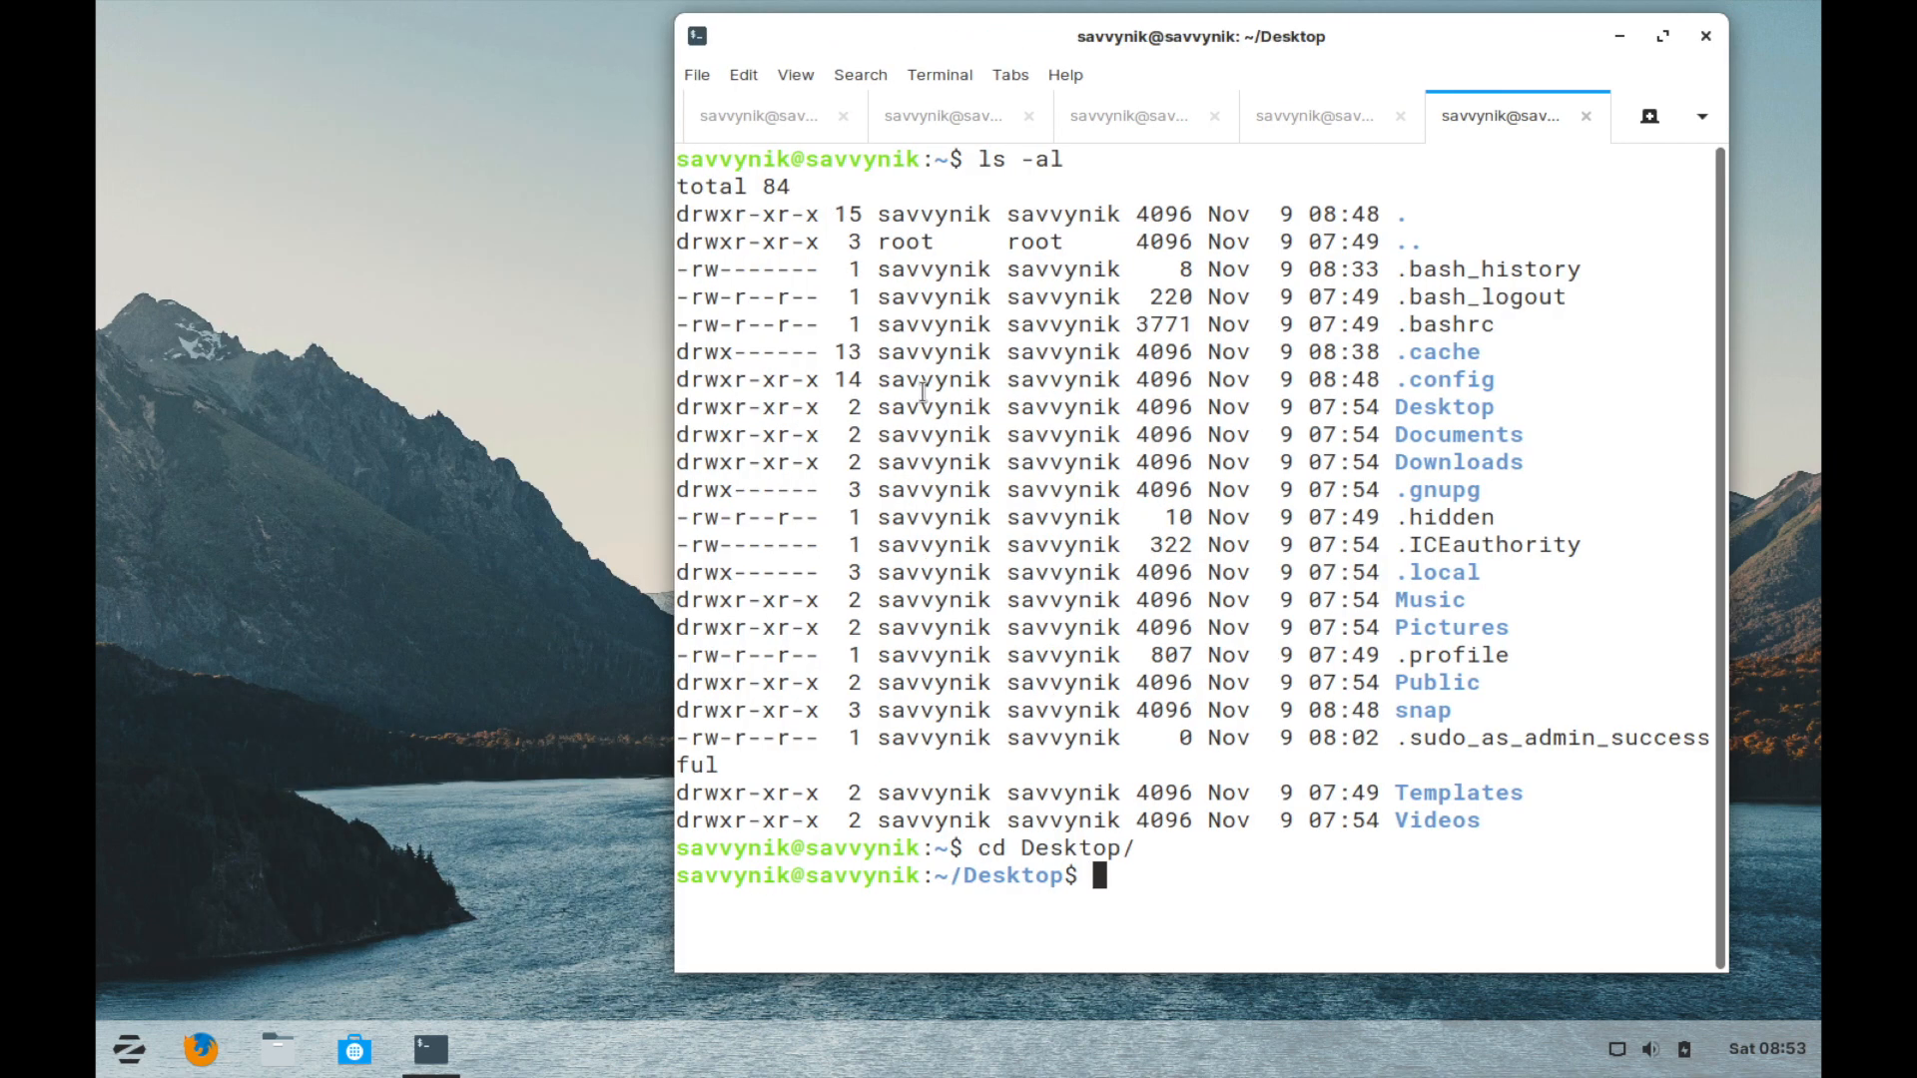
{"action": "type", "text": "vi"}
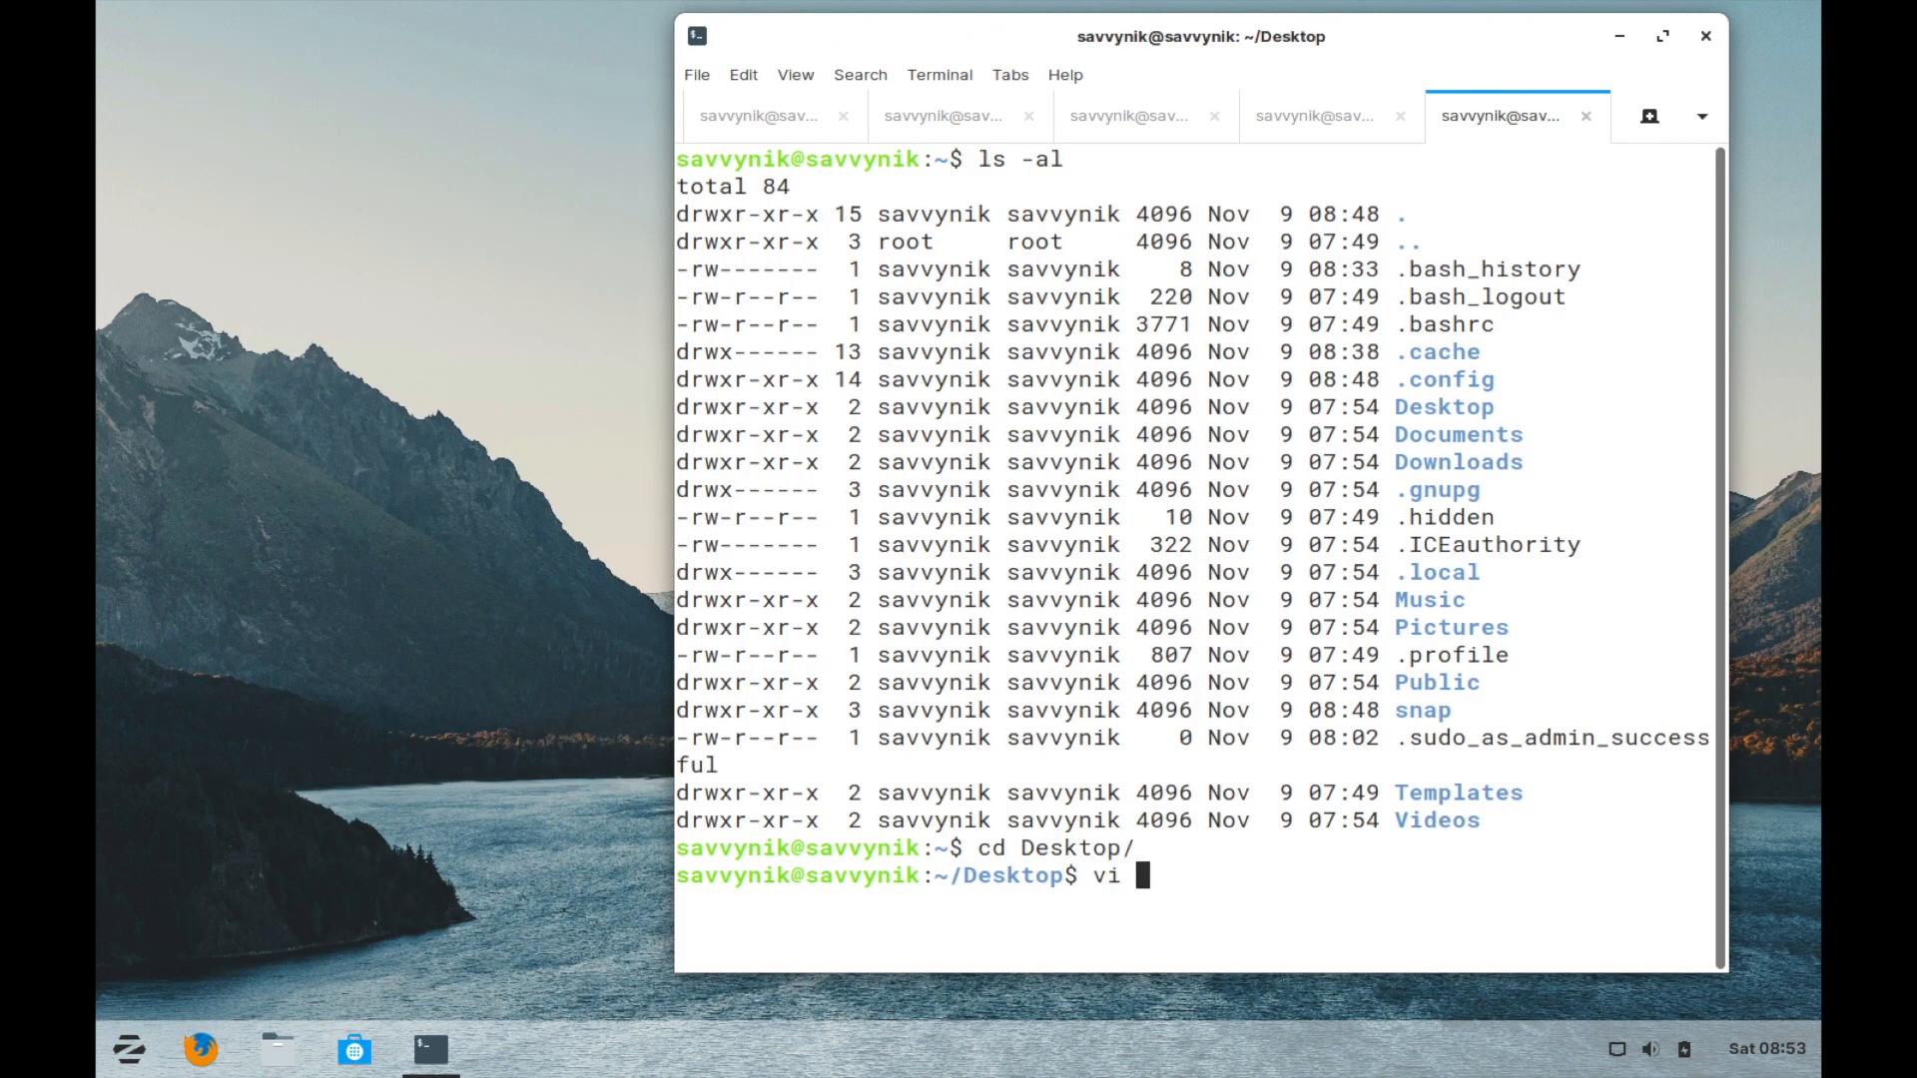
{"action": "type", "text": "Fileo"}
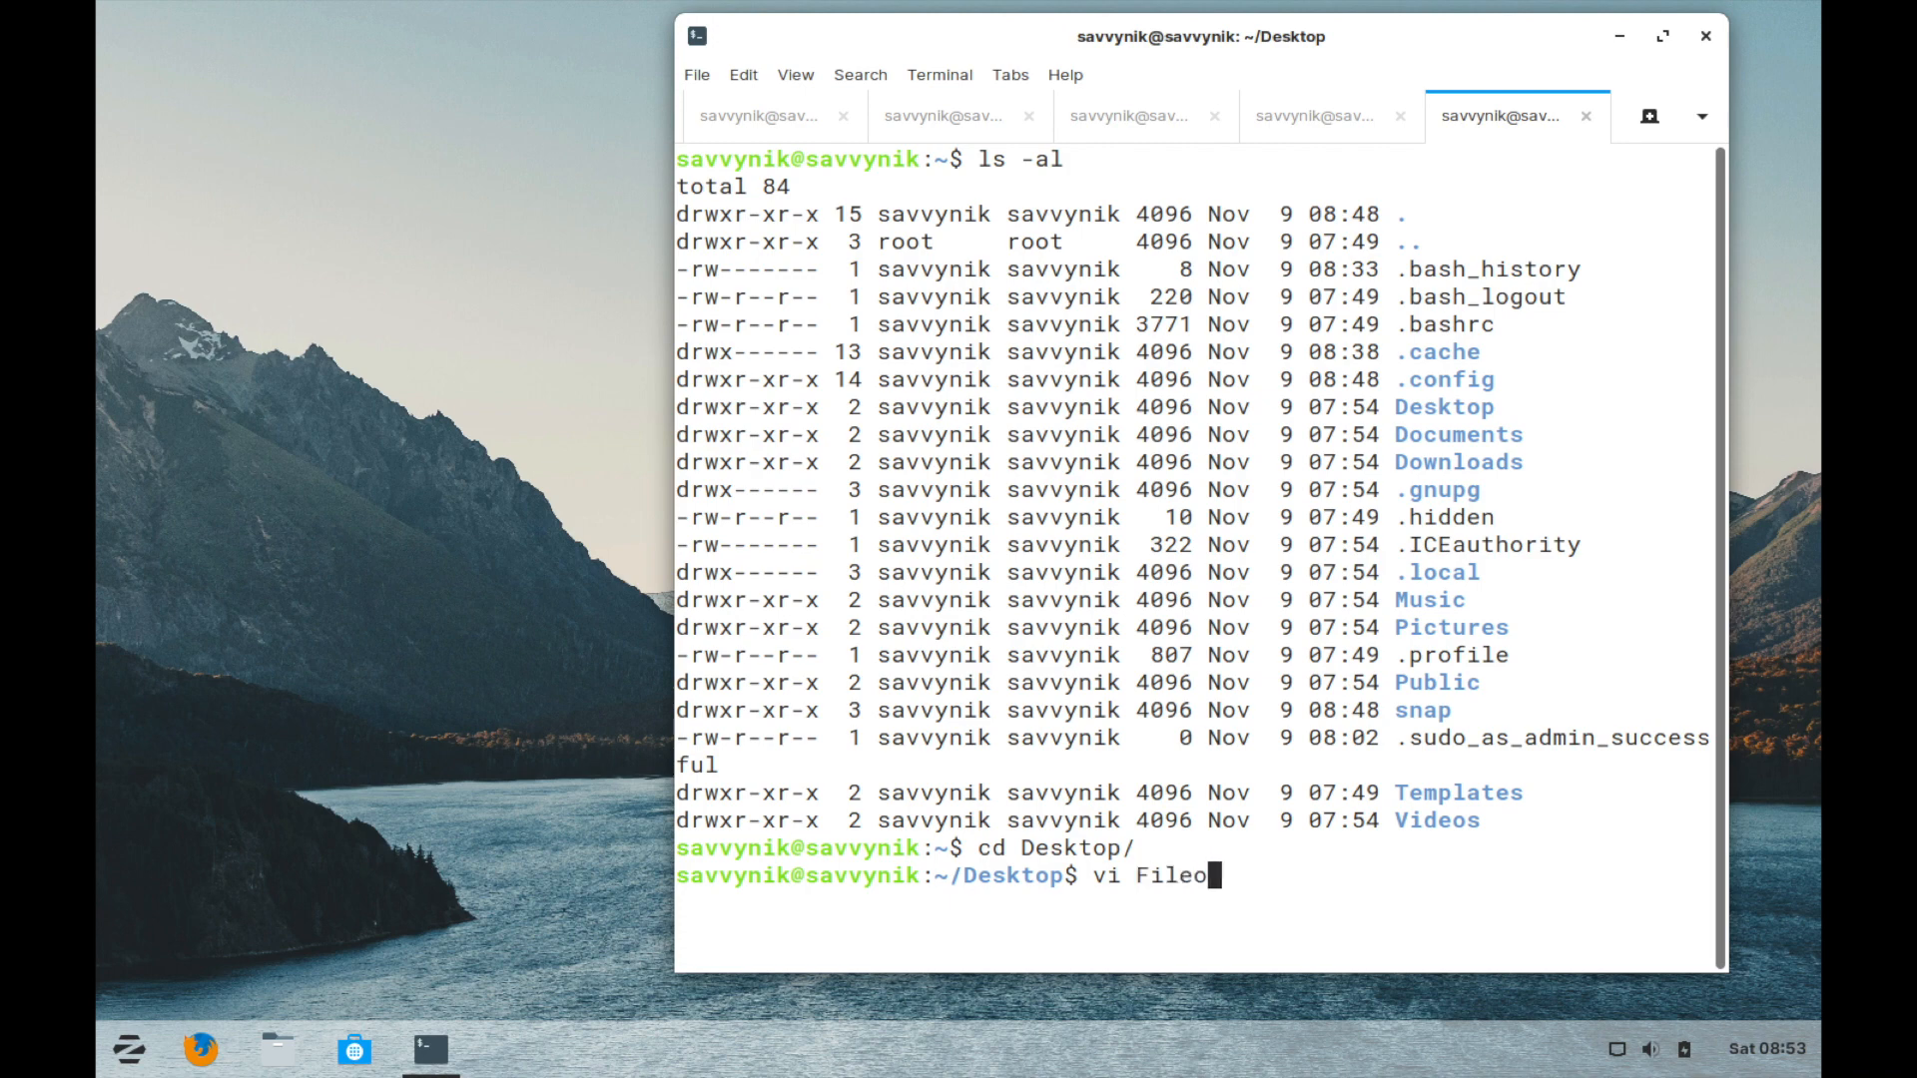
{"action": "type", "text": "nDesktop"}
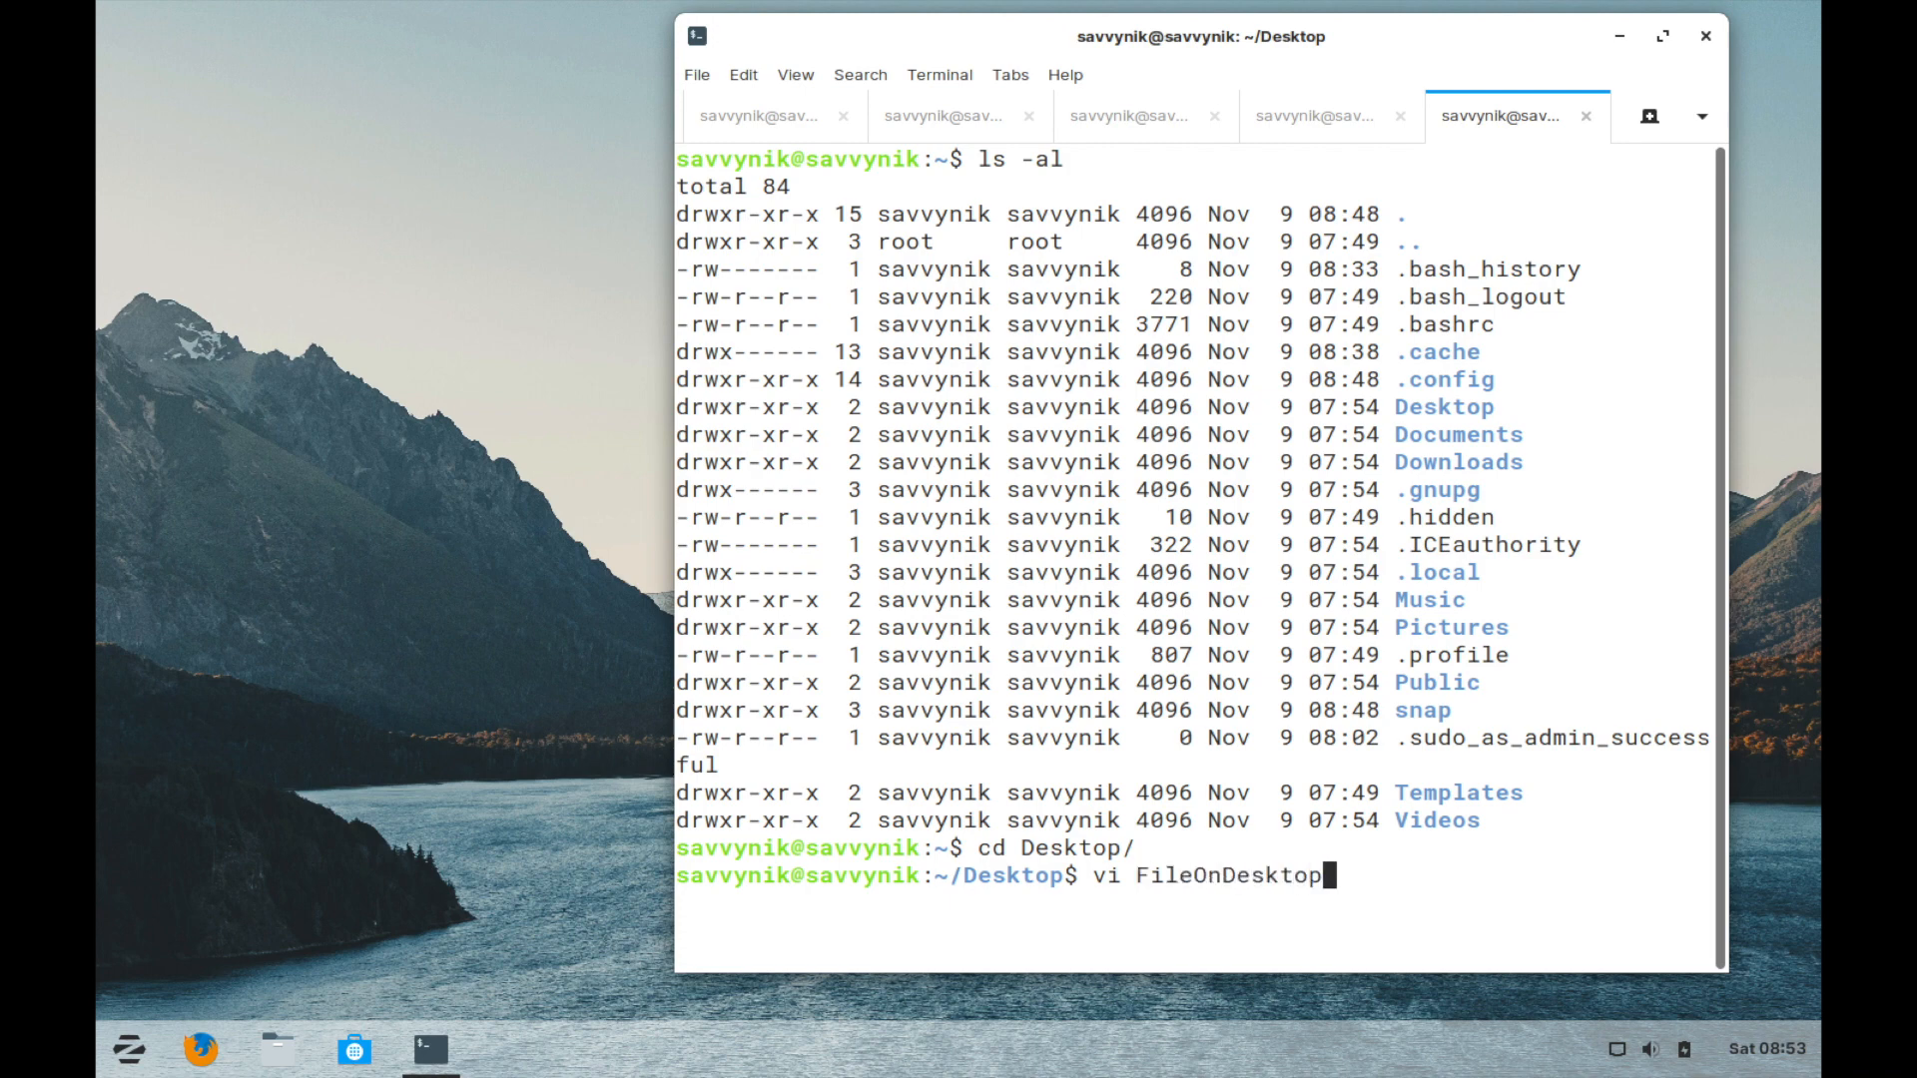
{"action": "key", "text": "Return"}
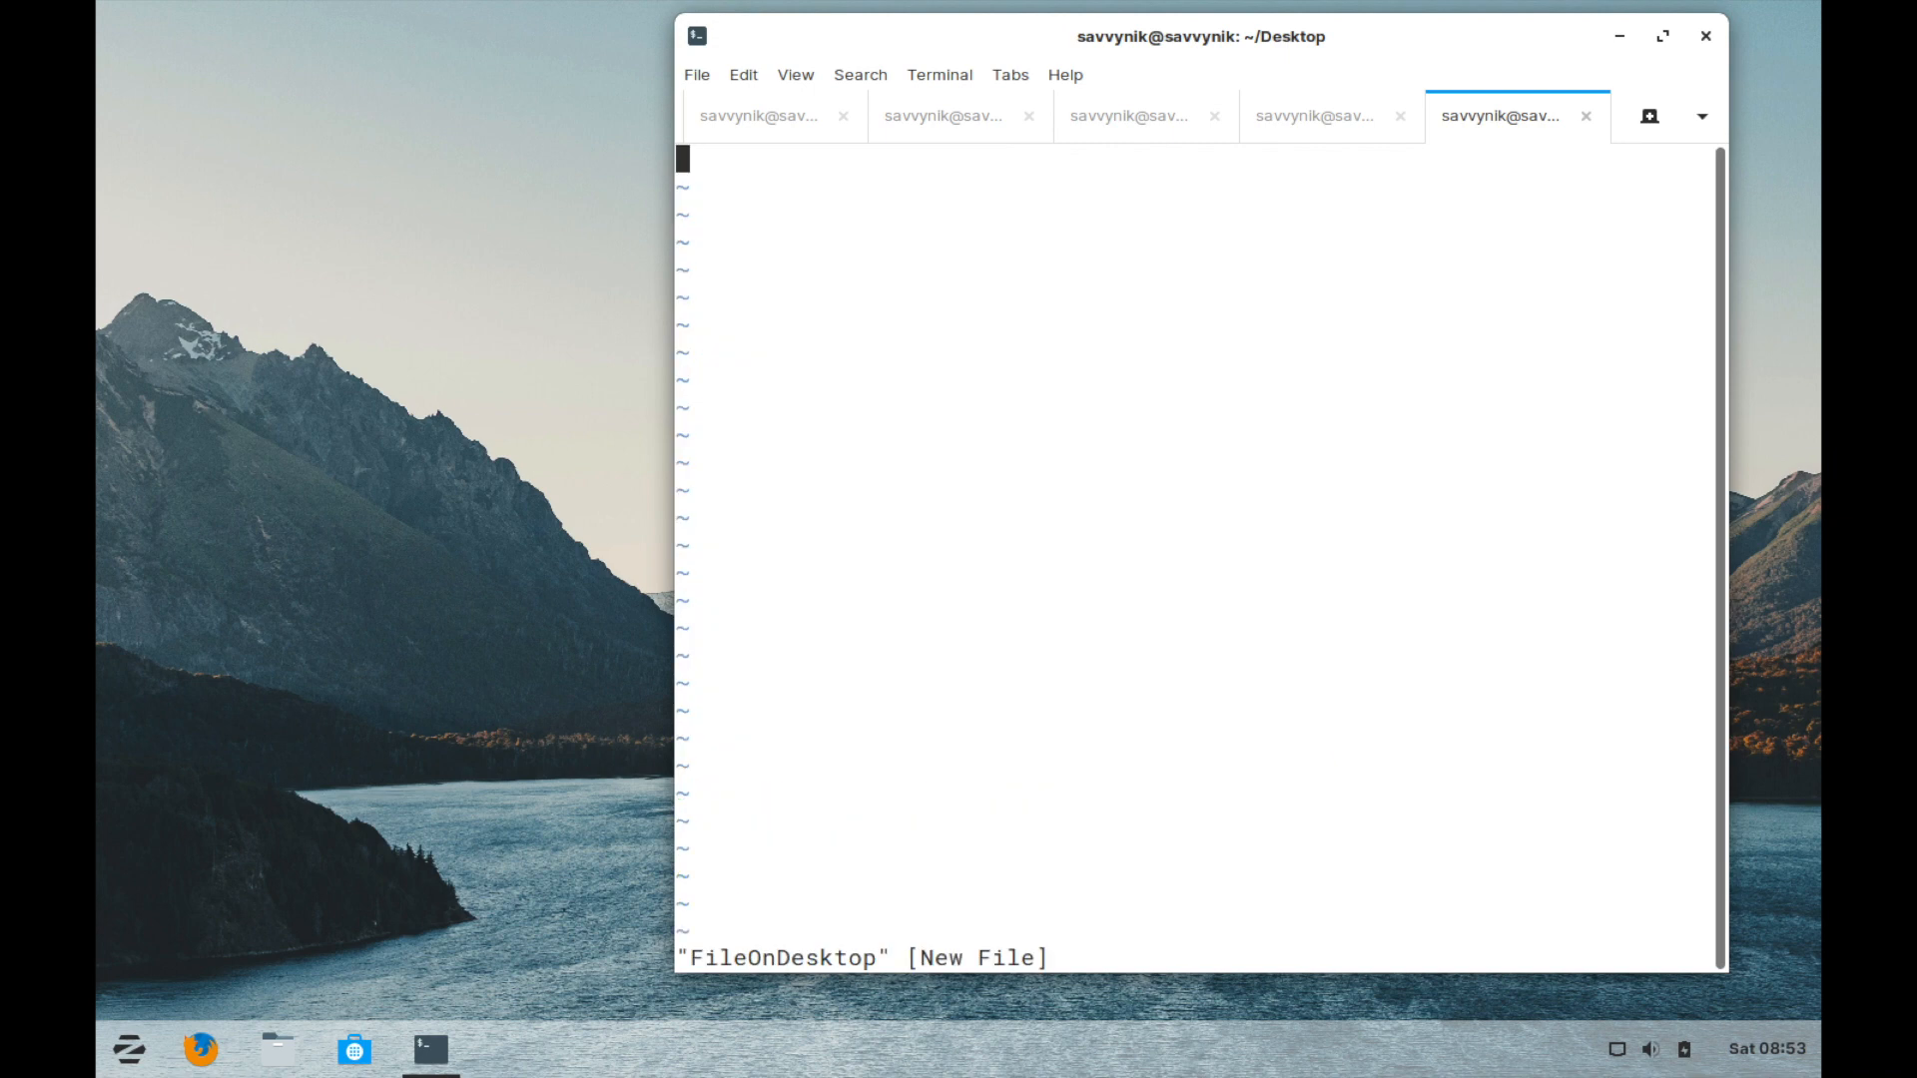
{"action": "type", "text": "Test"}
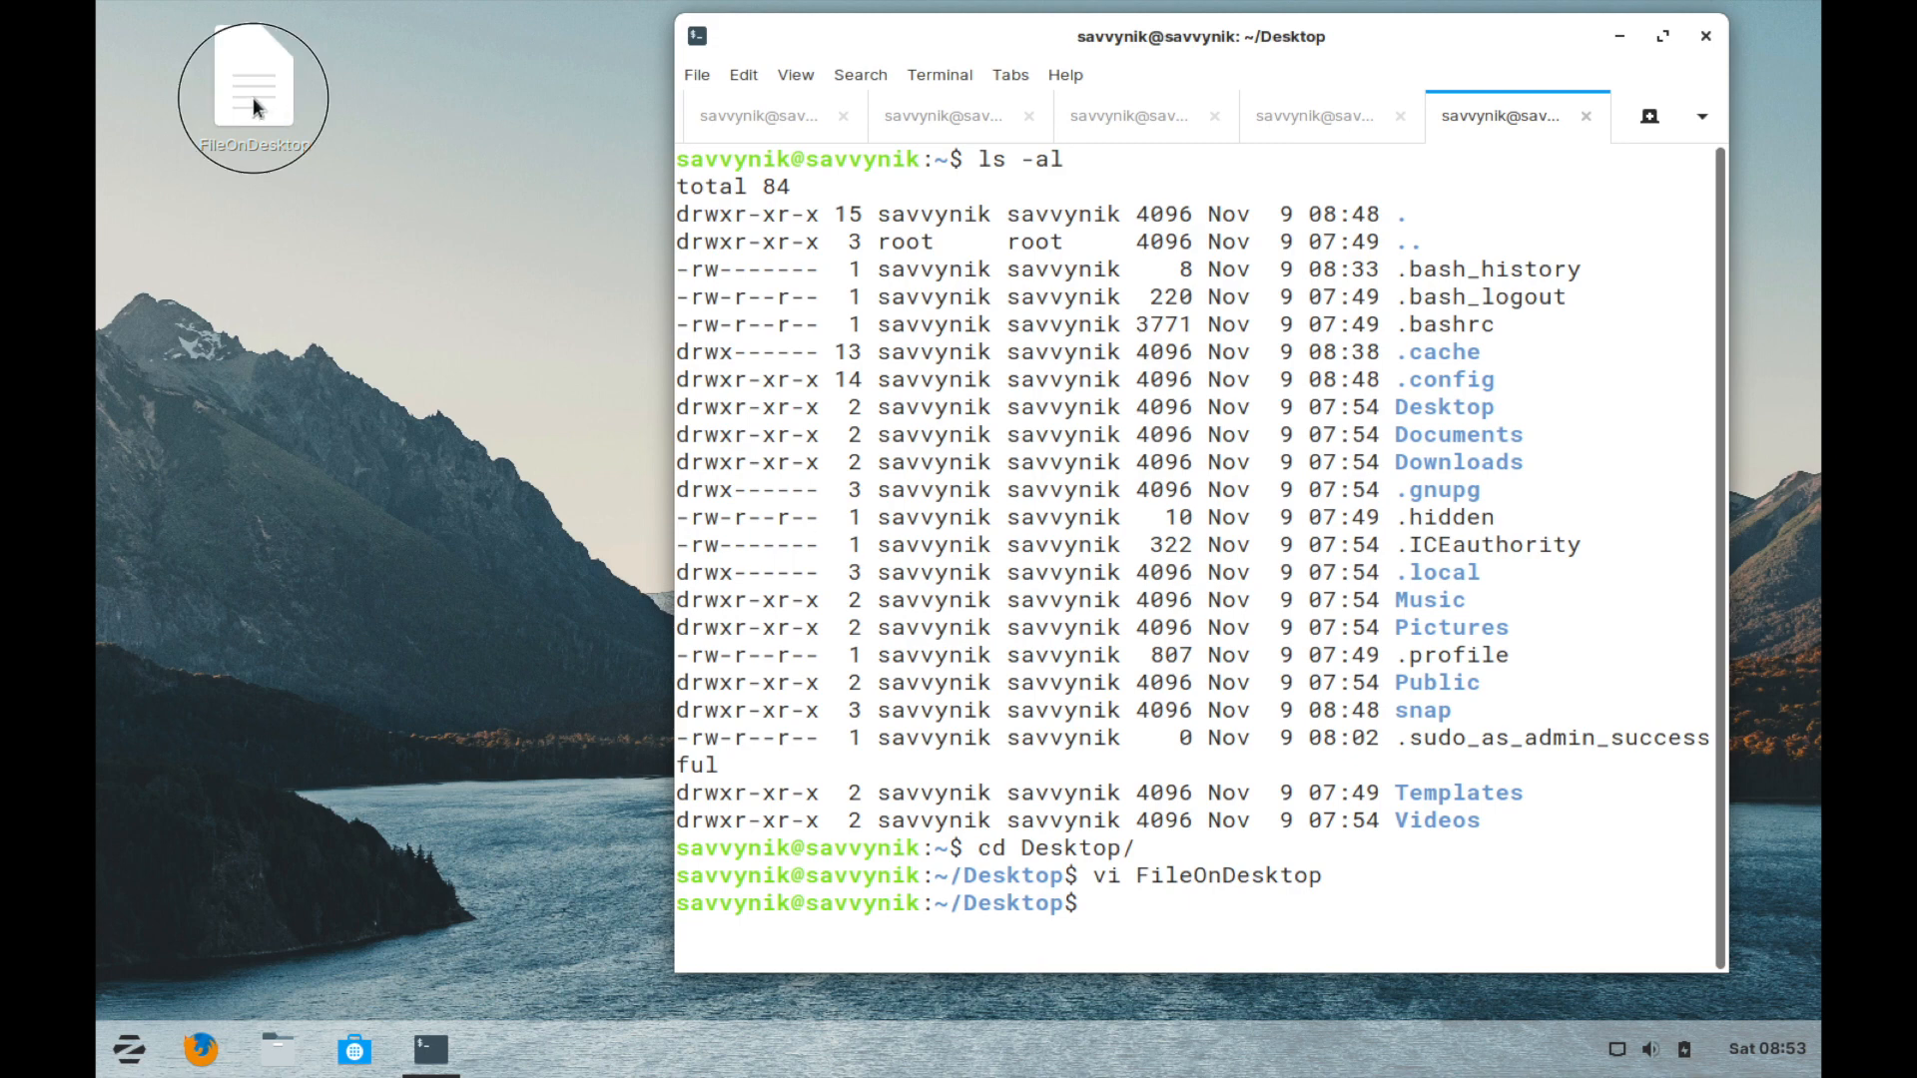
{"action": "left_click", "coordinate": [253, 86]}
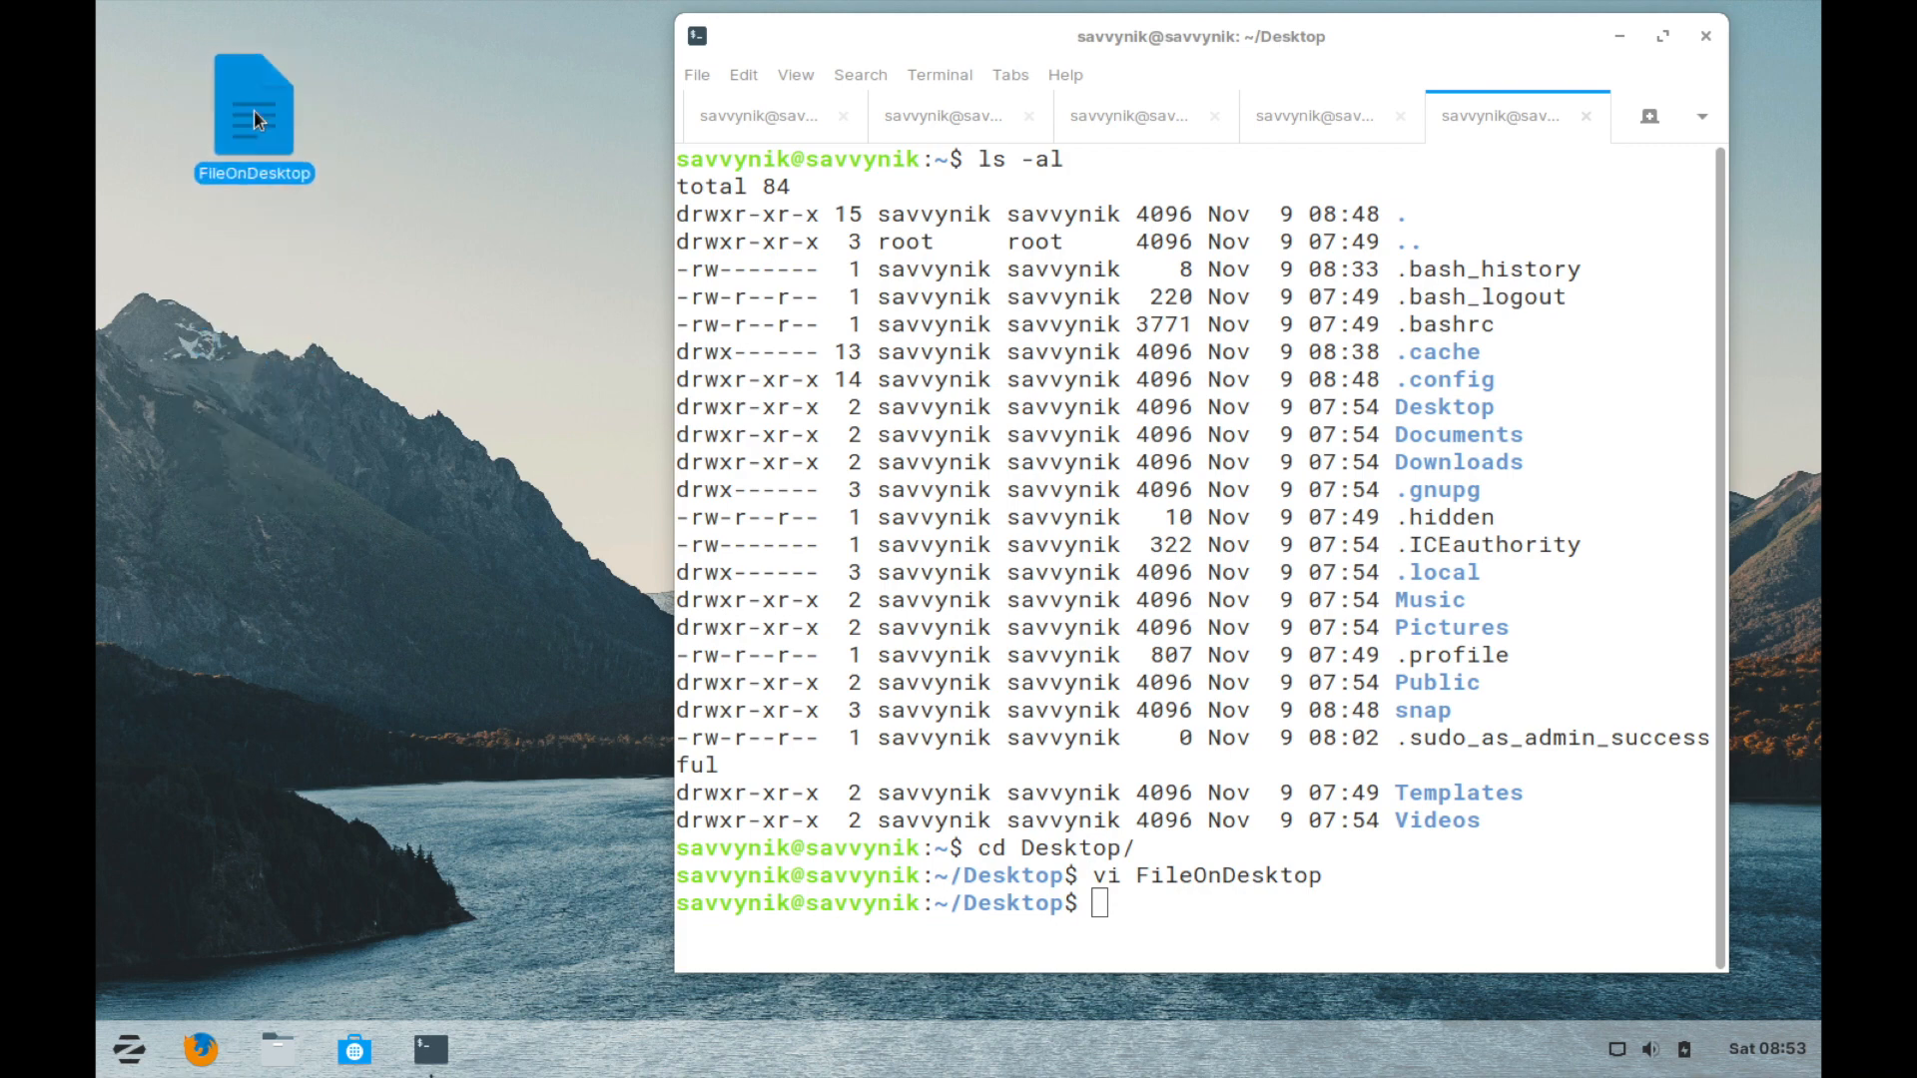
{"action": "mouse_move", "coordinate": [248, 236]}
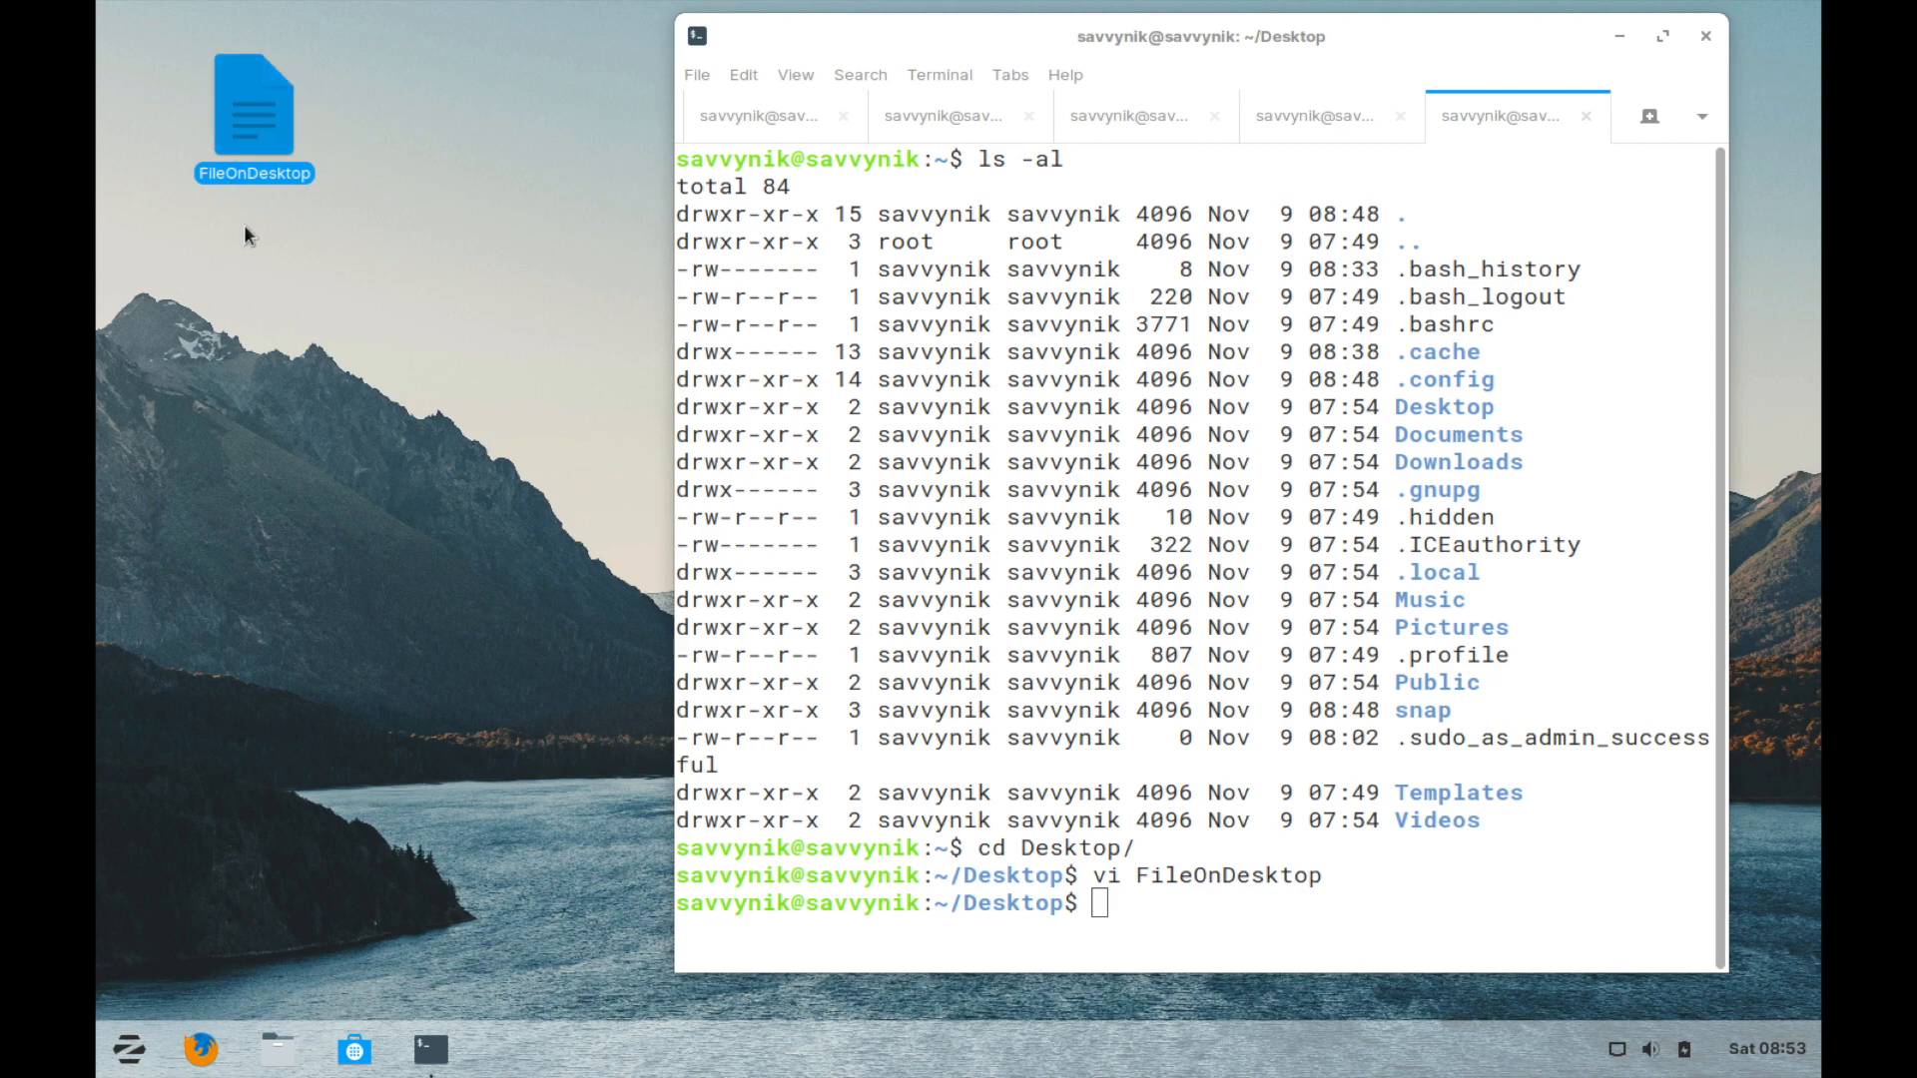
{"action": "mouse_move", "coordinate": [402, 214]}
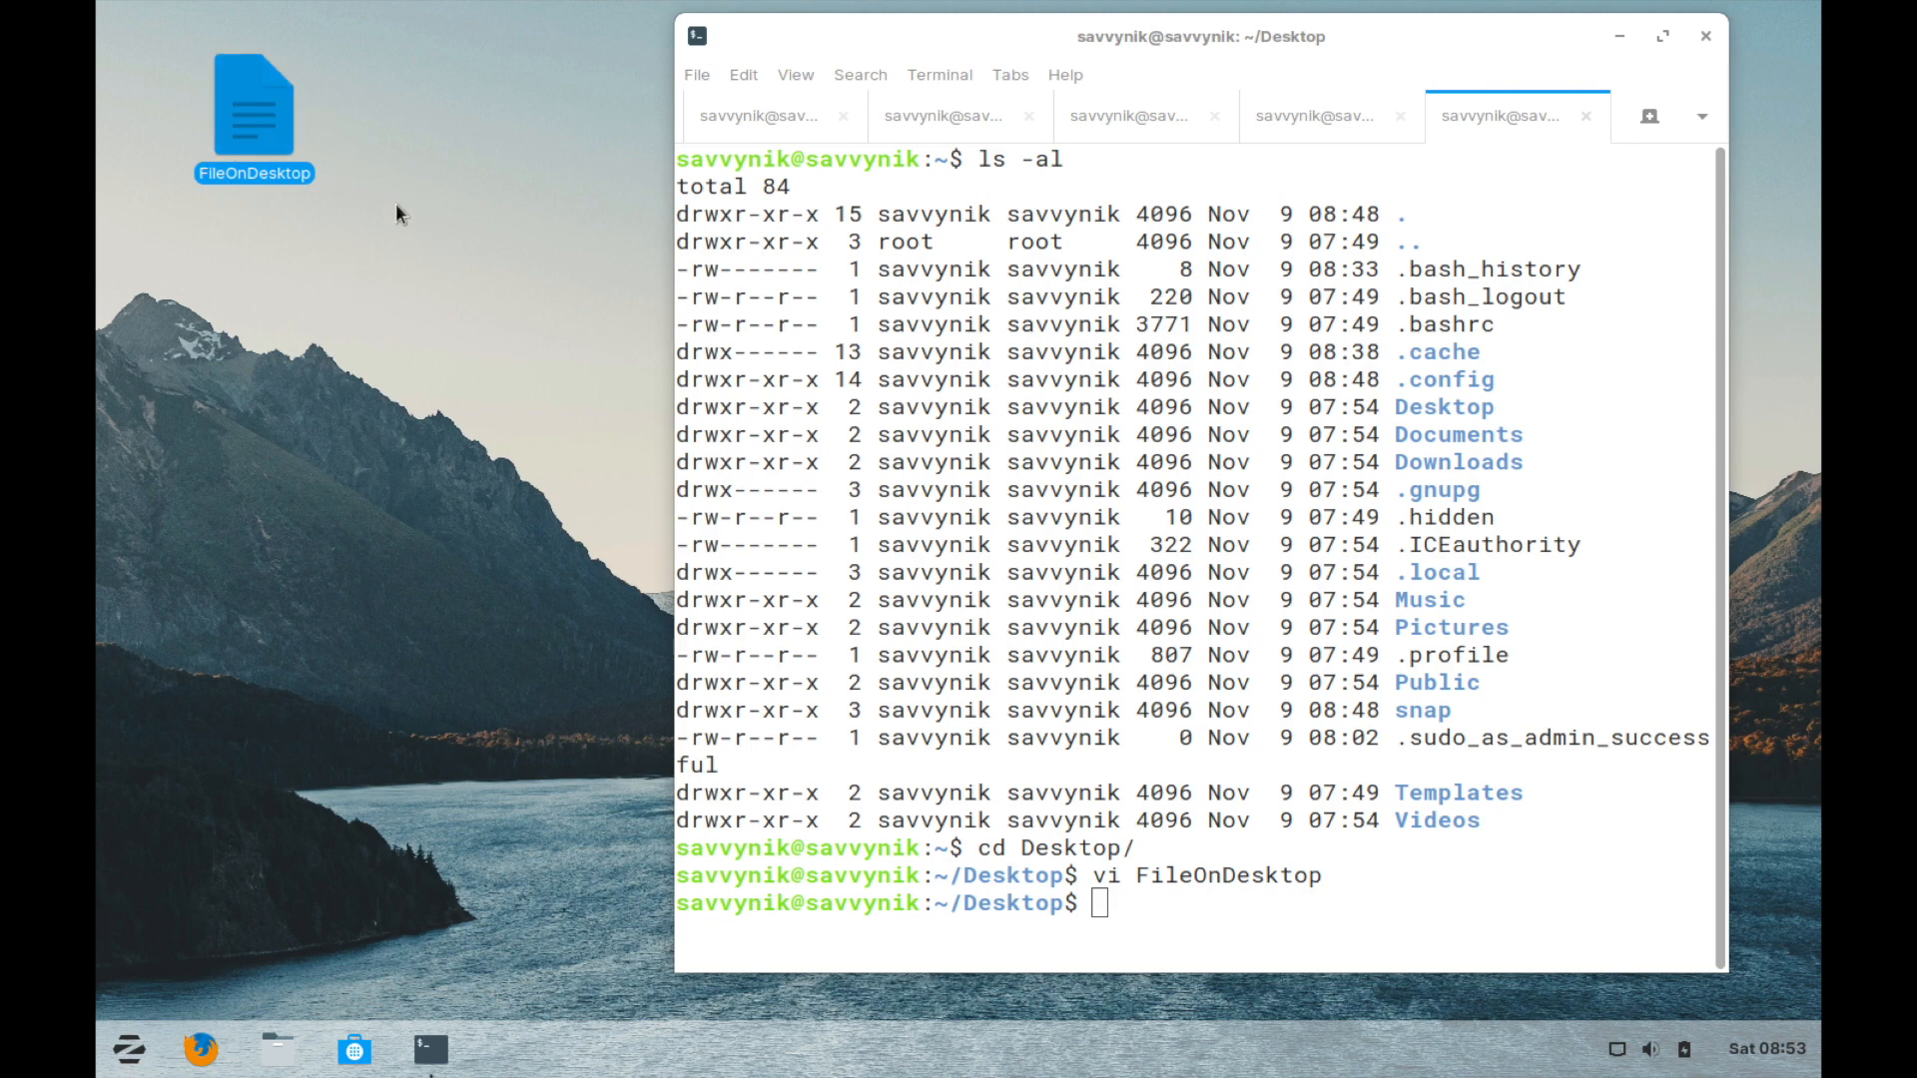
{"action": "mouse_move", "coordinate": [731, 178]}
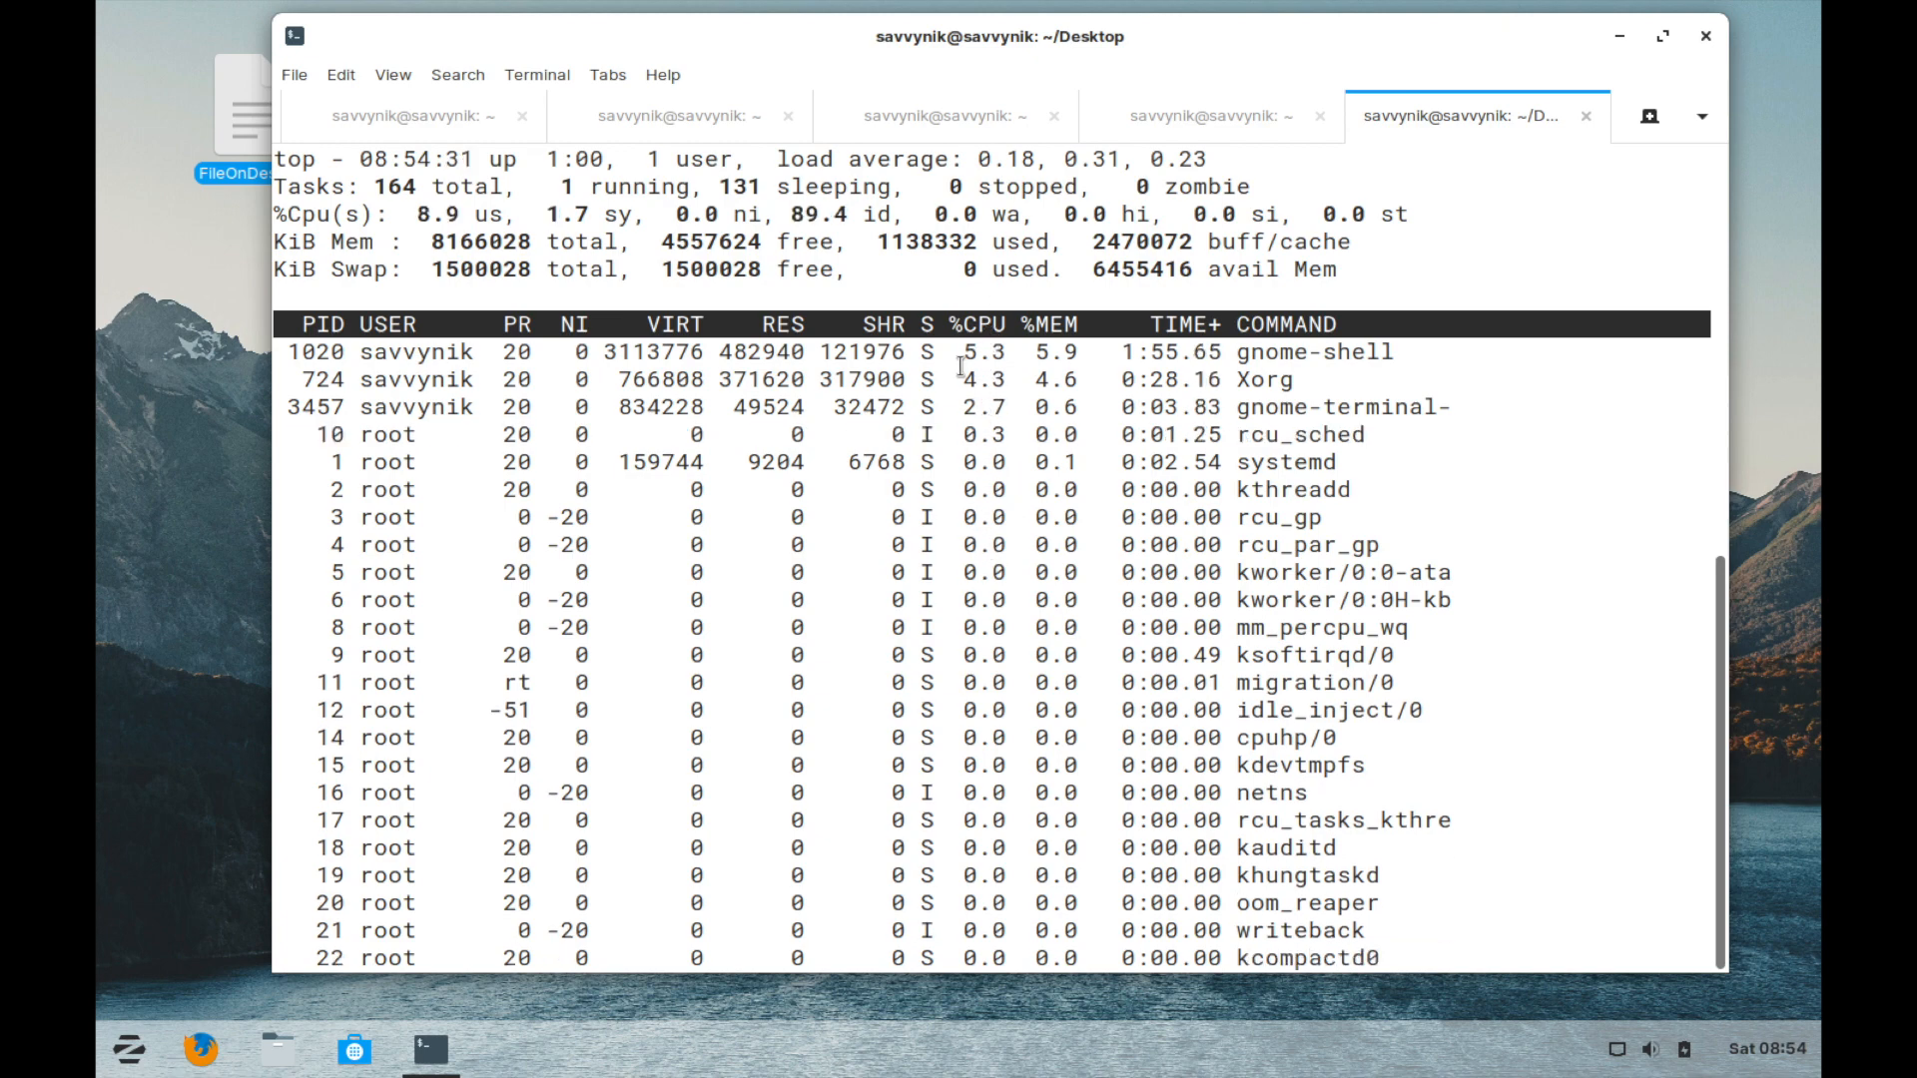
{"action": "mouse_move", "coordinate": [1378, 363]}
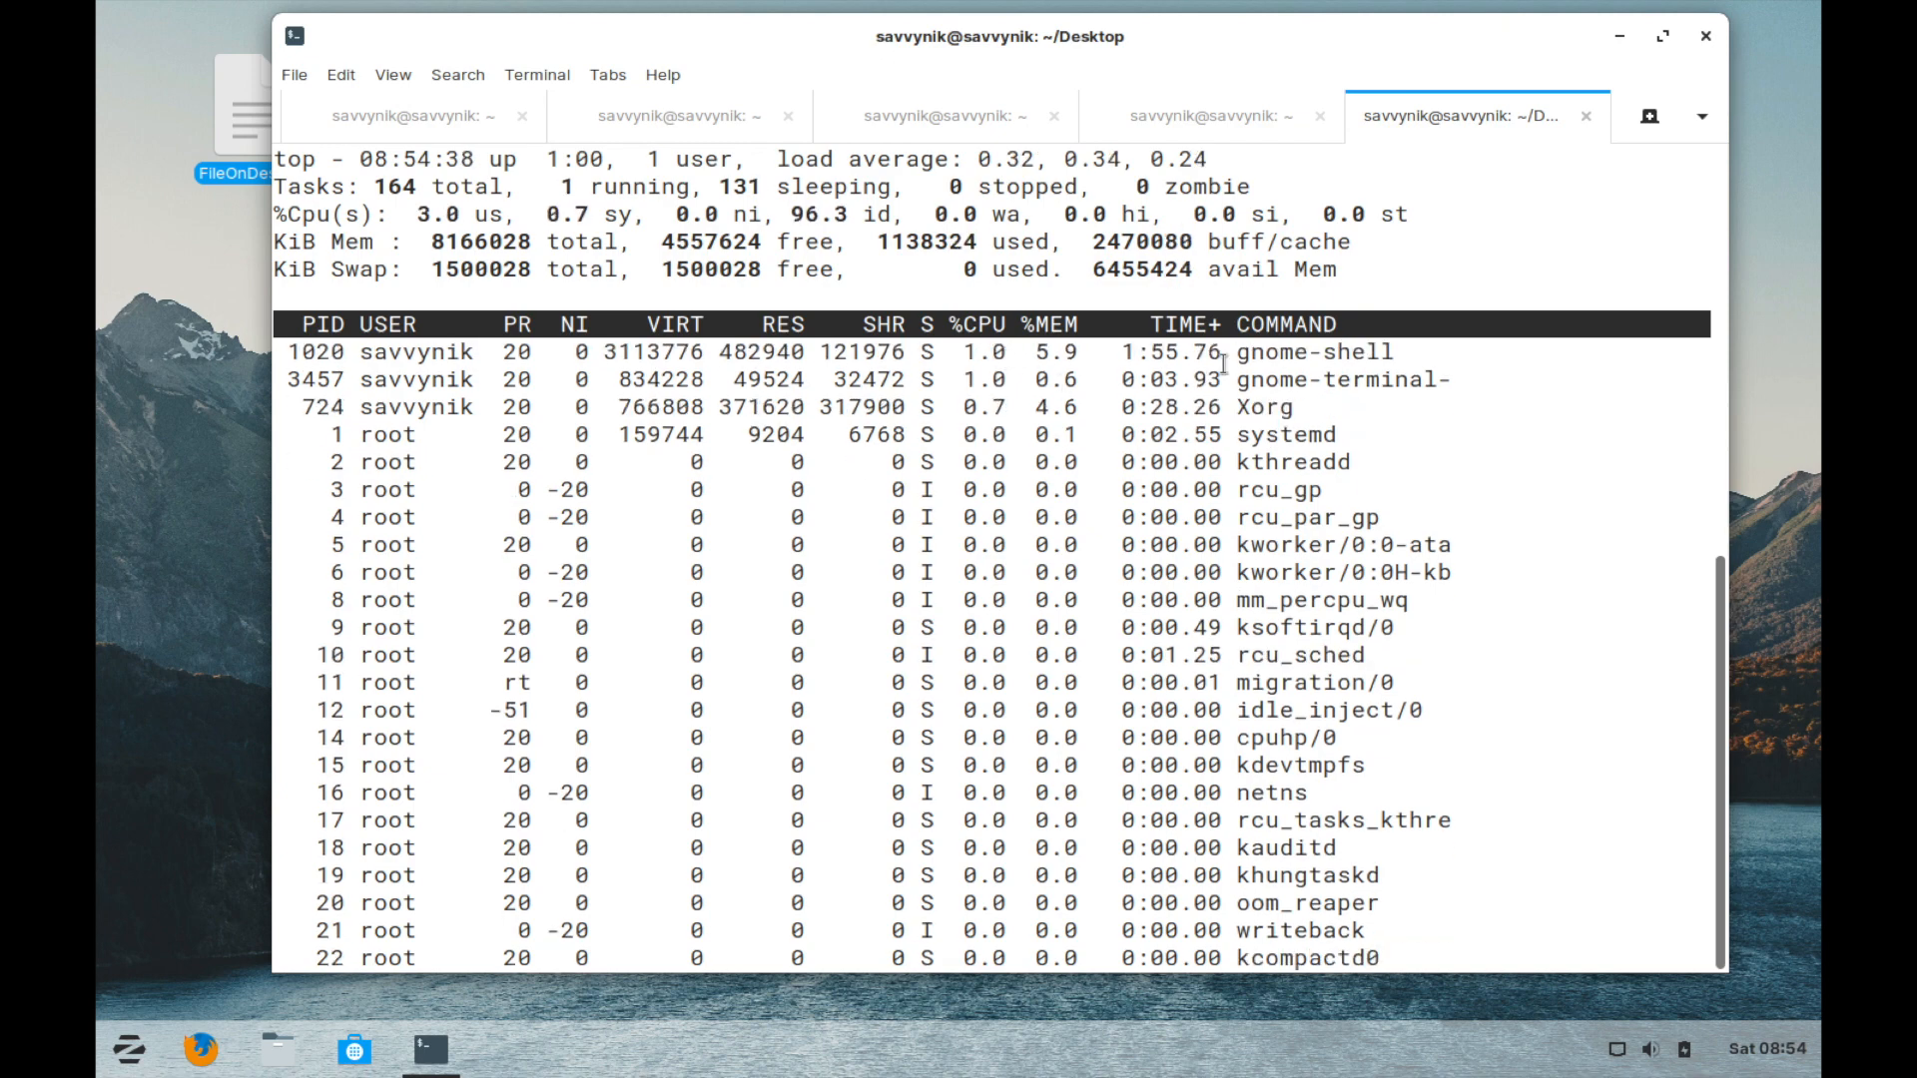
{"action": "mouse_move", "coordinate": [955, 356]}
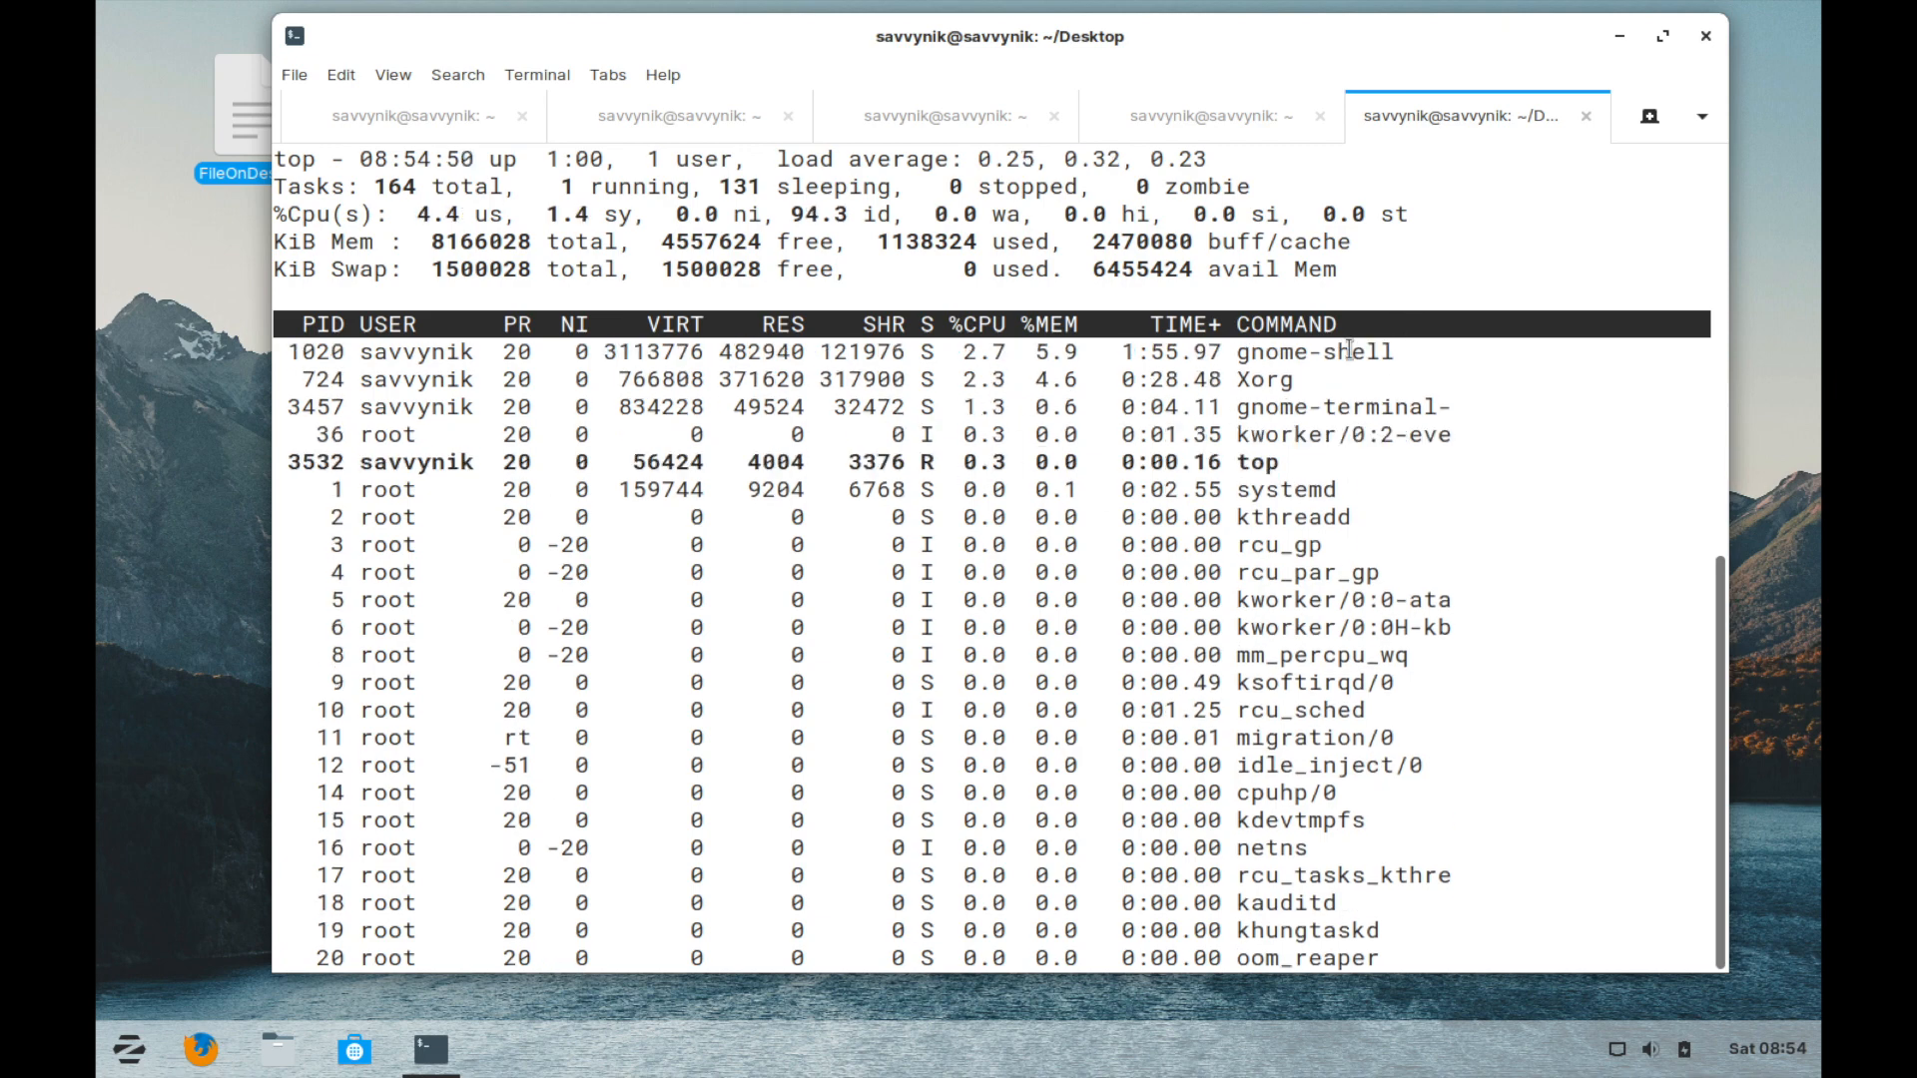
{"action": "mouse_move", "coordinate": [1595, 107]}
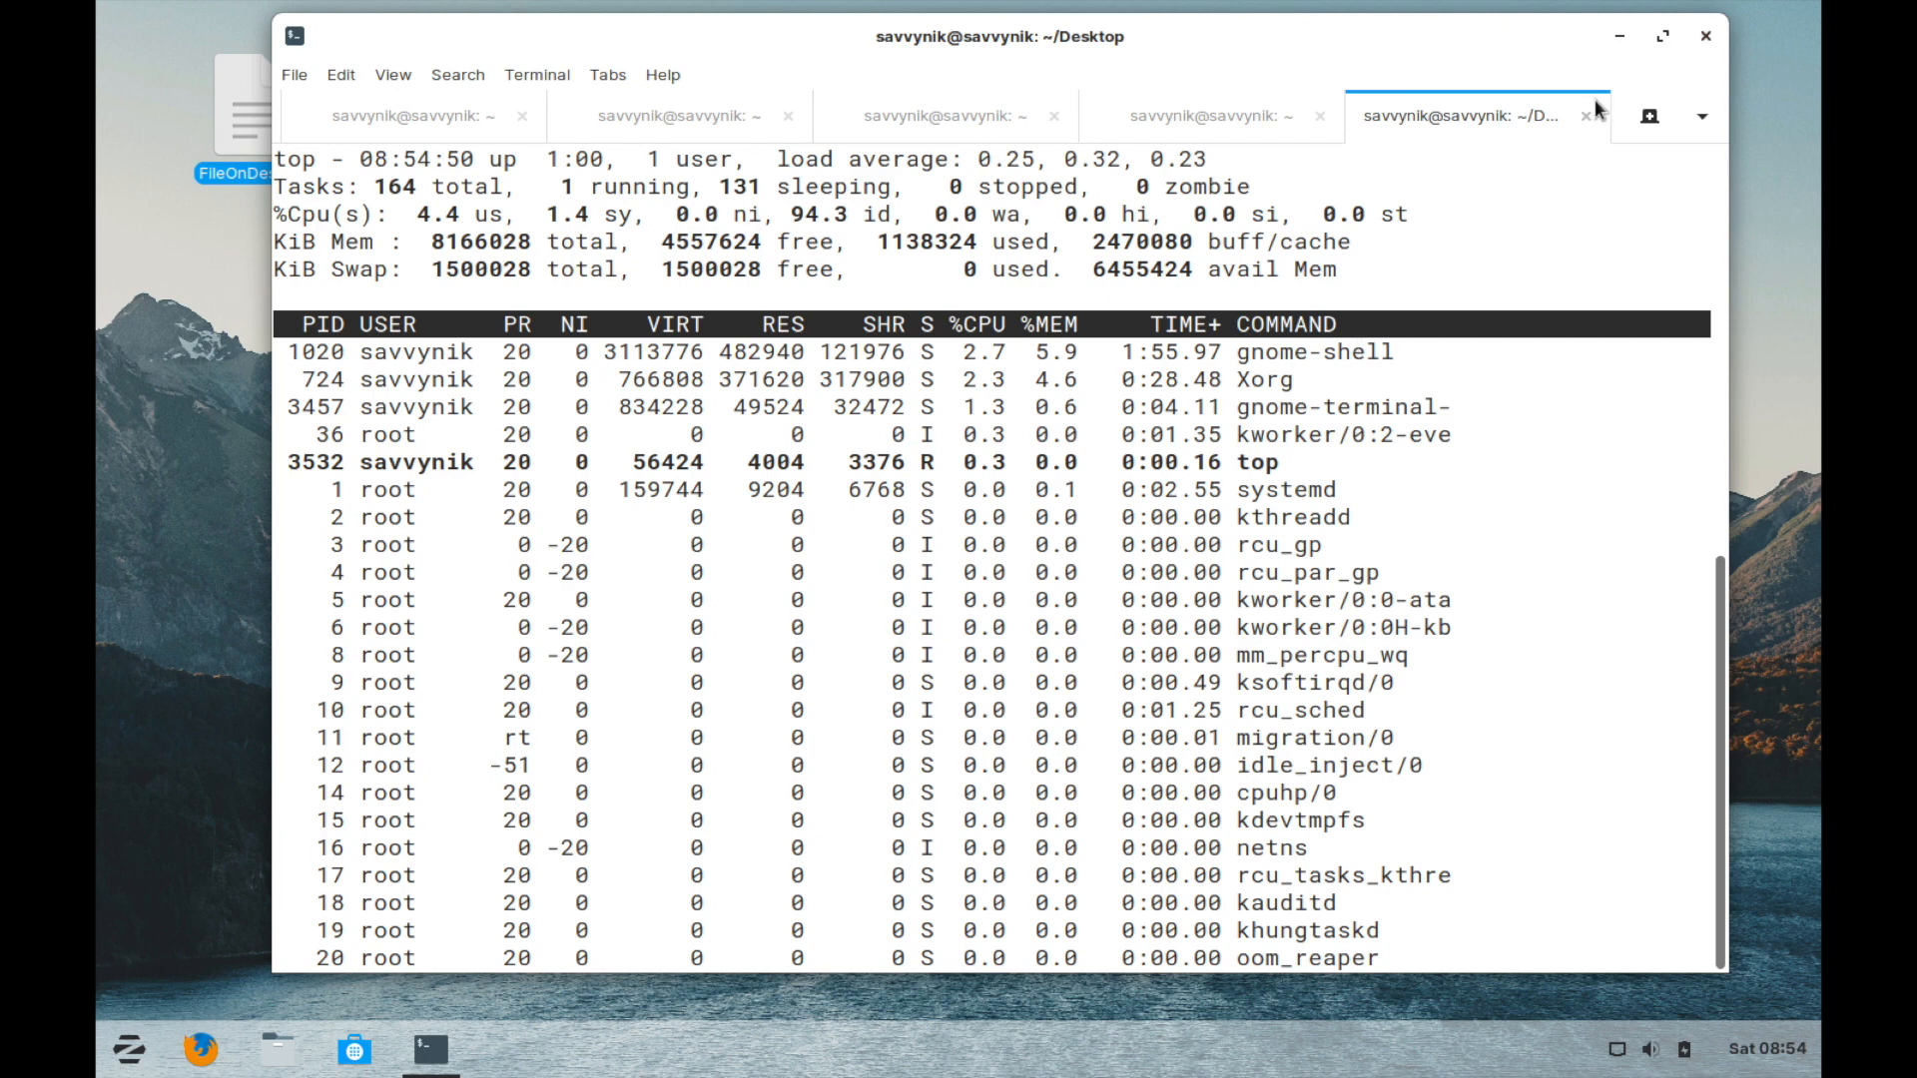
- Close the terminal running top, confirming Close Window despite running processes
{"action": "left_click", "coordinate": [1703, 36]}
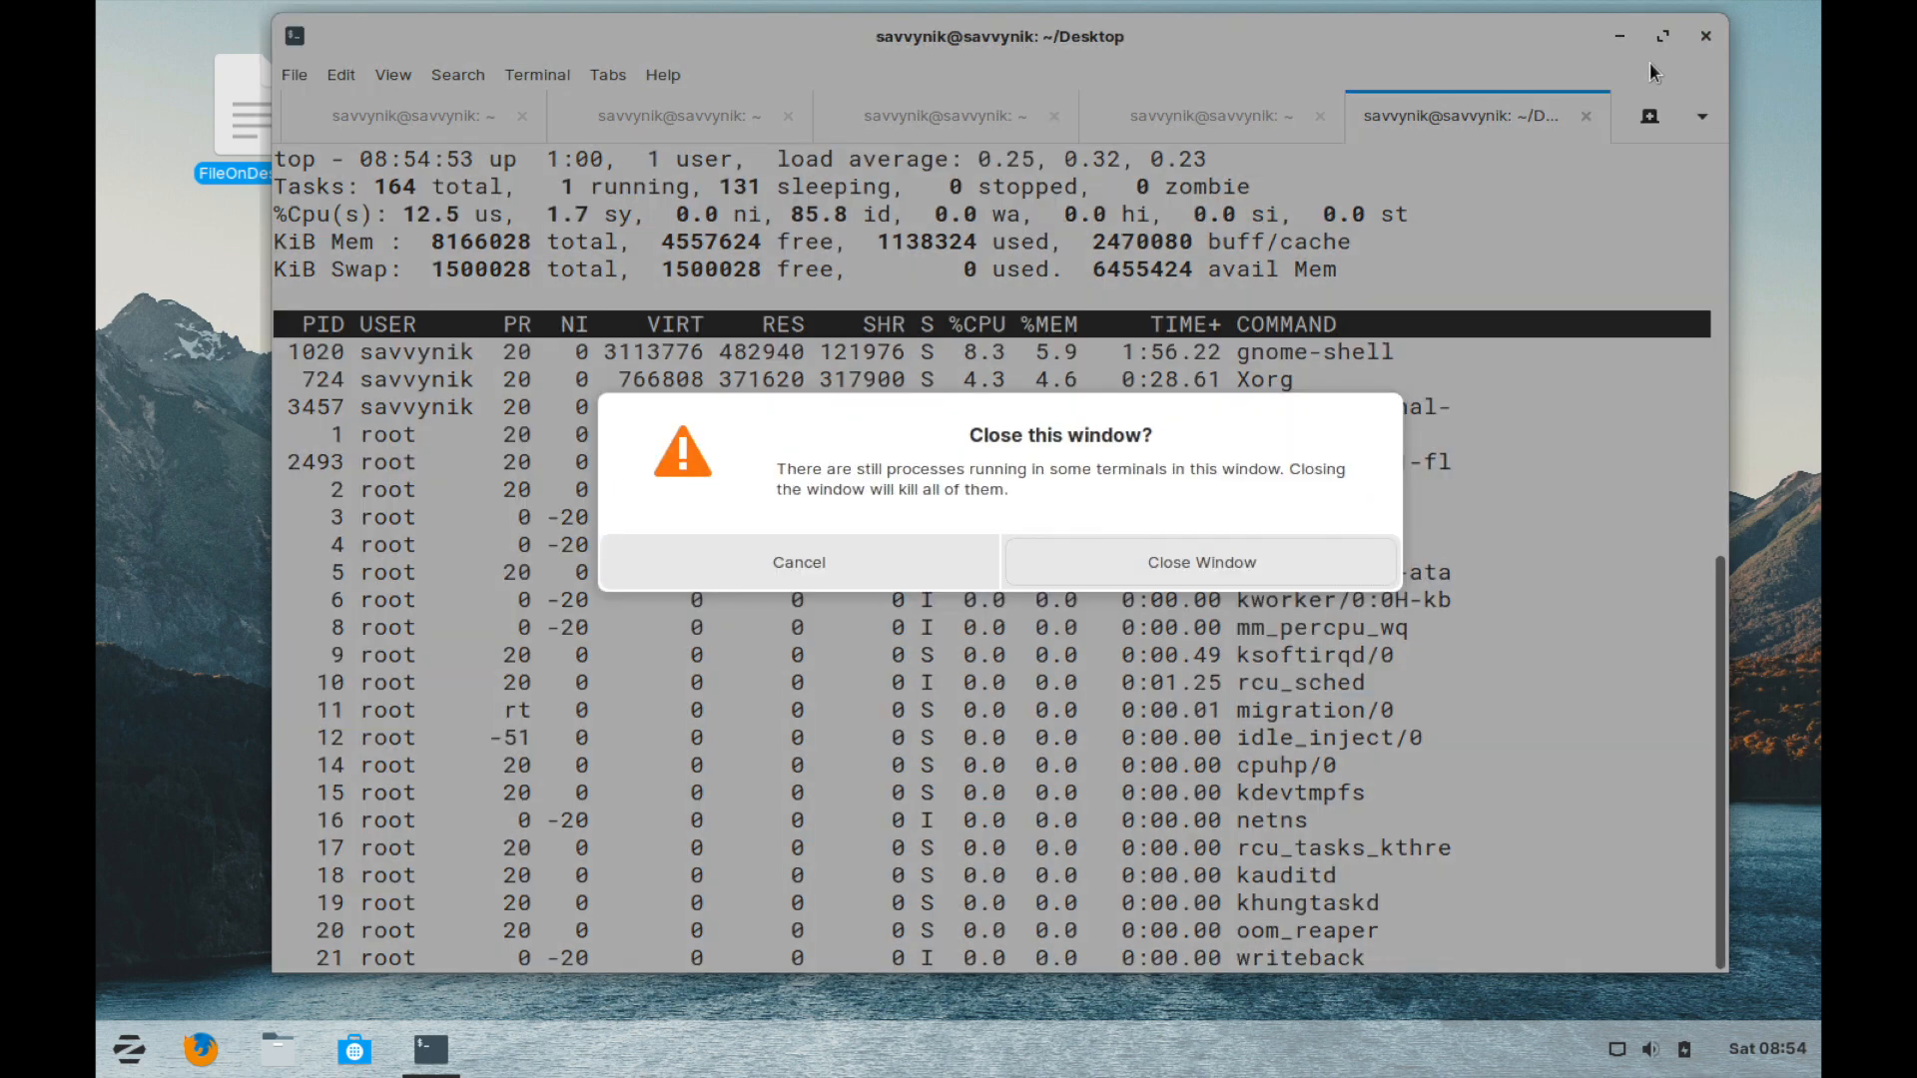
{"action": "left_click", "coordinate": [1199, 561]}
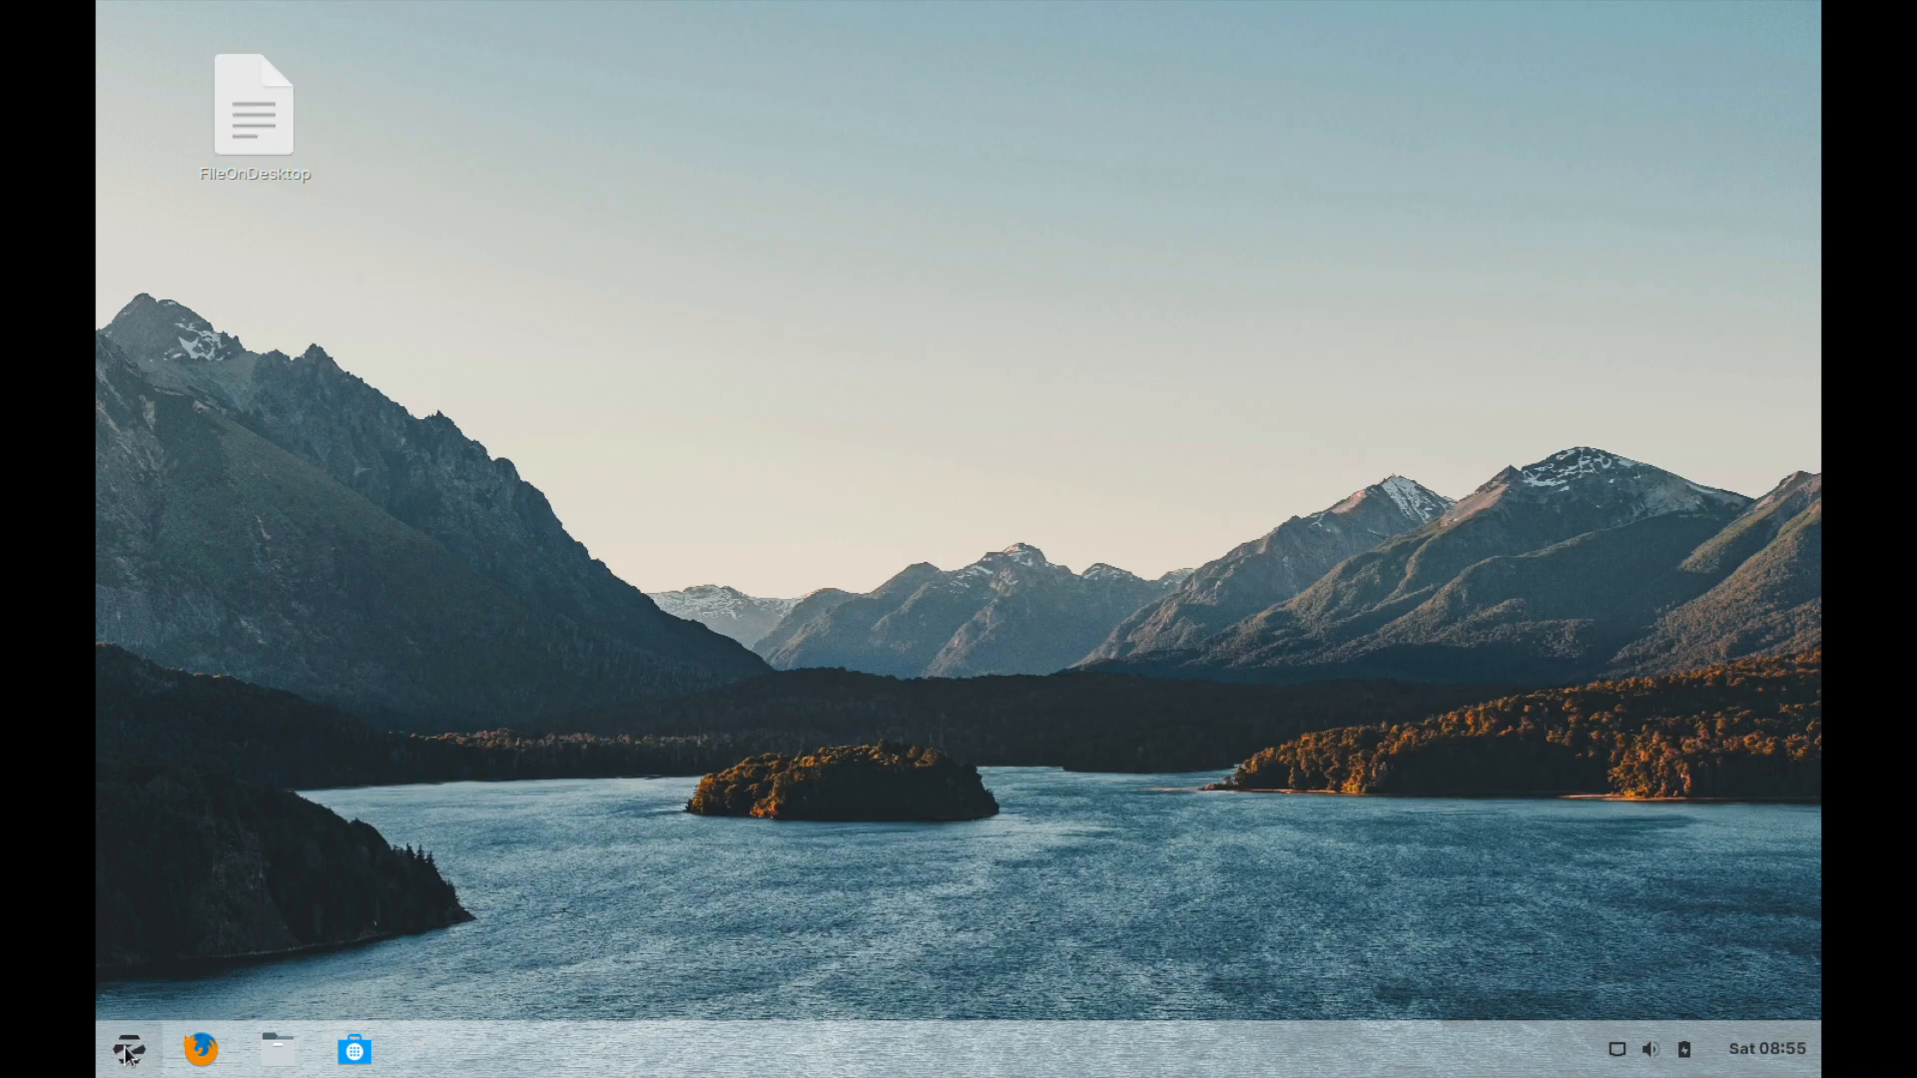
- Browse the Zorin menu's app list and the Accessories category, returning to categories
{"action": "left_click", "coordinate": [127, 1048]}
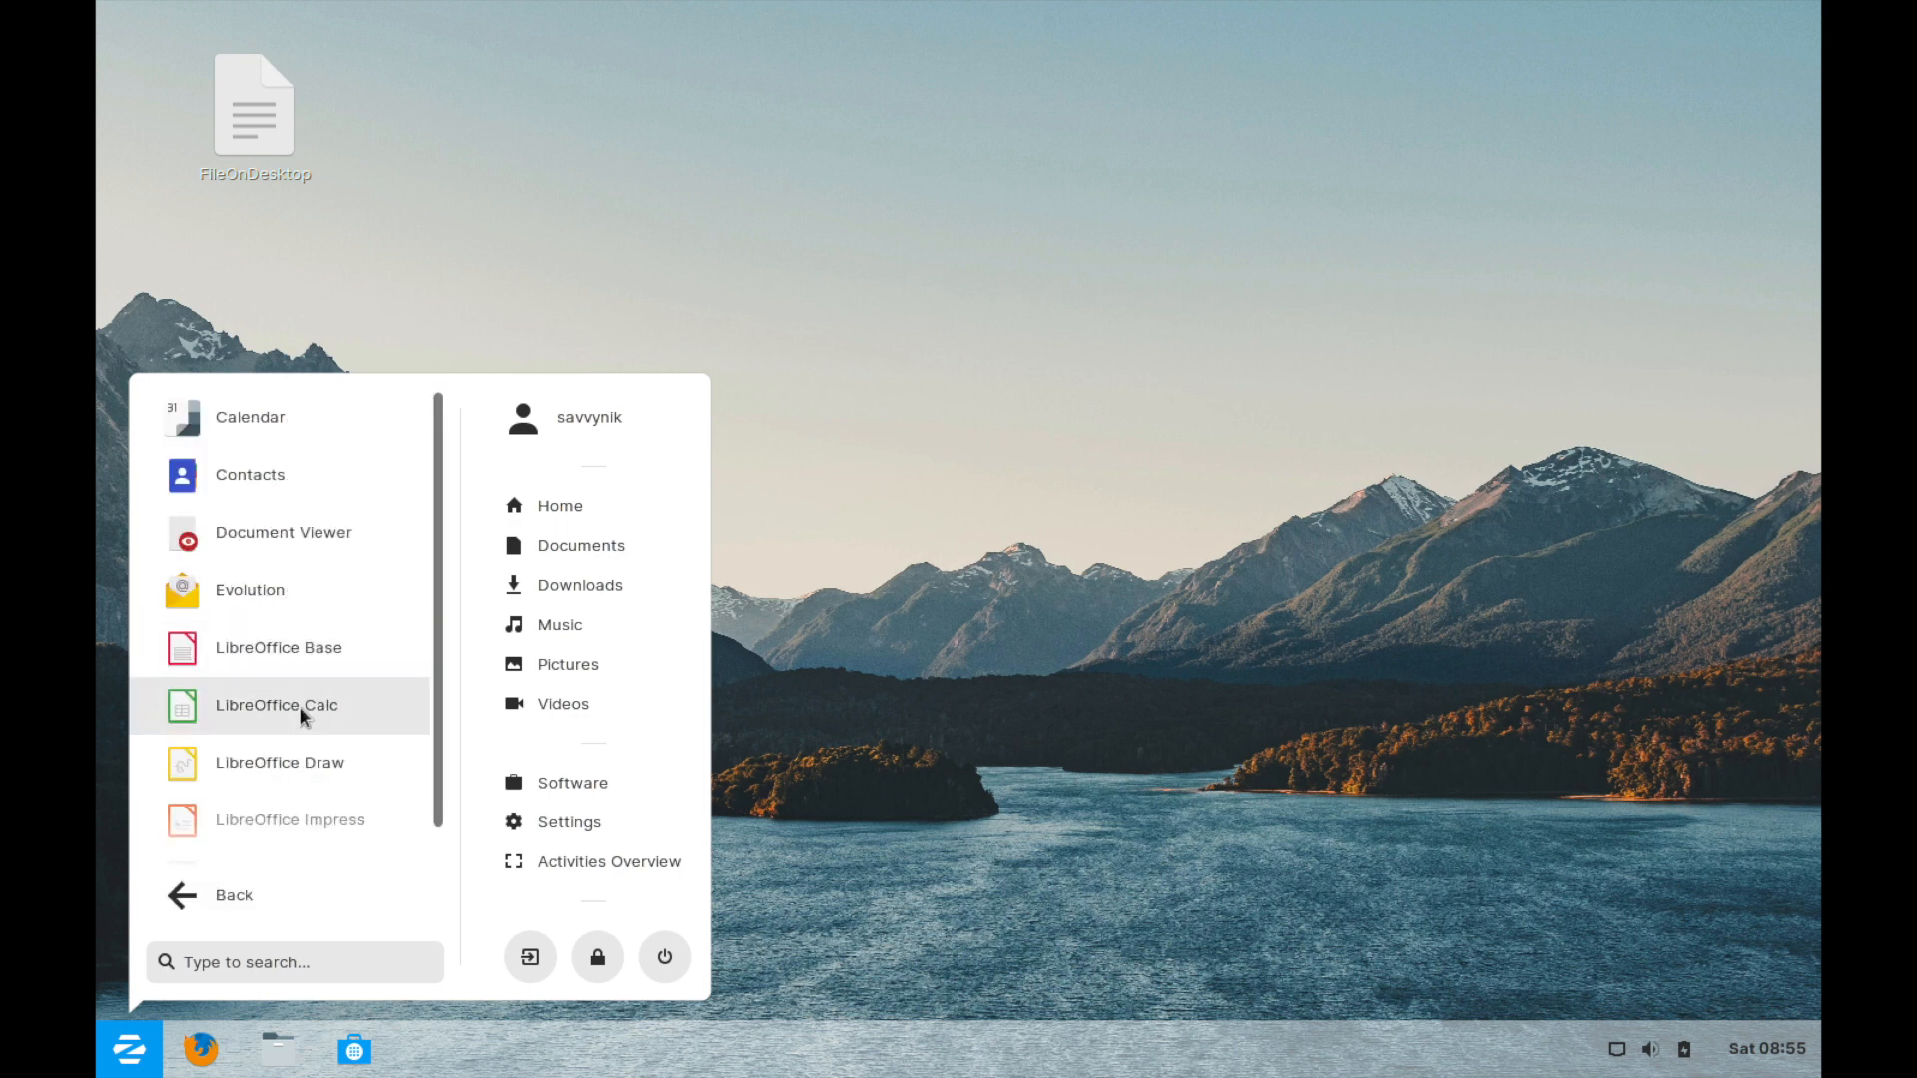
{"action": "mouse_move", "coordinate": [314, 819]}
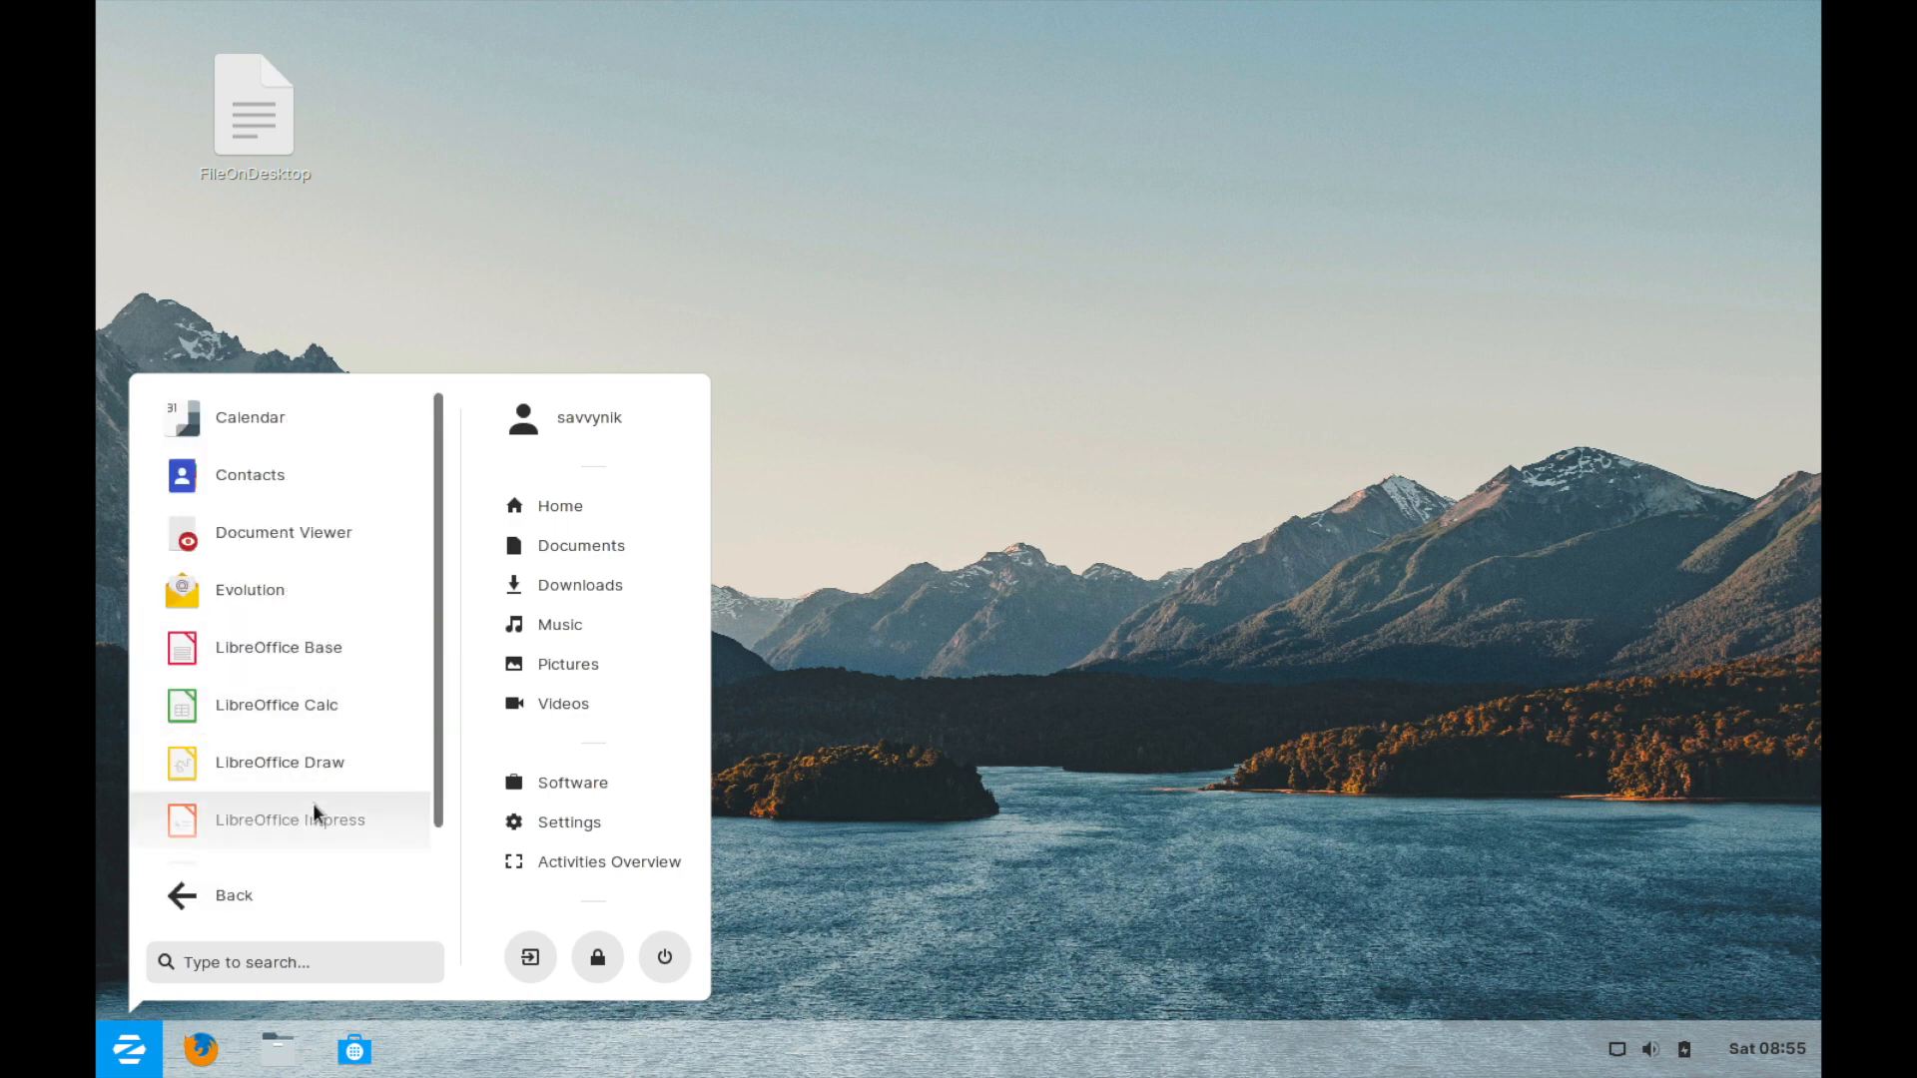
{"action": "scroll", "scroll_direction": "down", "scroll_amount": 3}
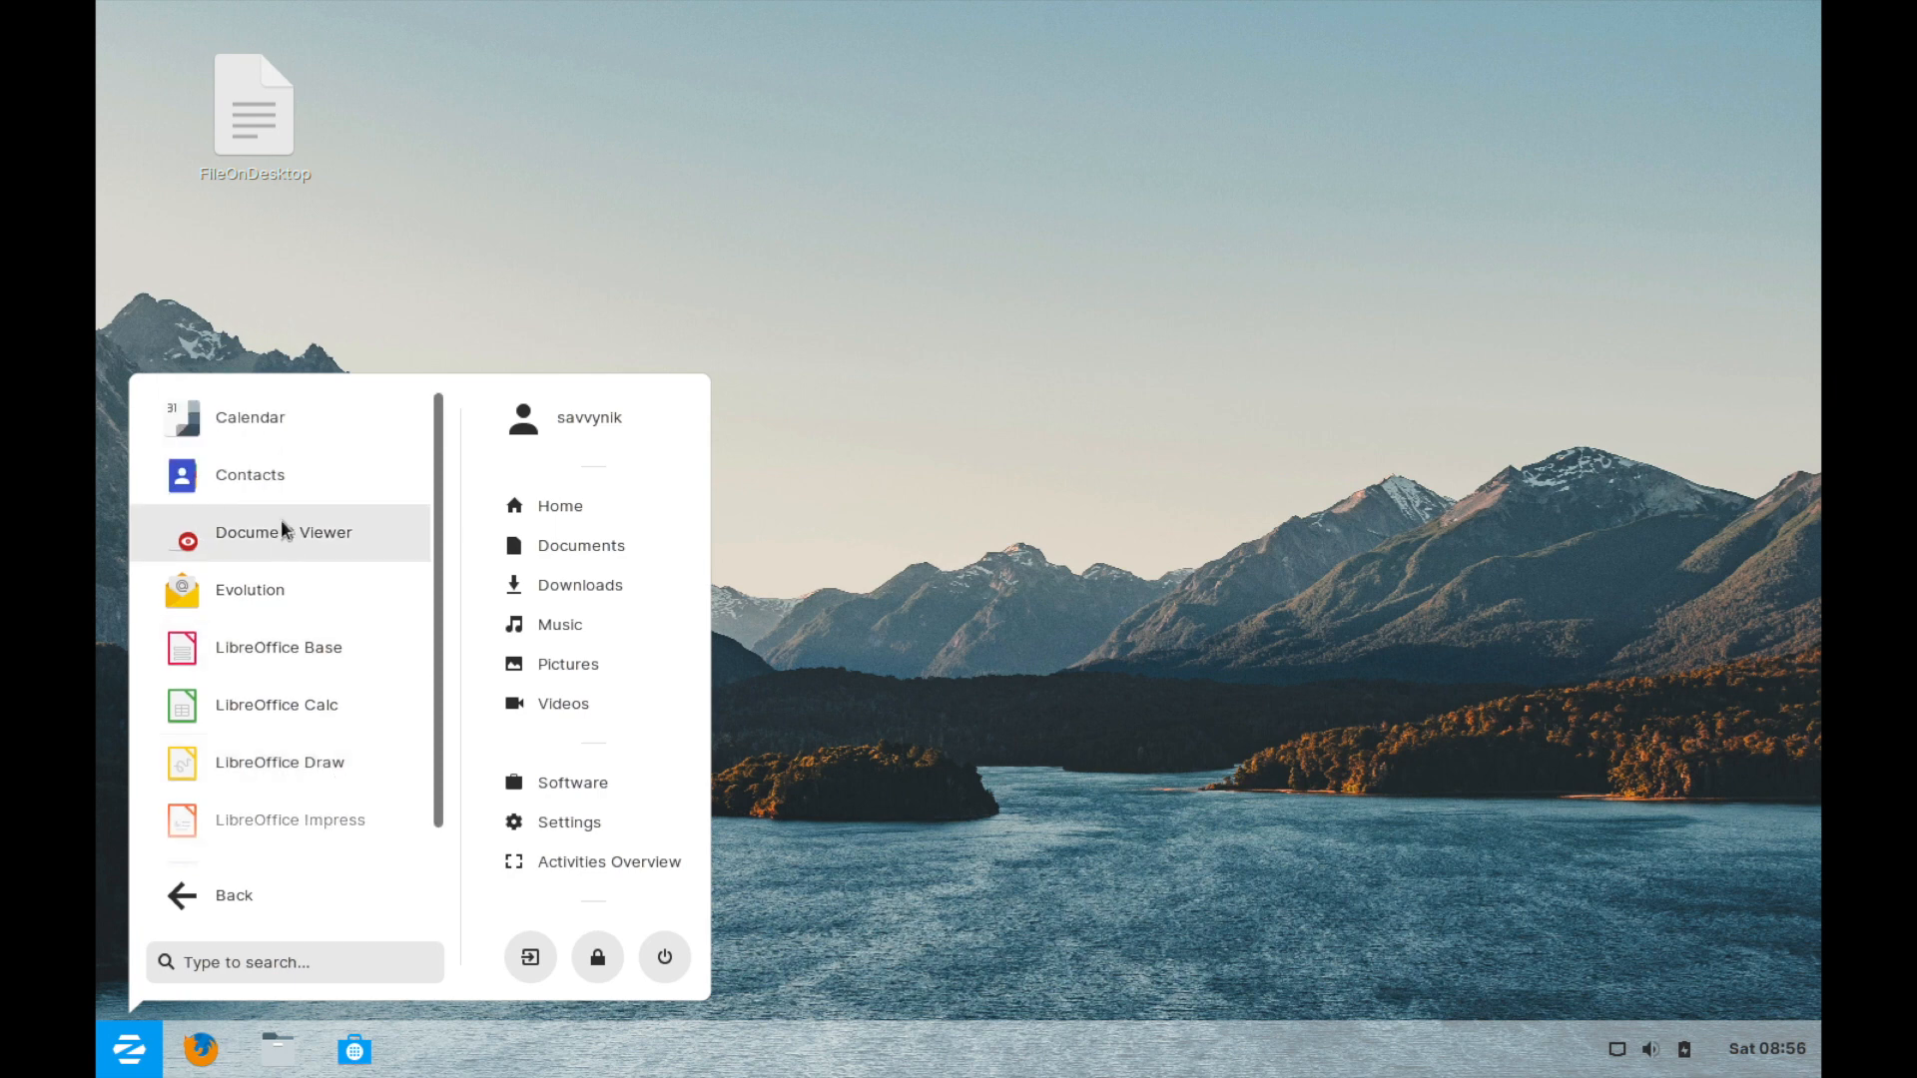
{"action": "mouse_move", "coordinate": [232, 895]}
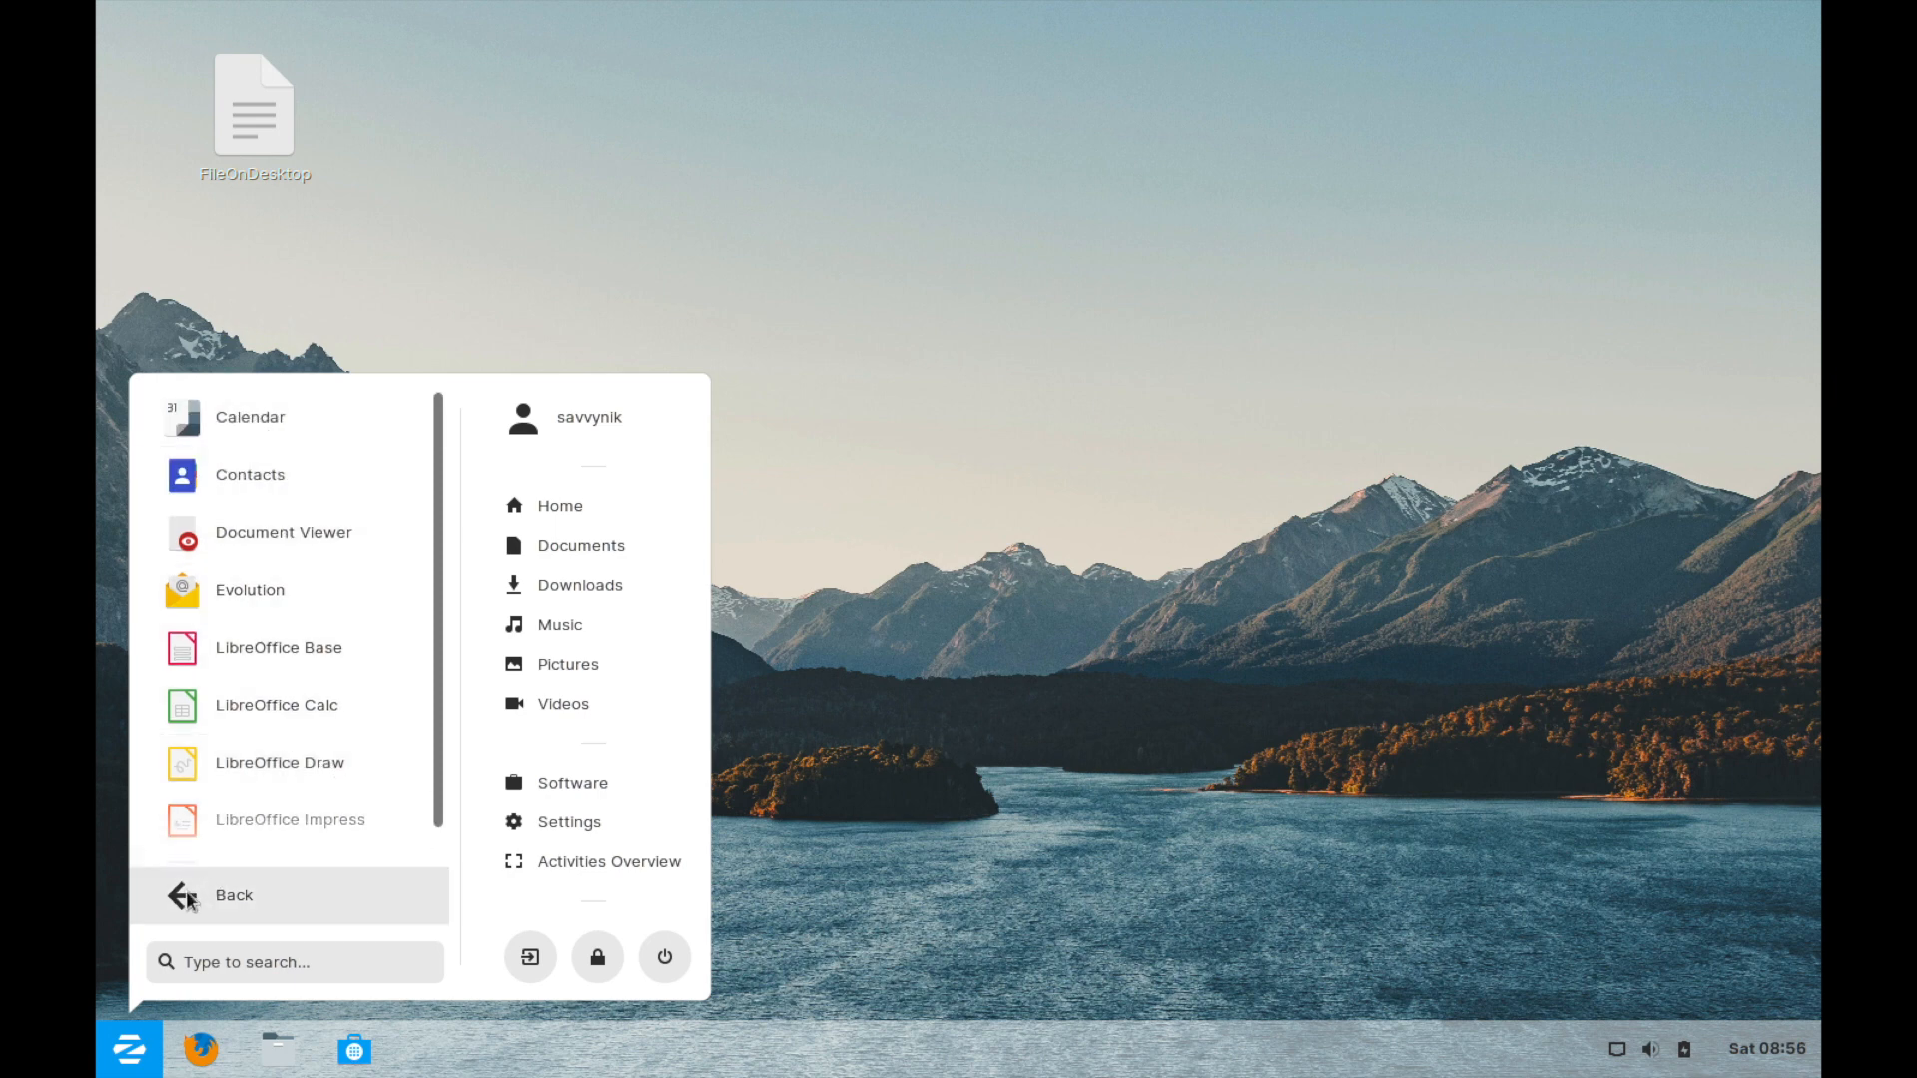
{"action": "left_click", "coordinate": [232, 895]}
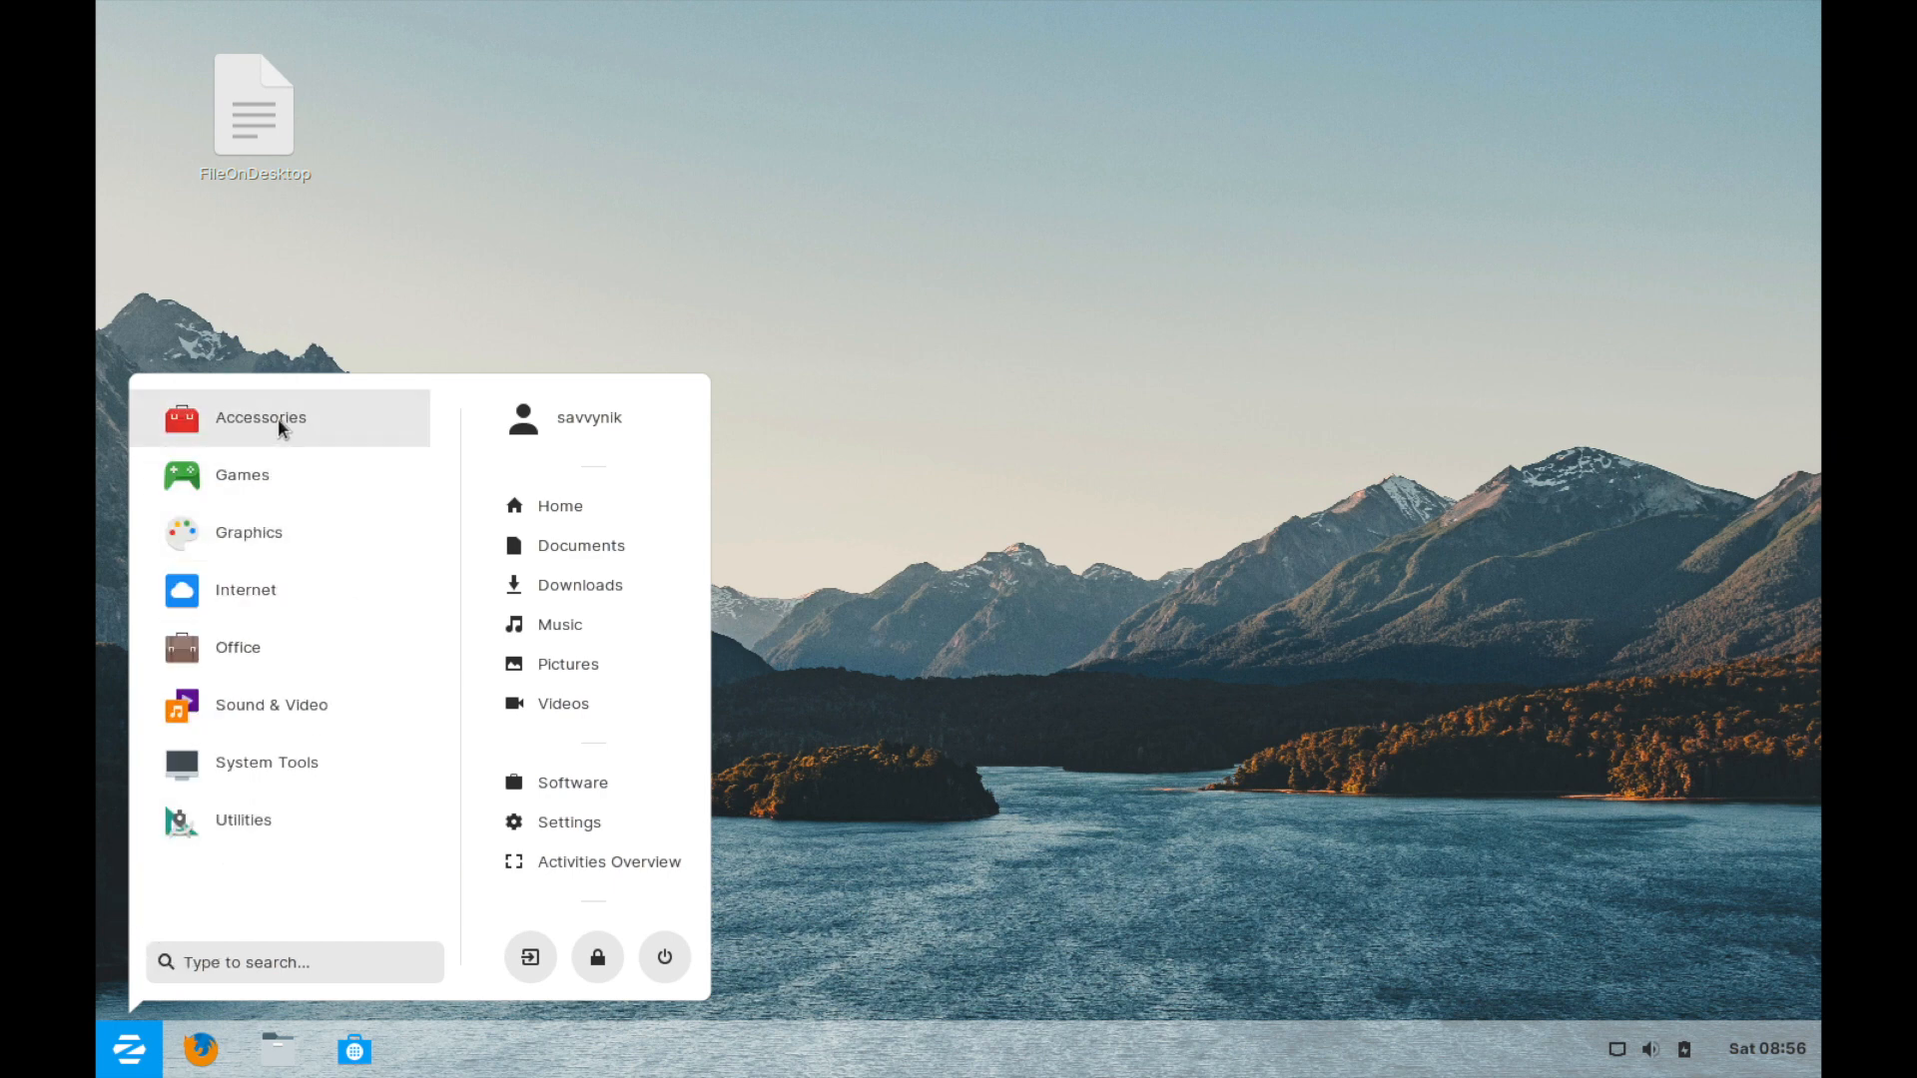
{"action": "left_click", "coordinate": [260, 417]}
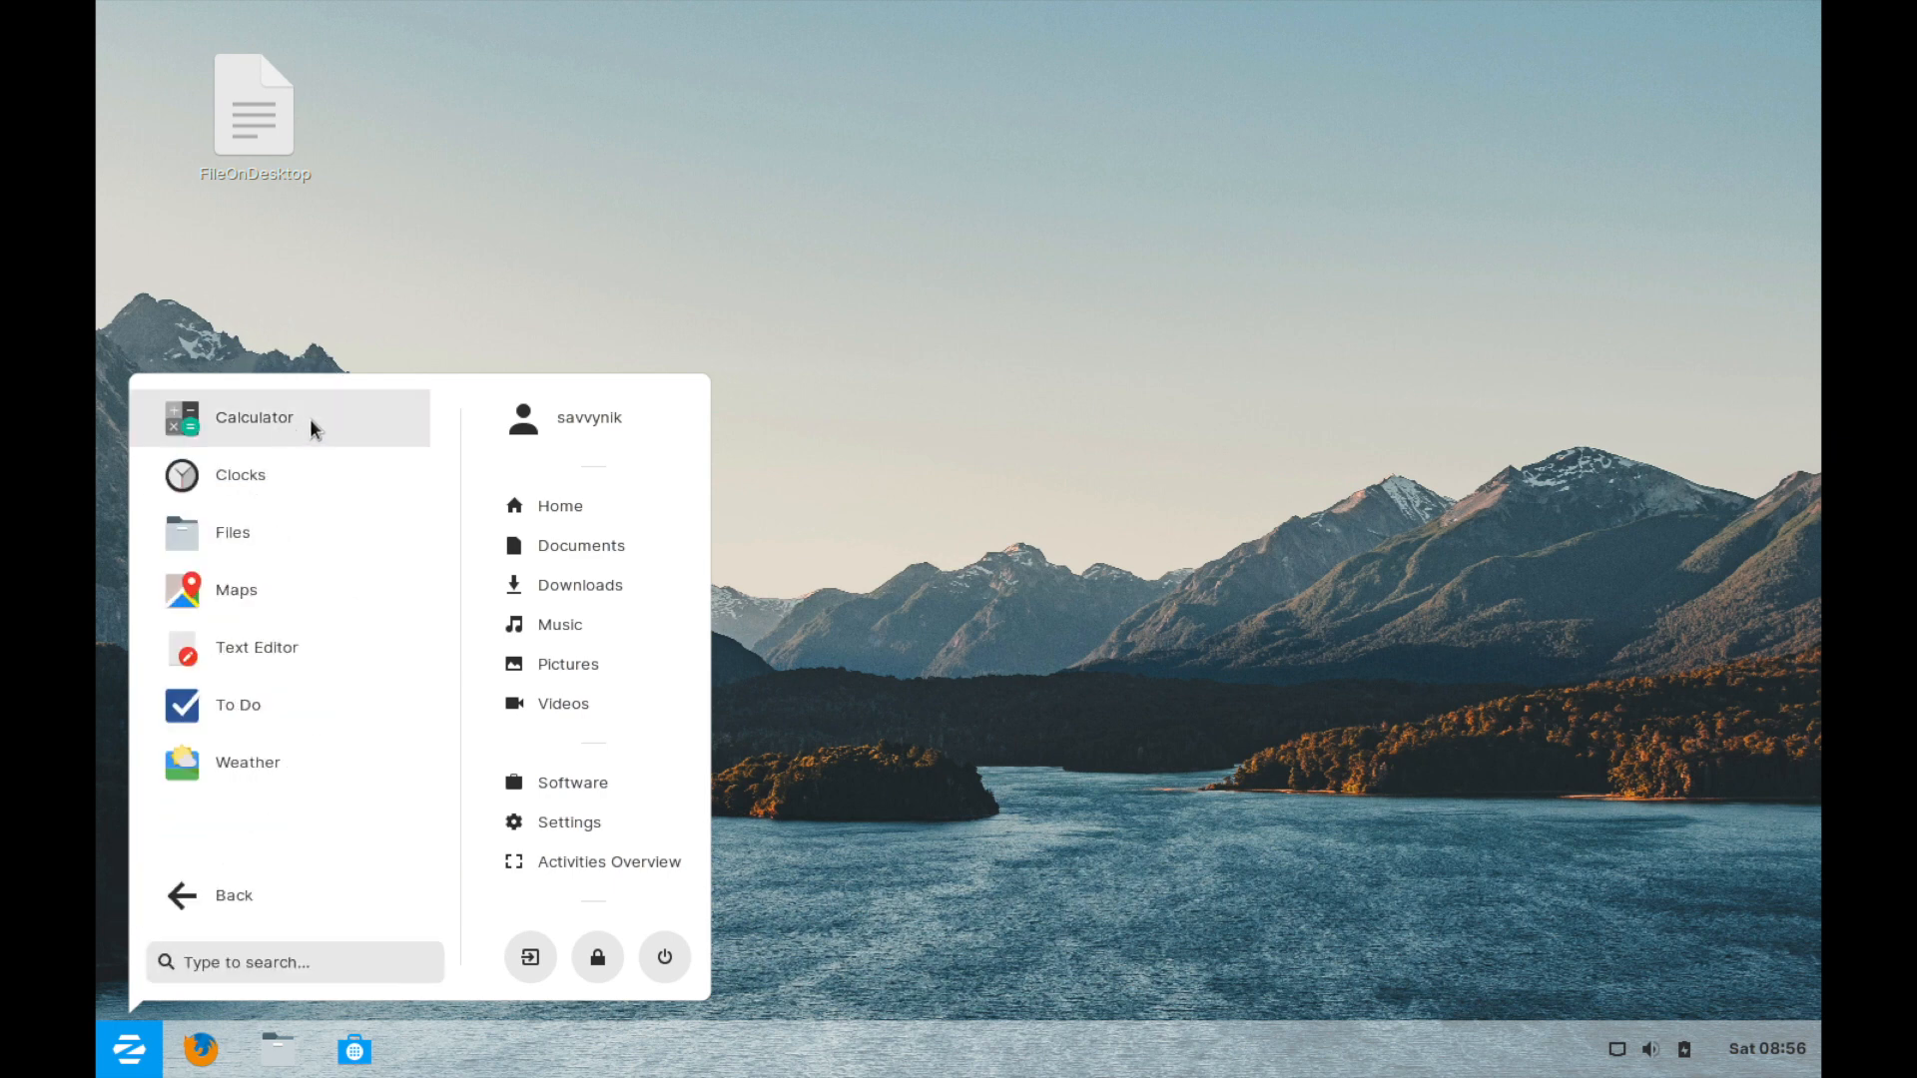
{"action": "mouse_move", "coordinate": [304, 424]}
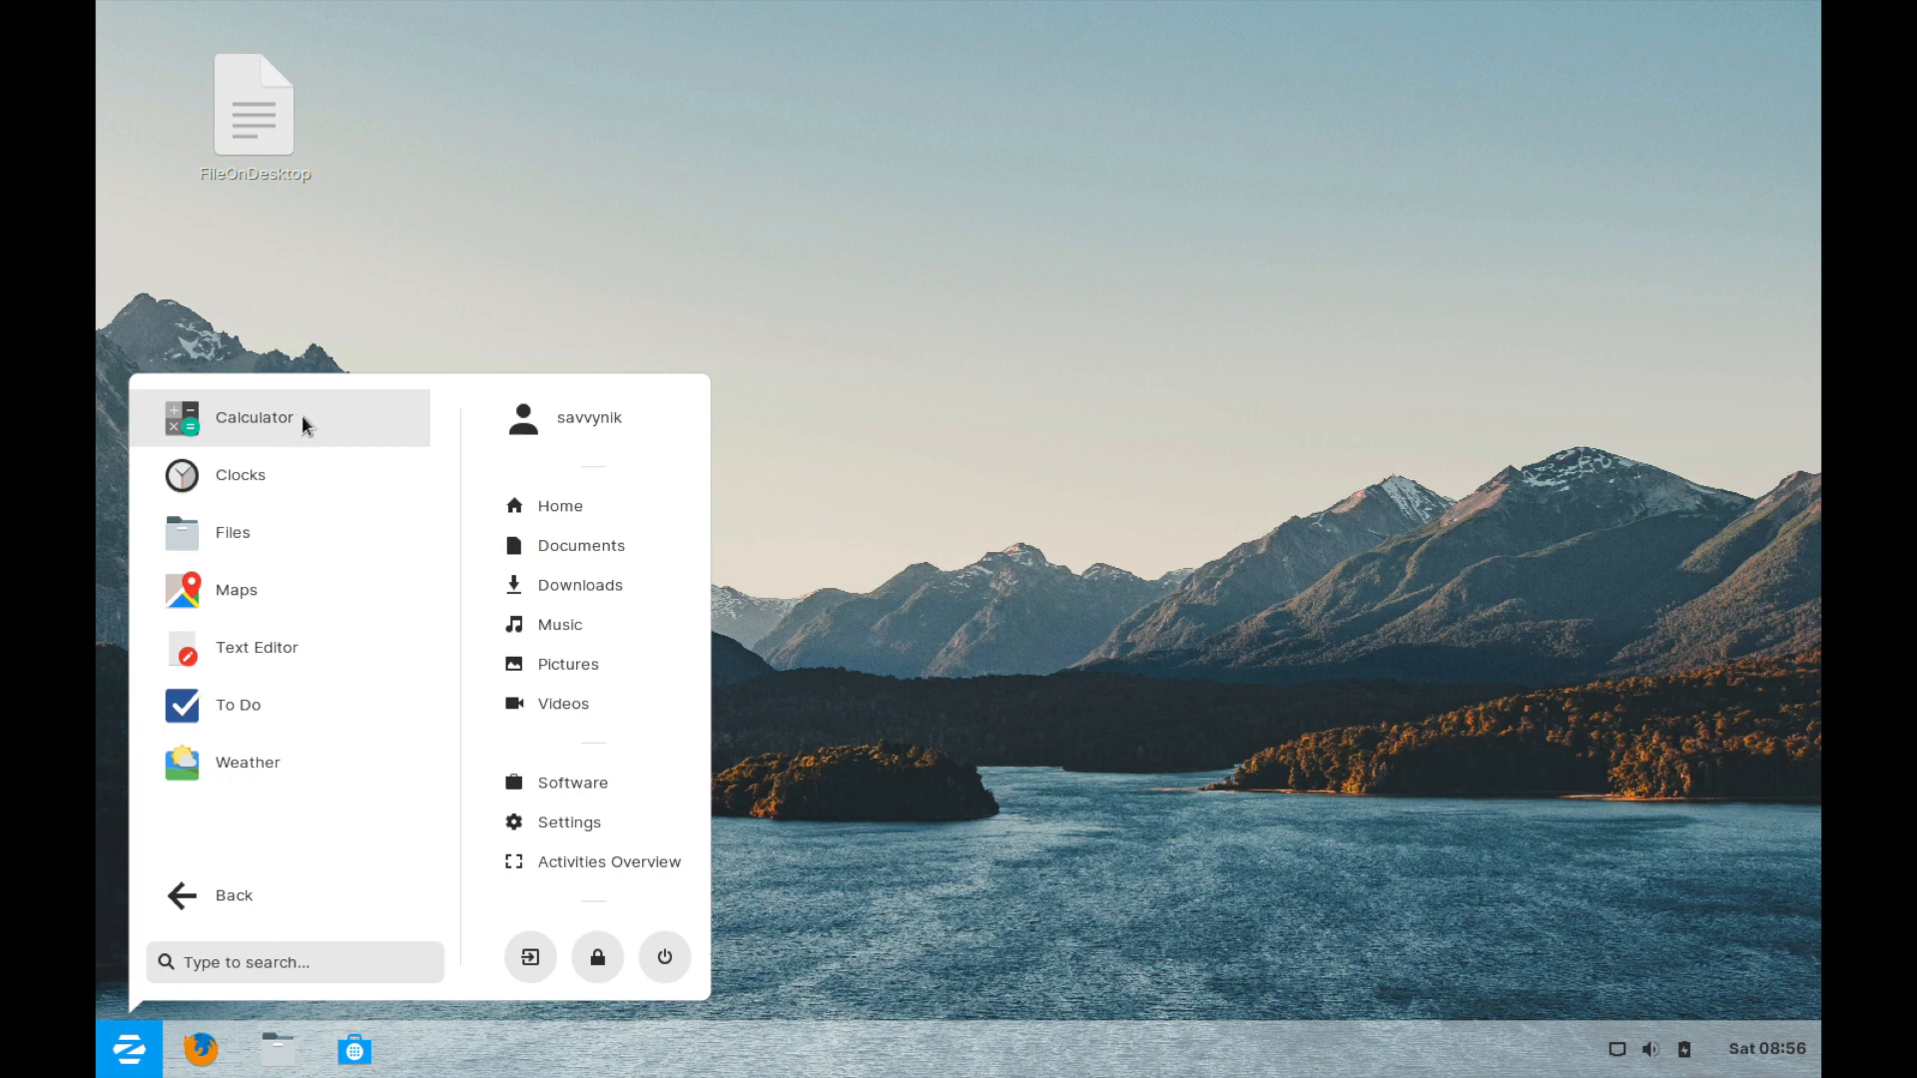
{"action": "mouse_move", "coordinate": [374, 561]}
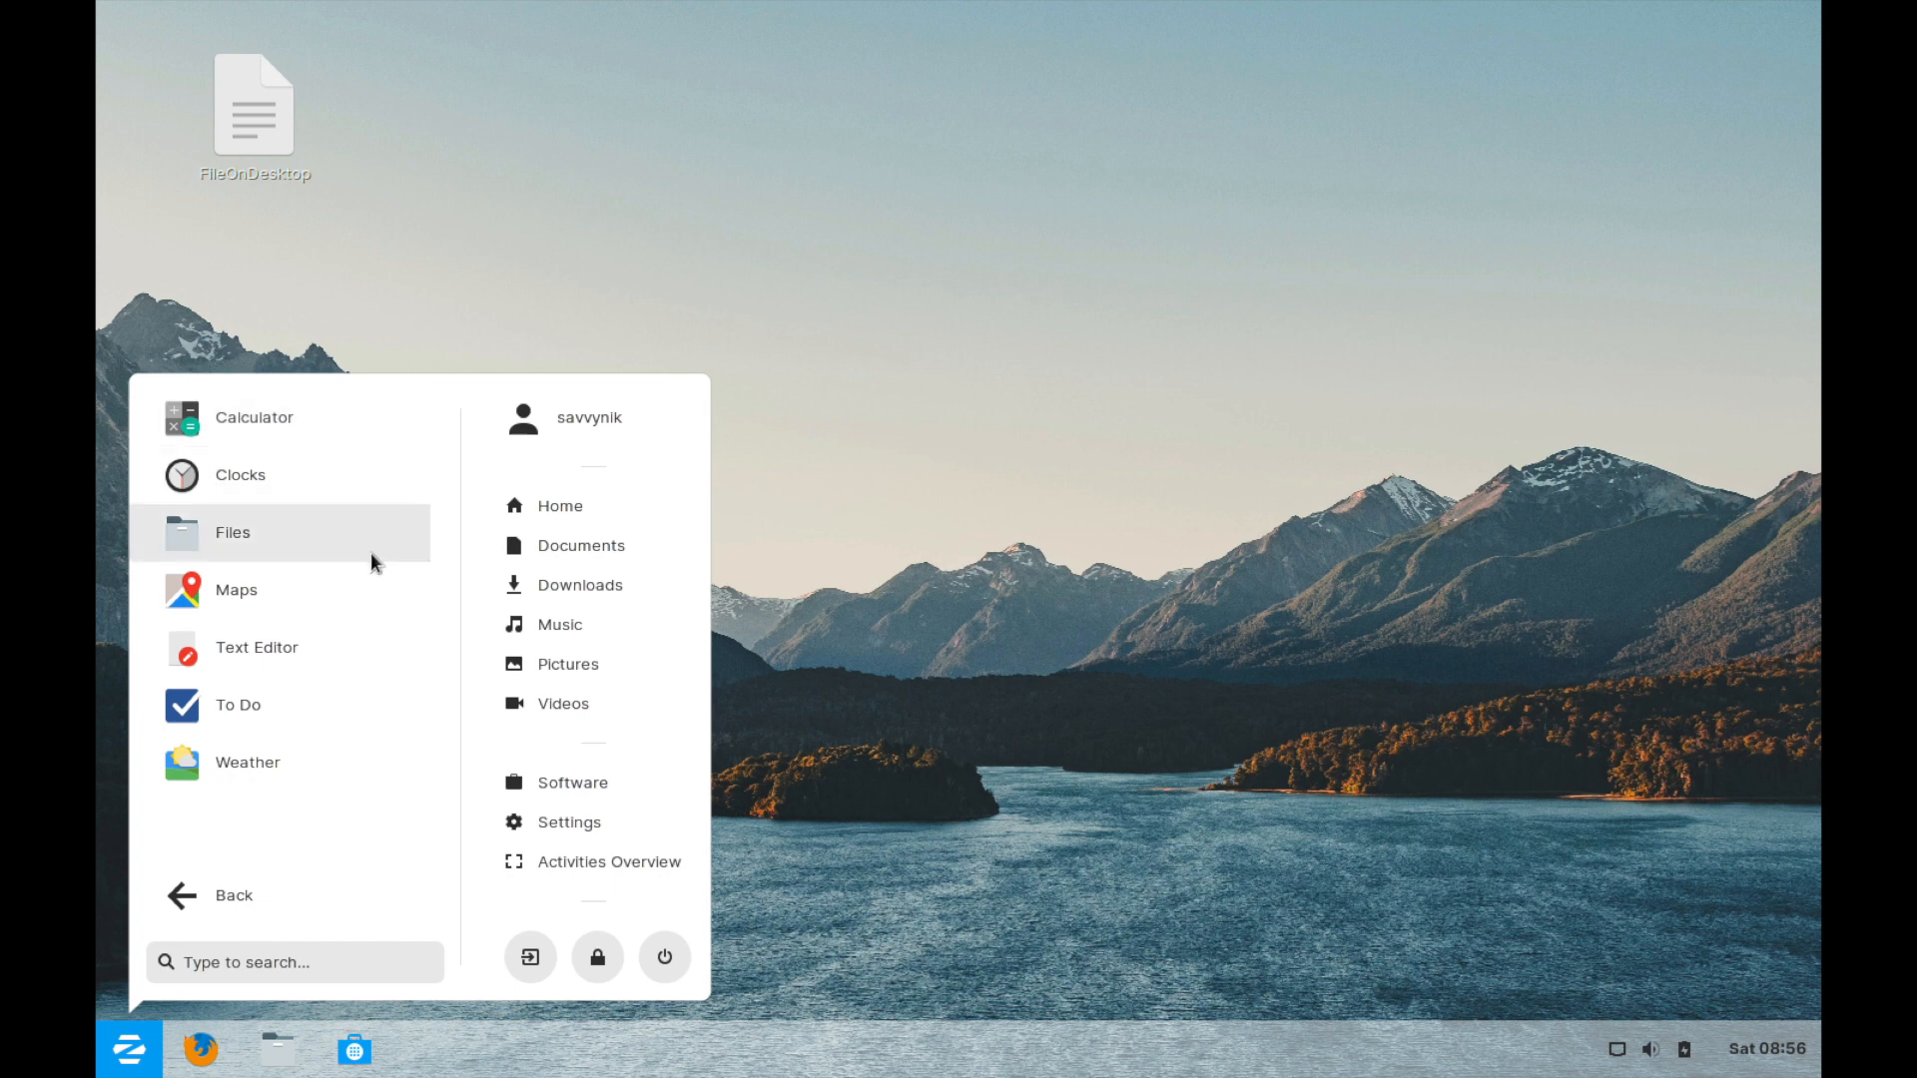
{"action": "mouse_move", "coordinate": [194, 903]}
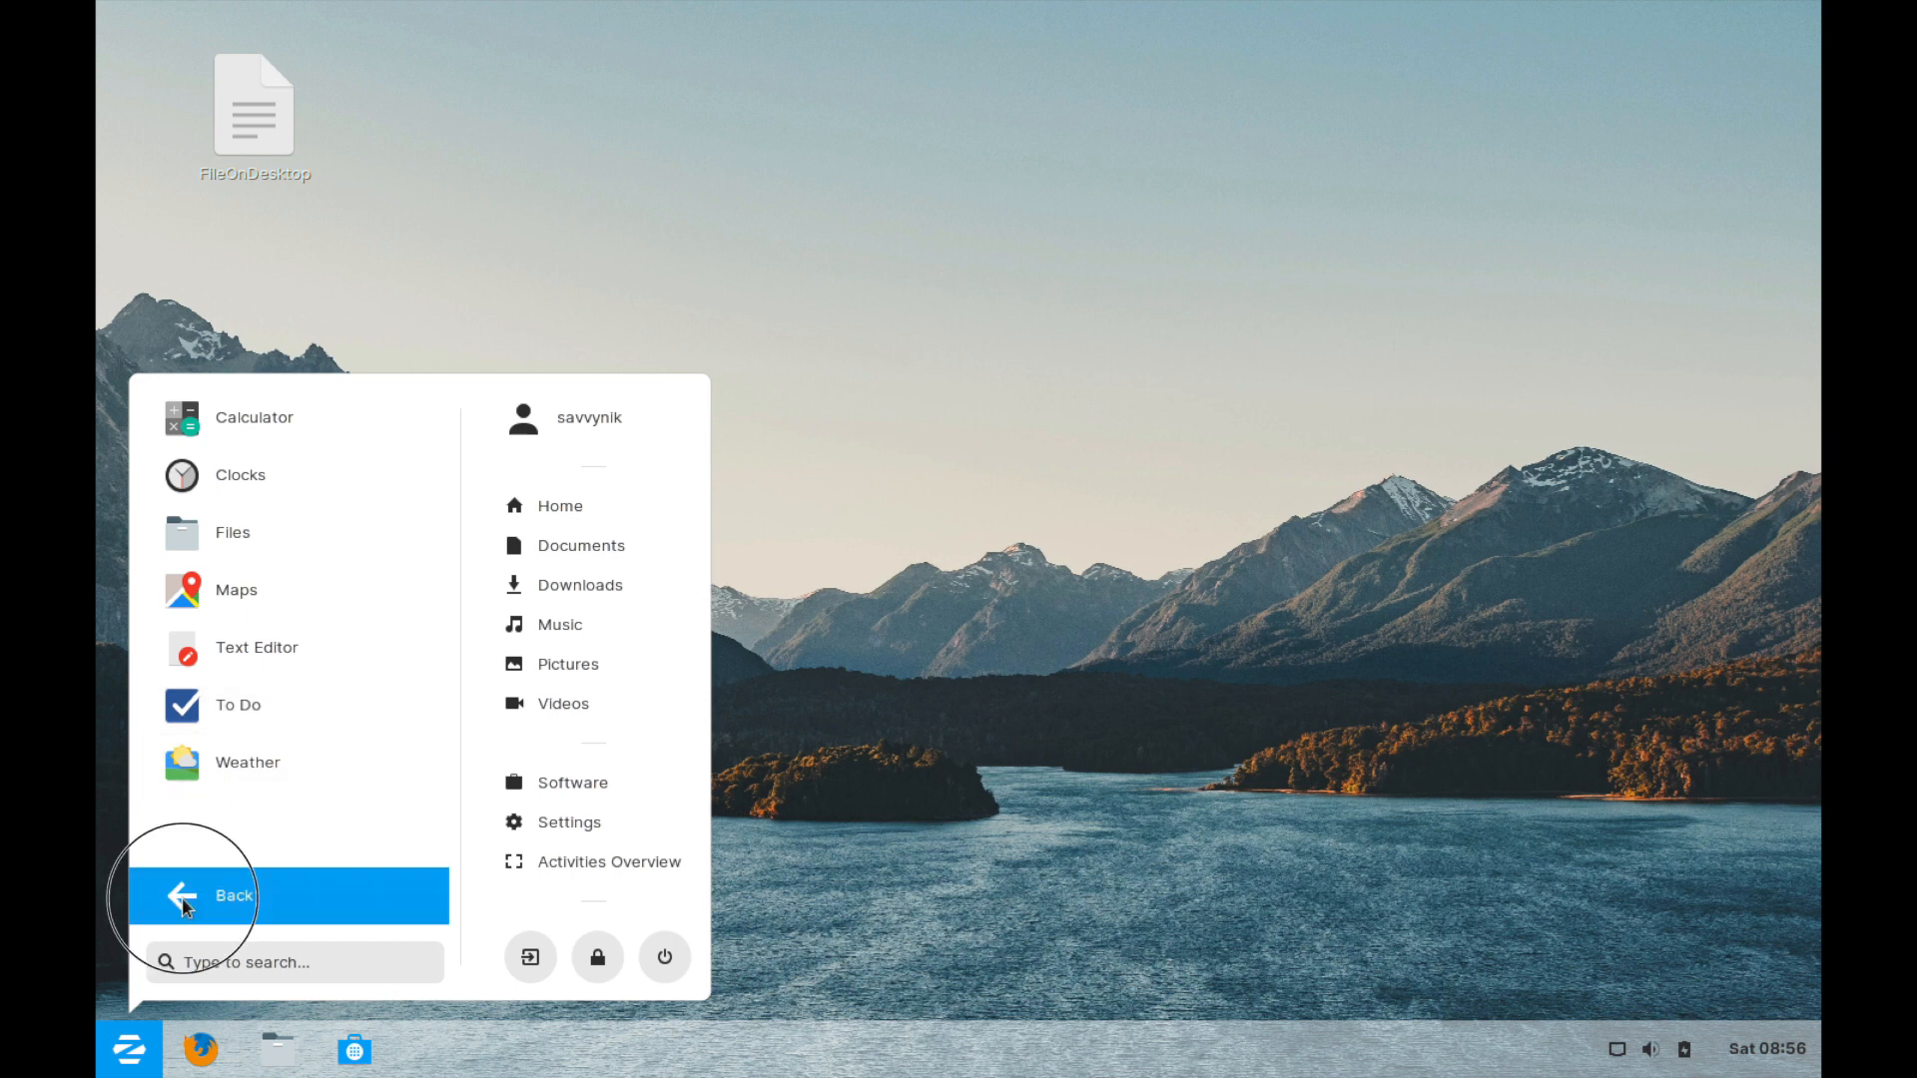
{"action": "left_click", "coordinate": [231, 894]}
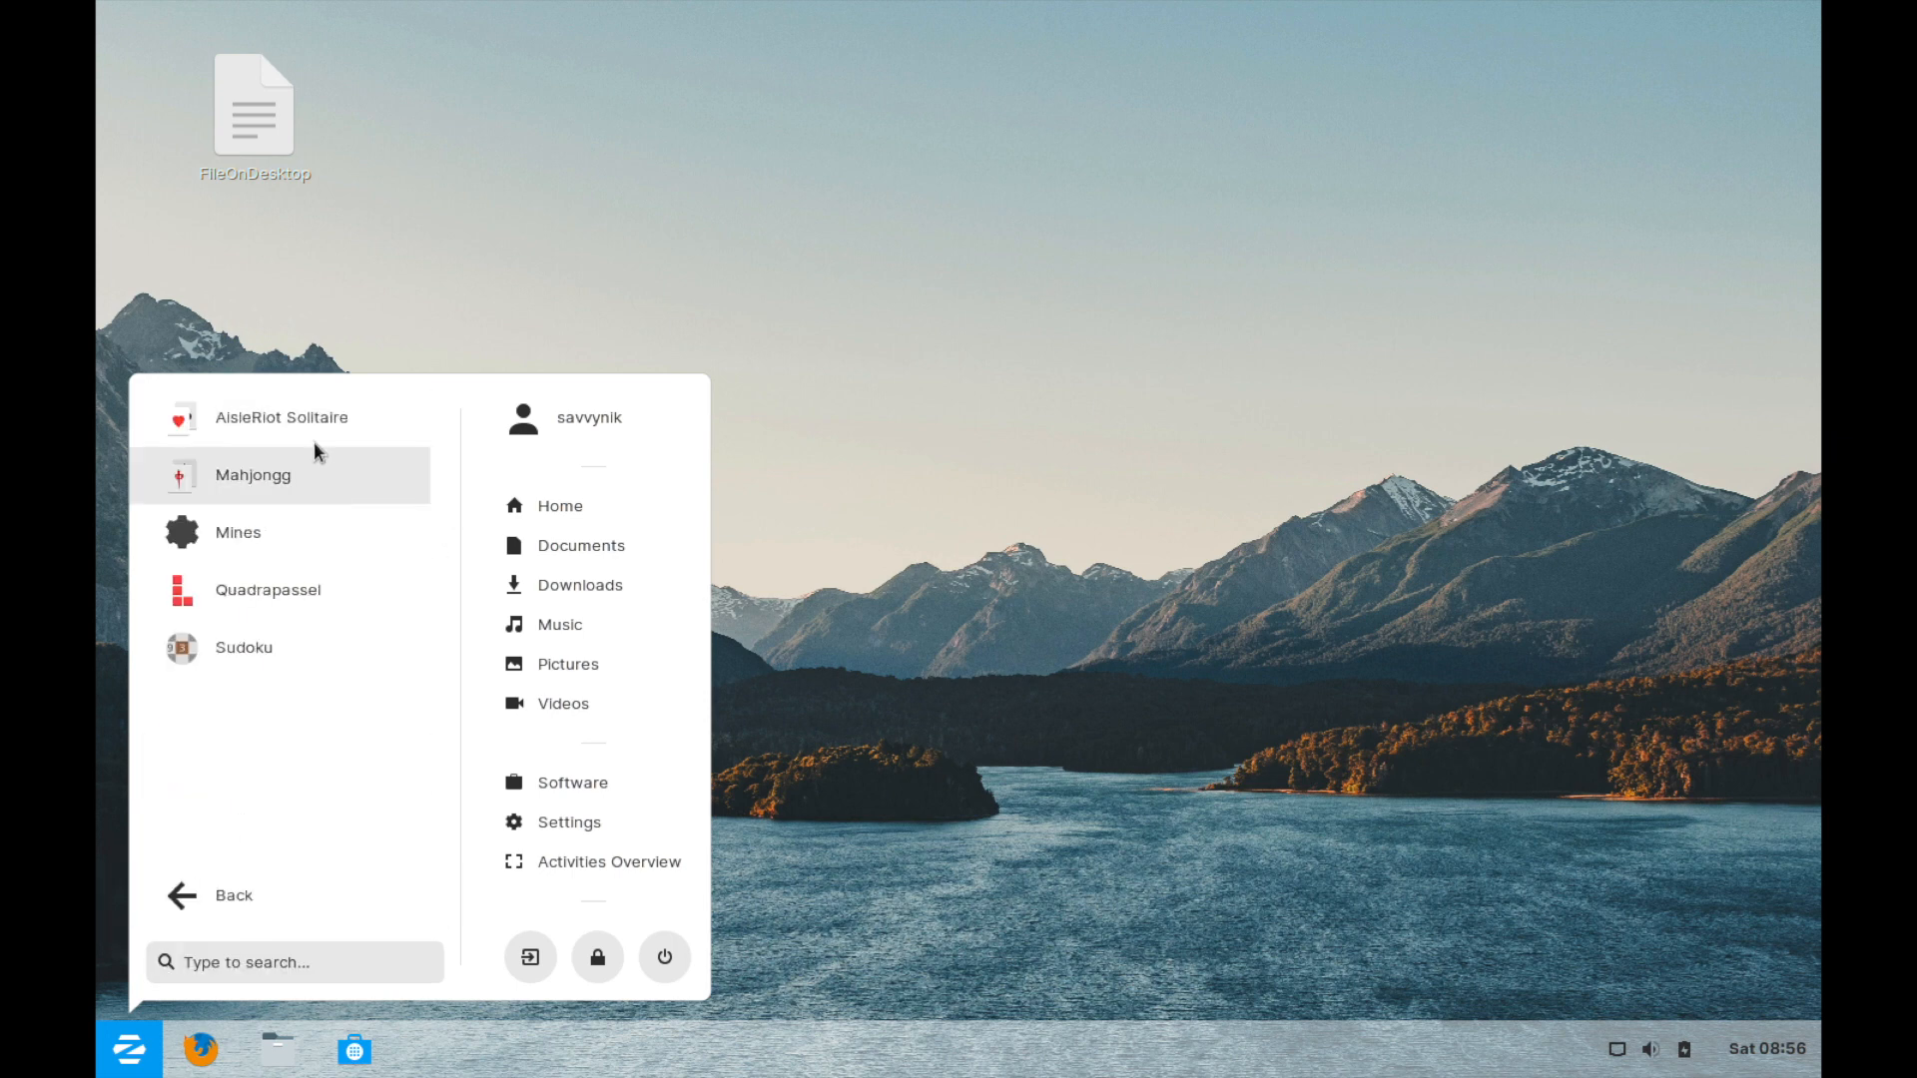
{"action": "mouse_move", "coordinate": [330, 421]}
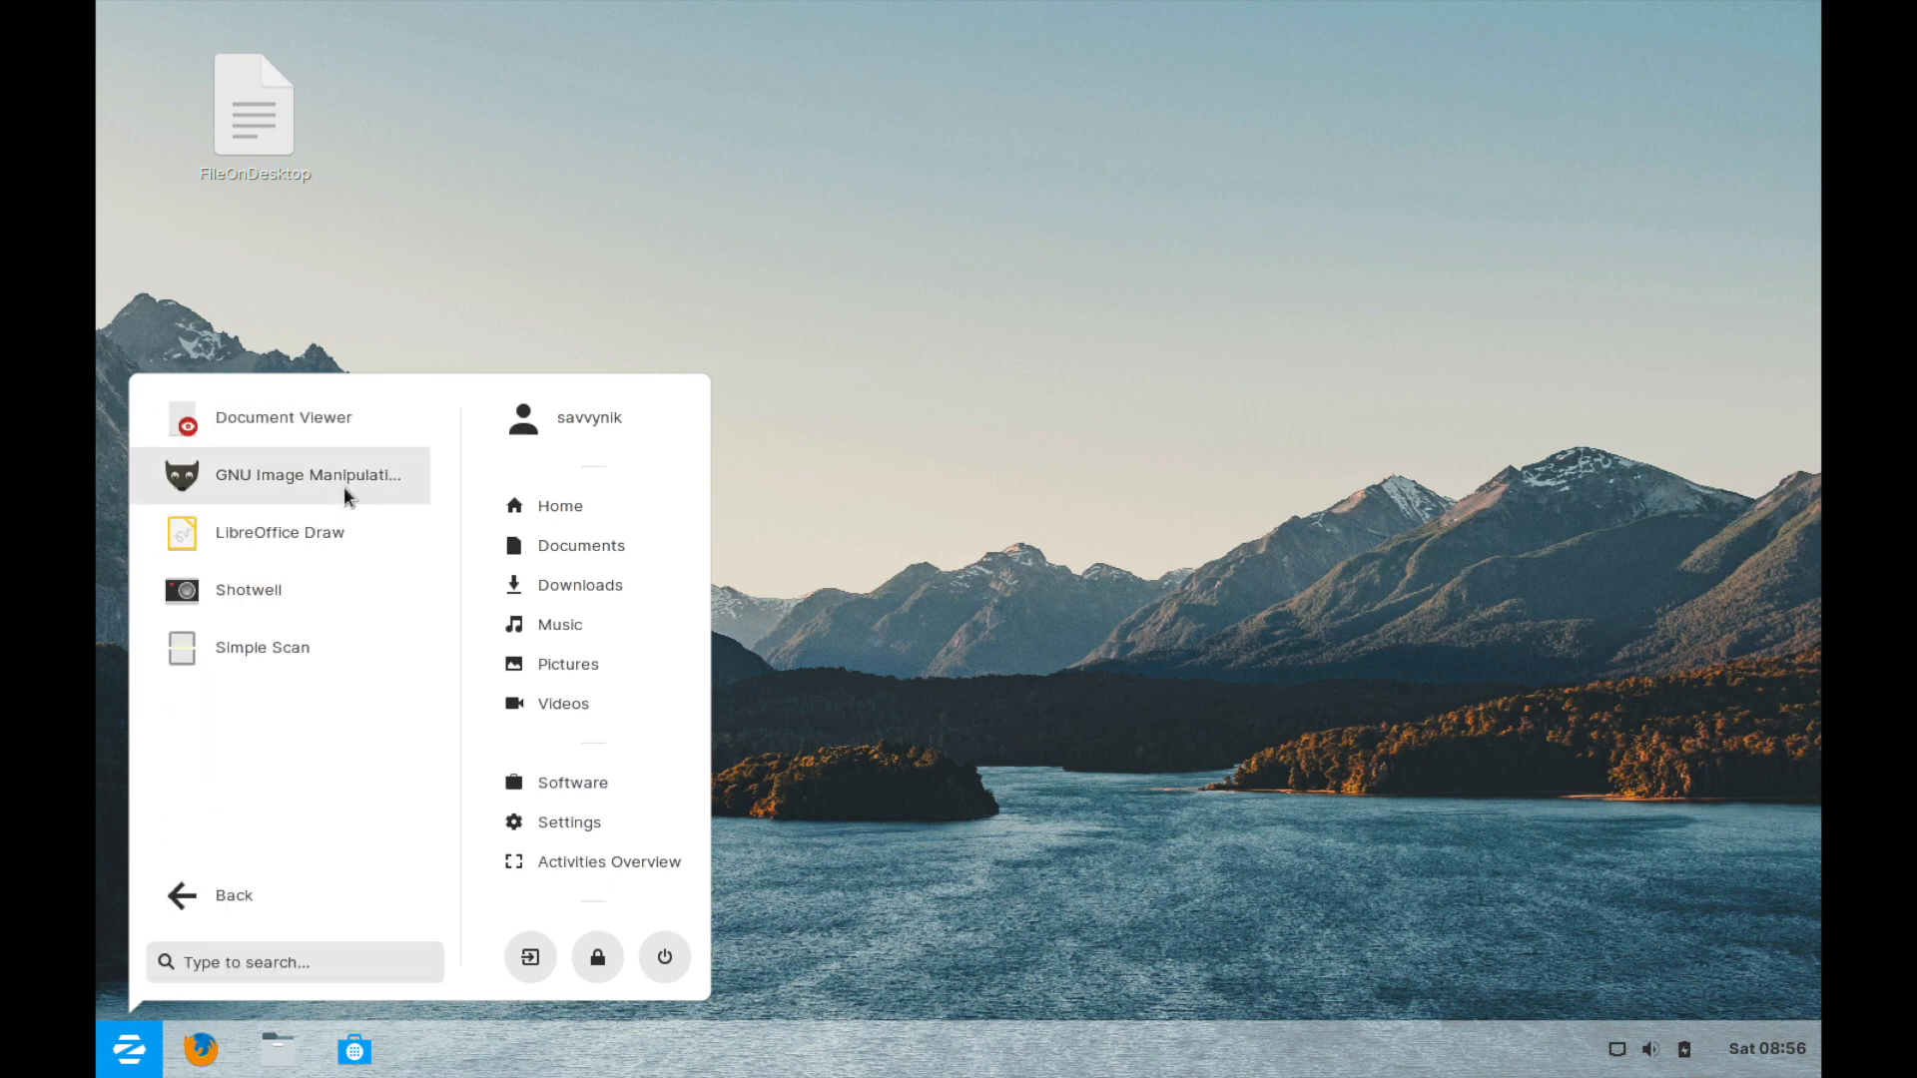
{"action": "mouse_move", "coordinate": [315, 469]}
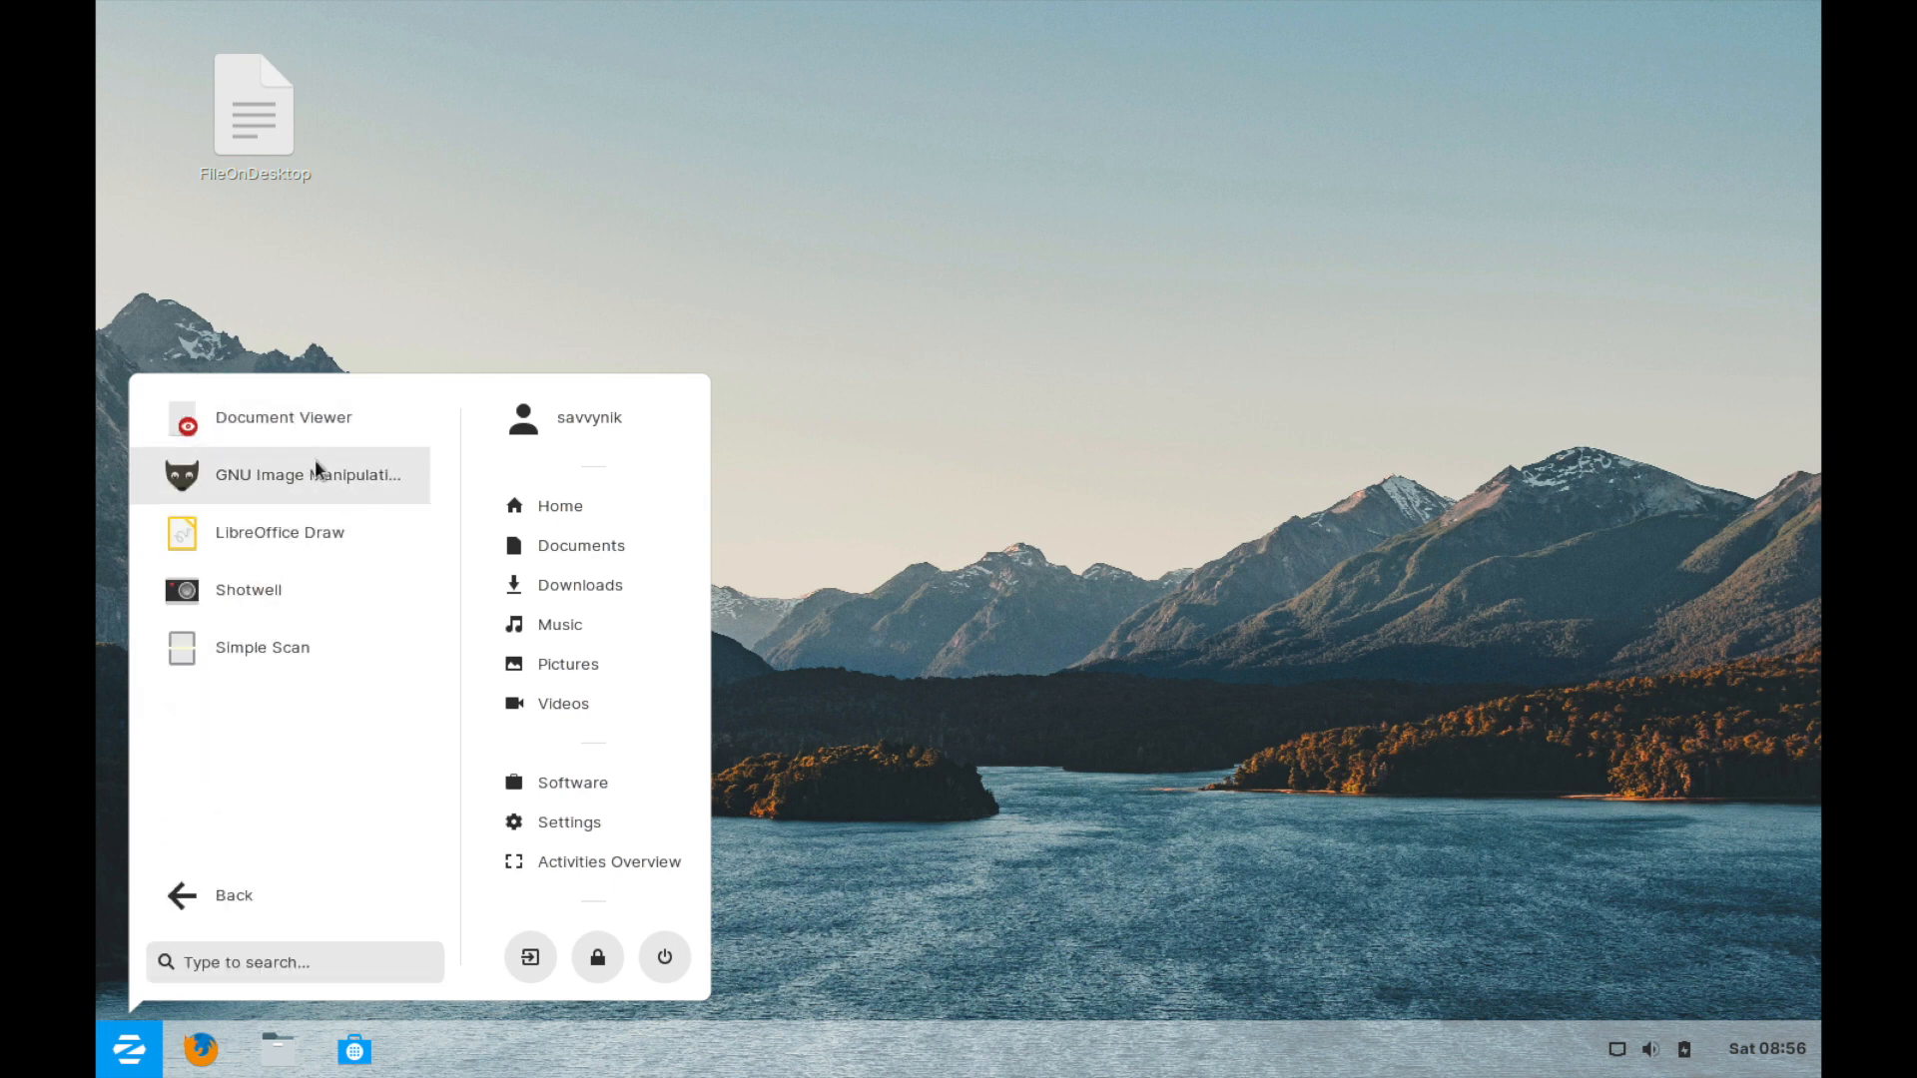
{"action": "mouse_move", "coordinate": [279, 667]}
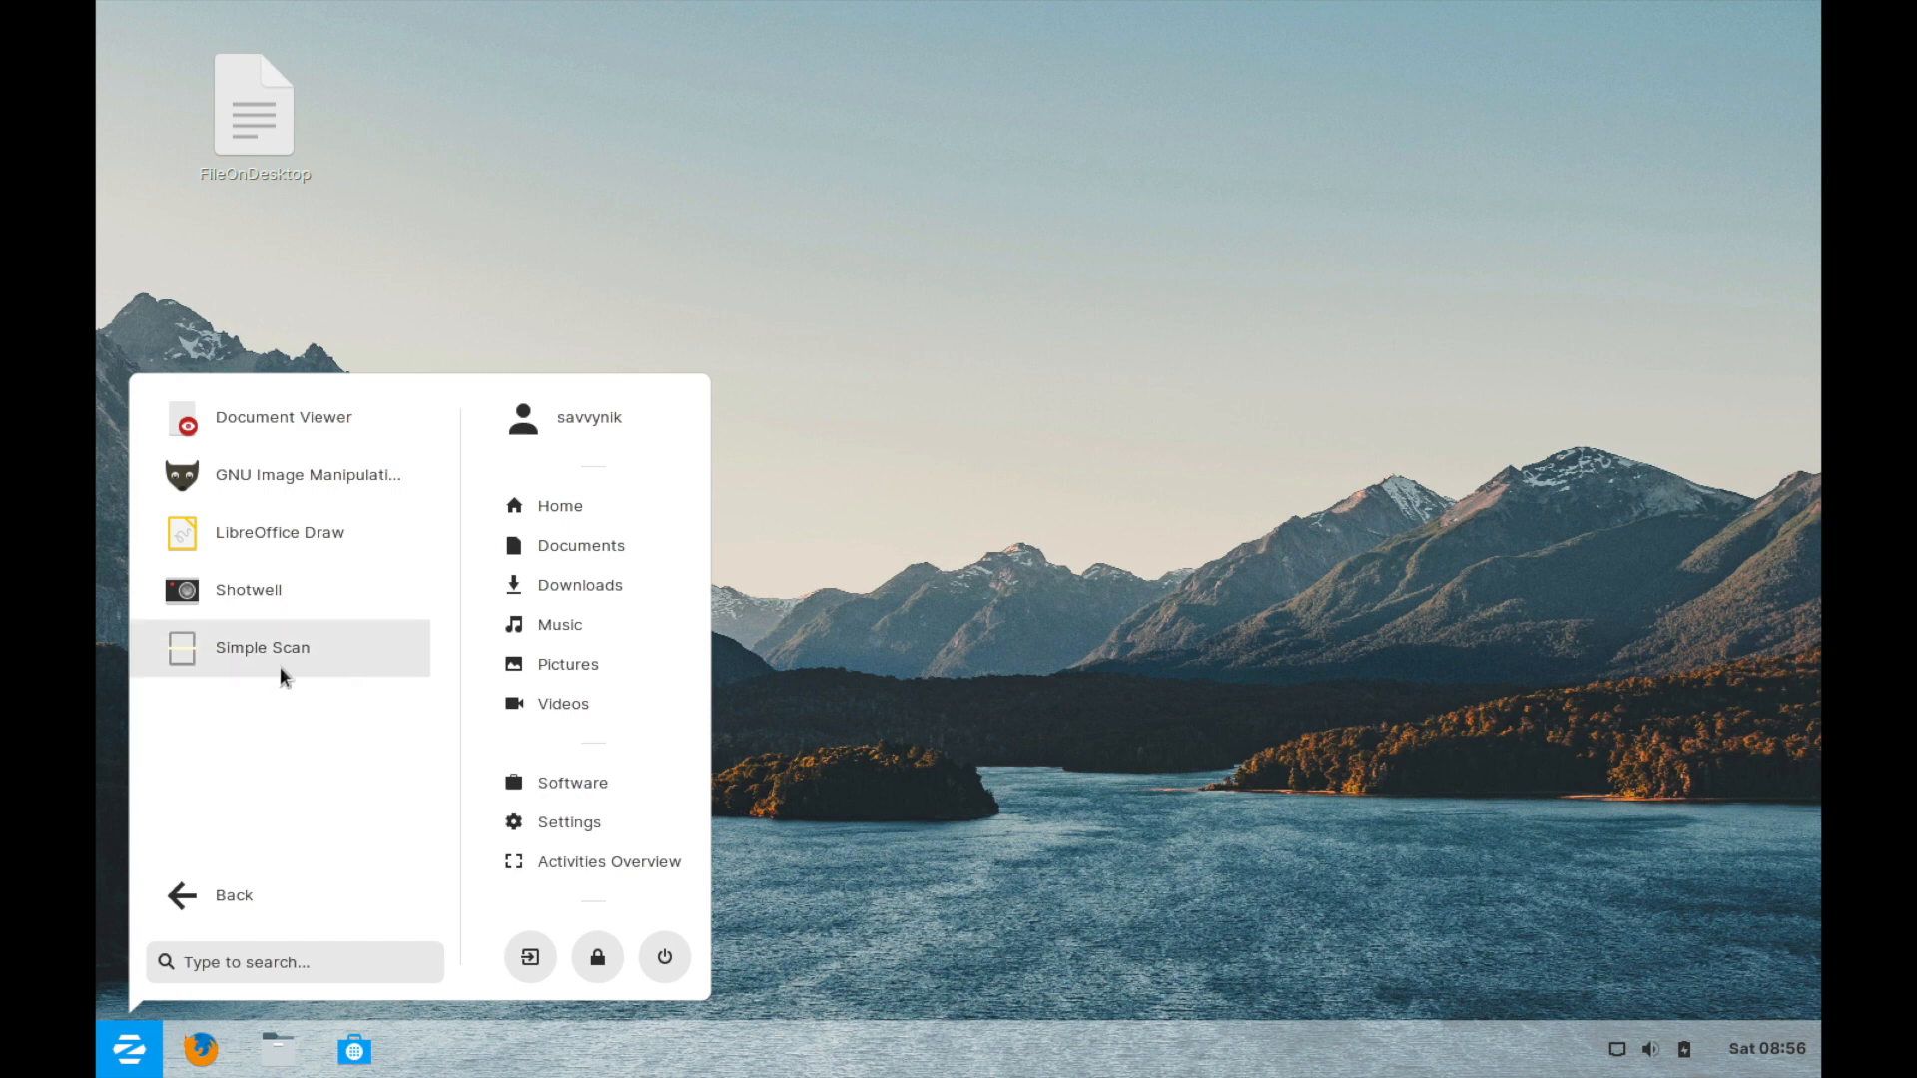
- Look through Sound & Video, then scroll System Tools down to Terminal and System Monitor
{"action": "left_click", "coordinate": [232, 895]}
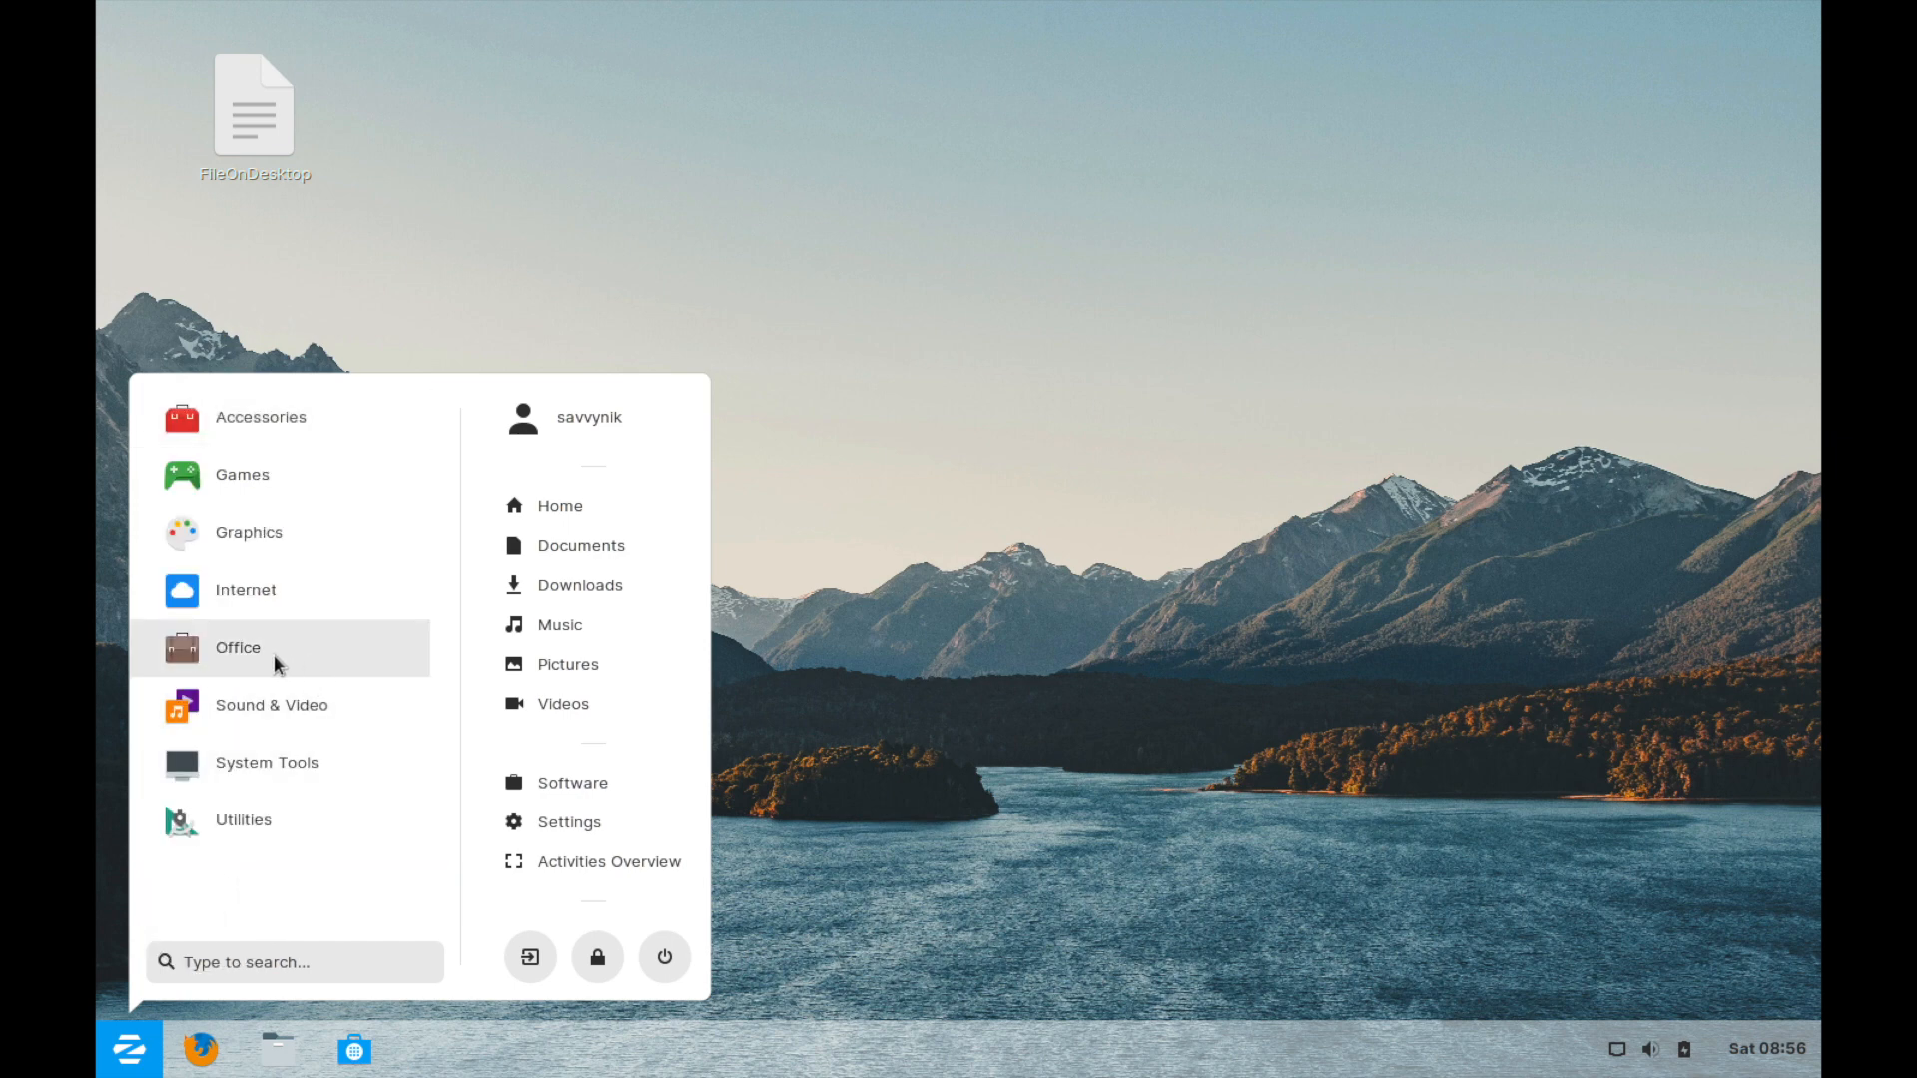
{"action": "mouse_move", "coordinate": [272, 705]}
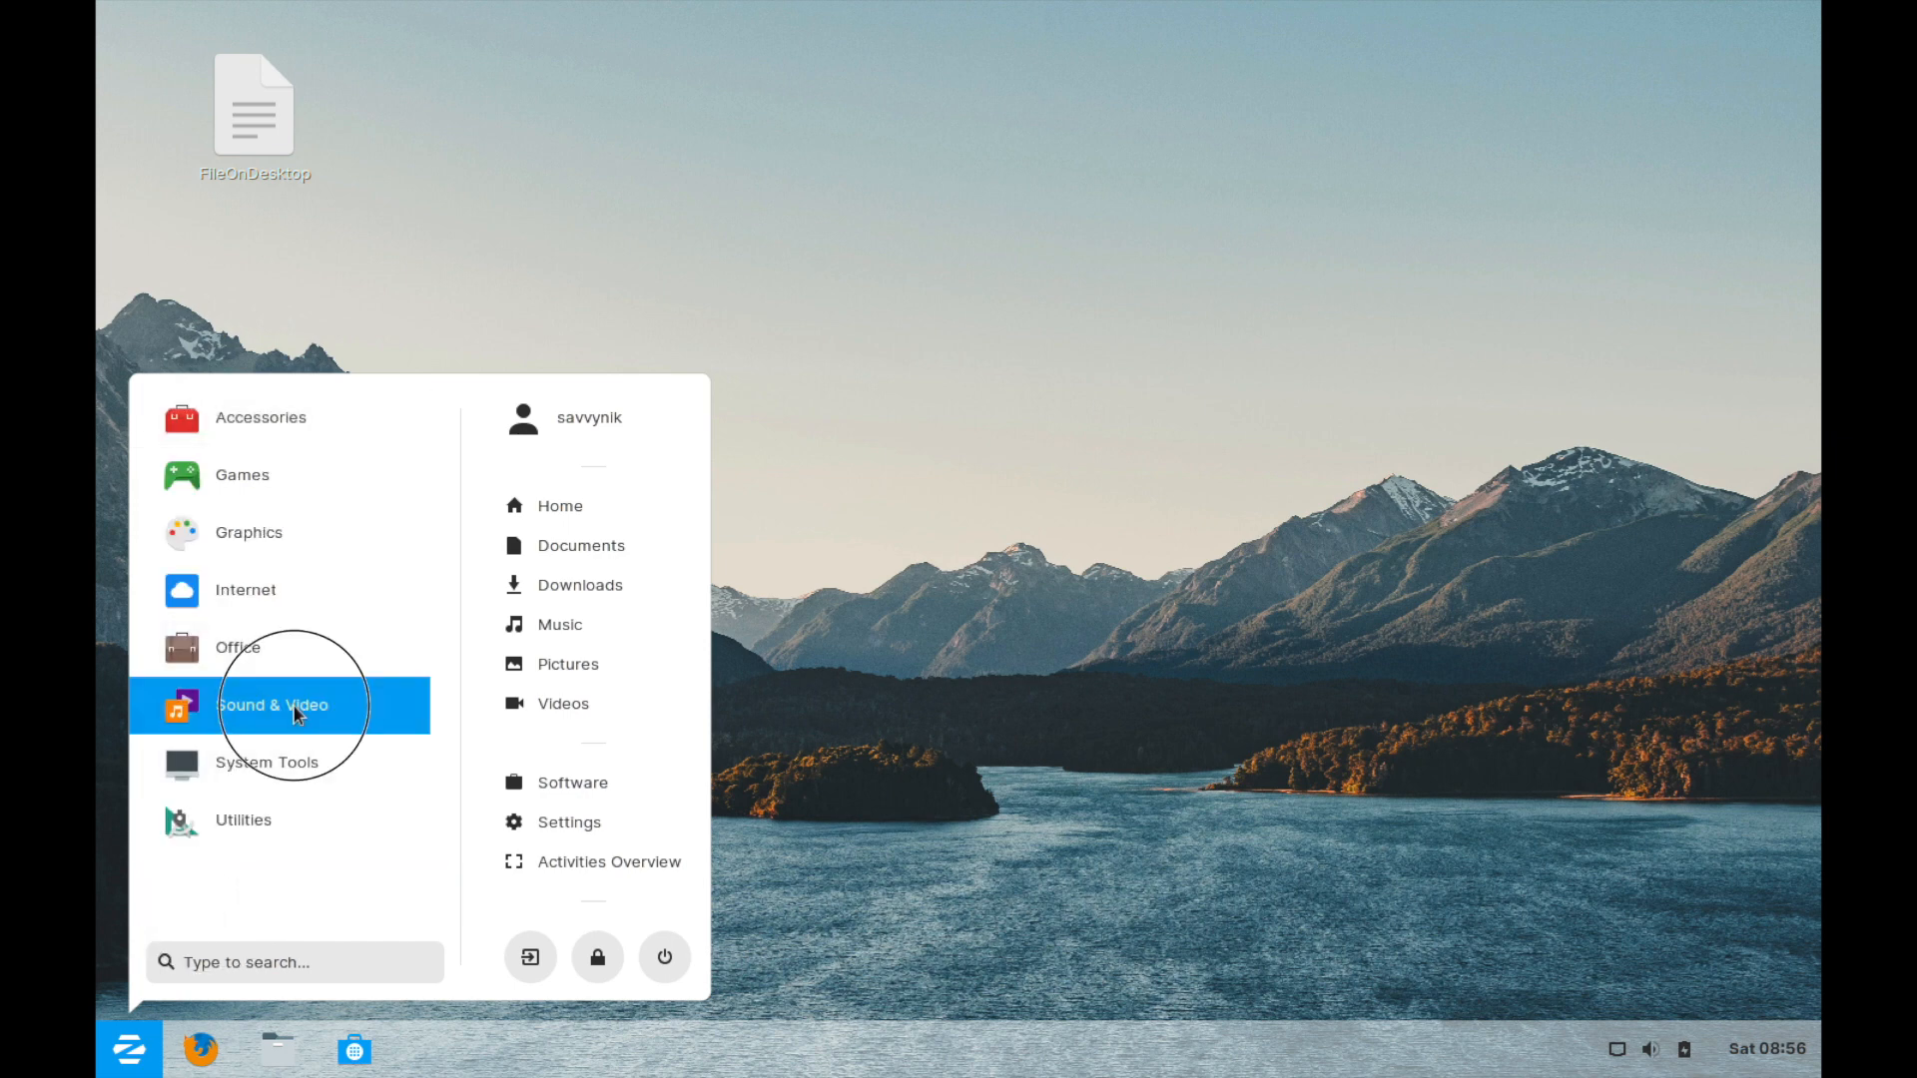
{"action": "left_click", "coordinate": [272, 705]}
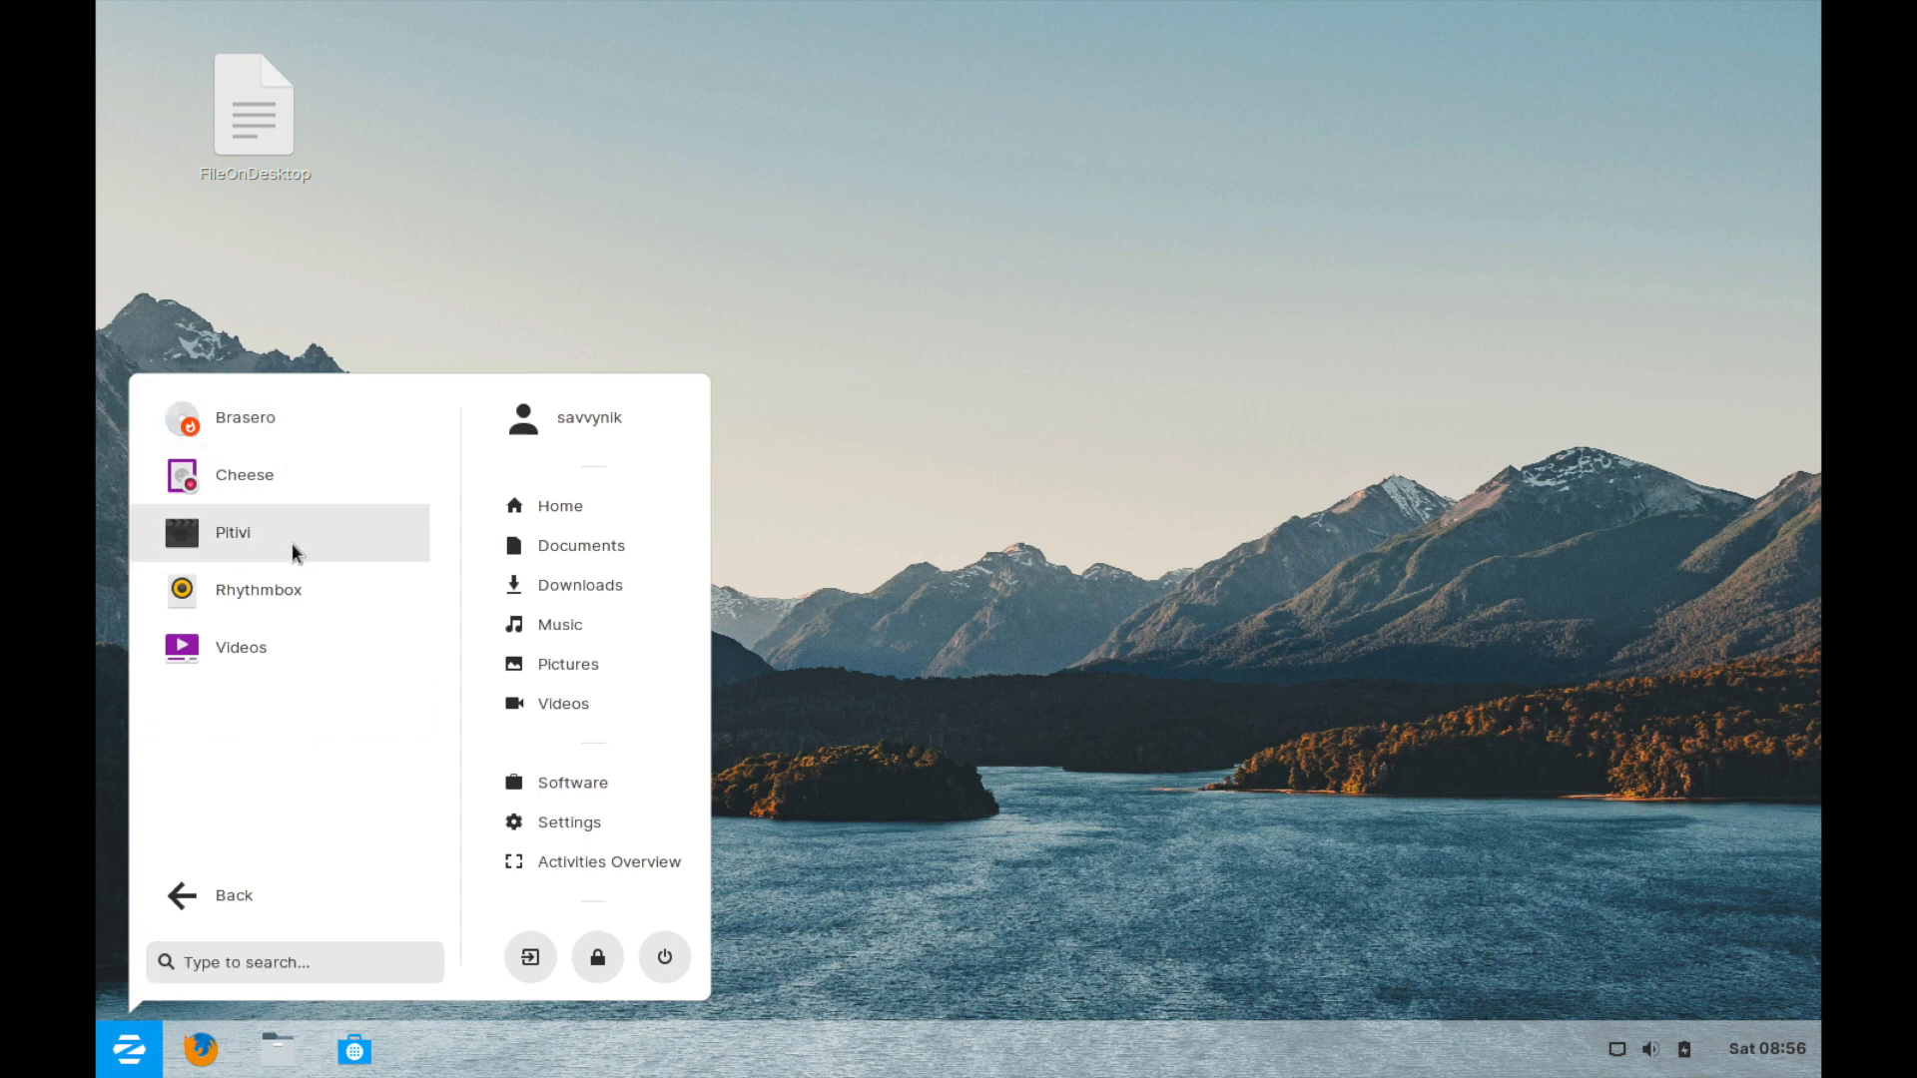
{"action": "mouse_move", "coordinate": [314, 673]}
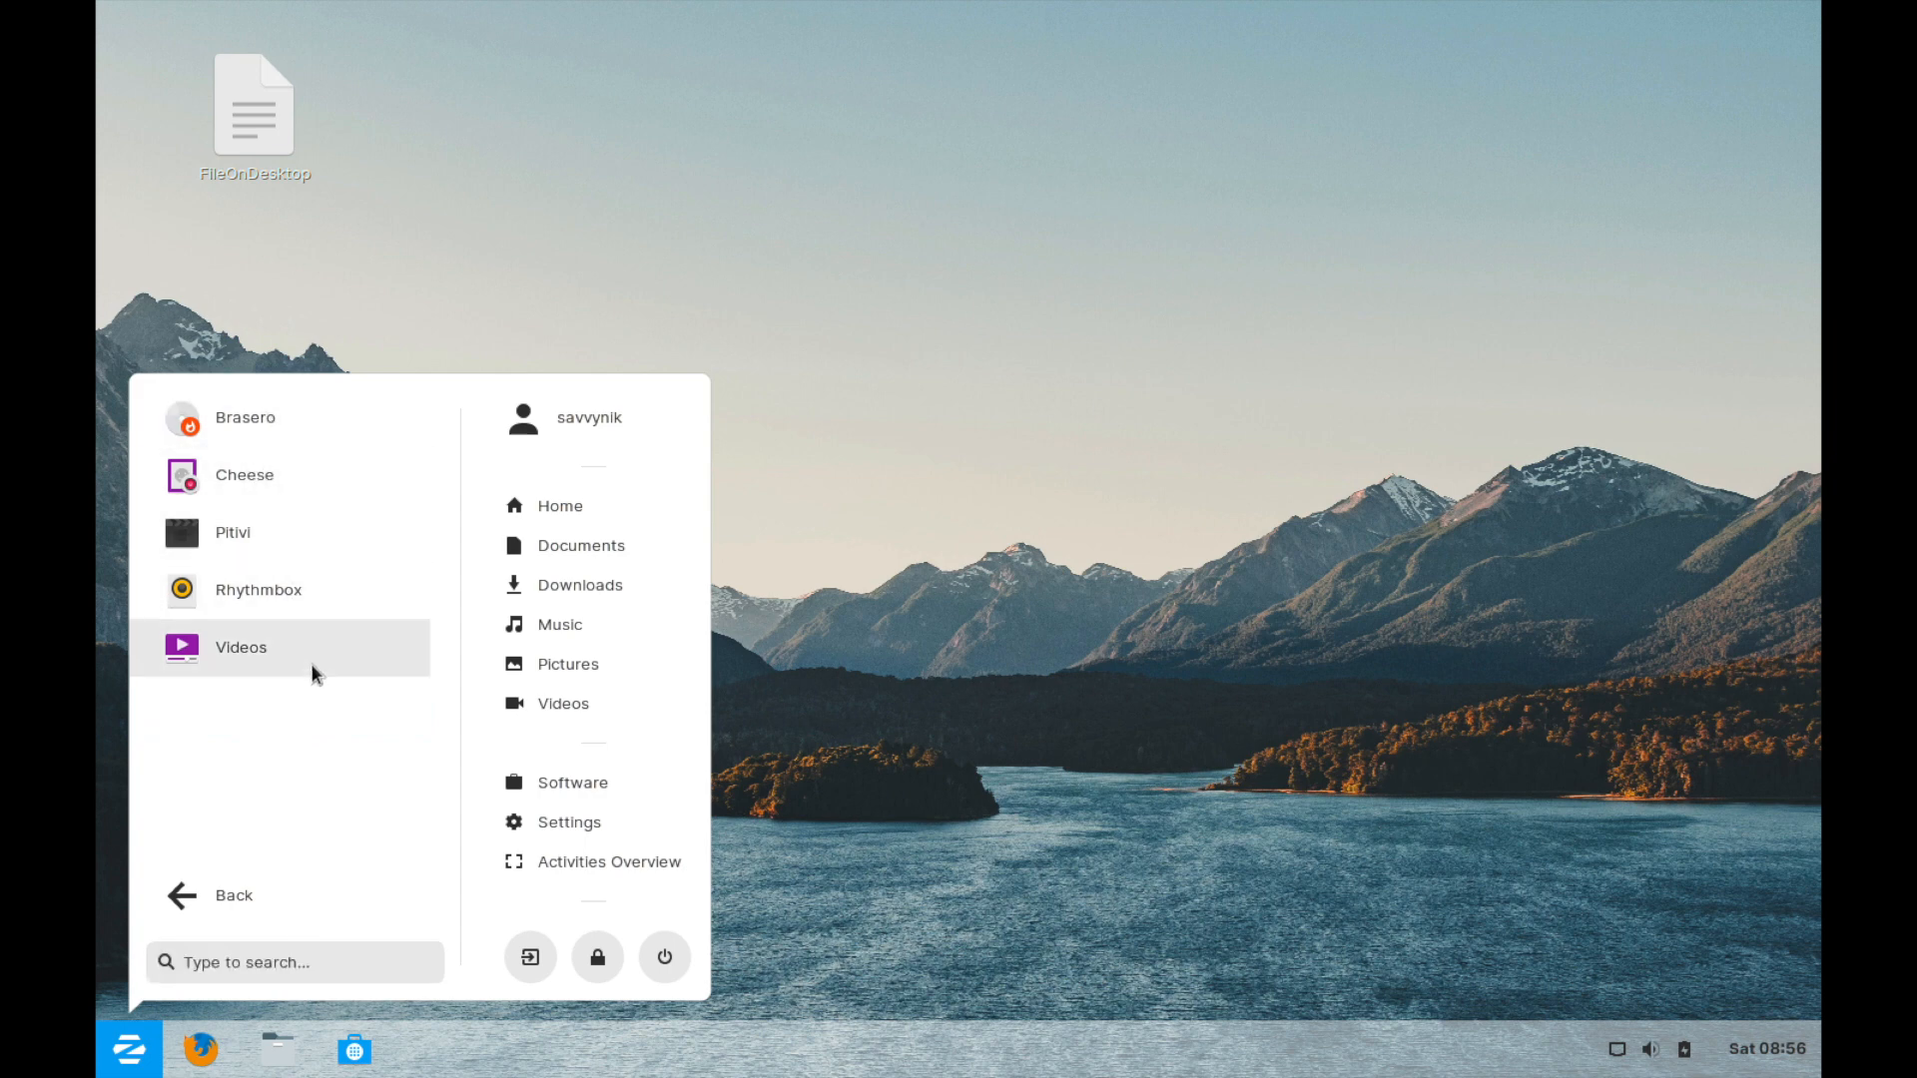
{"action": "mouse_move", "coordinate": [202, 905]}
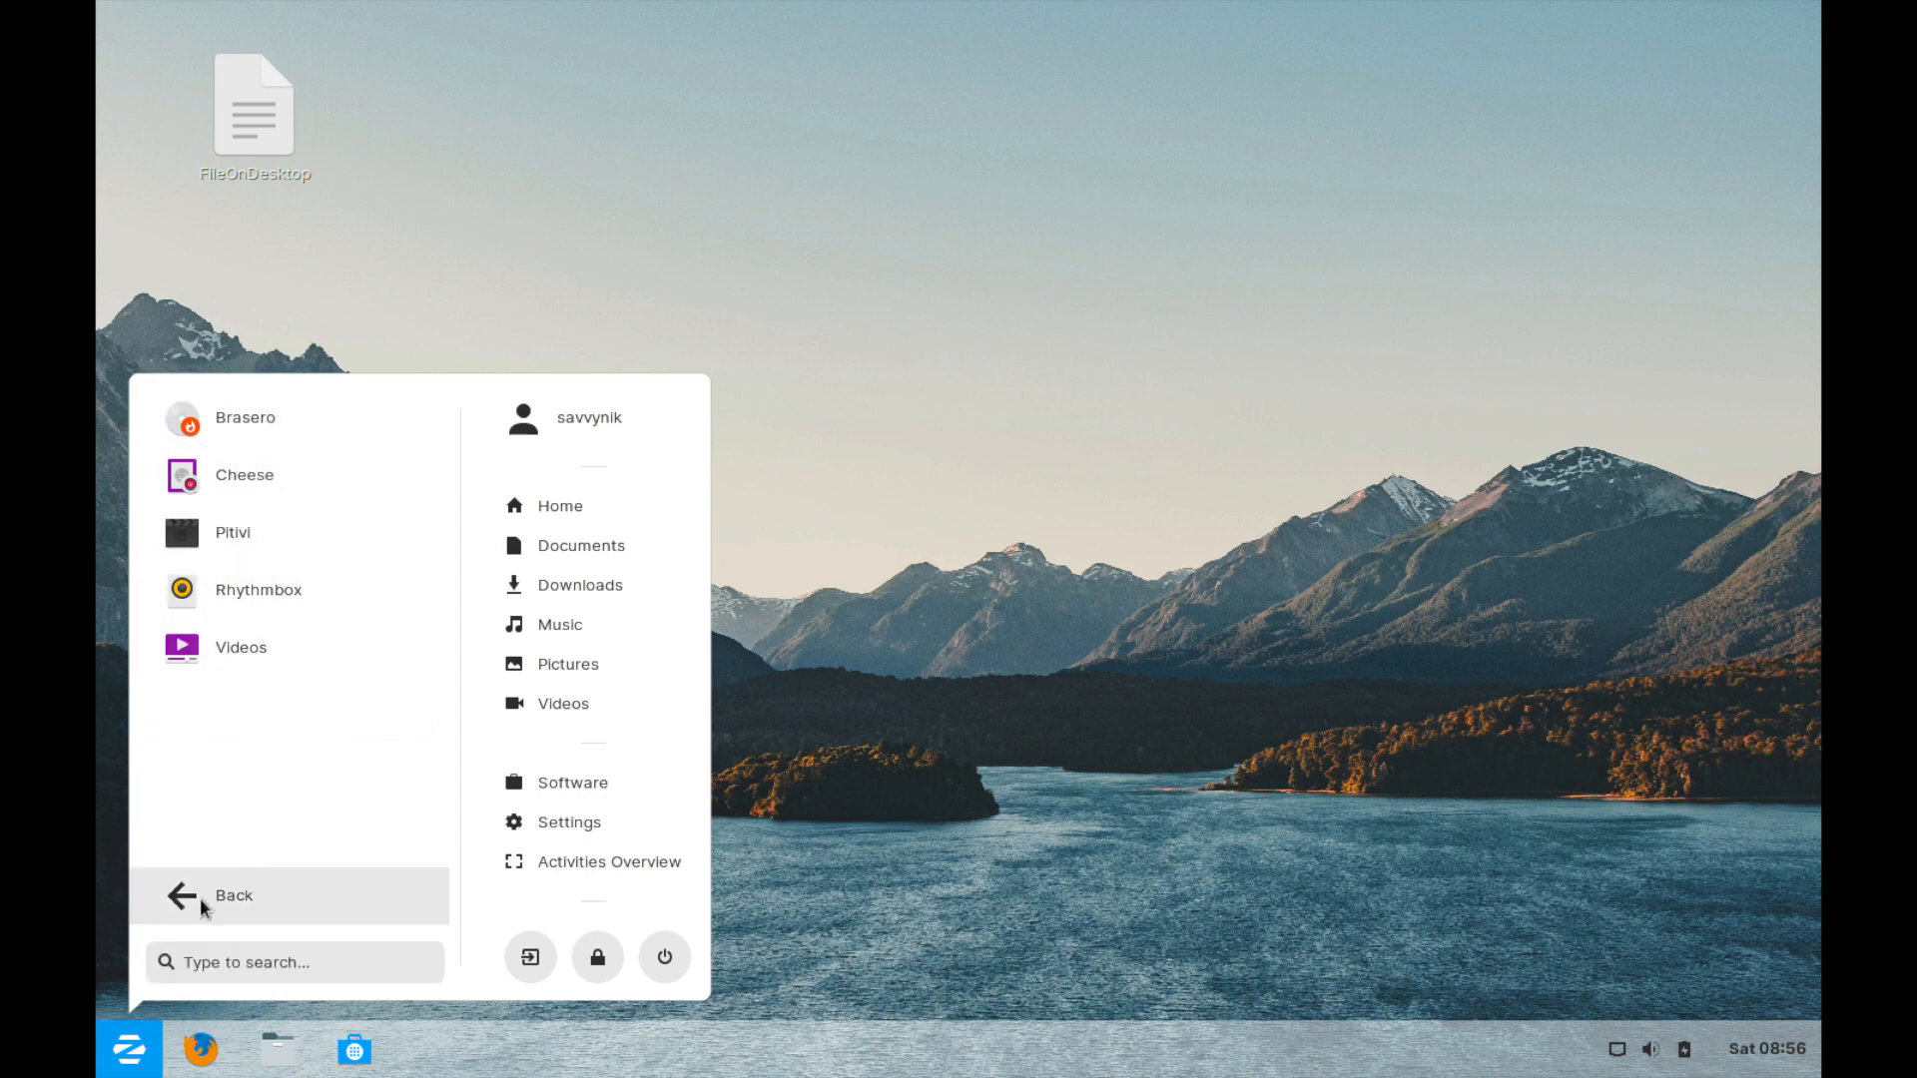
{"action": "left_click", "coordinate": [231, 894]}
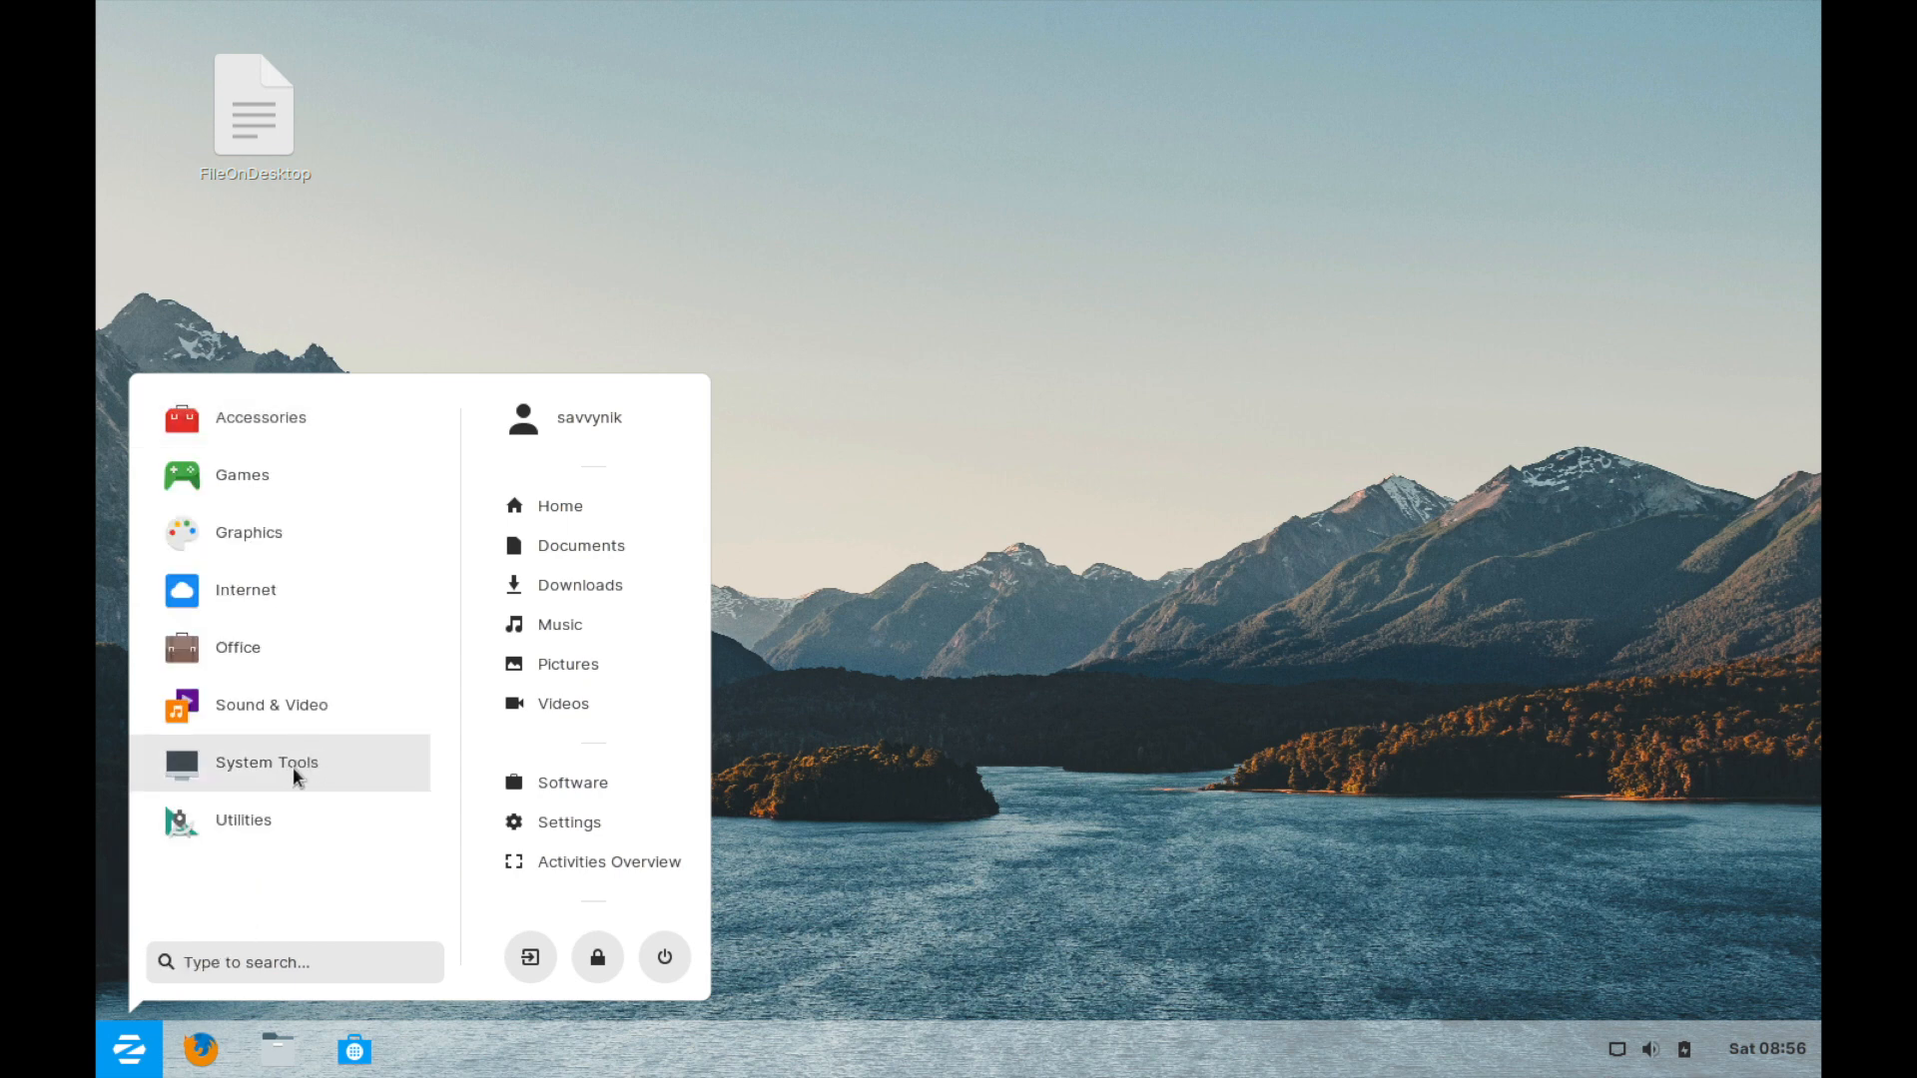
{"action": "left_click", "coordinate": [266, 760]}
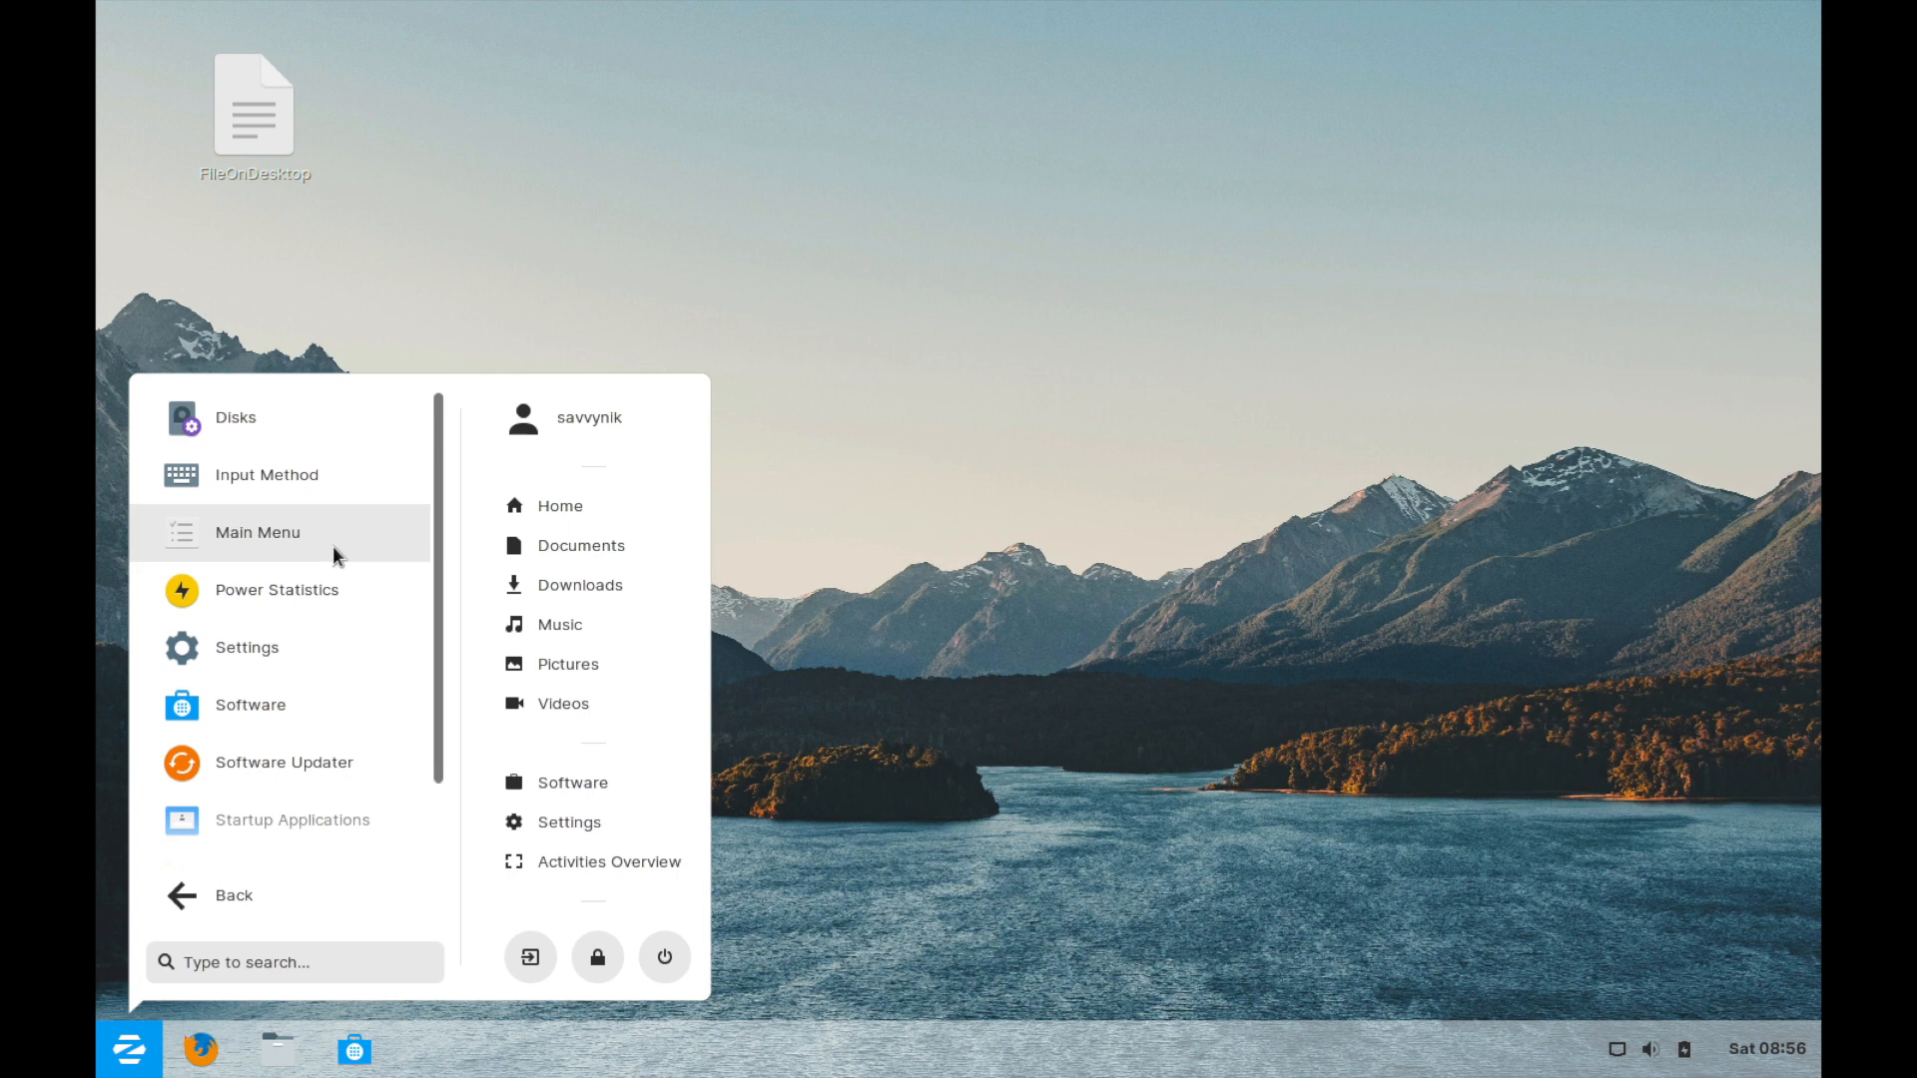
{"action": "scroll", "scroll_direction": "down", "scroll_amount": 3}
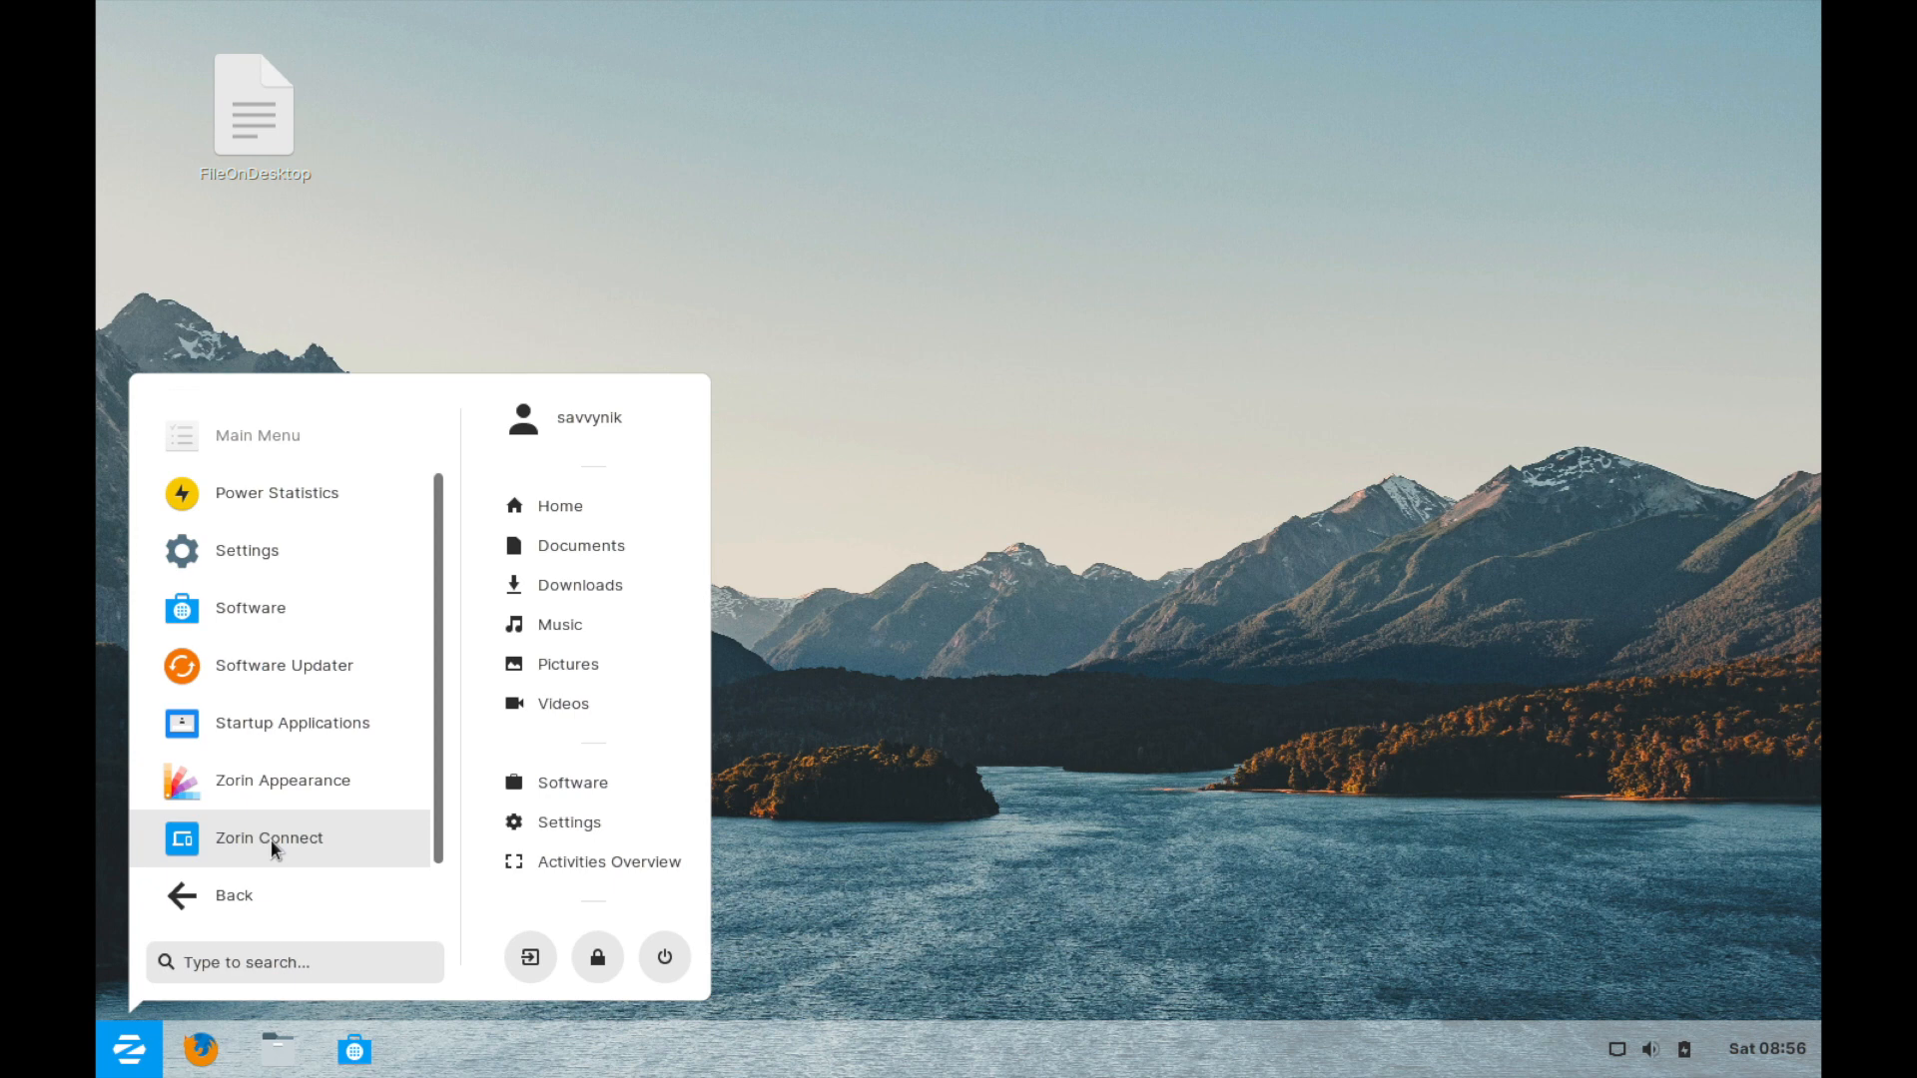
{"action": "mouse_move", "coordinate": [327, 847]}
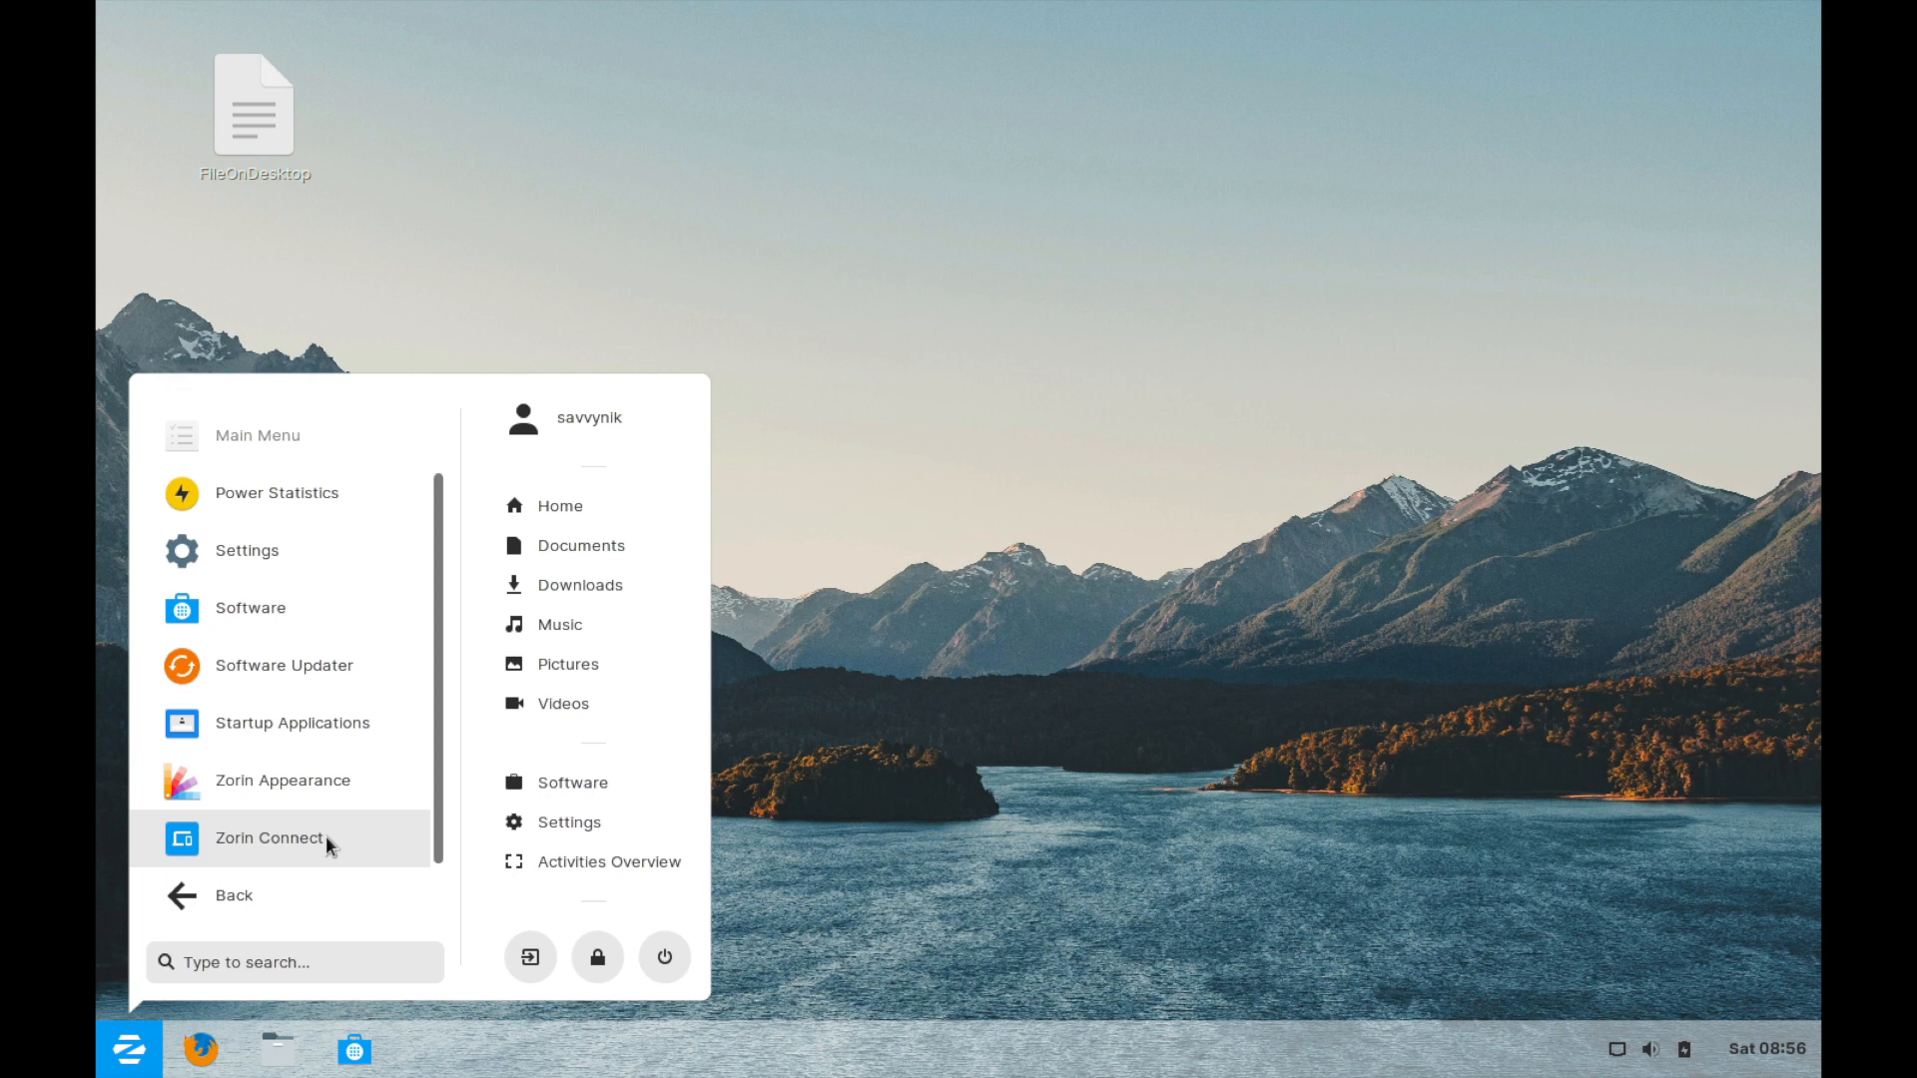
{"action": "mouse_move", "coordinate": [330, 840]}
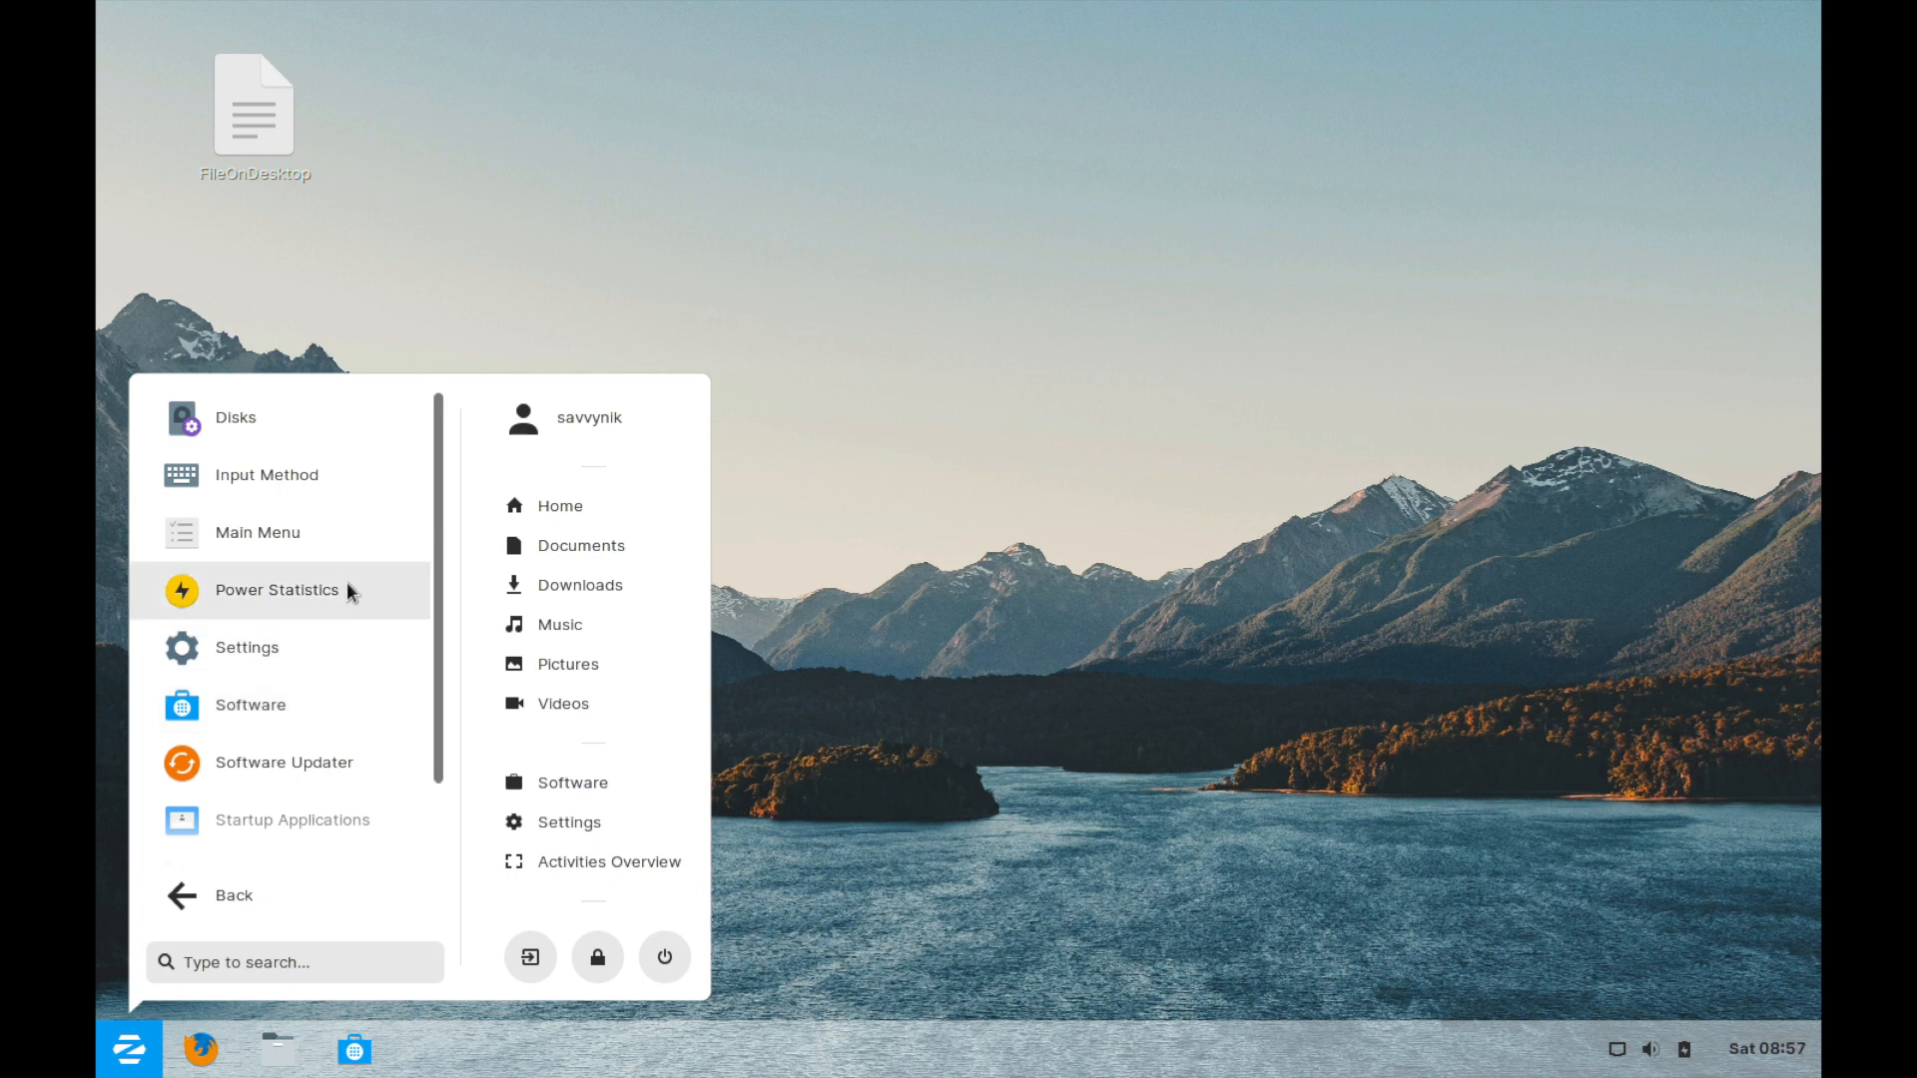
{"action": "mouse_move", "coordinate": [286, 673]}
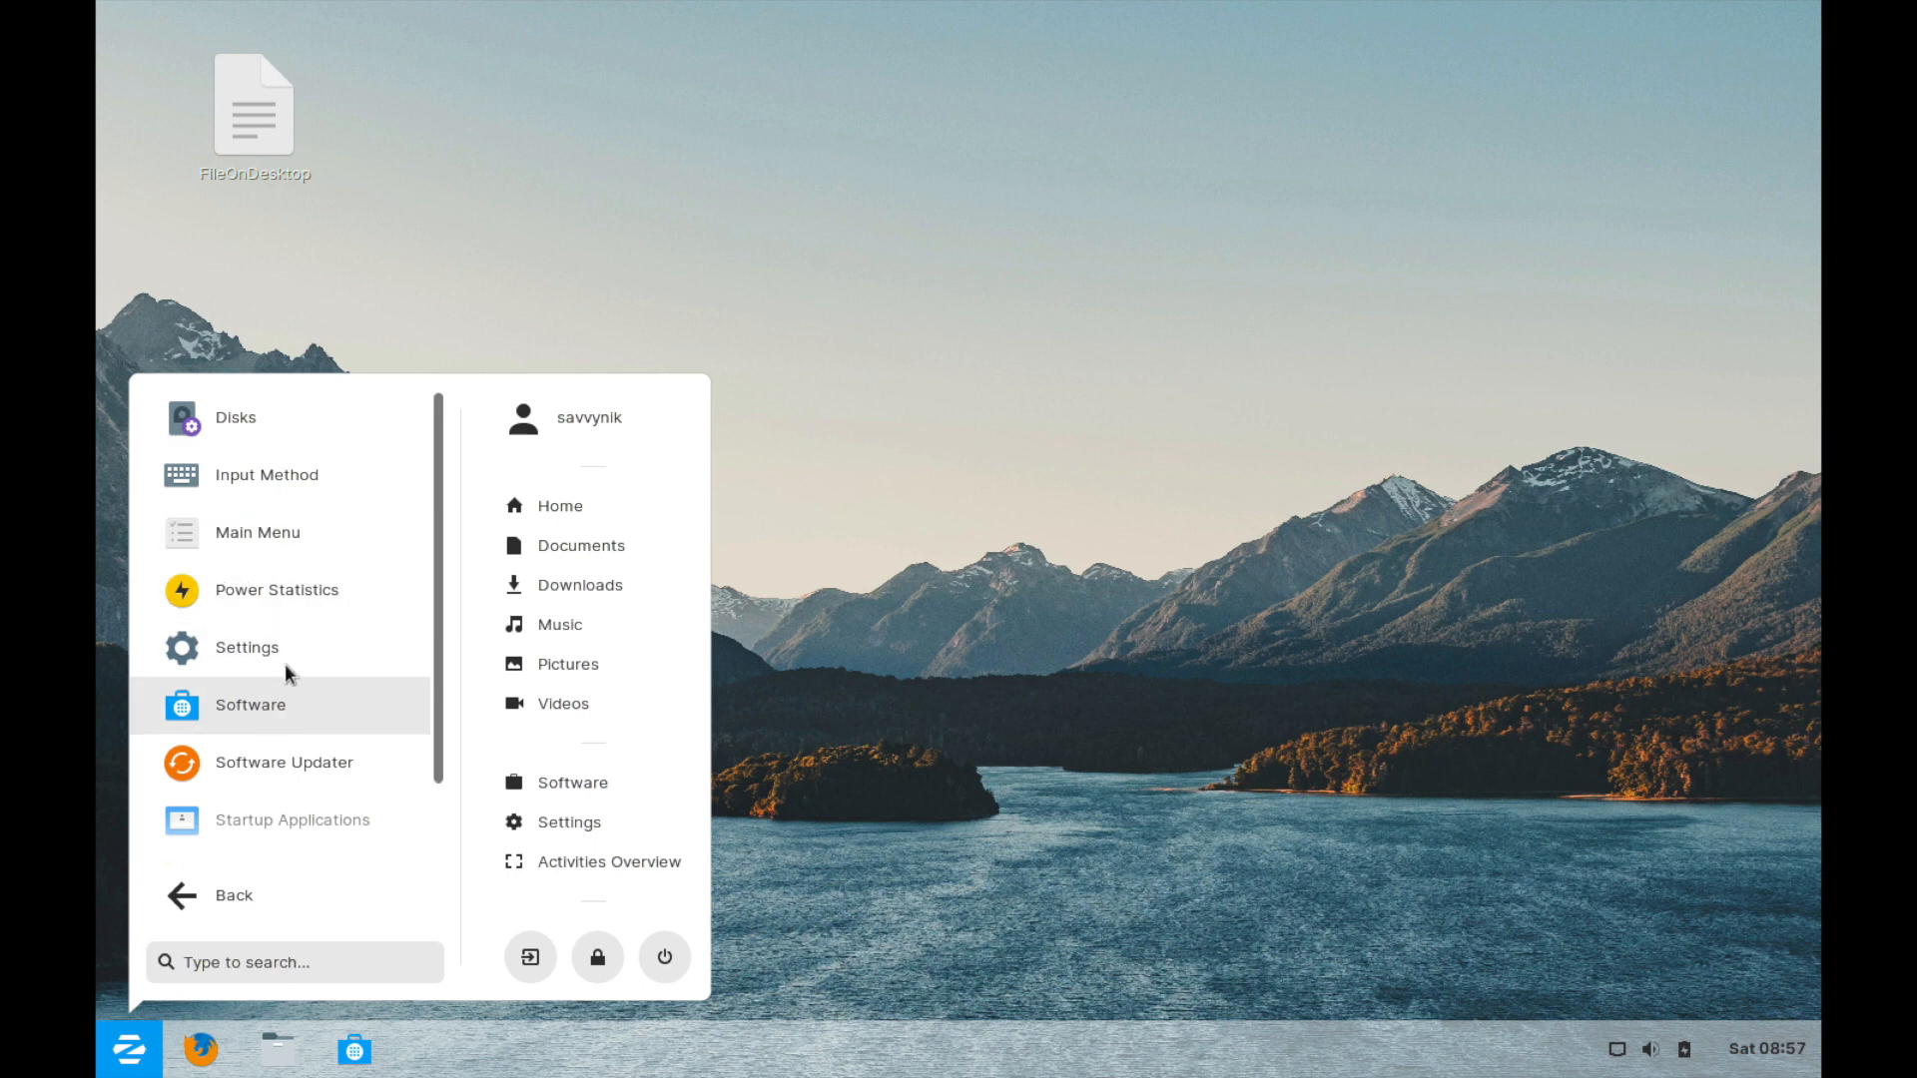
{"action": "mouse_move", "coordinate": [248, 647]}
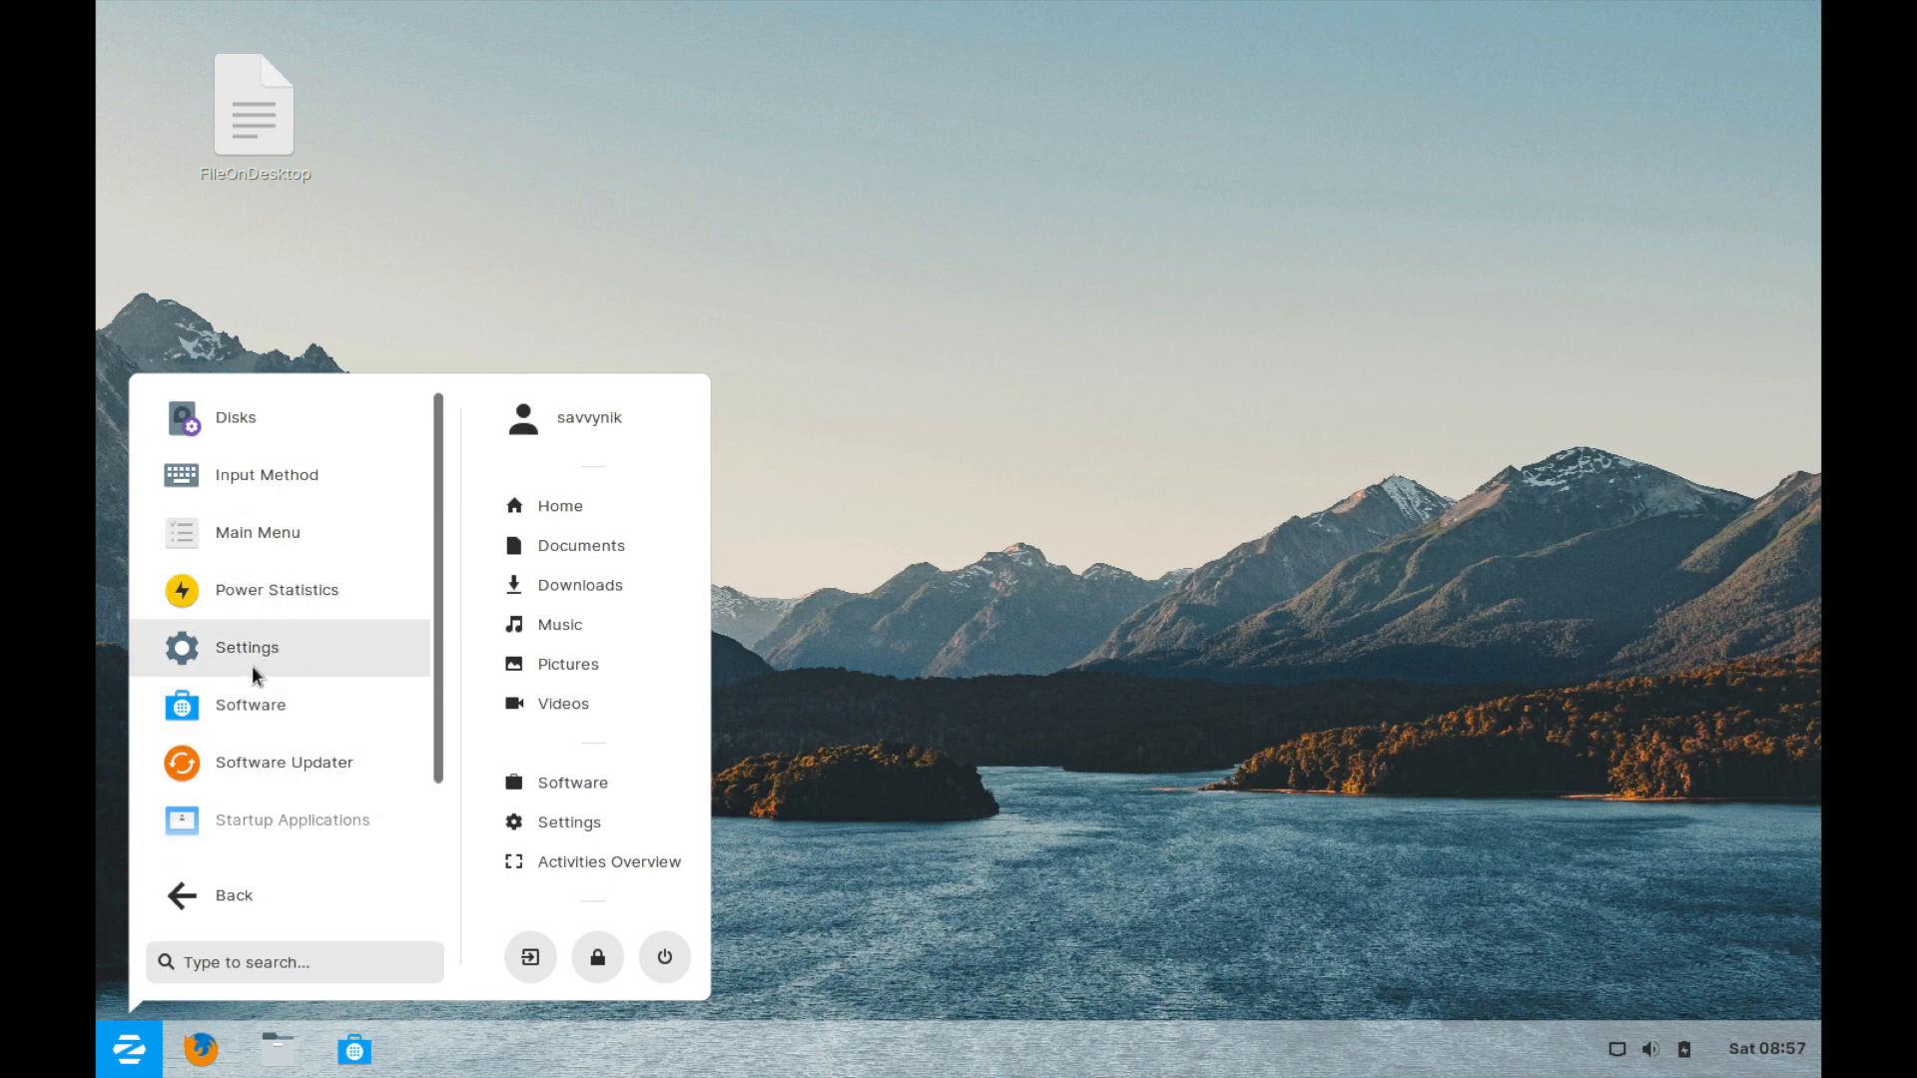
{"action": "mouse_move", "coordinate": [270, 665]}
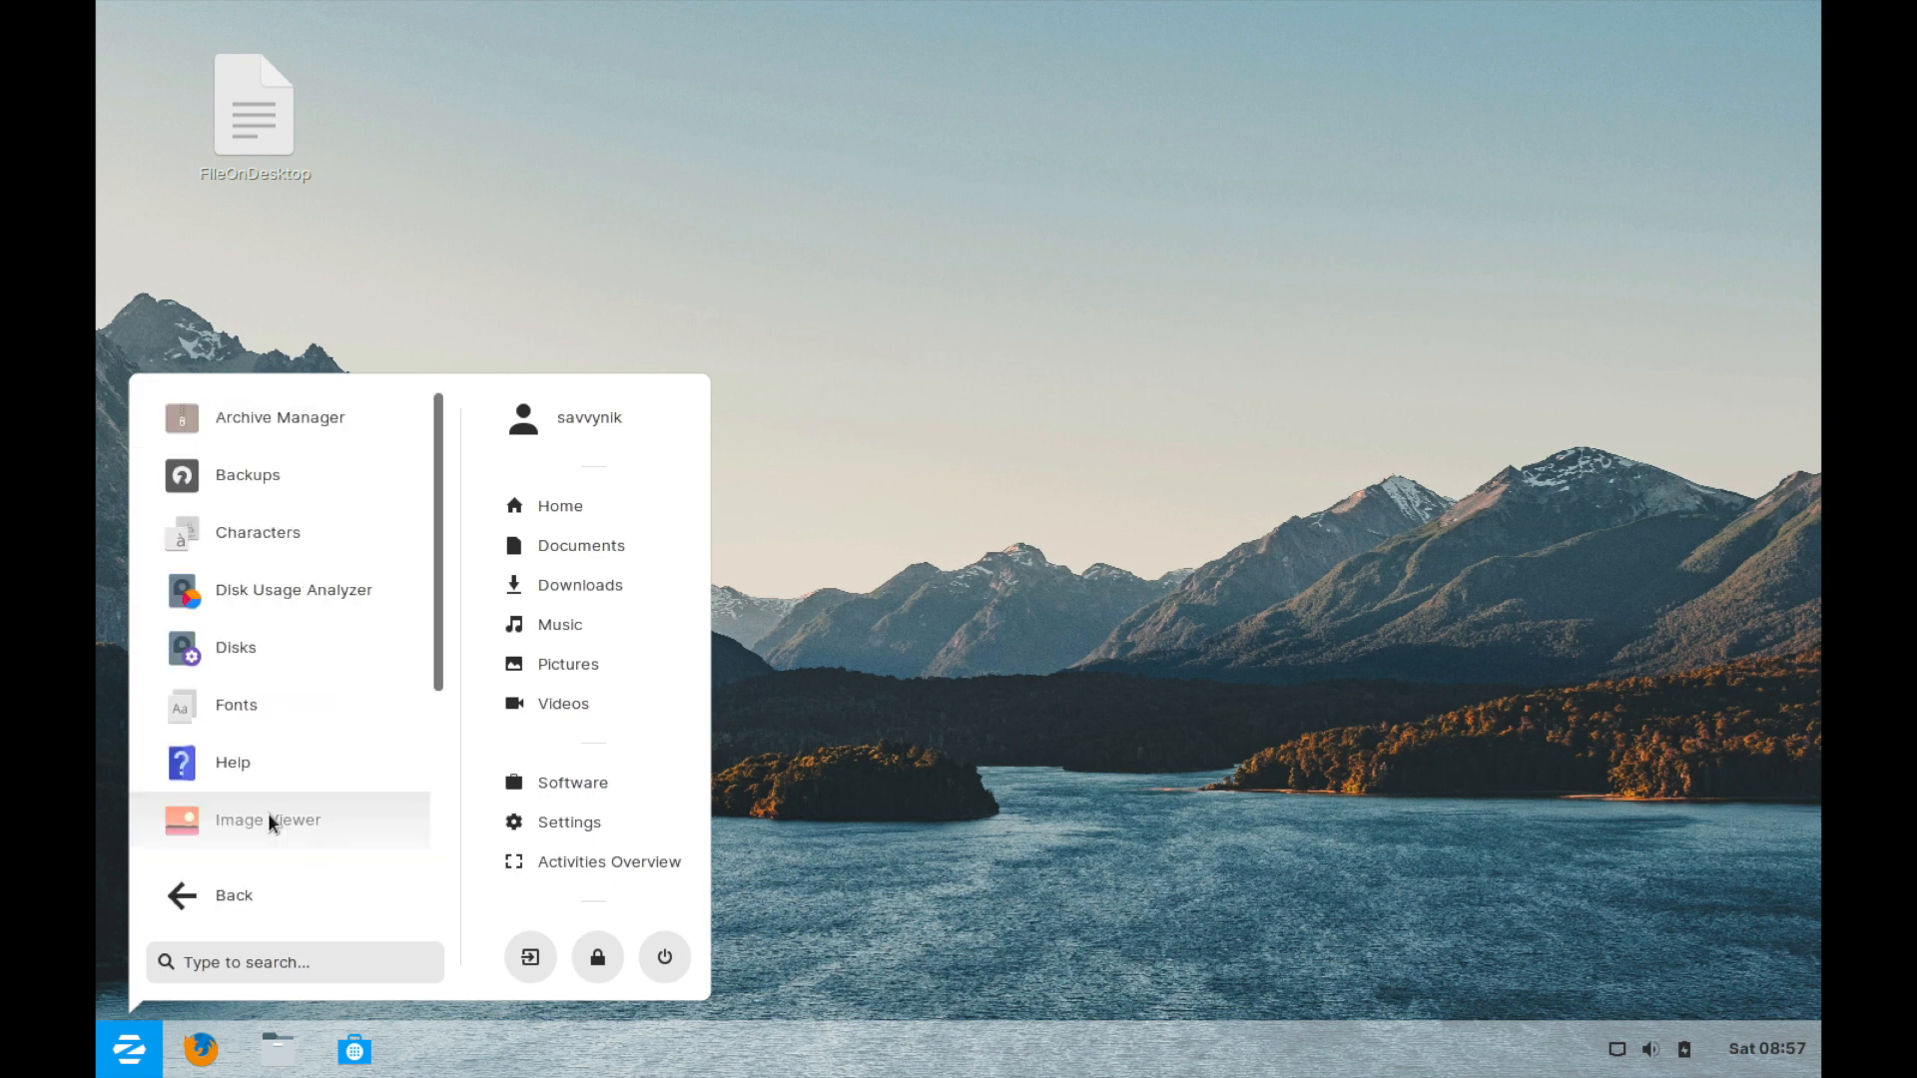
{"action": "scroll", "scroll_direction": "down", "scroll_amount": 3}
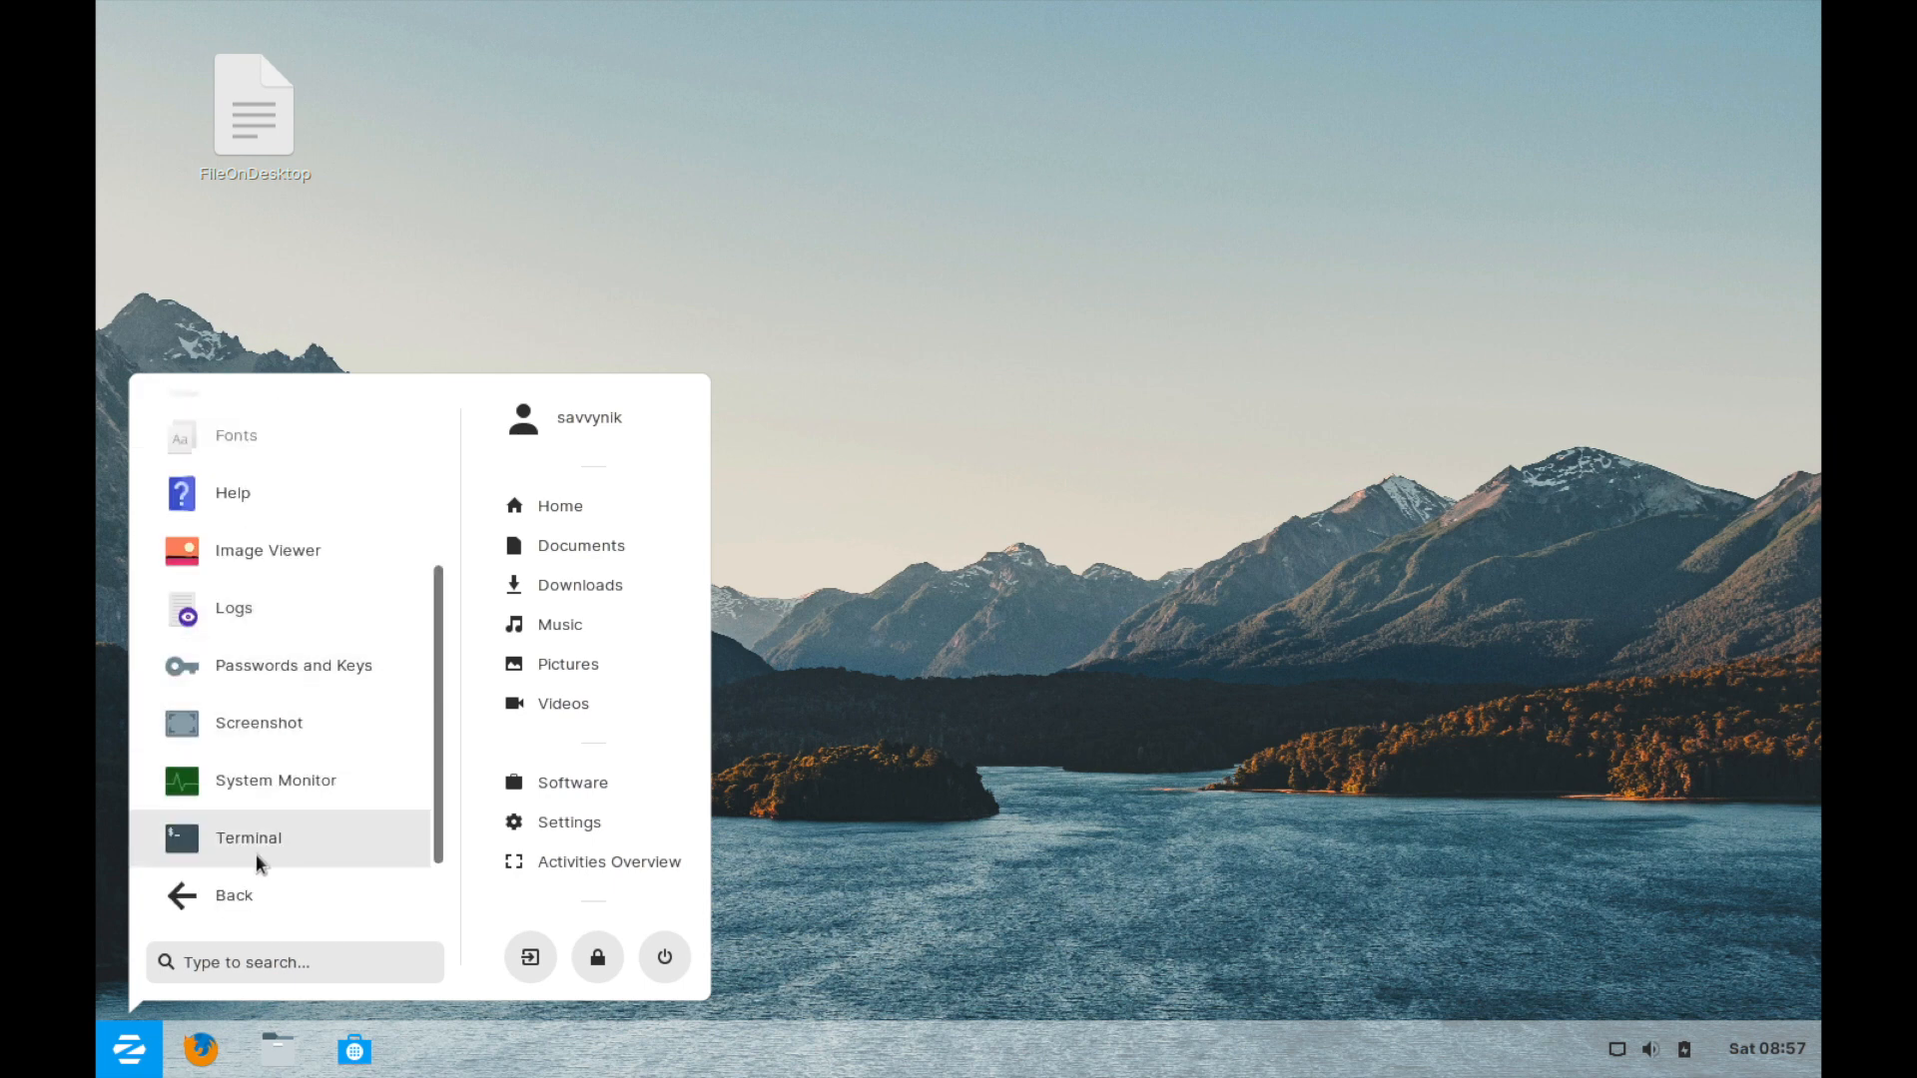
- Launch Terminal from System Tools and run 'sudo su' to get a root shell
{"action": "left_click", "coordinate": [247, 836]}
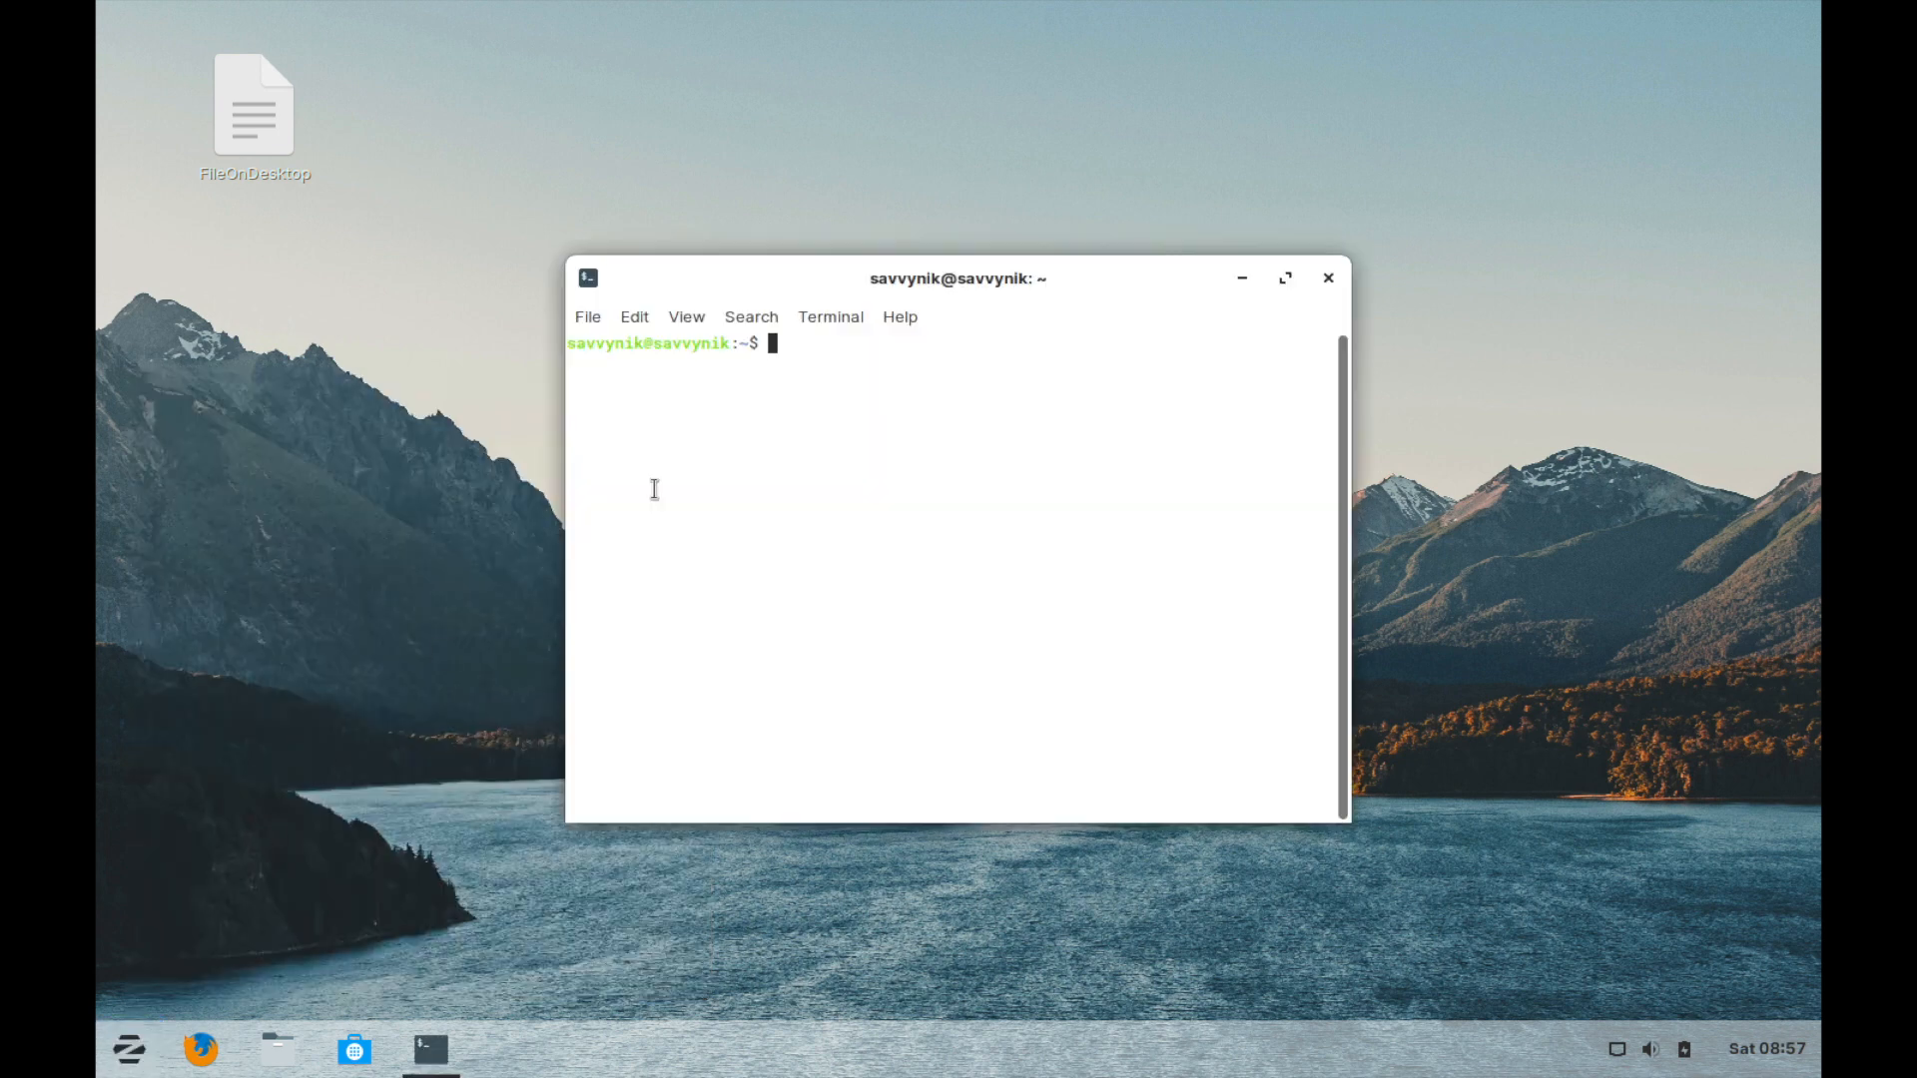
{"action": "type", "text": "sudo su"}
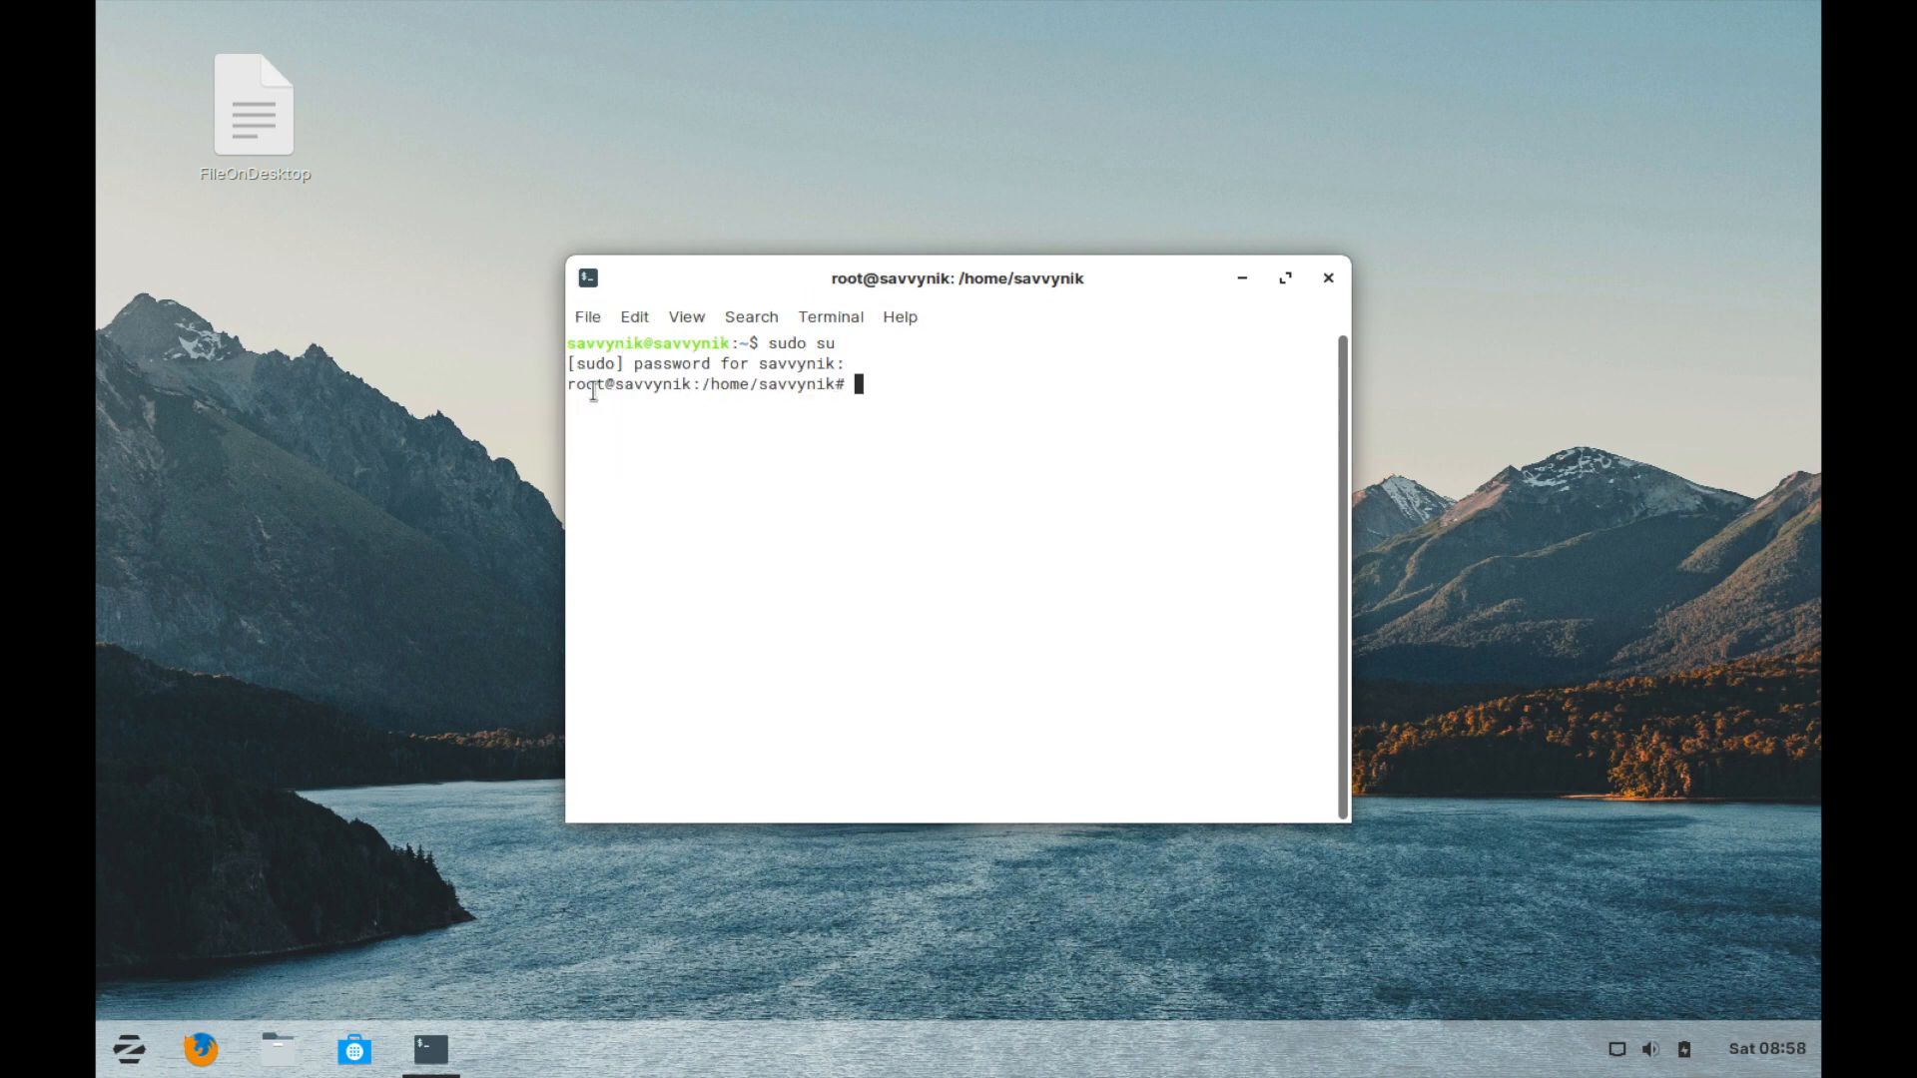
{"action": "double_click", "coordinate": [699, 343]}
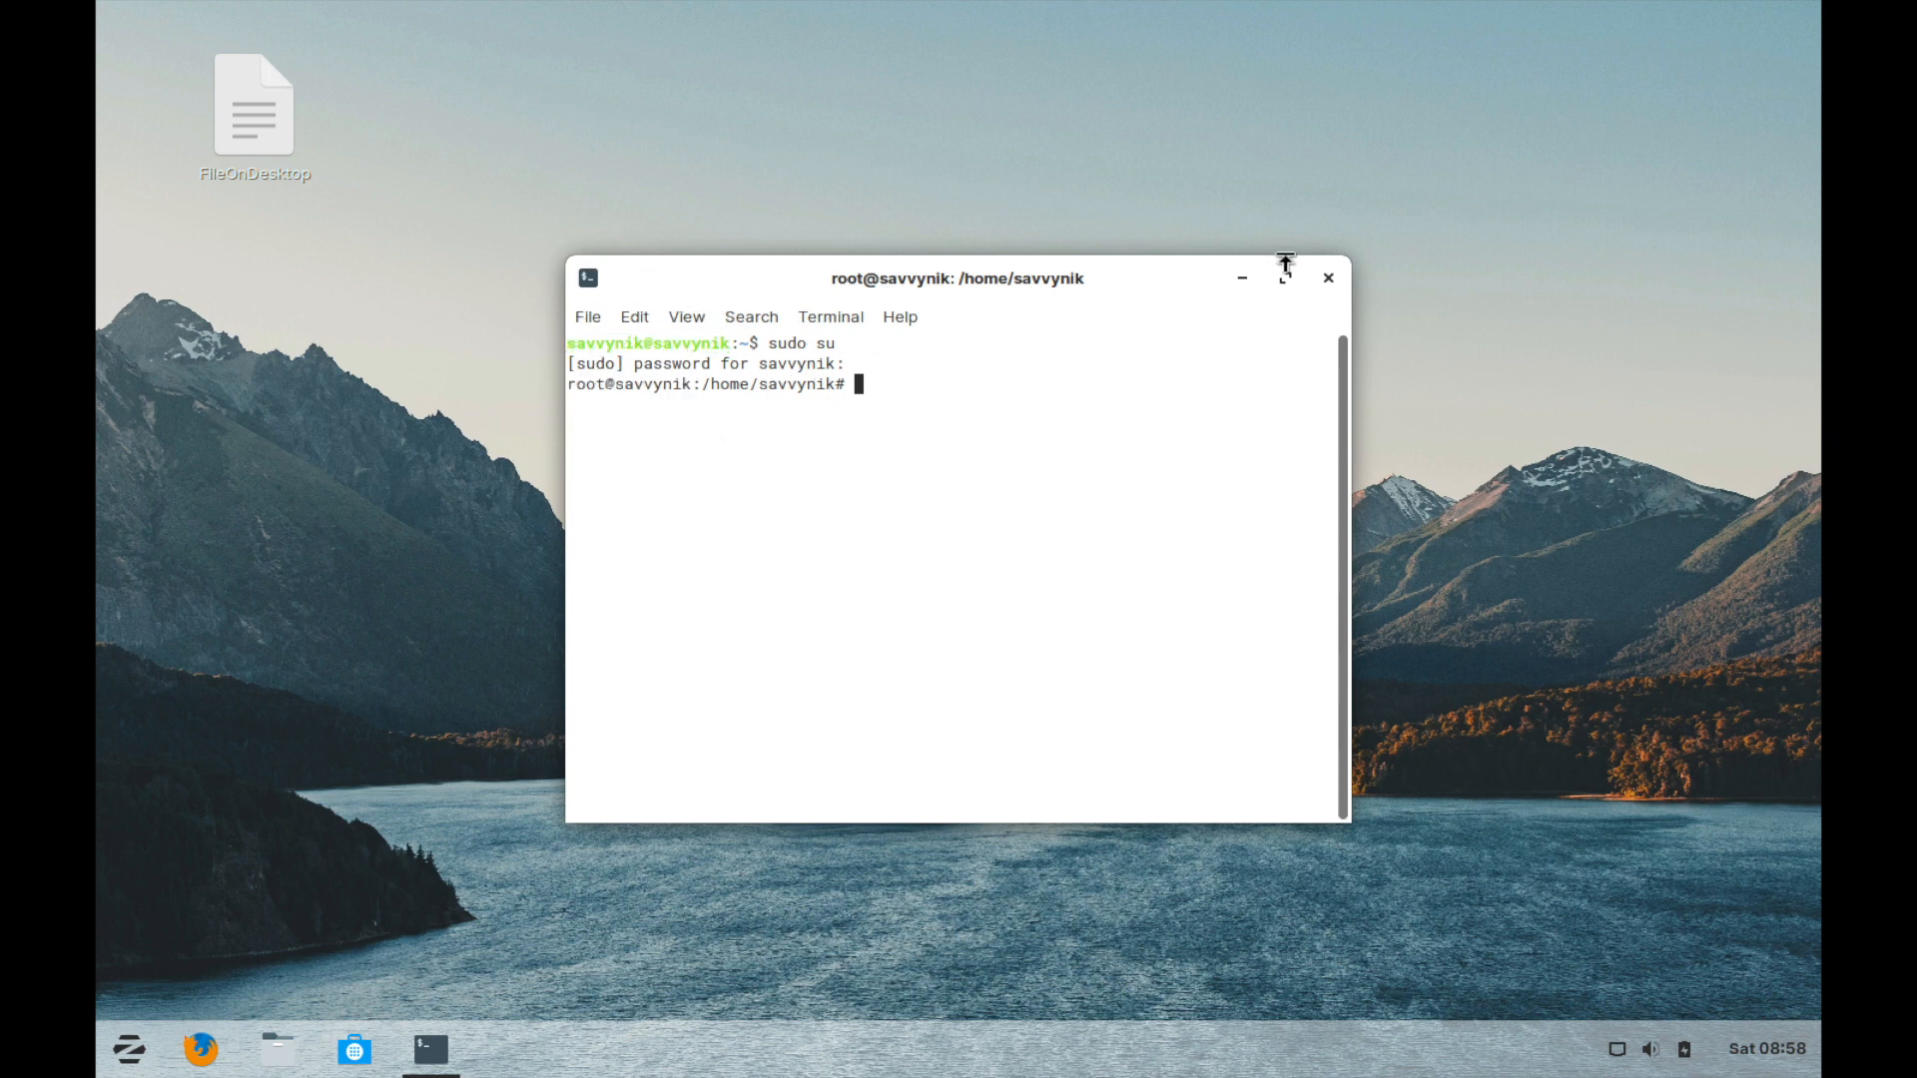
- Close the root terminal window and reopen the Zorin menu at its category list
{"action": "left_click", "coordinate": [1328, 278]}
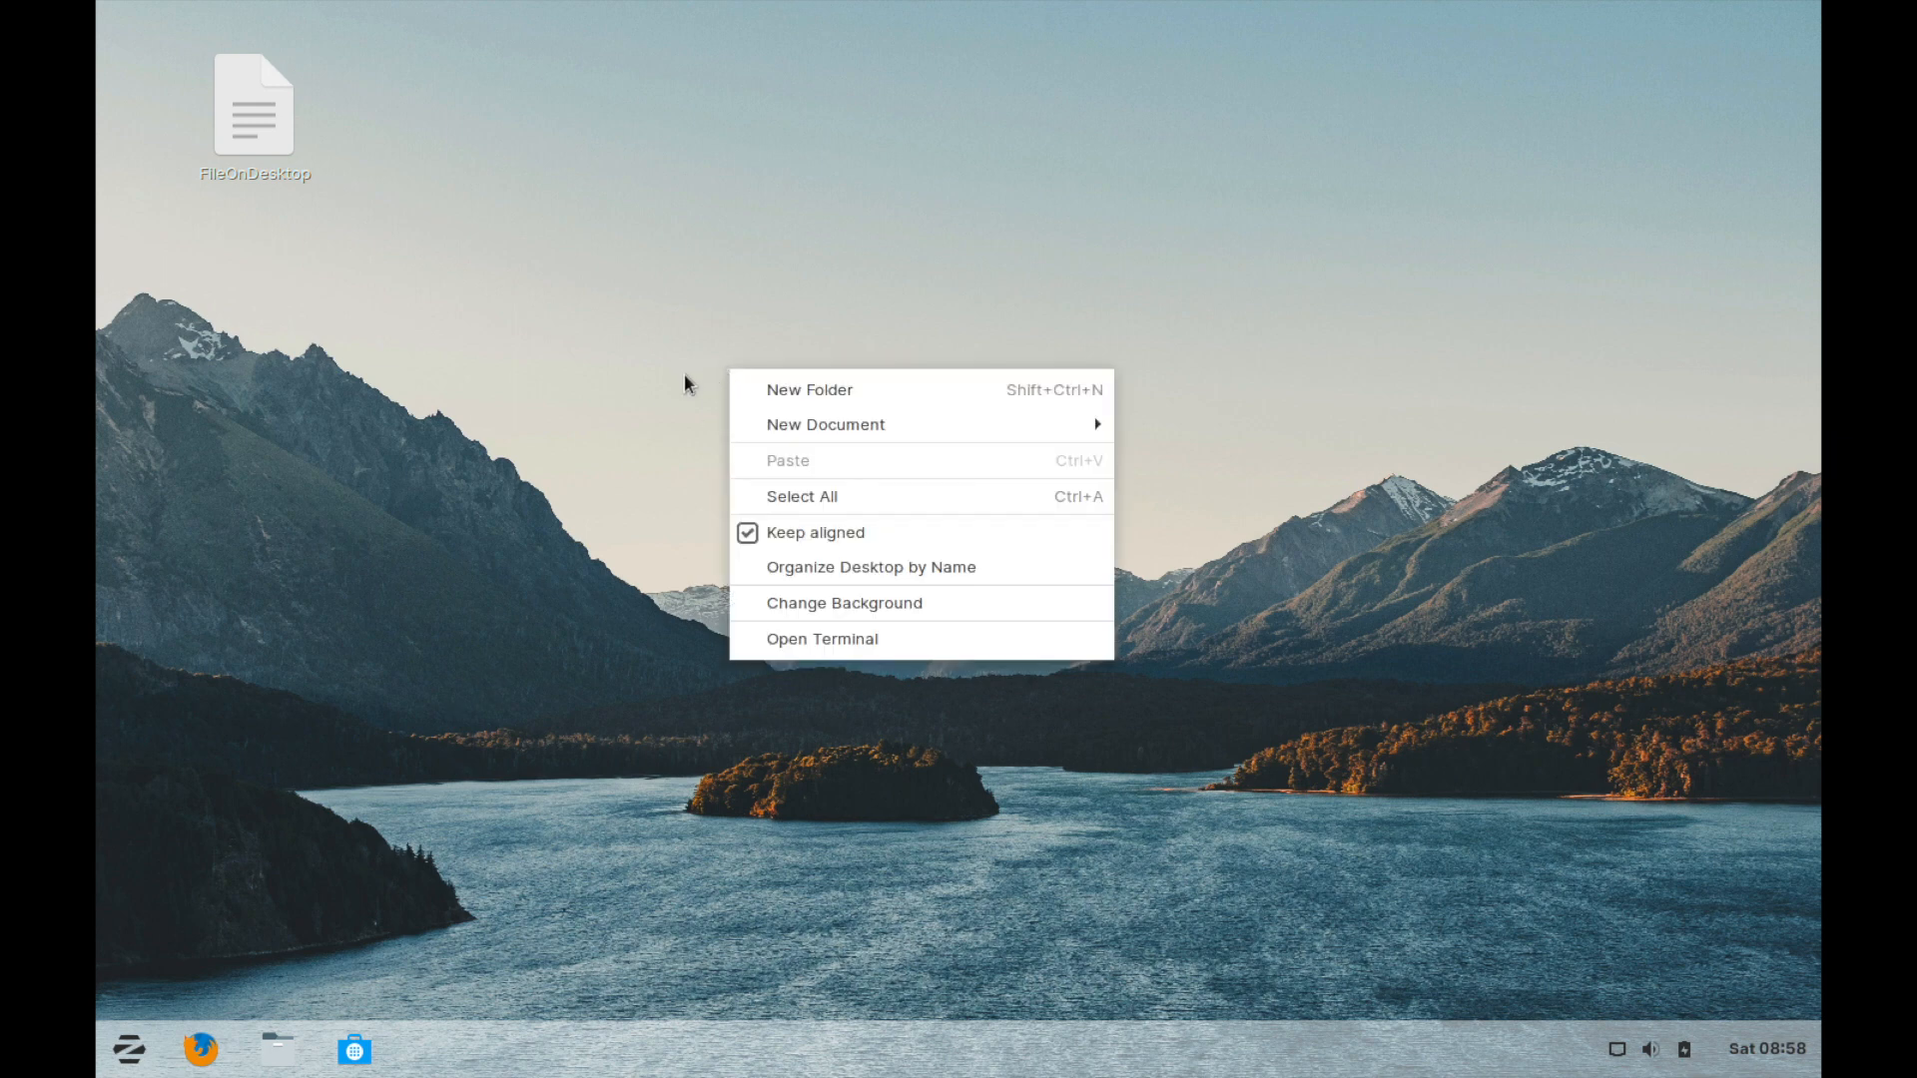
{"action": "left_click", "coordinate": [128, 1048]}
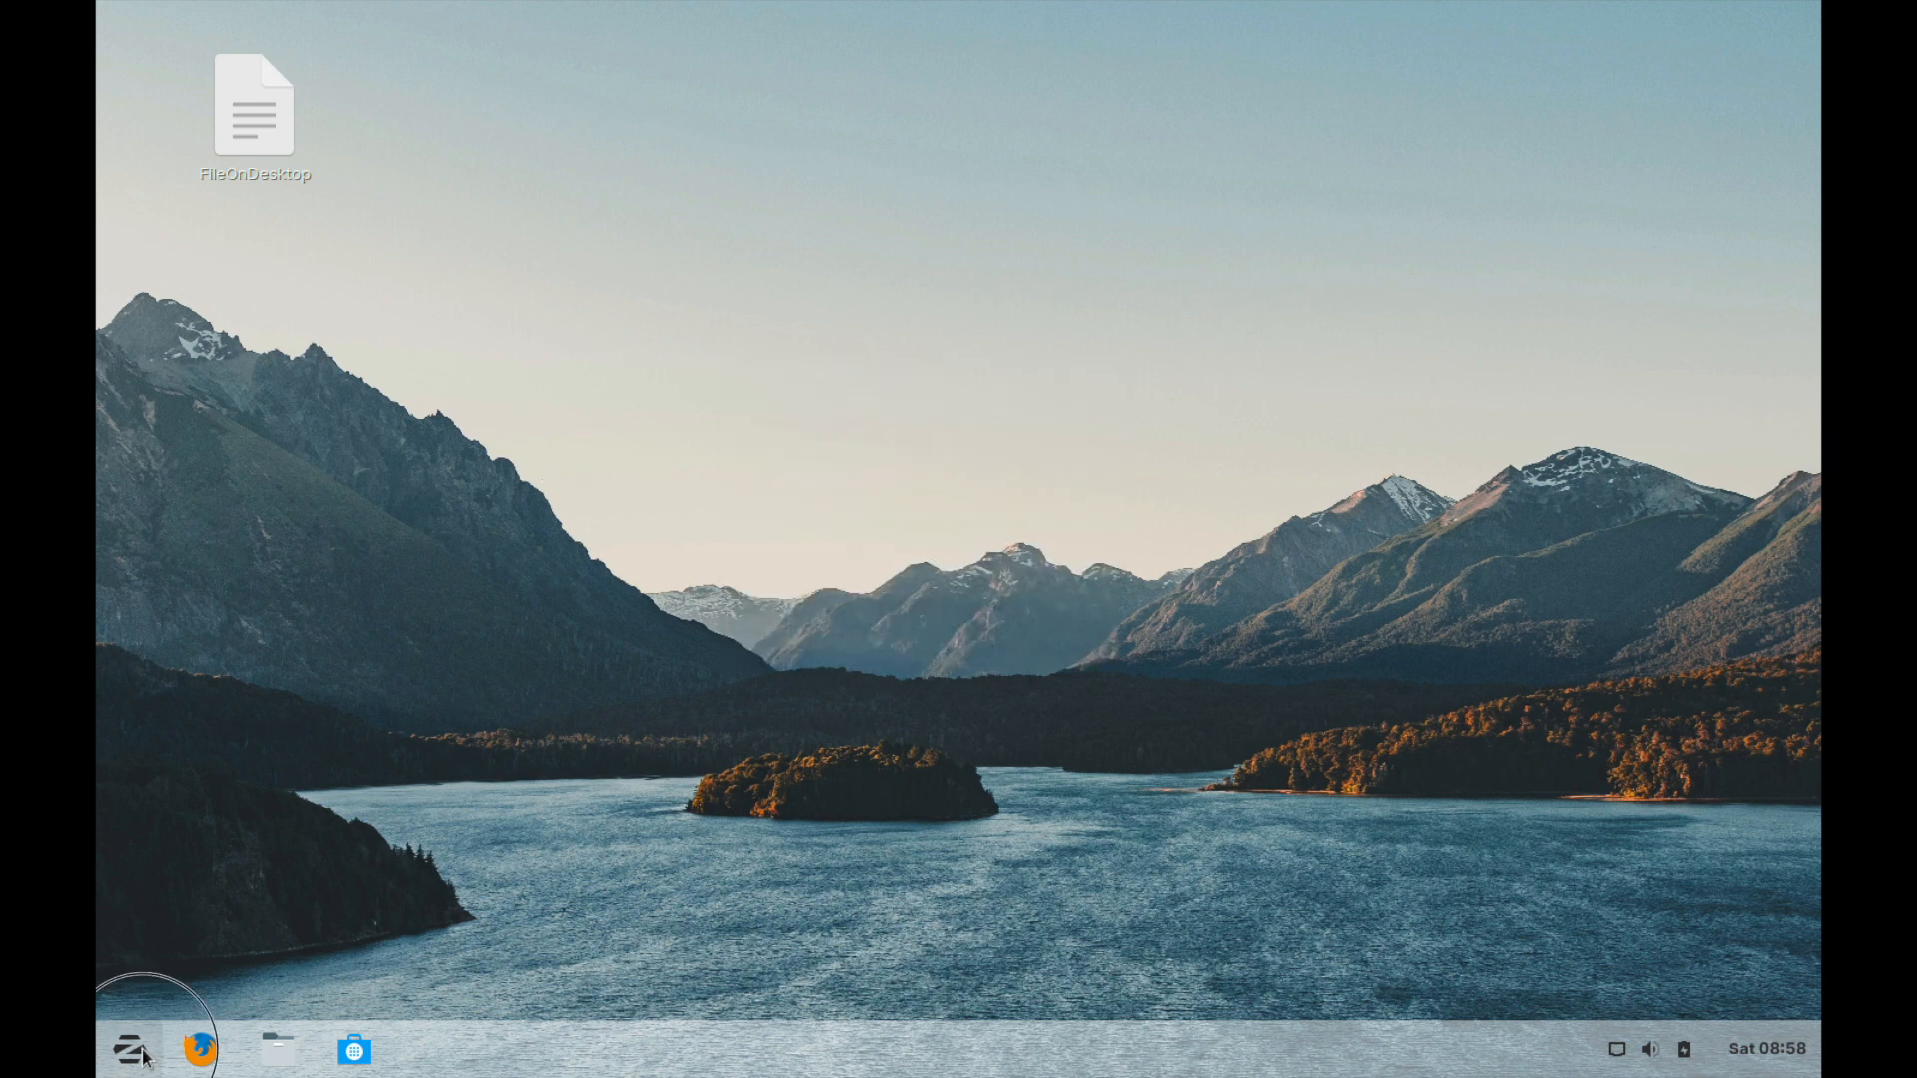
{"action": "left_click", "coordinate": [128, 1048]}
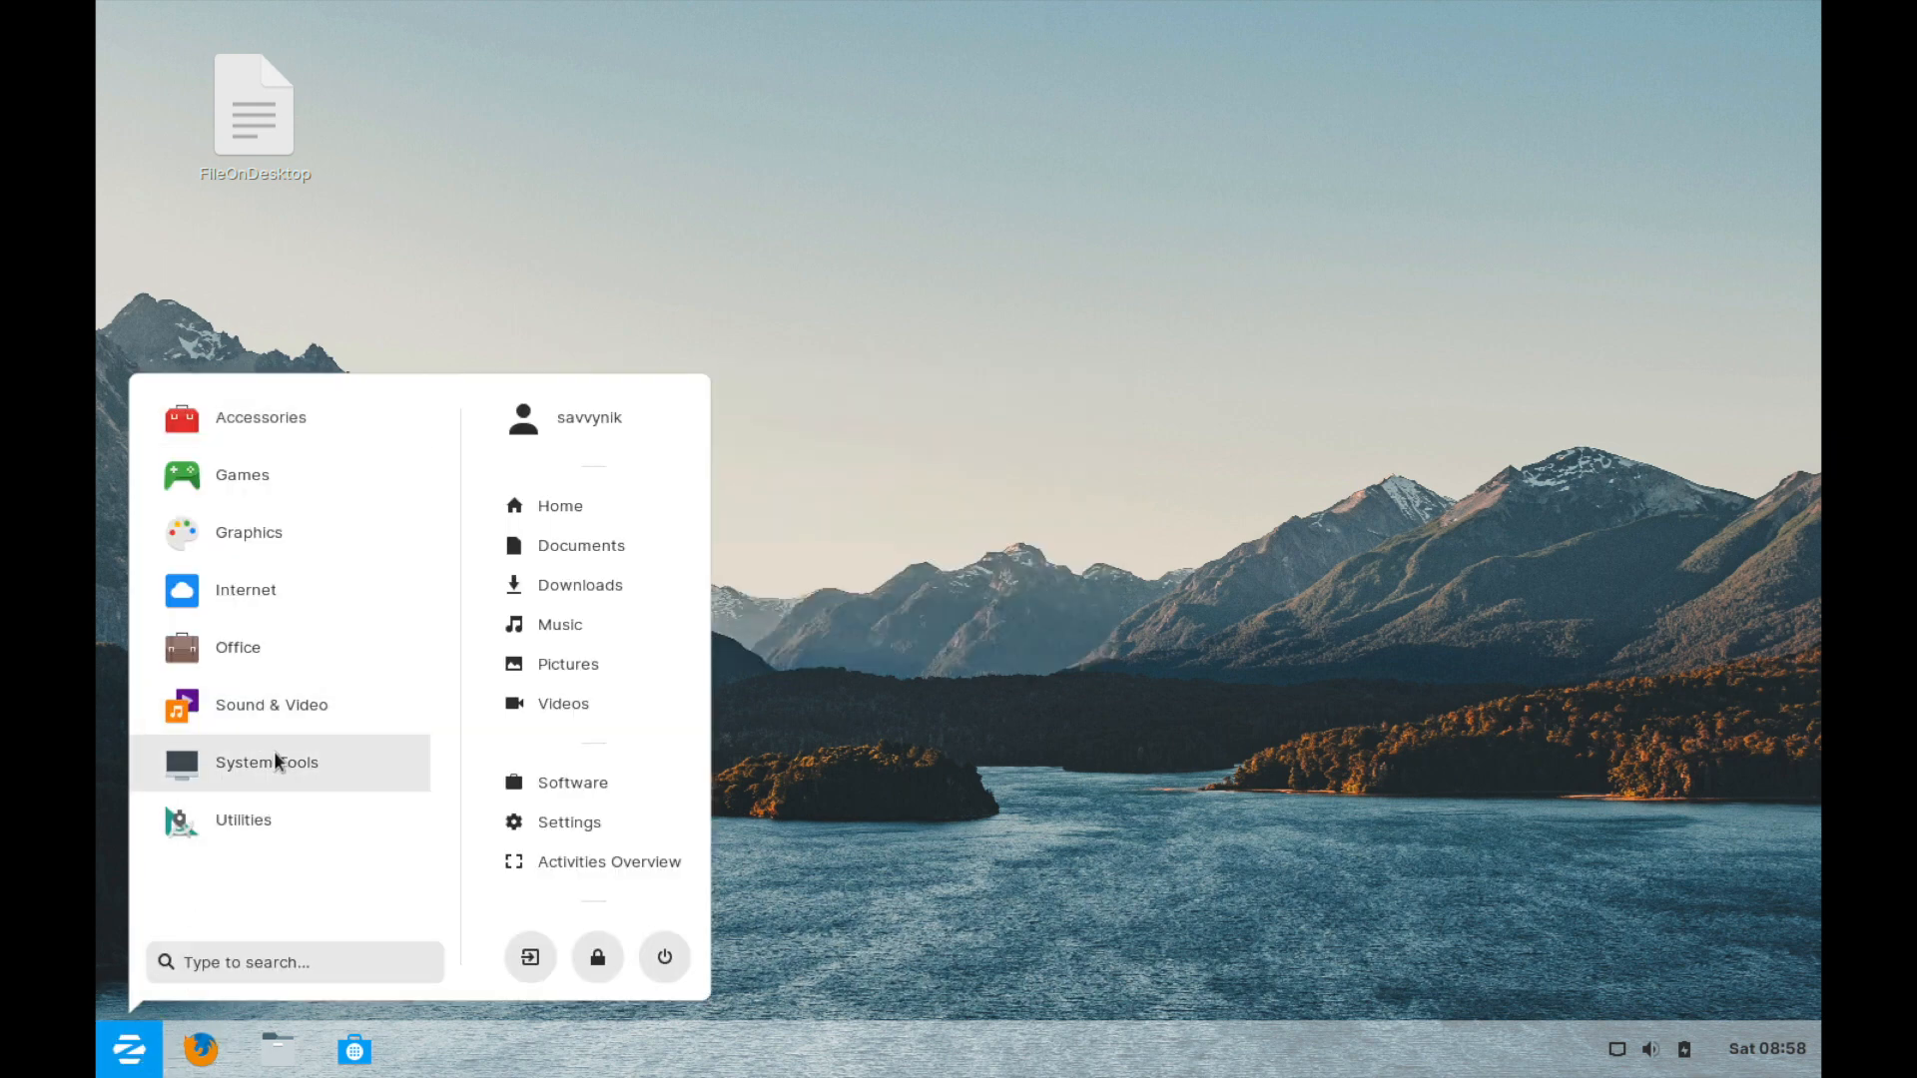
- Launch Settings, landing on Devices > Displays at 1440 × 900 landscape, Night Light off
{"action": "left_click", "coordinate": [265, 761]}
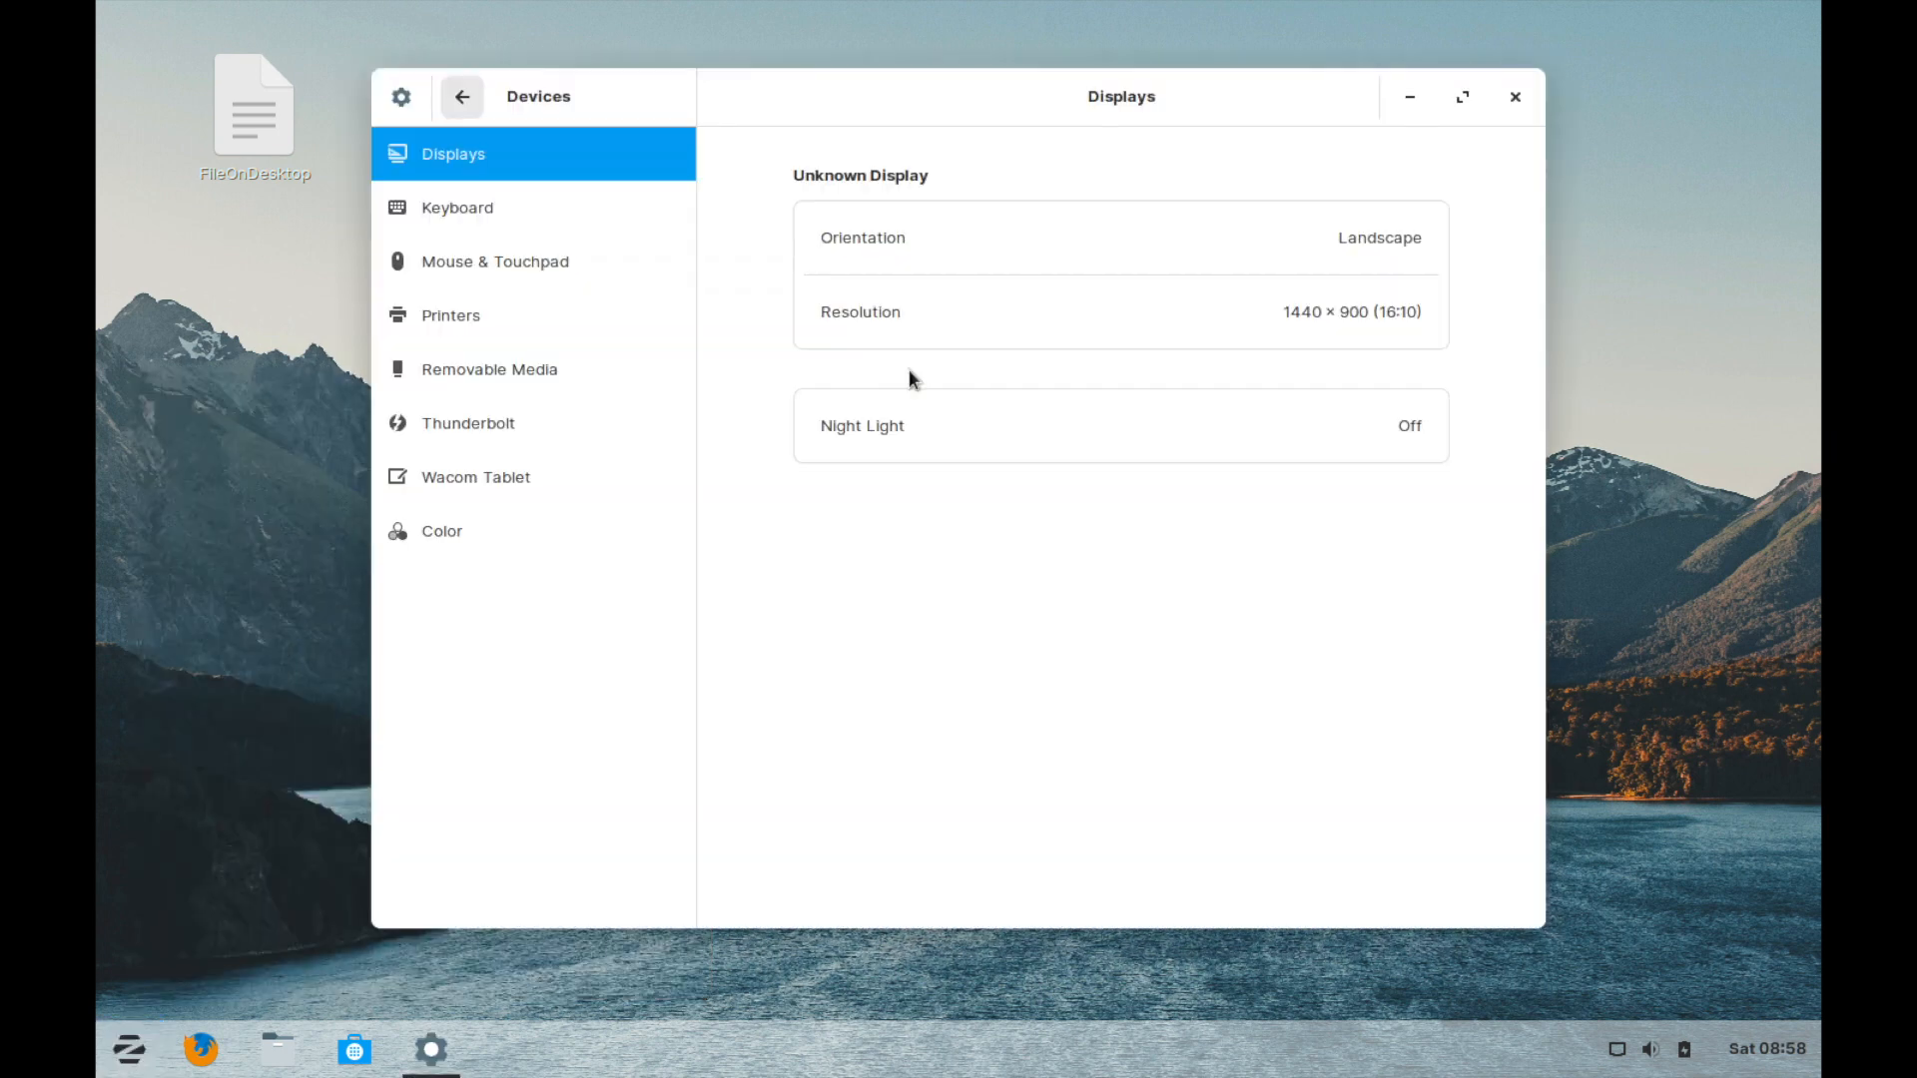
{"action": "mouse_move", "coordinate": [911, 668]}
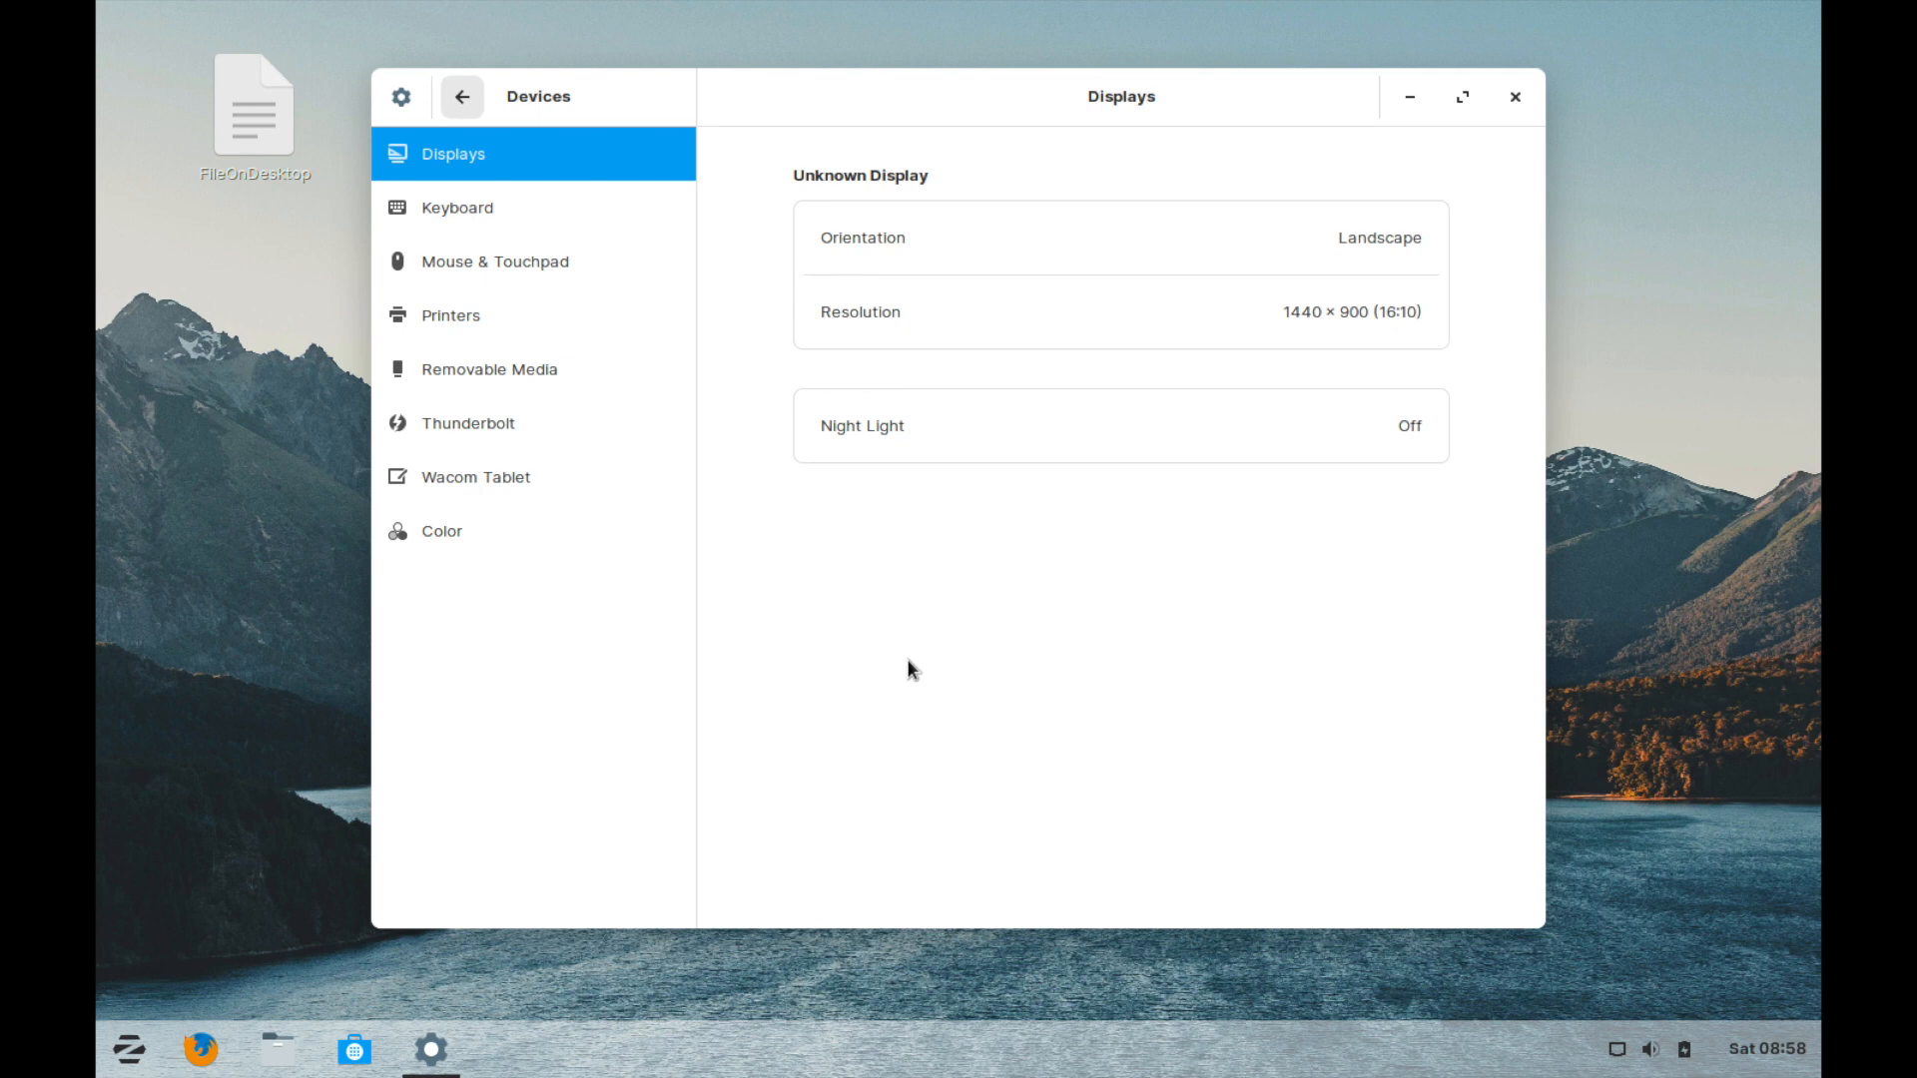
{"action": "mouse_move", "coordinate": [885, 656]}
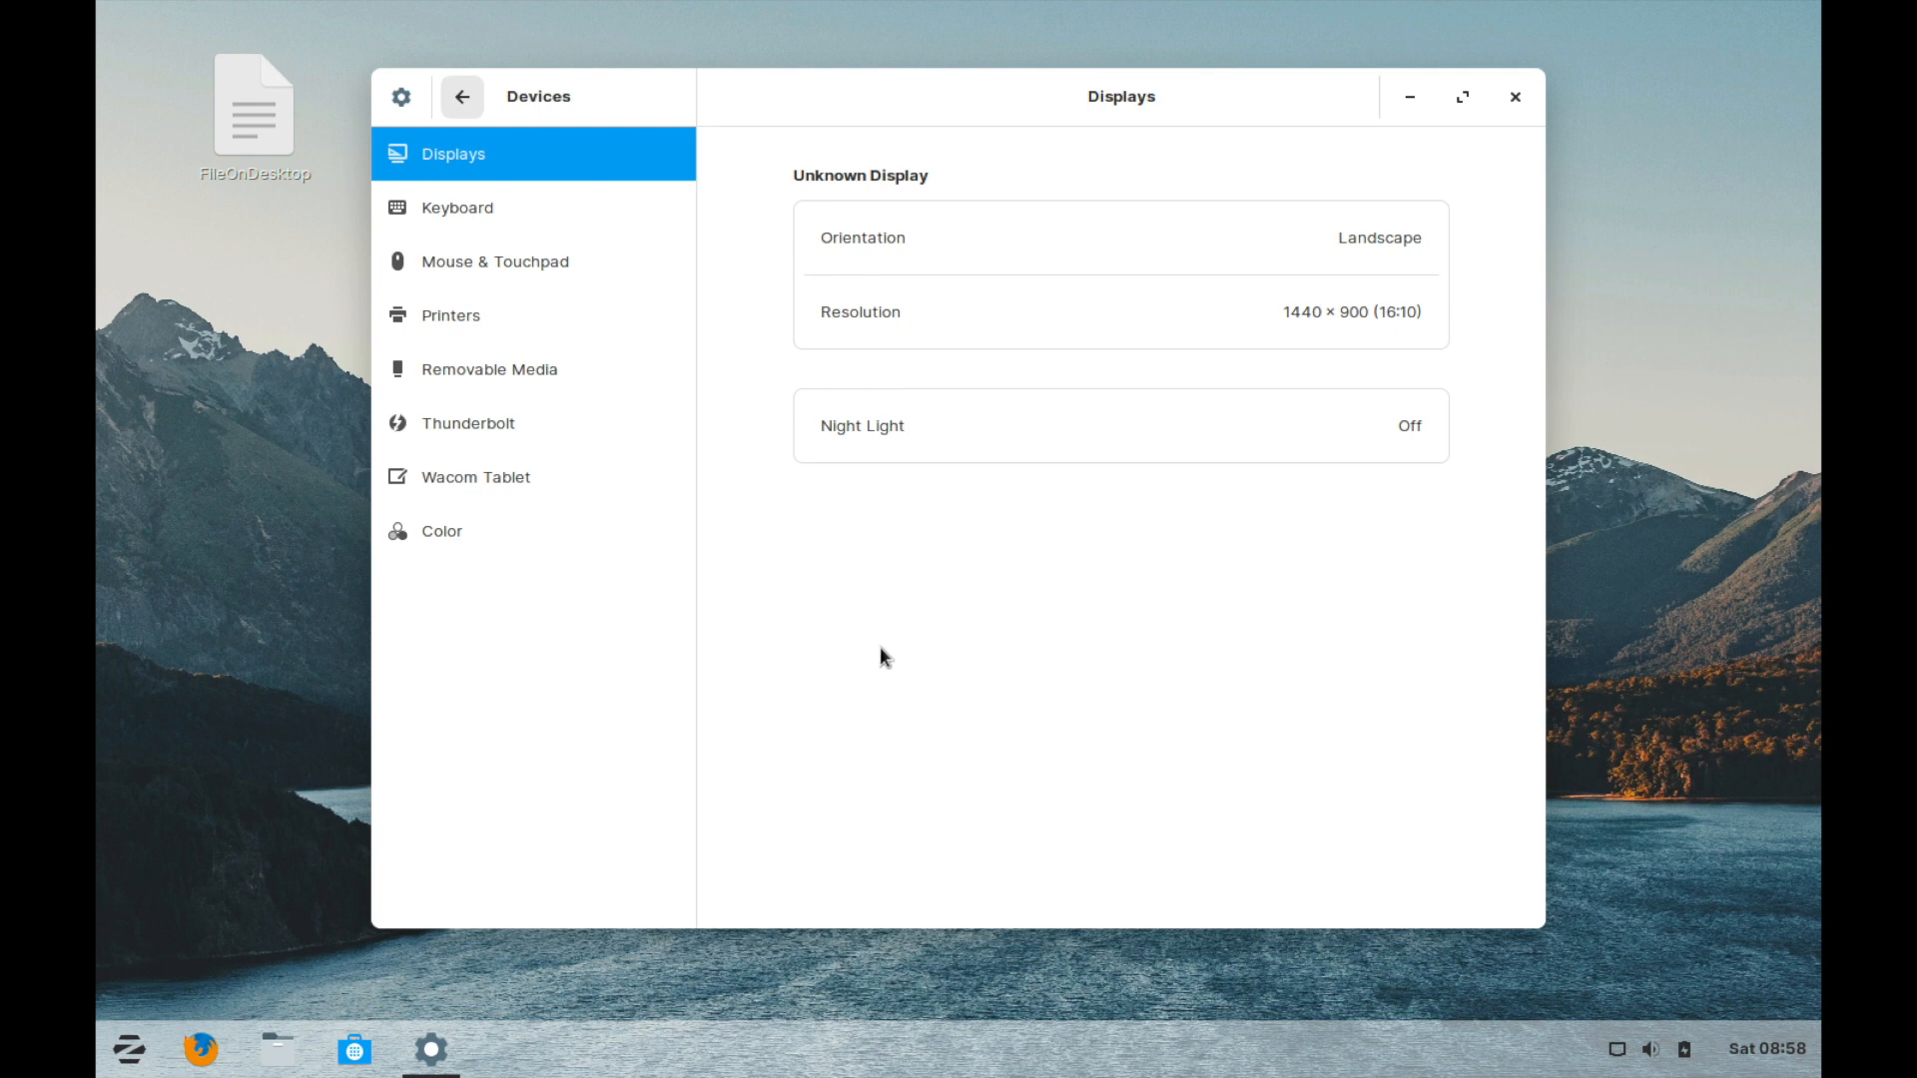
{"action": "mouse_move", "coordinate": [457, 207]}
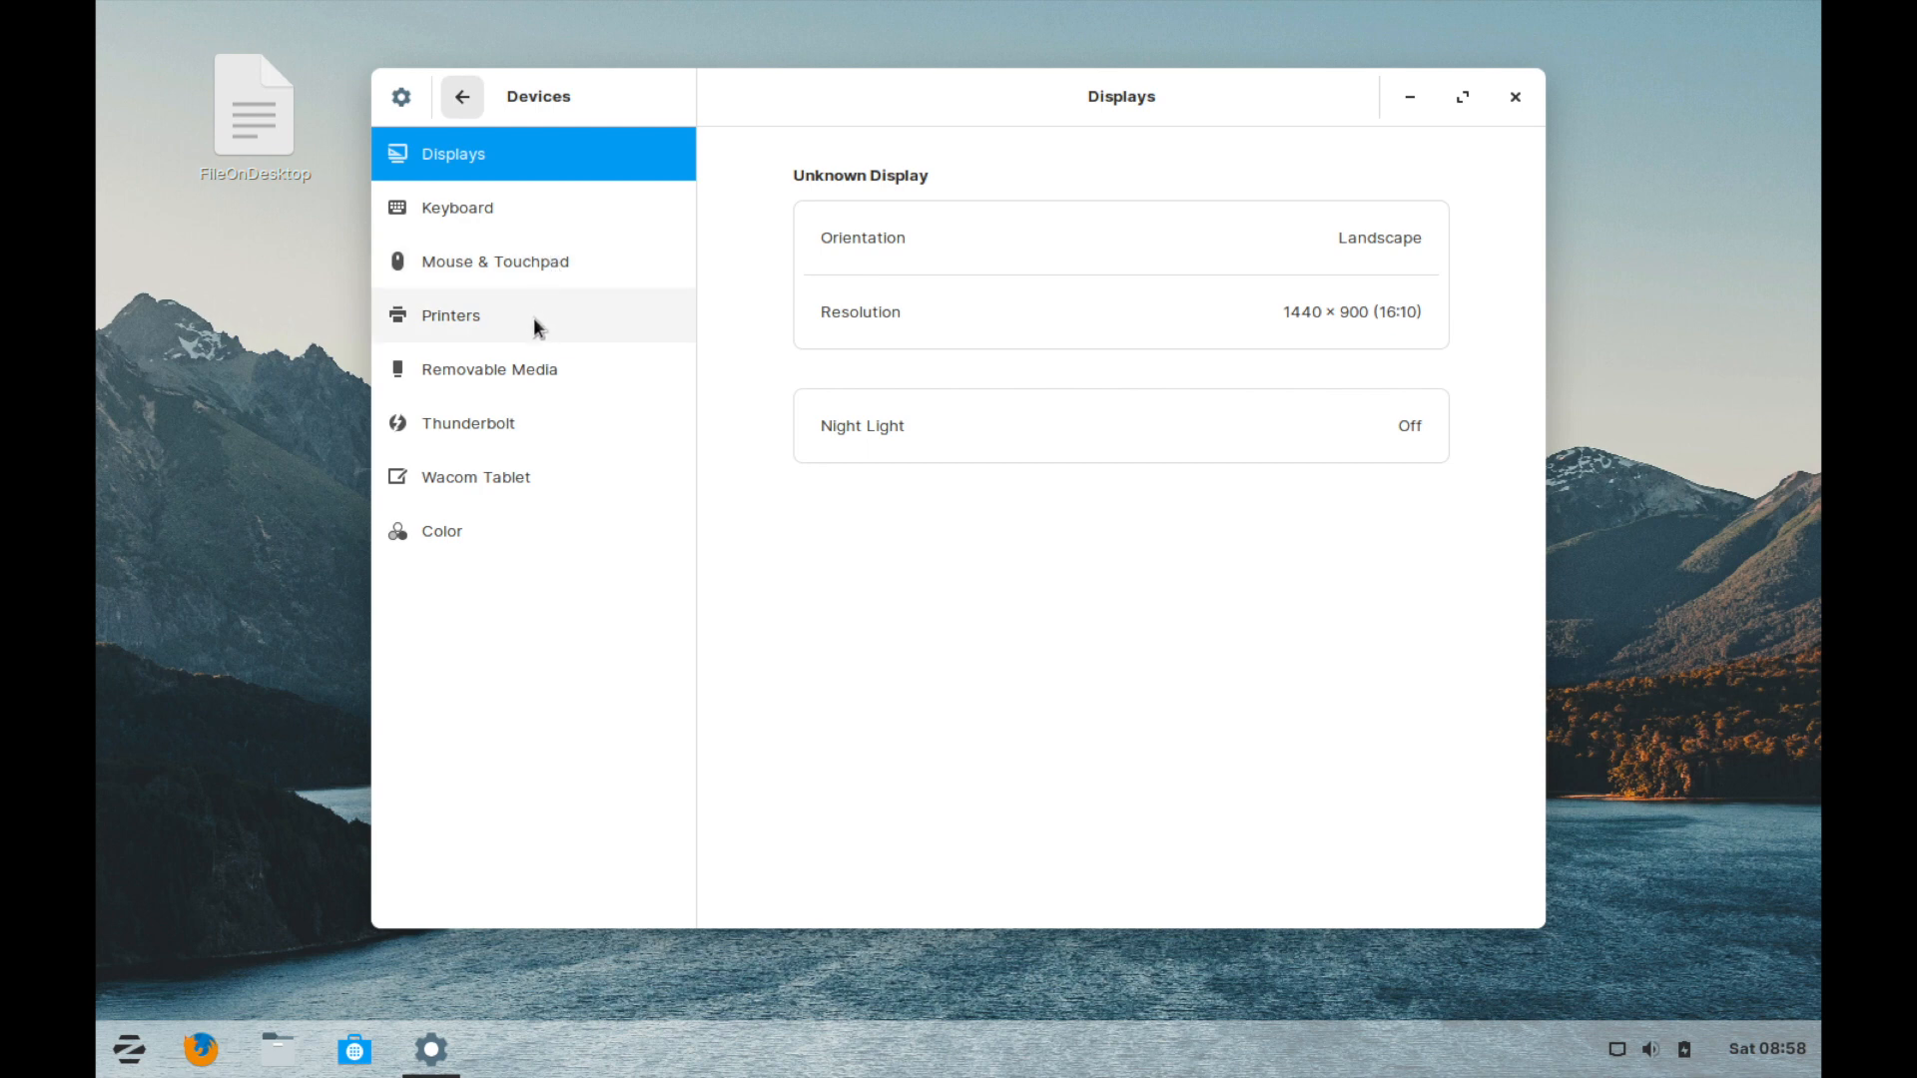
{"action": "mouse_move", "coordinate": [559, 459]}
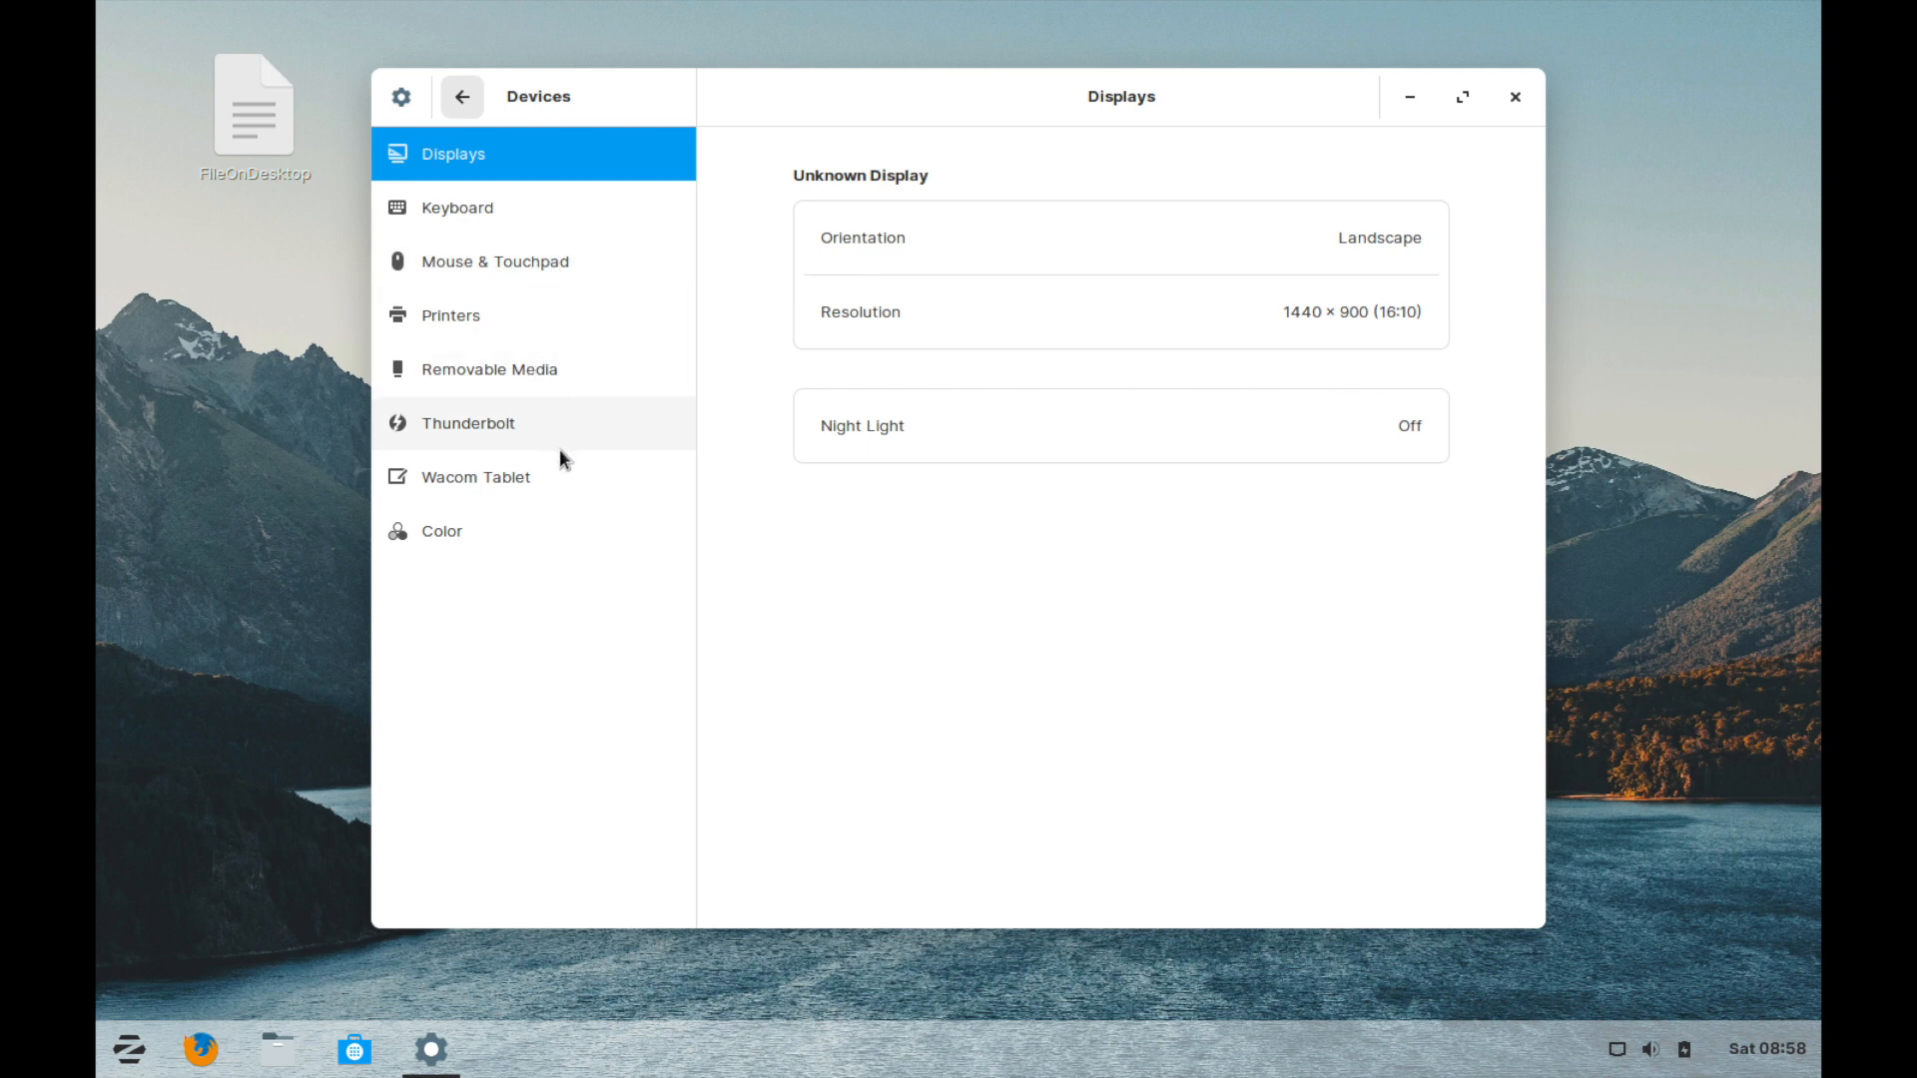
{"action": "mouse_move", "coordinate": [531, 487]}
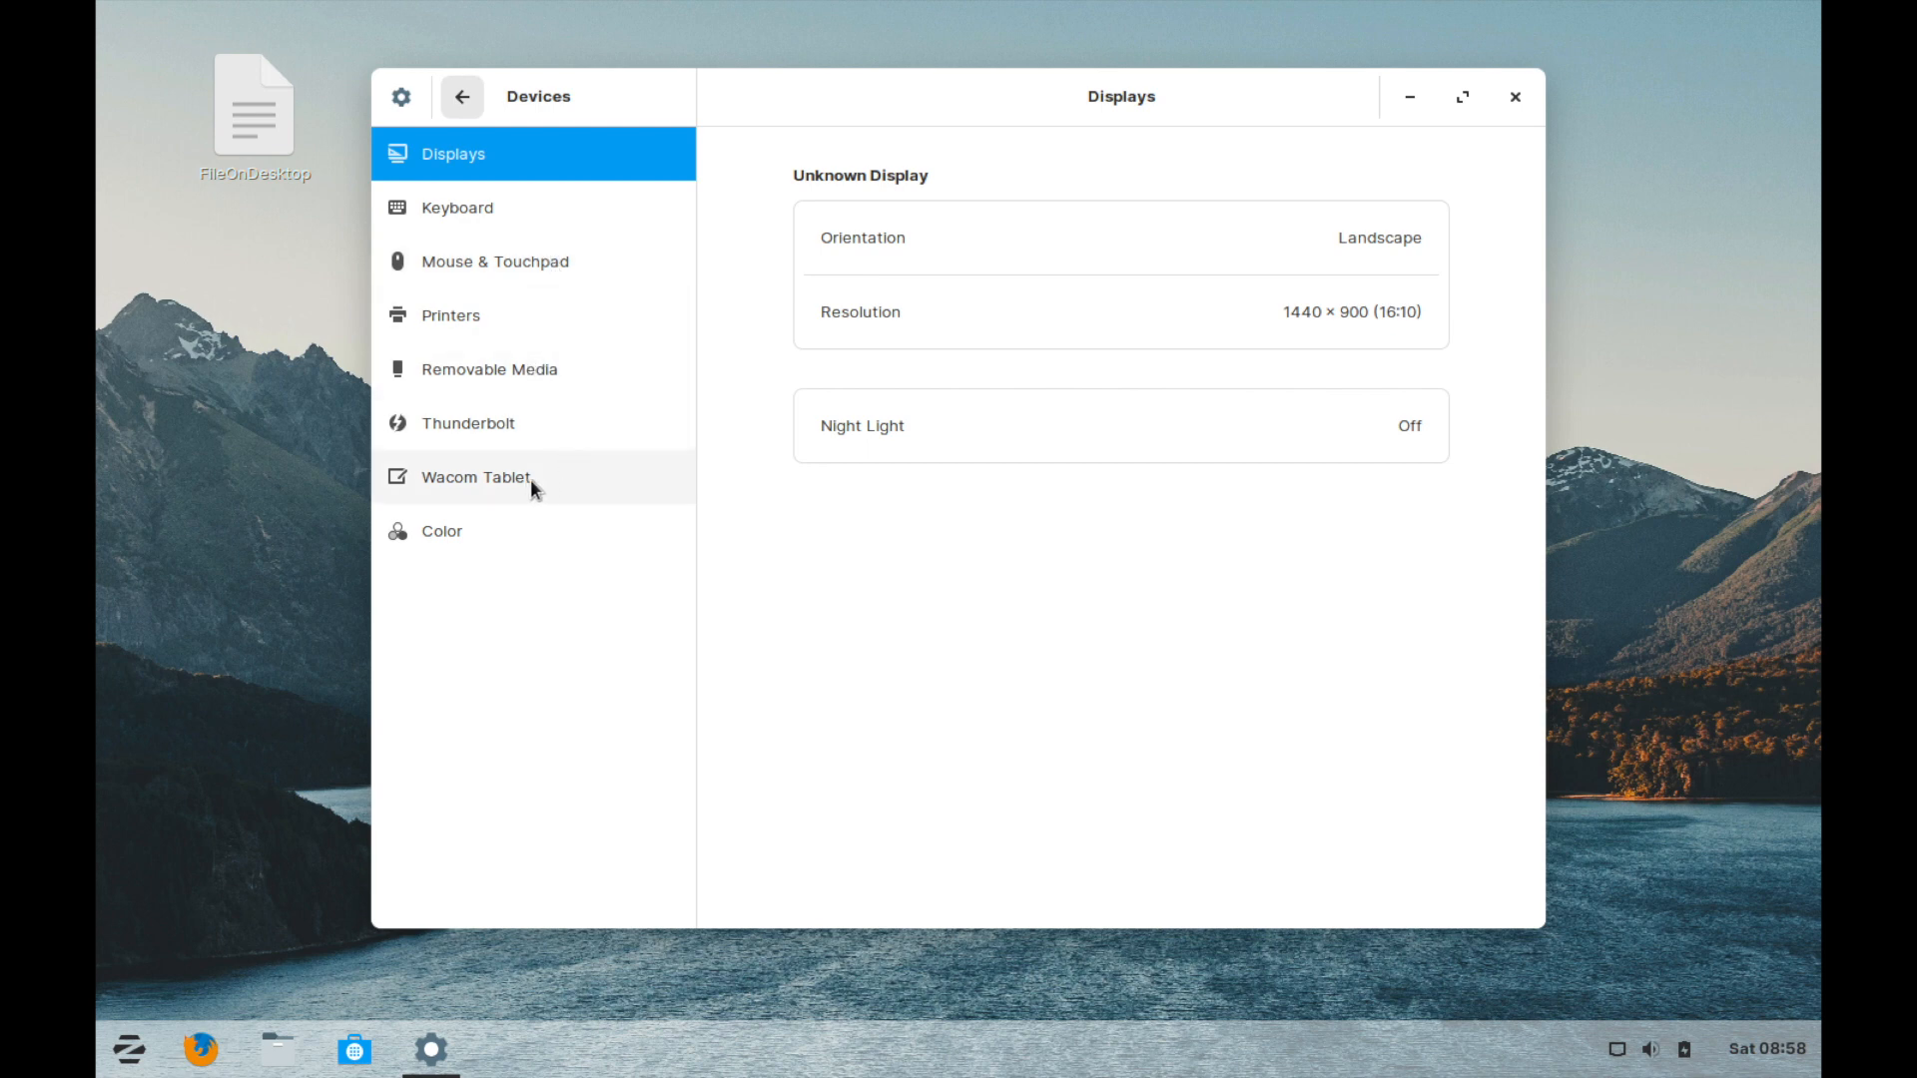
{"action": "mouse_move", "coordinate": [613, 545]}
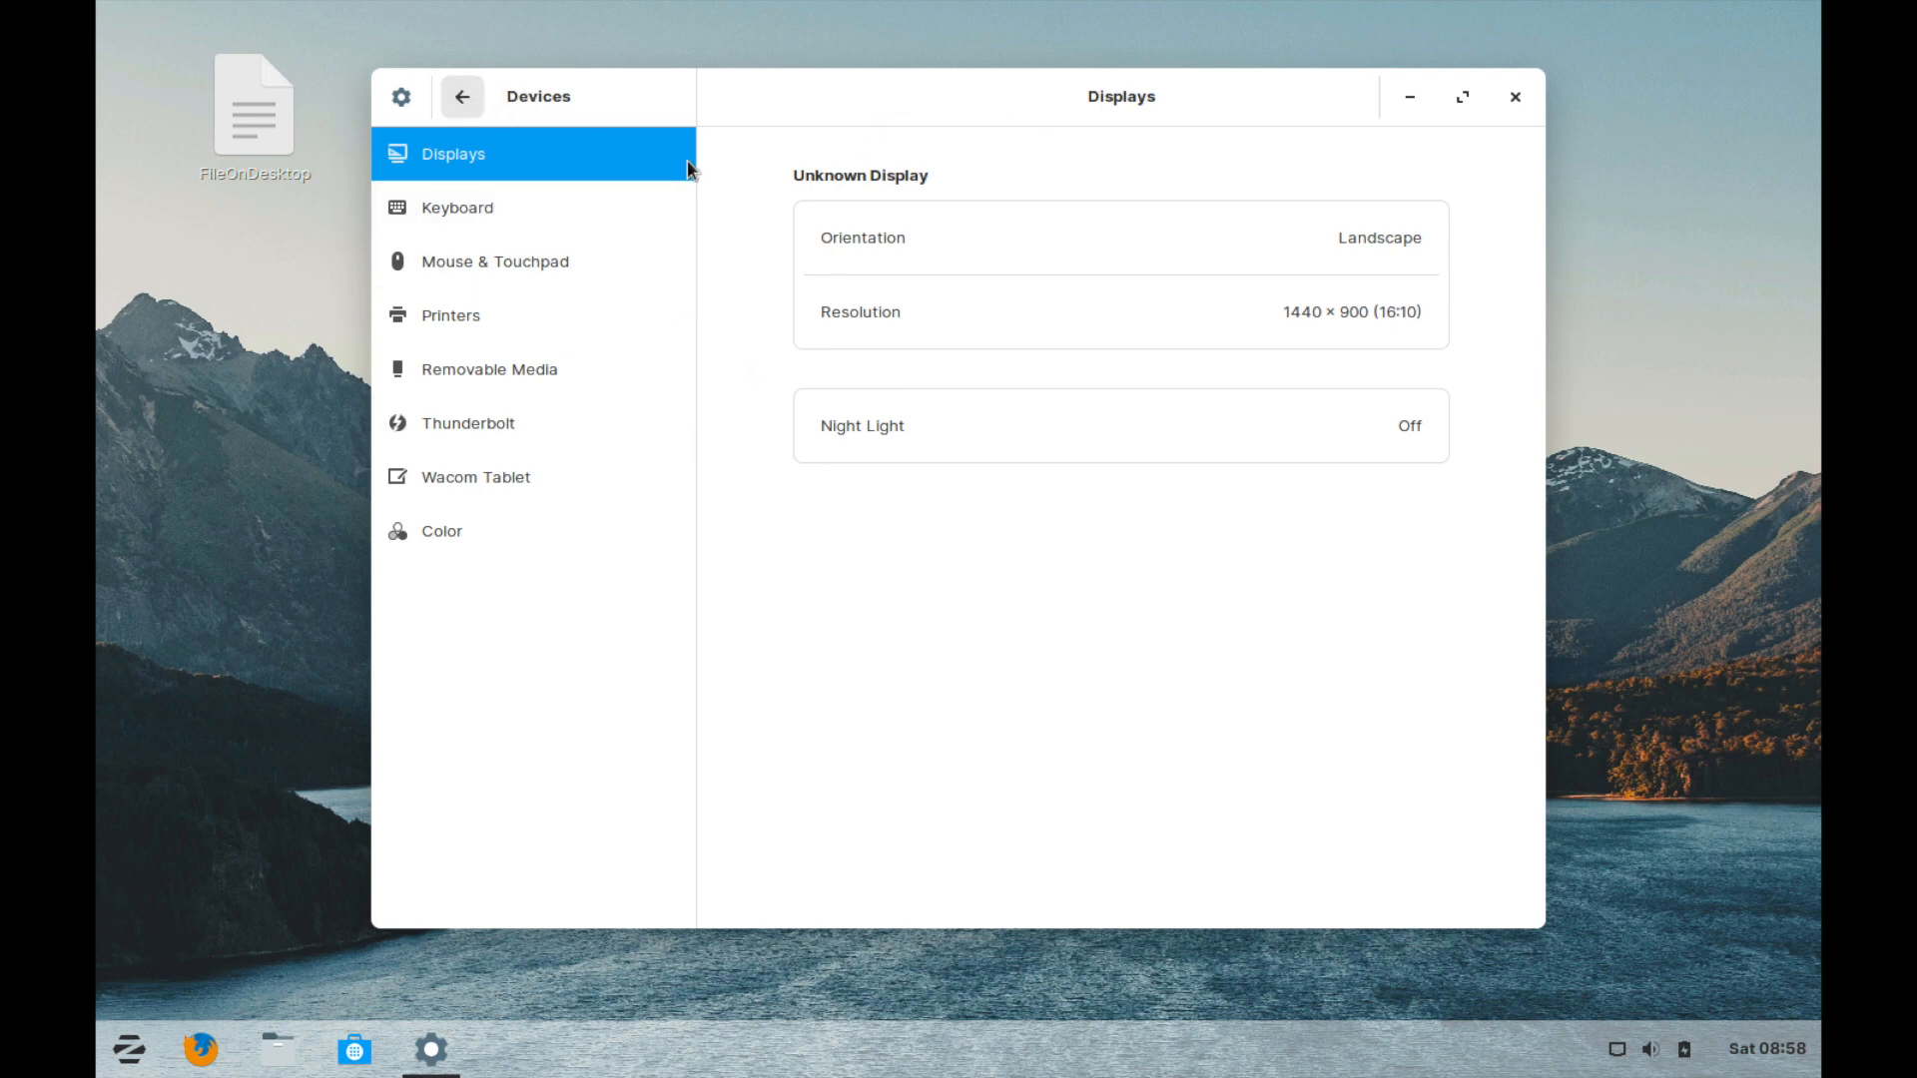
{"action": "mouse_move", "coordinate": [767, 146]}
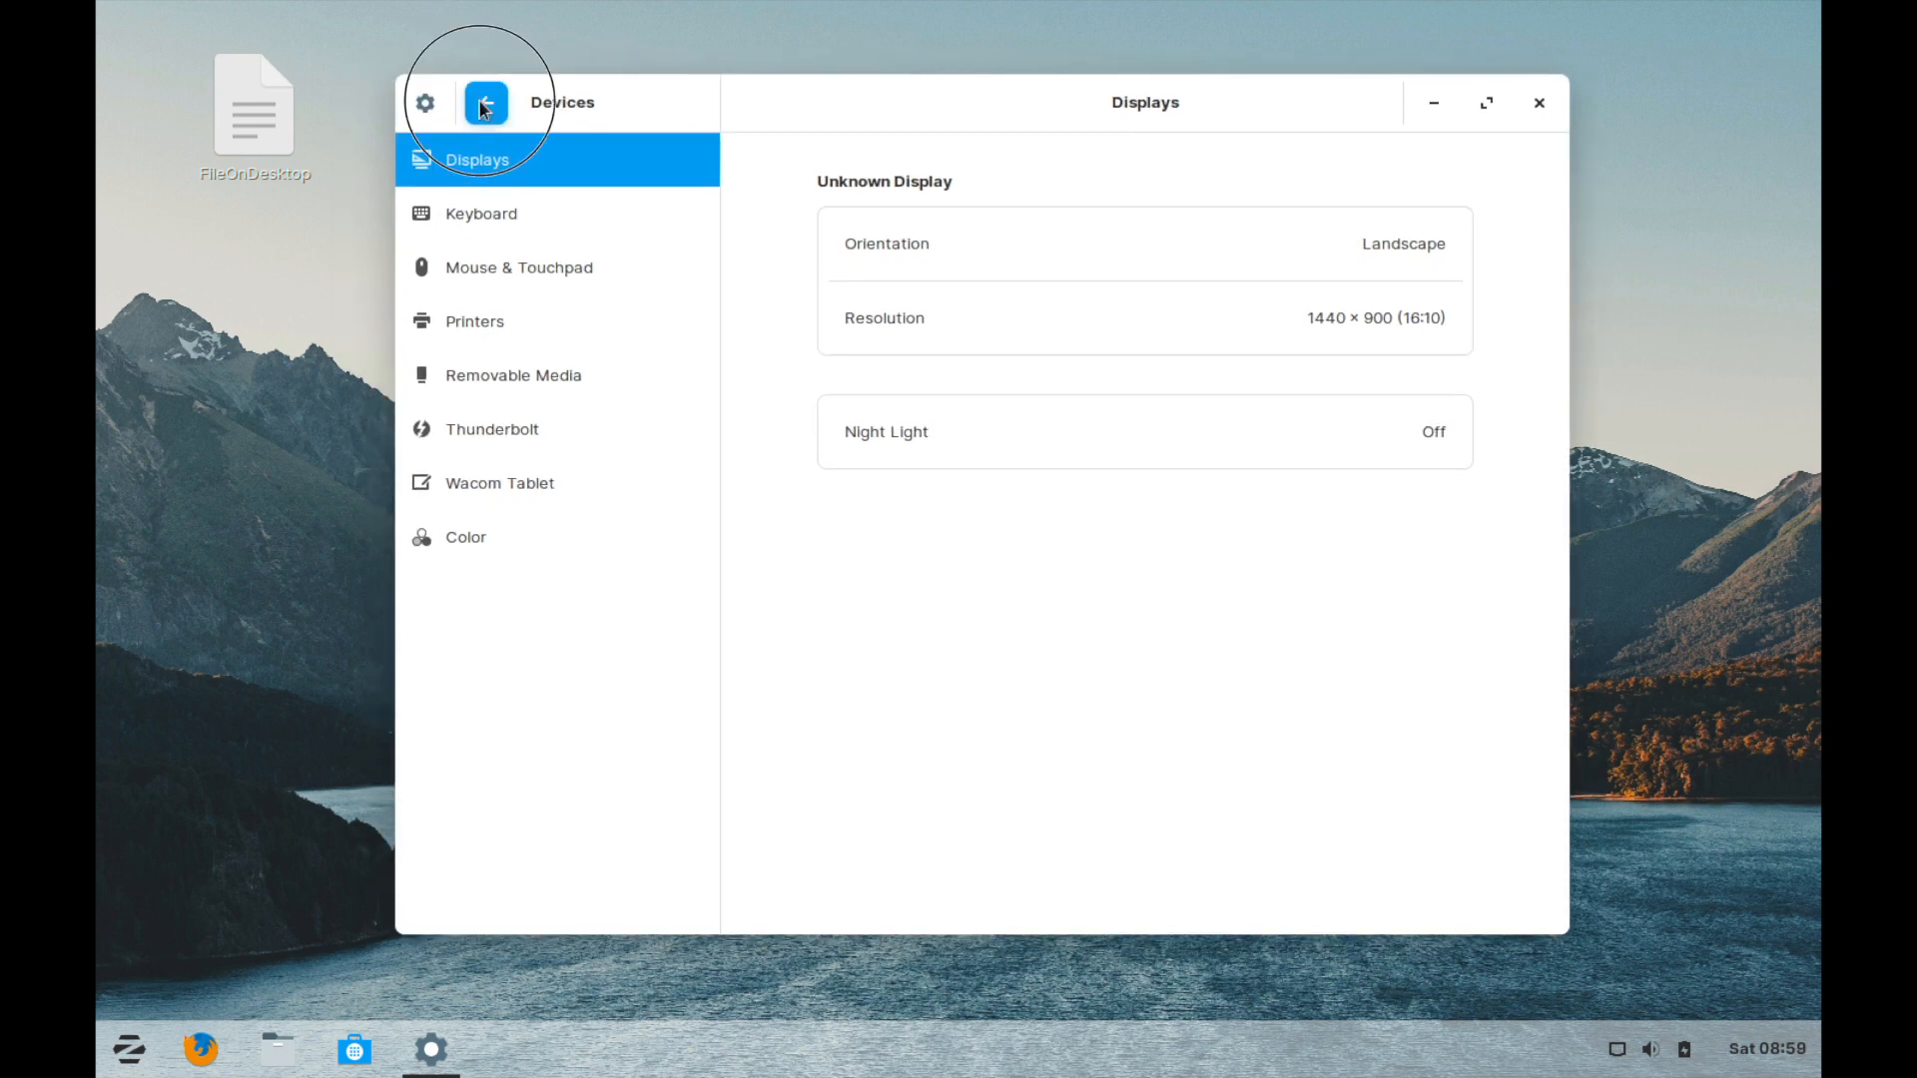
- Go back from Devices to the main Wi-Fi settings list, then close Settings
{"action": "left_click", "coordinate": [483, 102]}
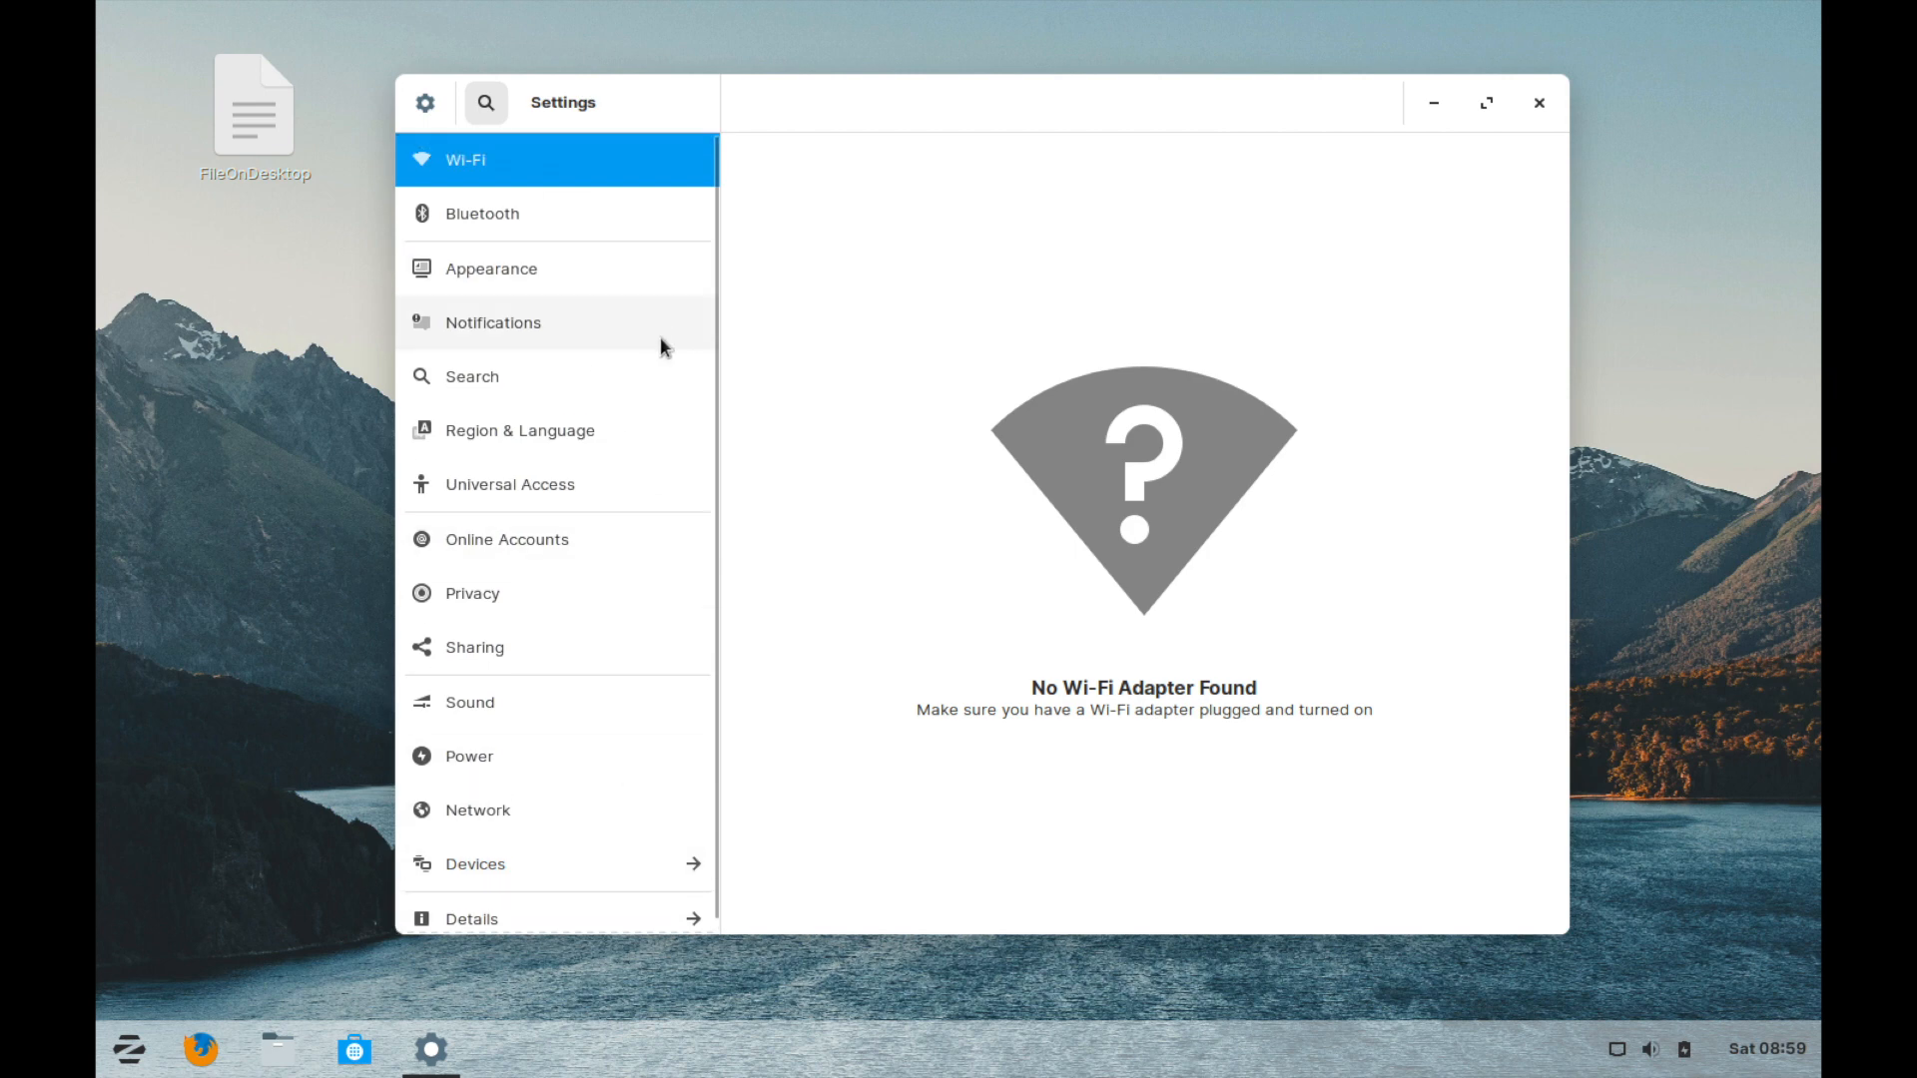
{"action": "mouse_move", "coordinate": [736, 463]}
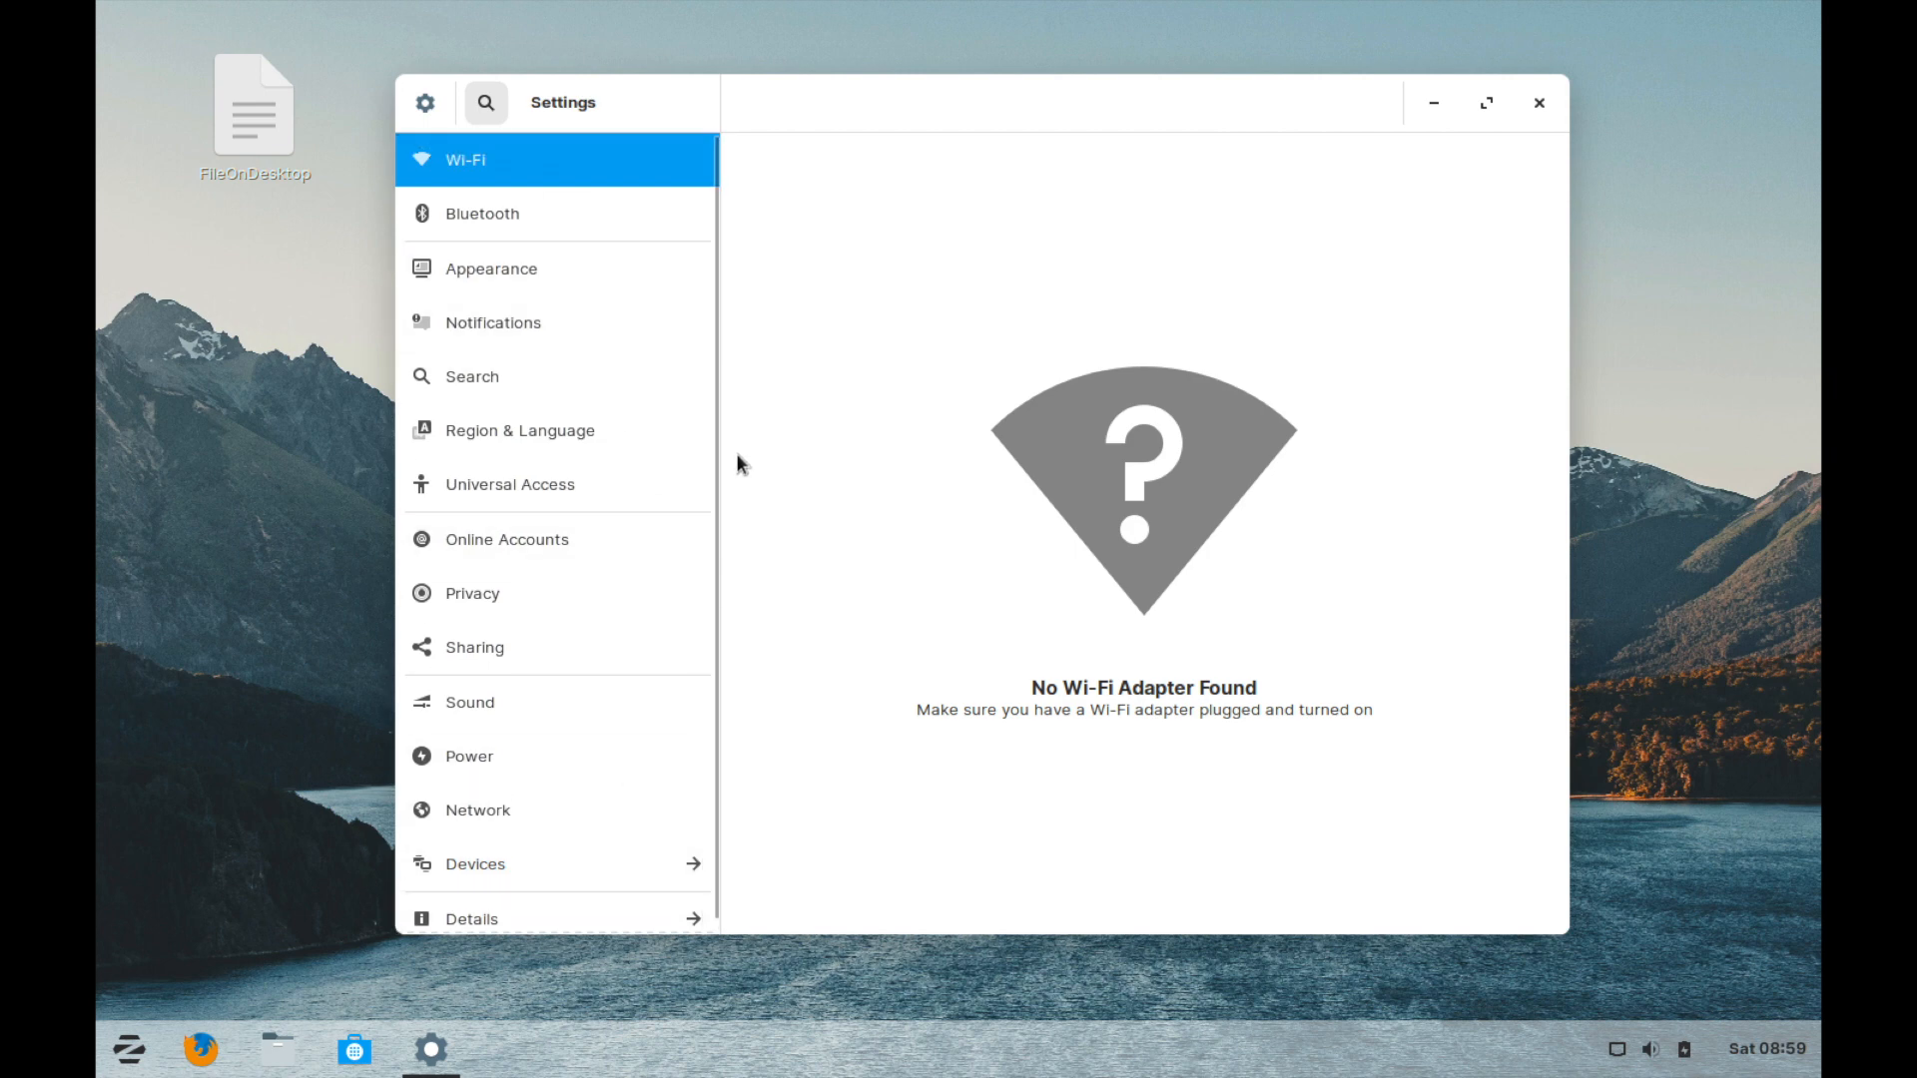
{"action": "mouse_move", "coordinate": [985, 513]}
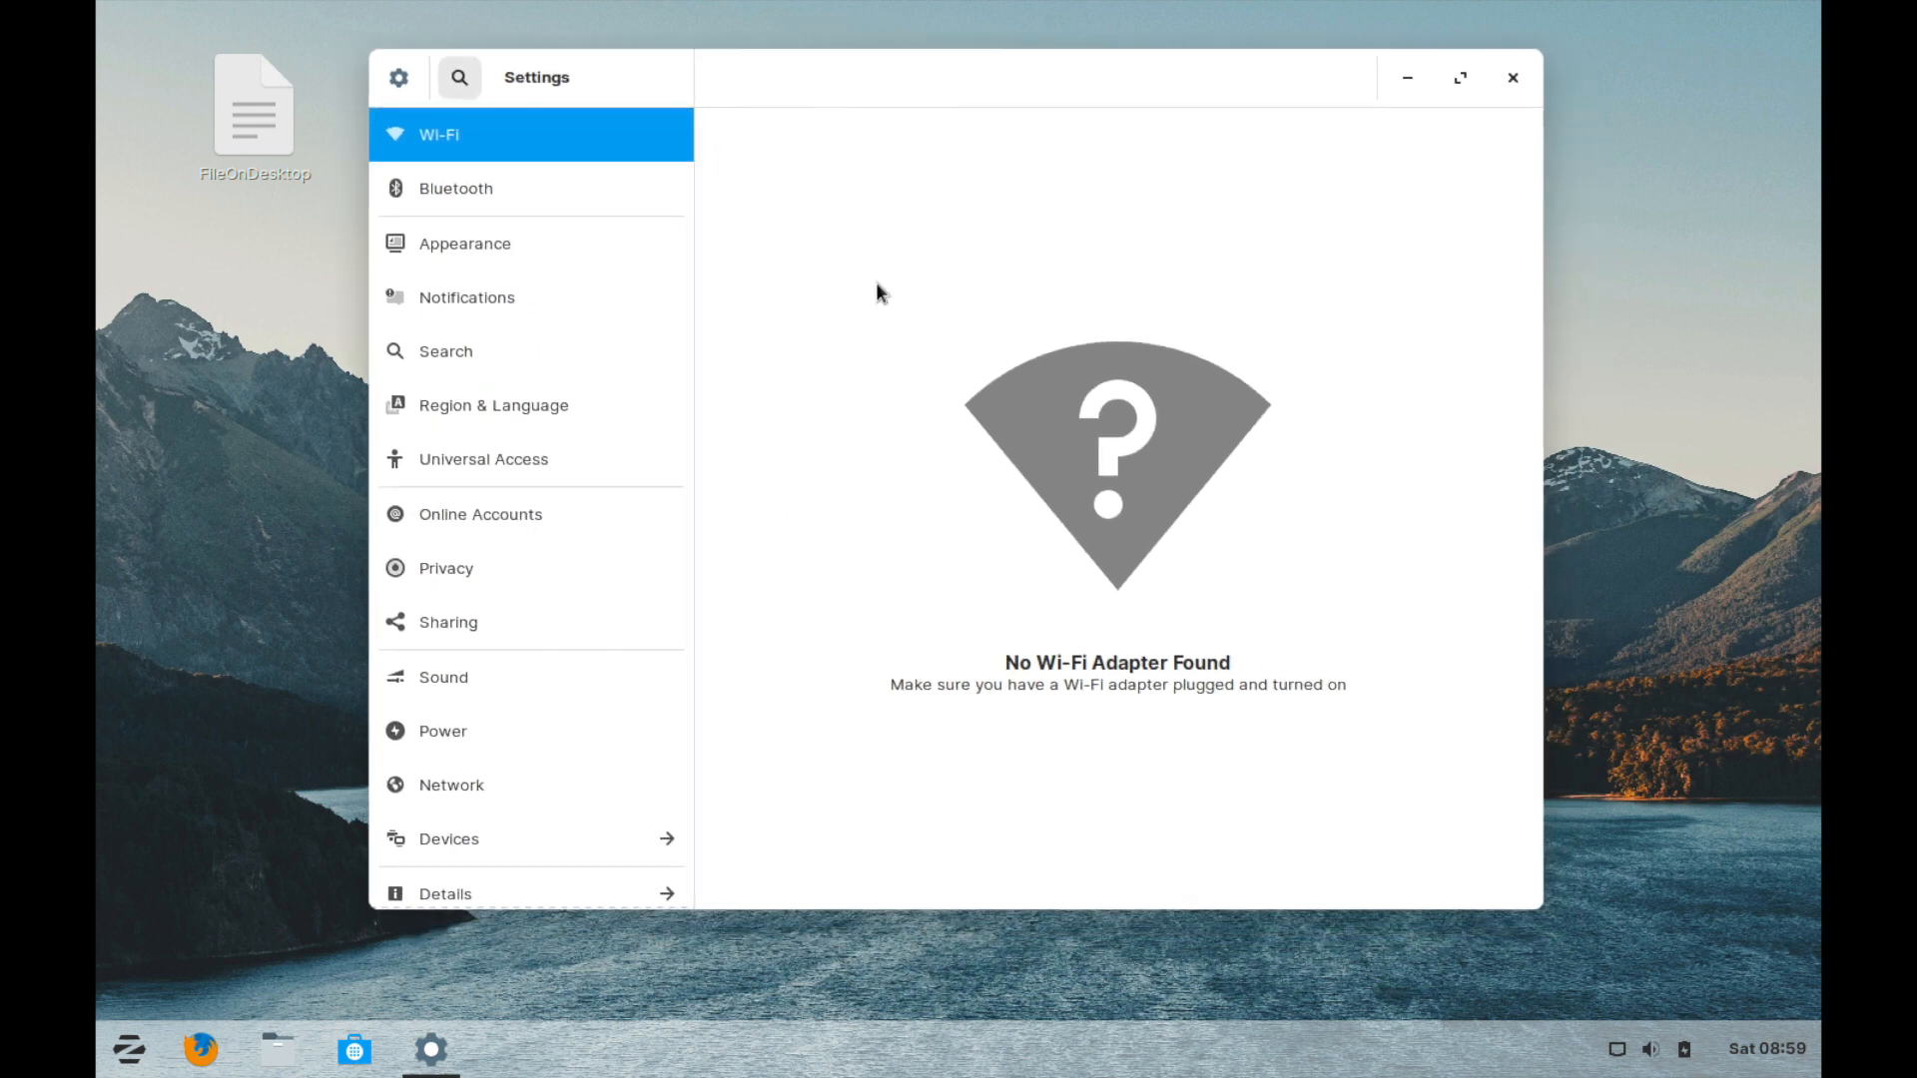
{"action": "mouse_move", "coordinate": [1456, 174]}
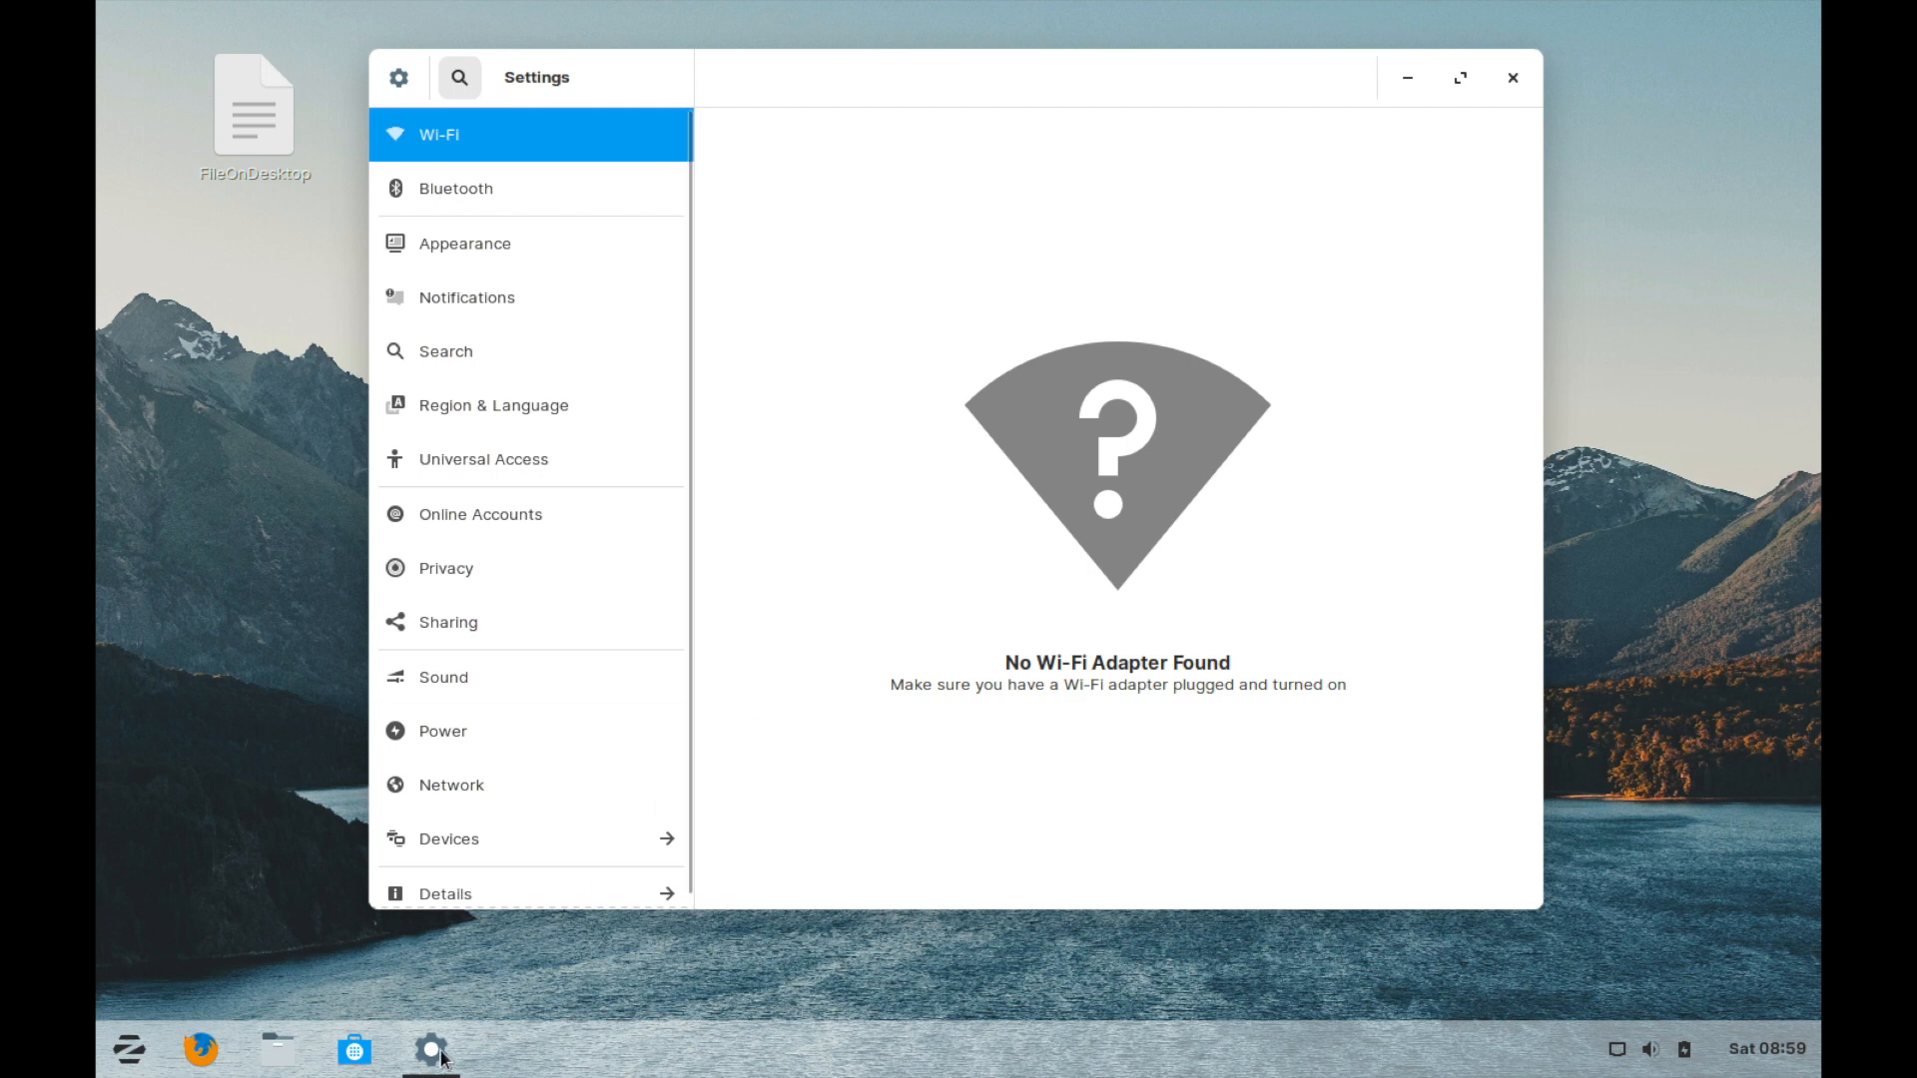
{"action": "mouse_move", "coordinate": [431, 1048]}
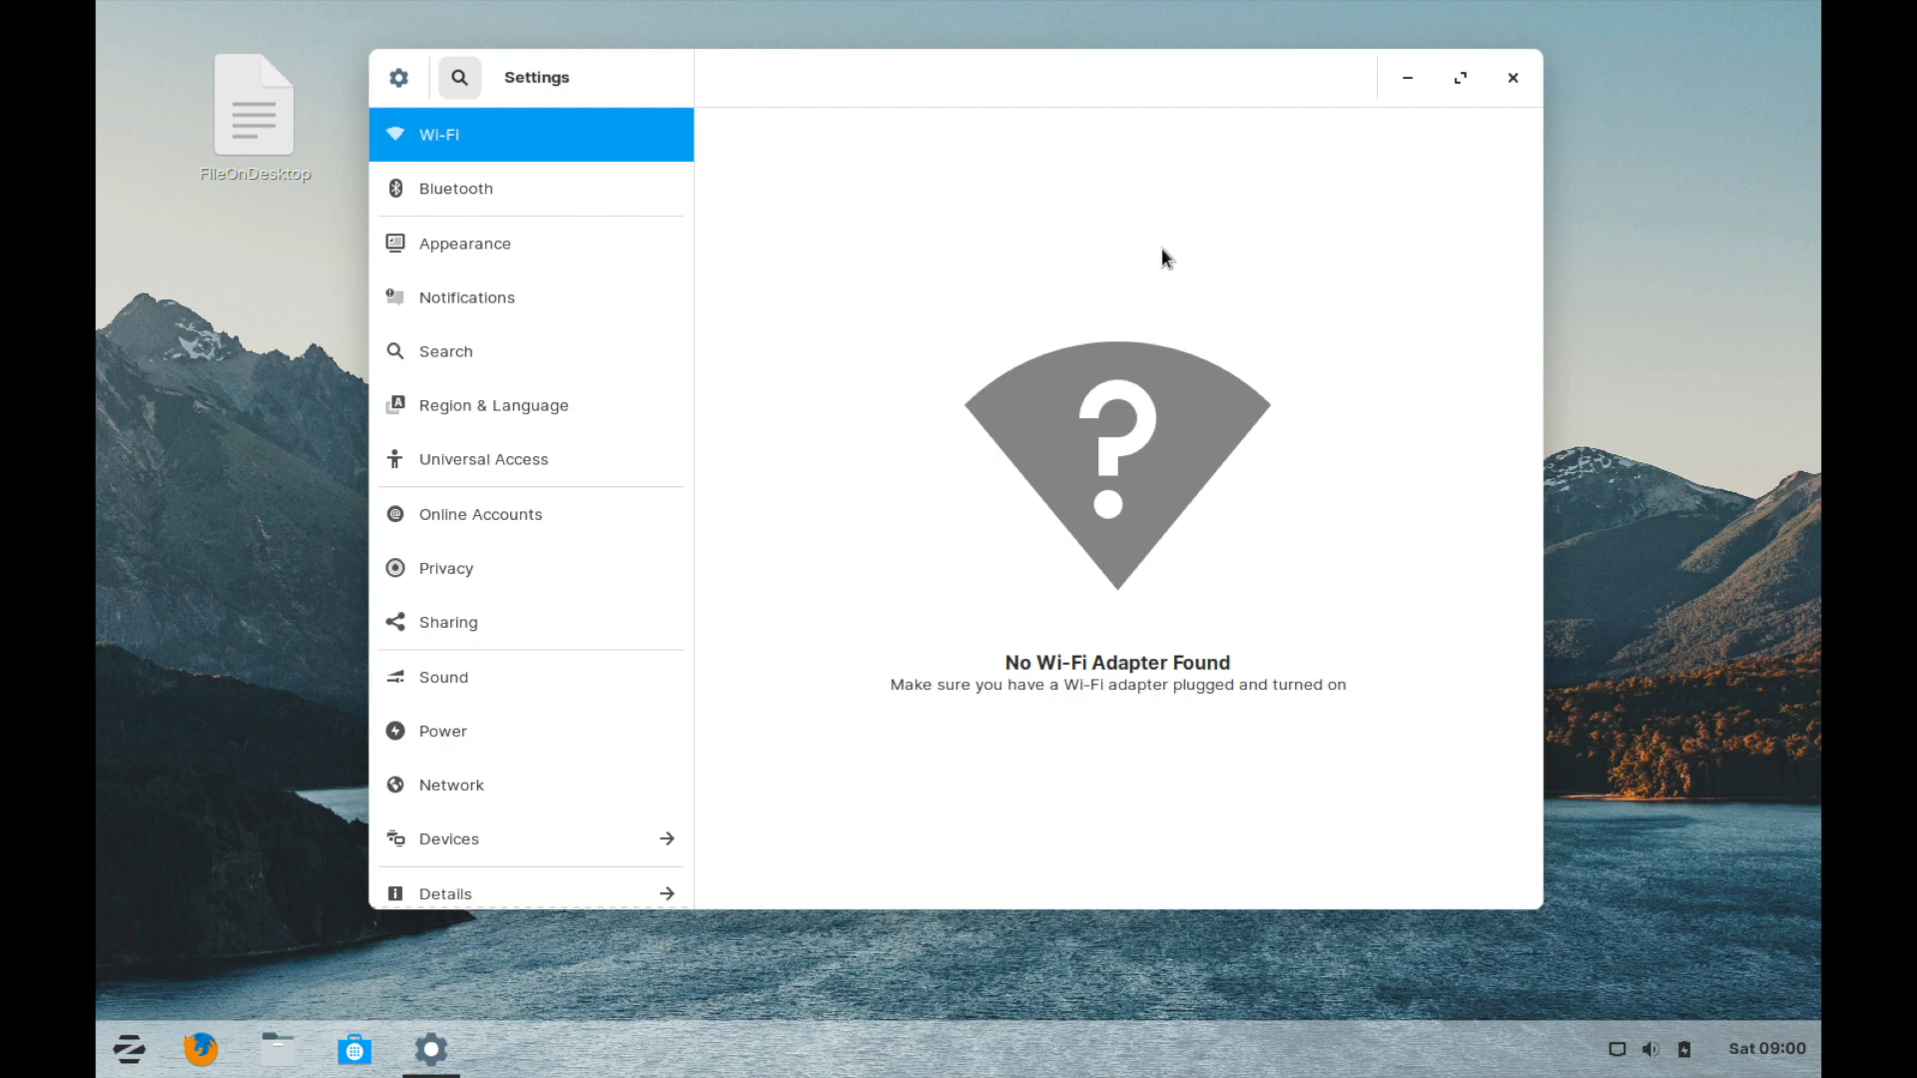
{"action": "mouse_move", "coordinate": [1218, 165]}
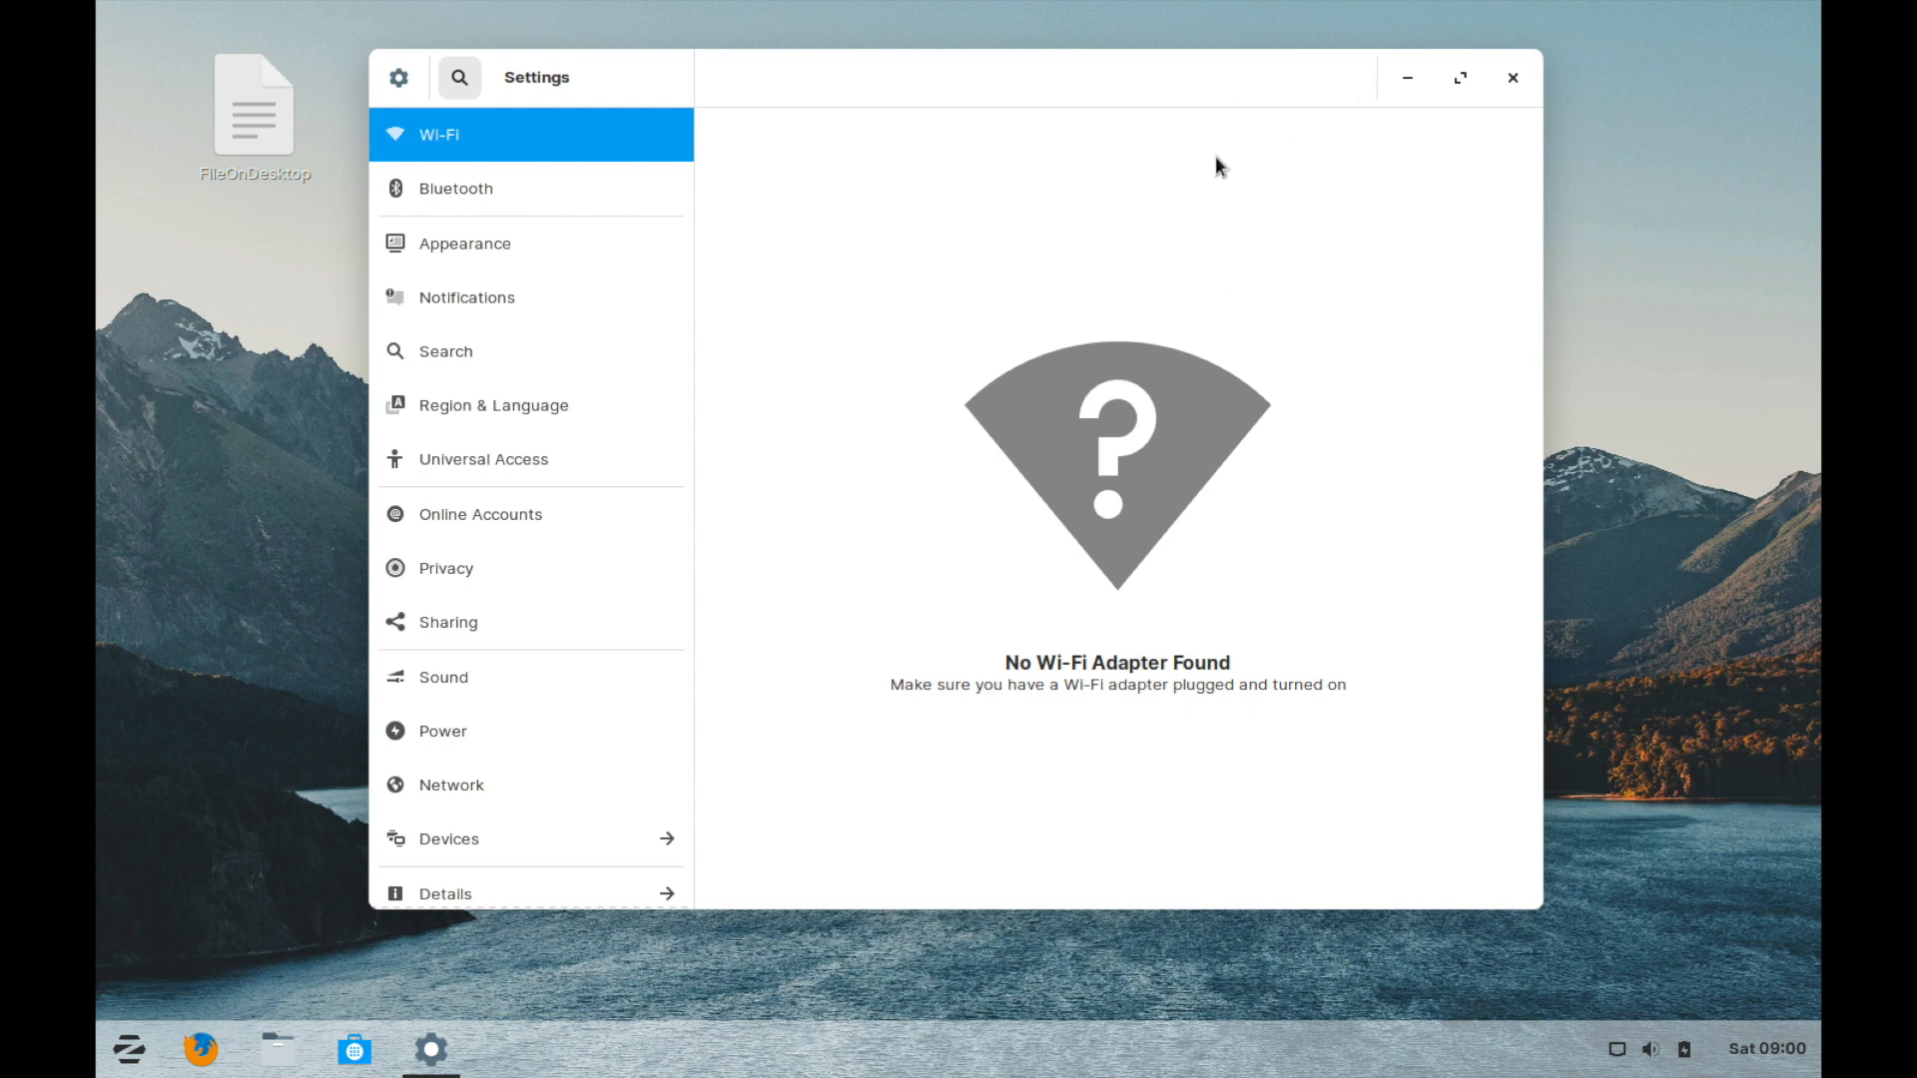
{"action": "left_click", "coordinate": [1512, 78]}
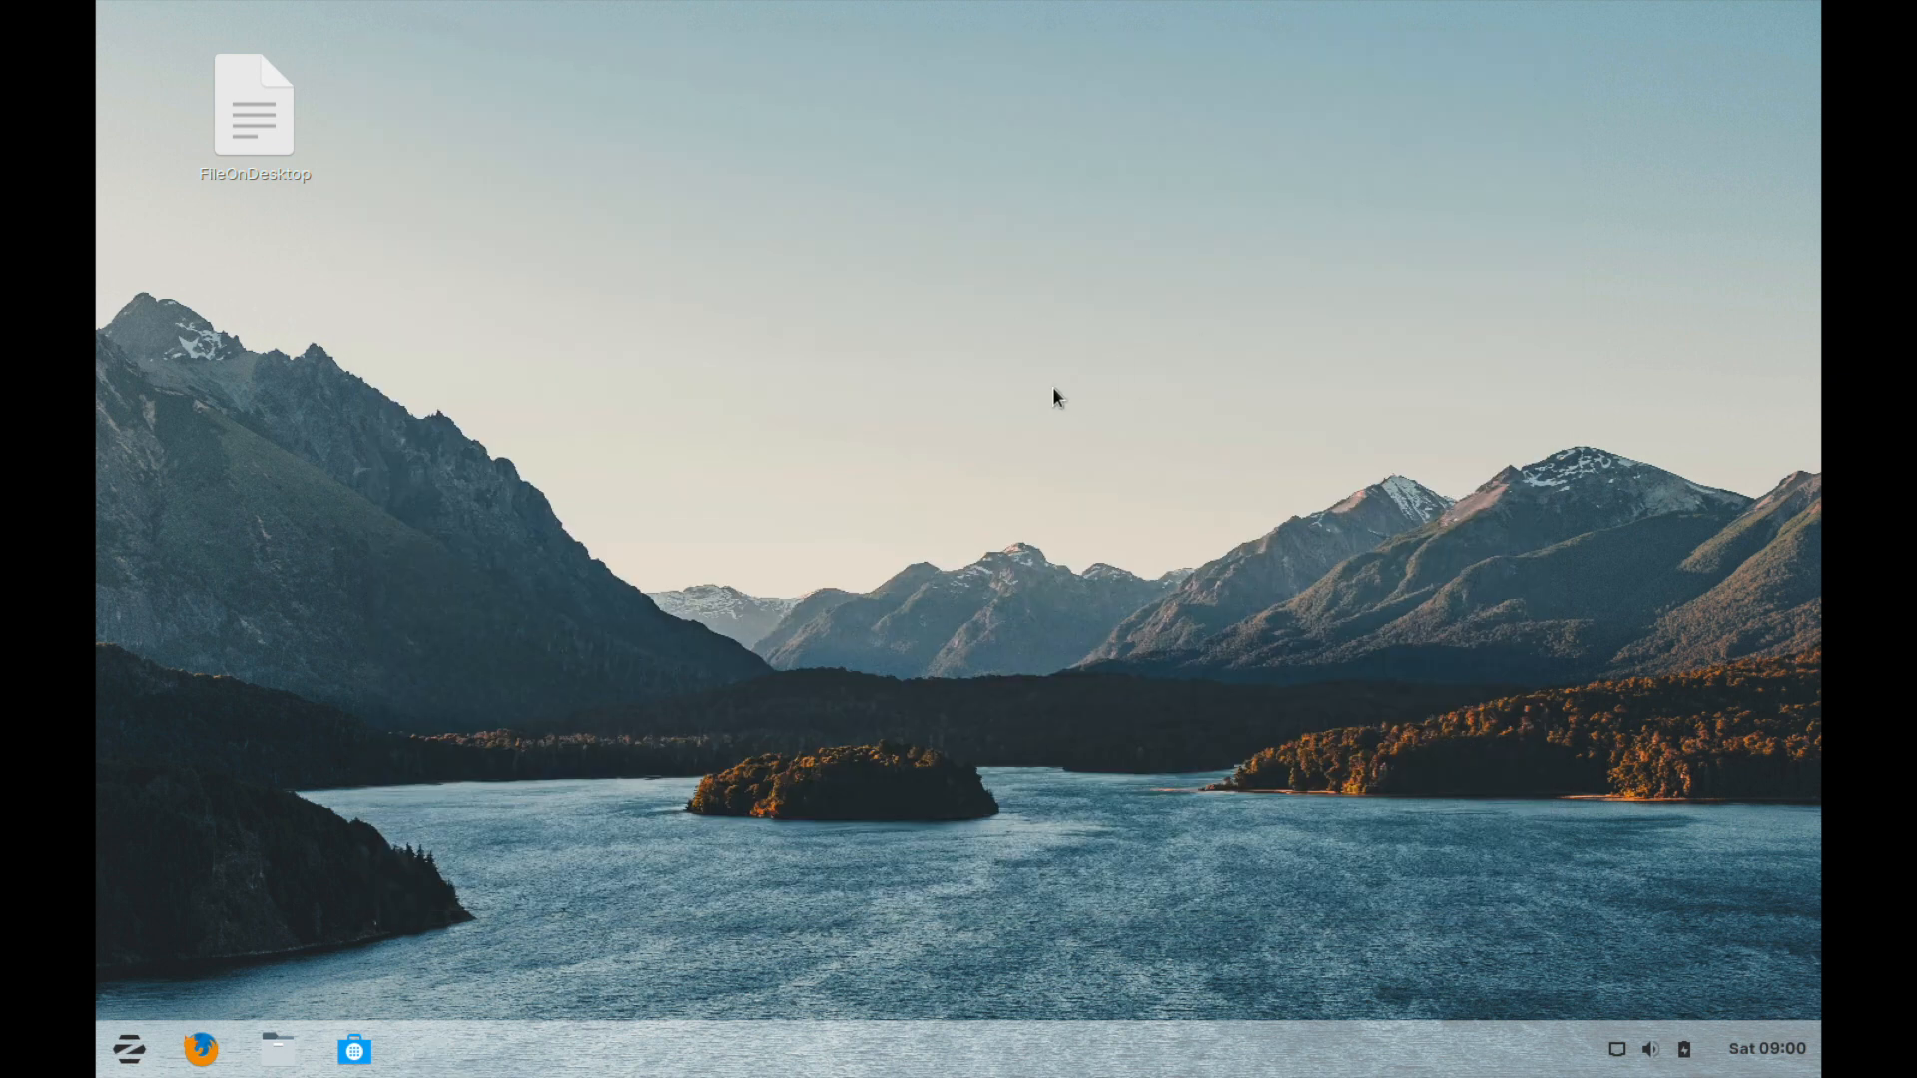
{"action": "mouse_move", "coordinate": [645, 392]}
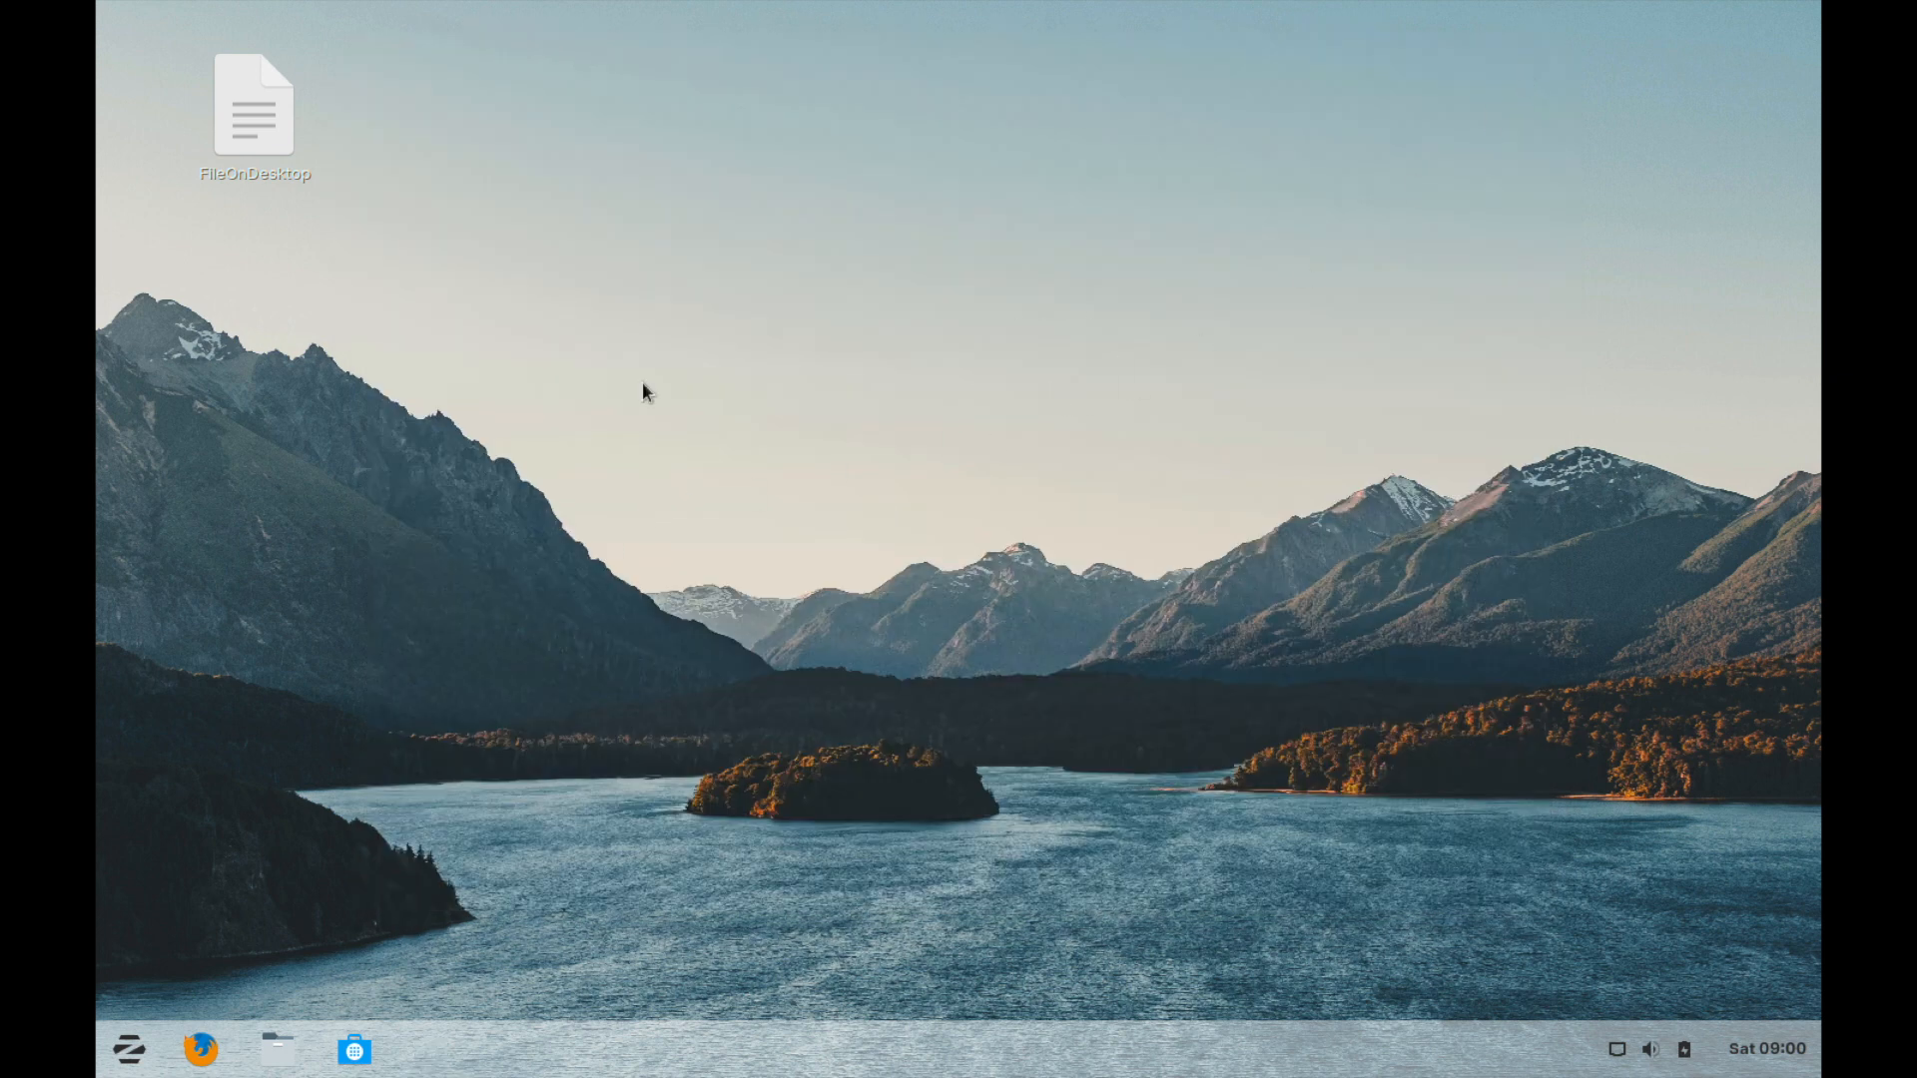